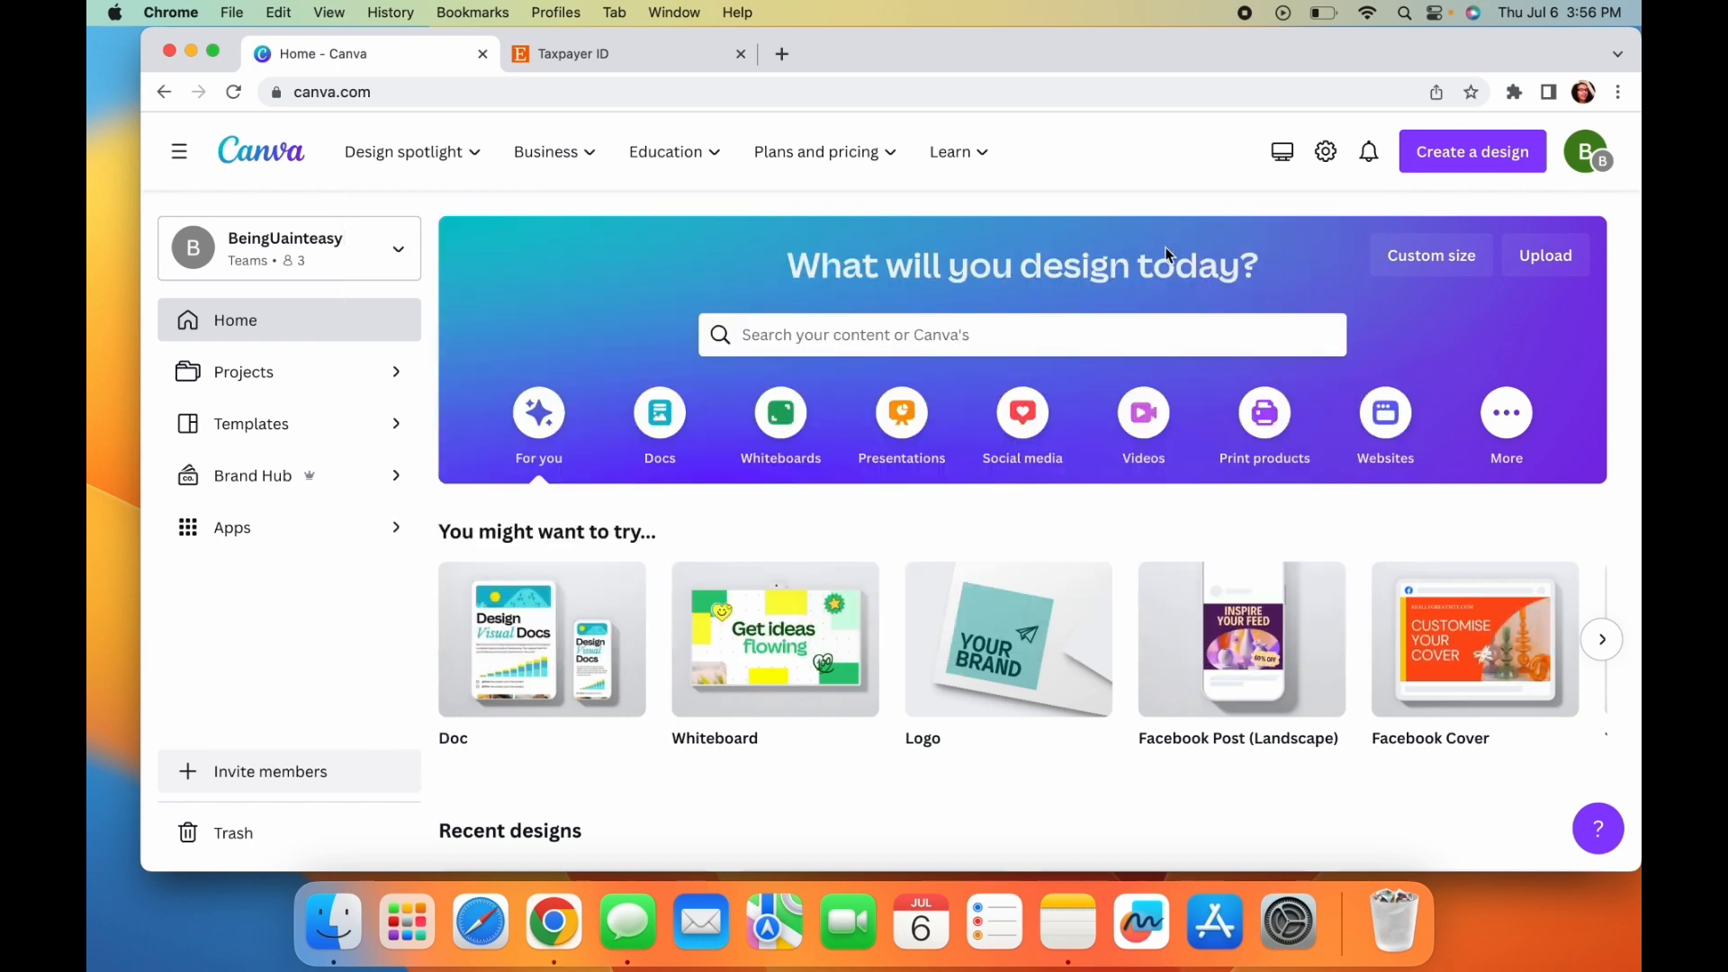
- Search the logo templates and choose the Minimal initial fashion template from the results
scroll("down", 3)
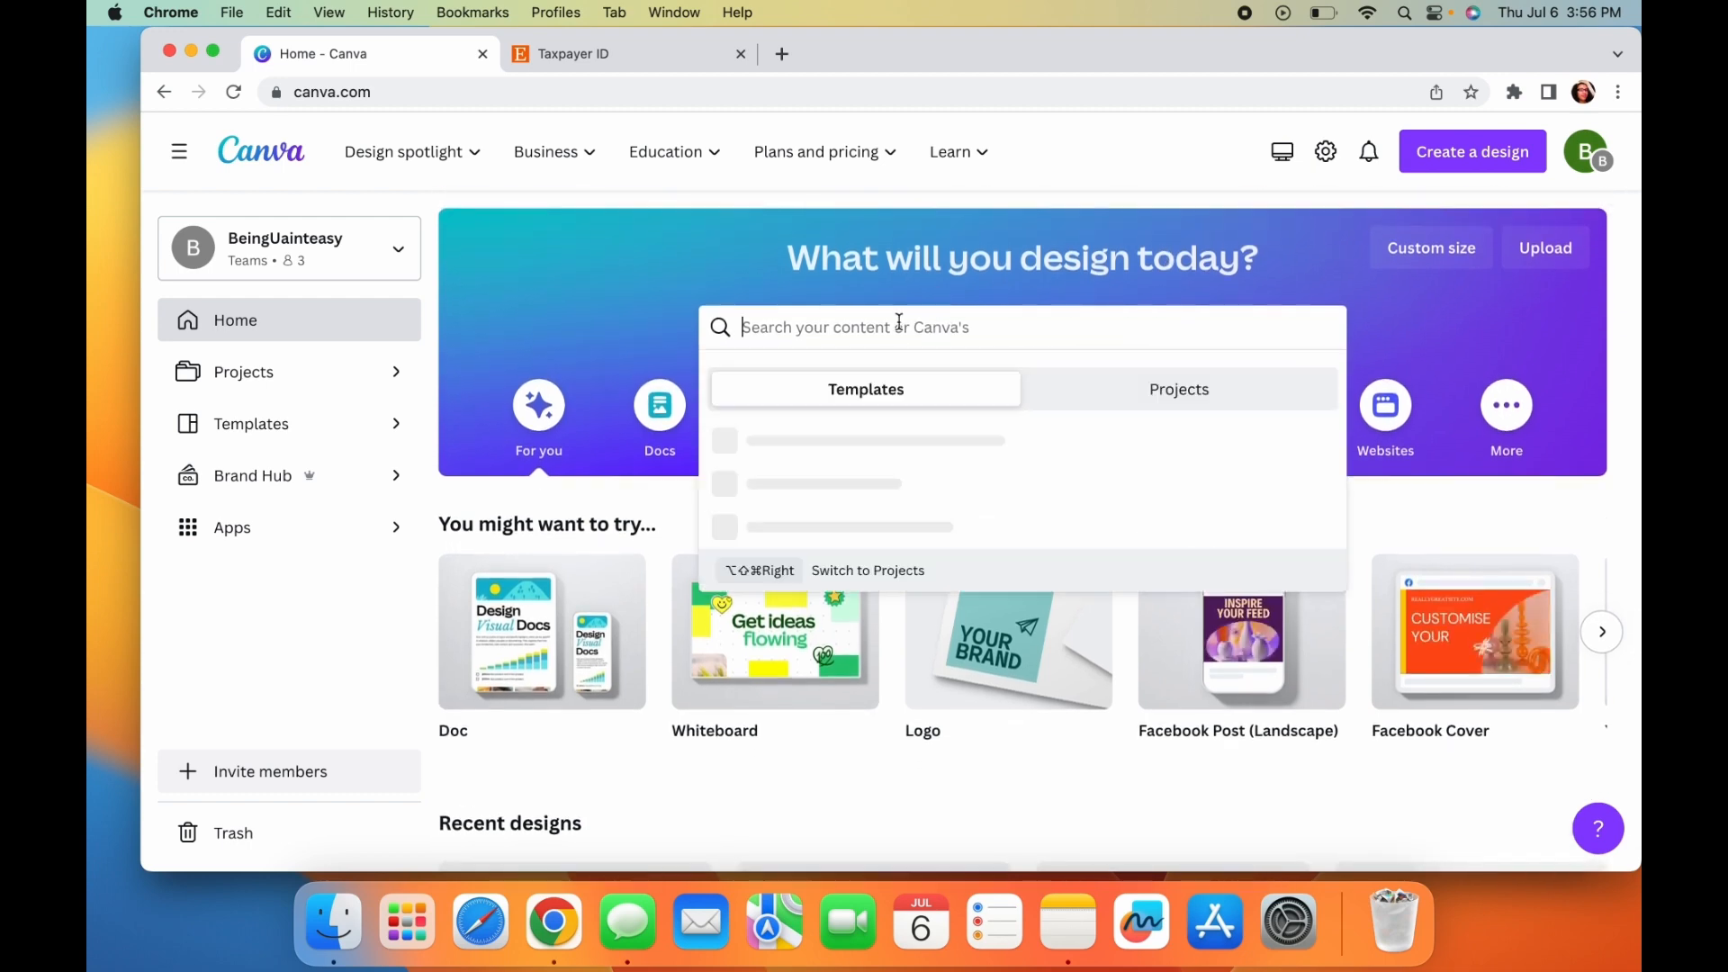
type("logo")
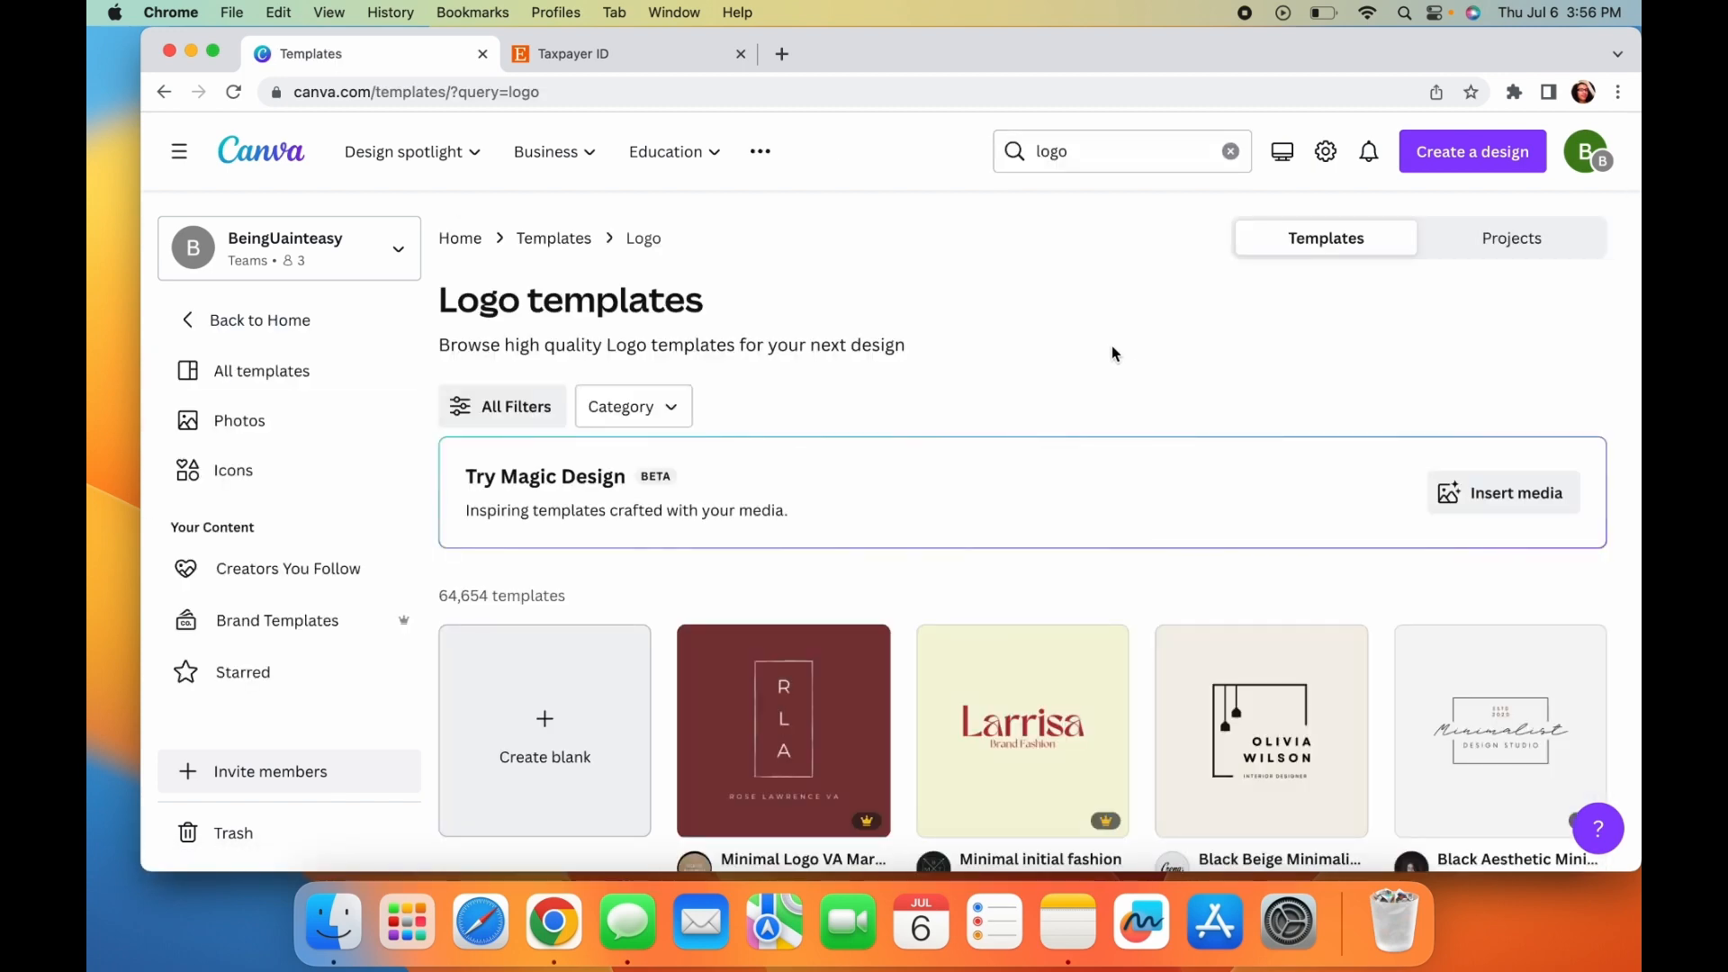
scroll("down", 3)
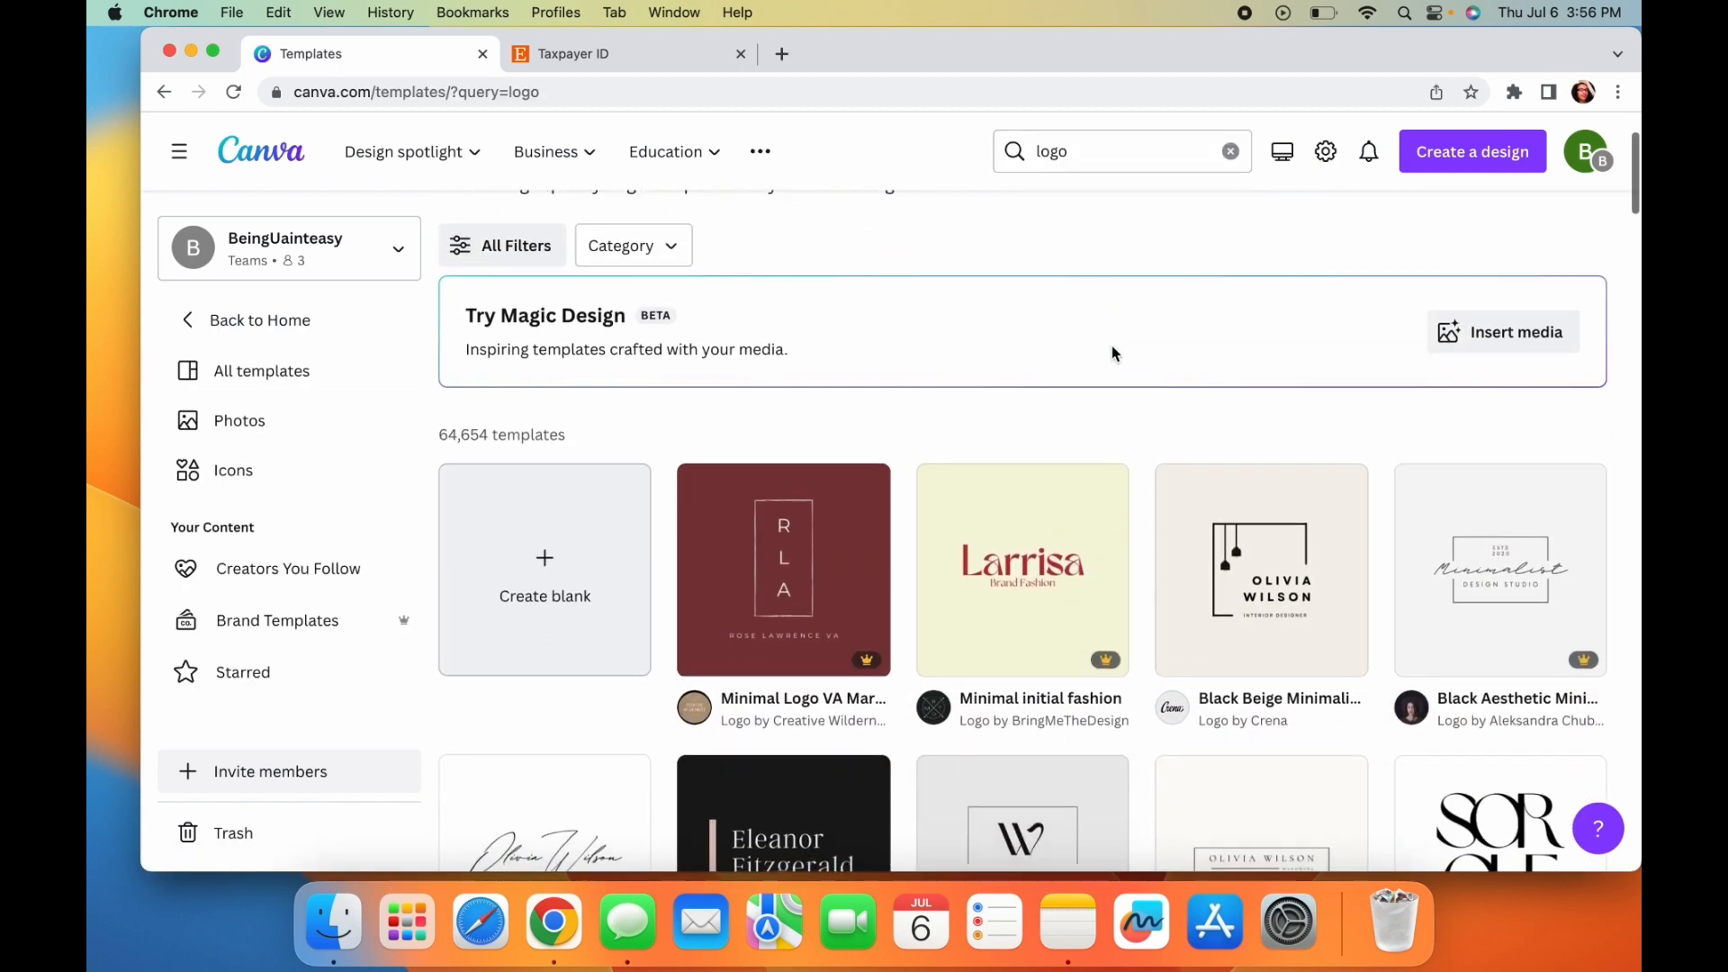
scroll("down", 3)
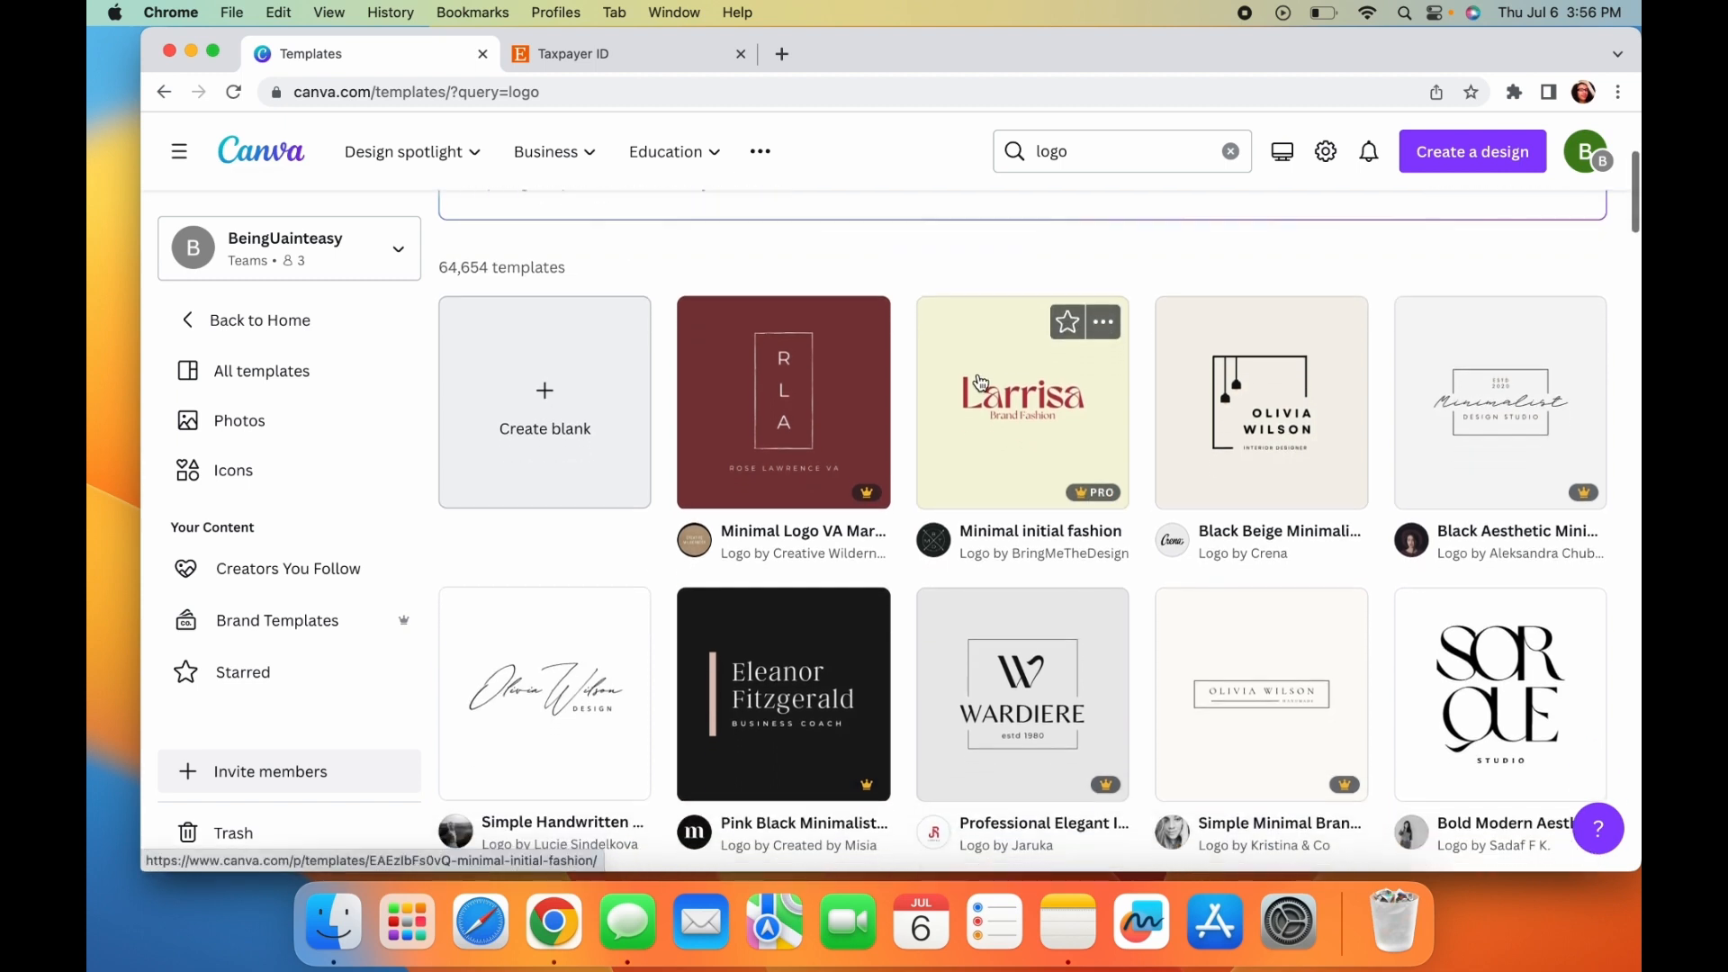
scroll("down", 3)
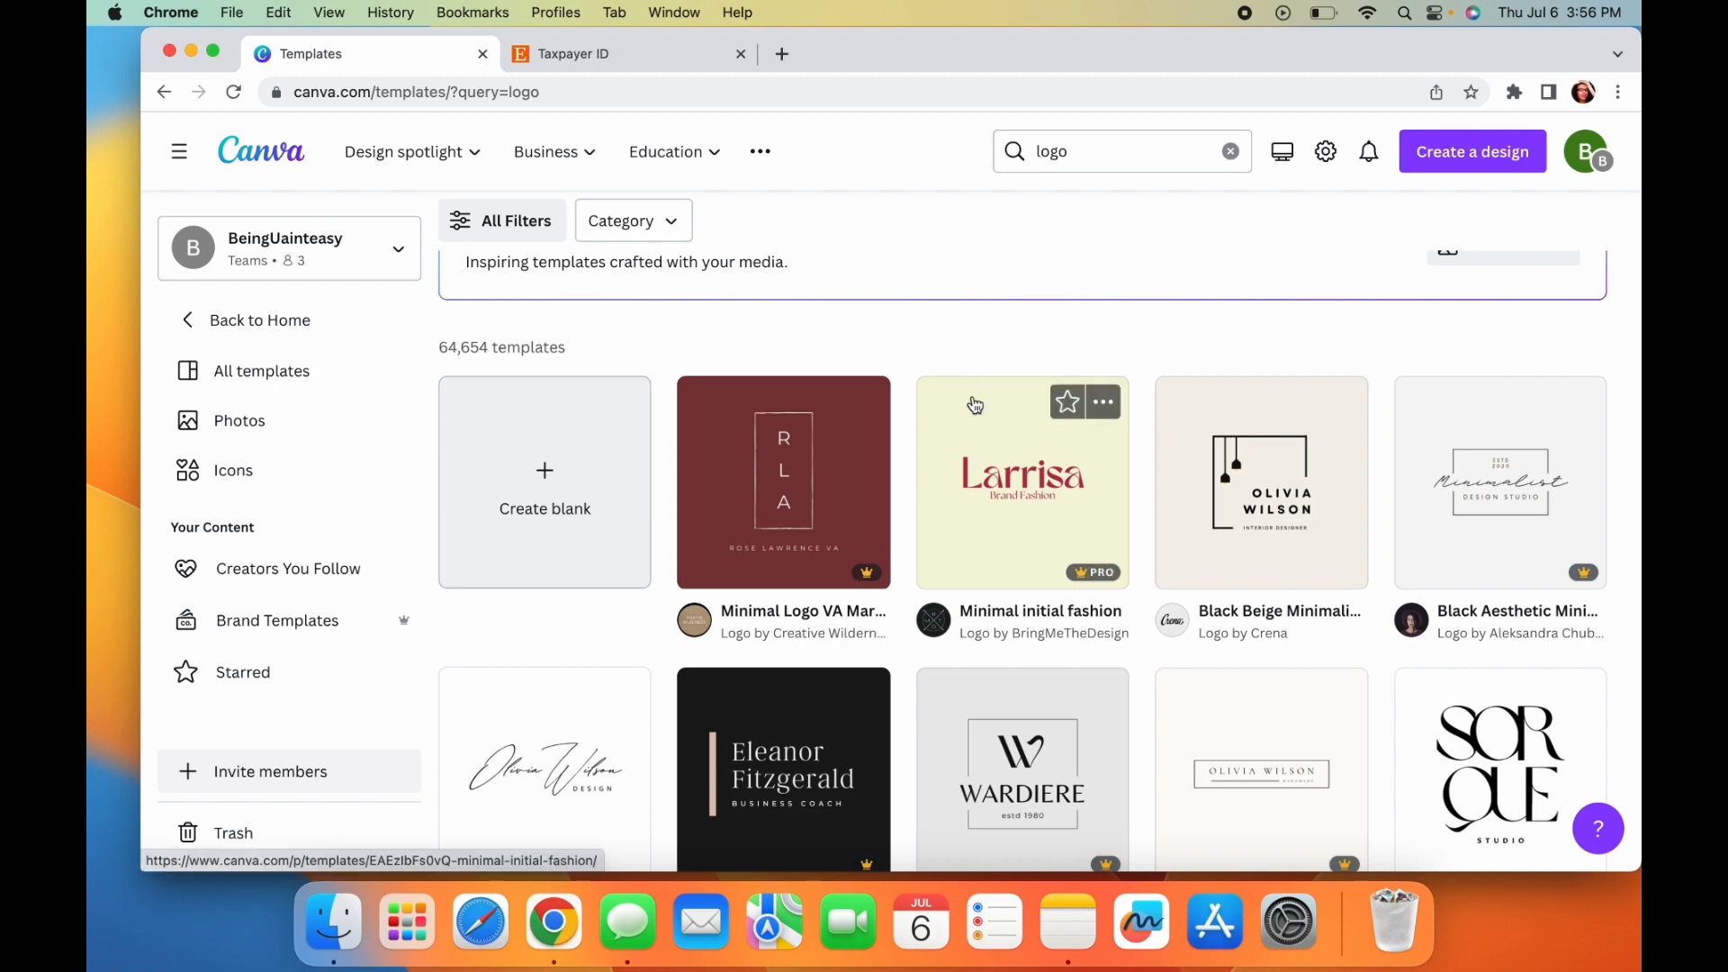
mouse_move(966, 409)
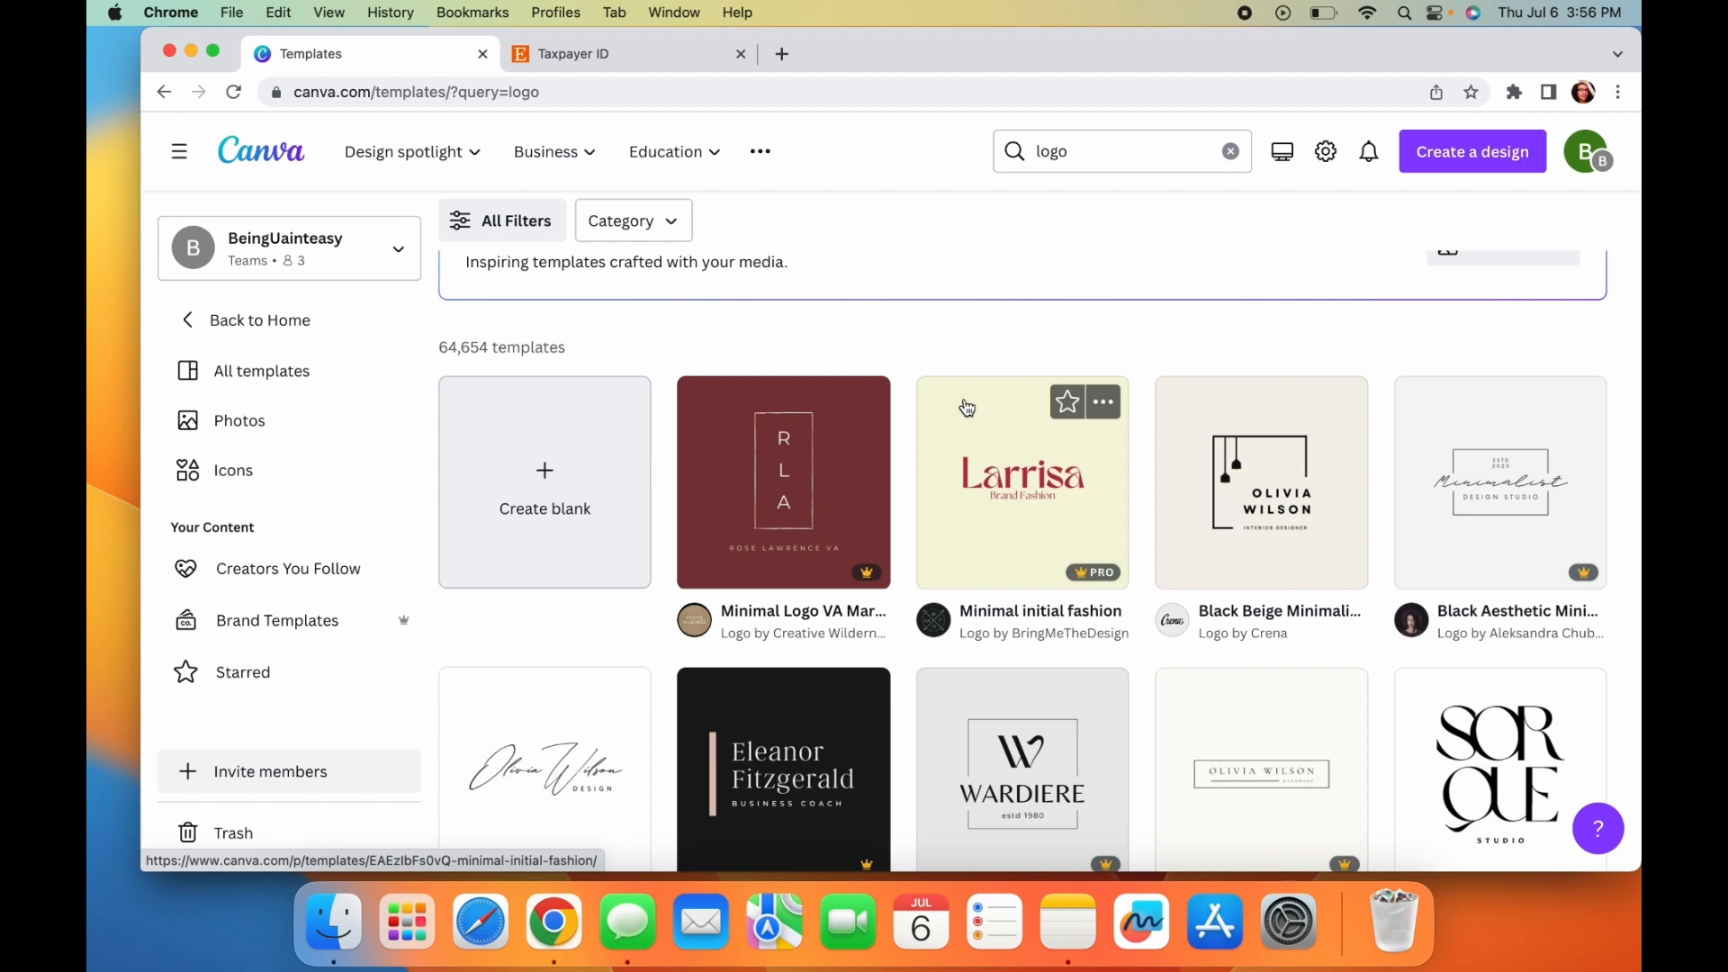
left_click(1019, 483)
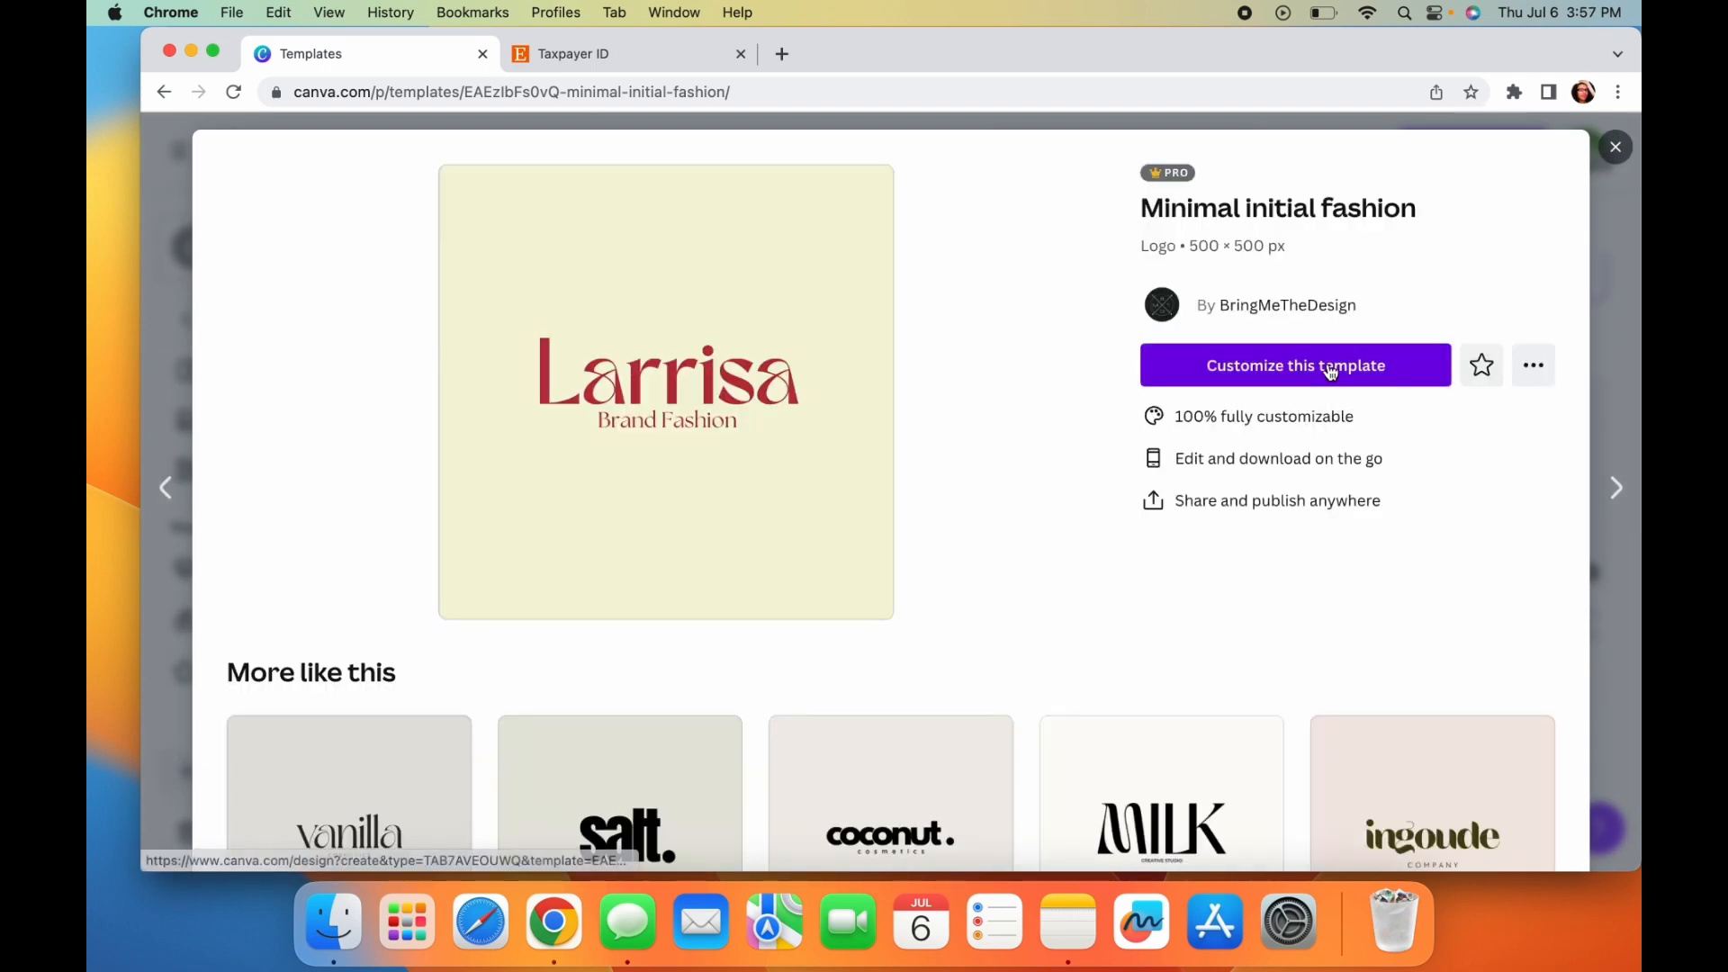
- Customize the Minimal initial fashion template in the editor and dismiss the sticker tip
left_click(1294, 365)
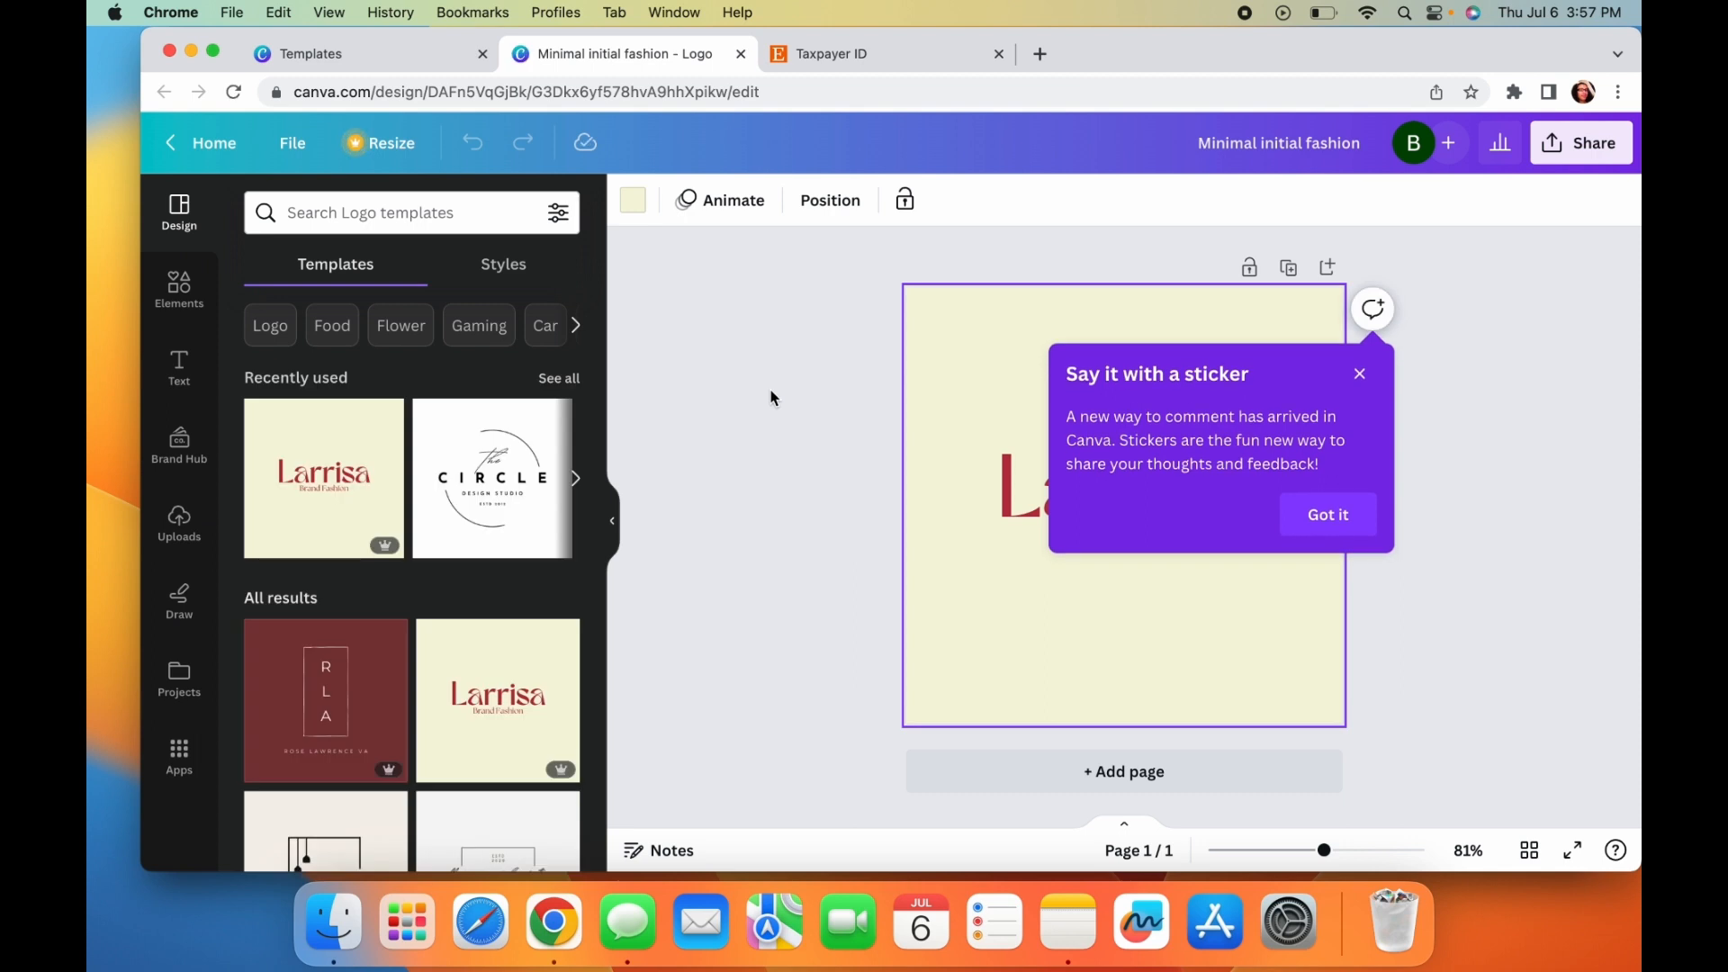
left_click(386, 212)
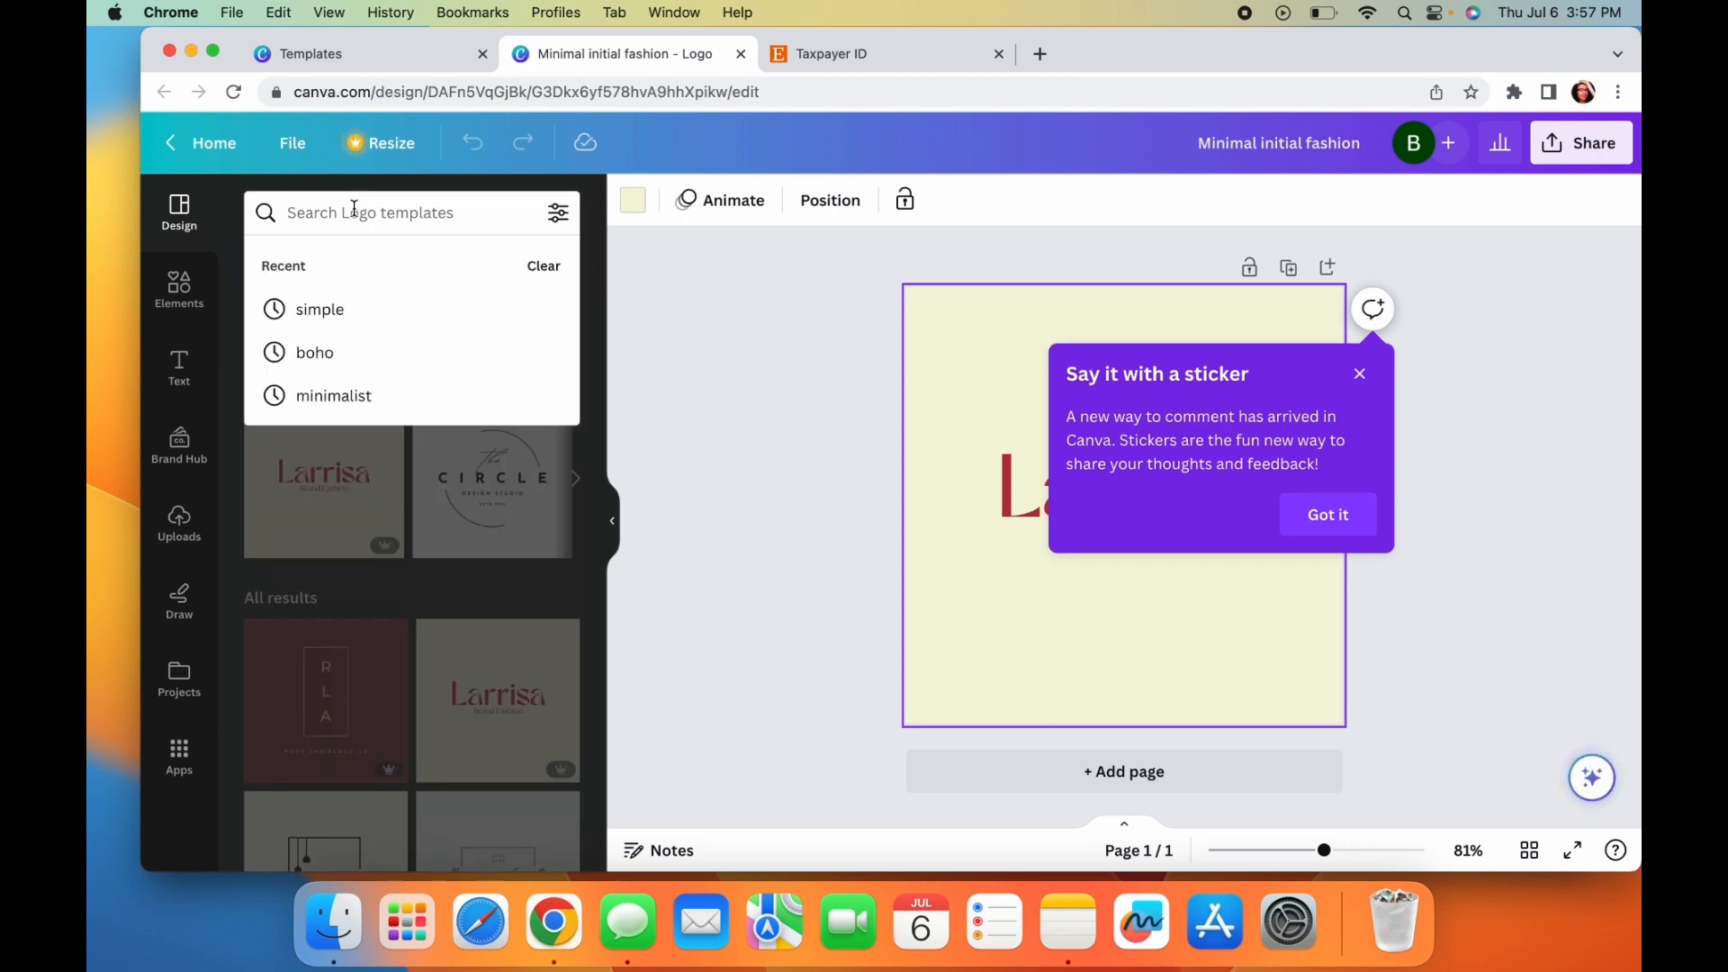
mouse_move(1327, 514)
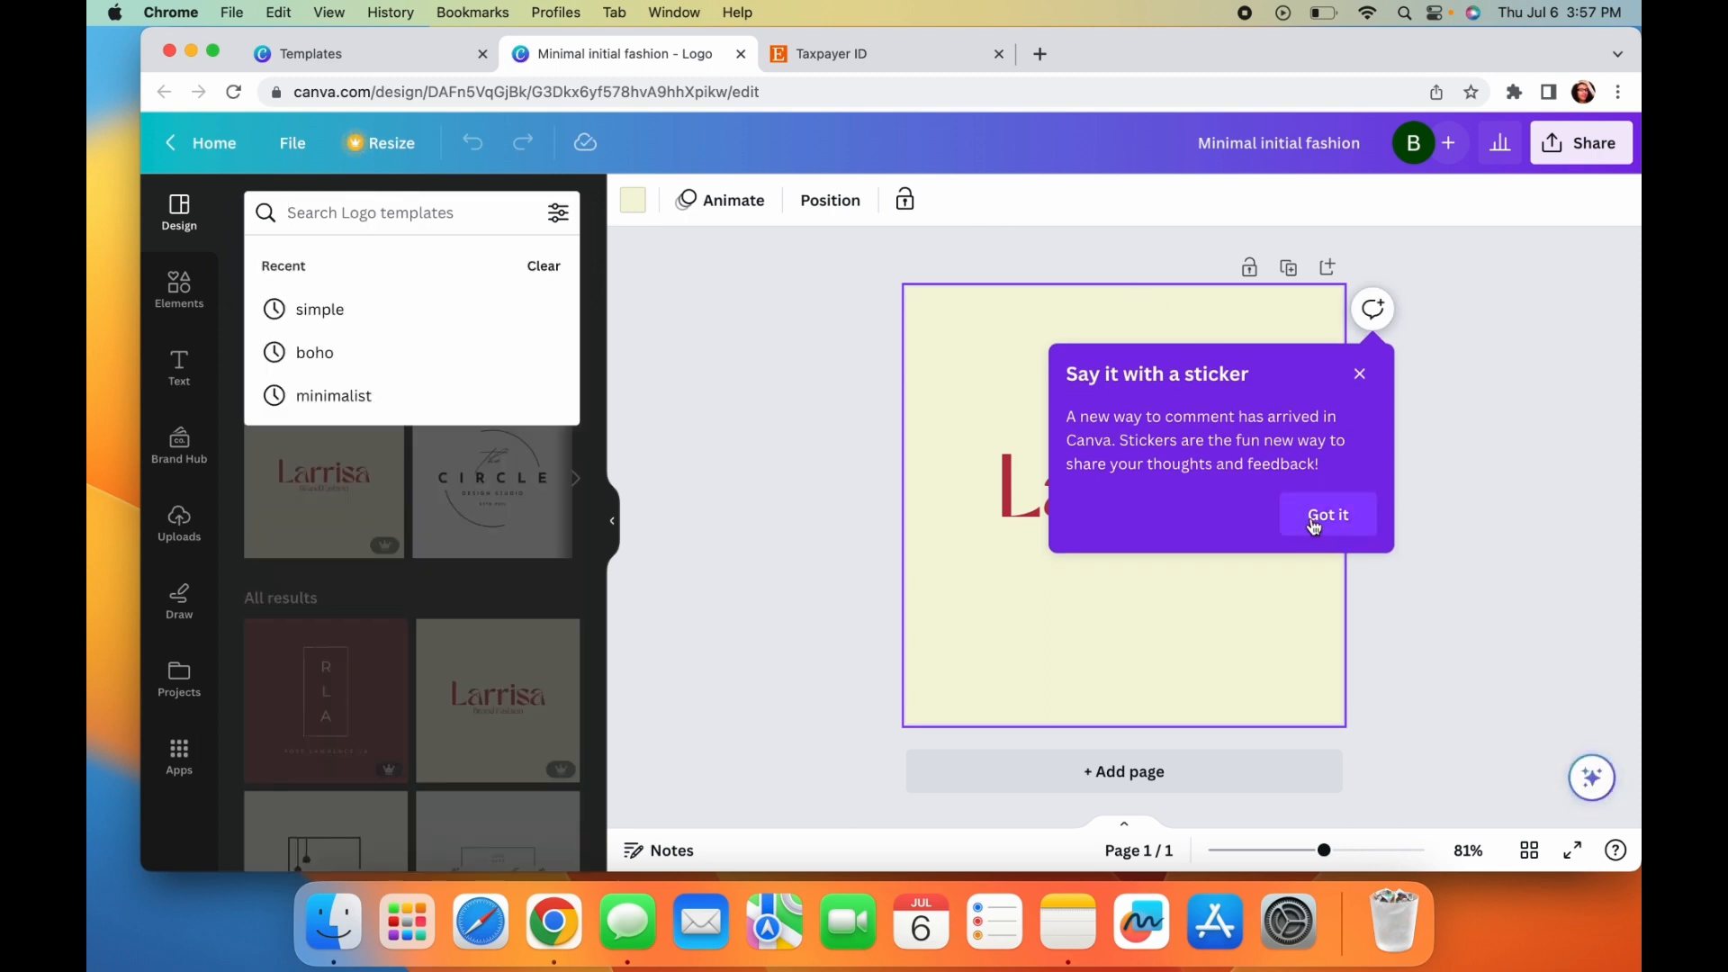
left_click(1326, 515)
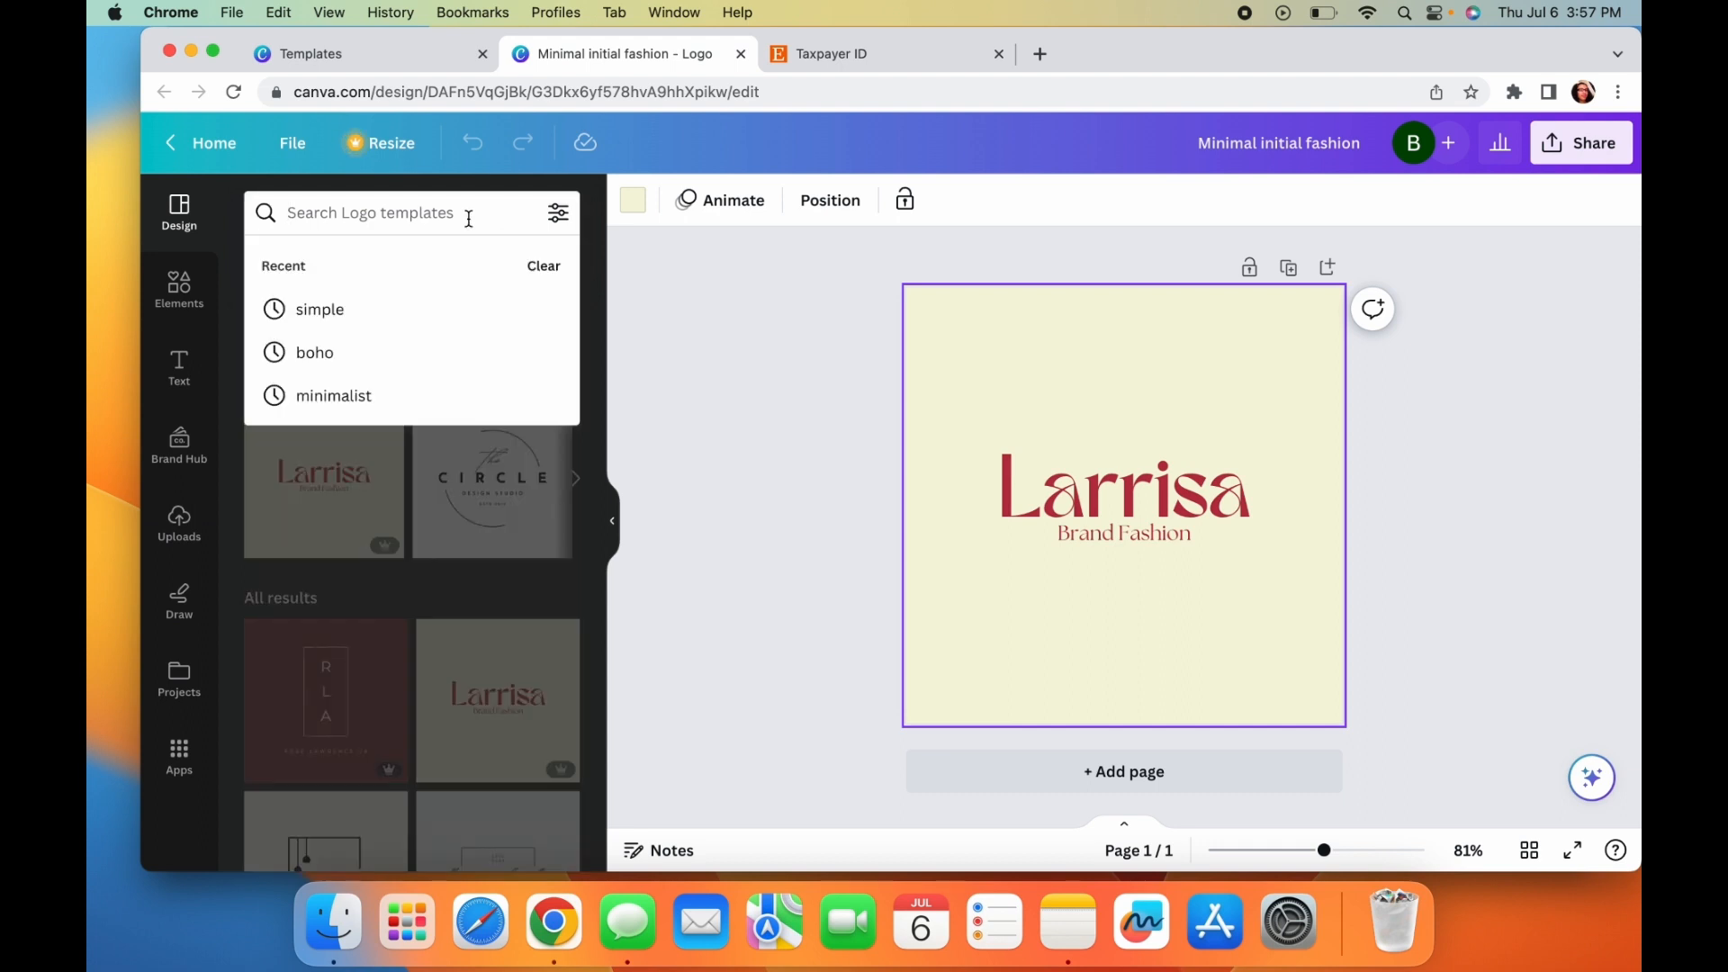
- Search the Logo templates for 'minimalist' and browse the results
type("minimalist")
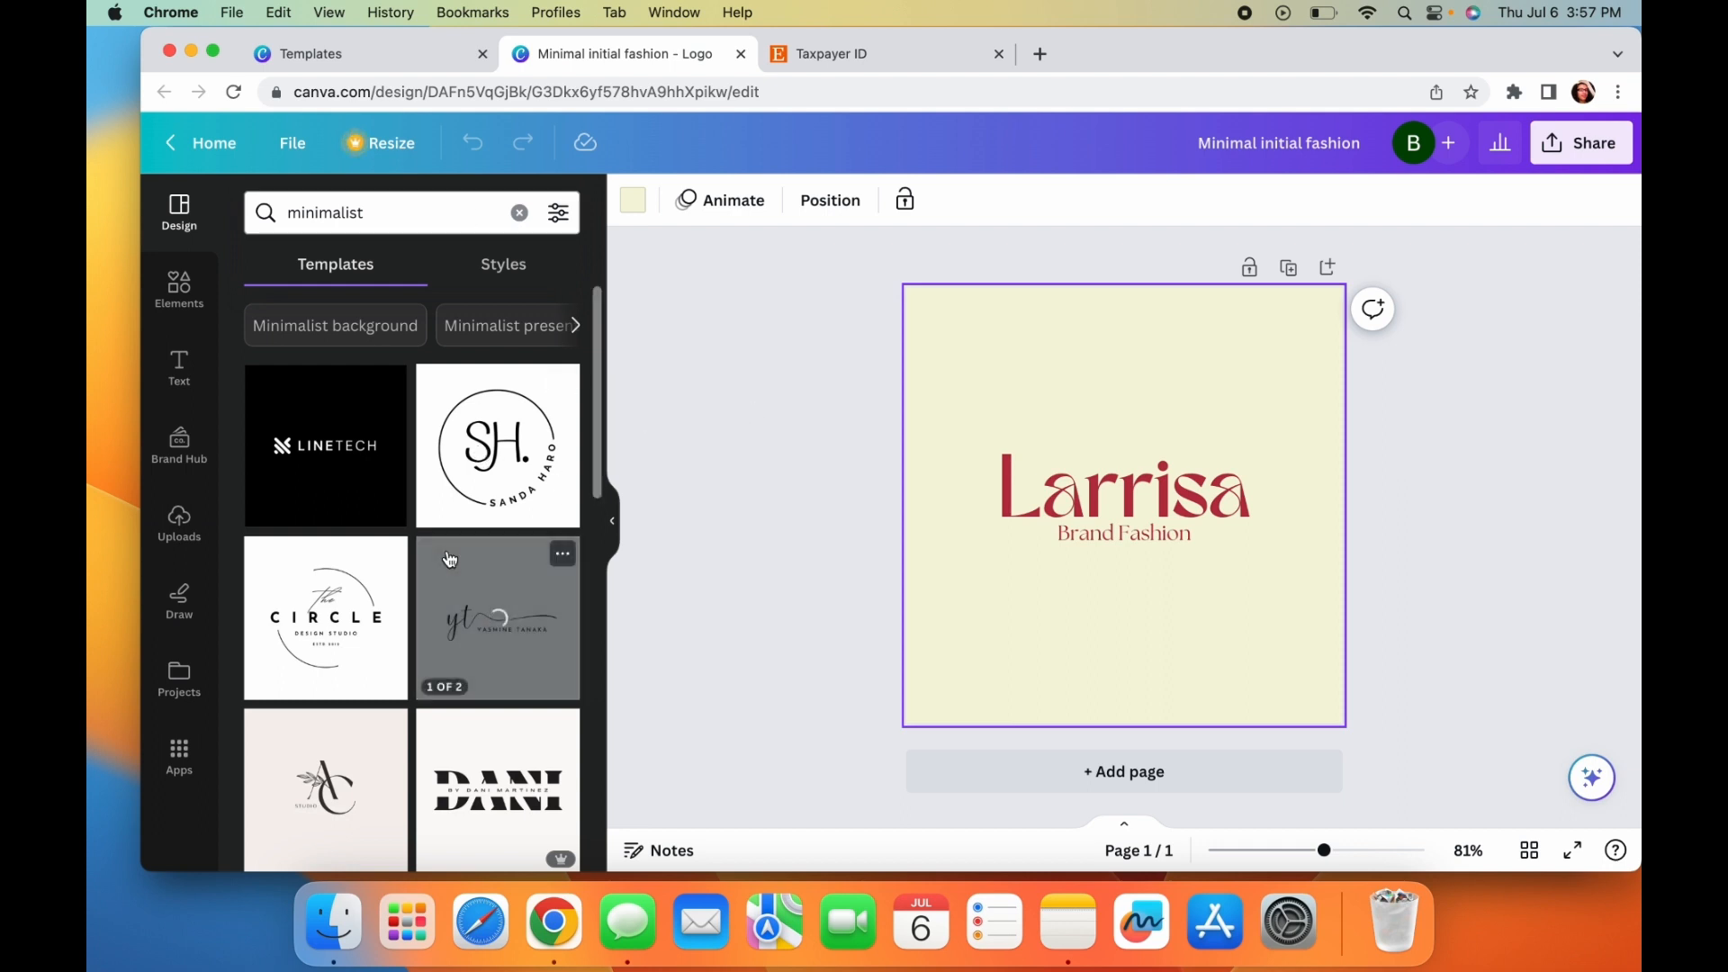
scroll("down", 3)
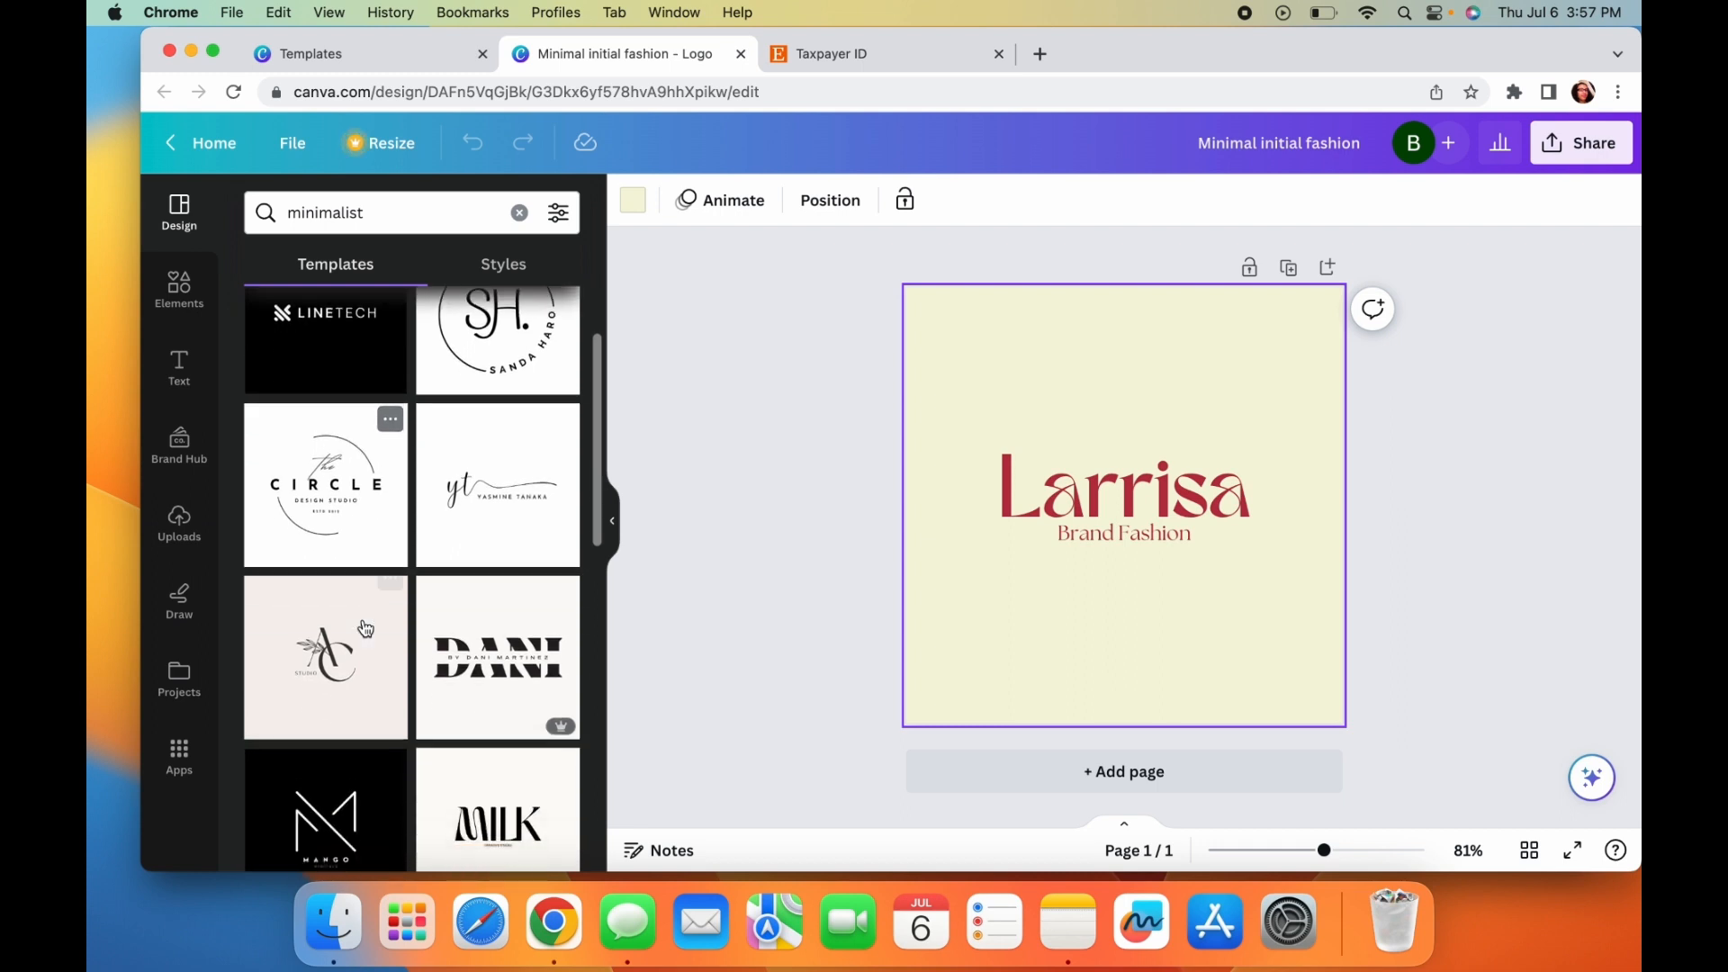
scroll("down", 3)
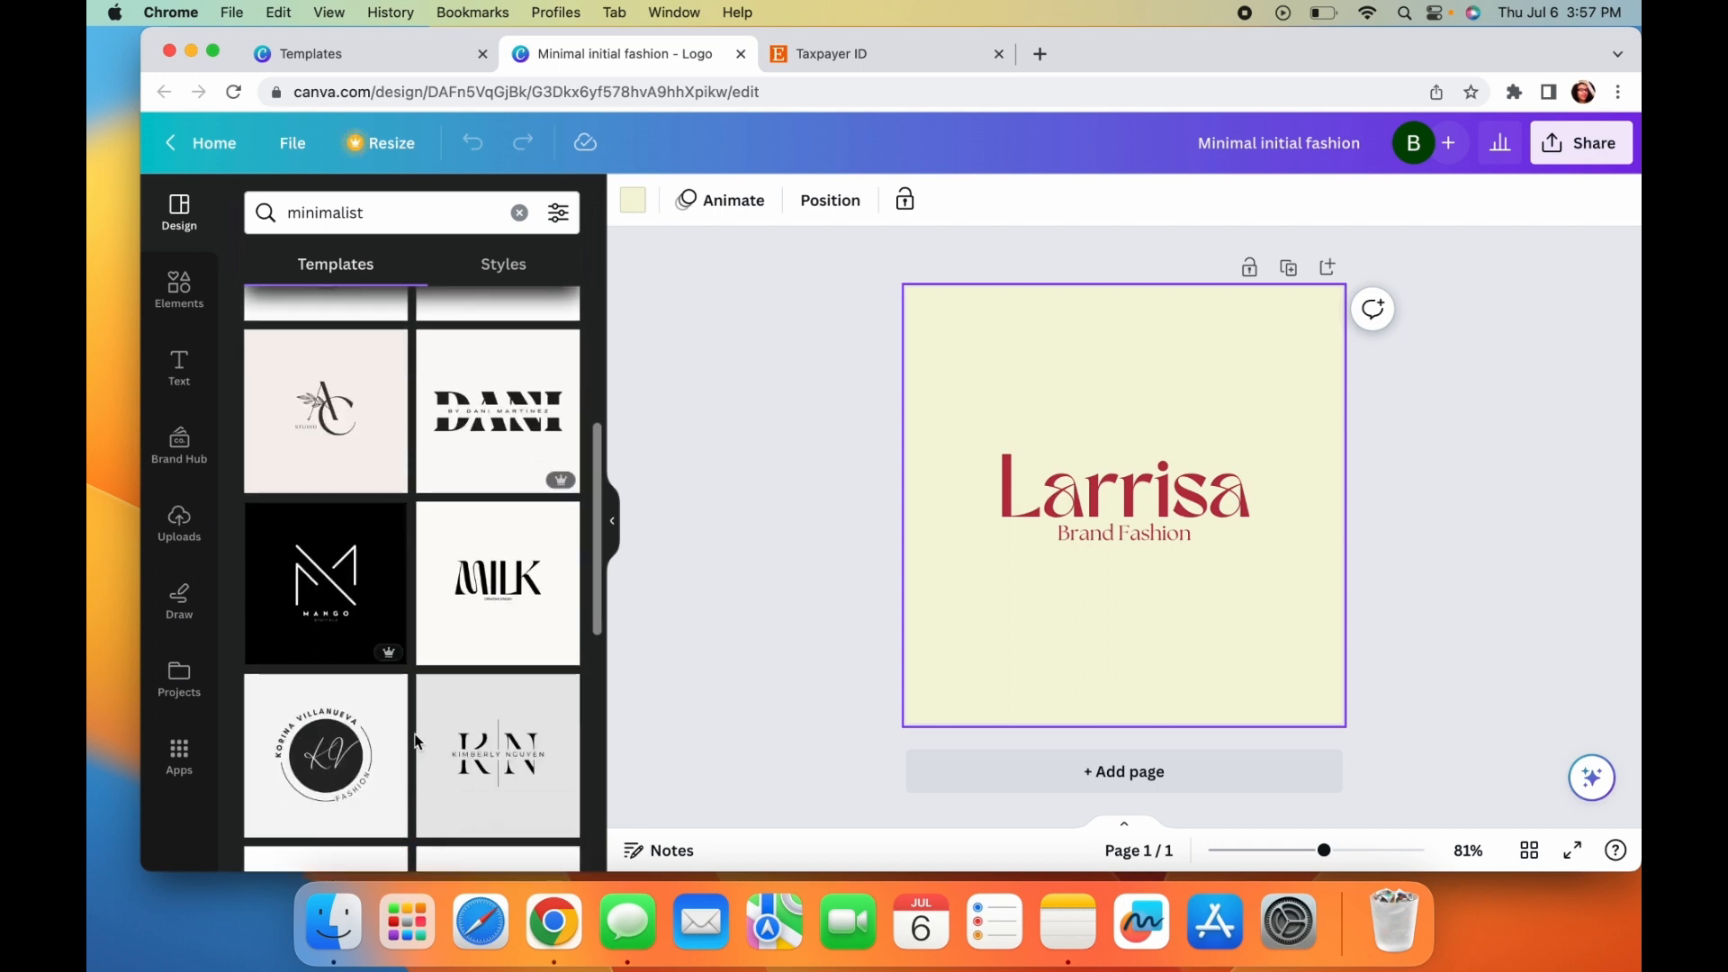
scroll("down", 3)
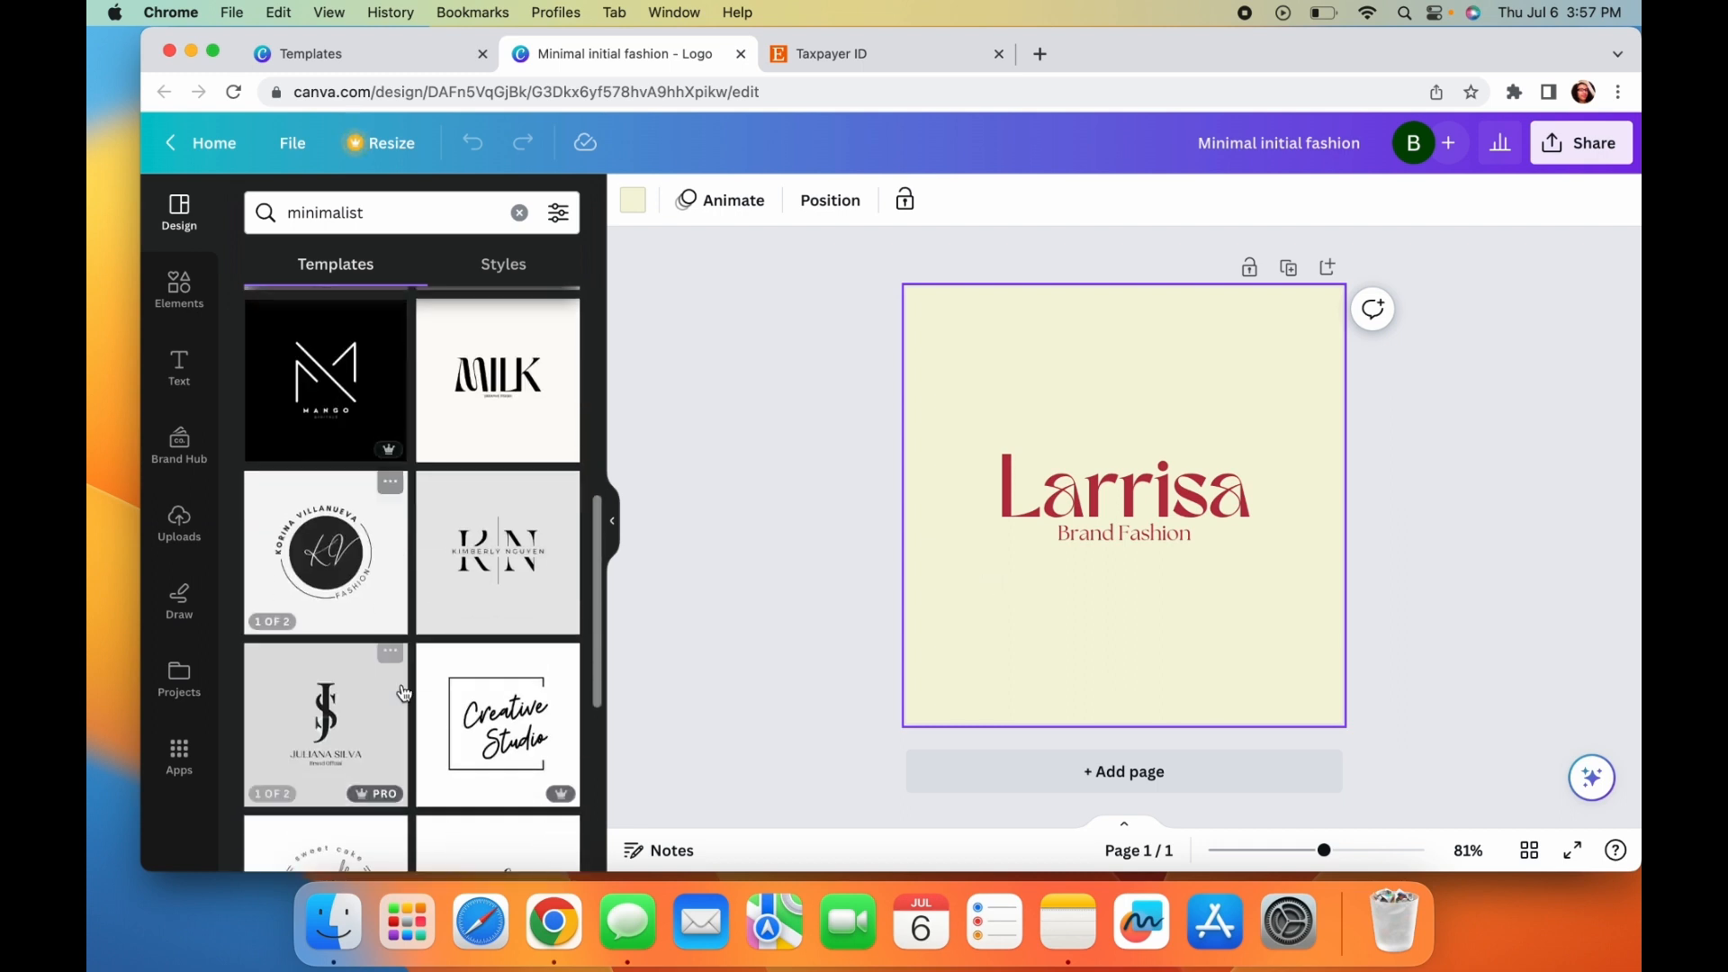
scroll("down", 3)
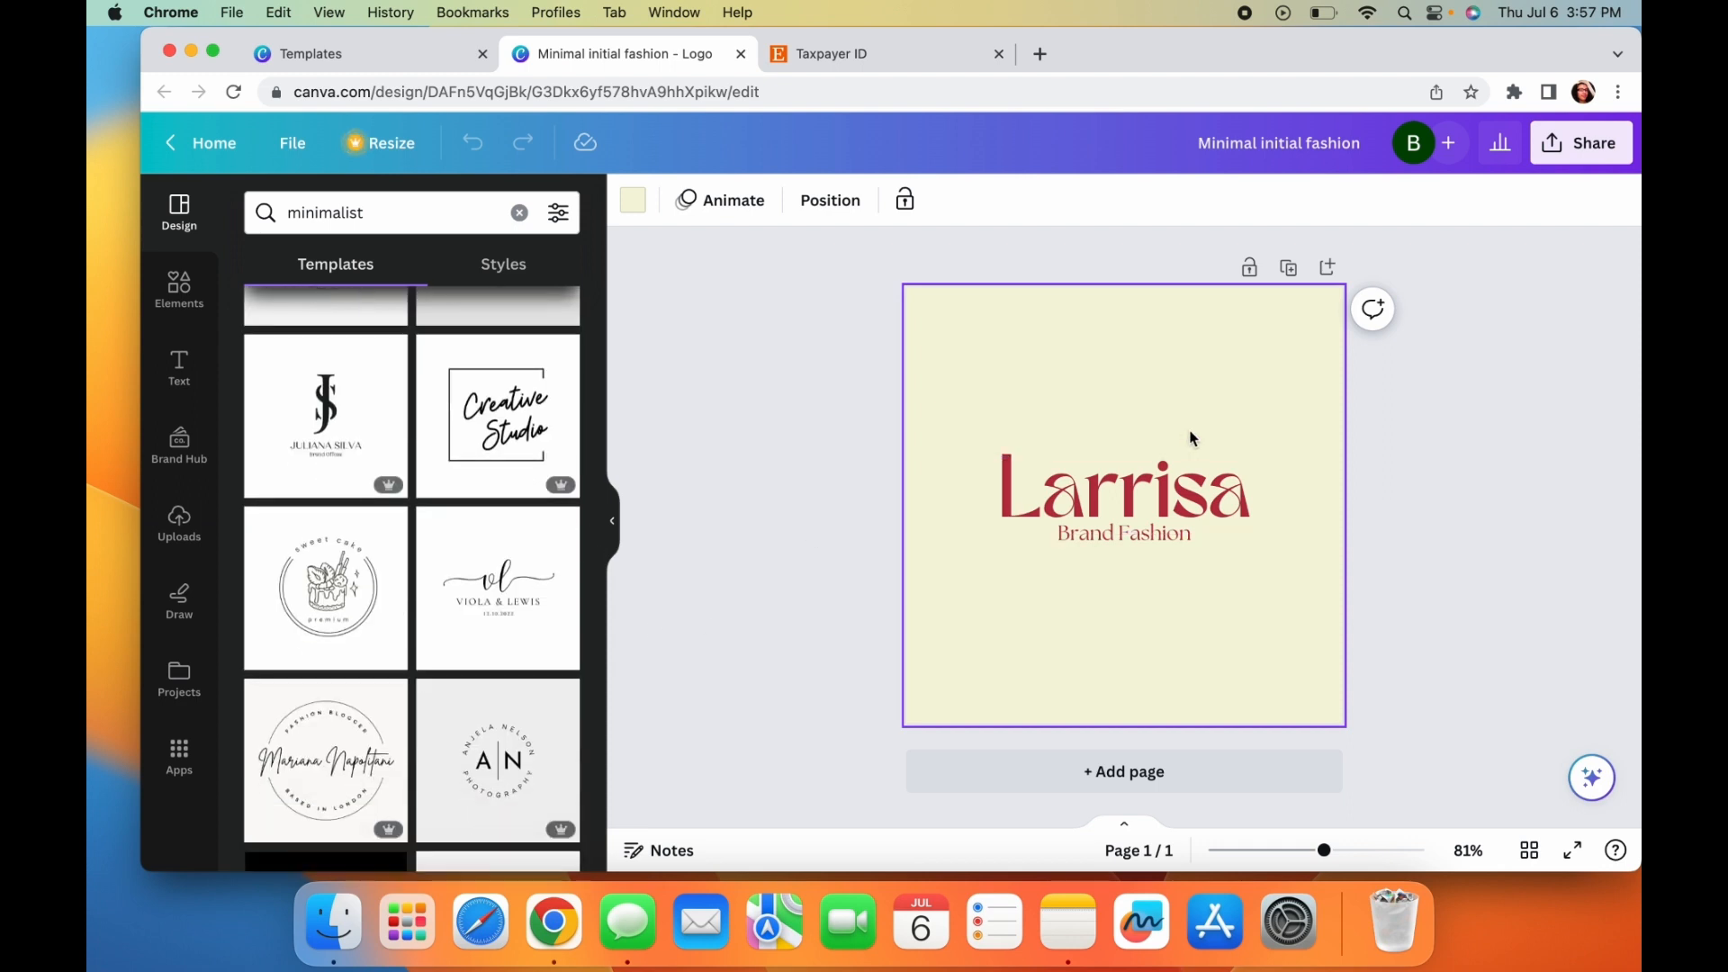
- Replace Larrisa with 'stupideasy' on one widened line and Brand Fashion with 'pod'
double_click(1123, 494)
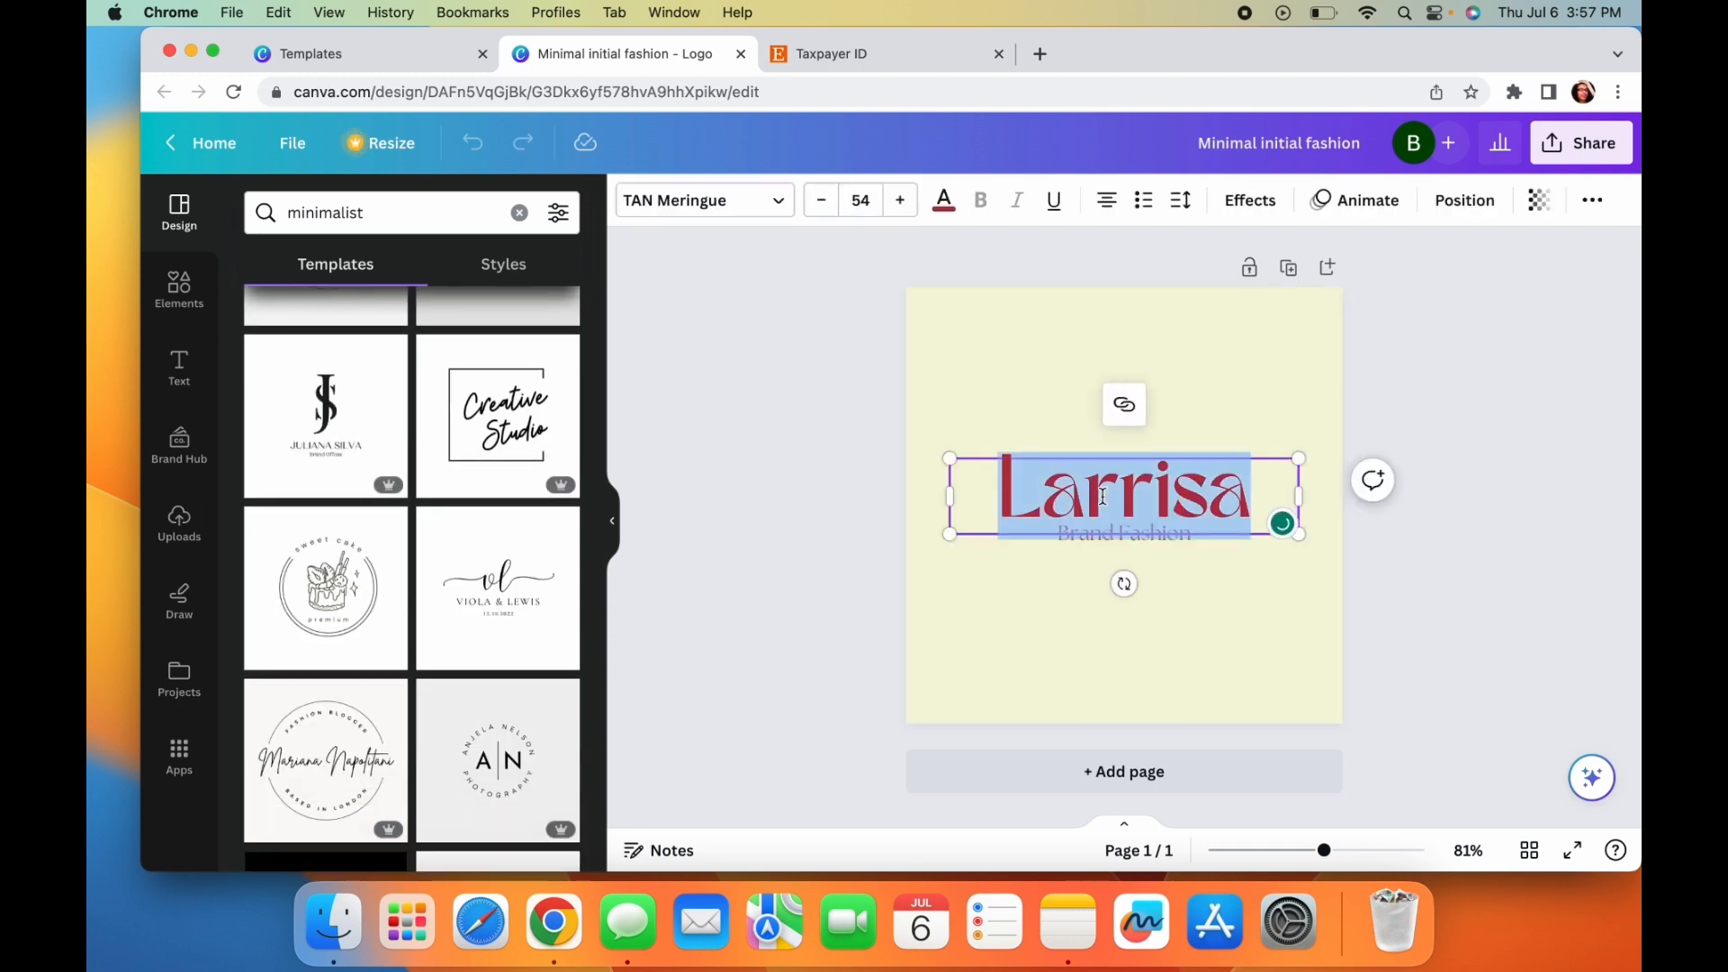
type("stupideasy")
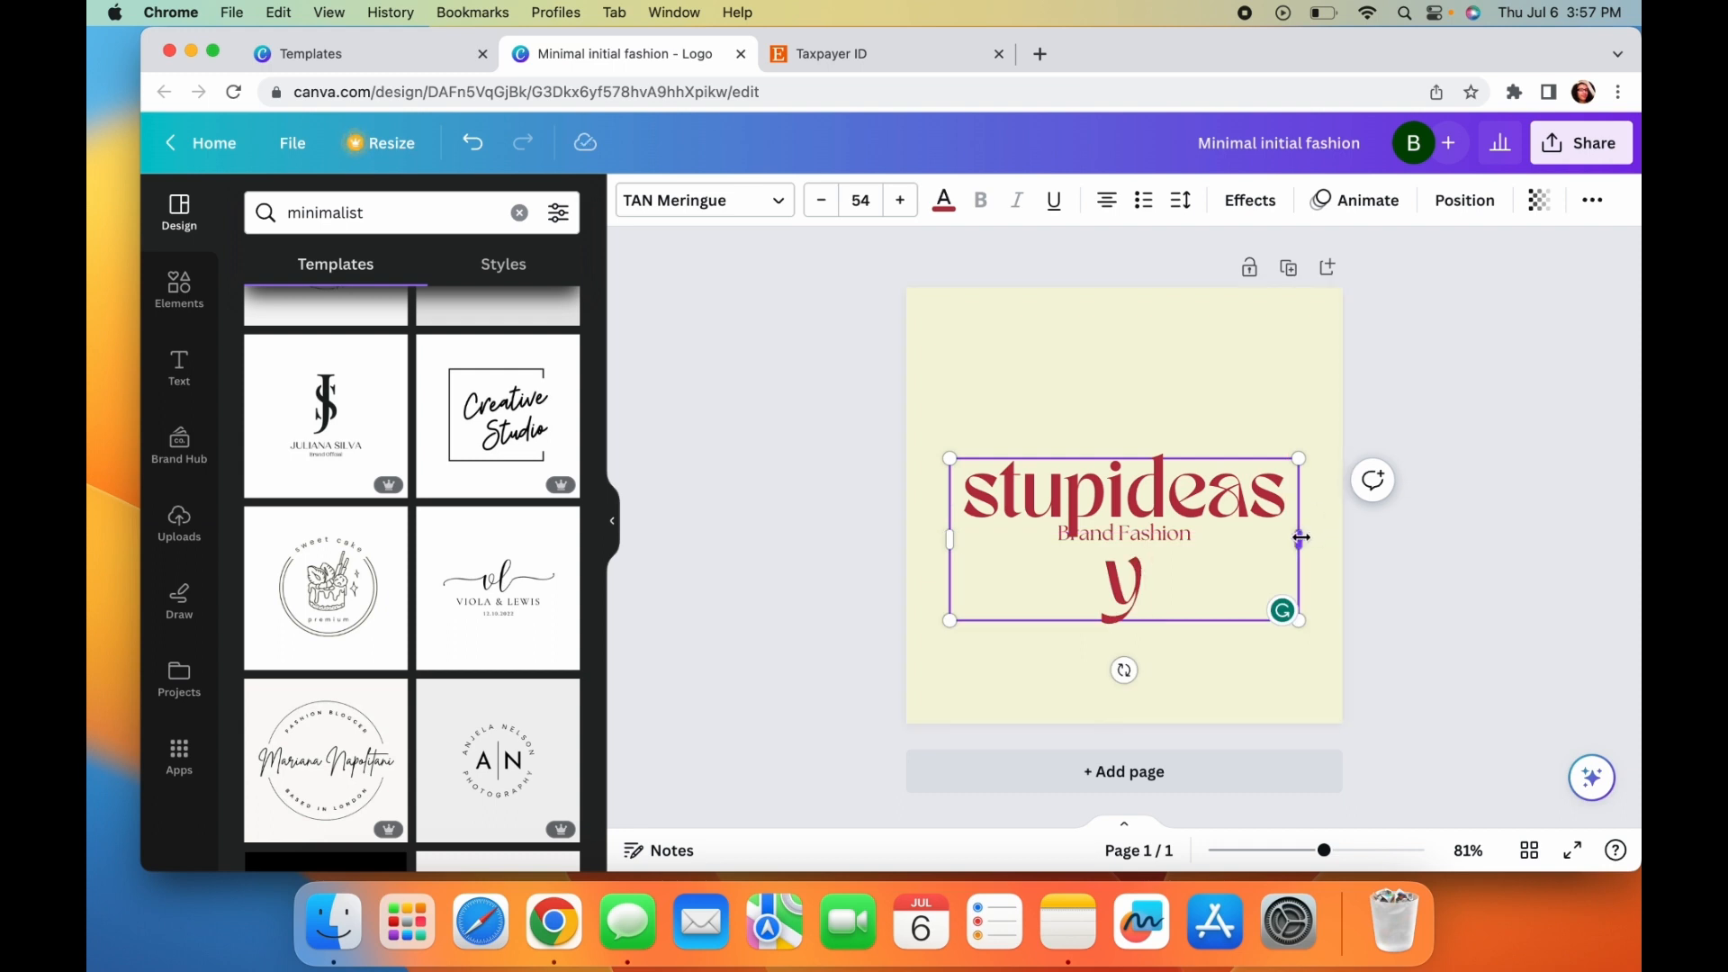
left_click_drag(1298, 617, 1333, 540)
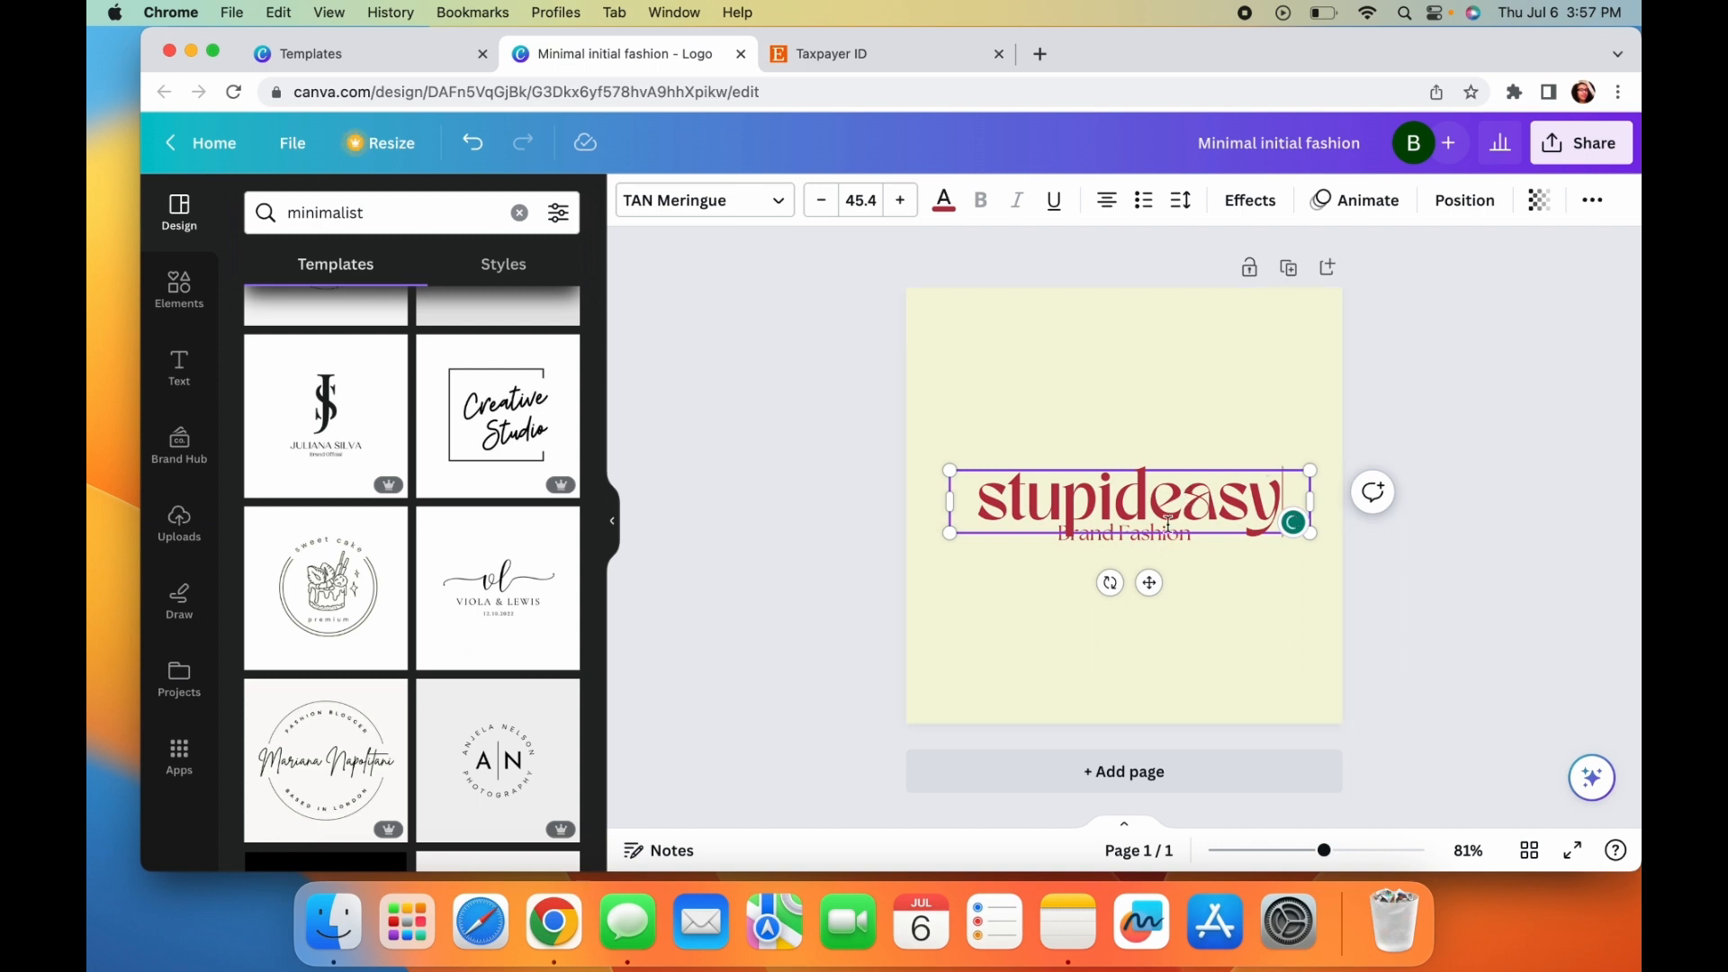
left_click(1121, 533)
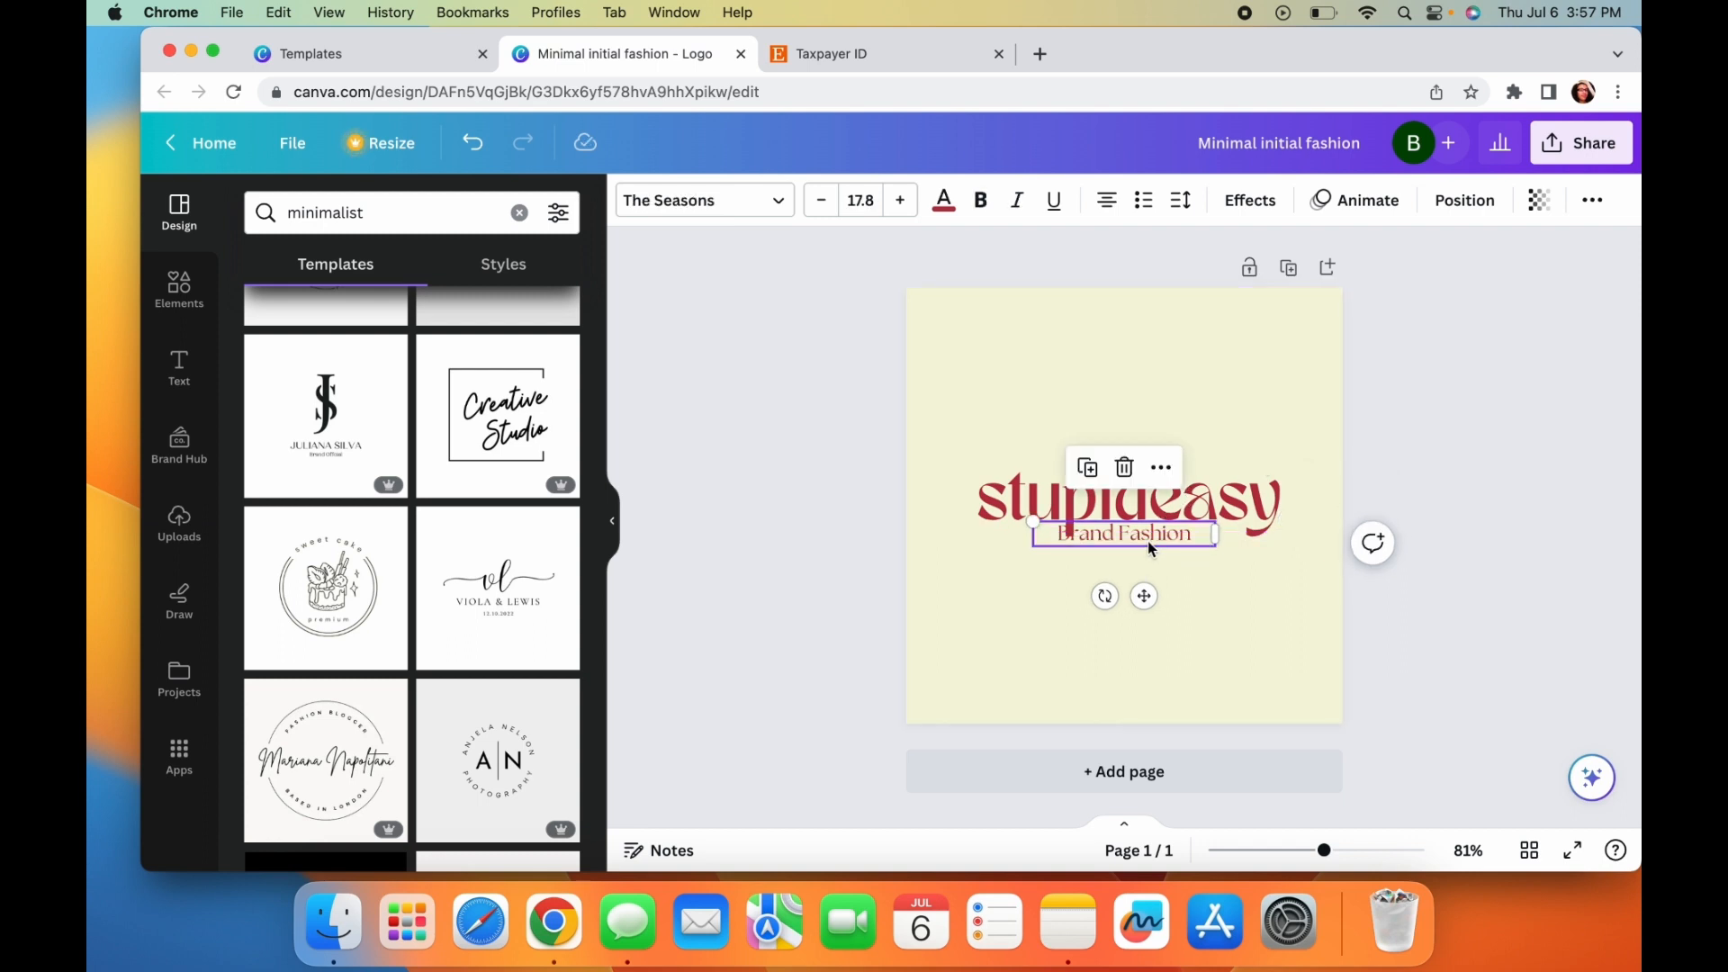
type("pod")
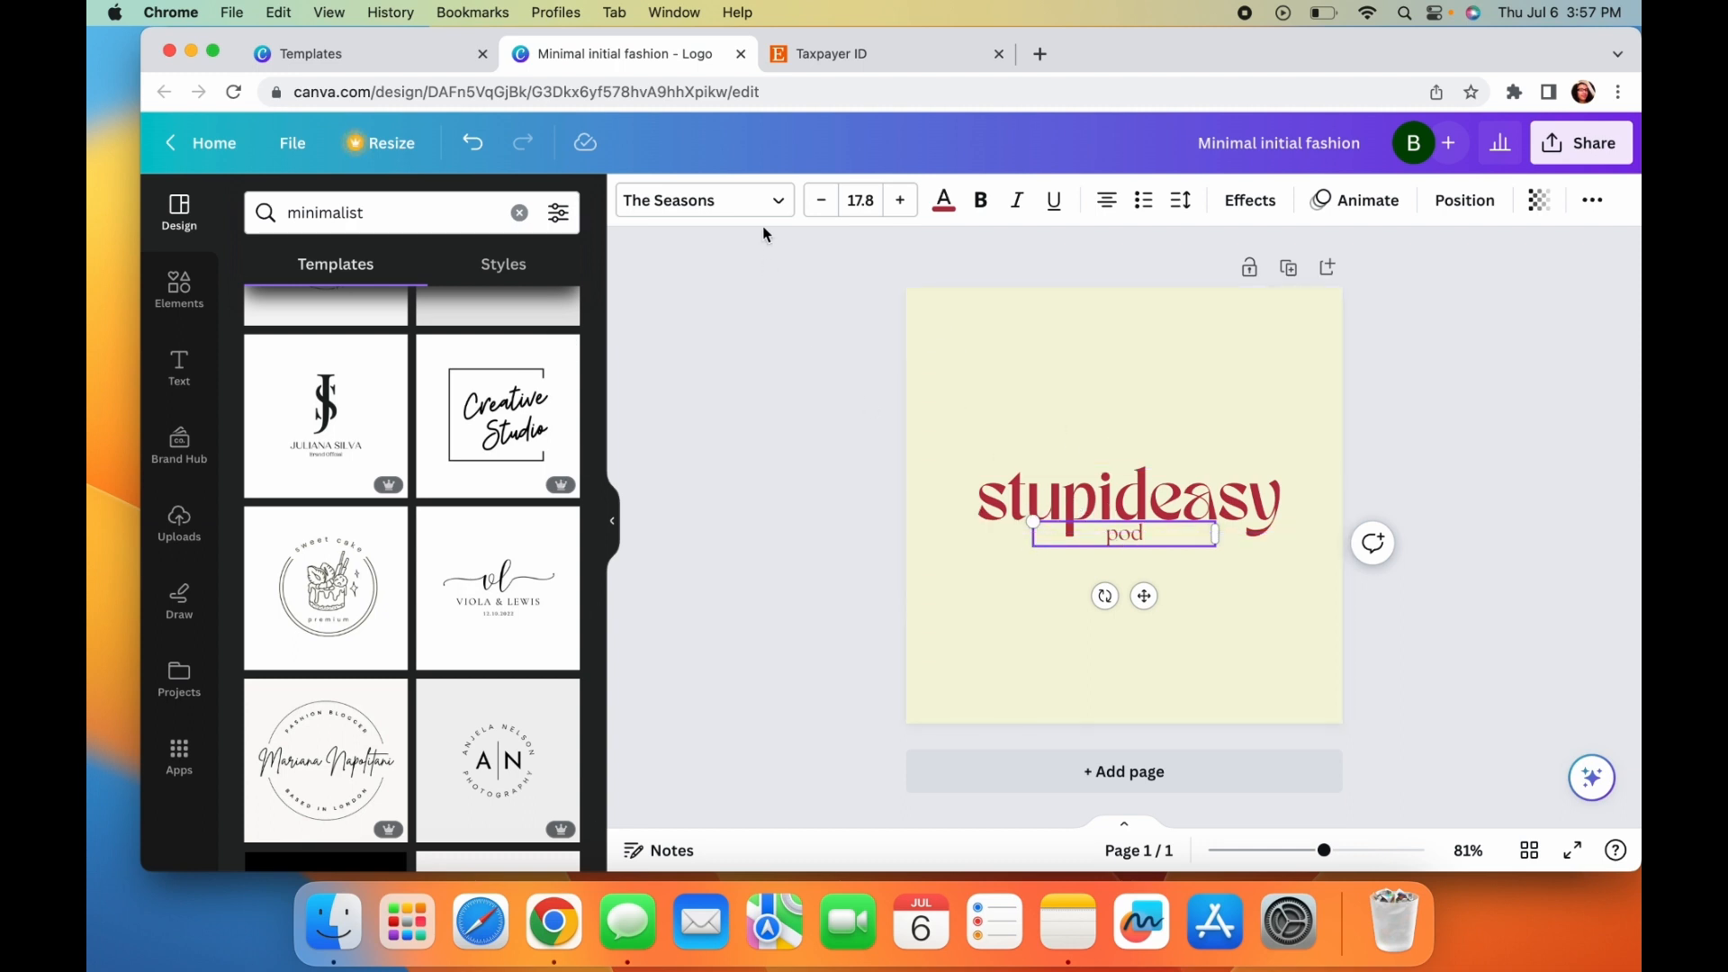
left_click(697, 200)
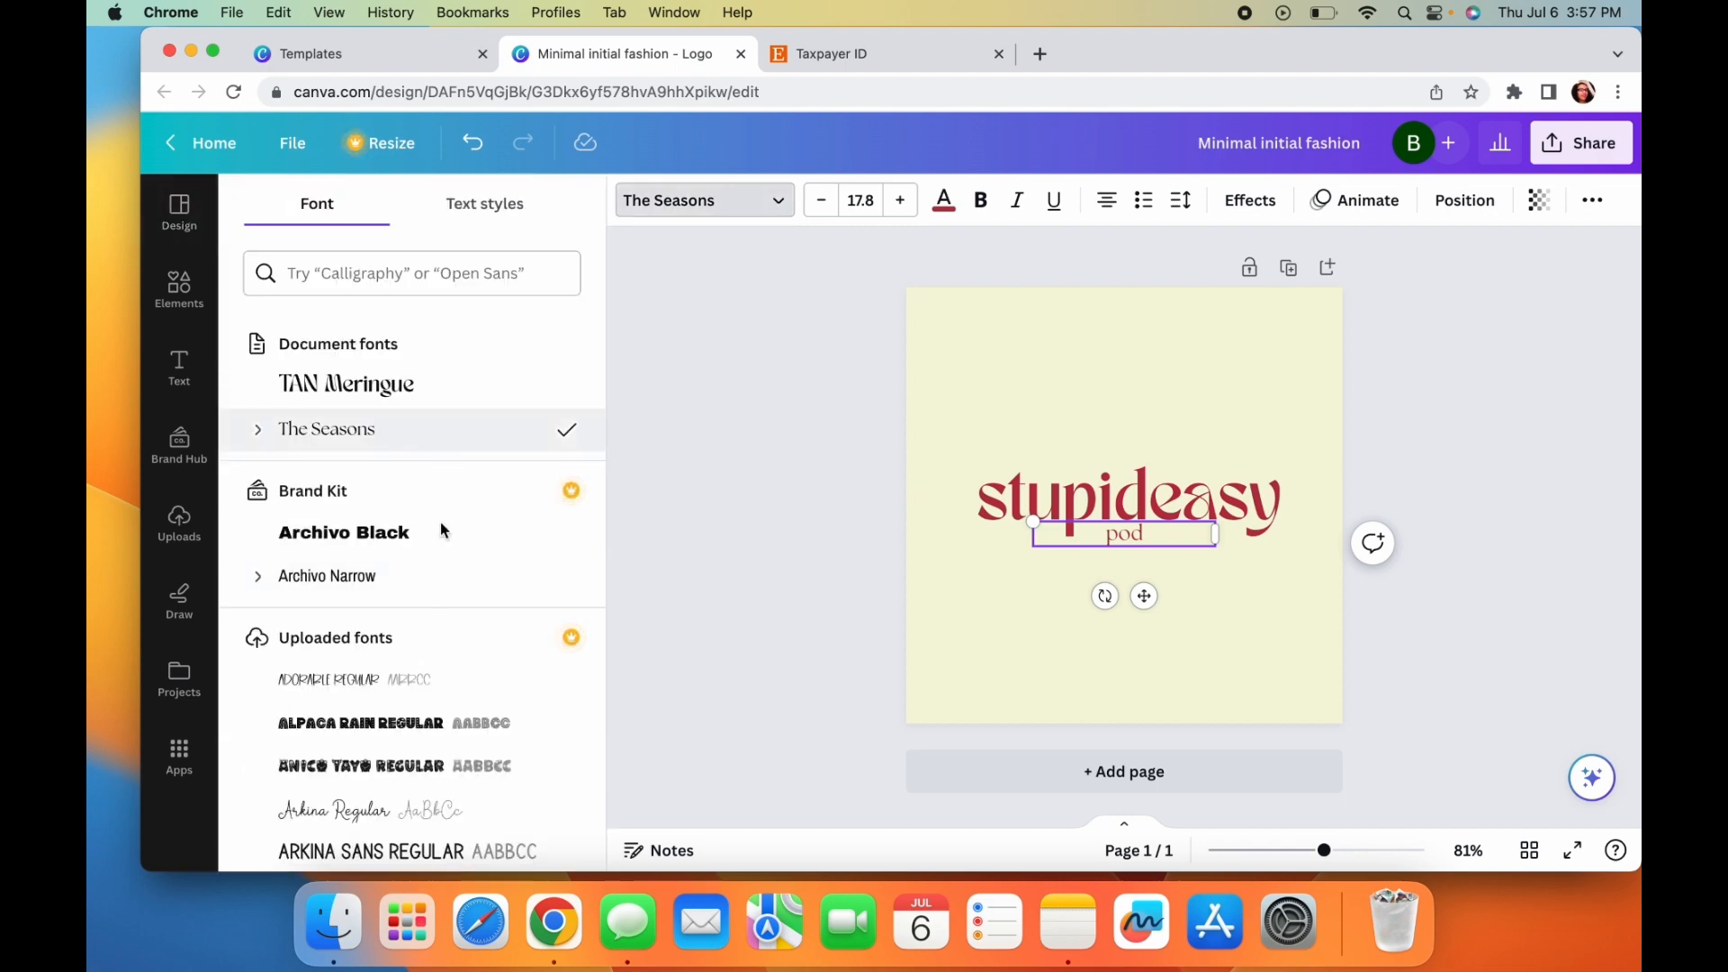
mouse_move(841, 475)
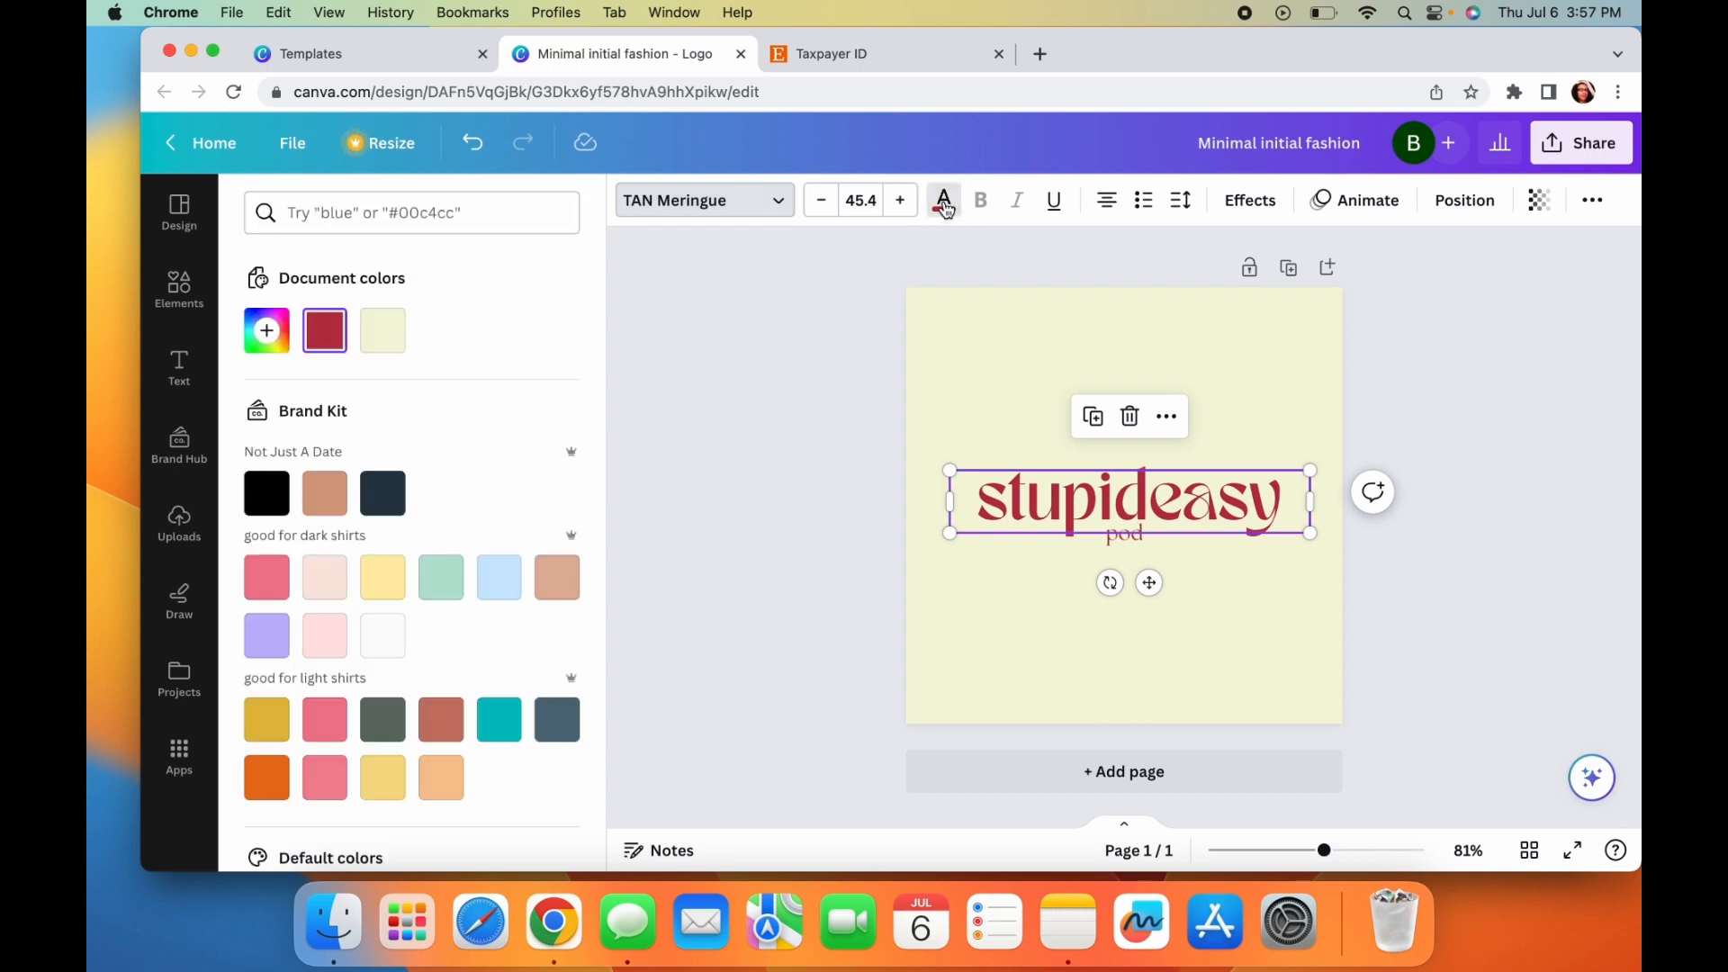
scroll("down", 3)
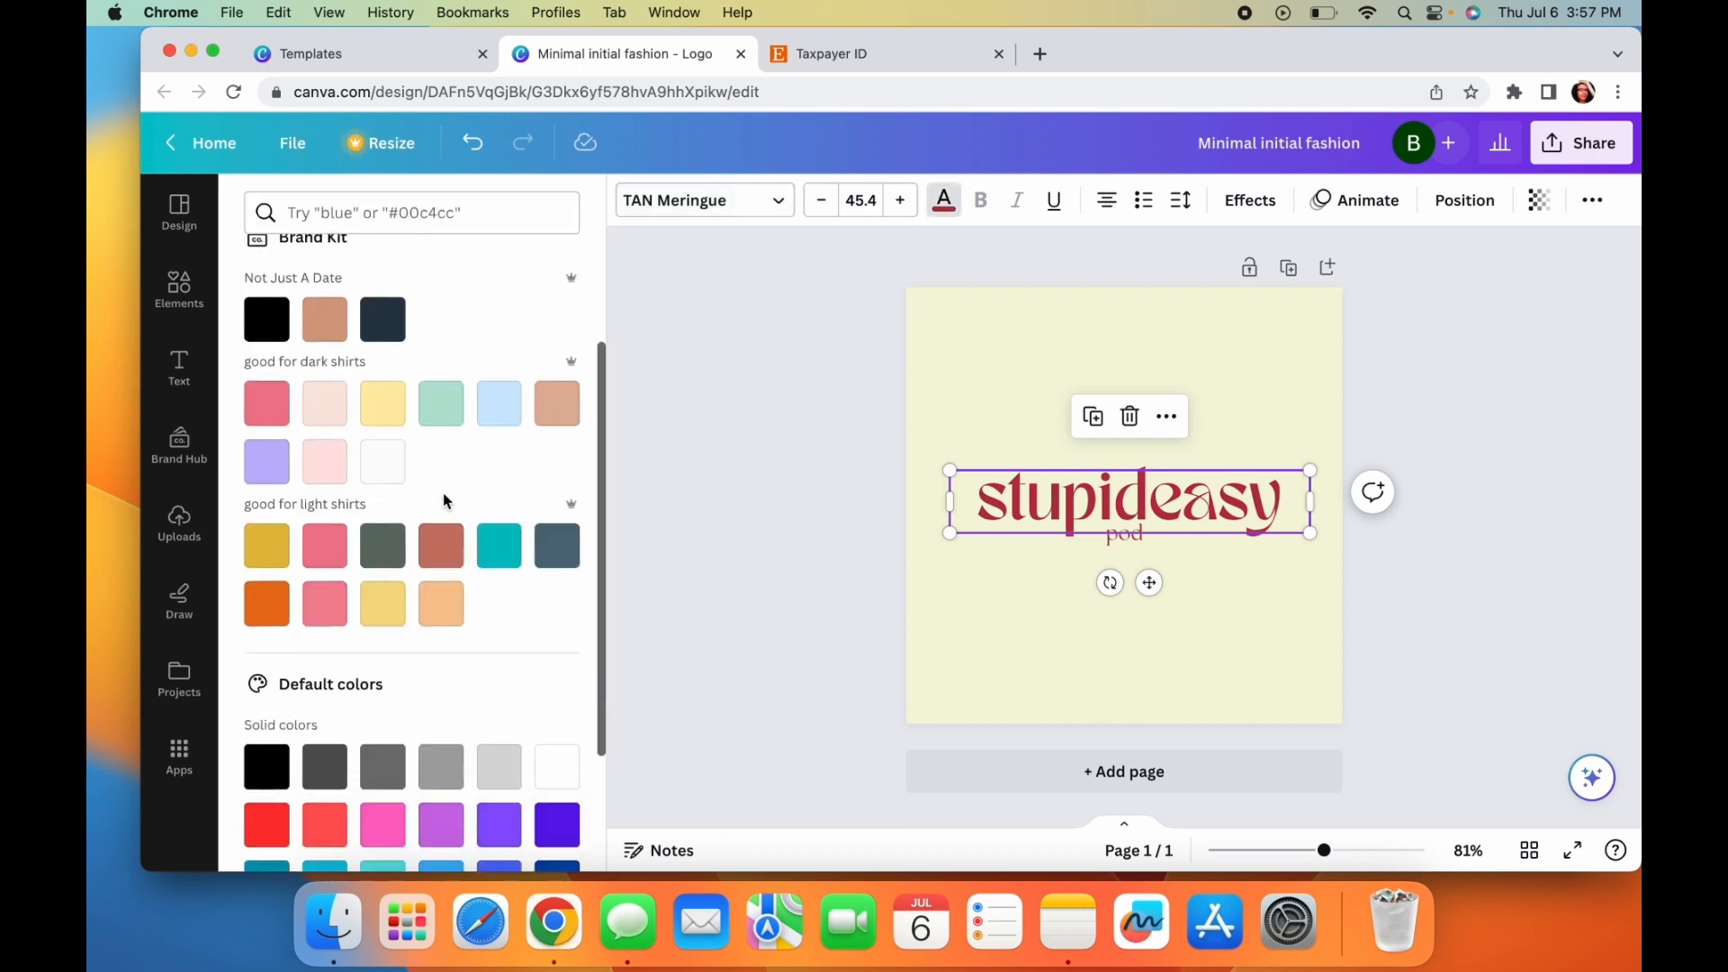
scroll("down", 3)
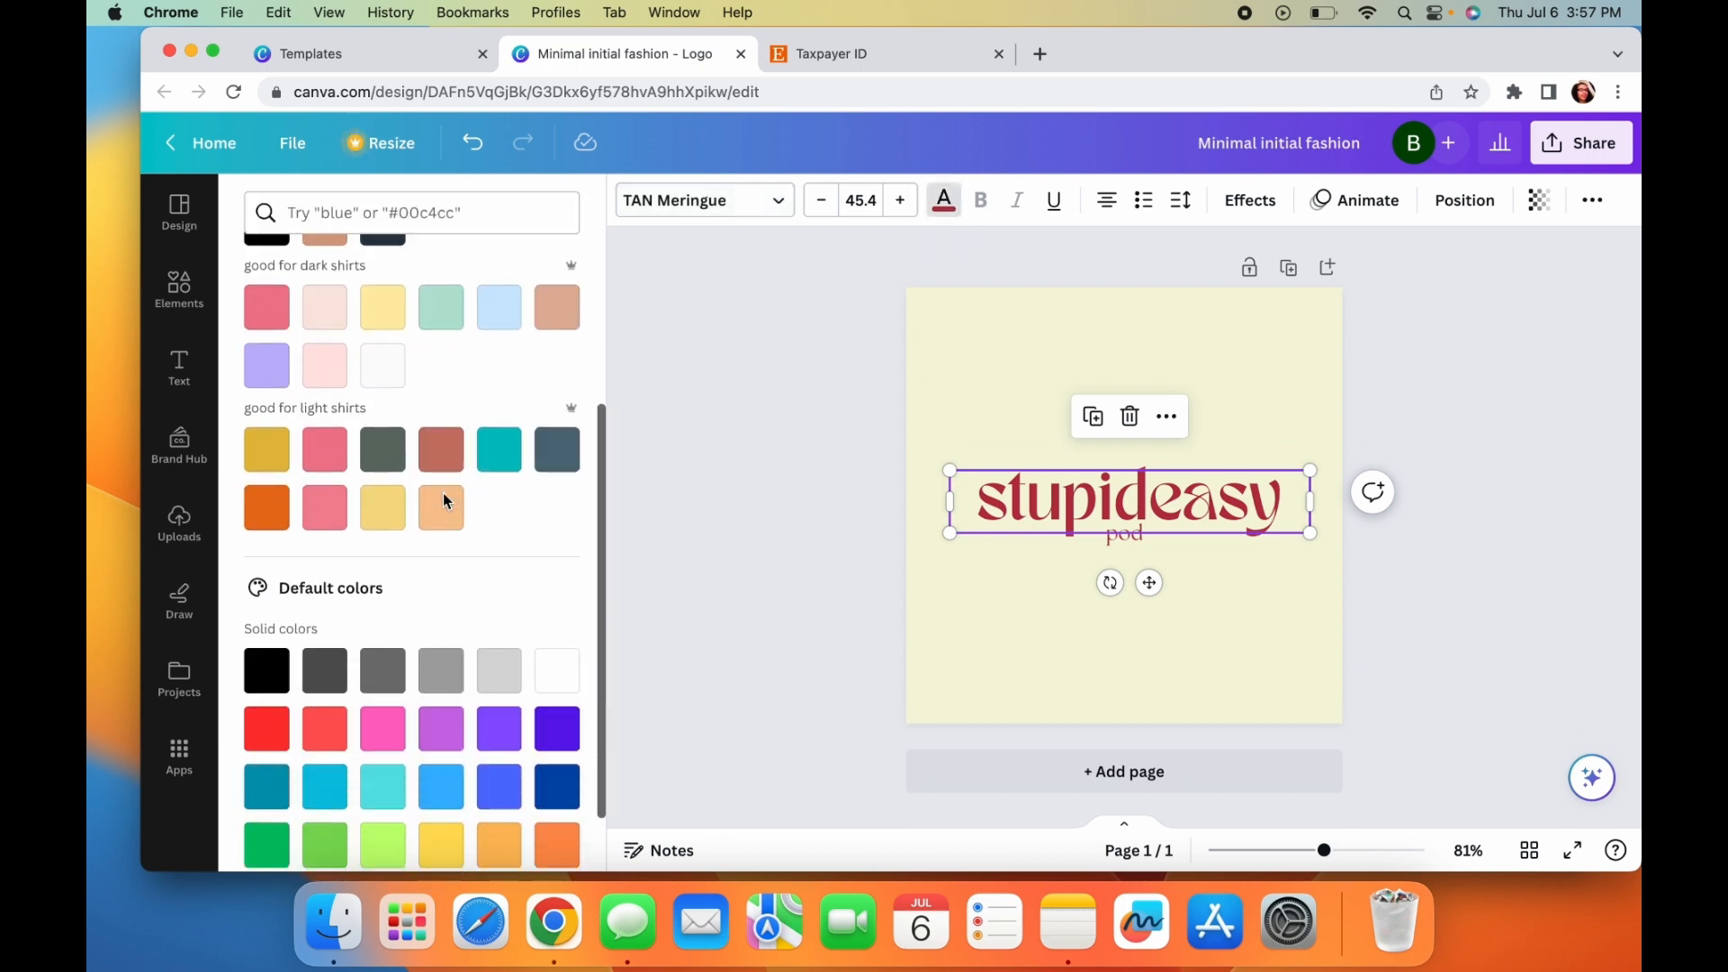
mouse_move(439, 508)
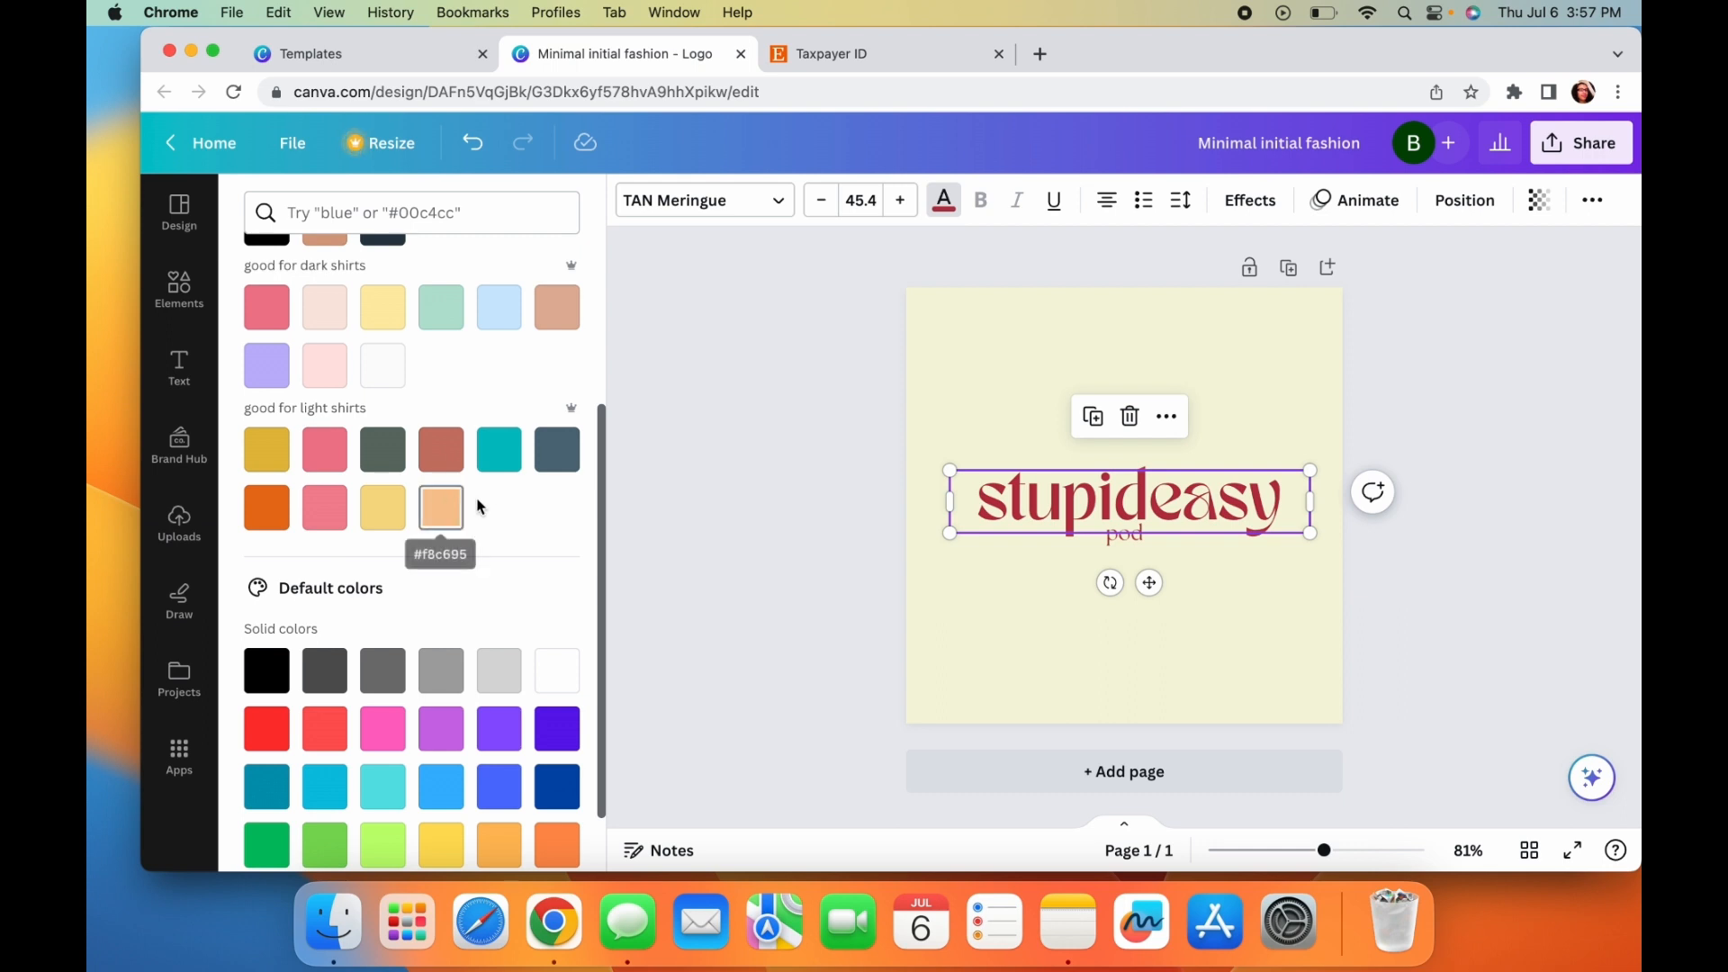
mouse_move(504, 513)
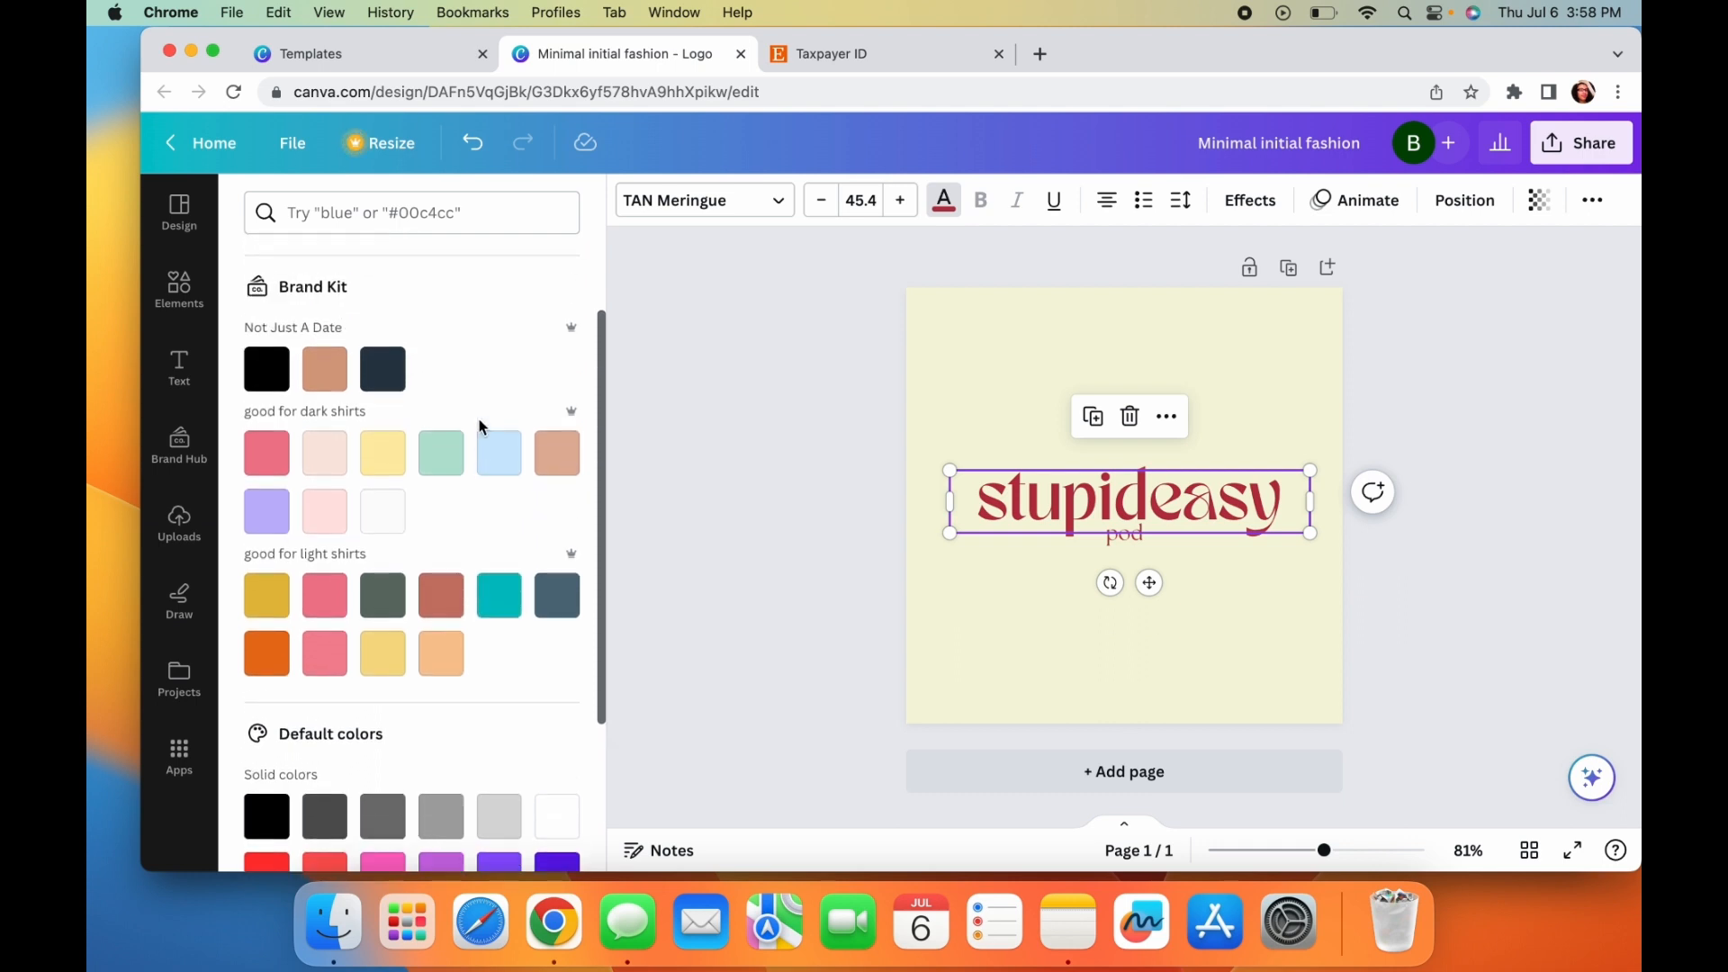
scroll("down", 3)
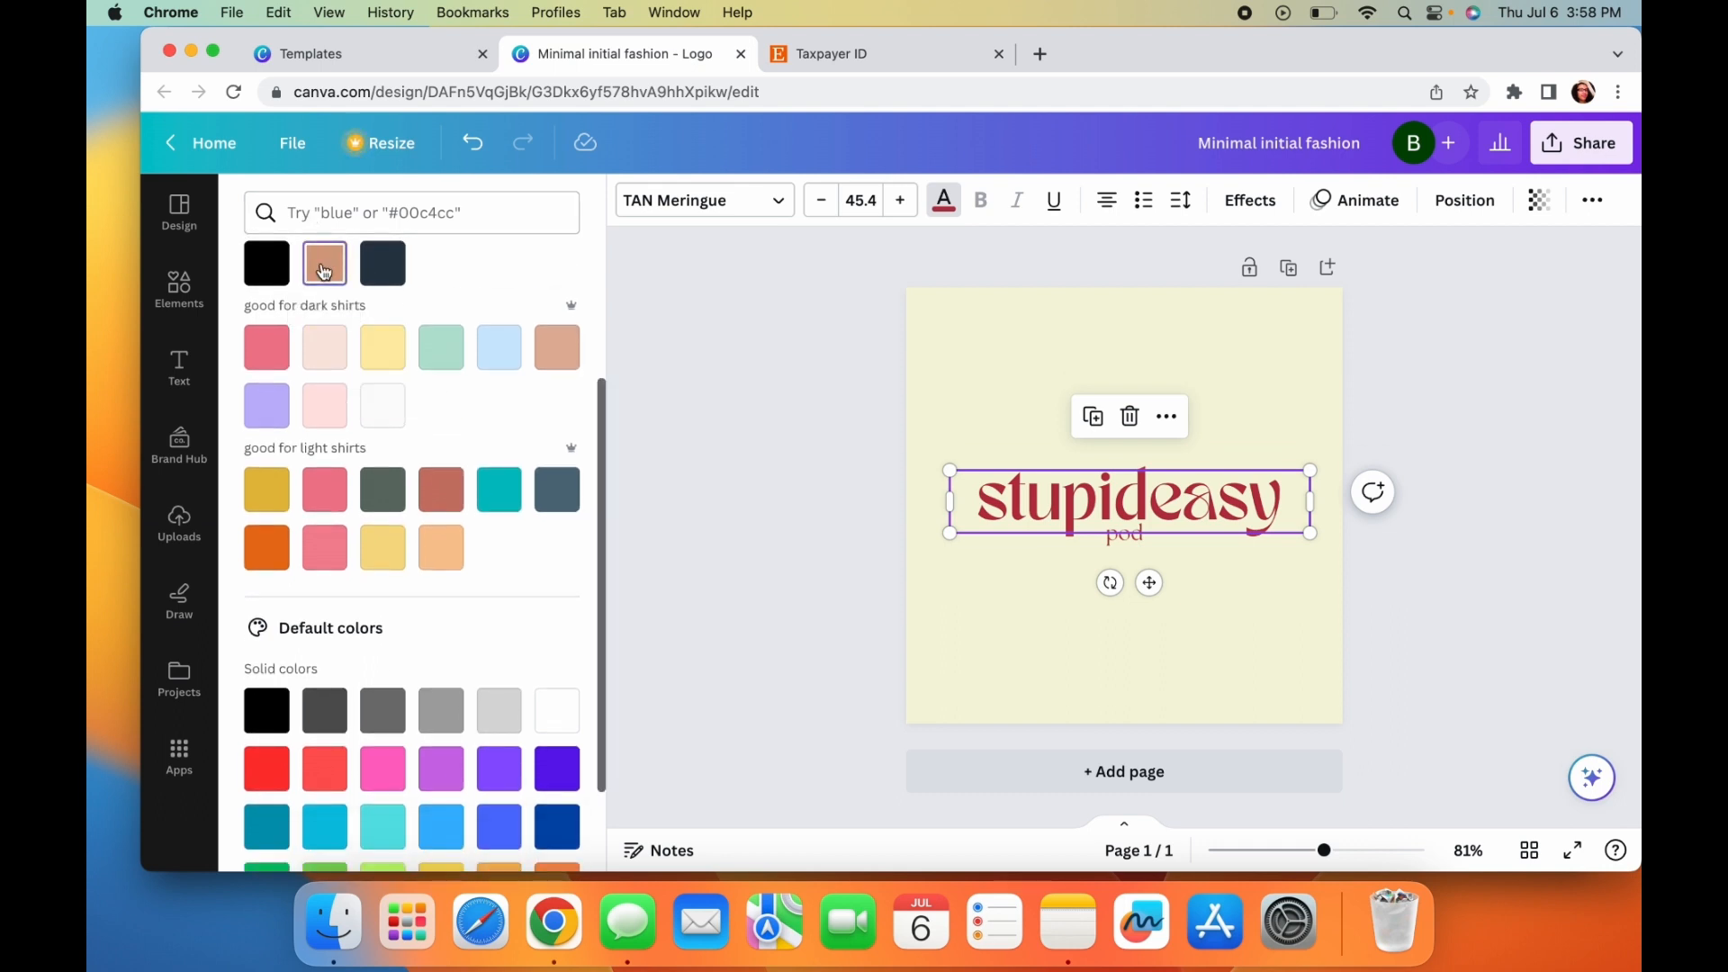
left_click(324, 263)
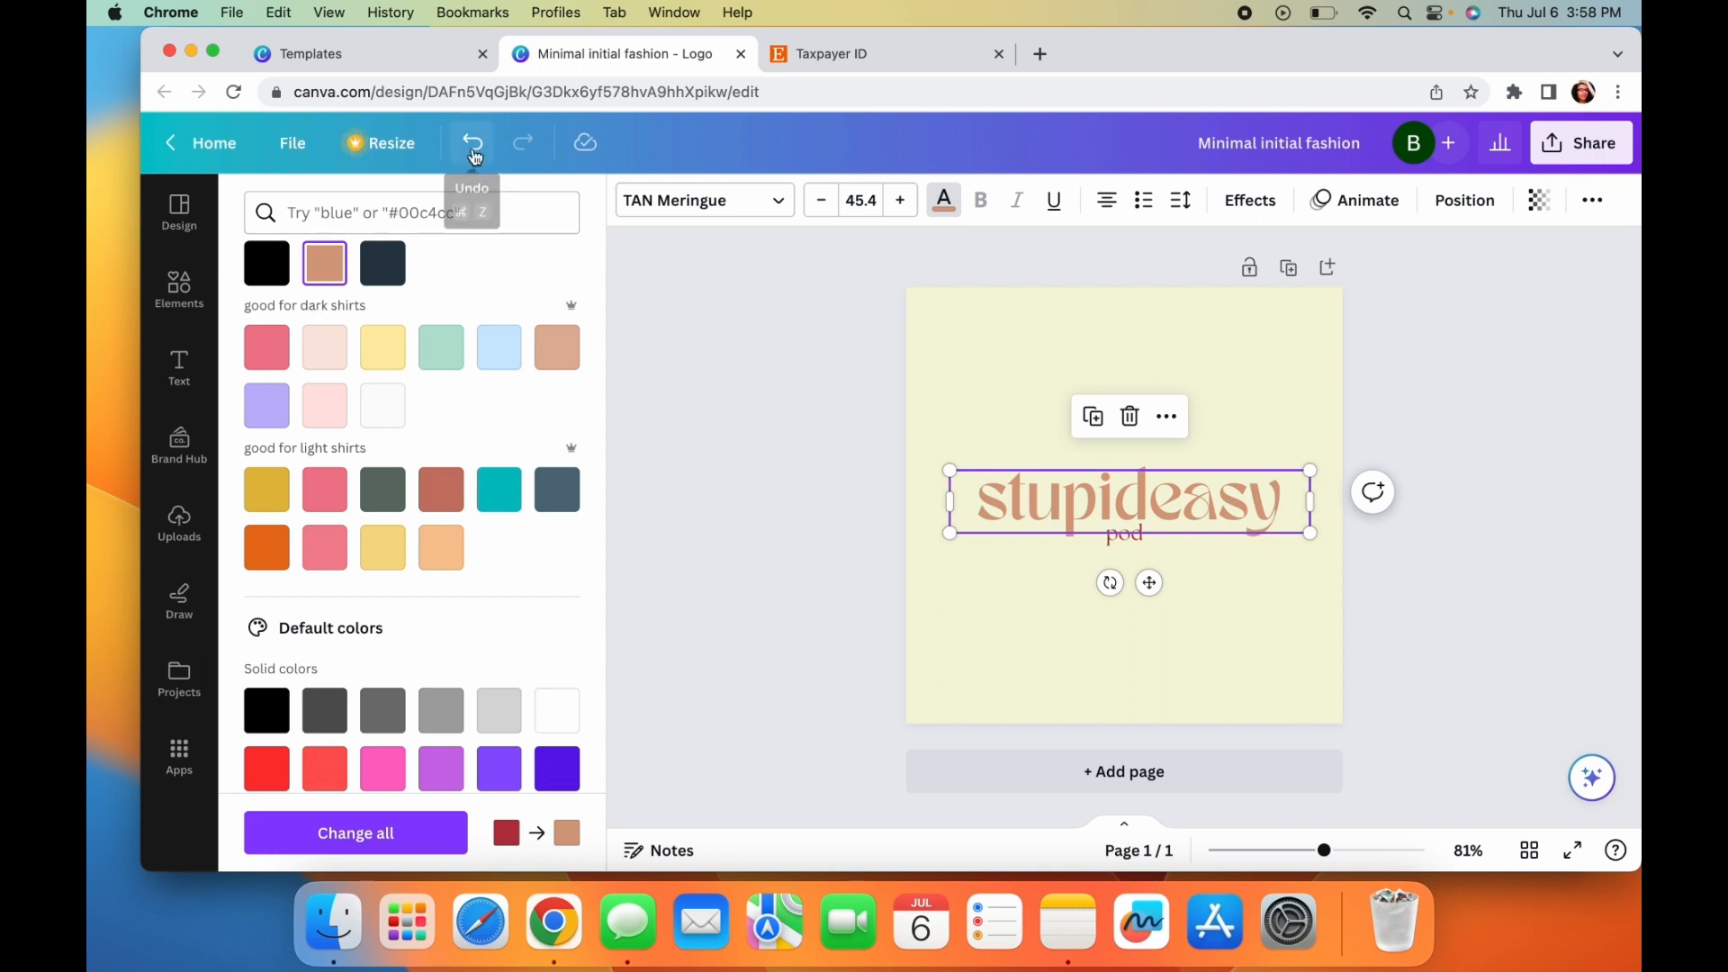
left_click(471, 142)
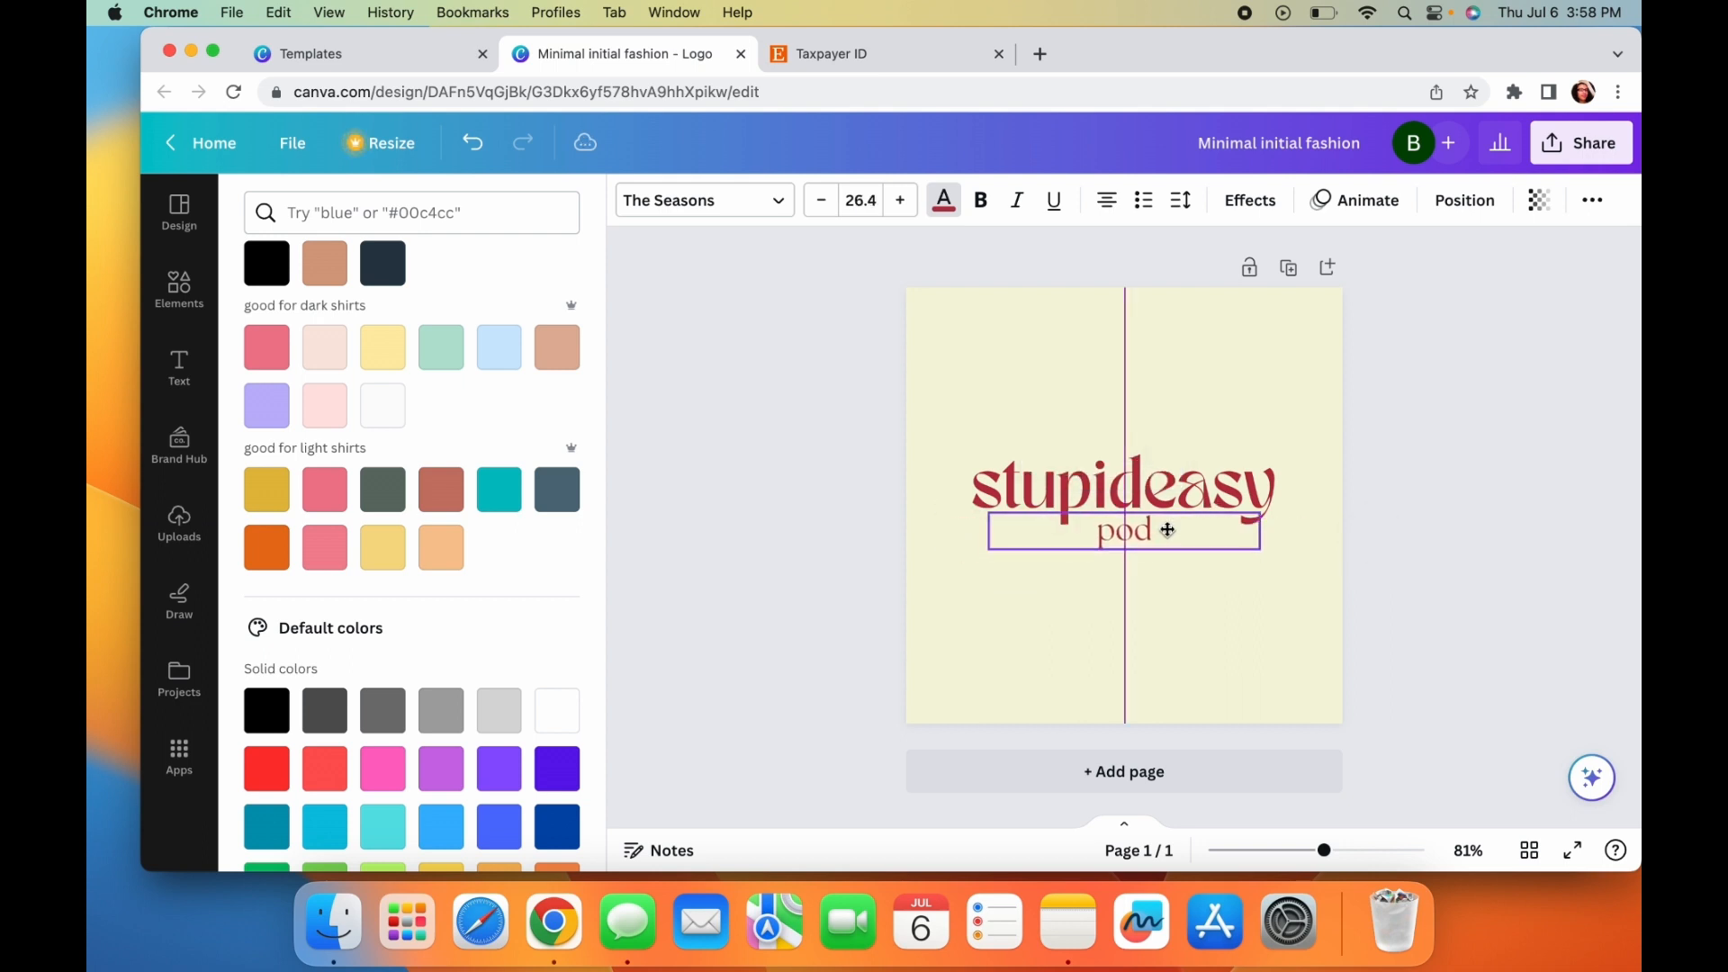
- Title the design 'stupideasypod' and download it as an uncompressed PNG
left_click(1123, 529)
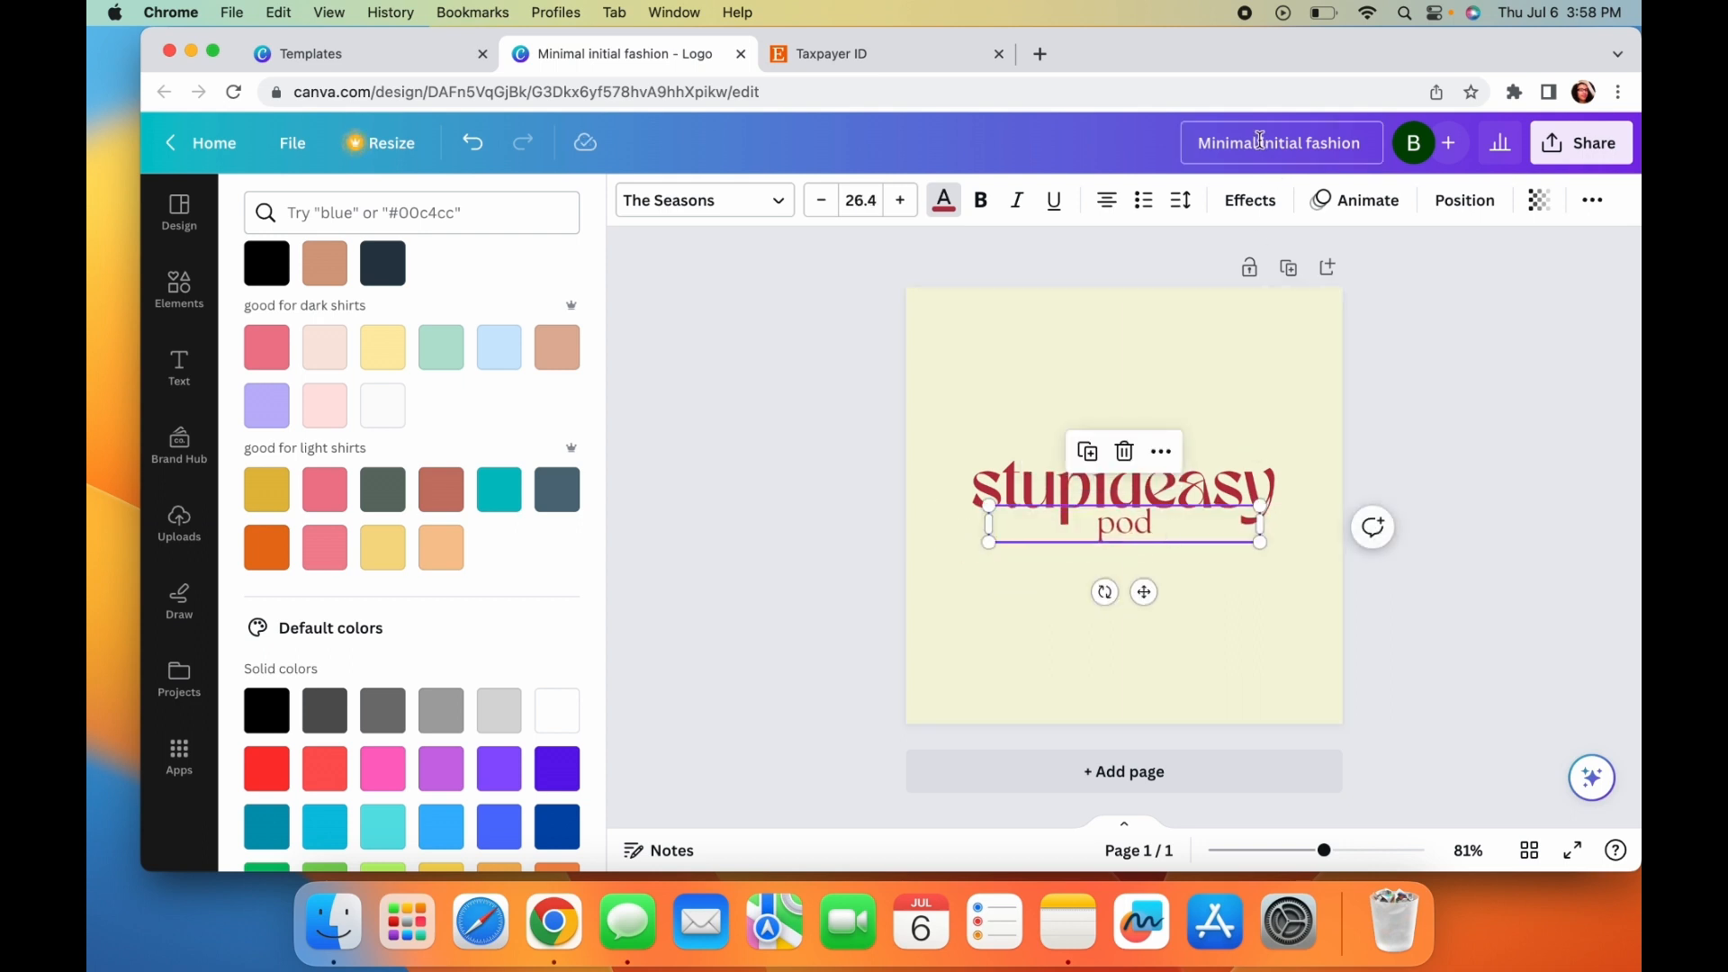
type("stupideasypod")
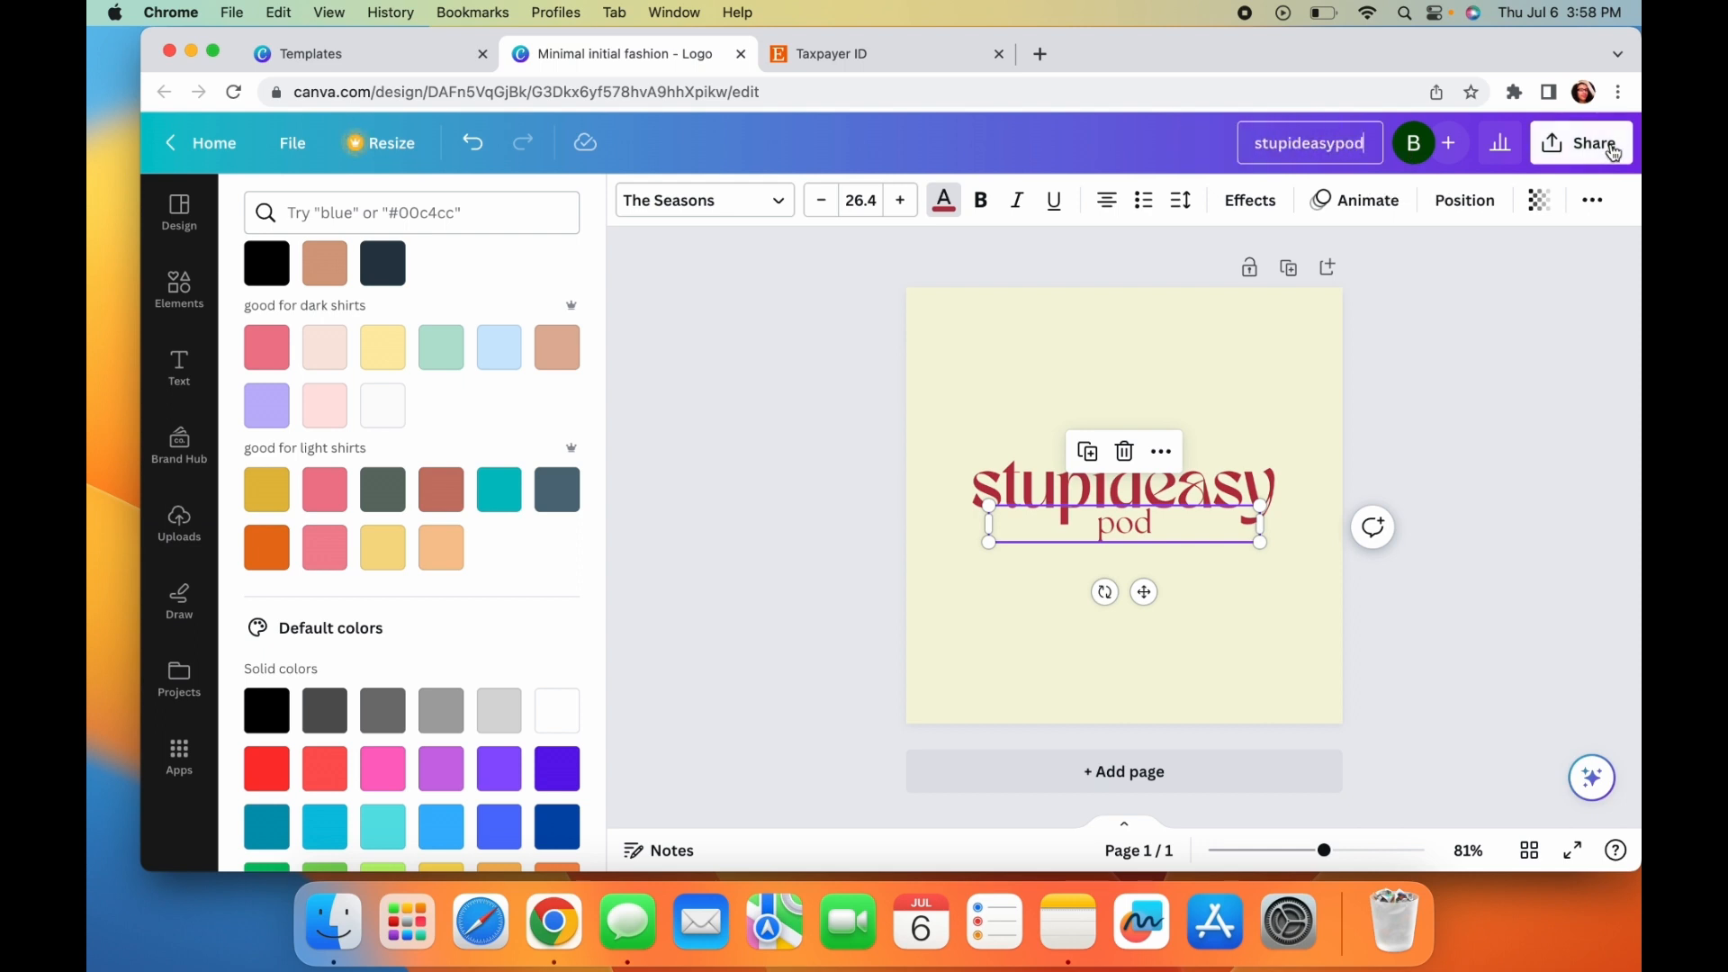
left_click(1593, 143)
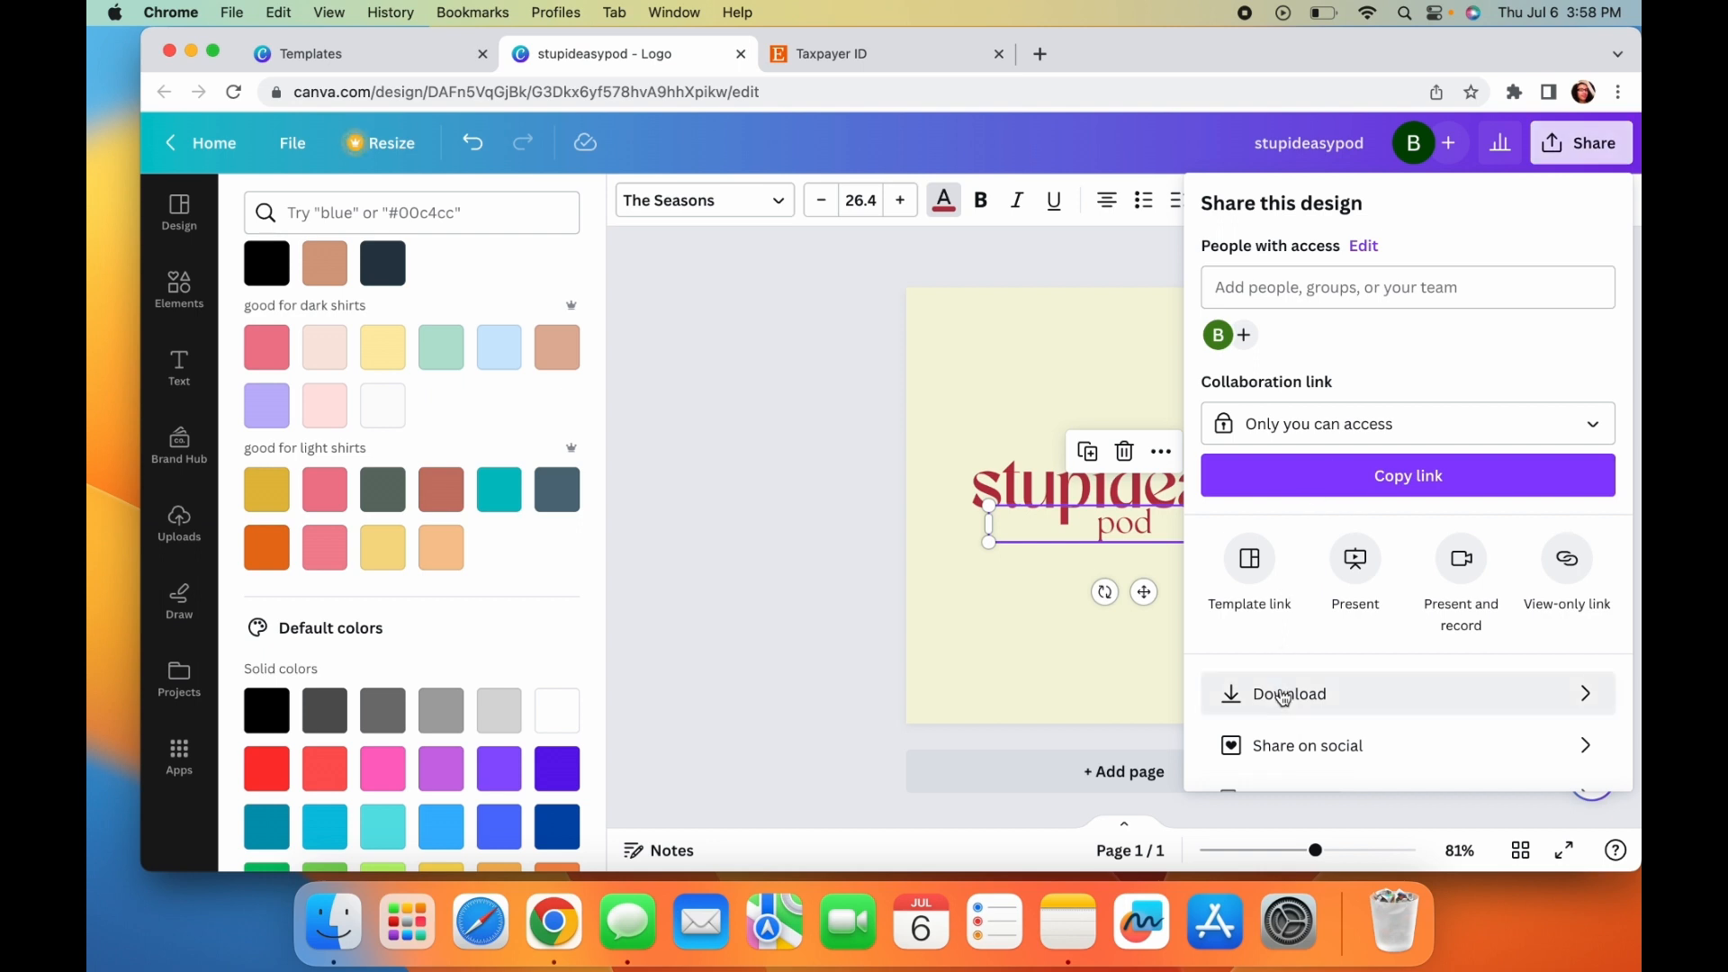
left_click(1289, 693)
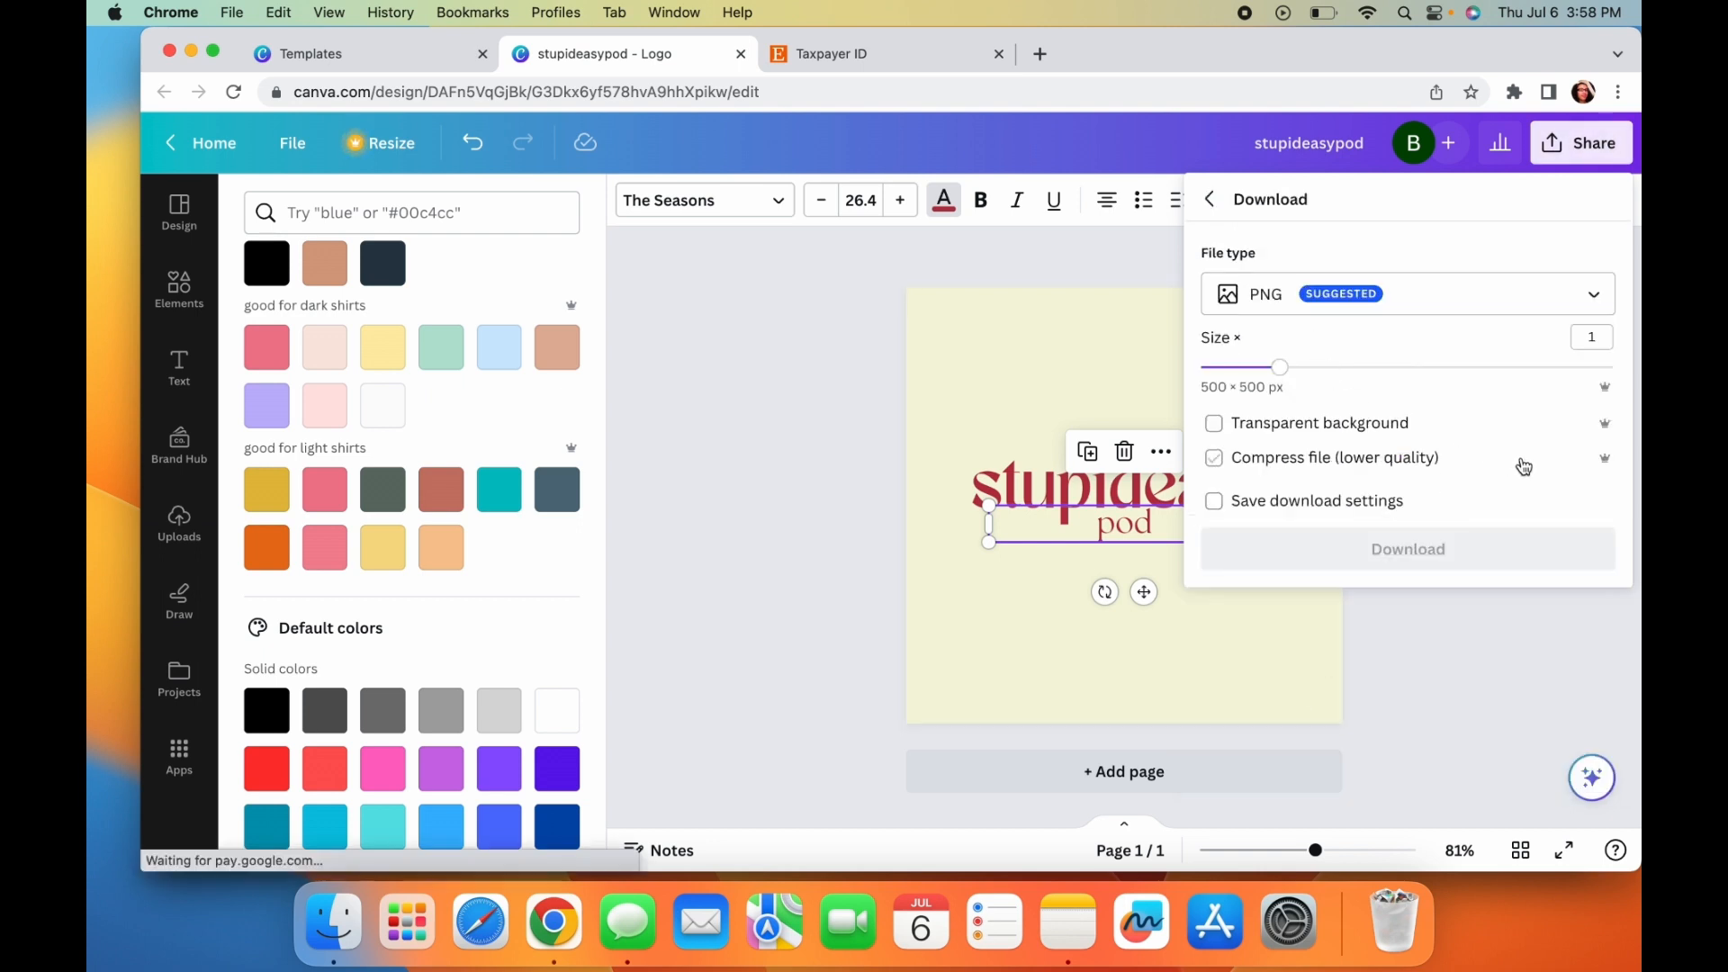
left_click(1213, 457)
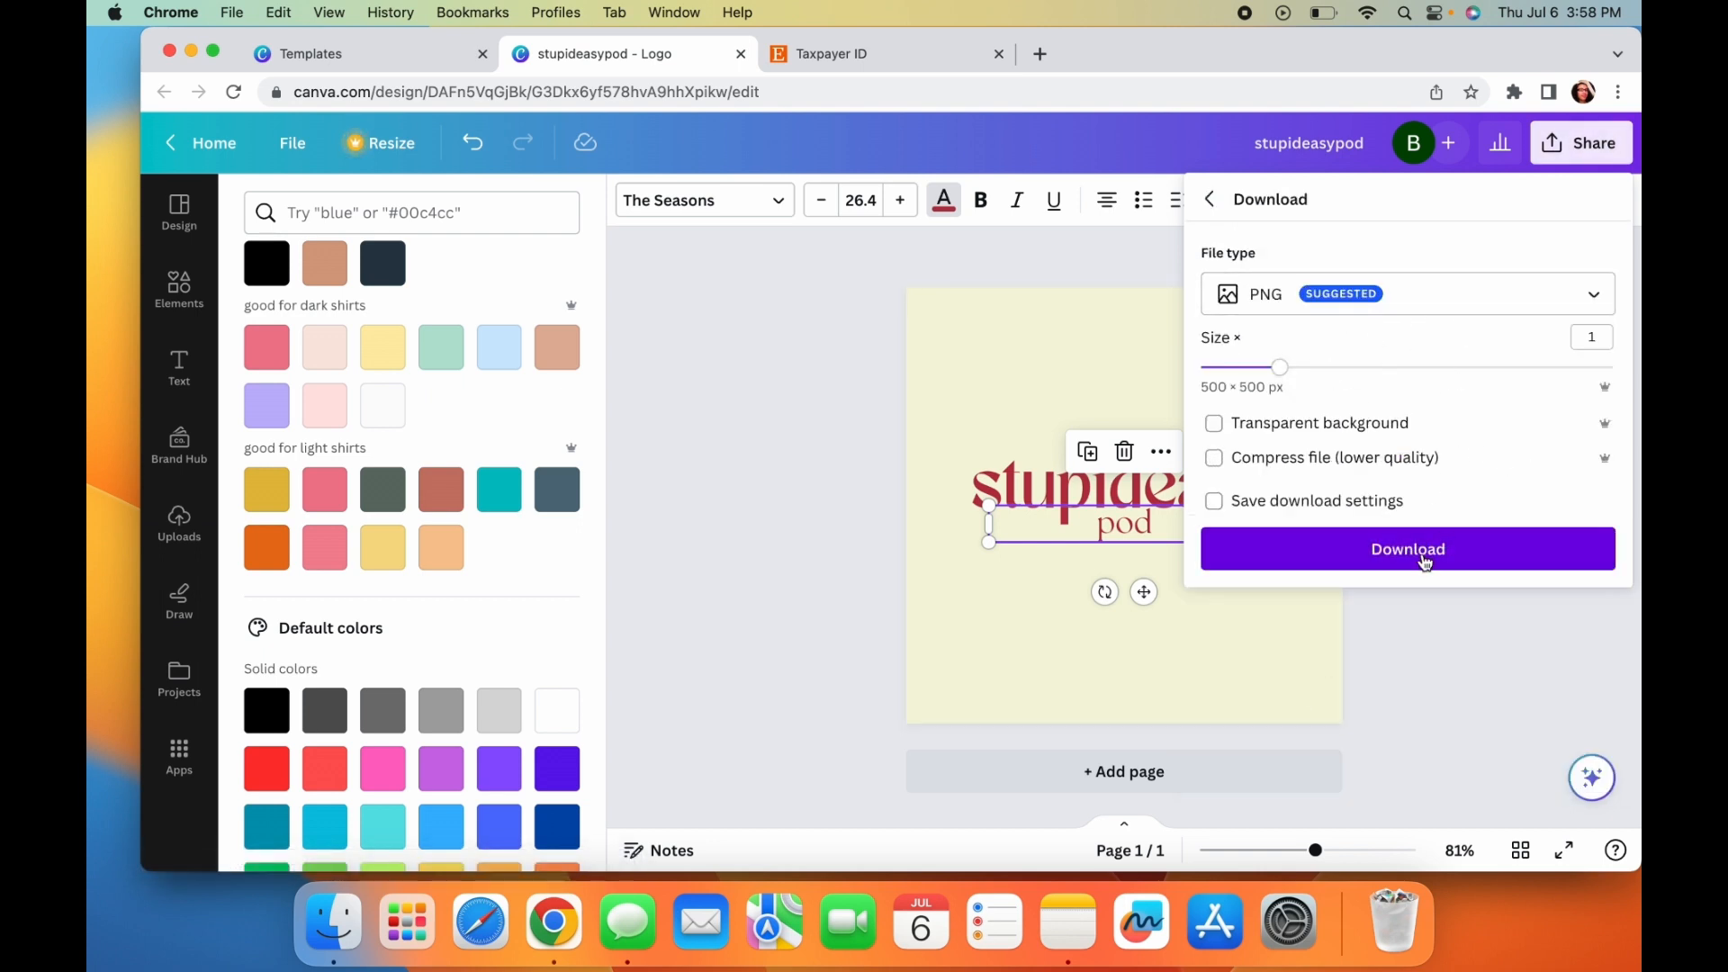
left_click(1407, 549)
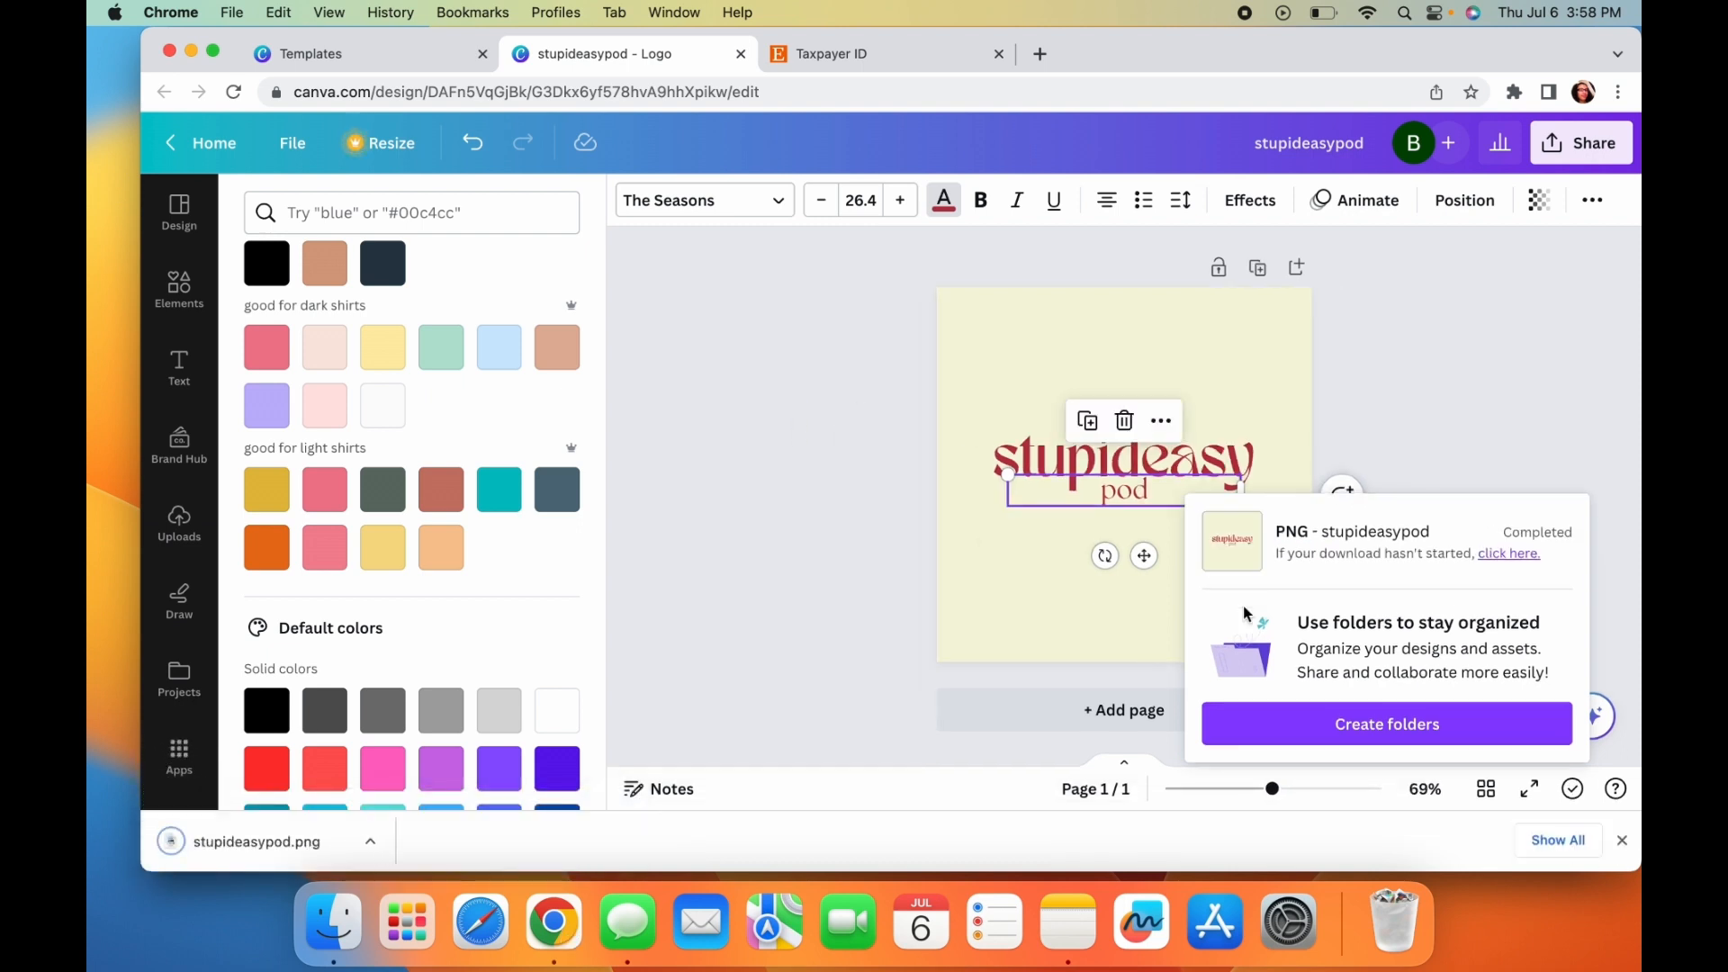
mouse_move(679, 195)
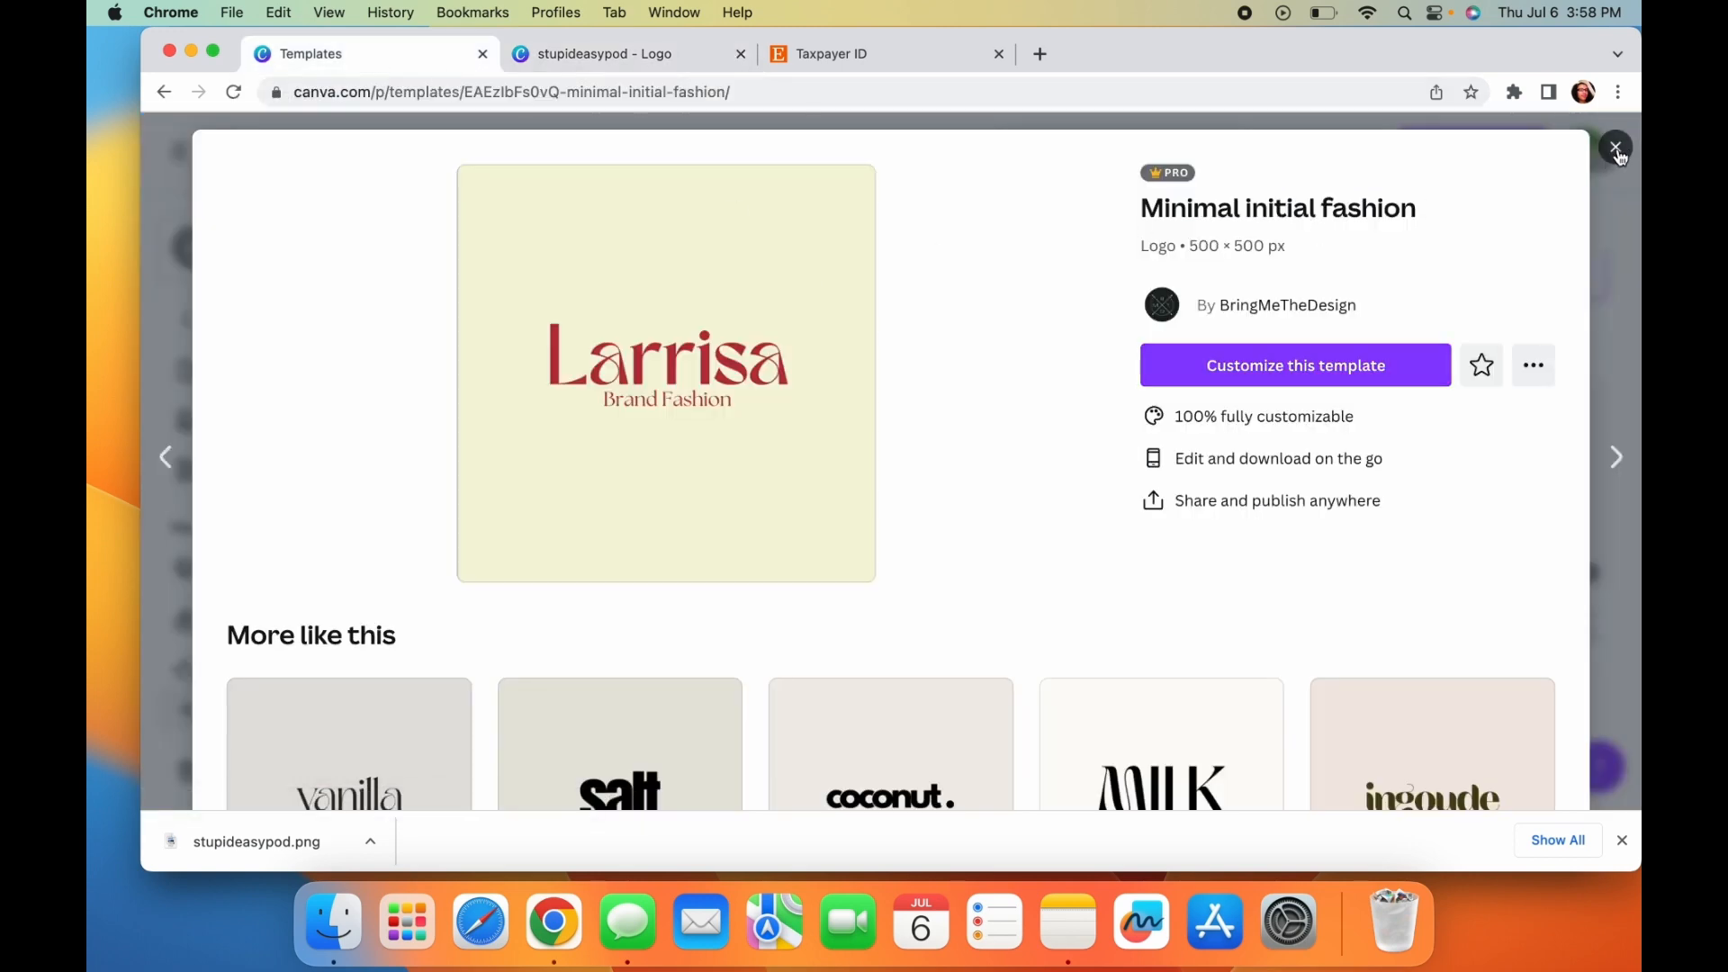
- Close the Canva preview and reach the stupideasypod sales channel in Etsy's Shop Manager
left_click(1616, 146)
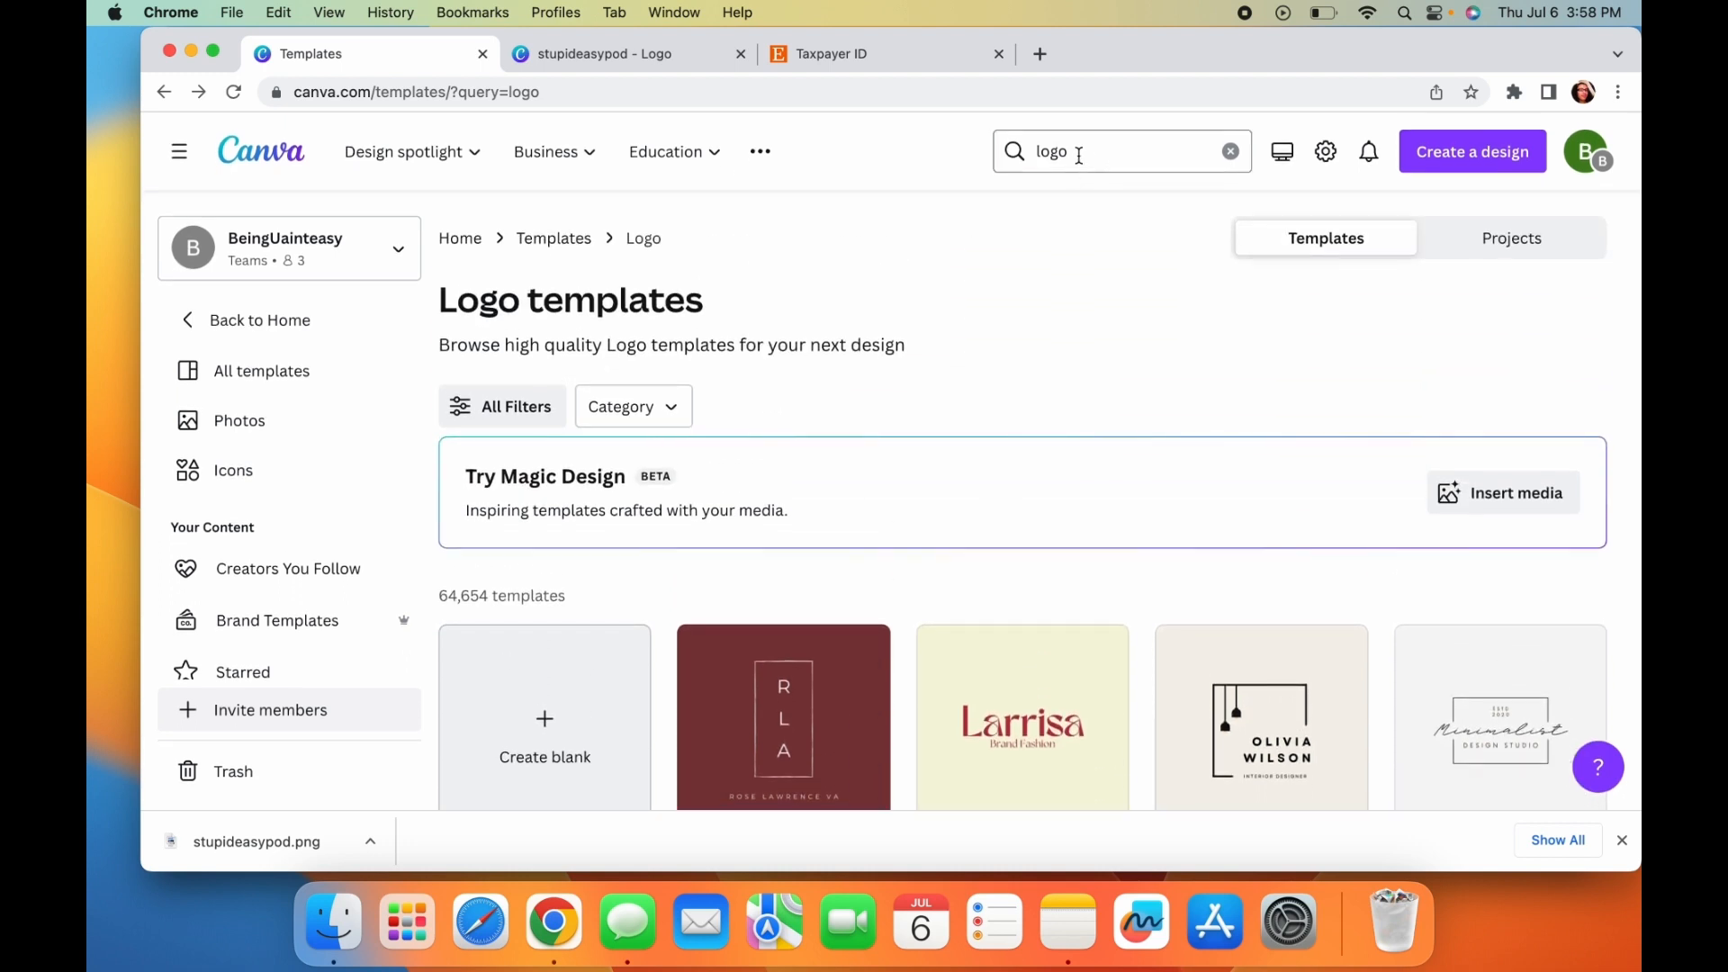
left_click(1121, 151)
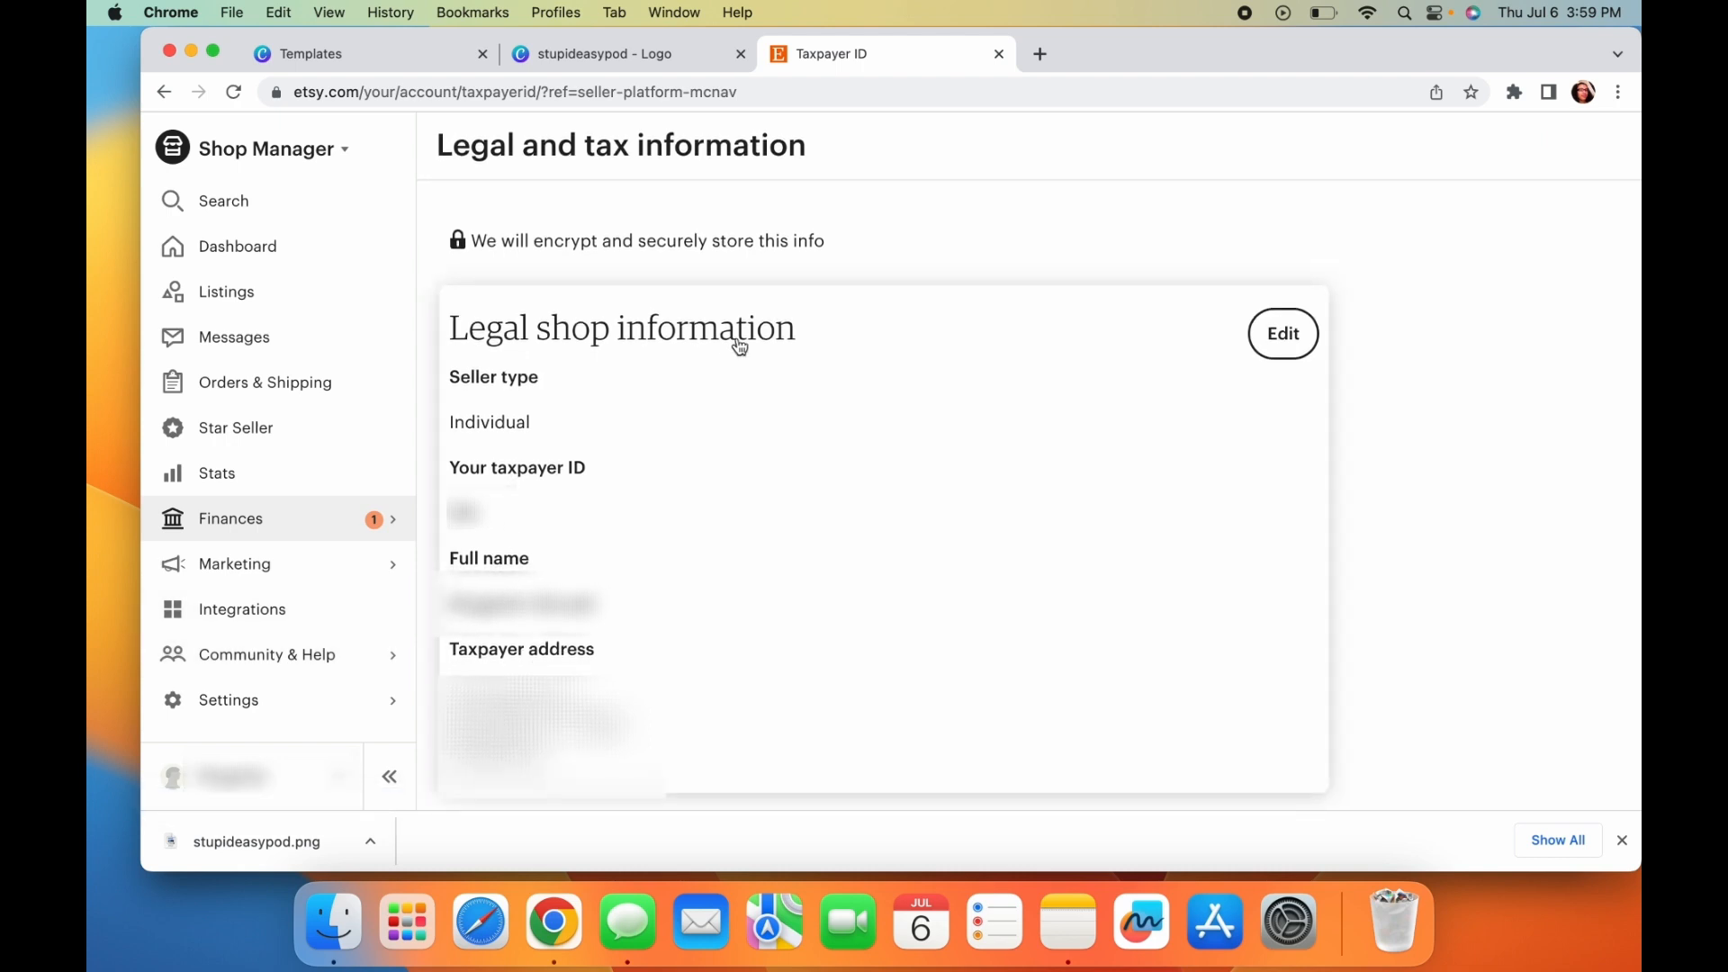
mouse_move(452, 524)
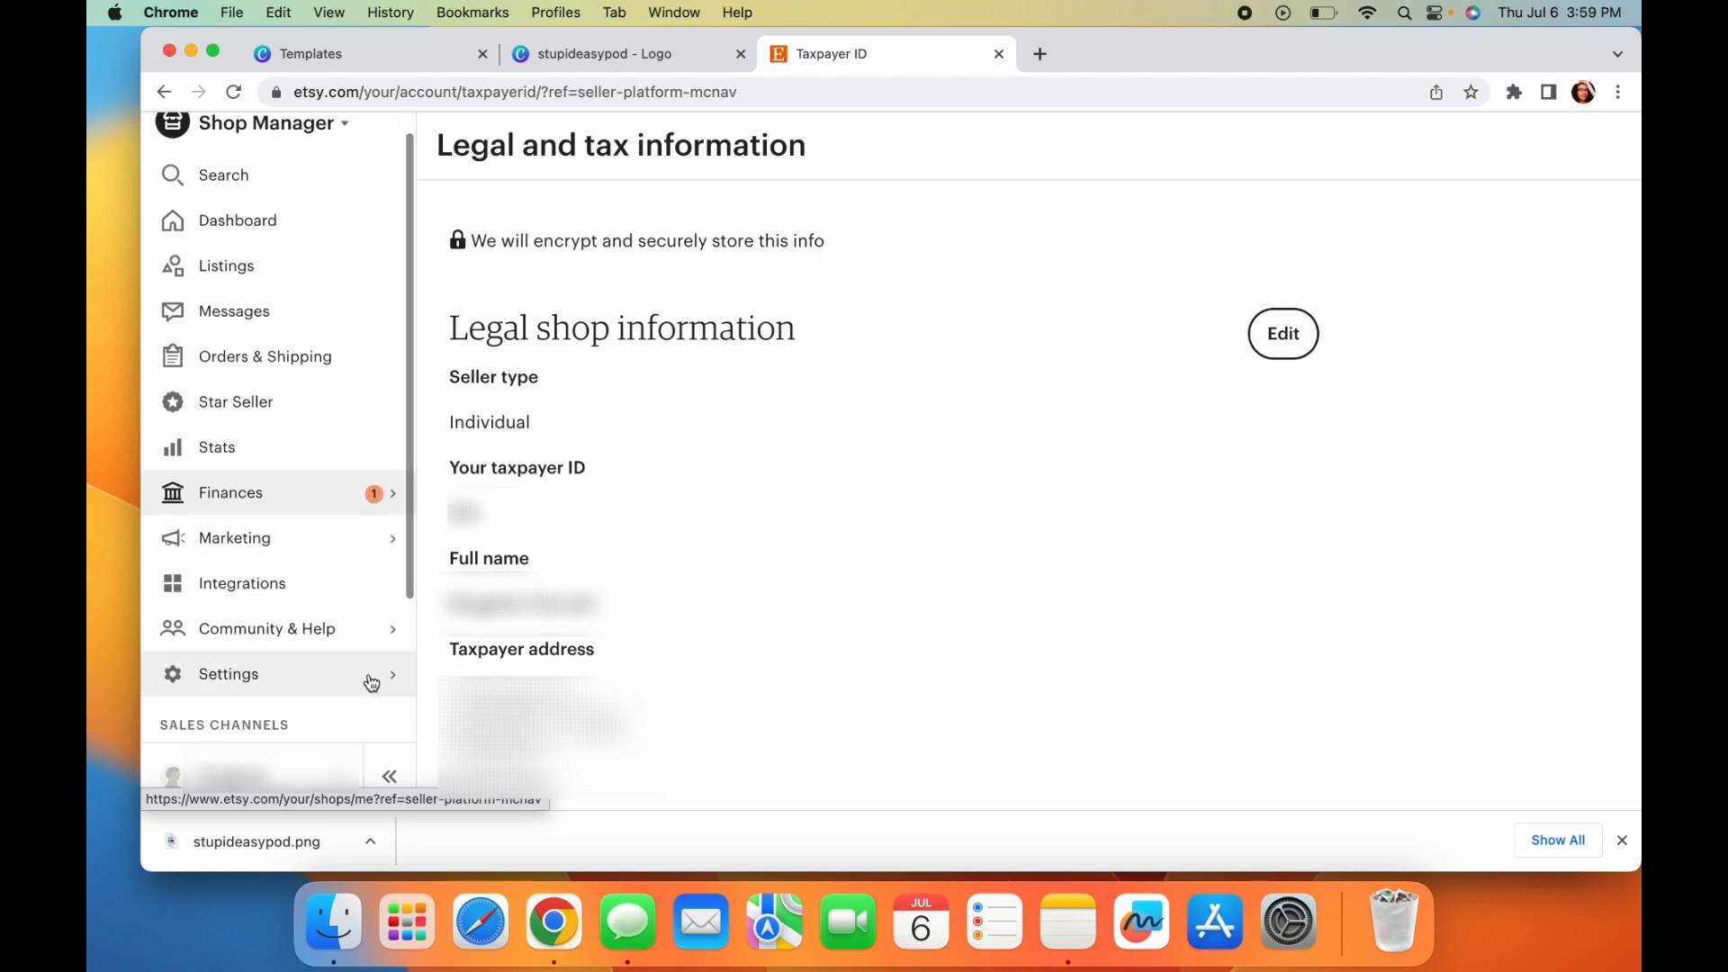
scroll("down", 3)
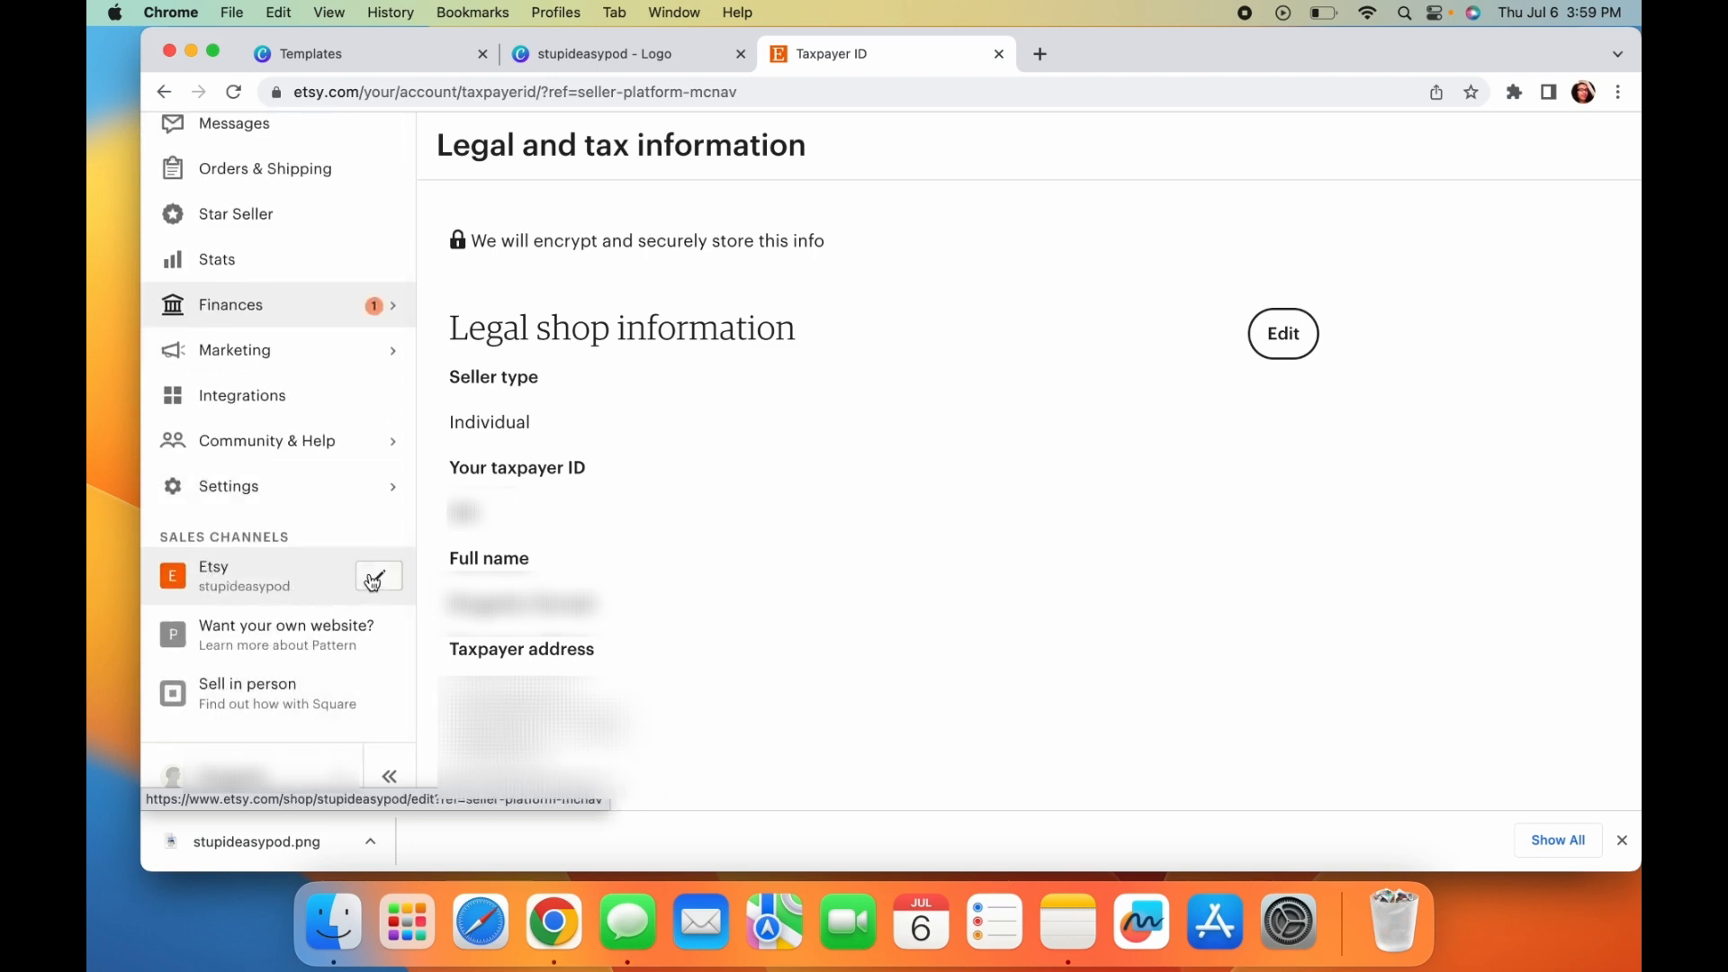
mouse_move(380, 582)
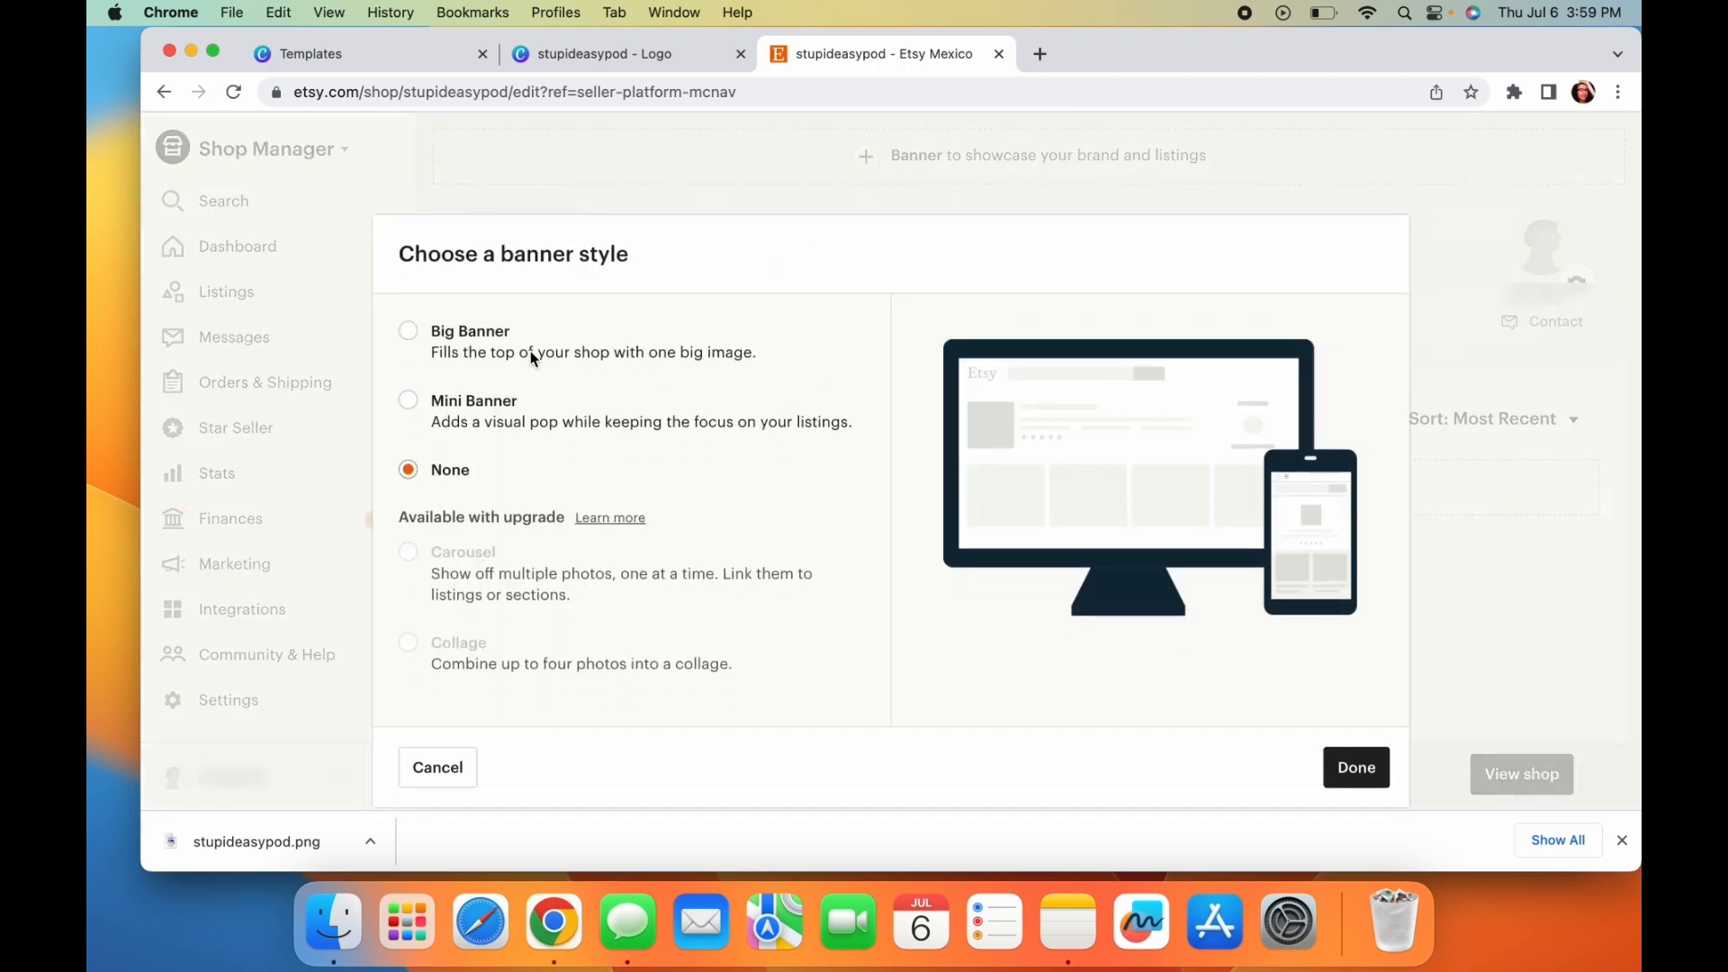
mouse_move(520, 431)
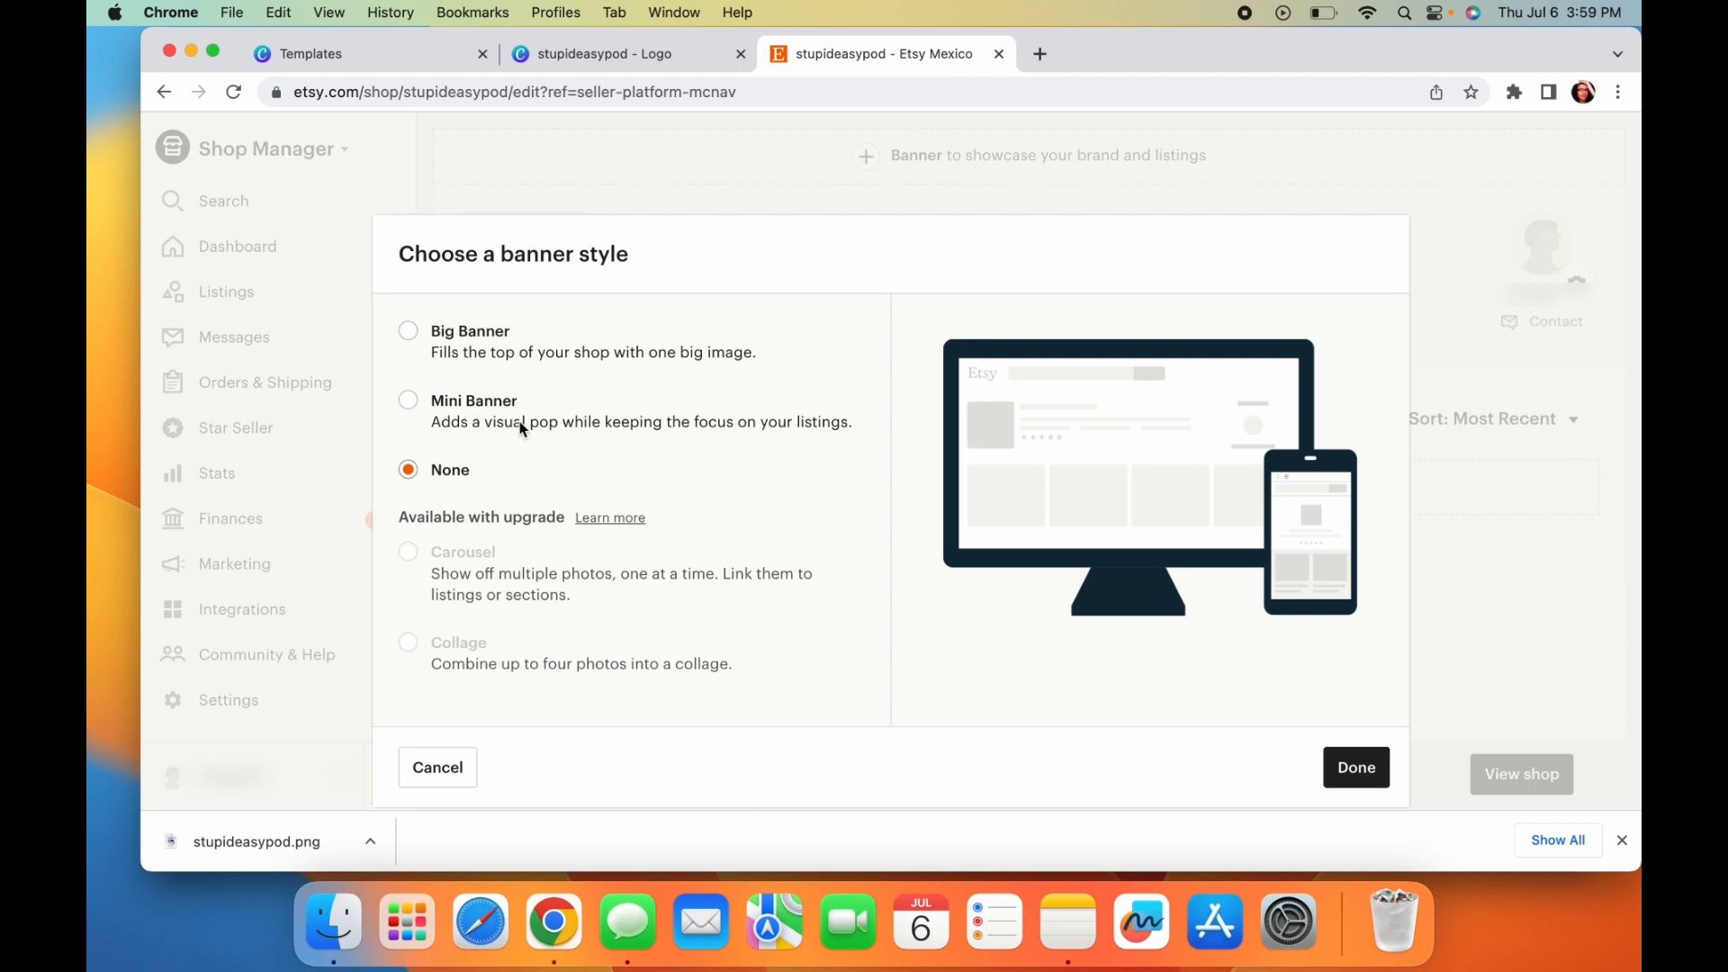
- Choose Big Banner as the shop's banner style
left_click(409, 329)
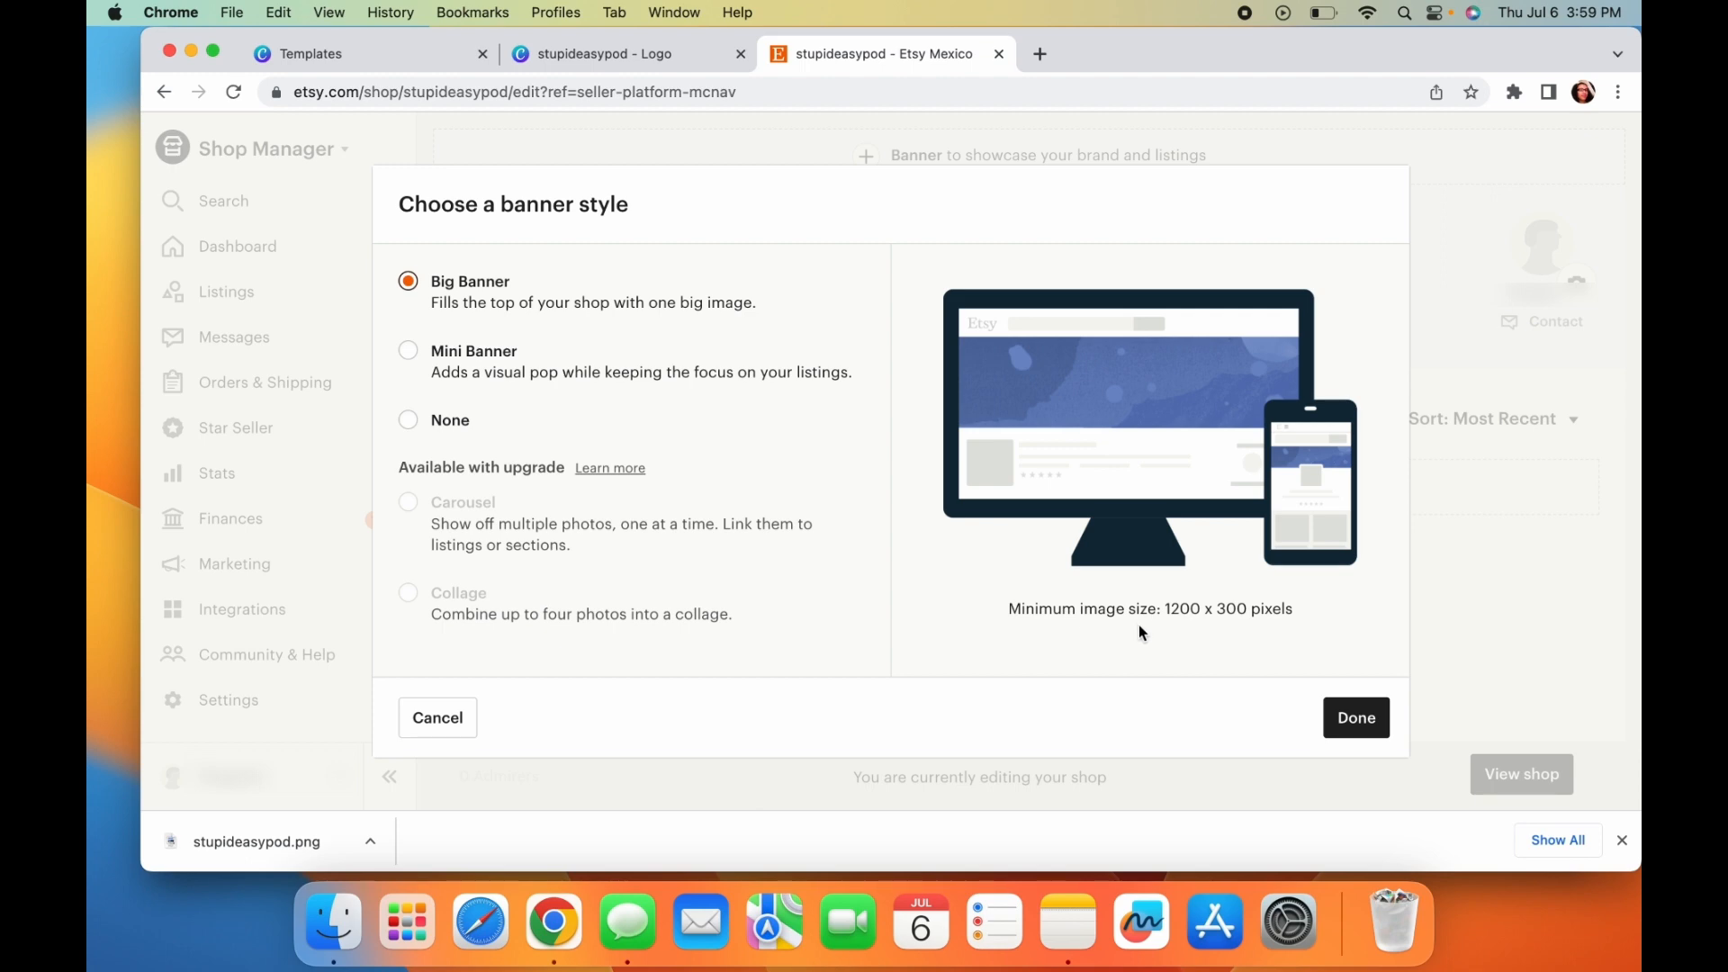
mouse_move(1214, 626)
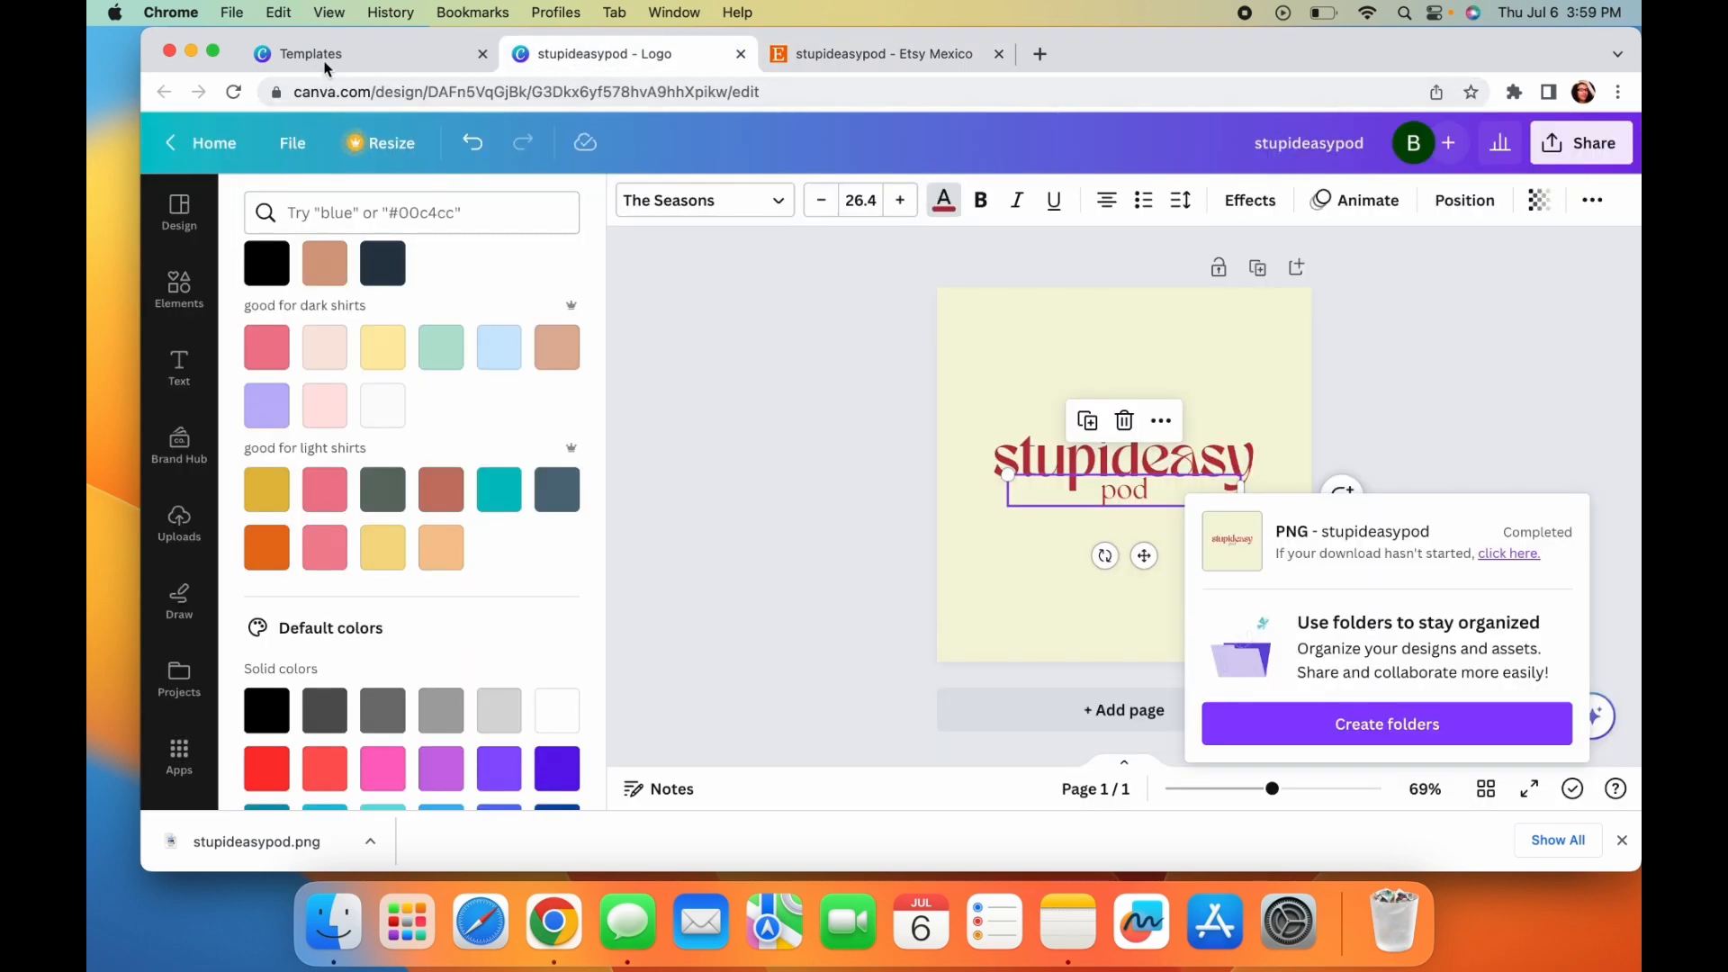
- Create a new custom-size Canva design of 1200 × 300 px for the banner
left_click(311, 53)
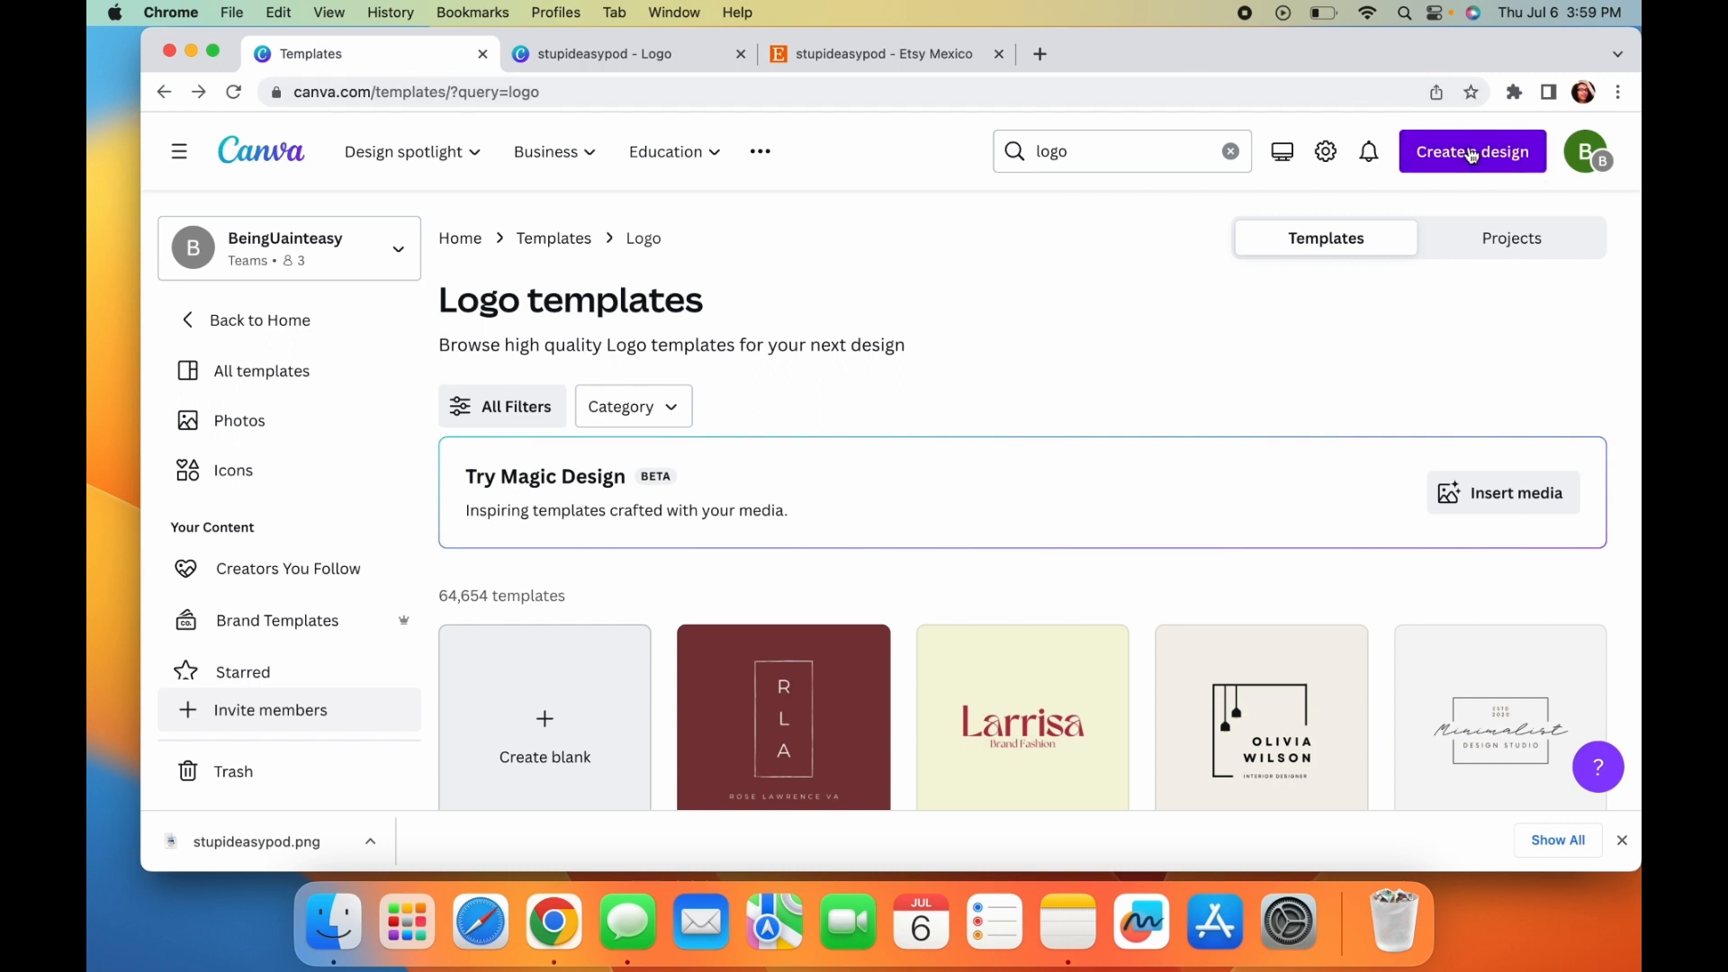
left_click(1470, 151)
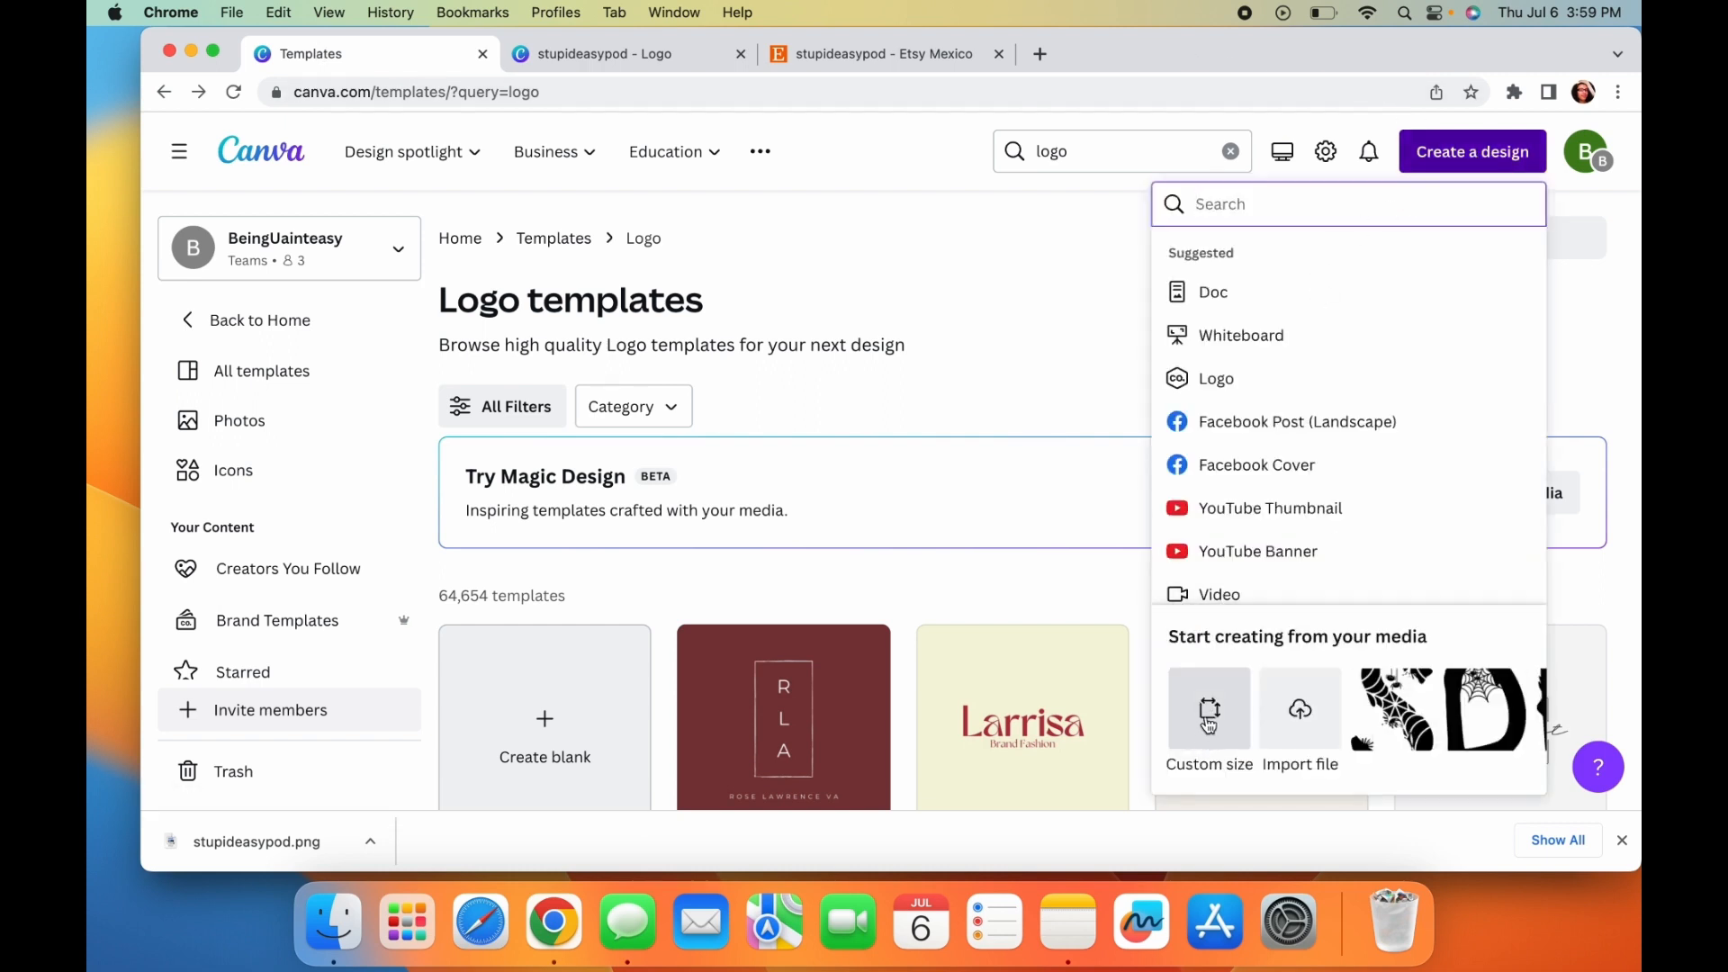
left_click(1210, 722)
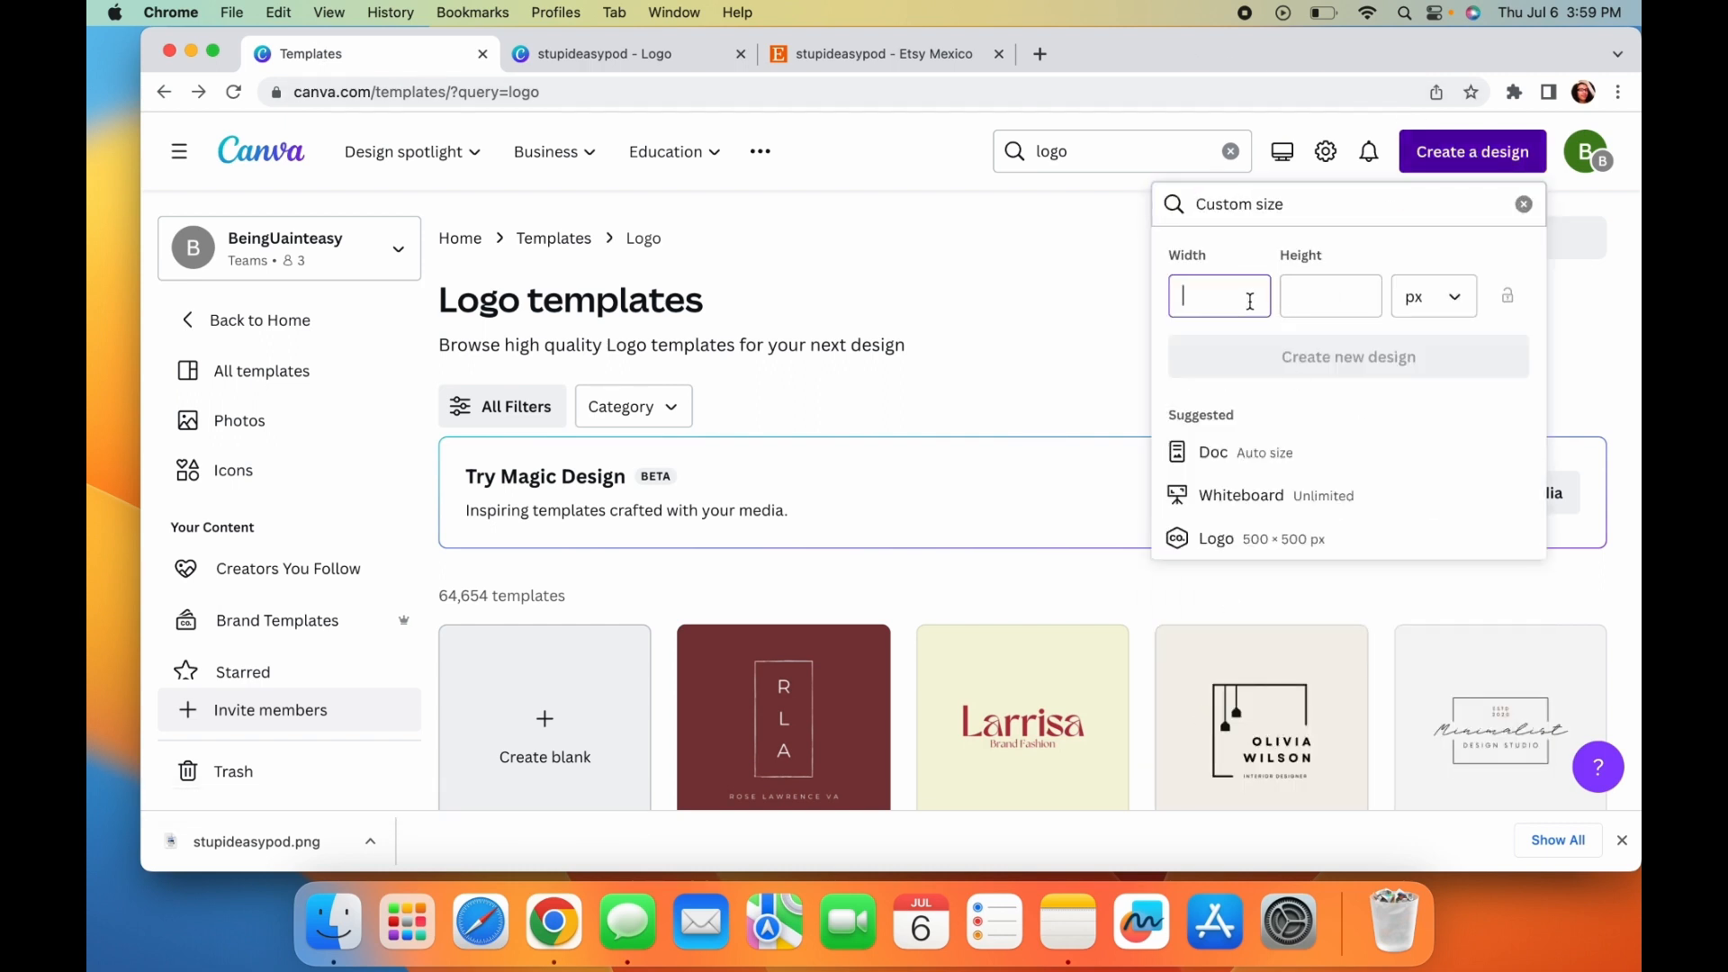
type("1200")
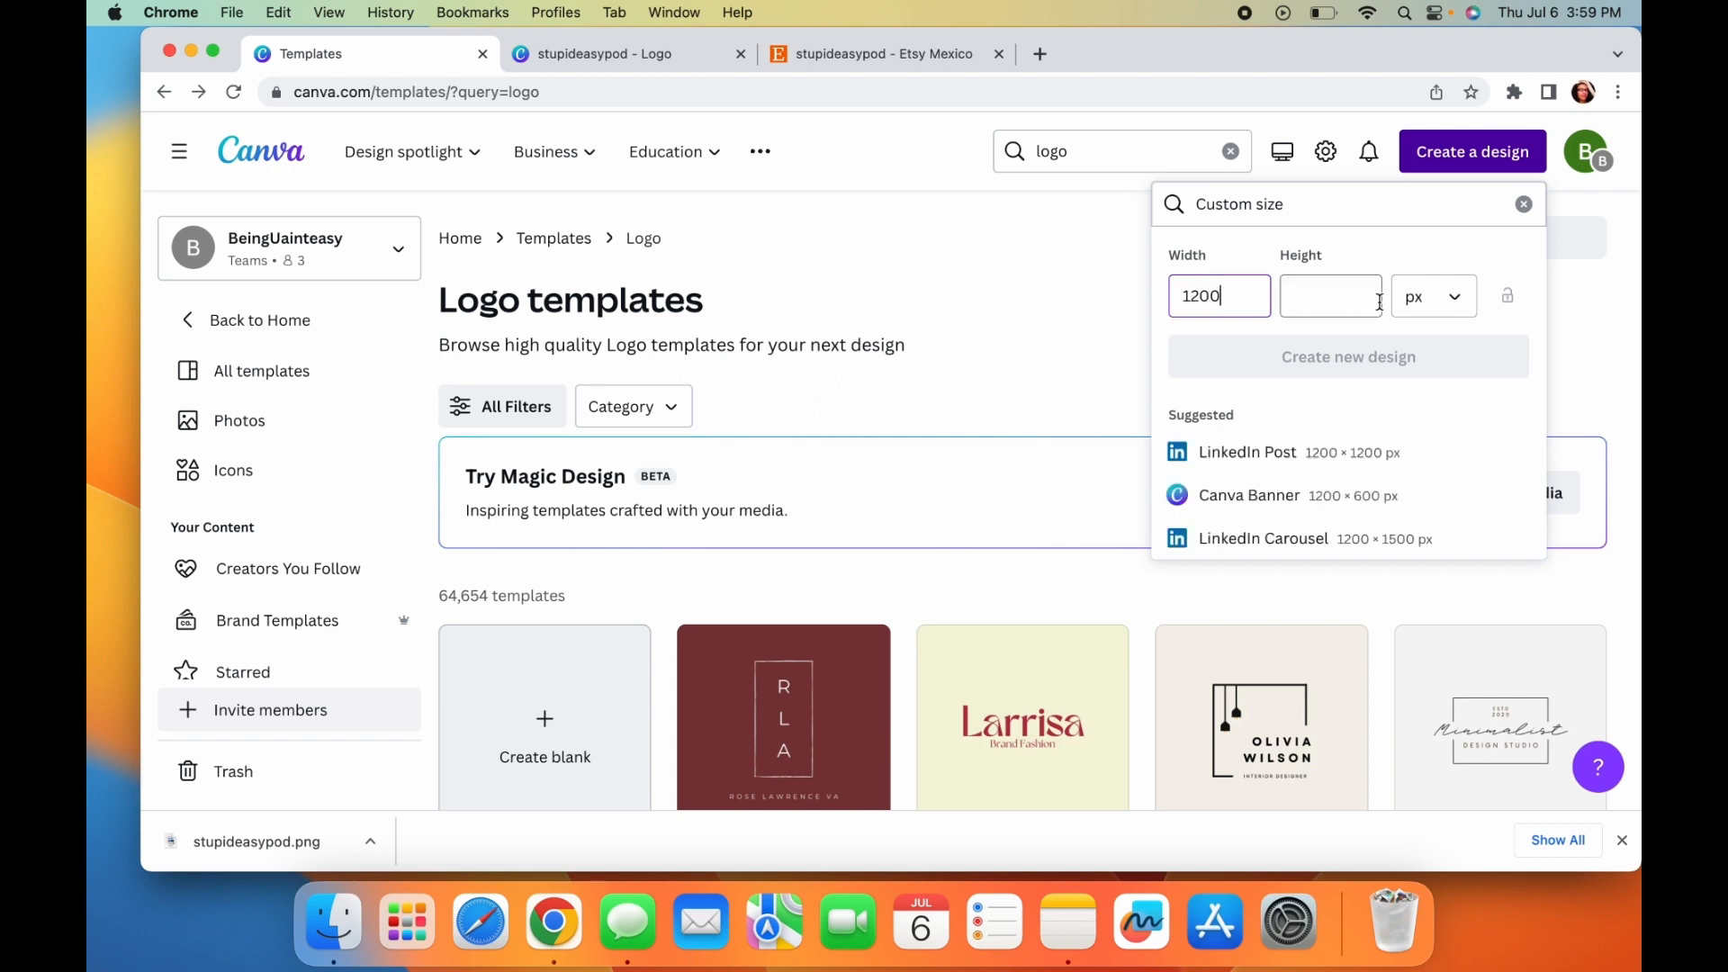
type("300")
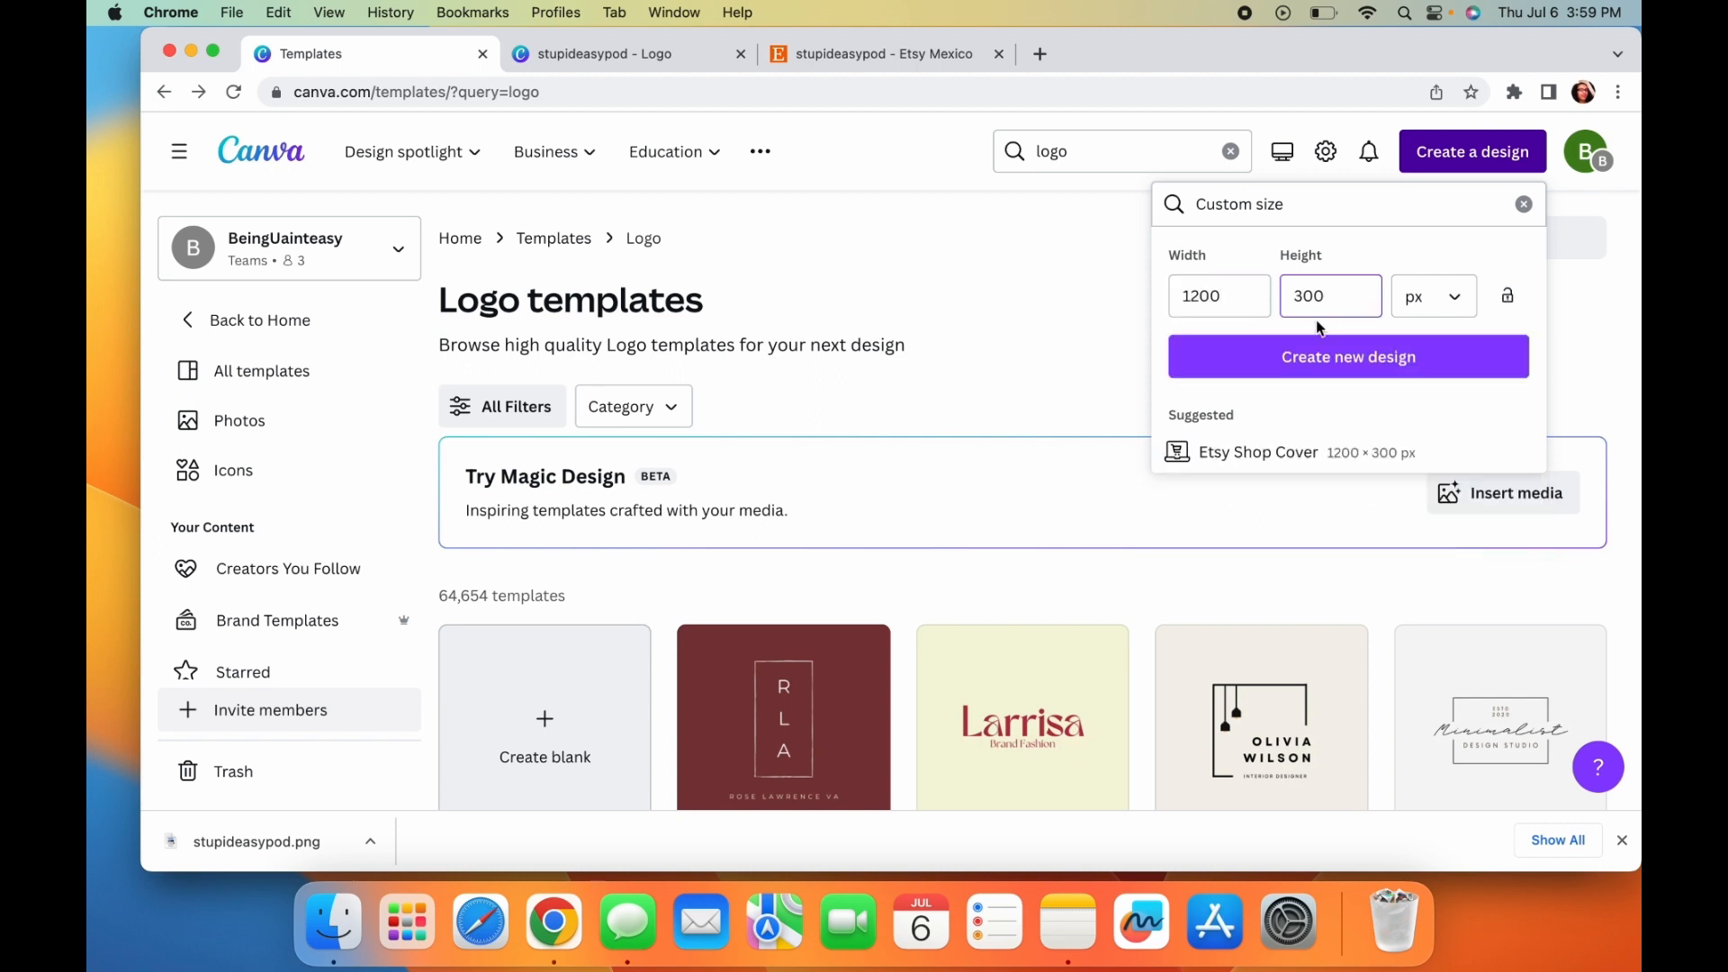
left_click(1349, 357)
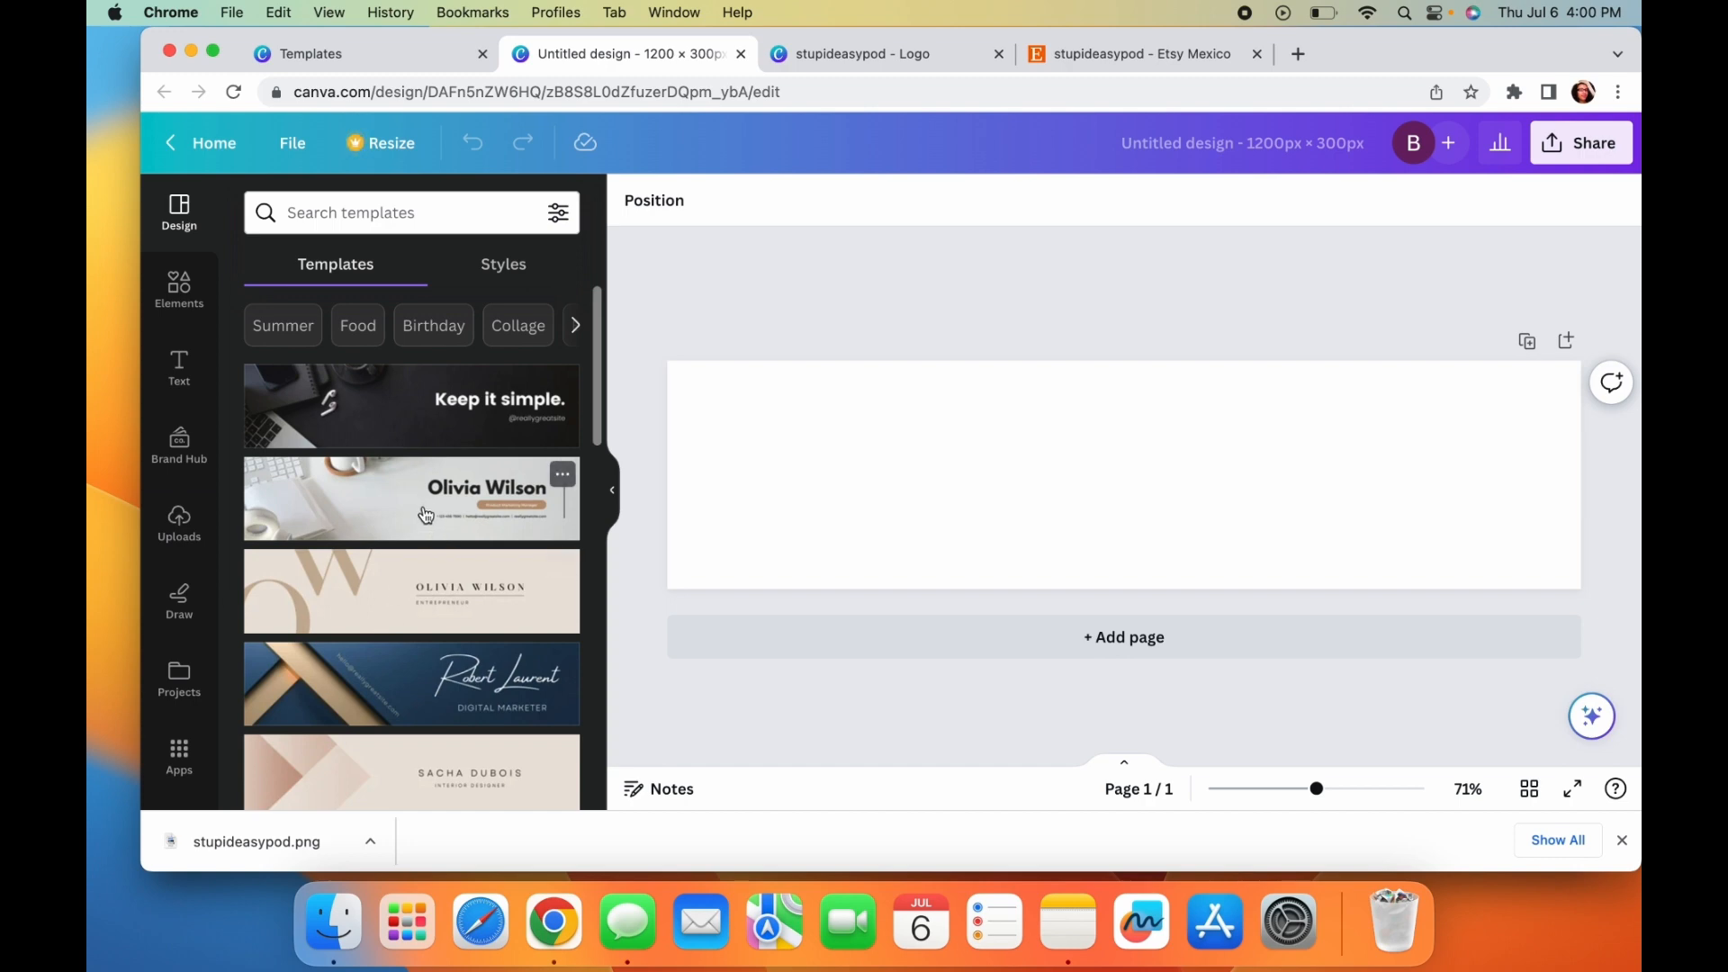
- Search templates for 'minimal' and apply the pink Olivia Mai LinkedIn banner template
type("minimal")
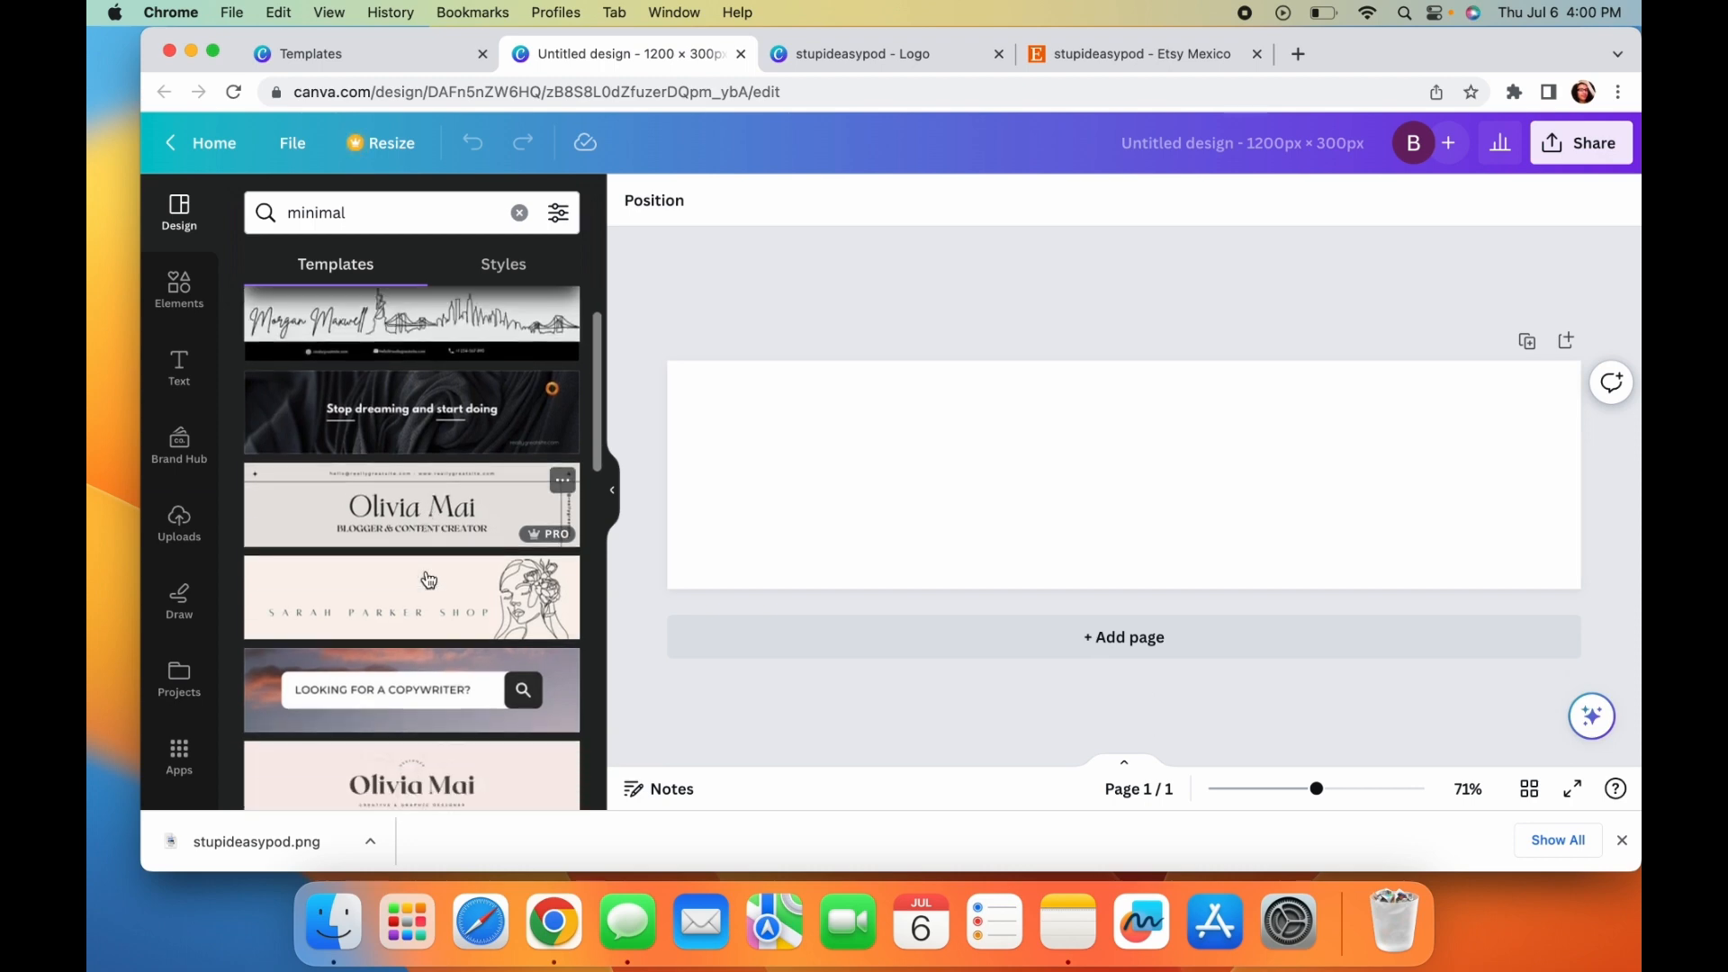
mouse_move(387, 586)
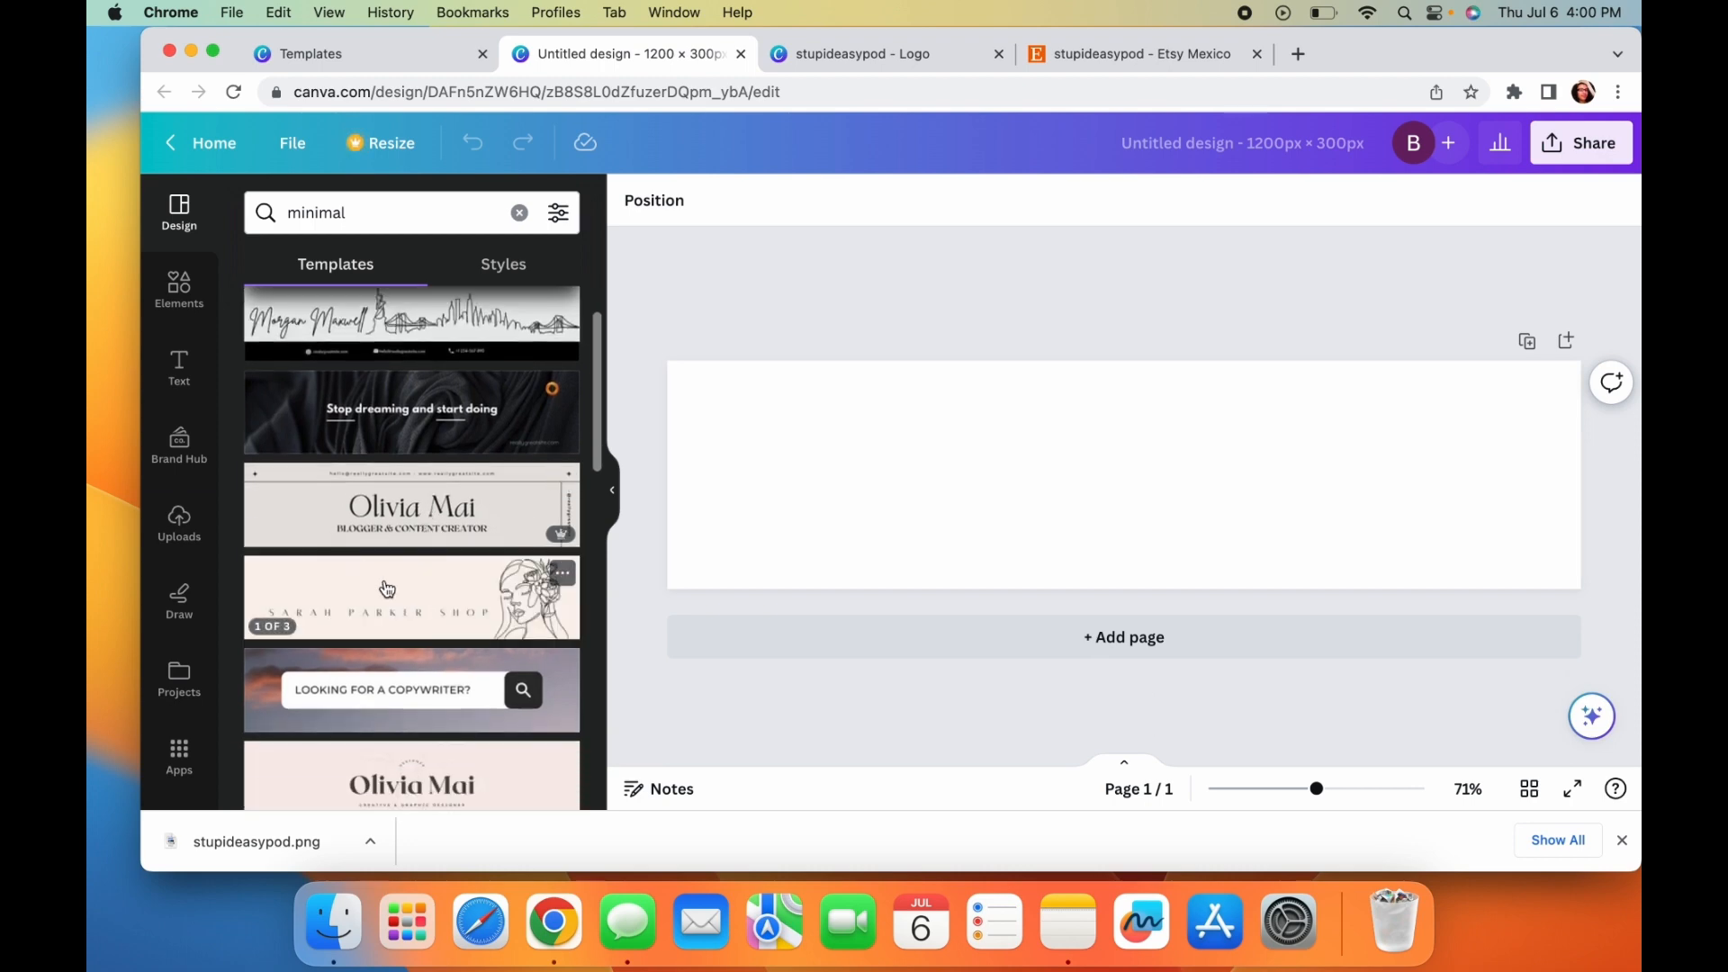
scroll("down", 3)
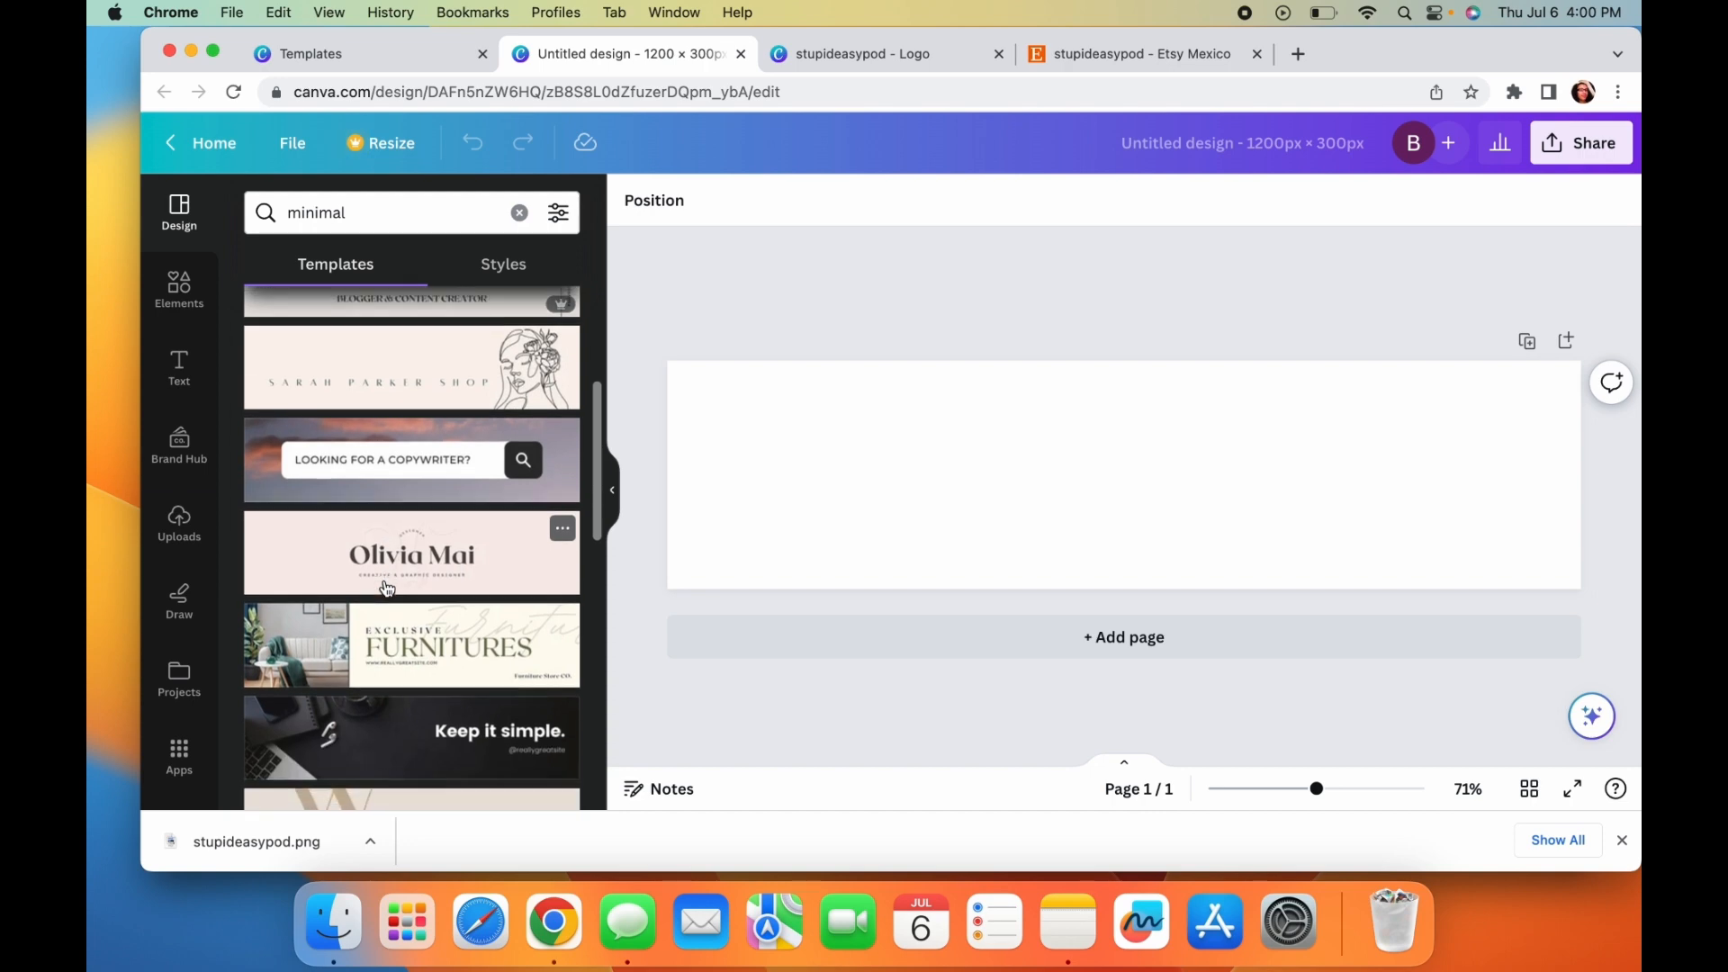
scroll("down", 3)
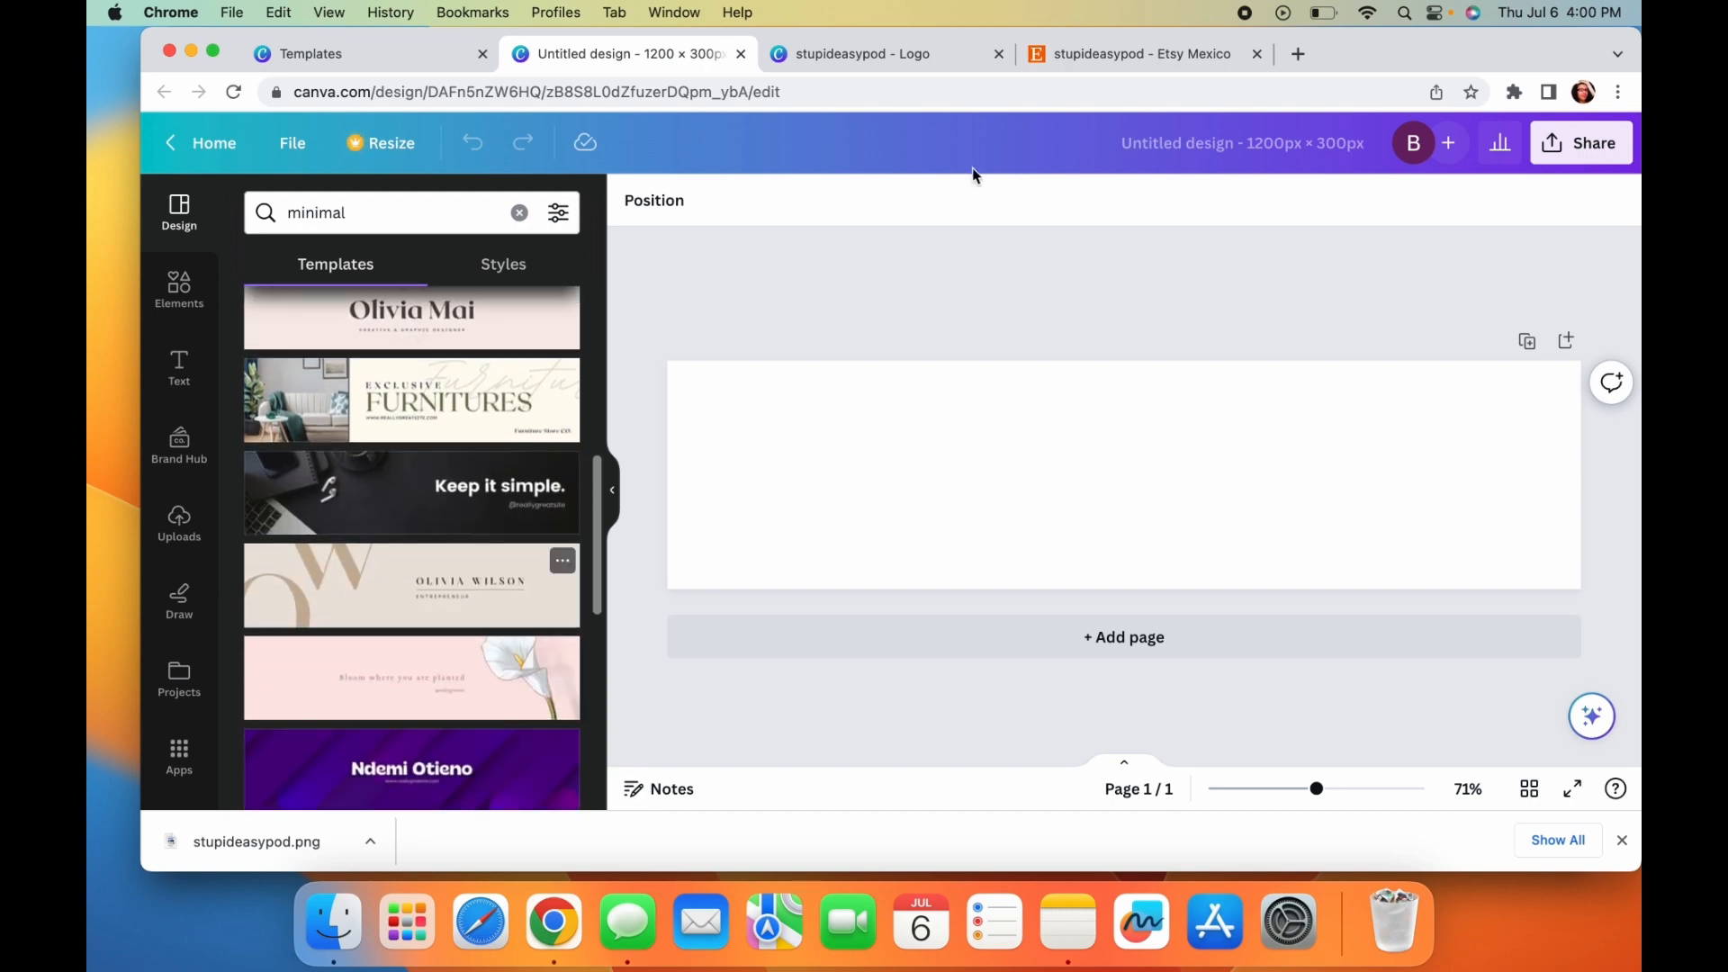
left_click(862, 53)
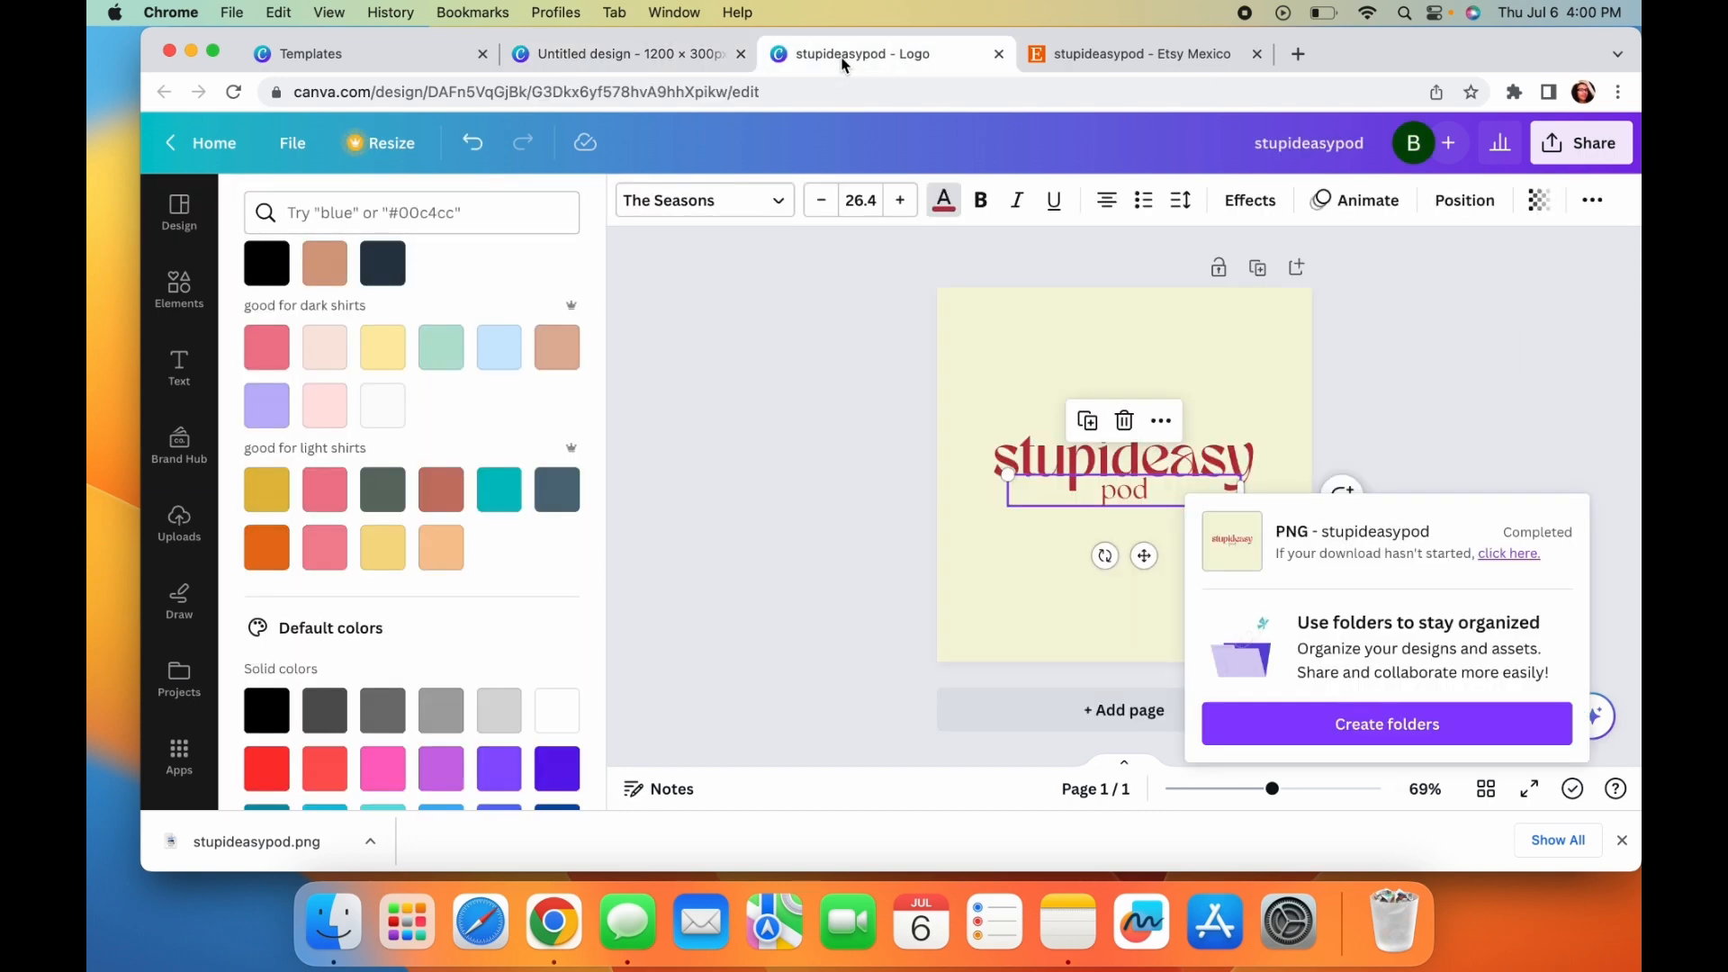
left_click(617, 52)
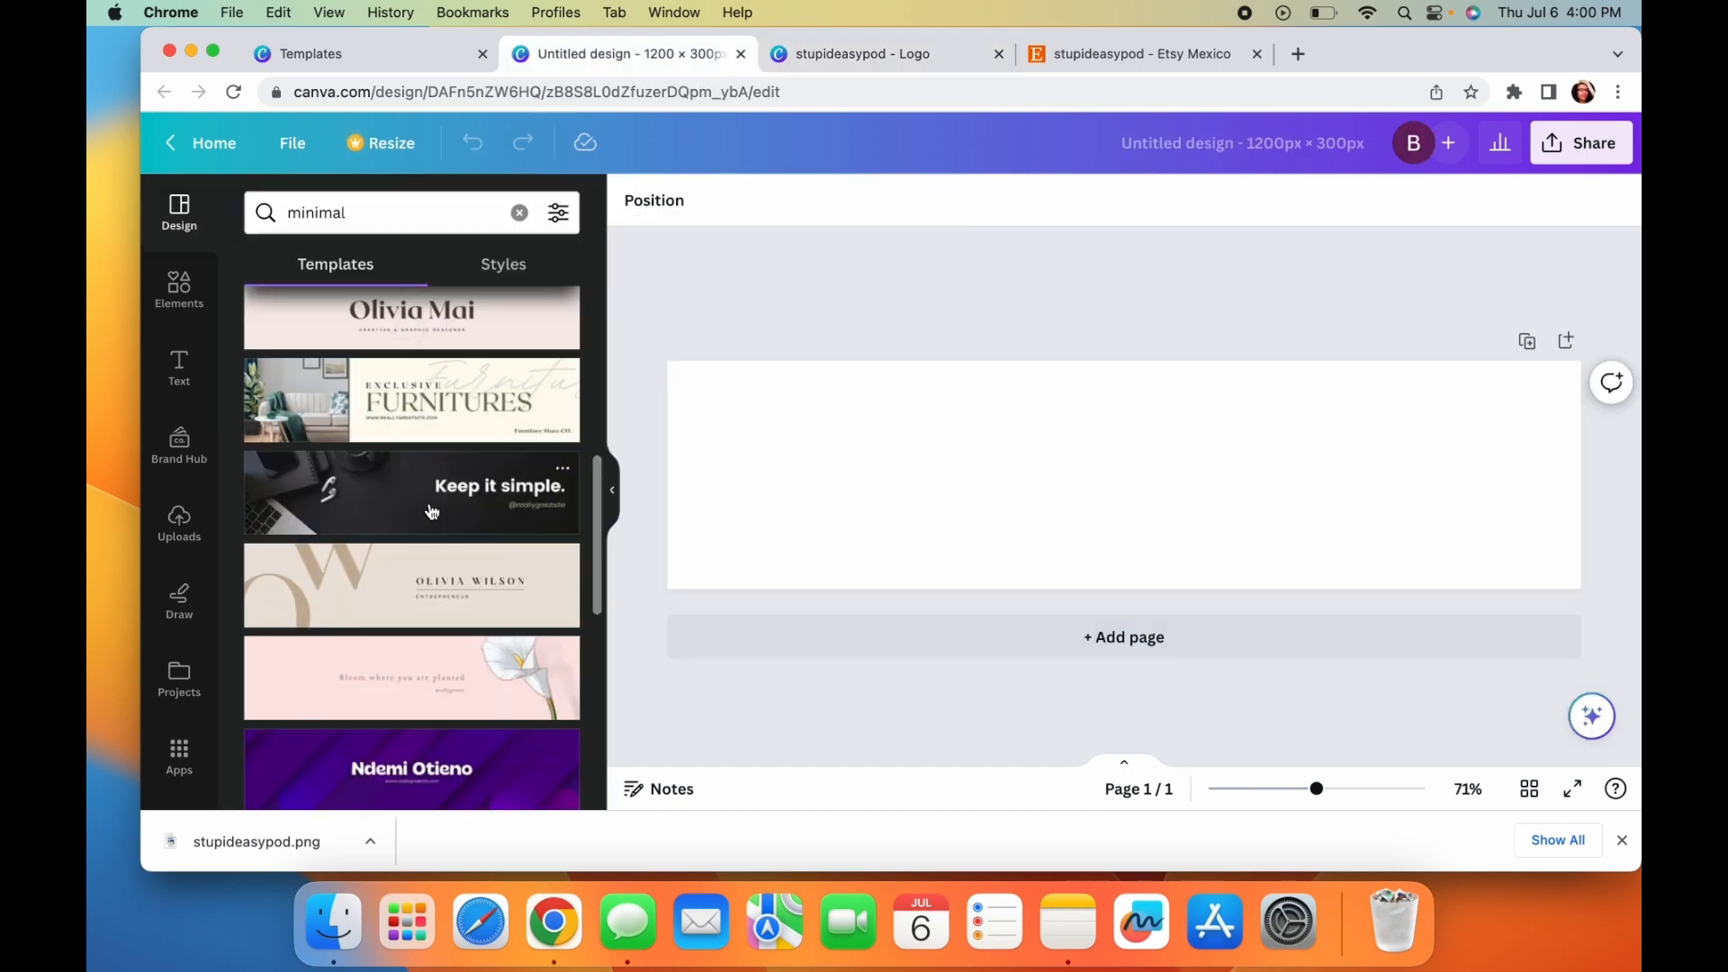
left_click(410, 317)
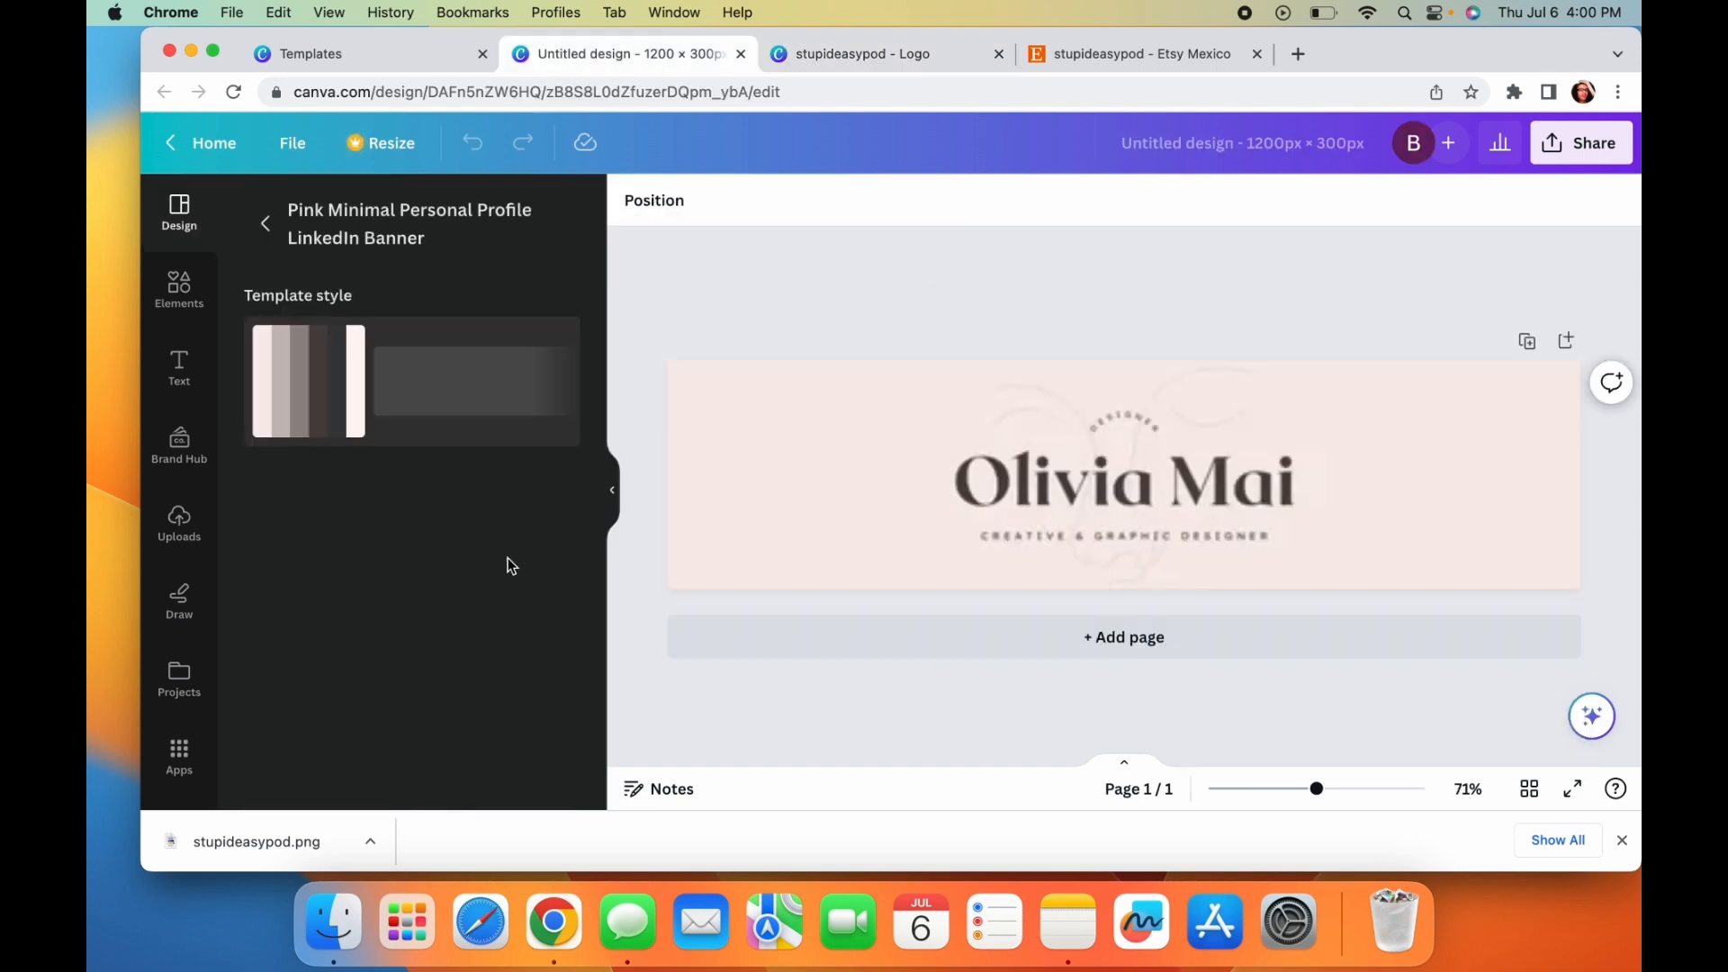
- Remove the decoration and DESIGNER text, rename the heading 'stupideasypod', and select the tagline
left_click(308, 380)
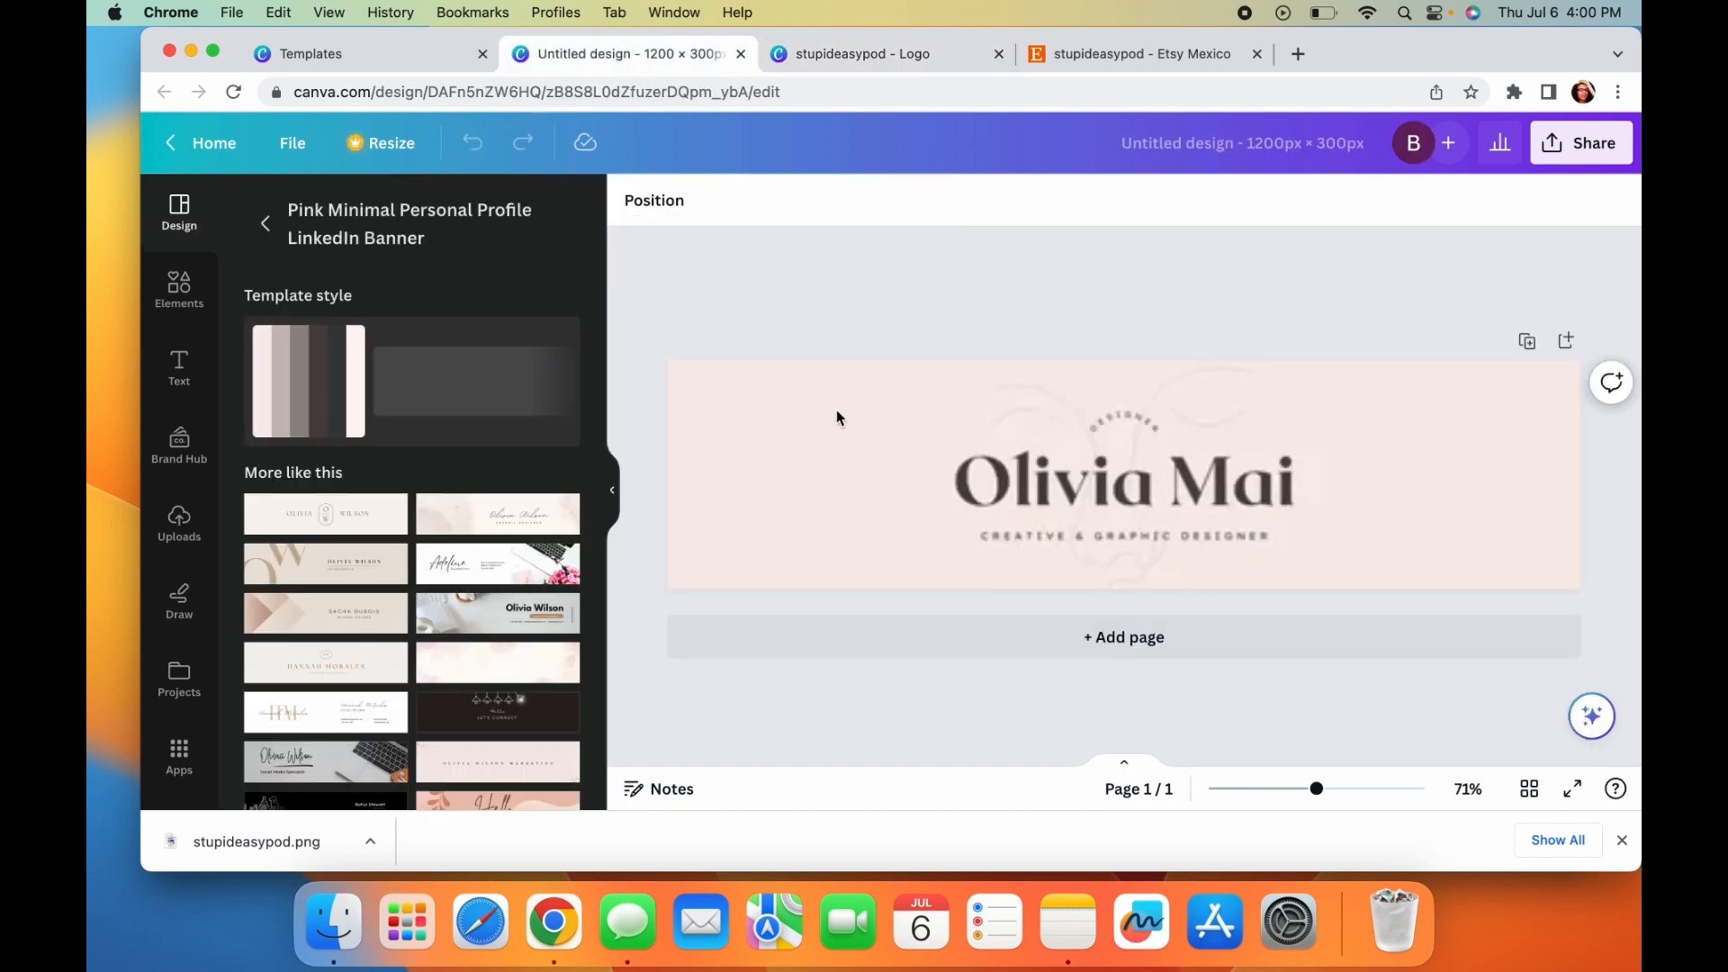
left_click(1121, 475)
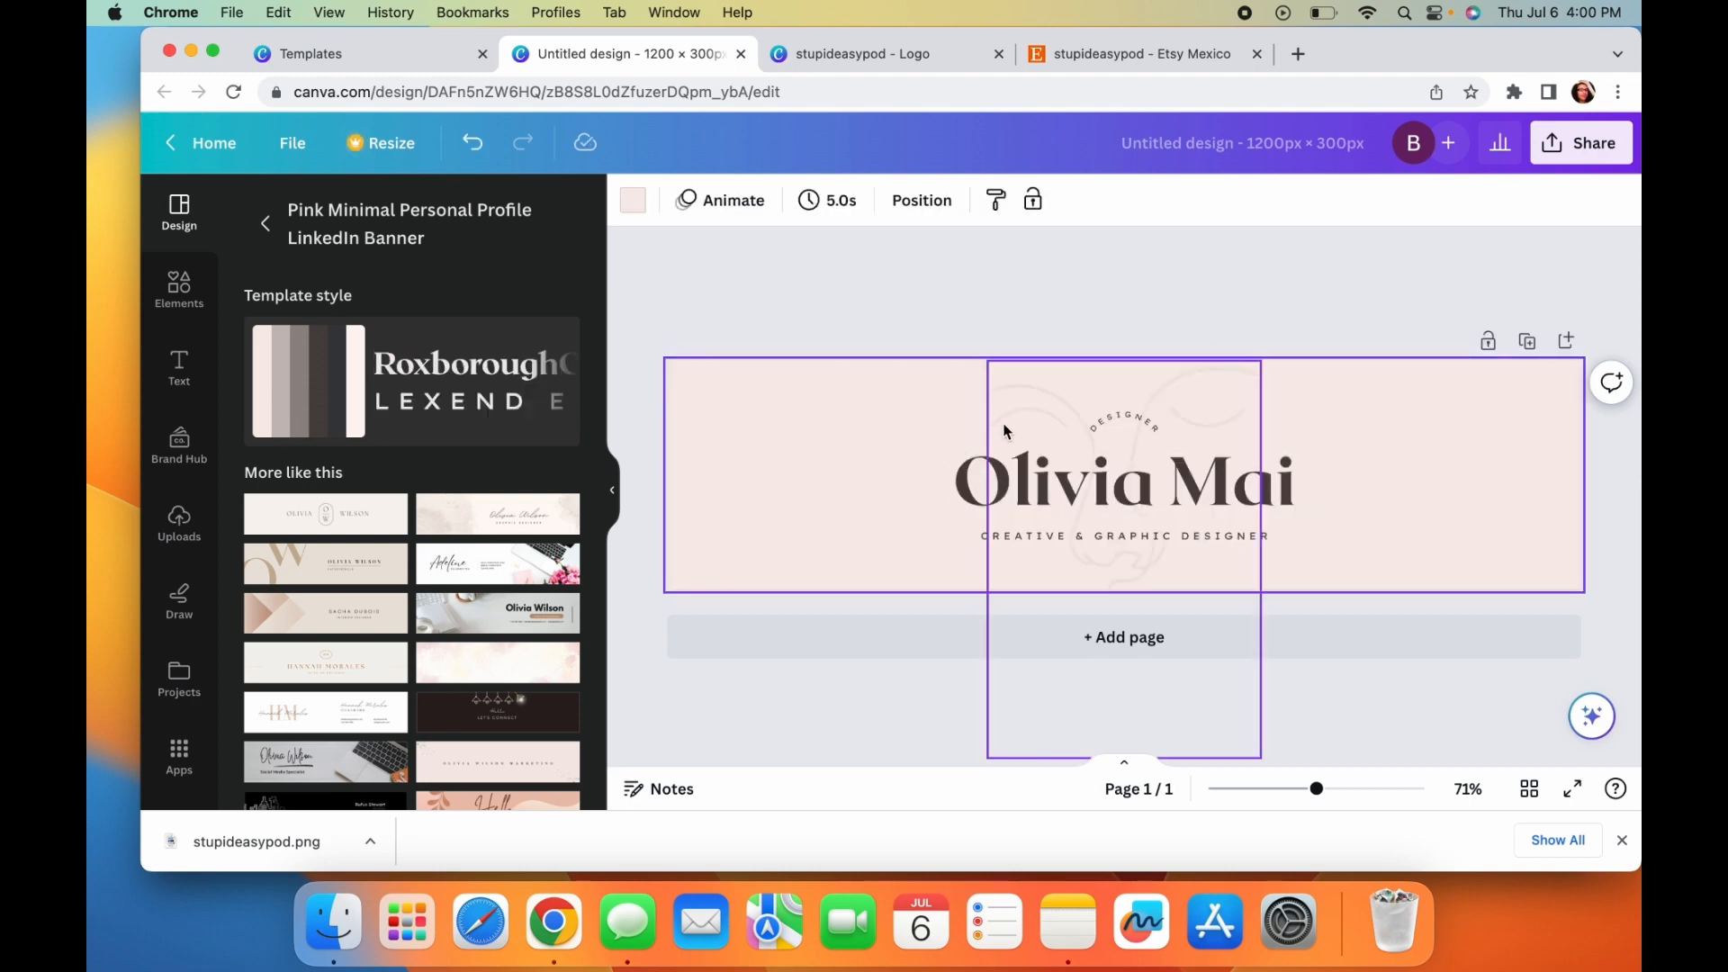
left_click(1123, 421)
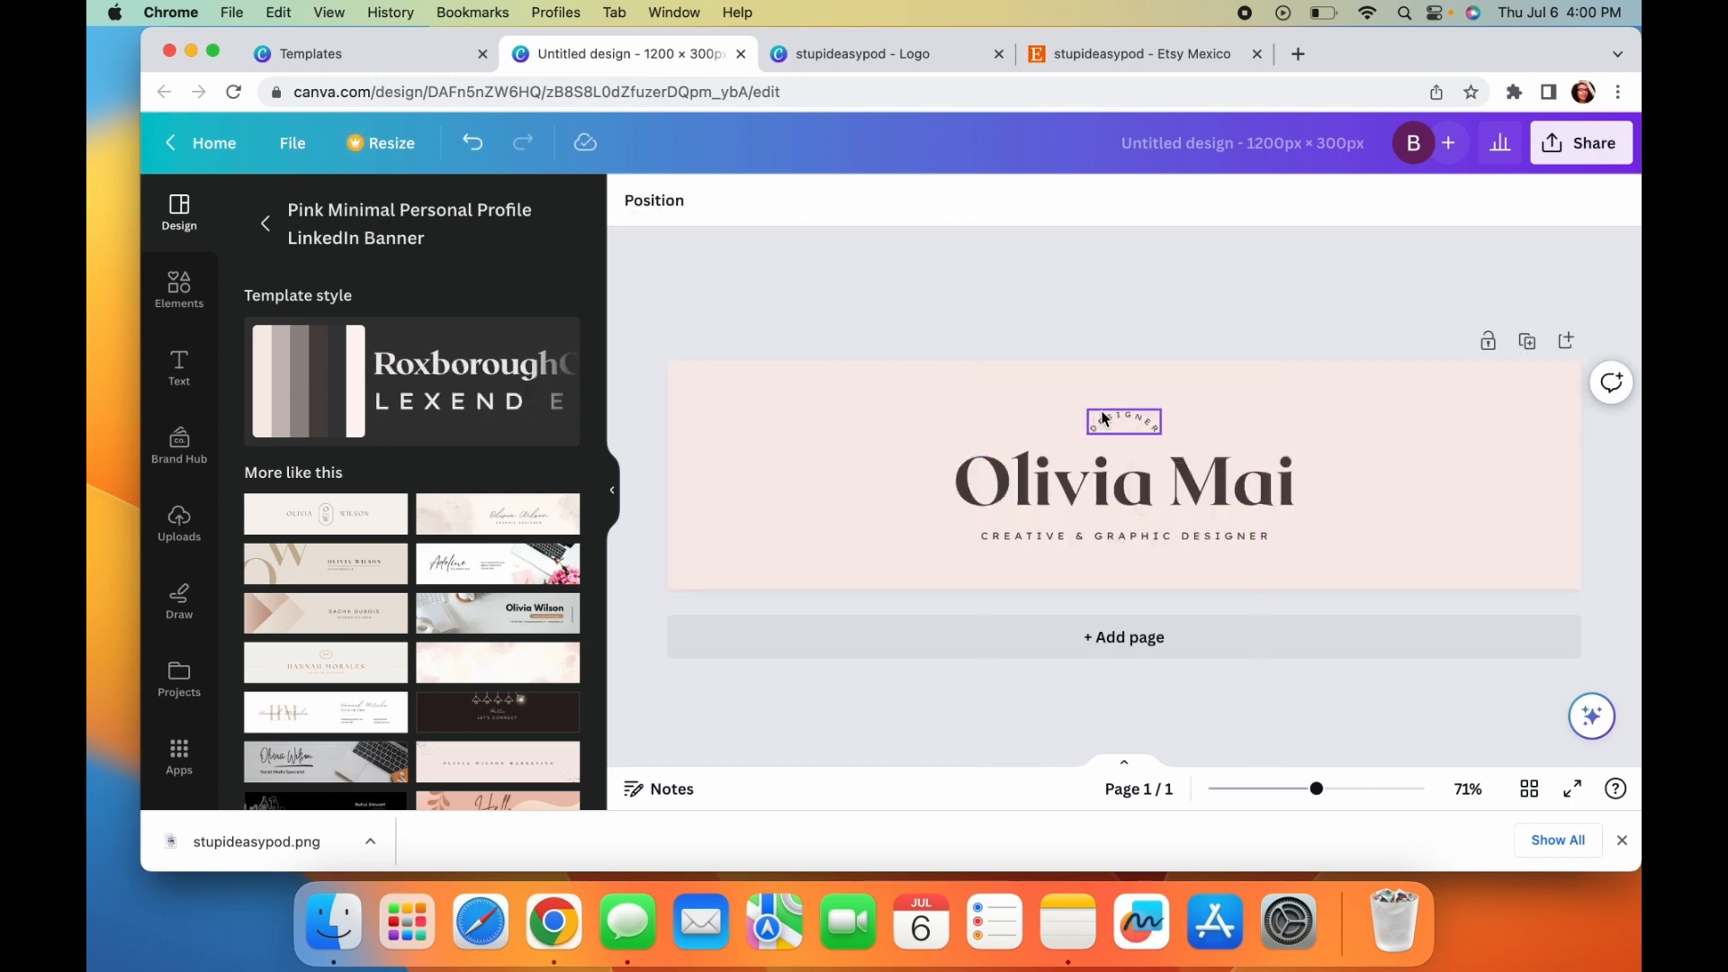
left_click(1123, 421)
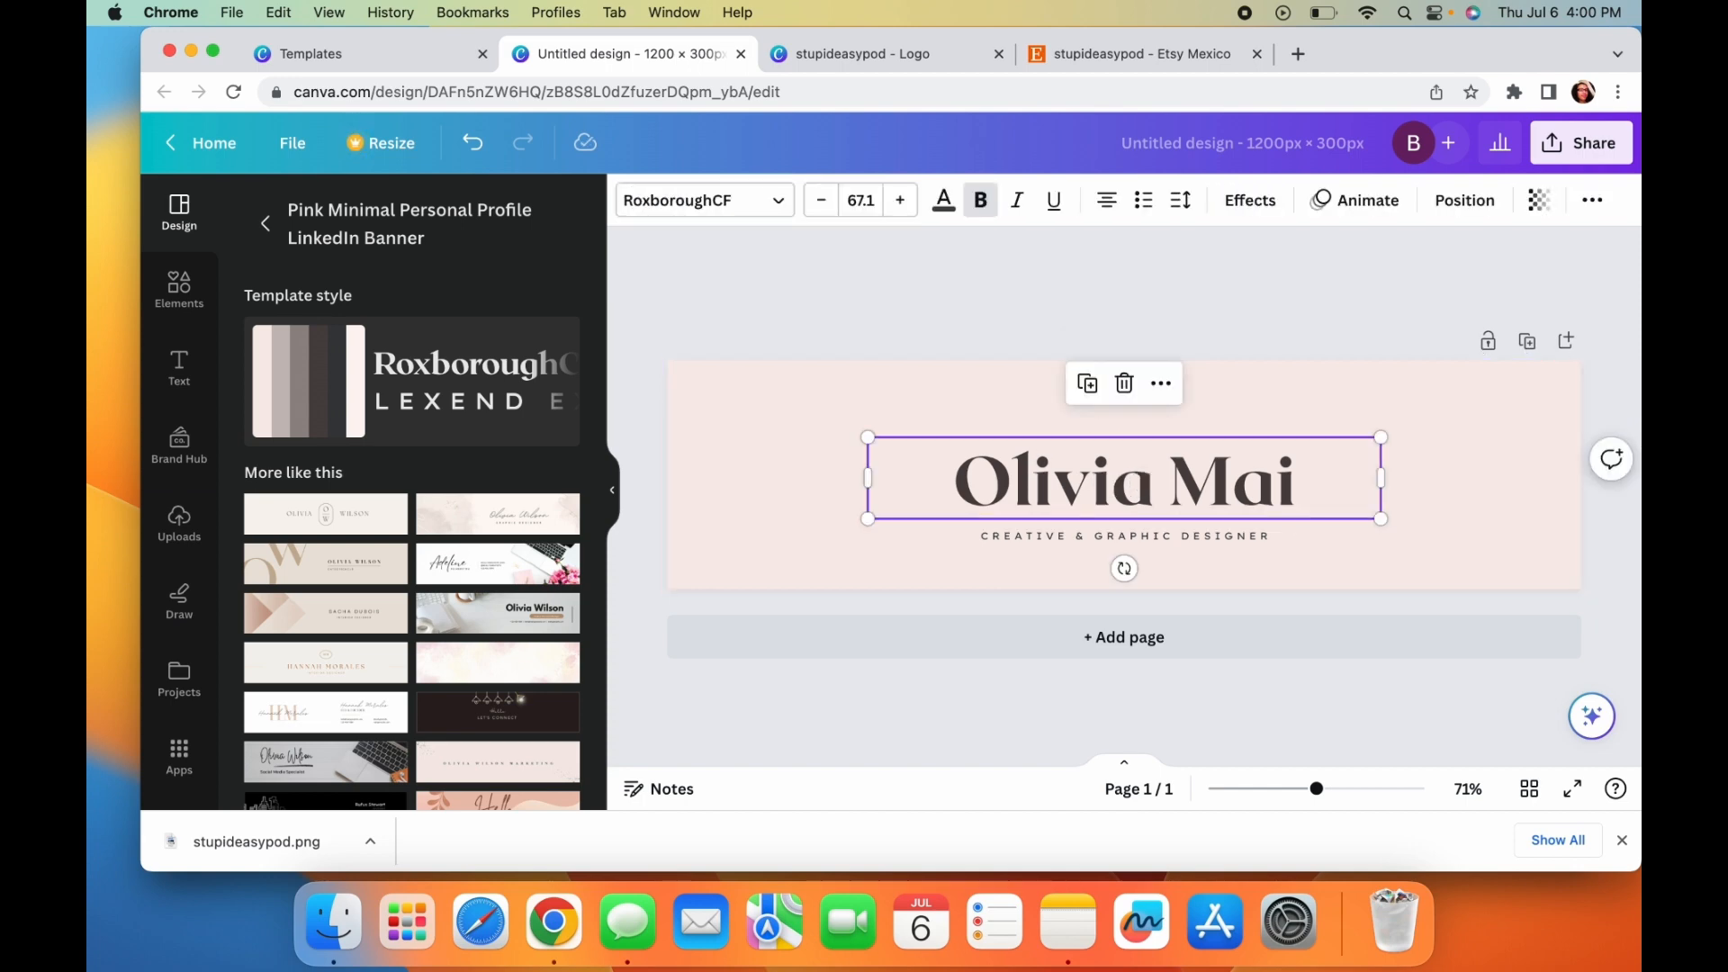
type("stupideasypod")
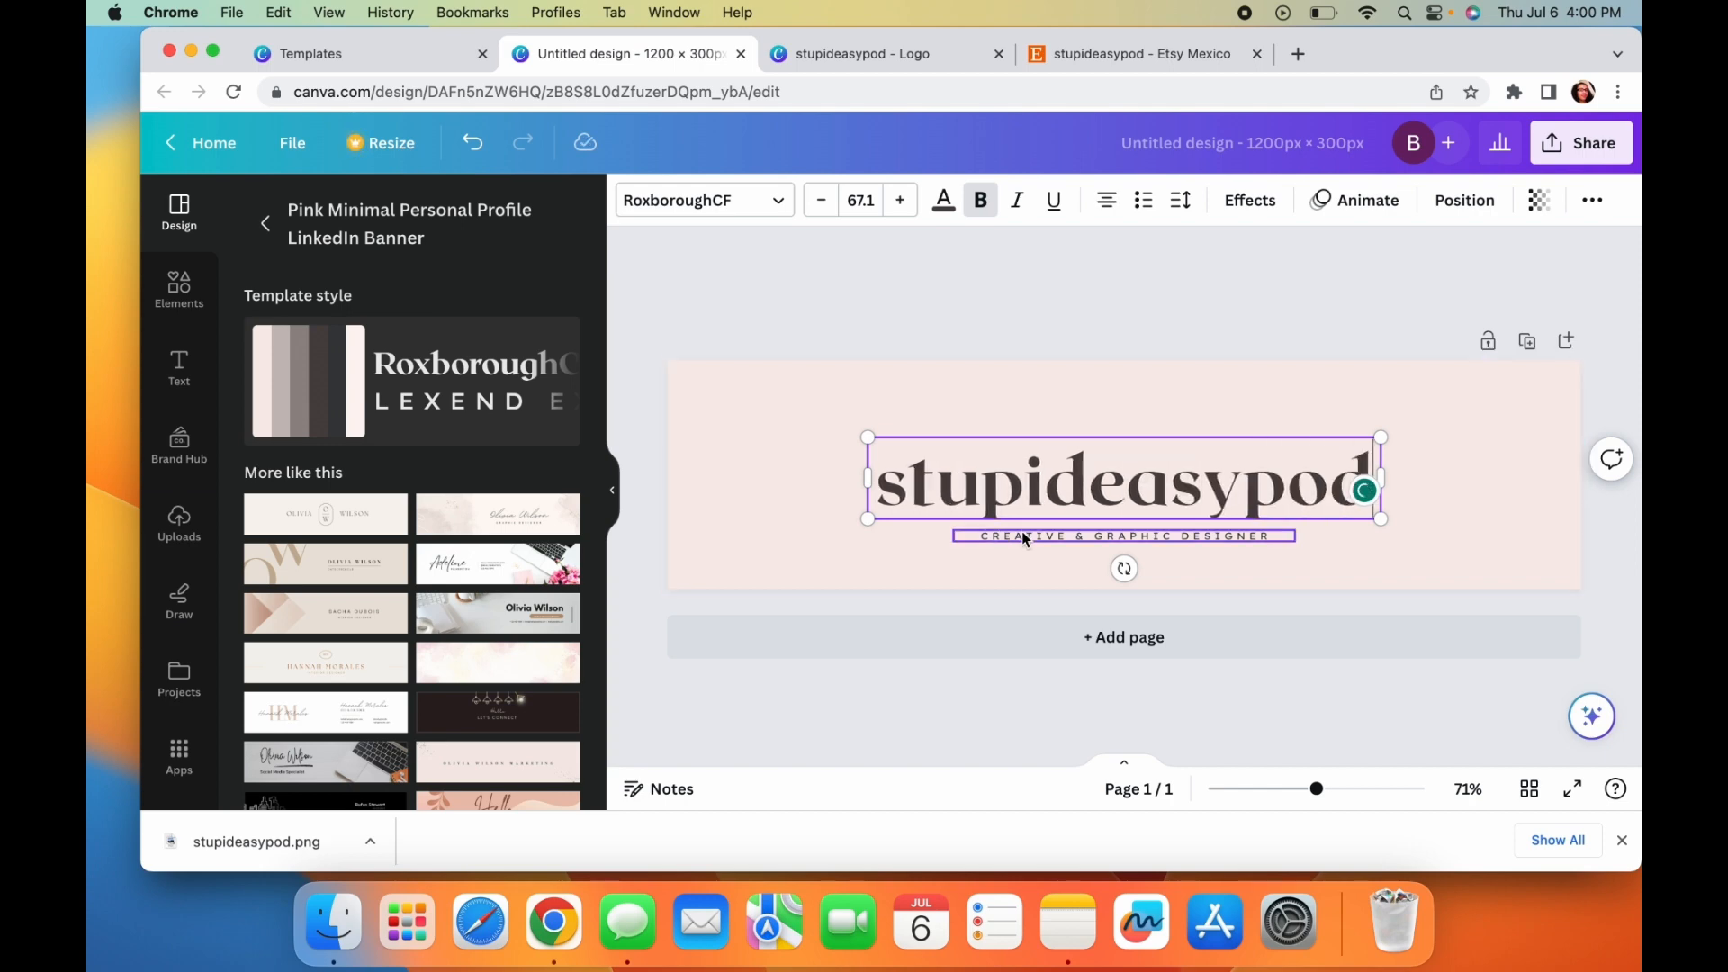
left_click(1123, 536)
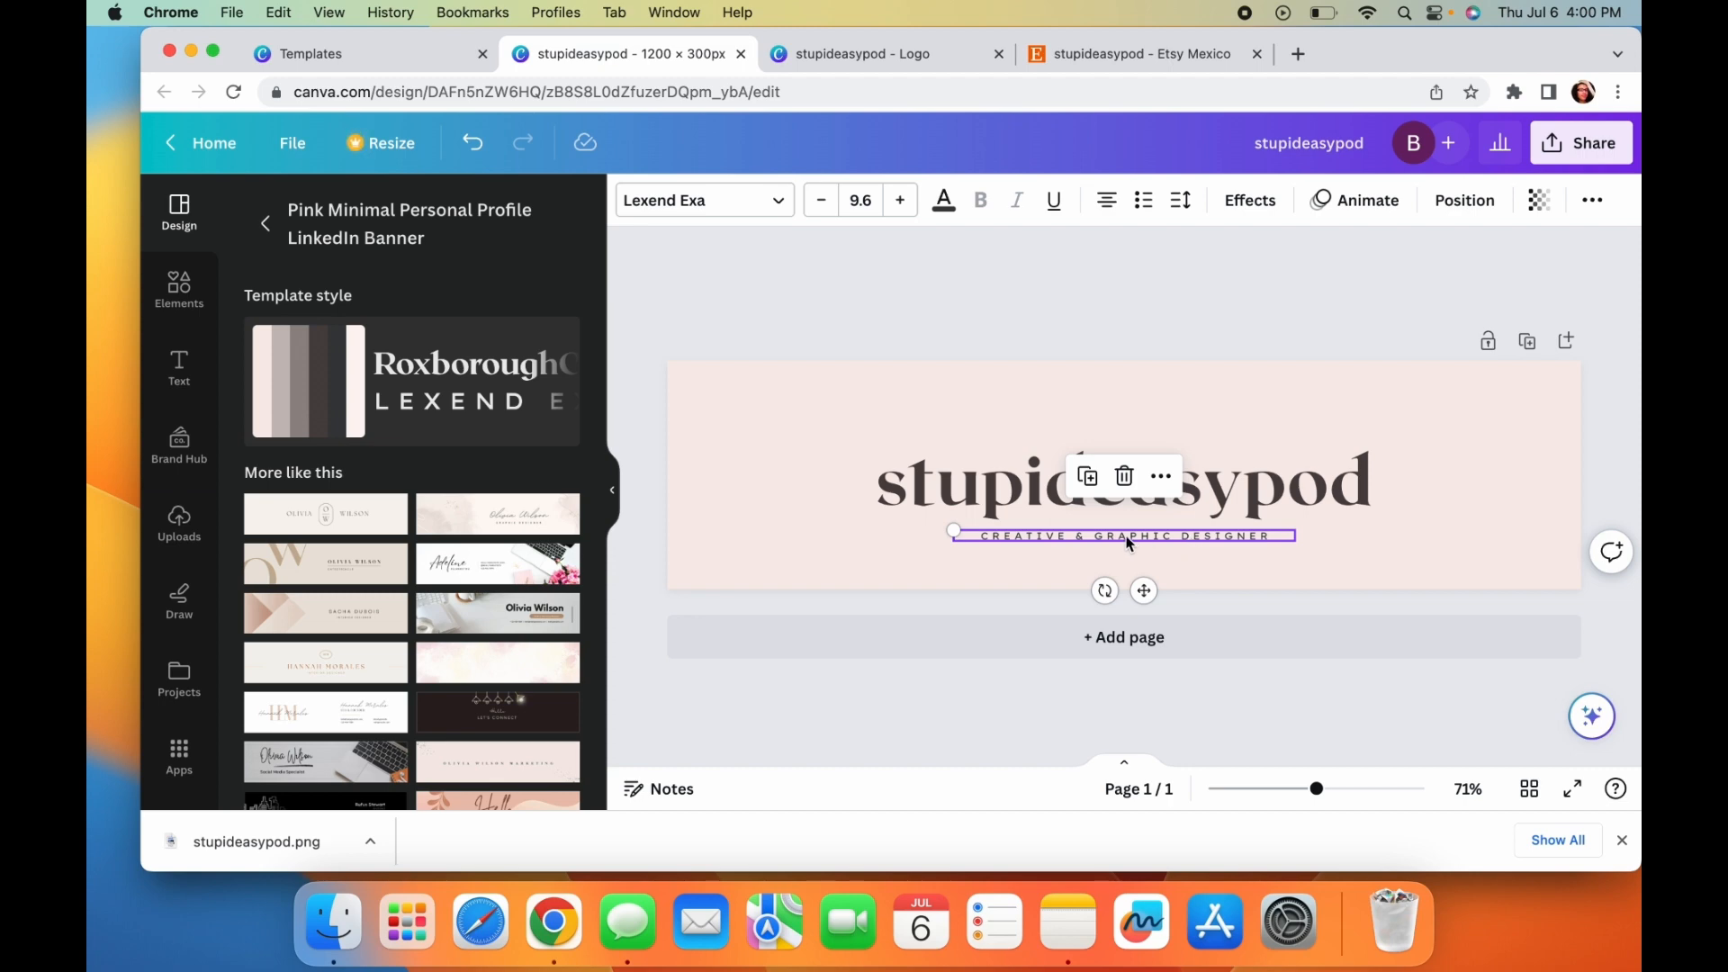
mouse_move(1127, 543)
type("ENJOY FREE SHIPPING")
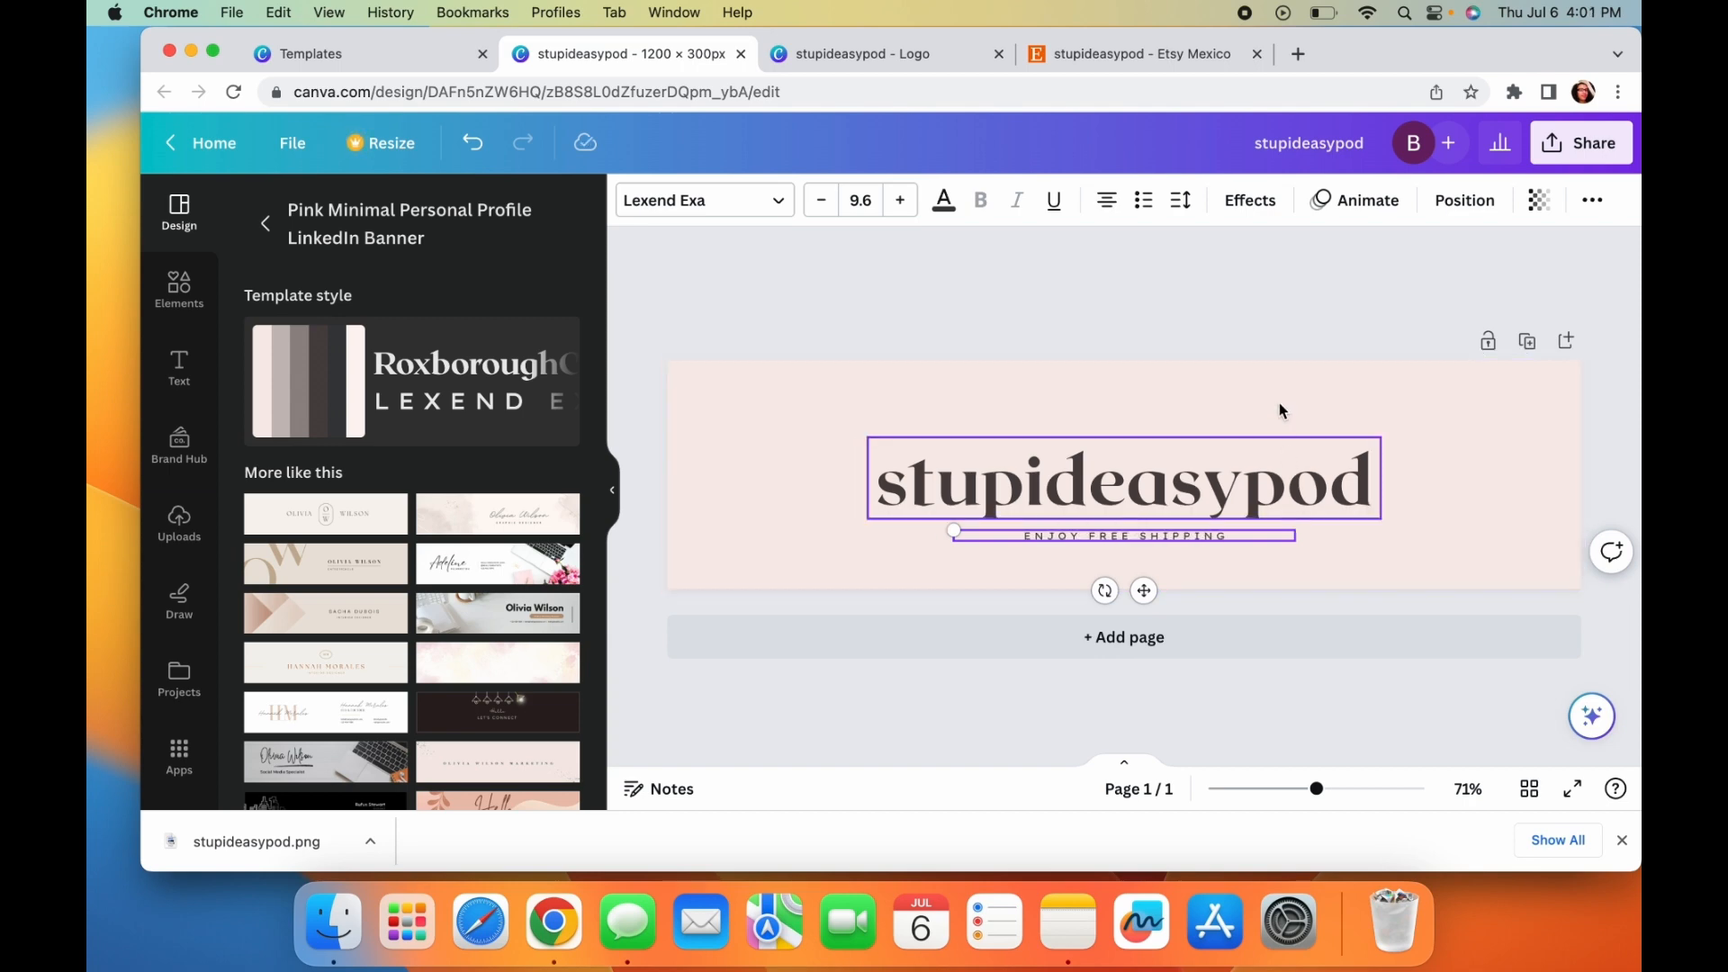
left_click(1580, 143)
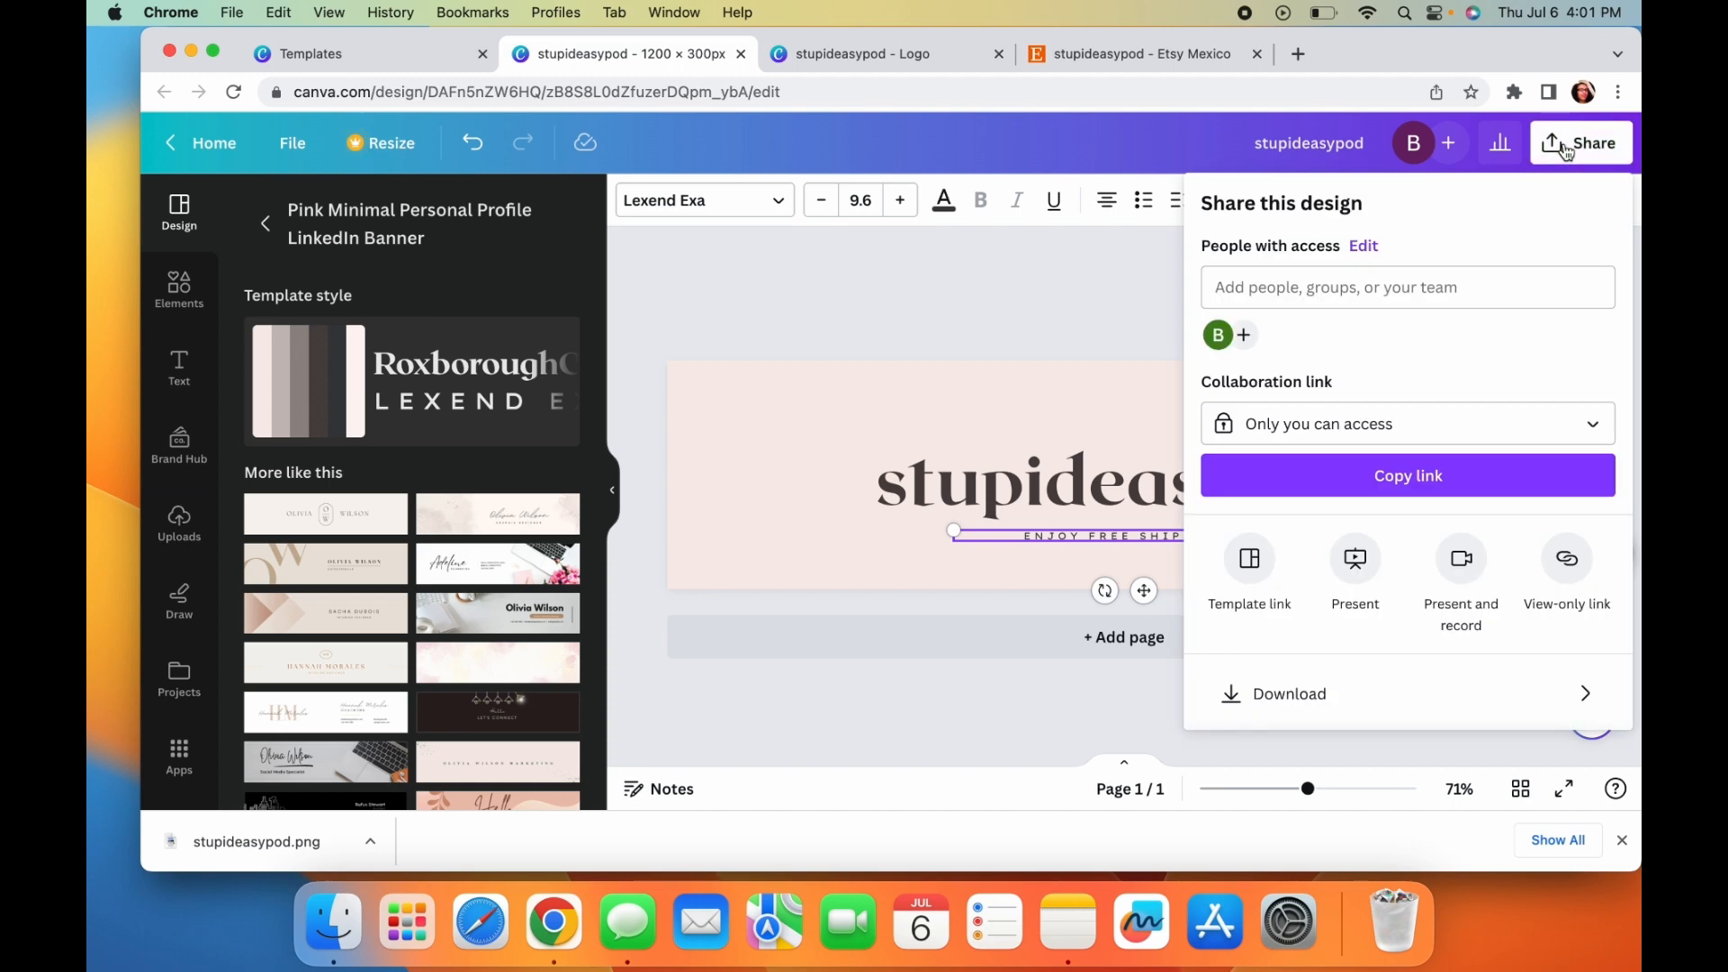
left_click(1289, 693)
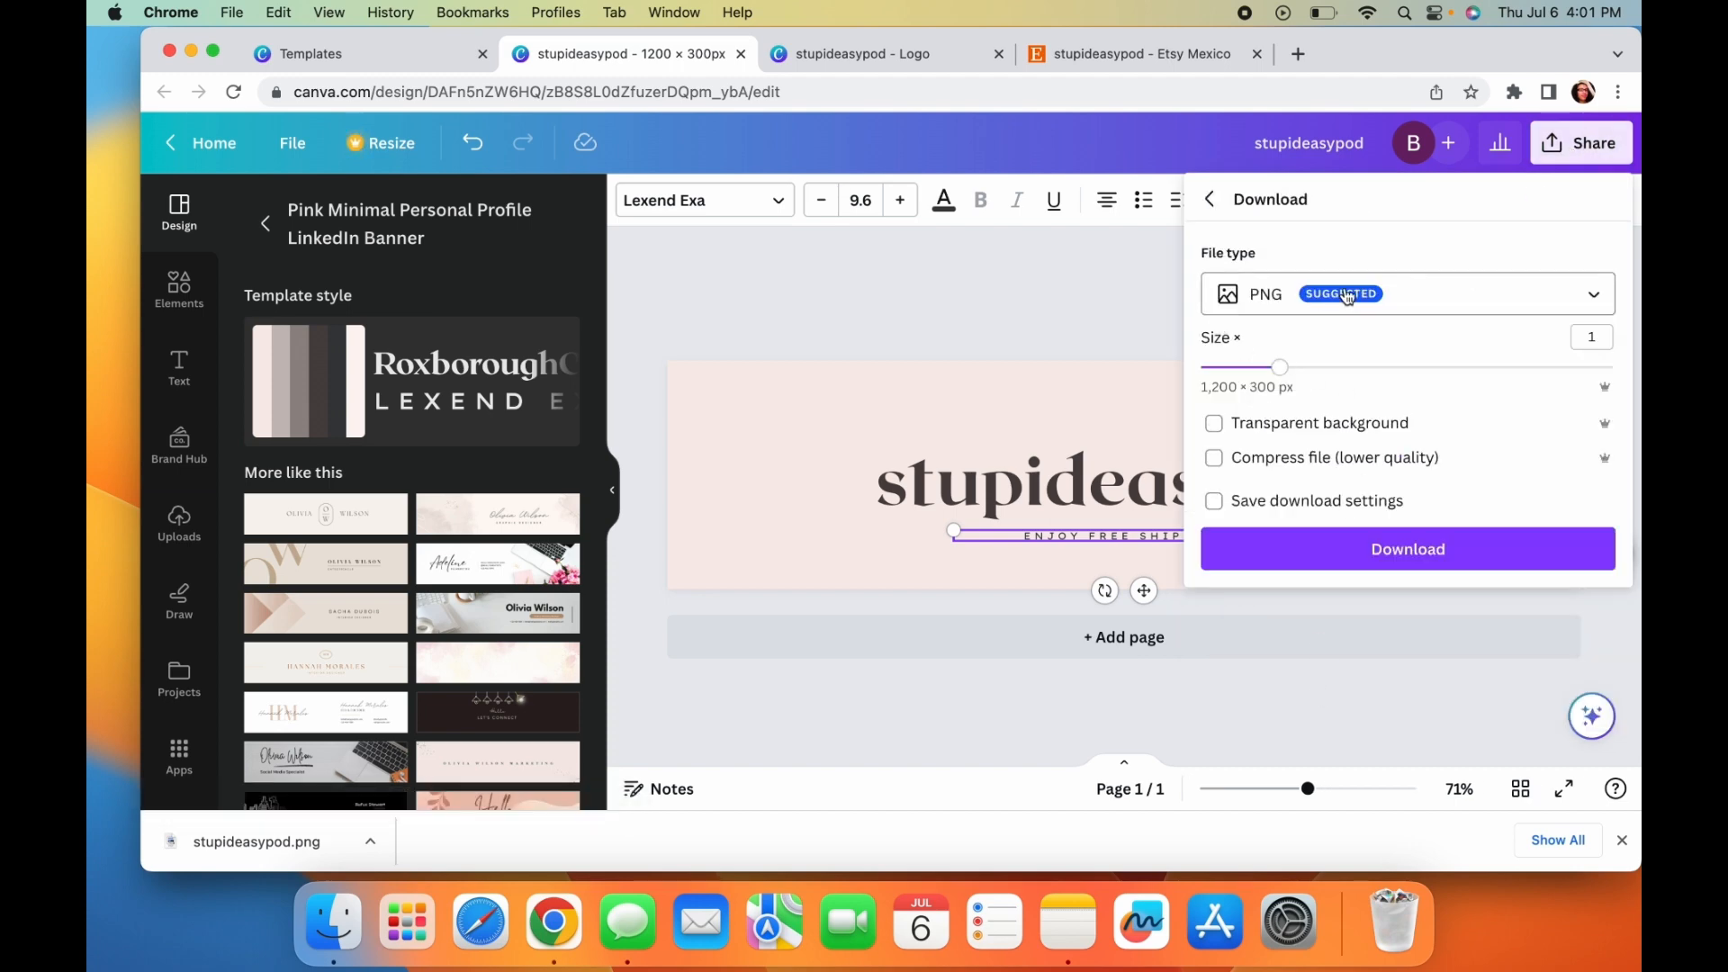
mouse_move(1141, 351)
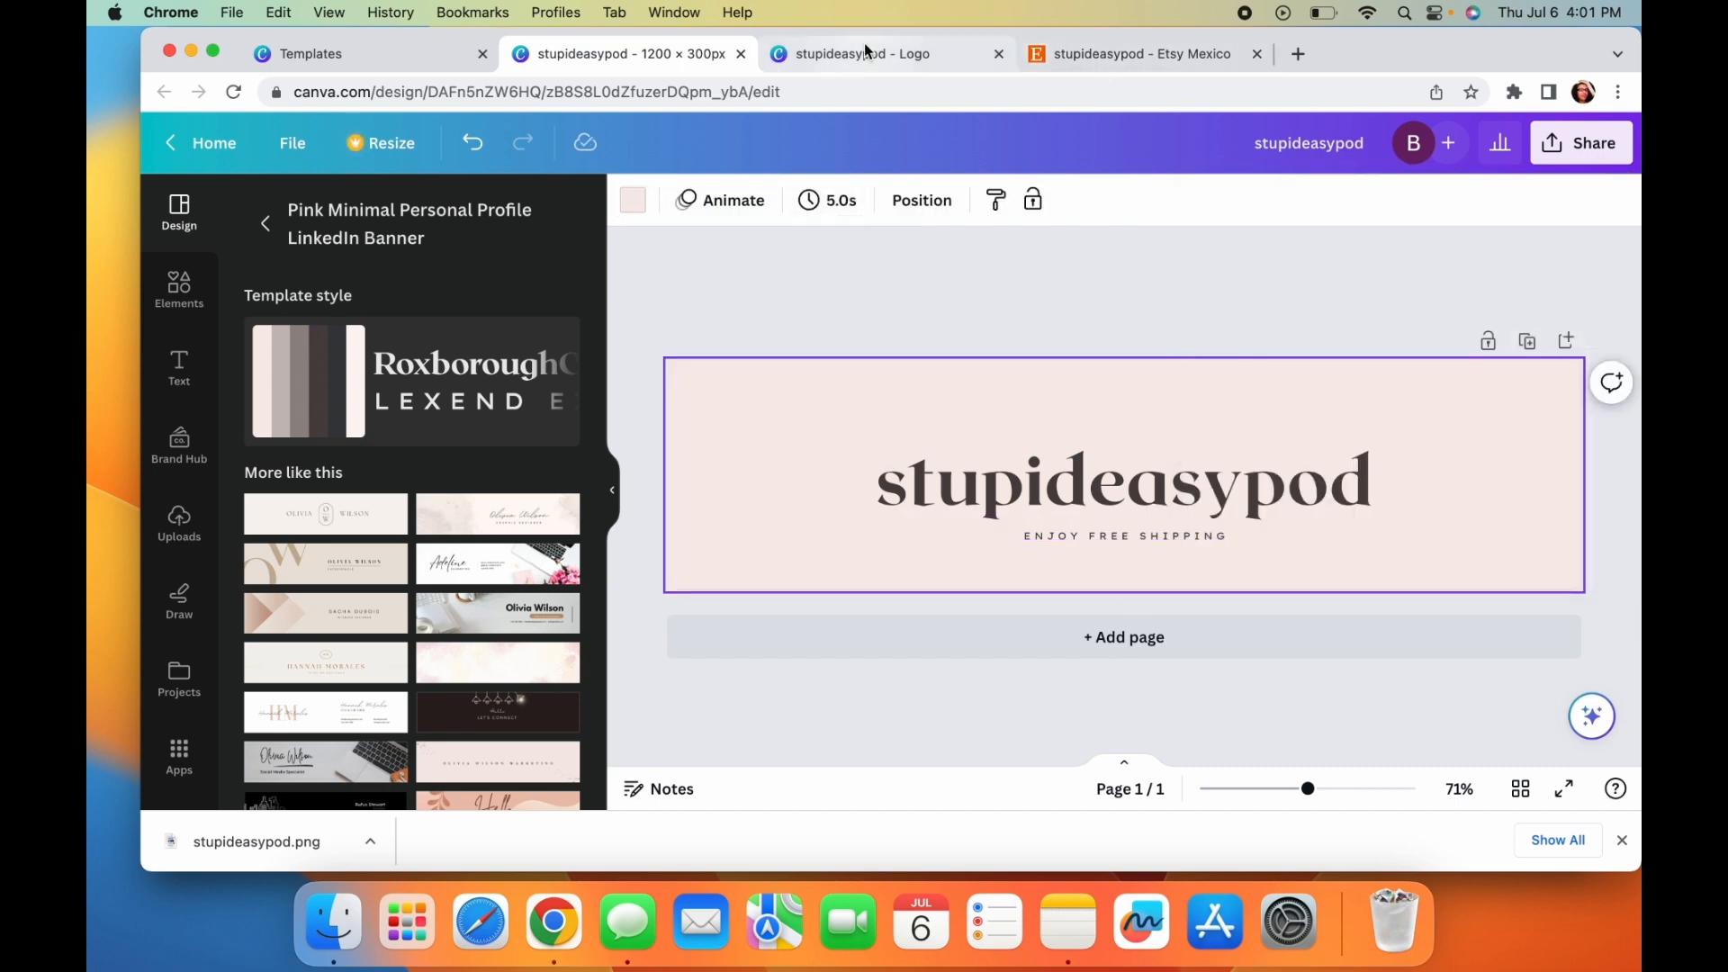
- Copy the logo's red shop name and cream background onto the banner and position it
left_click(862, 52)
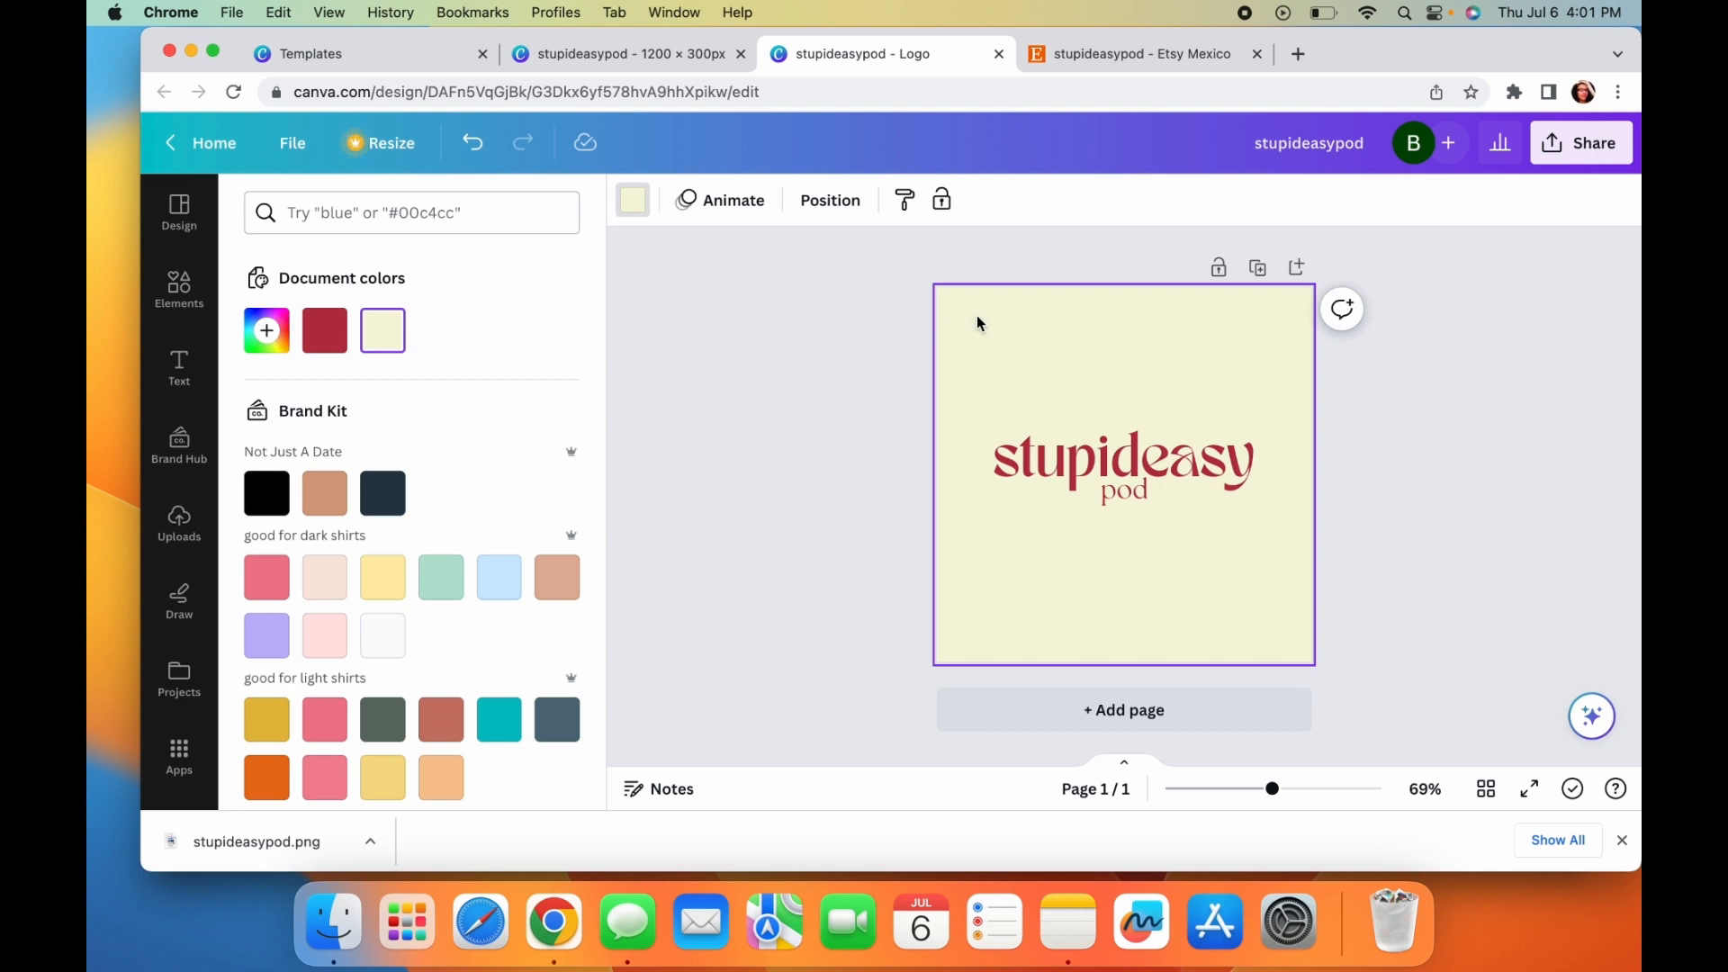
left_click(628, 52)
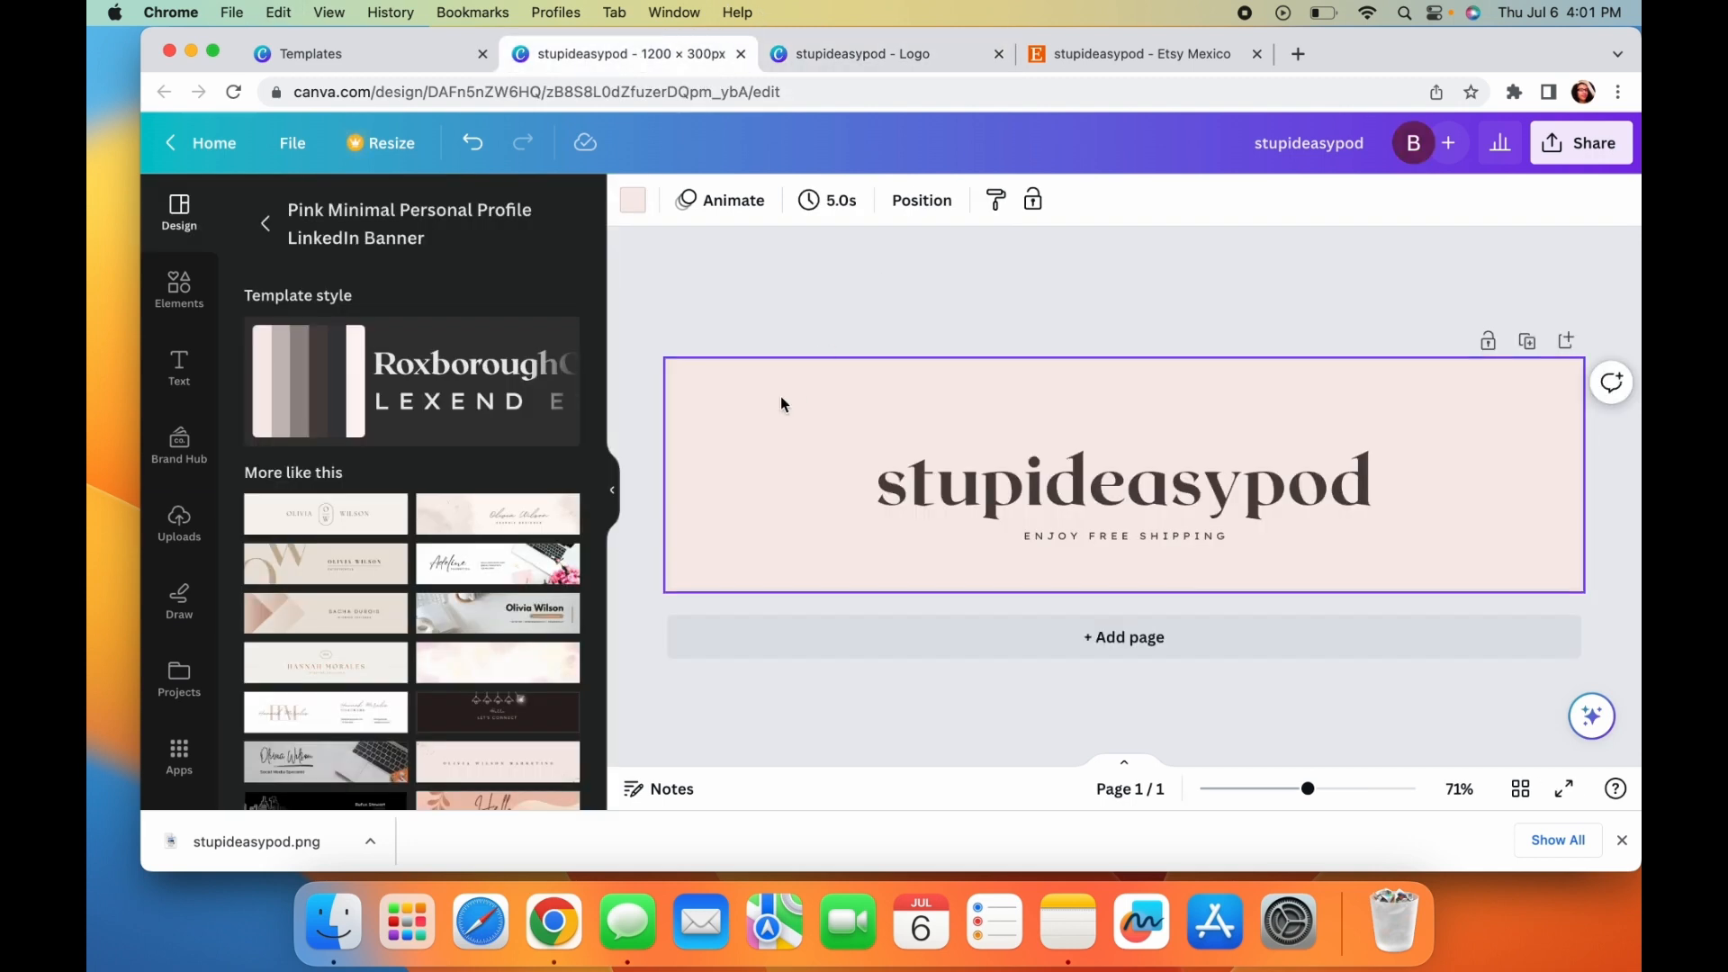
left_click(1121, 482)
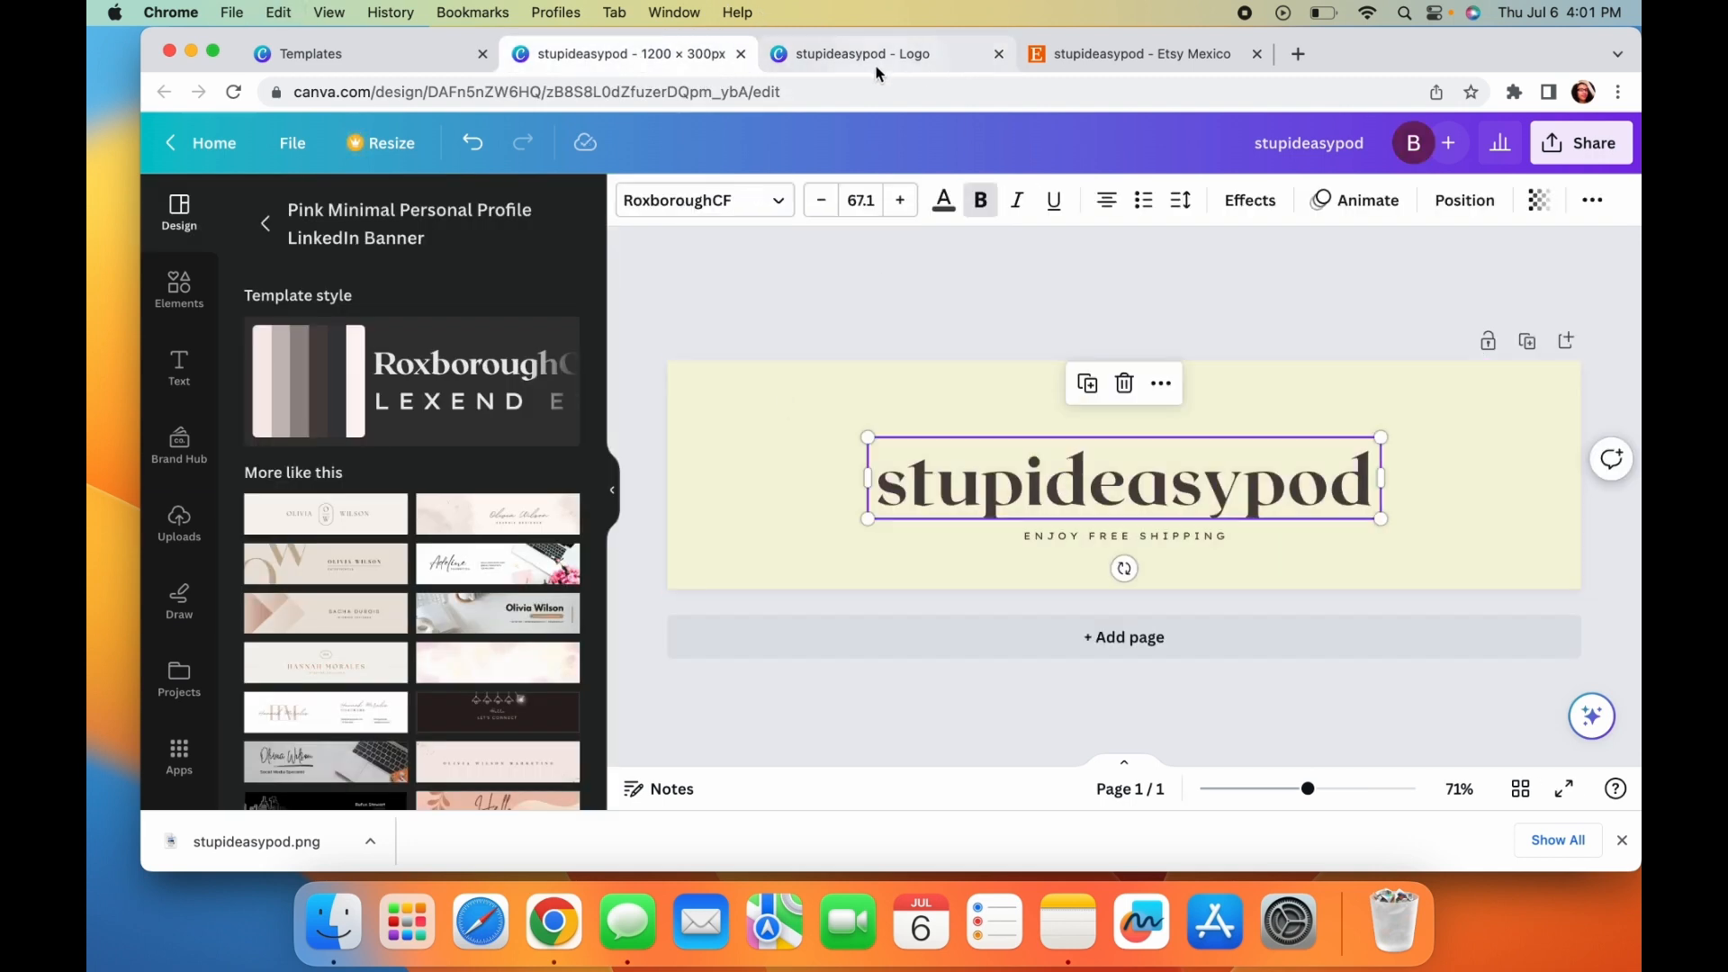
left_click(862, 53)
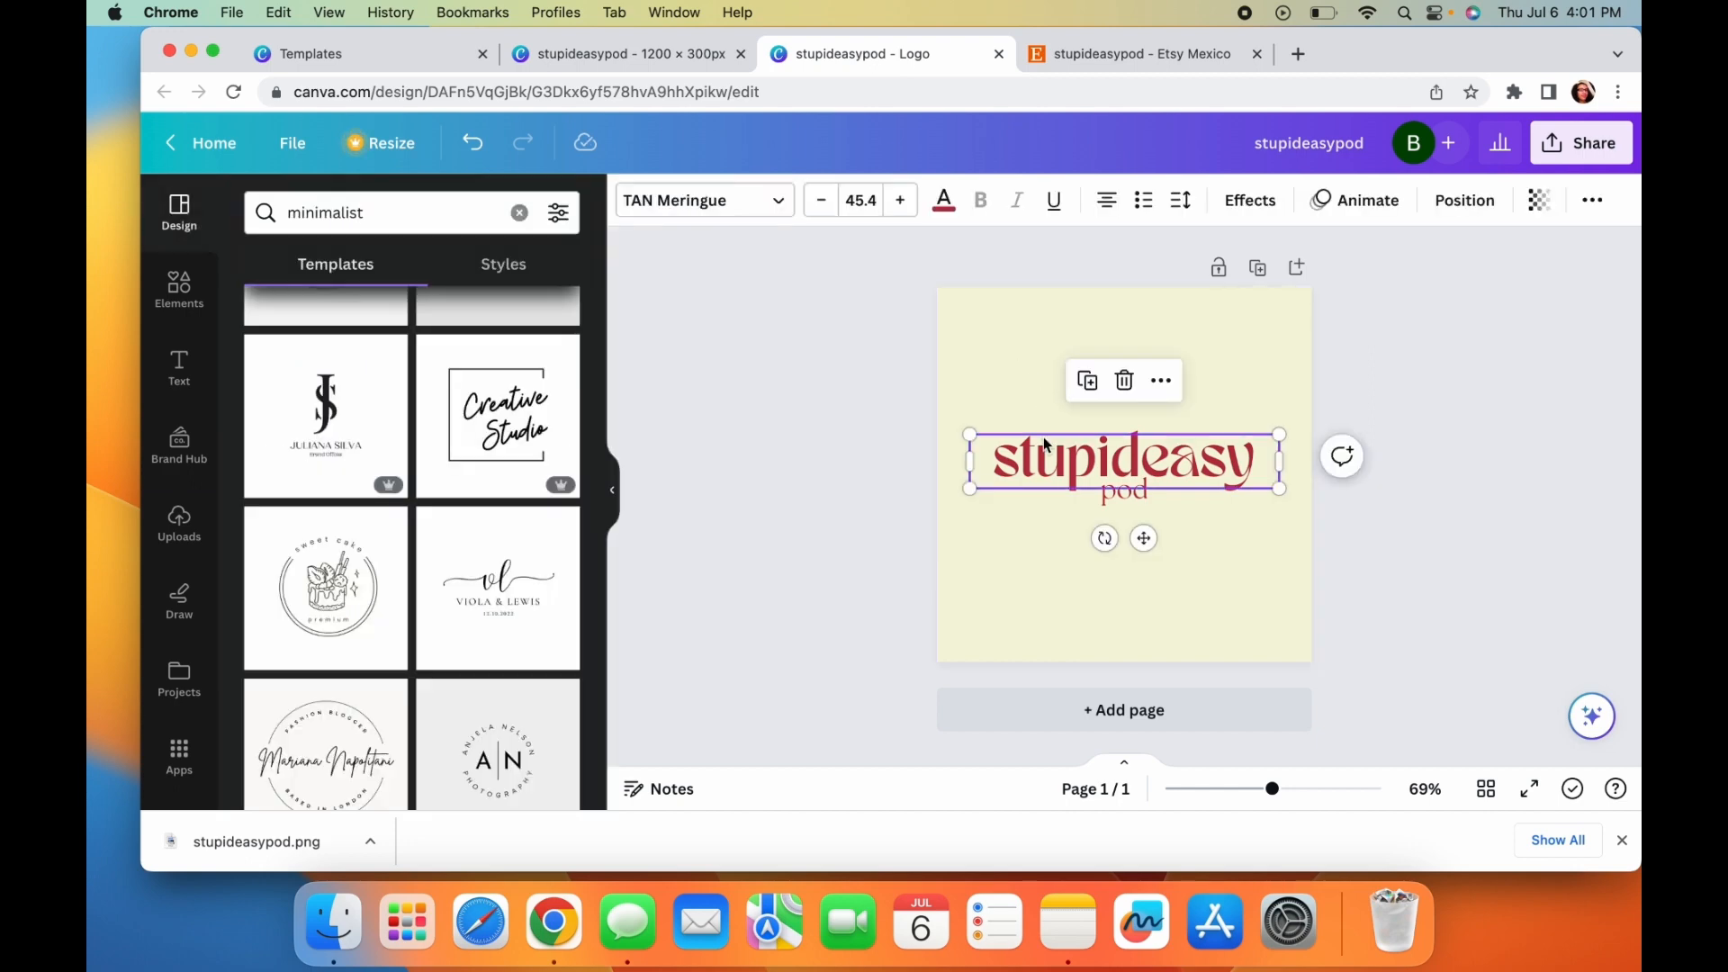
left_click(628, 52)
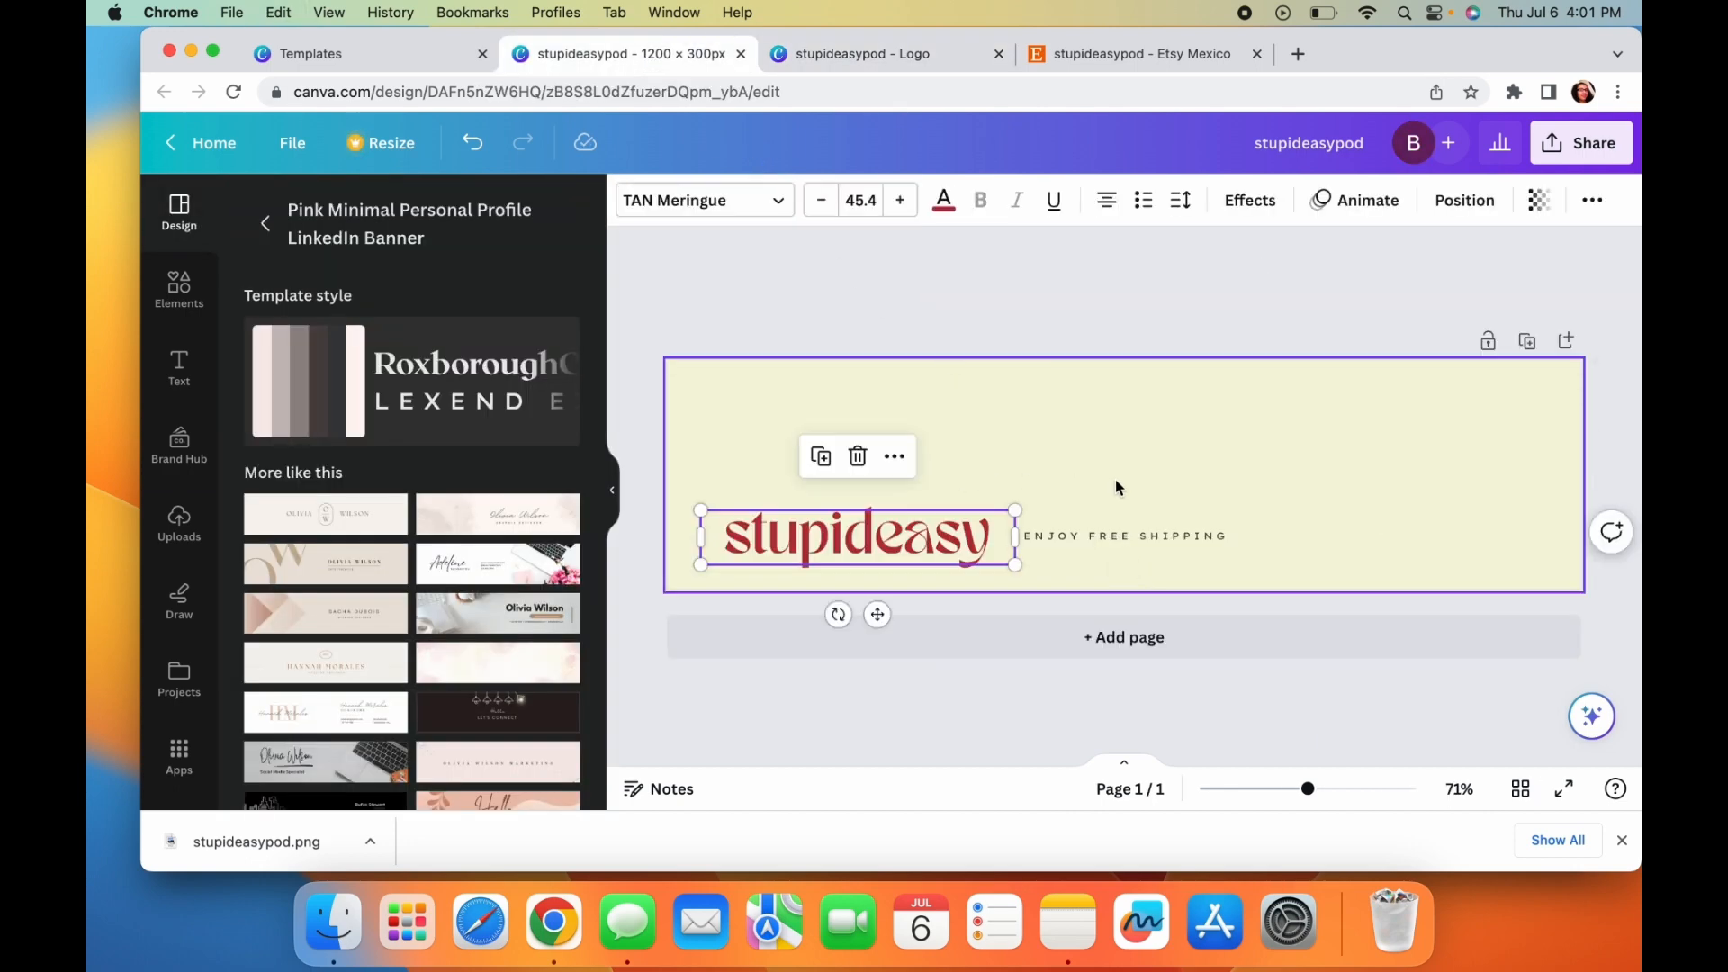
left_click_drag(857, 537, 1096, 466)
type("enjoy free")
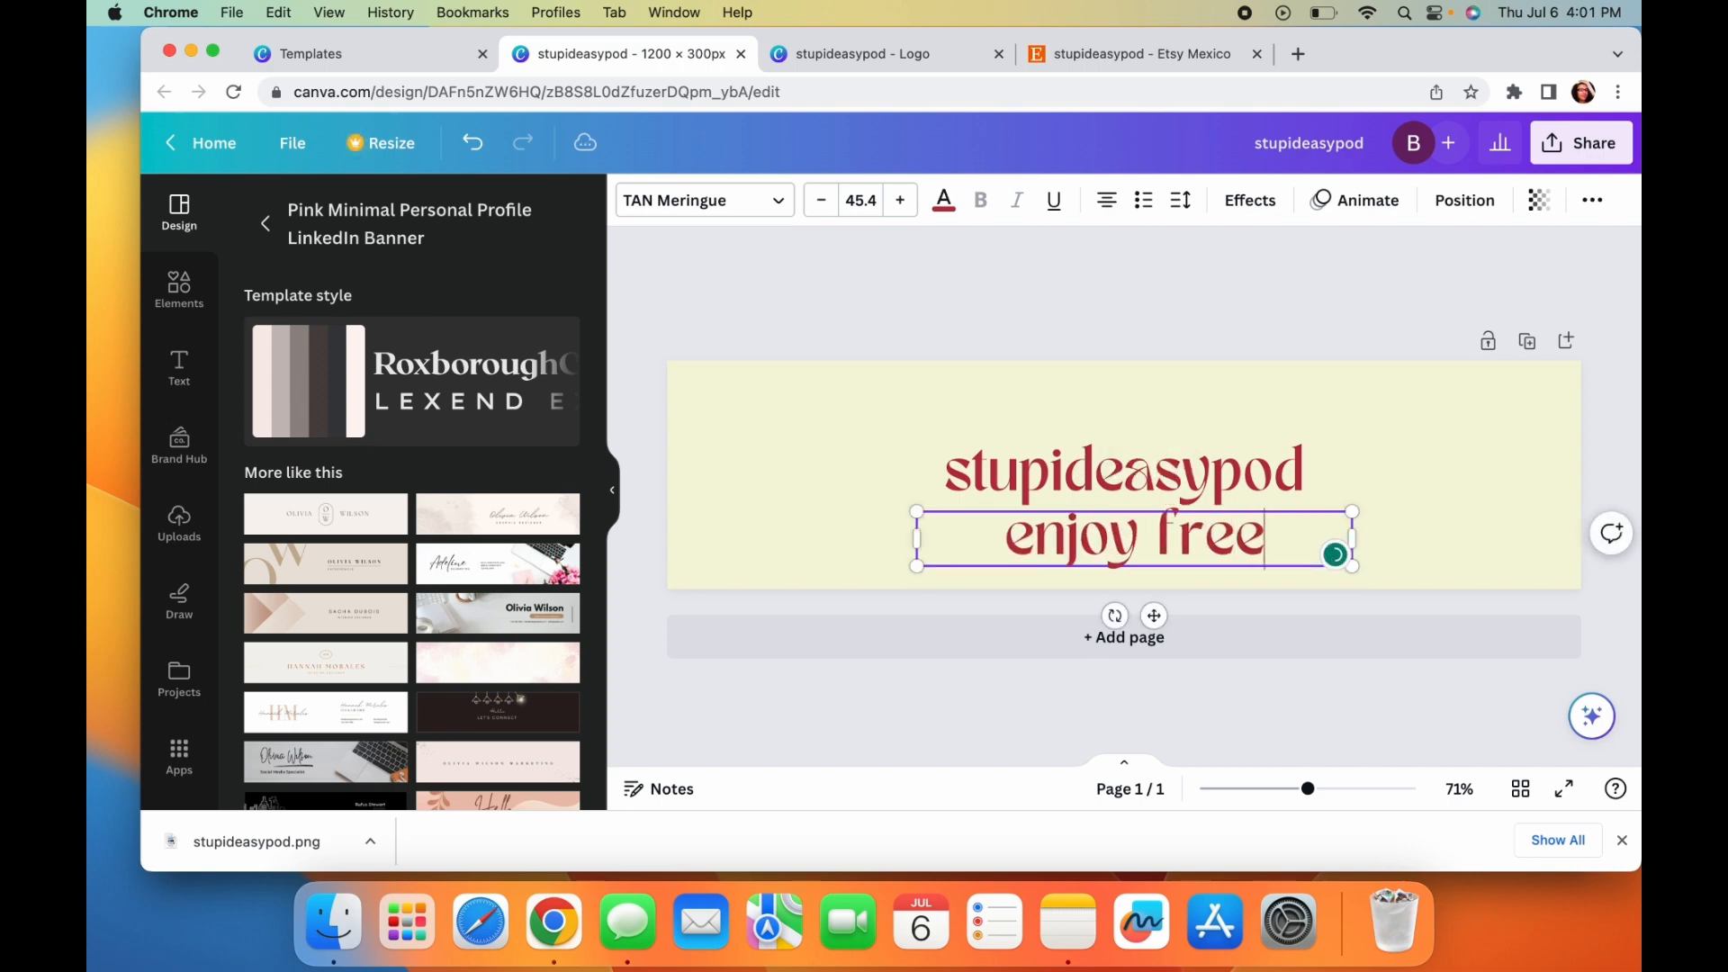
- Retype the tagline as 'enjoy free shipping' and shrink it beneath the name
type("shipping")
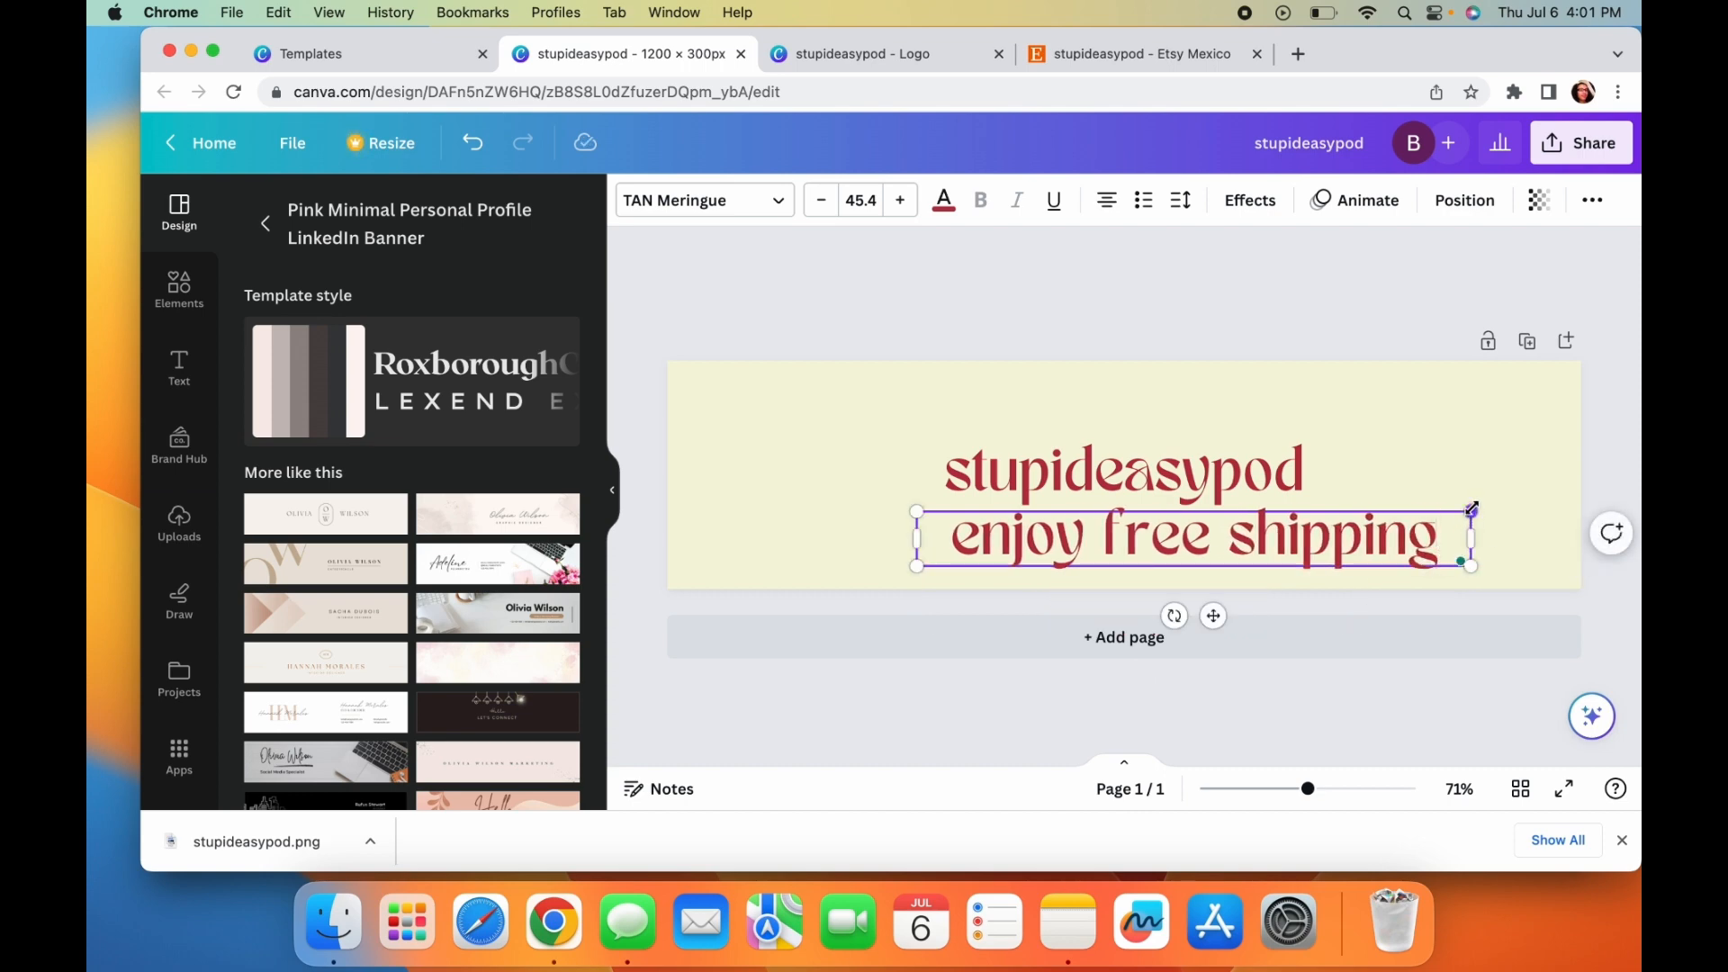
left_click_drag(1470, 507, 1206, 540)
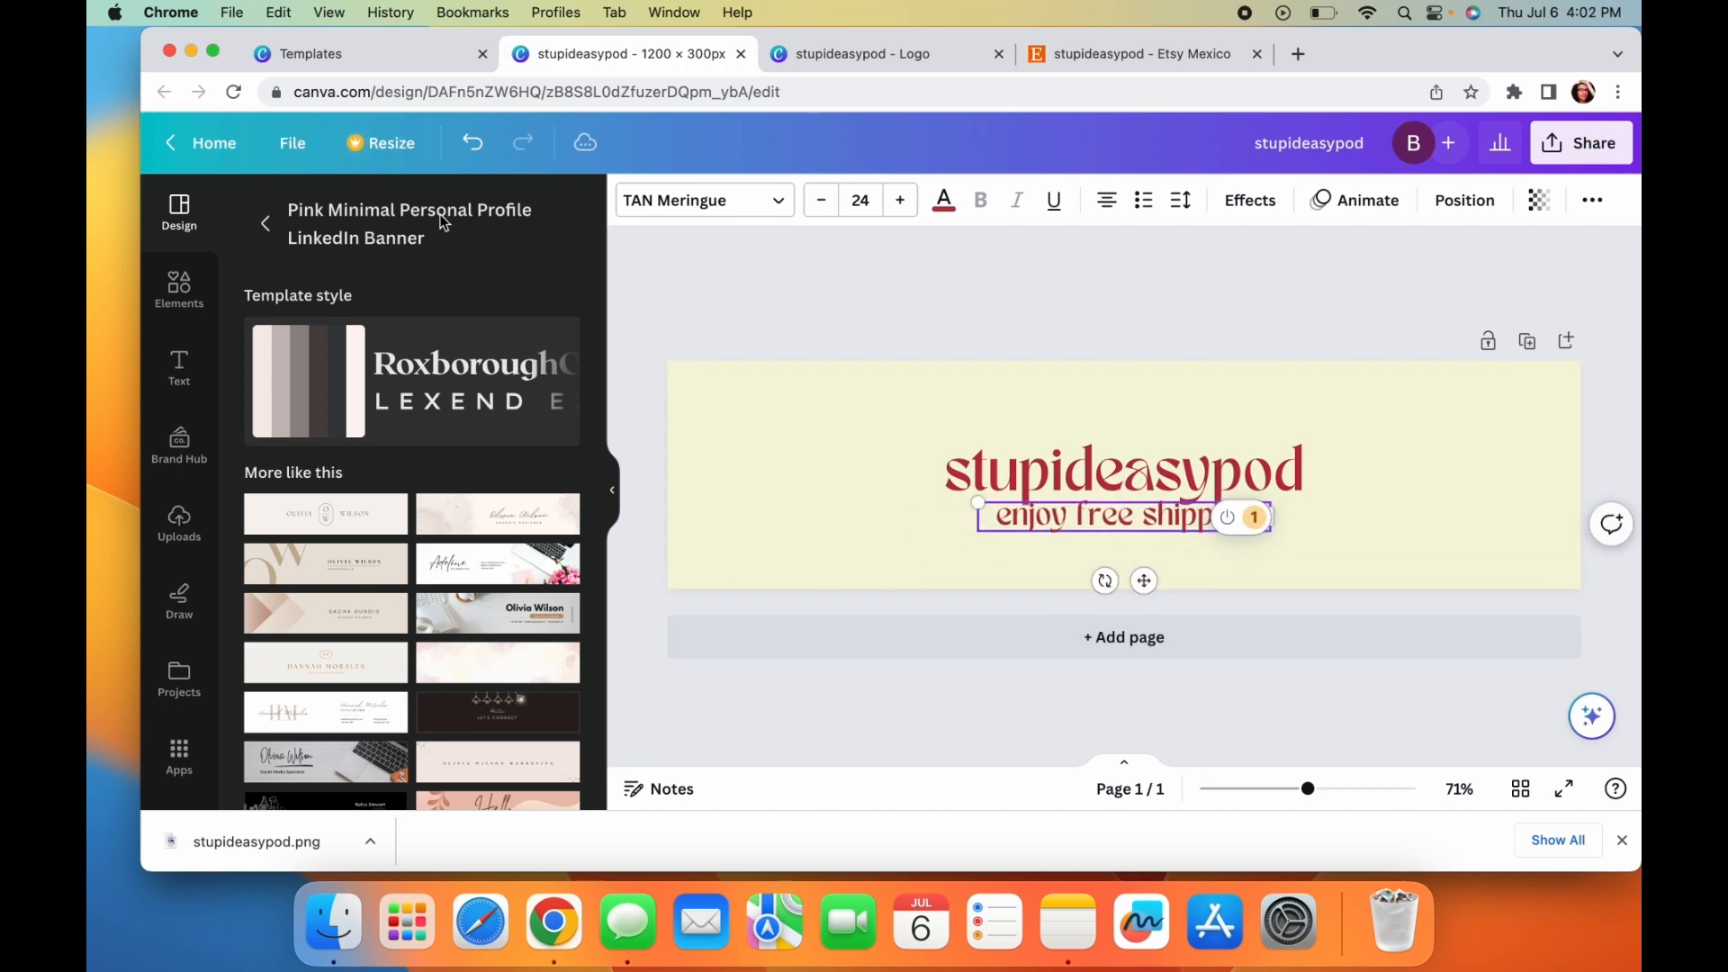
- Search templates for 'etsy' and add the Fashion Elegant Etsy Cover as a new page
type("minimal")
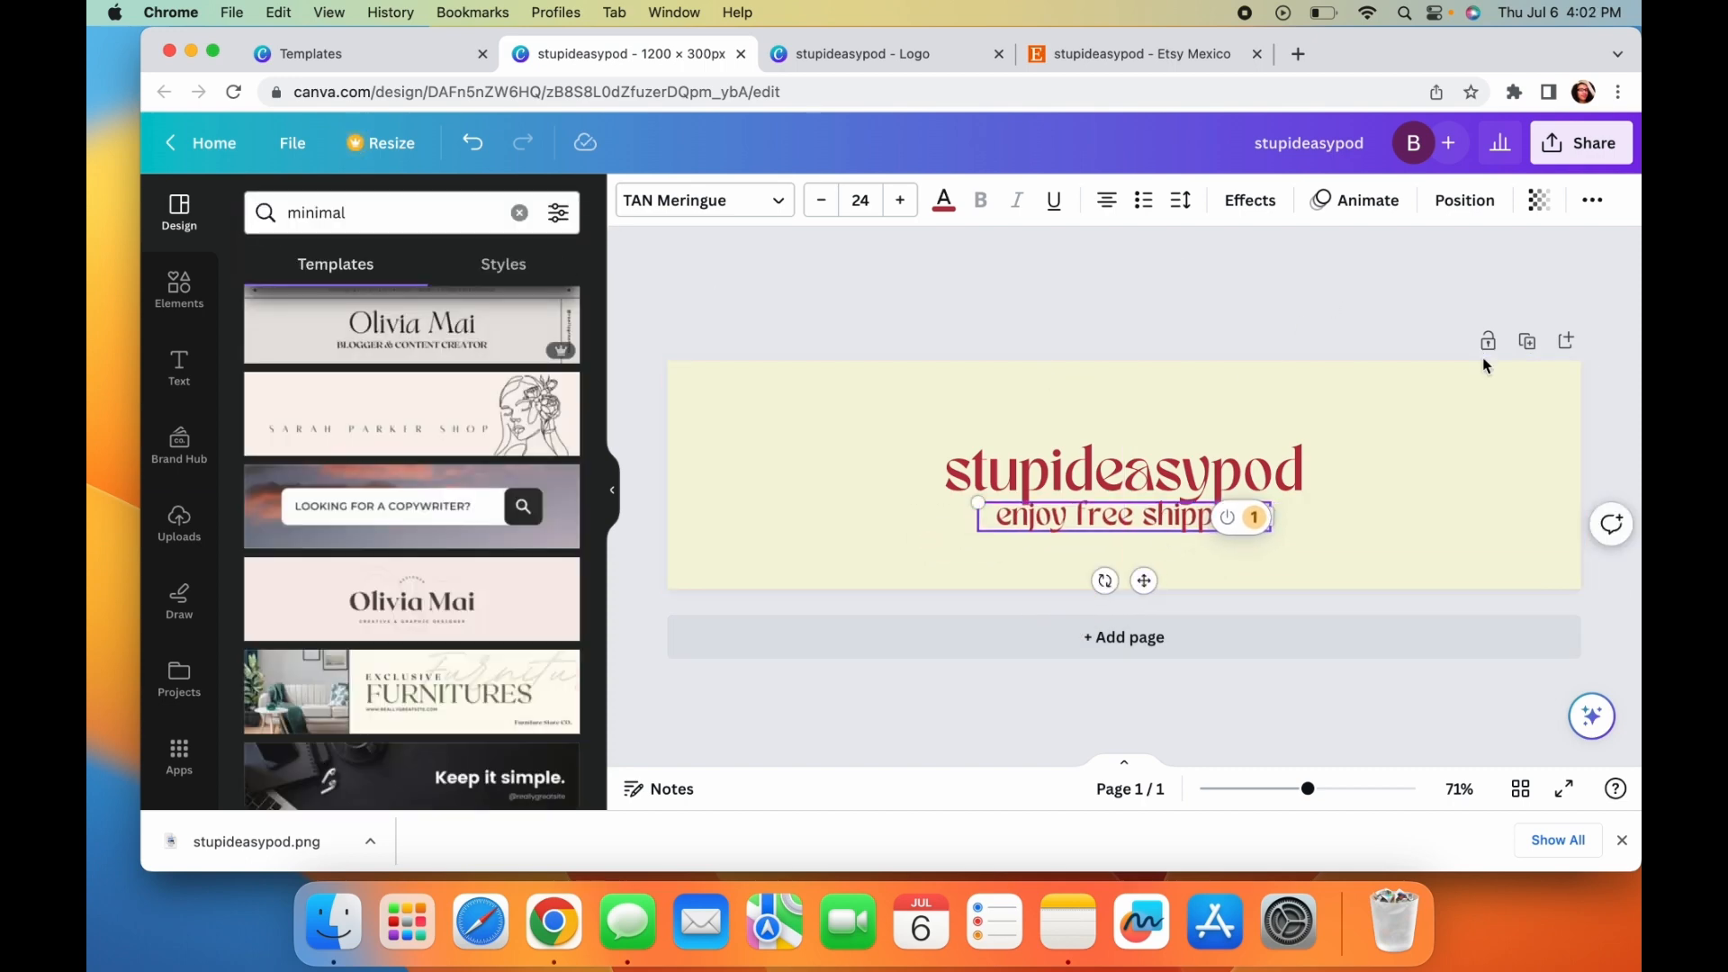
mouse_move(1510, 354)
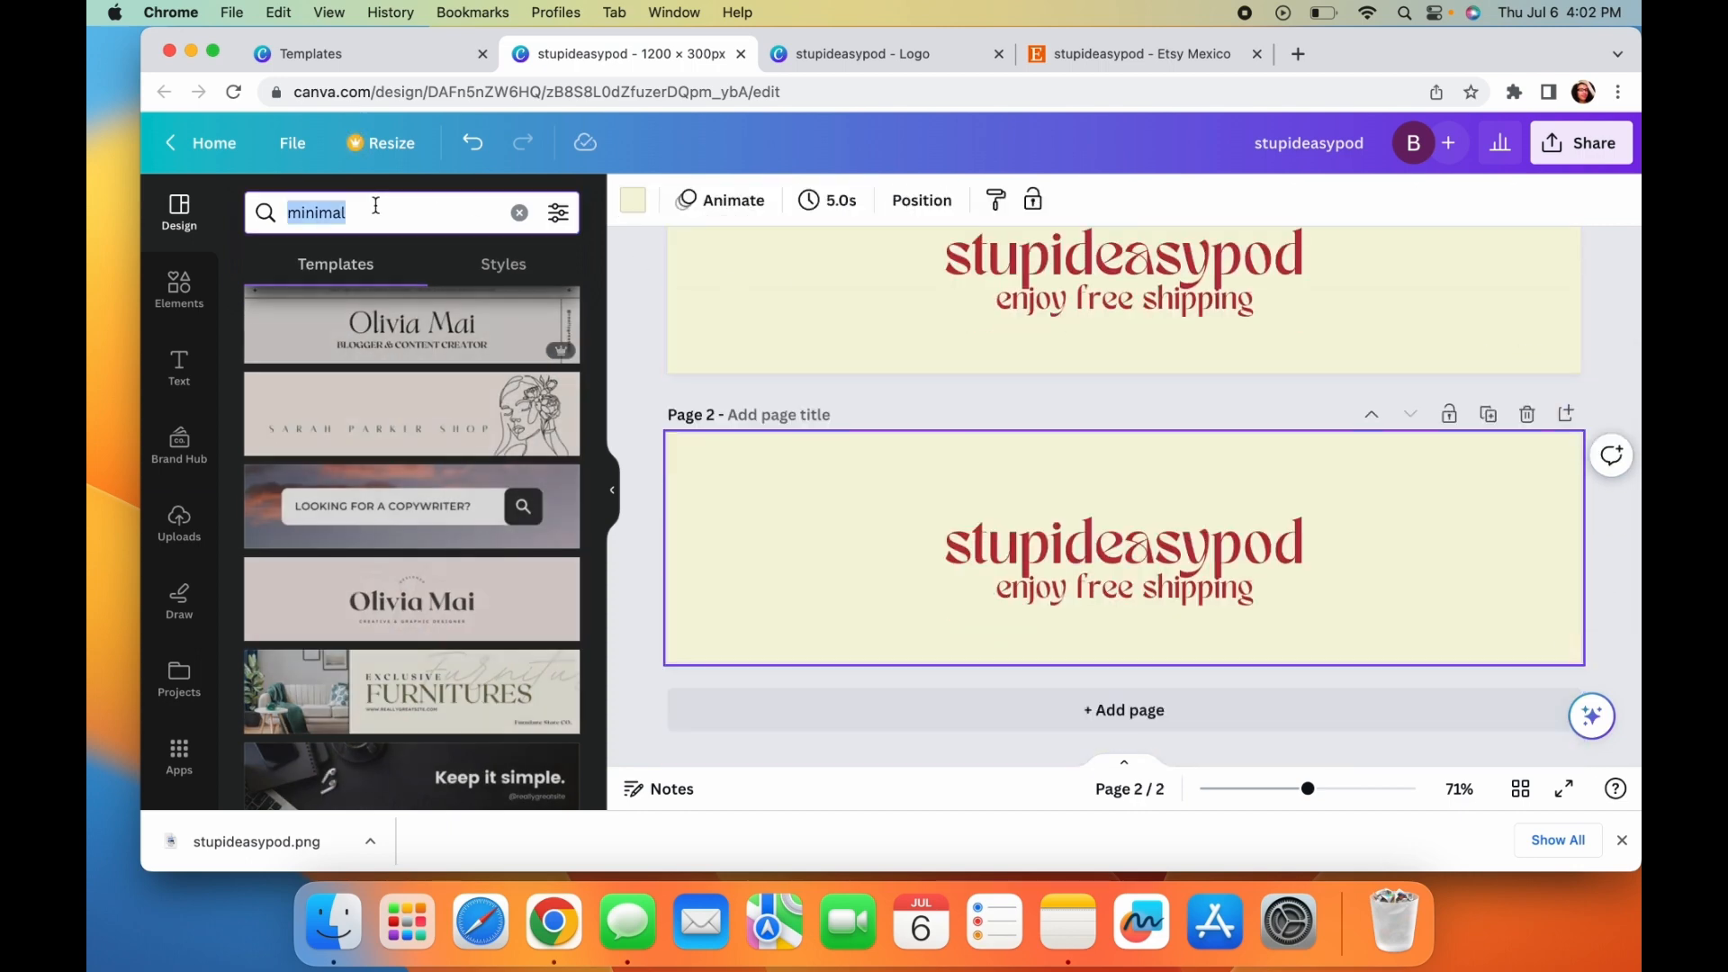
type("etsy")
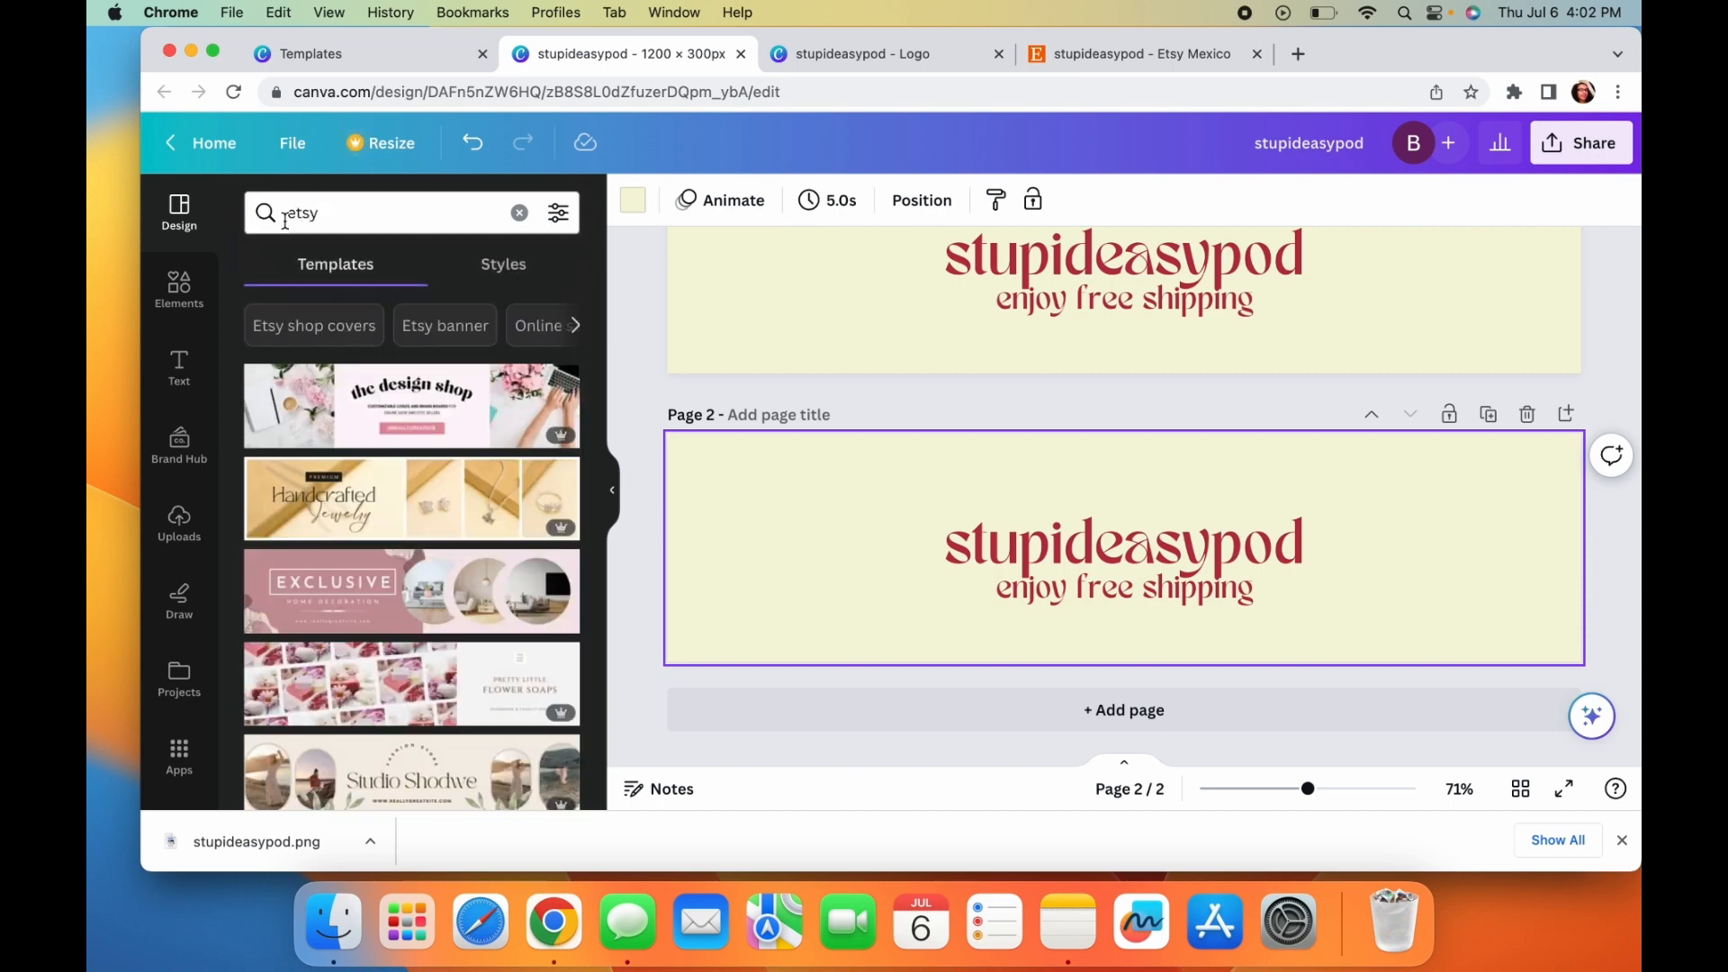
mouse_move(490, 607)
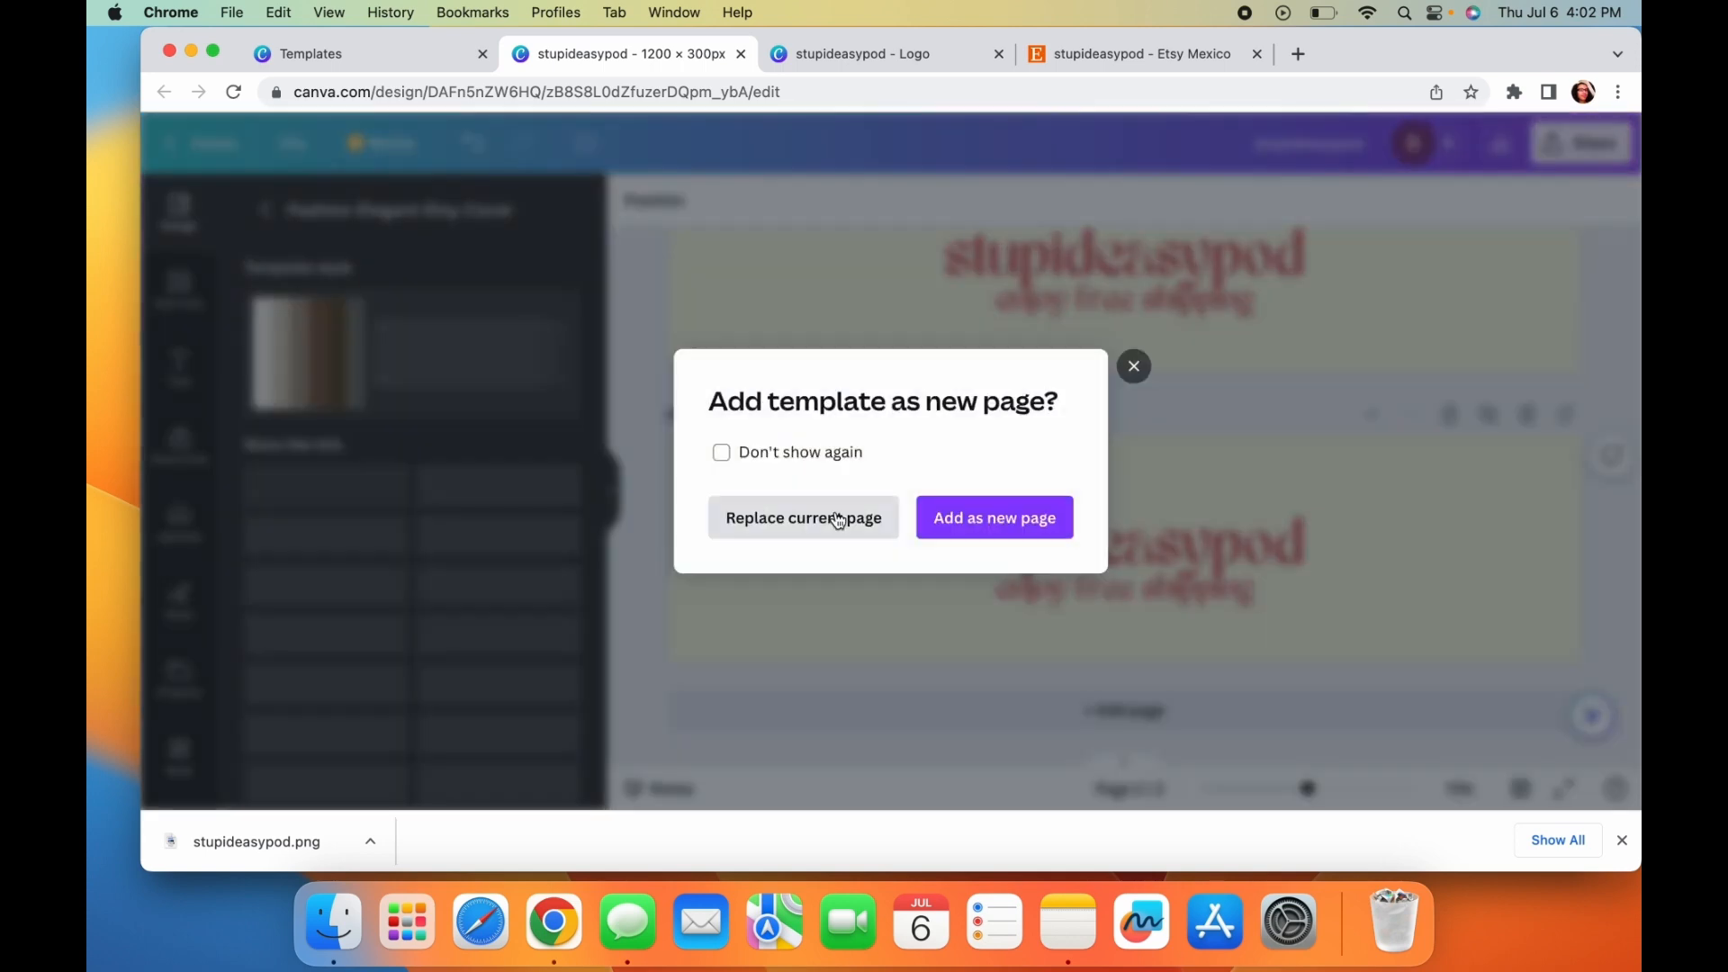
left_click(994, 516)
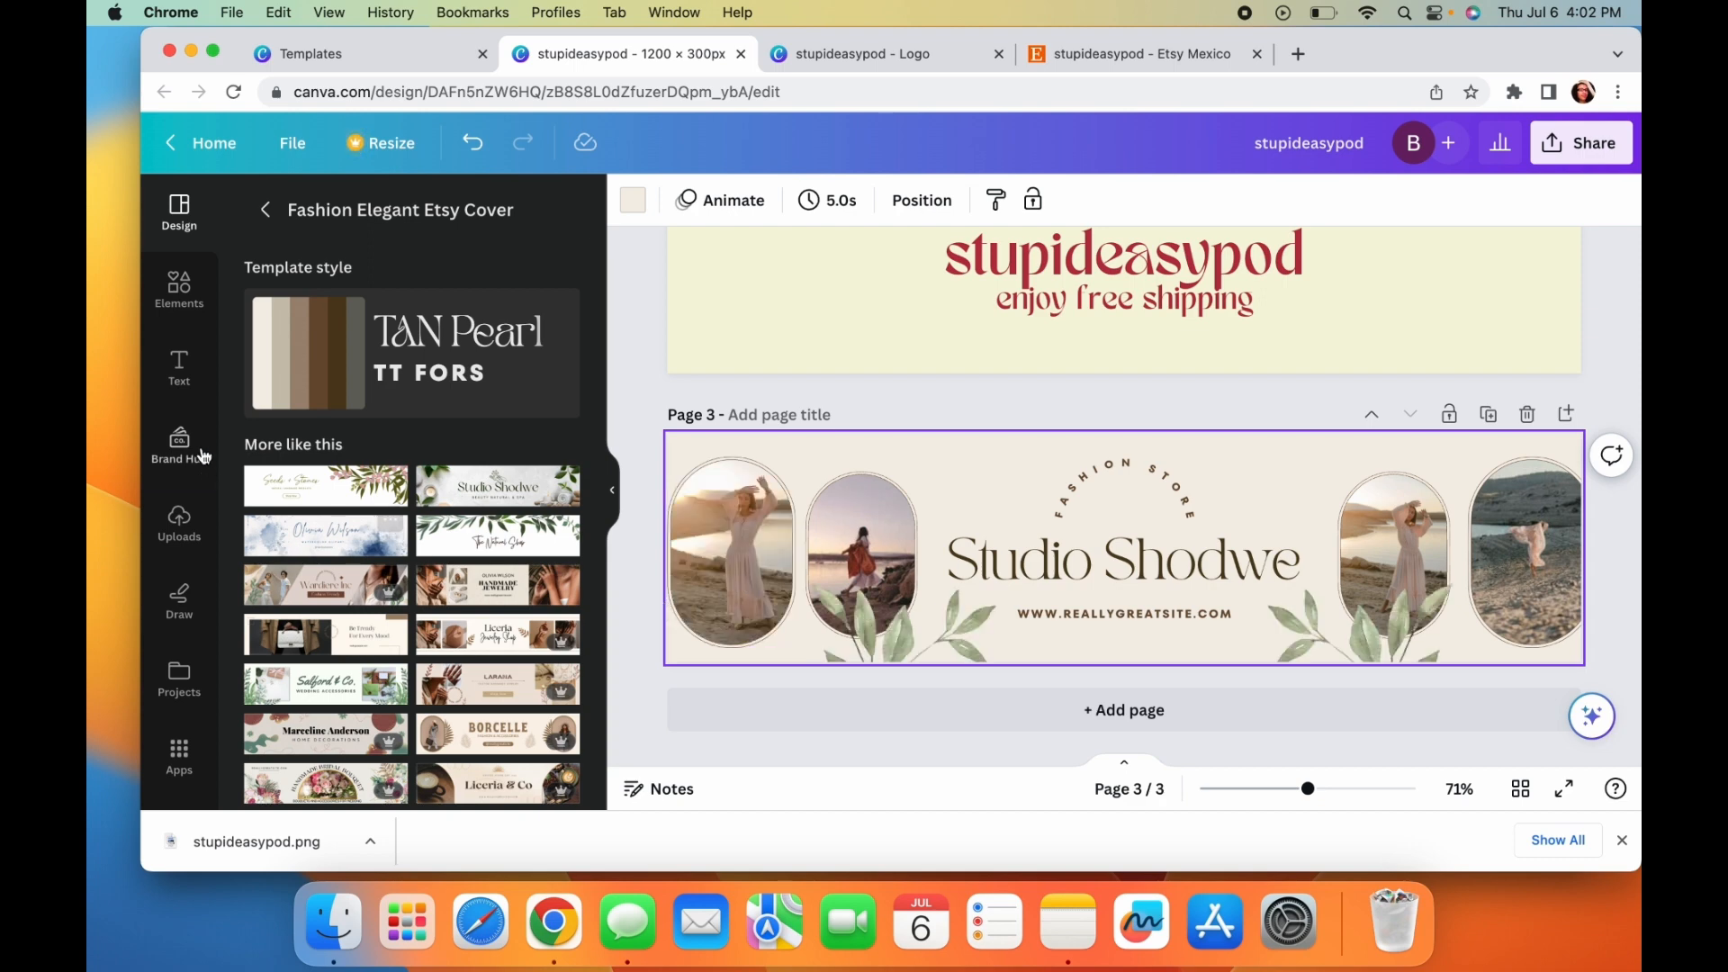
- Search Elements for 'shirt' and filter the results to graphics only
left_click(178, 524)
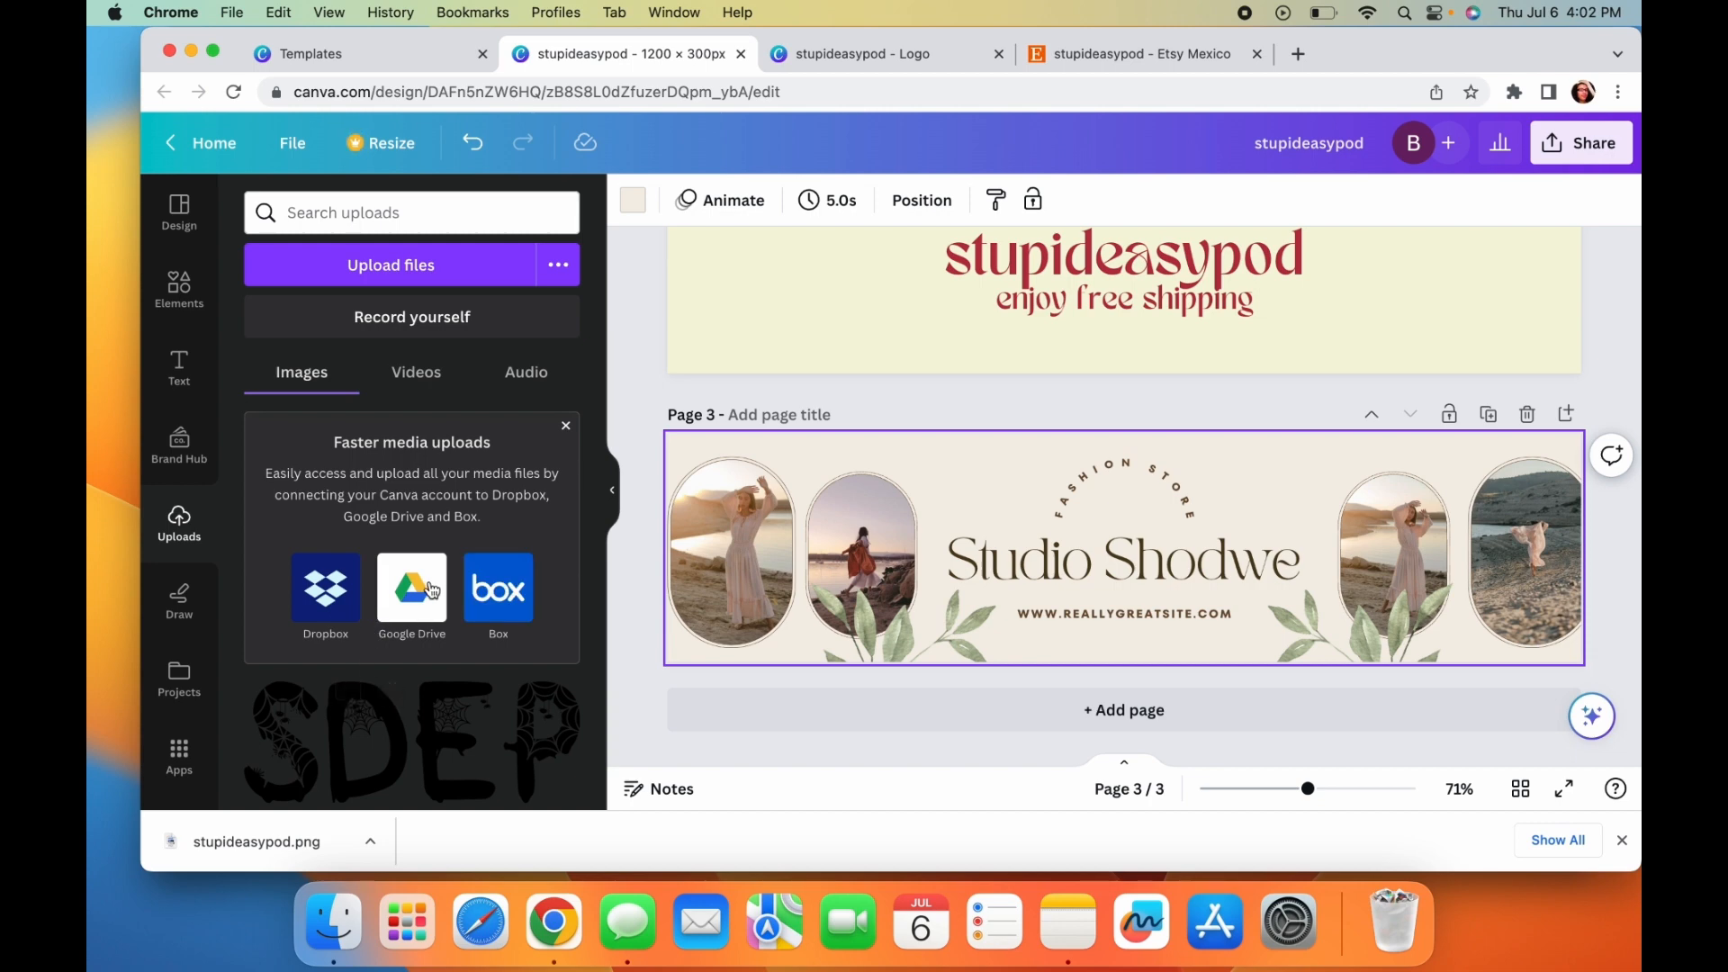
mouse_move(198, 306)
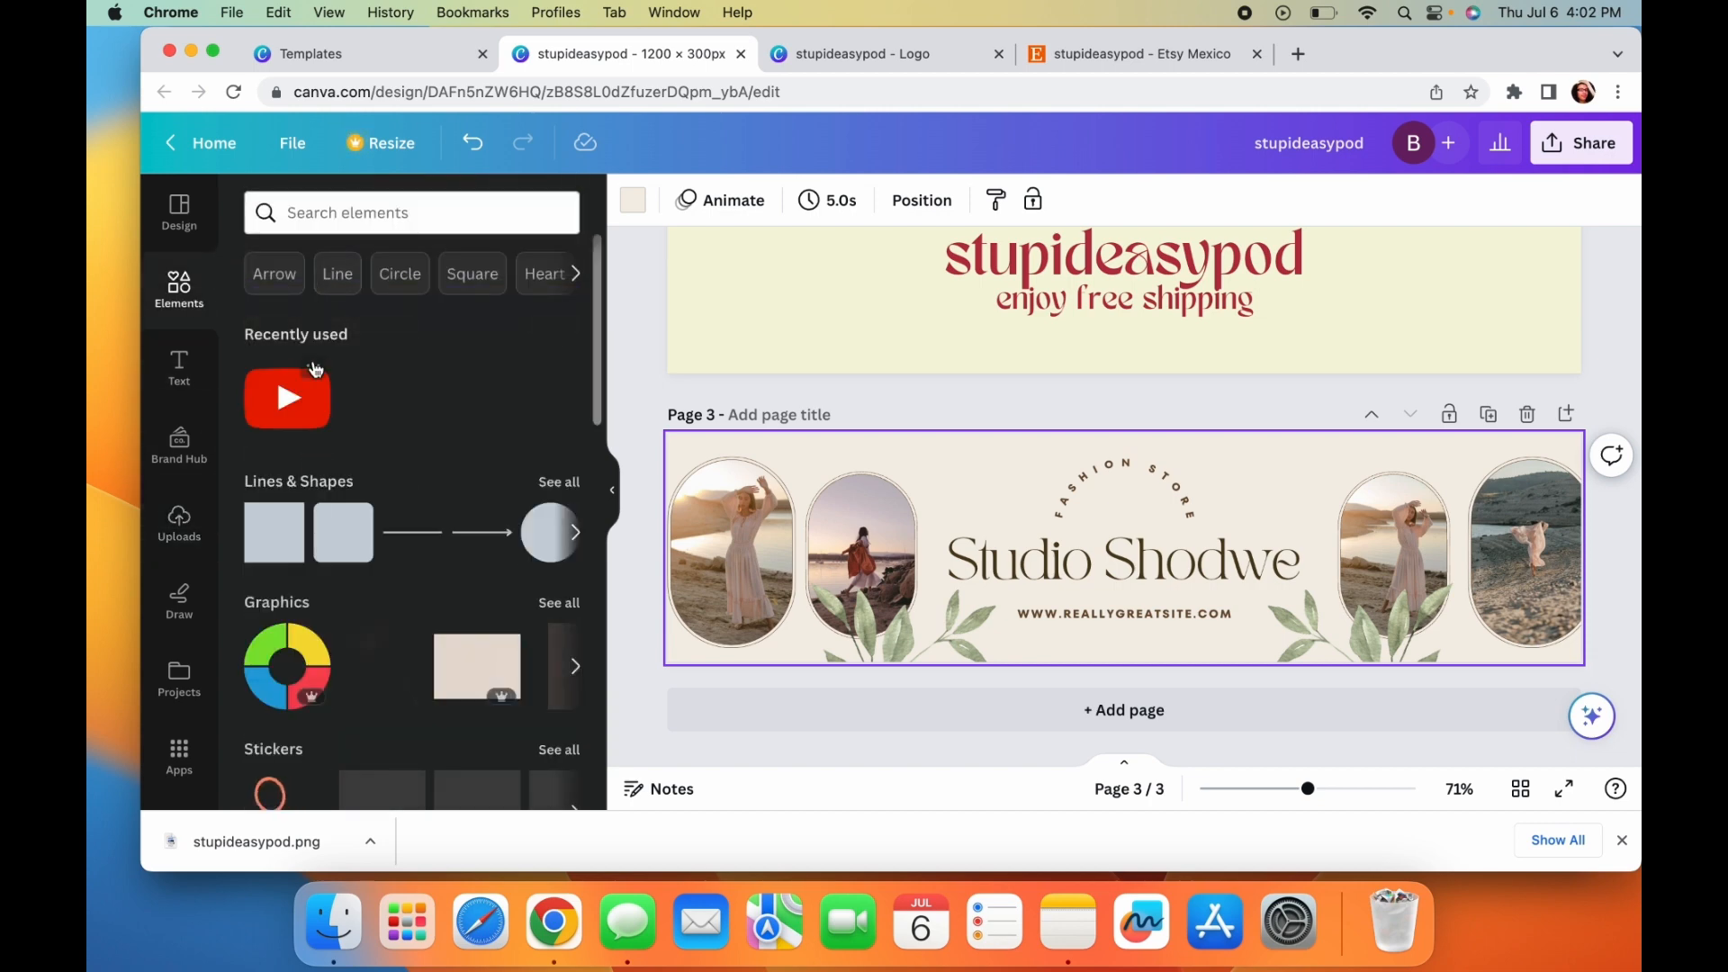
type("shirt")
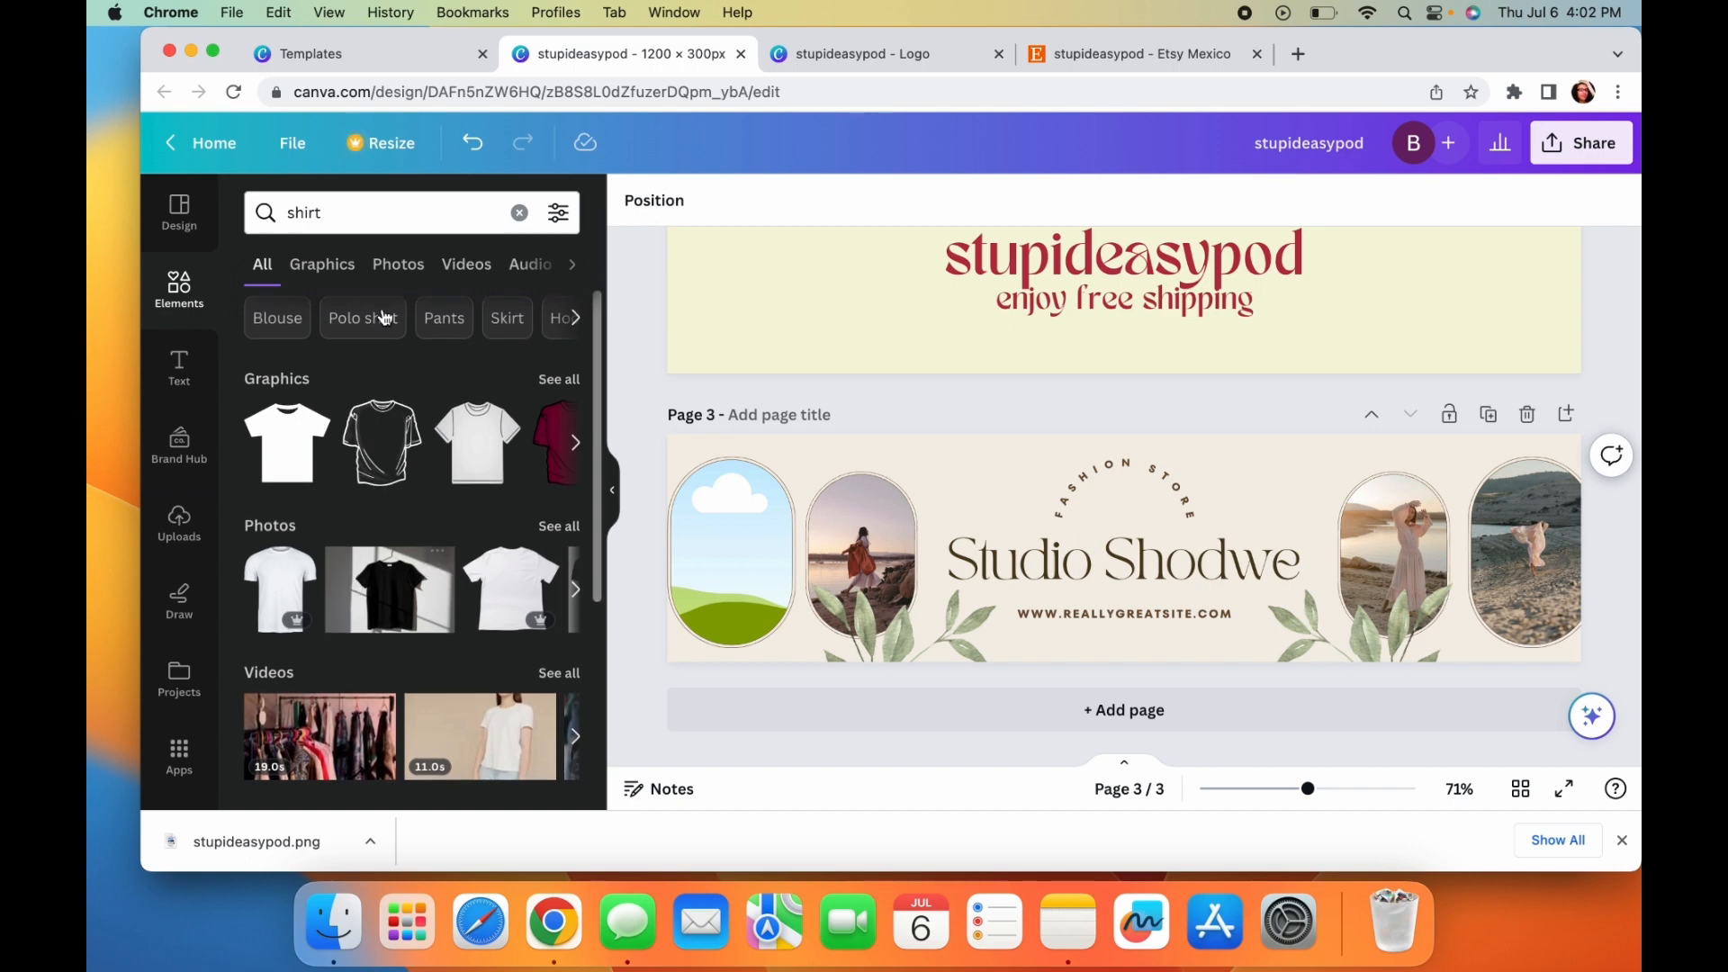
scroll("down", 3)
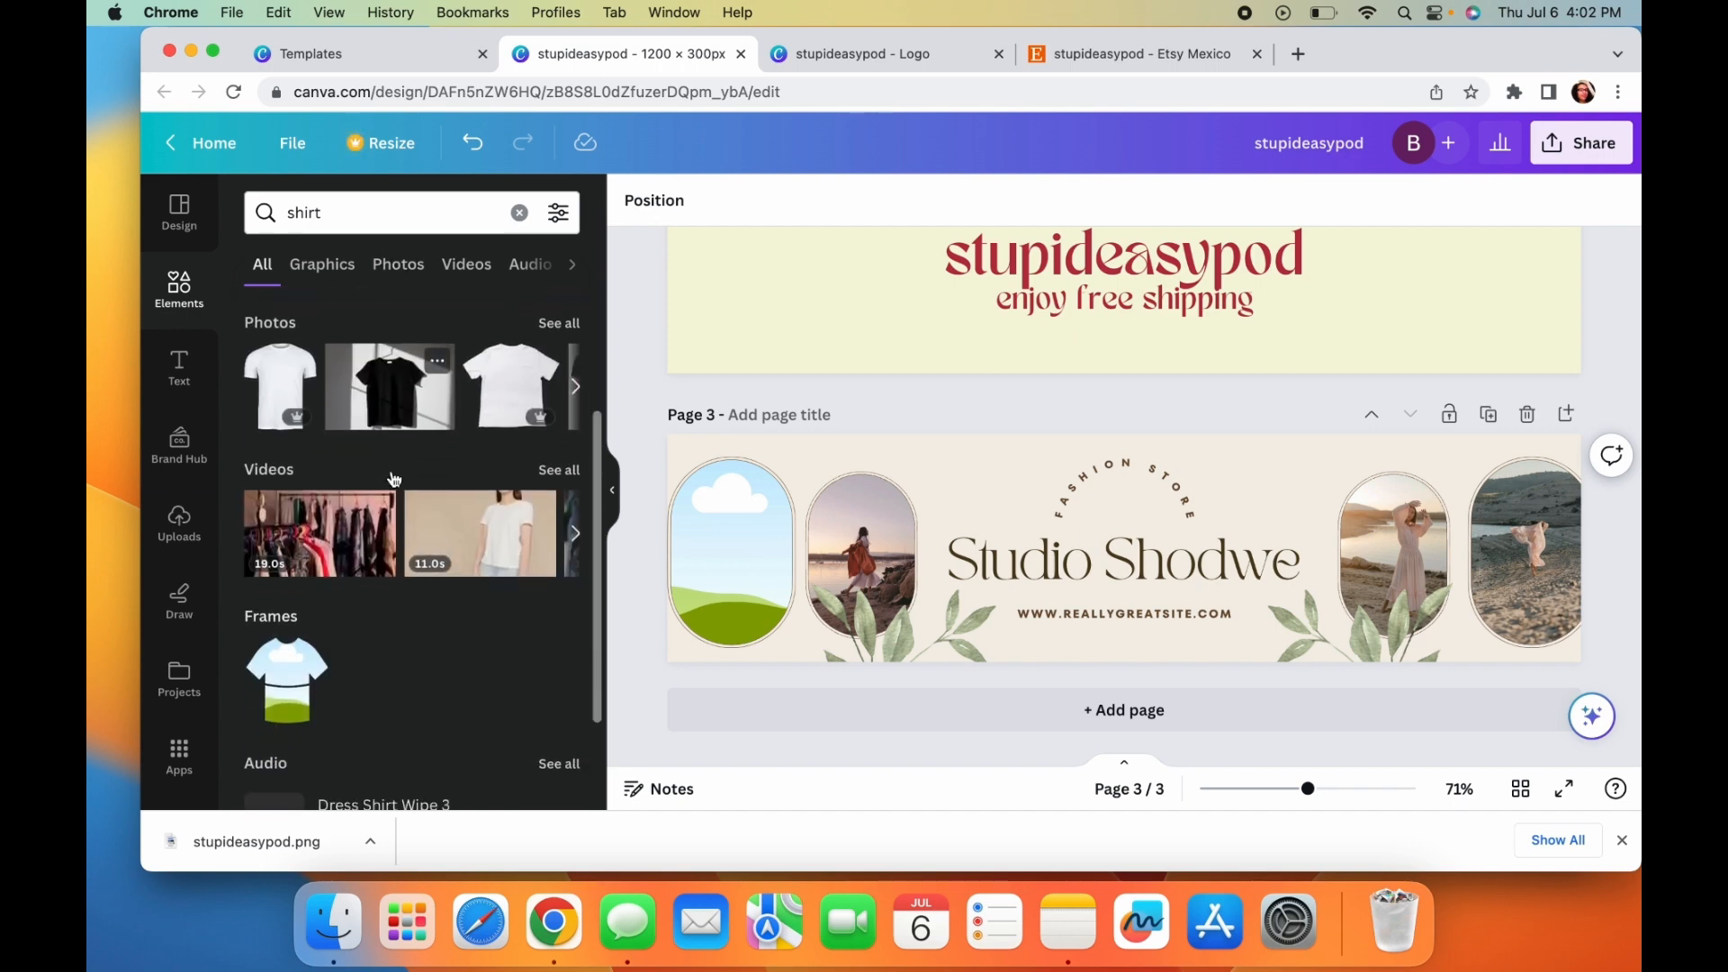
left_click(322, 265)
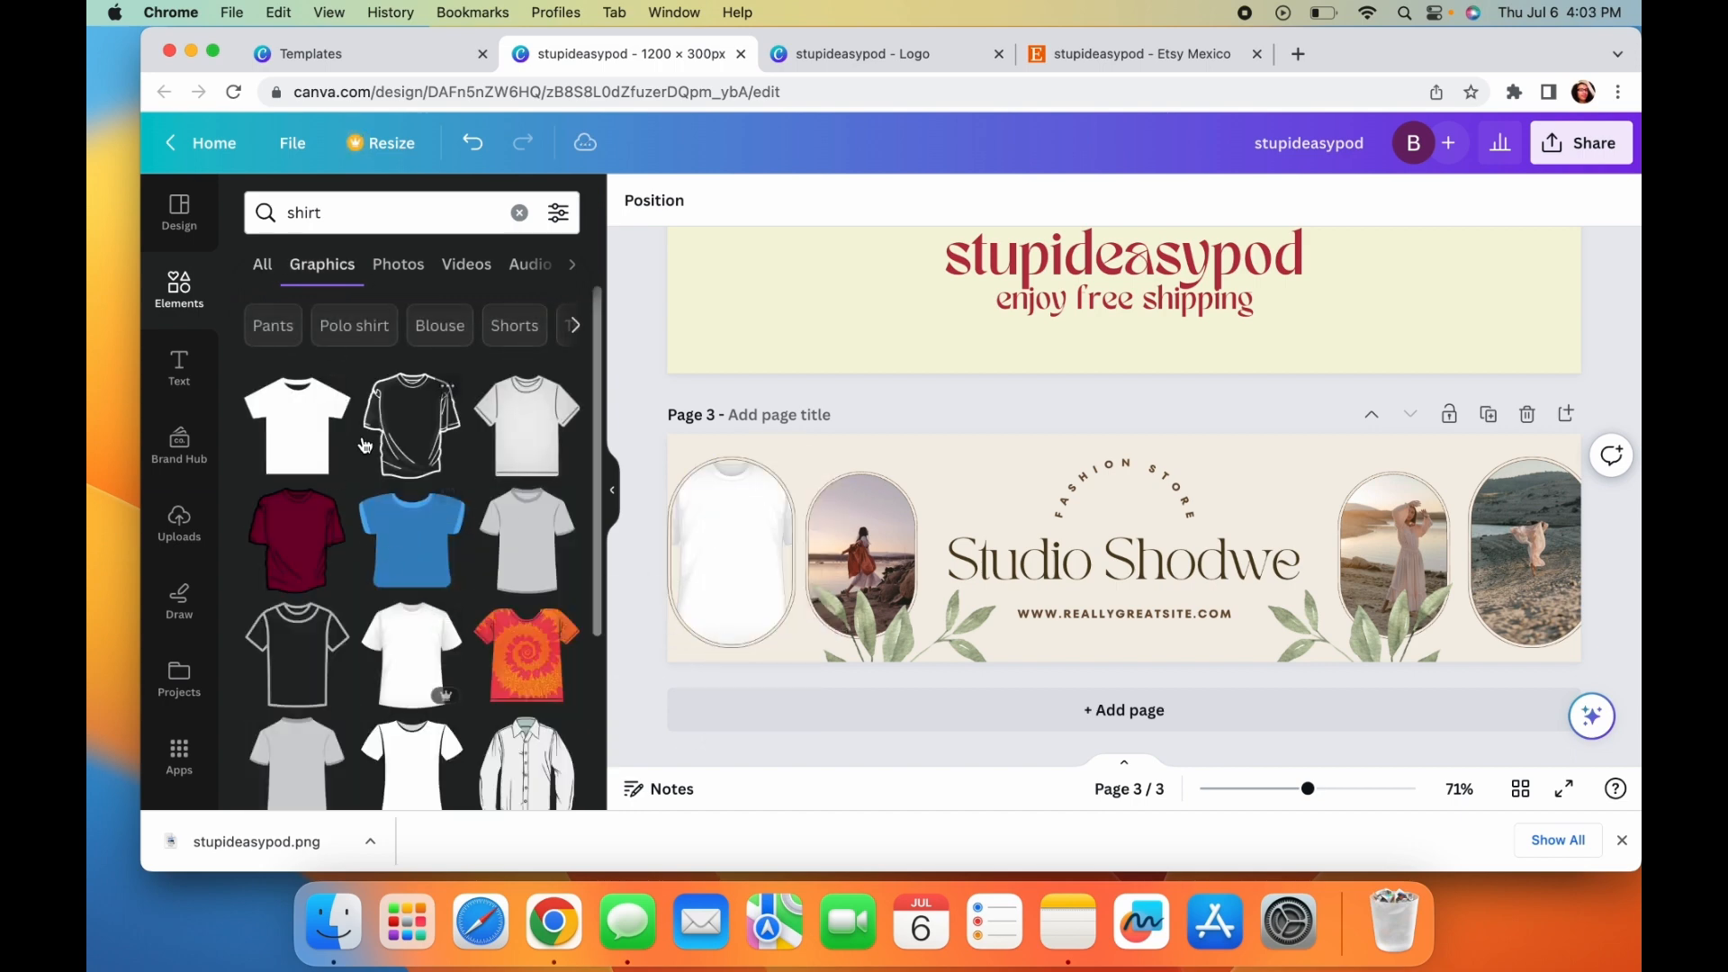
mouse_move(617, 534)
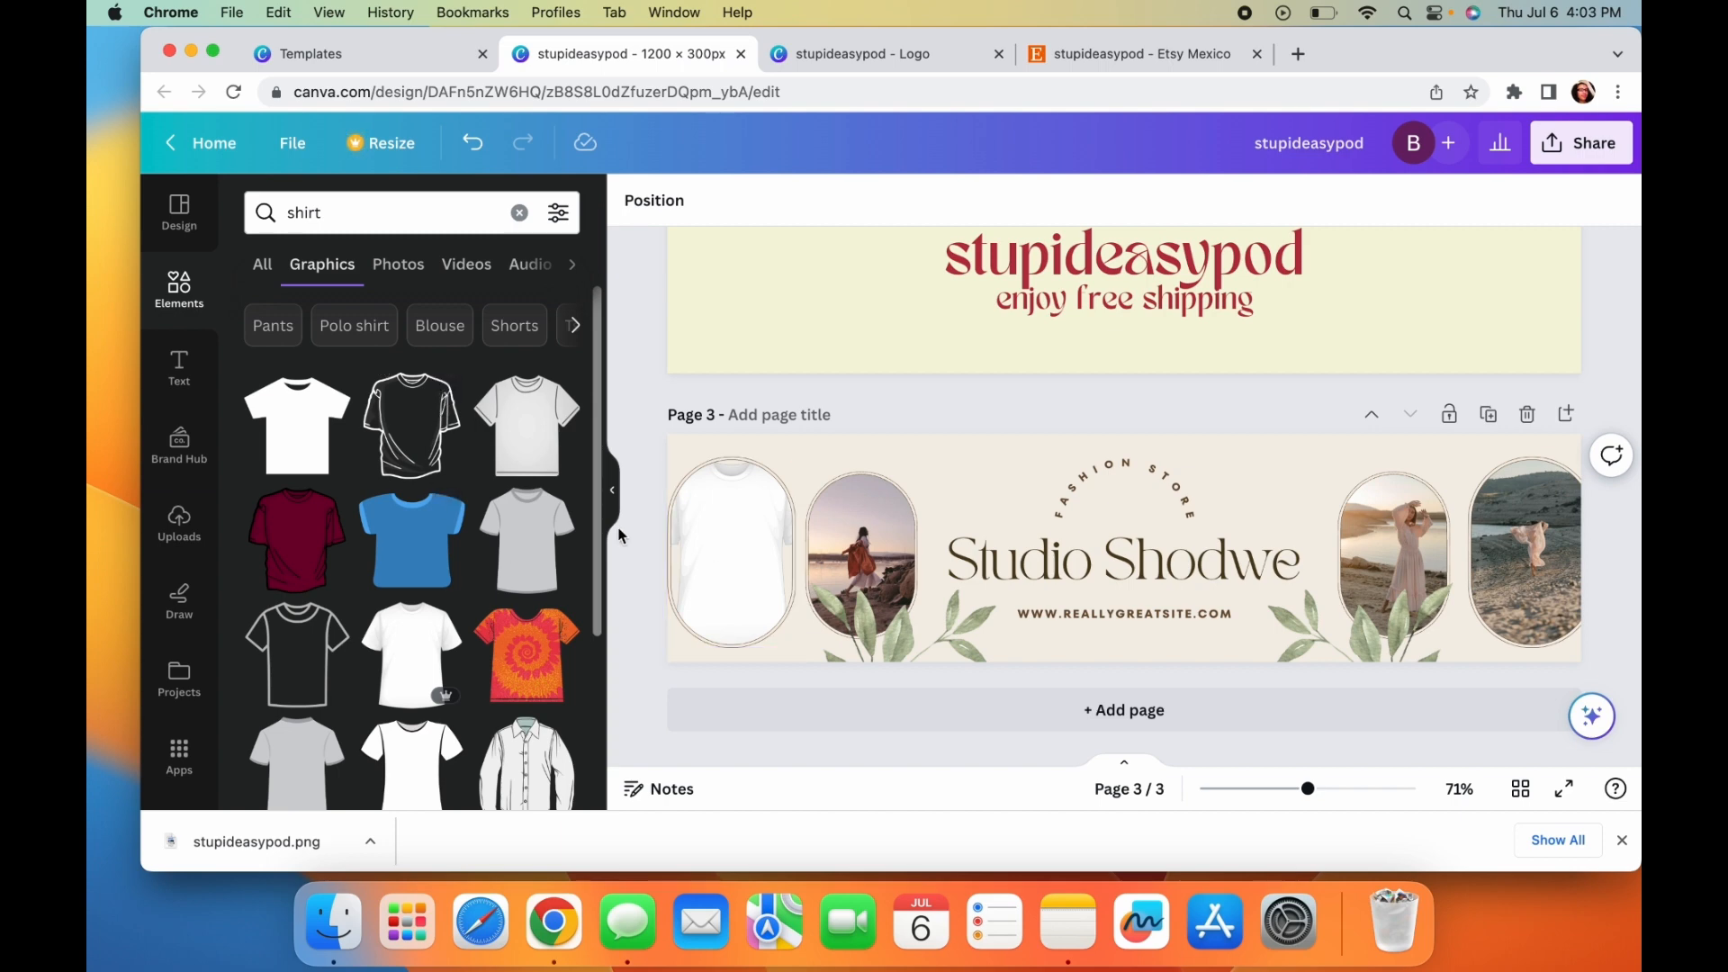
- Fill all four arch frames on page 3 with white T-shirt graphics
left_click(731, 551)
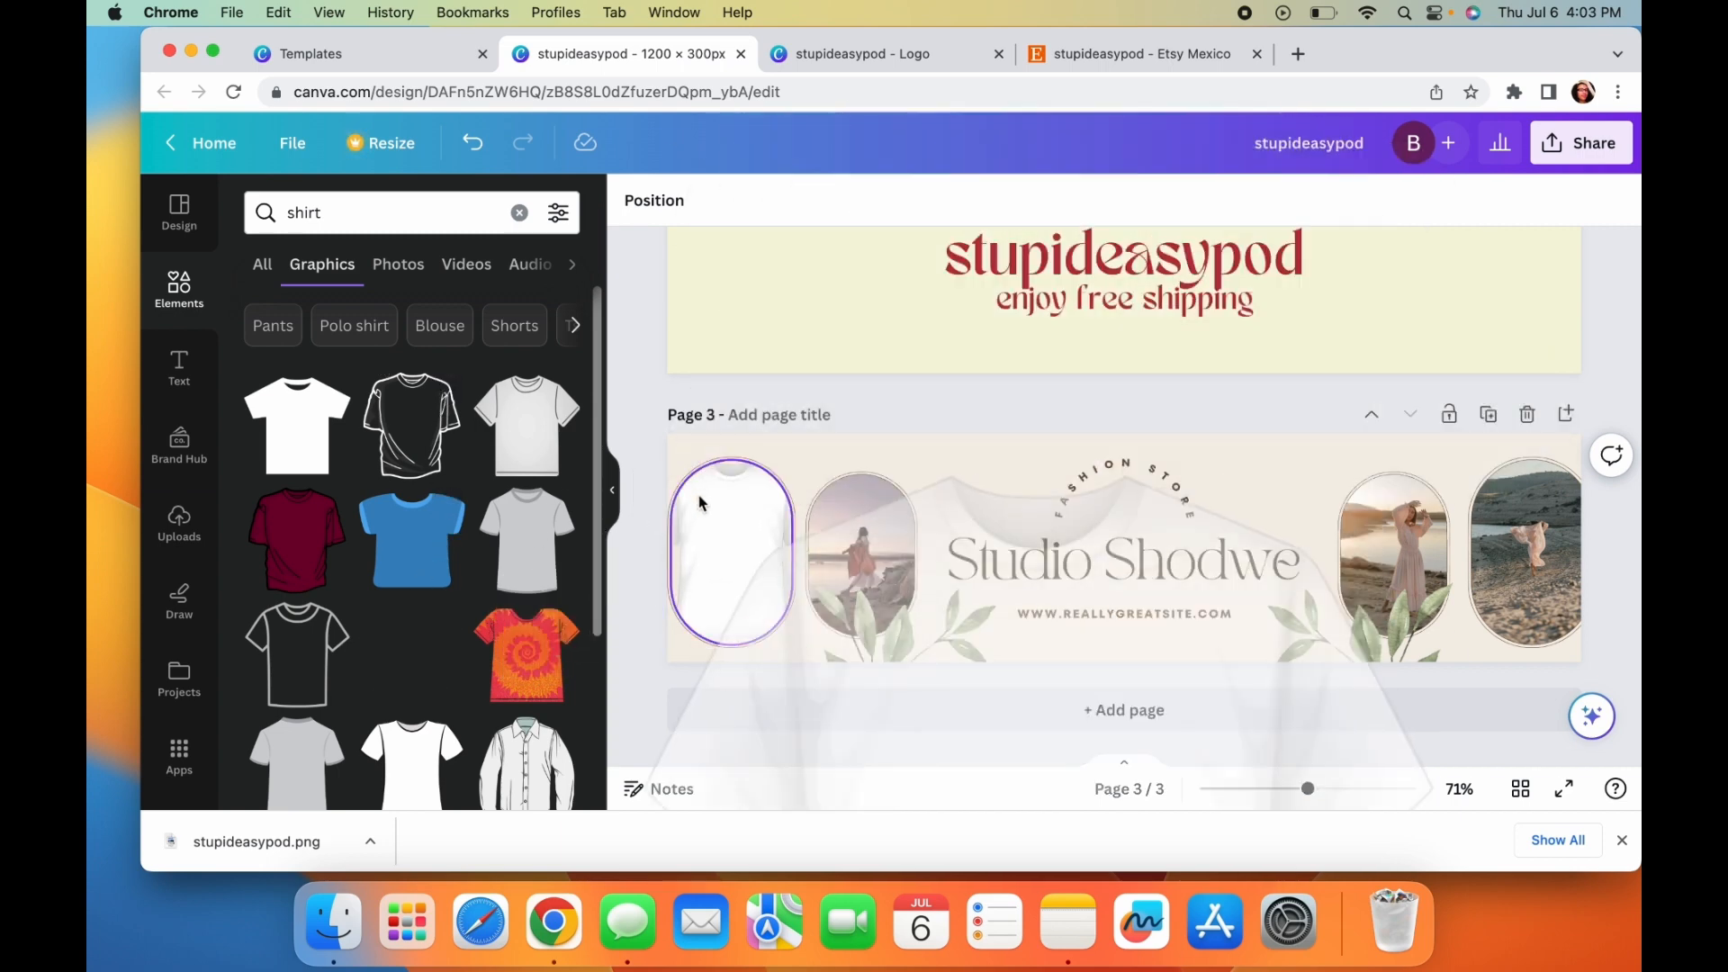
left_click(862, 554)
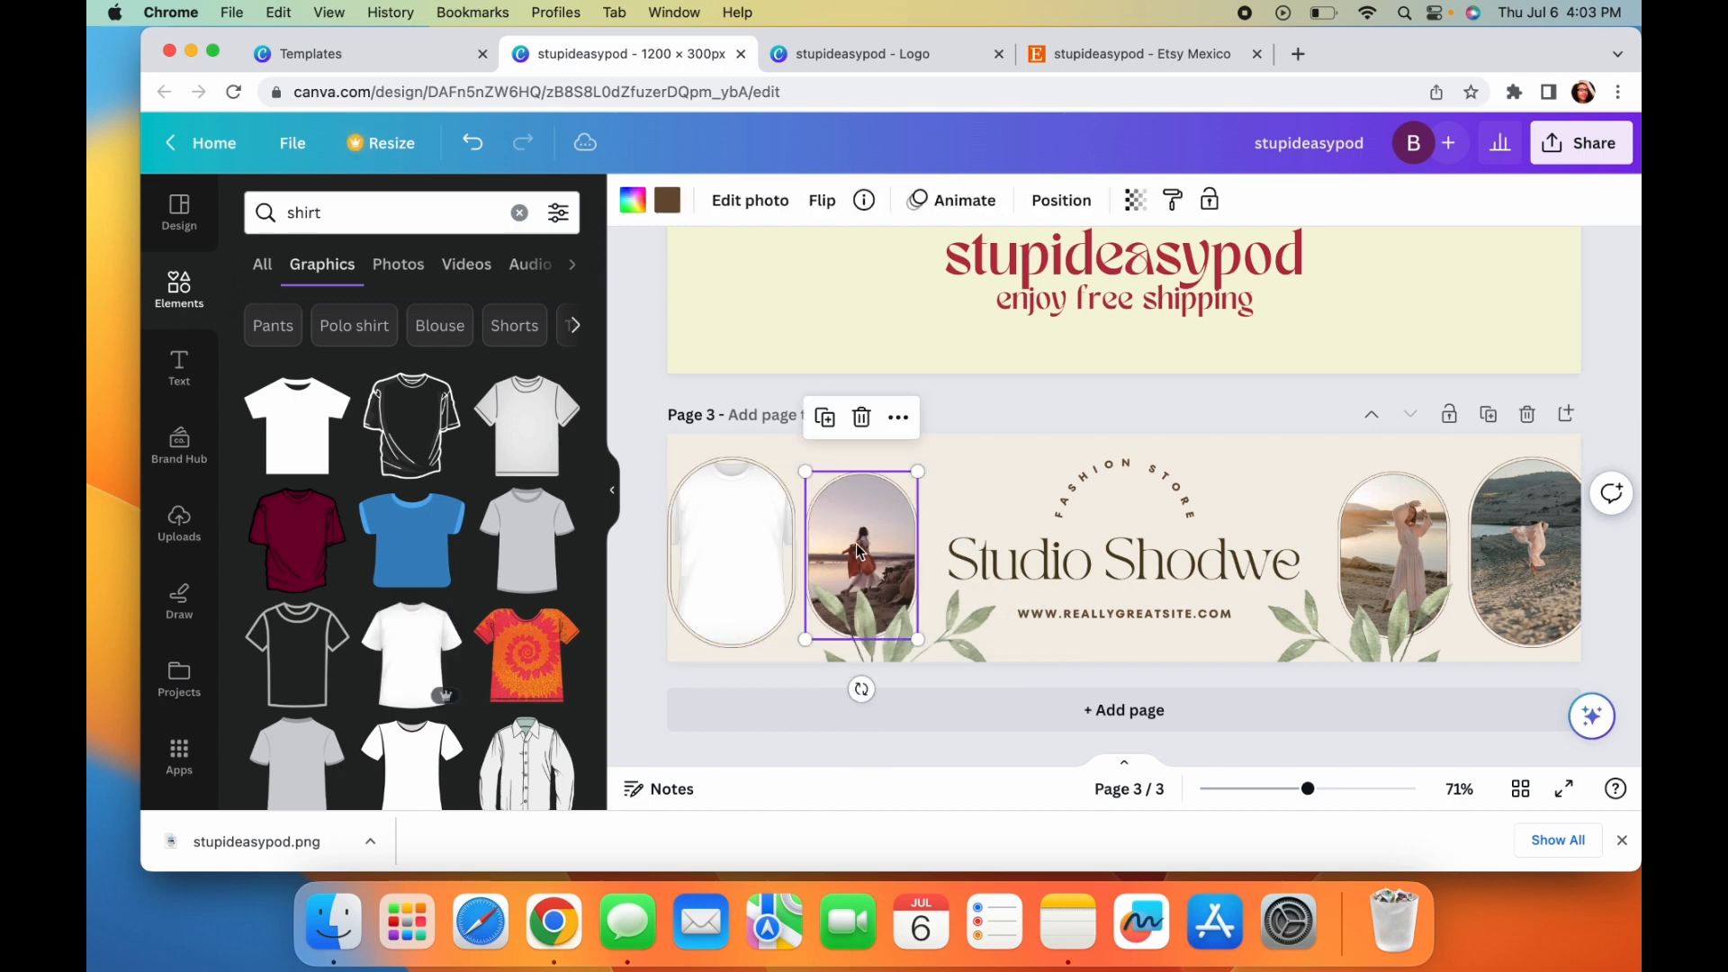
left_click(1393, 551)
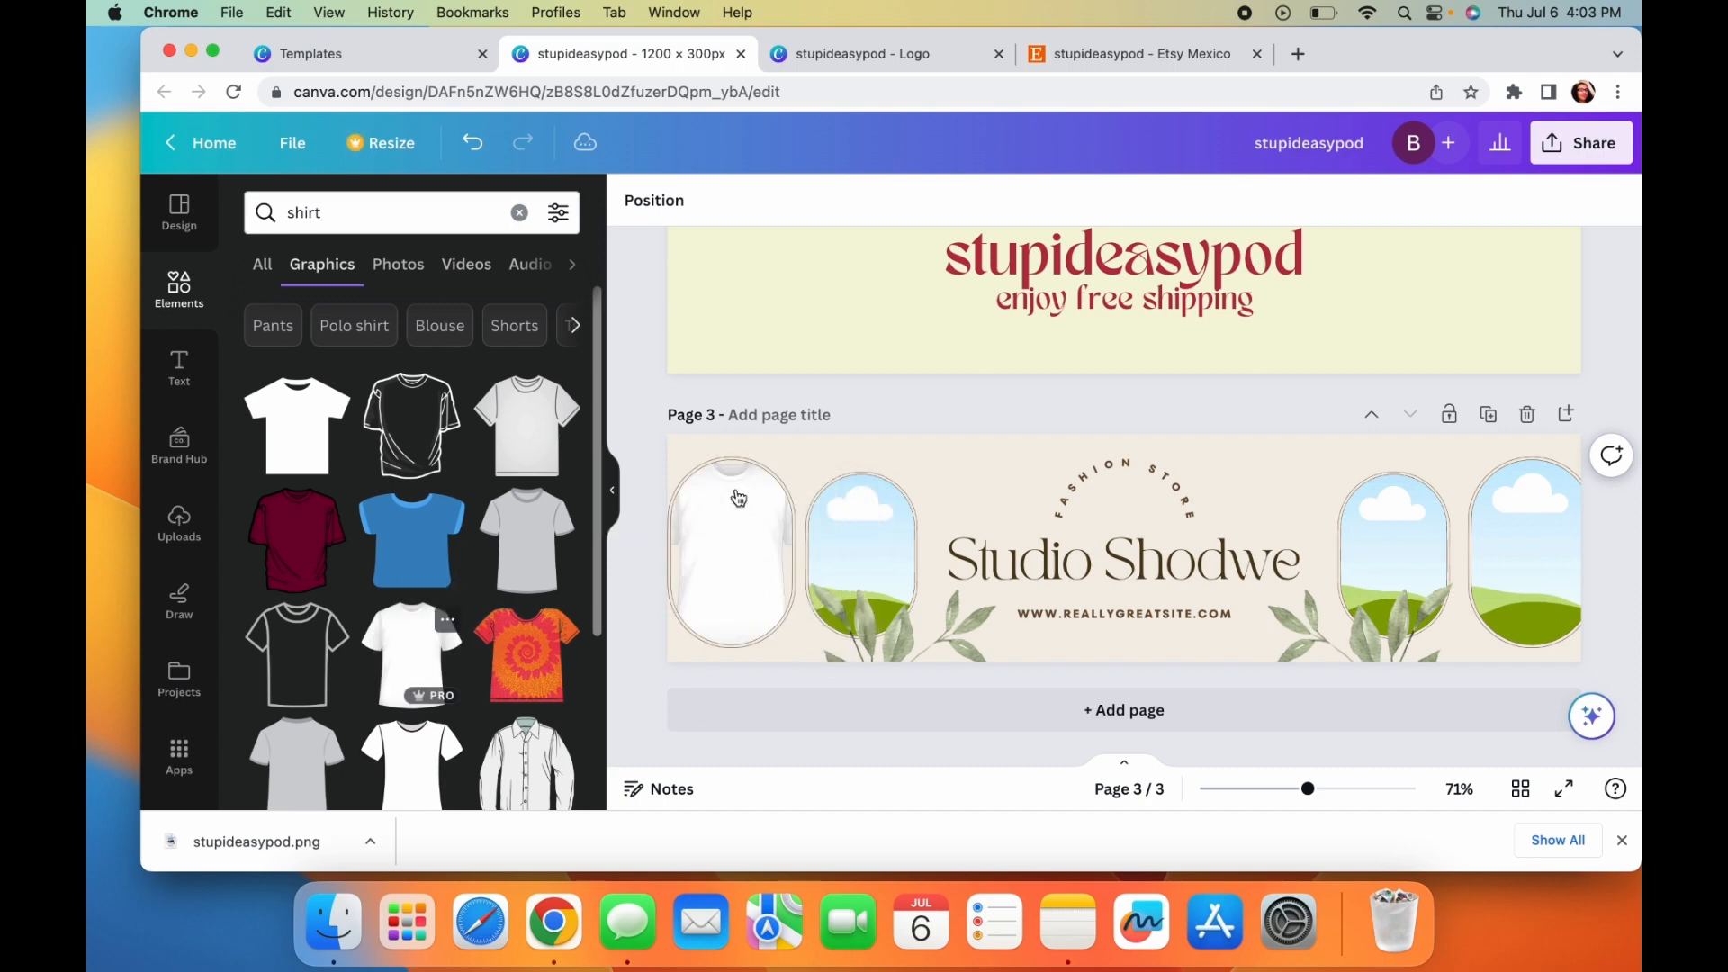
left_click(862, 551)
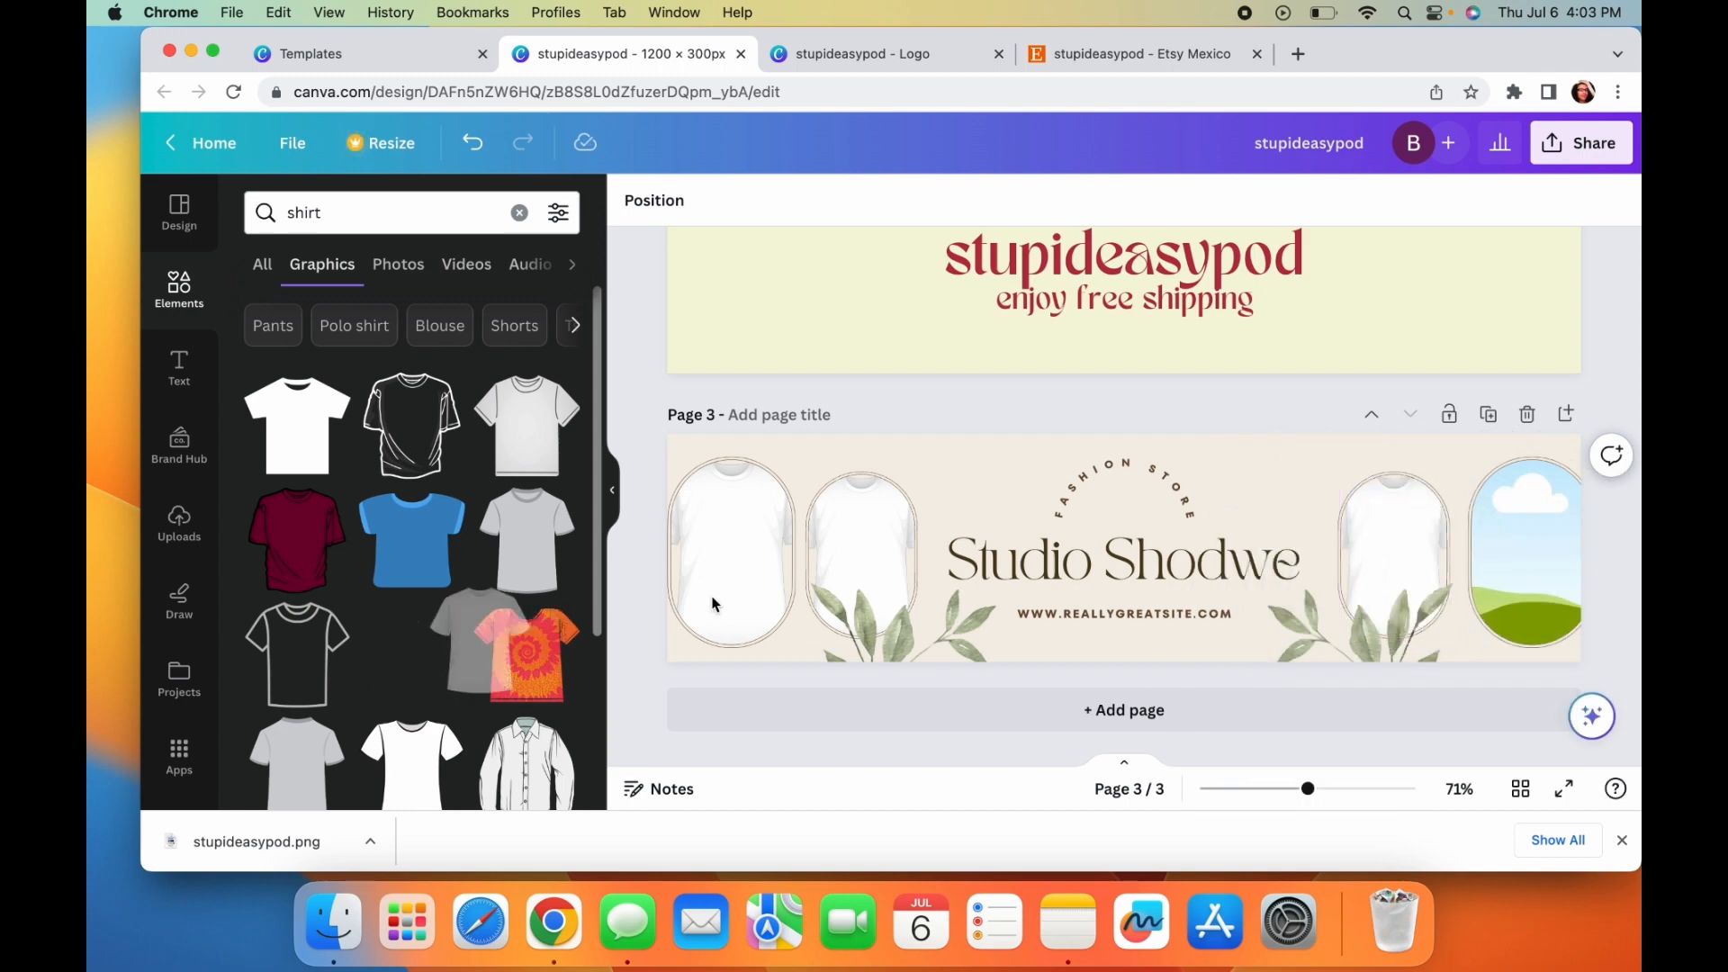
left_click(1123, 488)
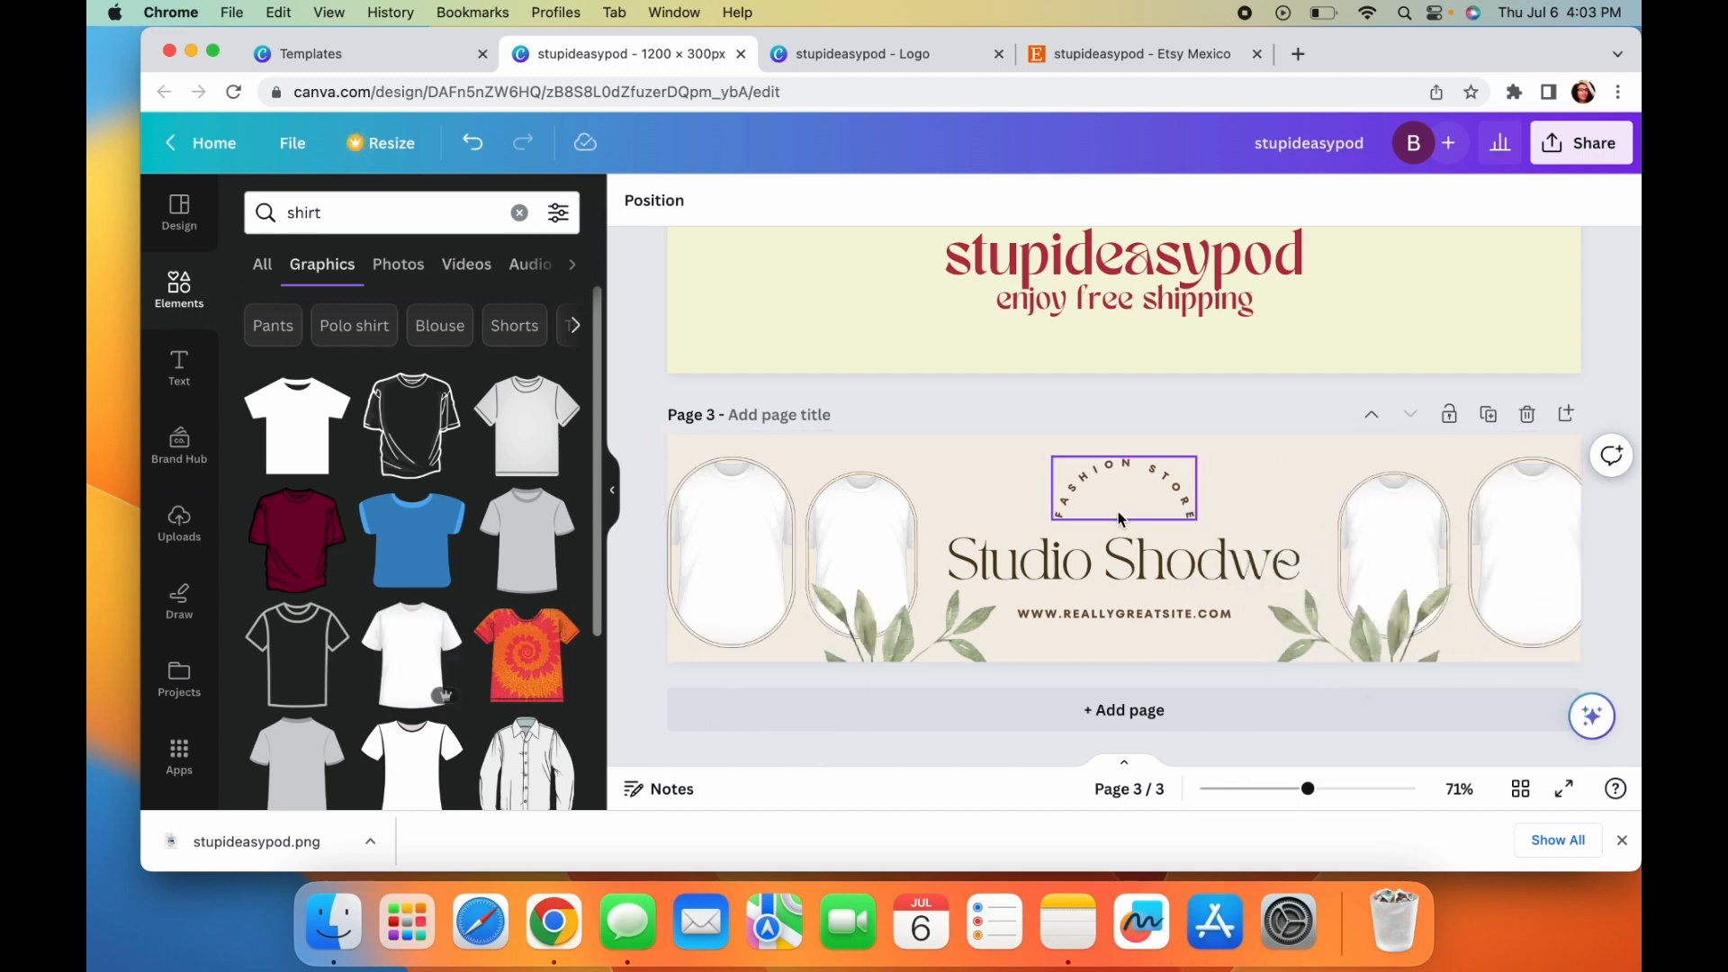
left_click(802, 554)
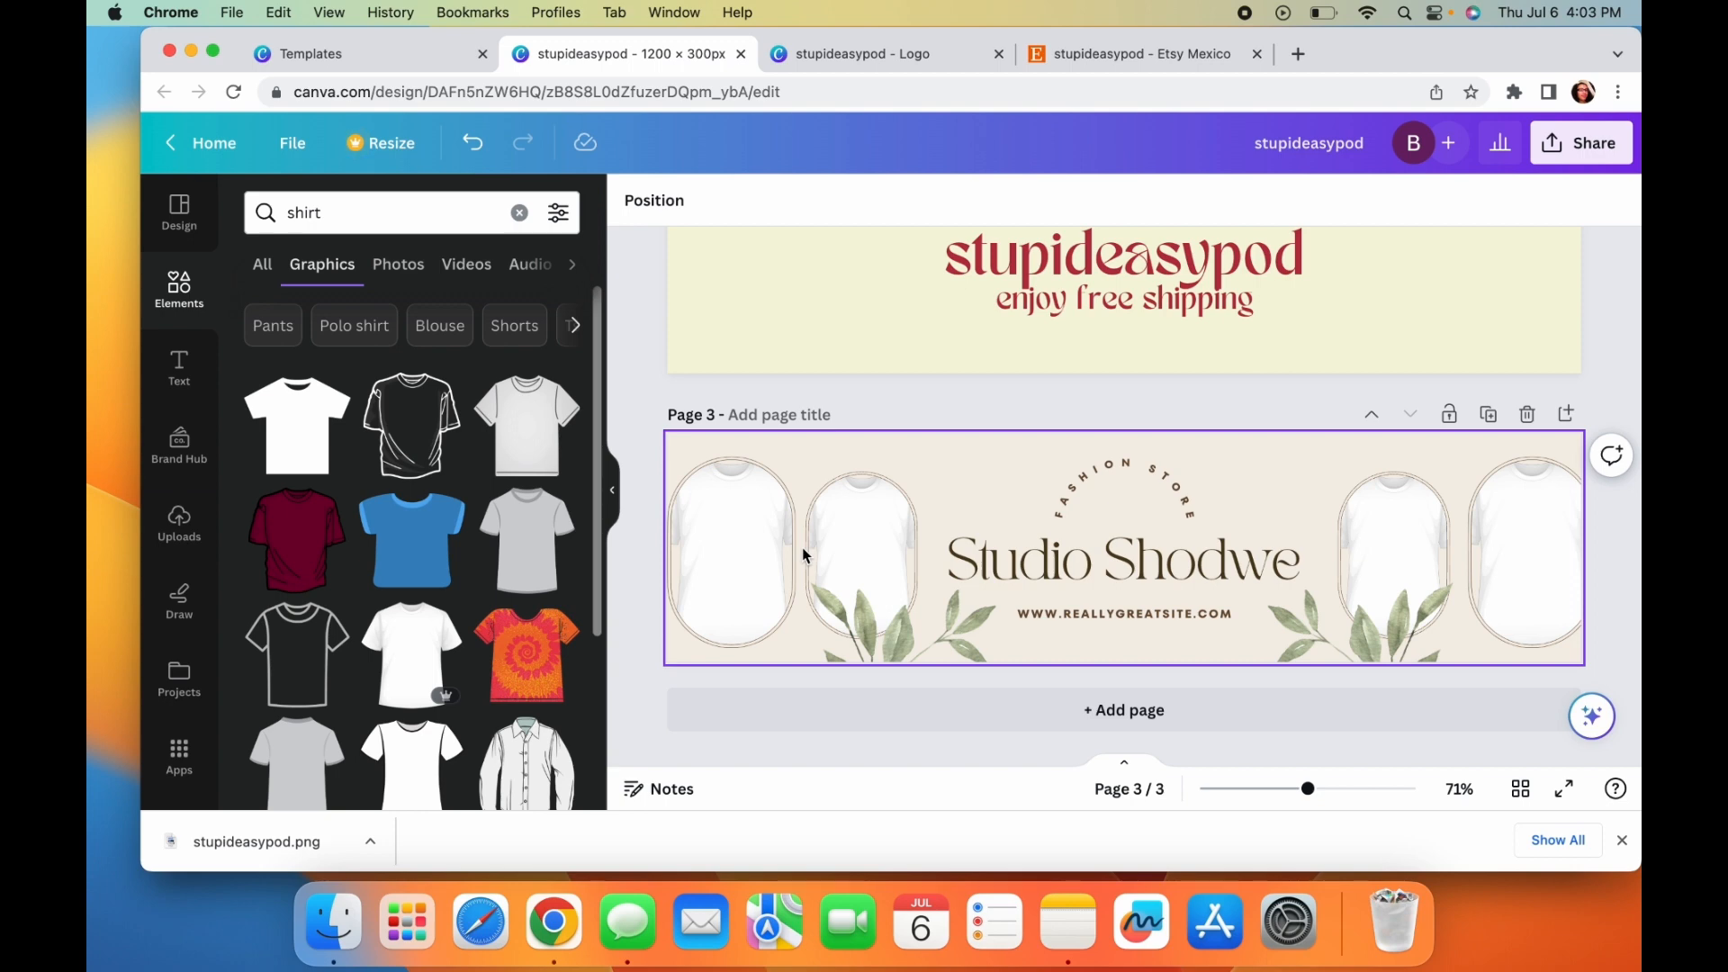
mouse_move(1044, 498)
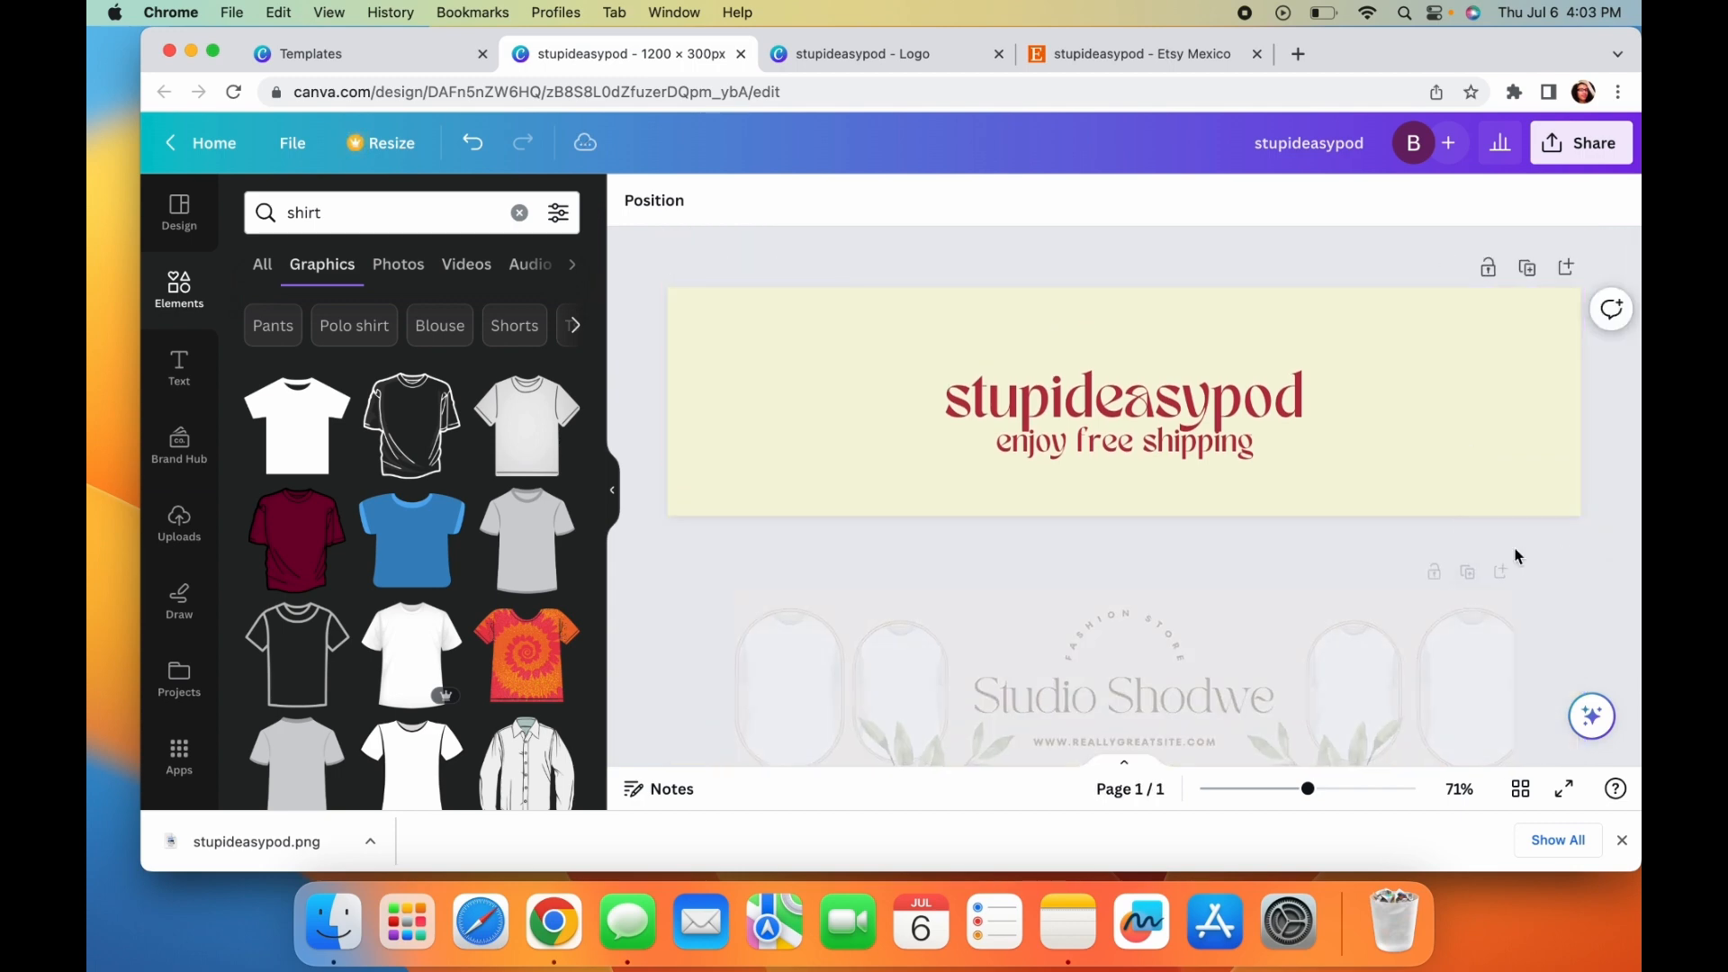
- Download the stupideasypod banner page as a PNG via Share > Download
left_click(1582, 142)
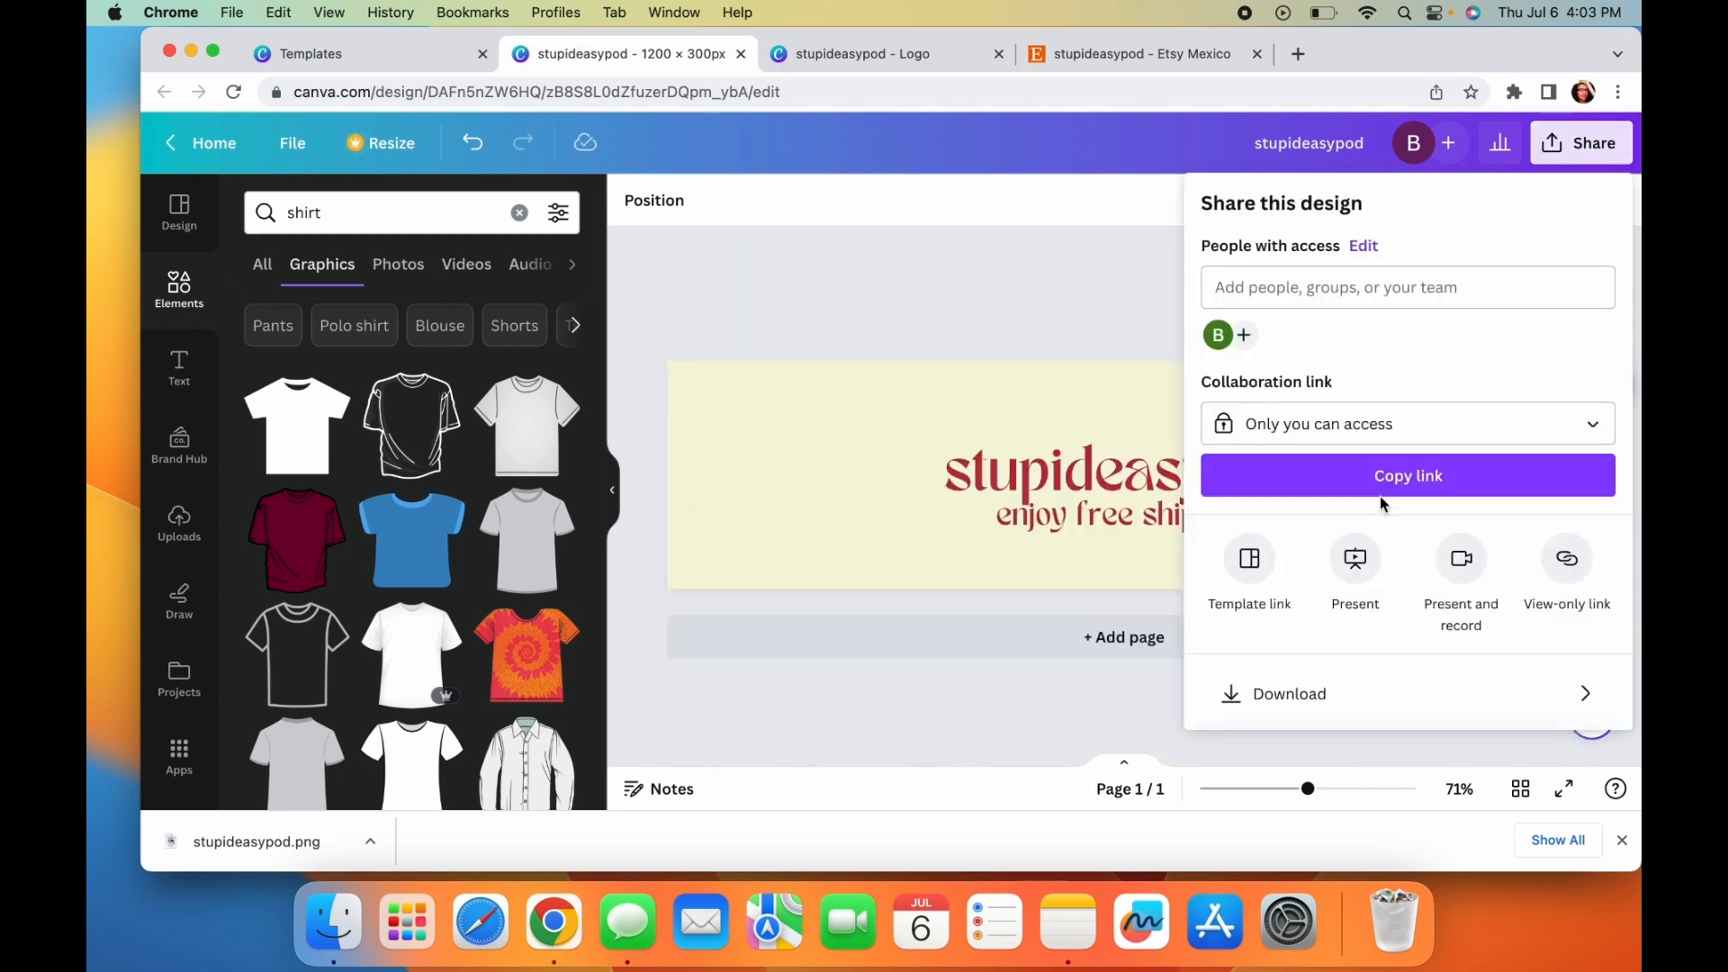
left_click(1289, 693)
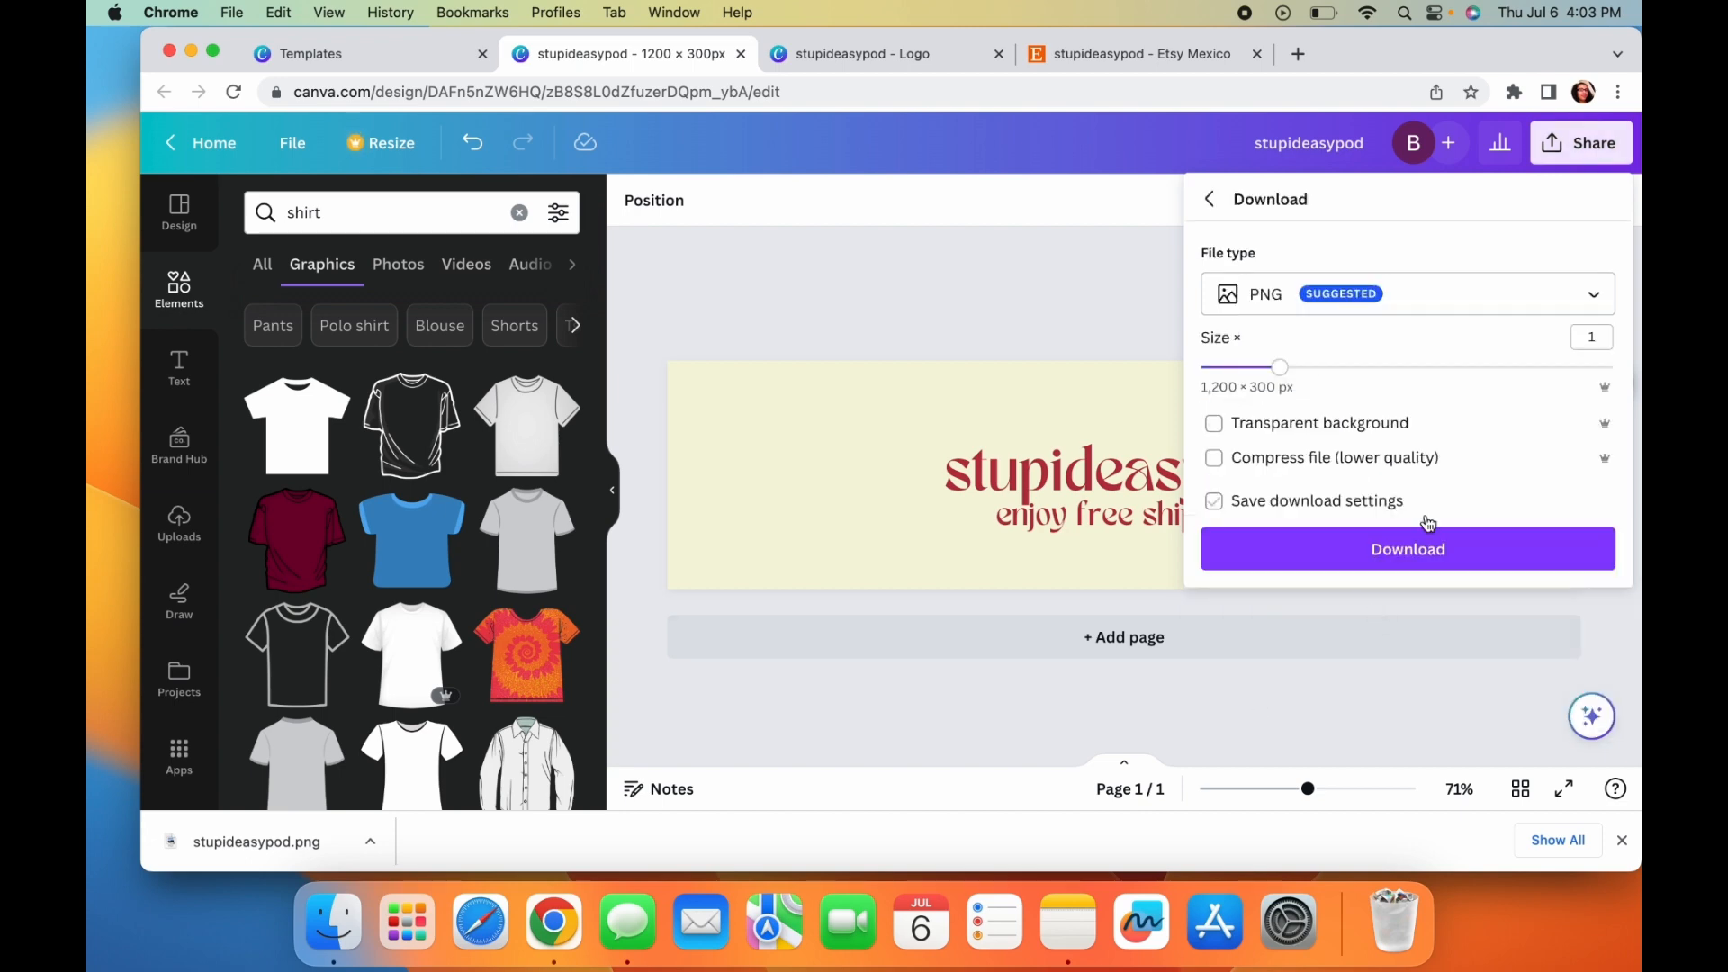
left_click(1407, 549)
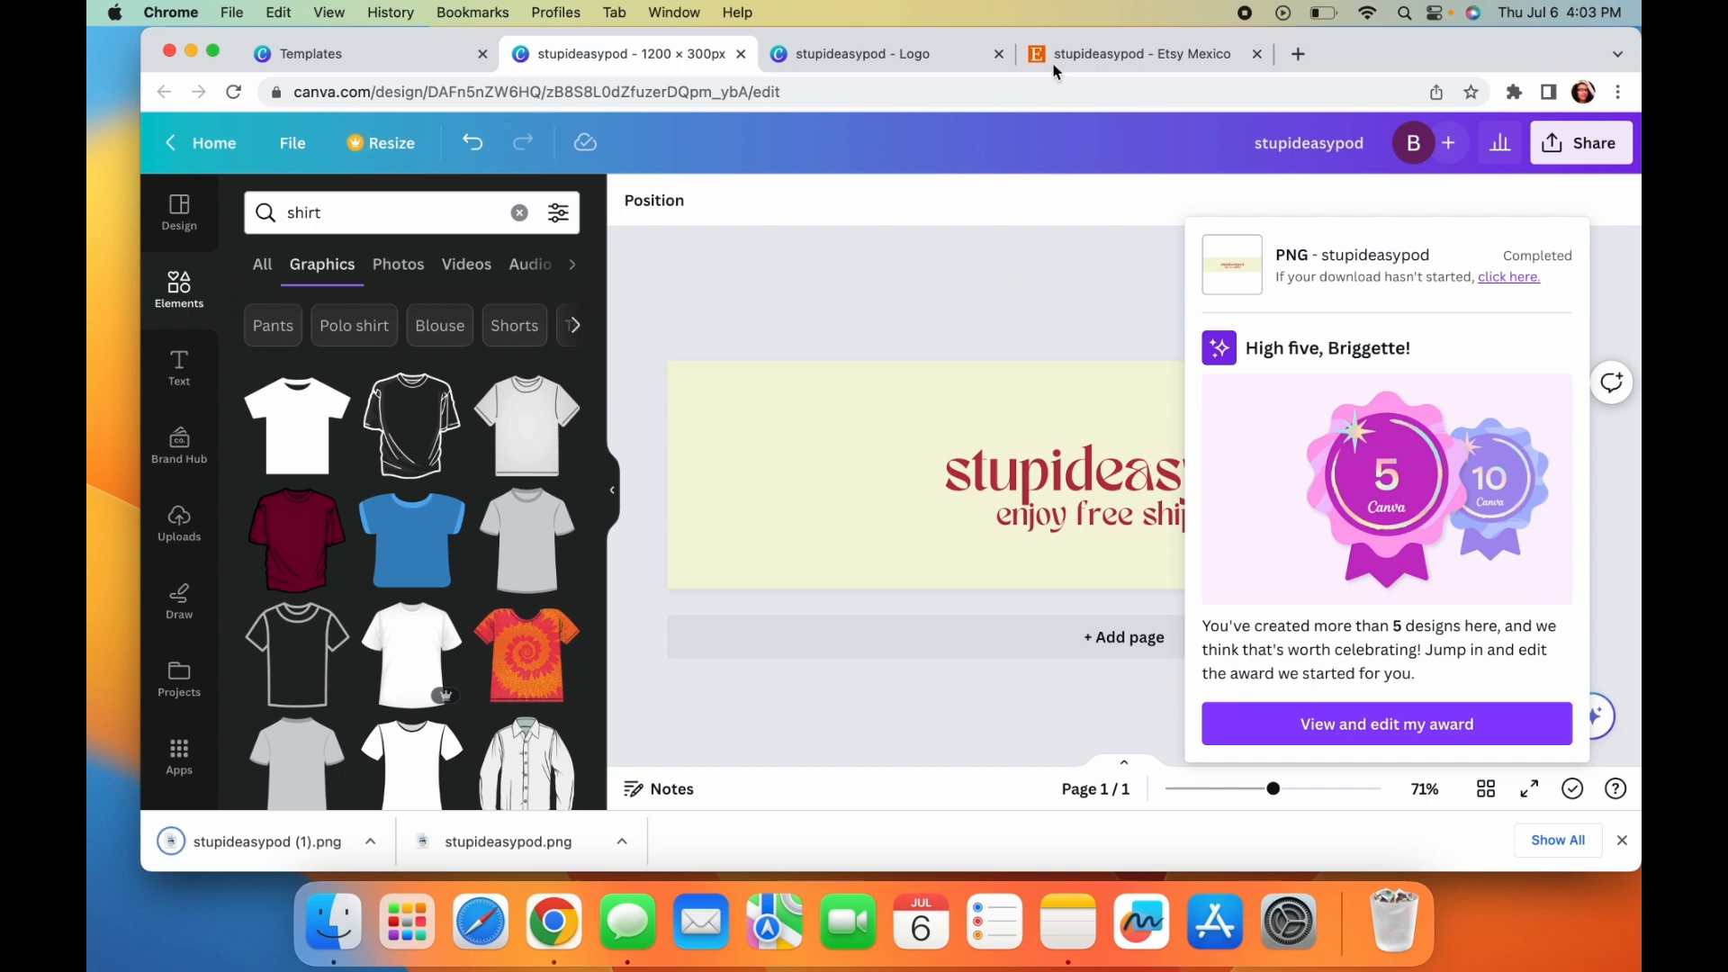
mouse_move(1141, 53)
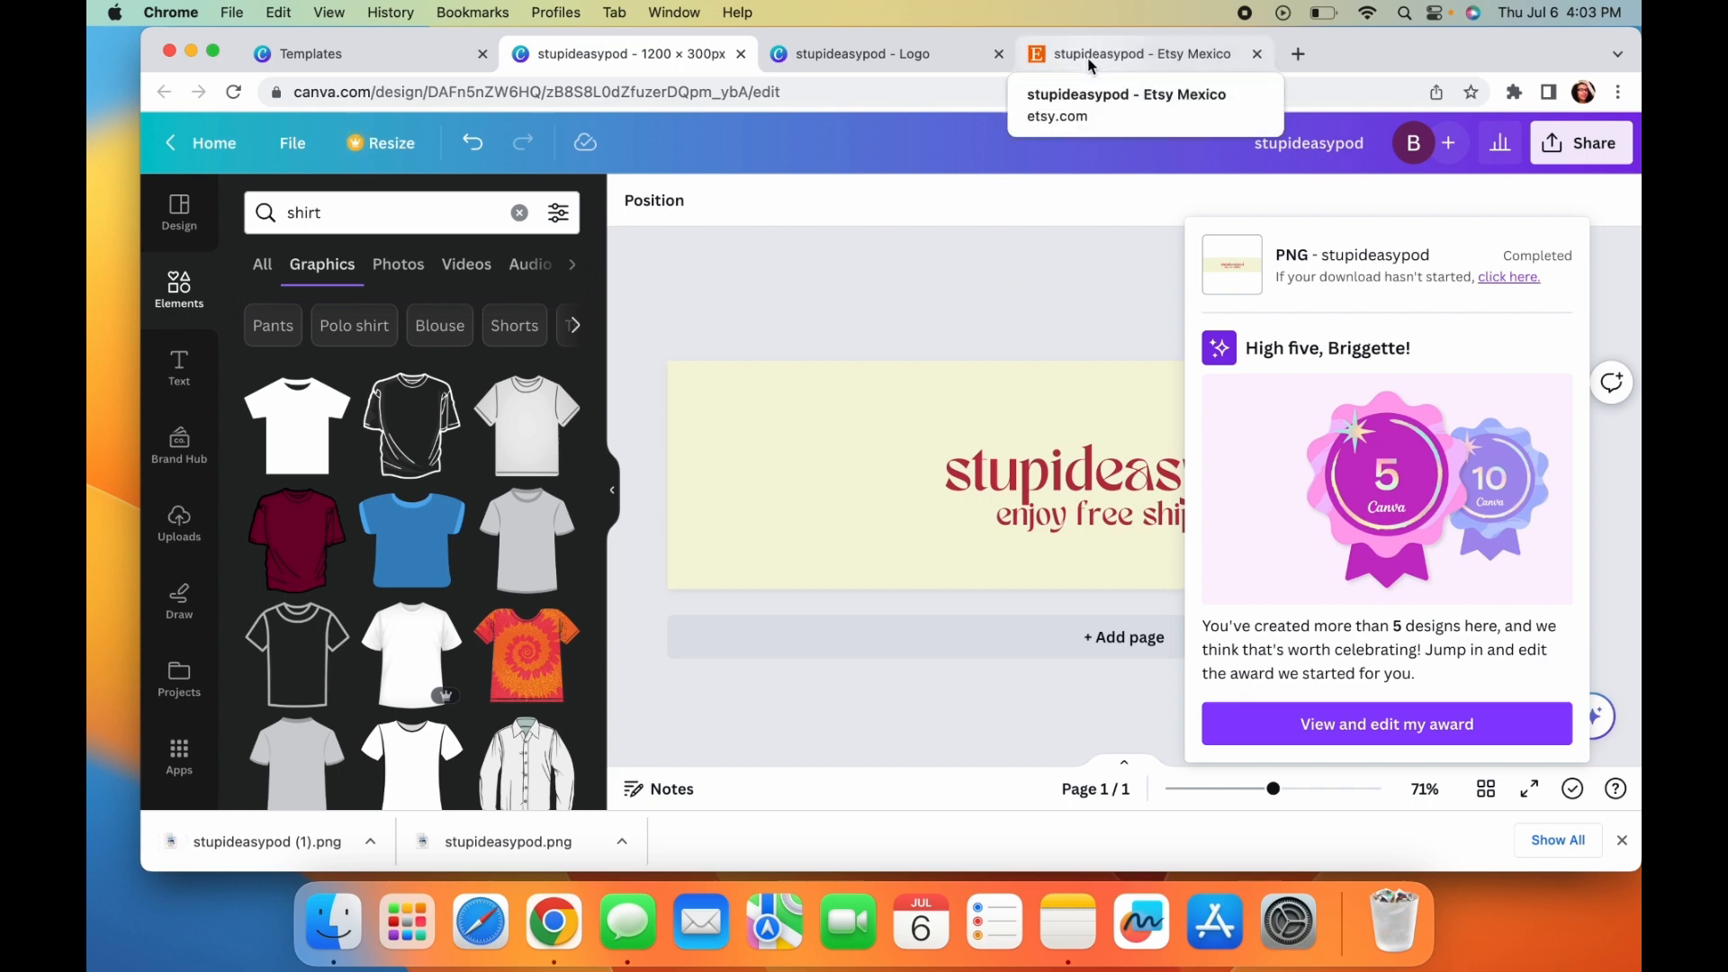
- Switch to the Etsy tab and enter the shop editor
left_click(1141, 52)
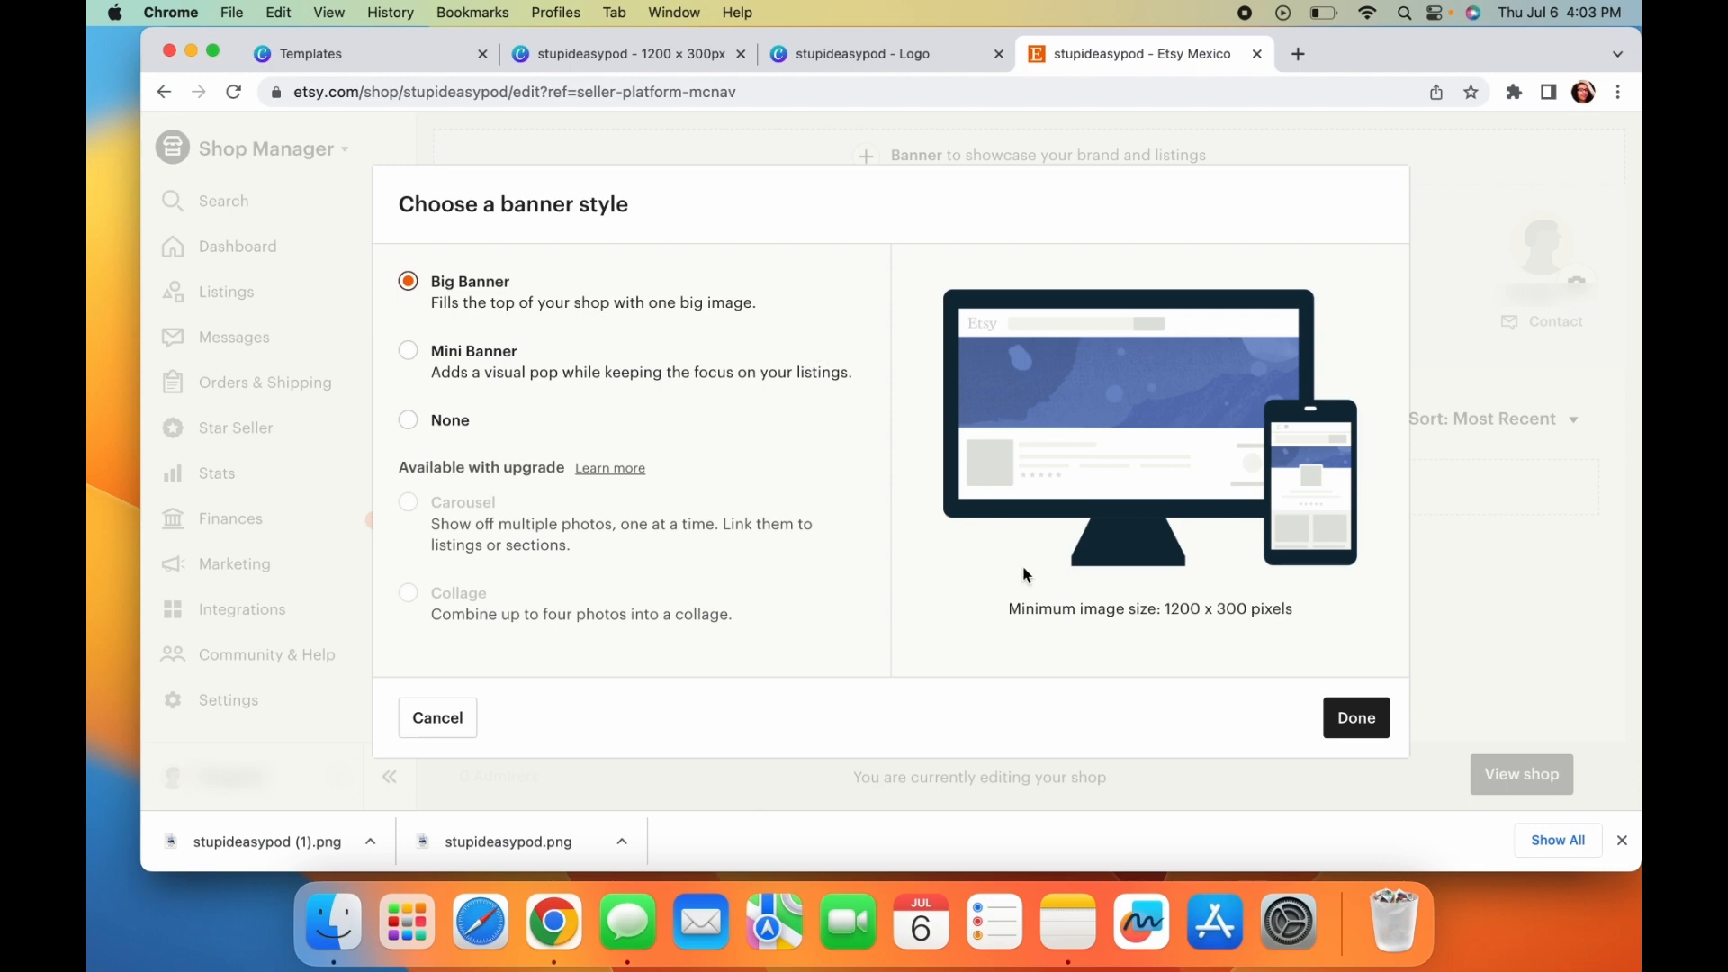
left_click(435, 718)
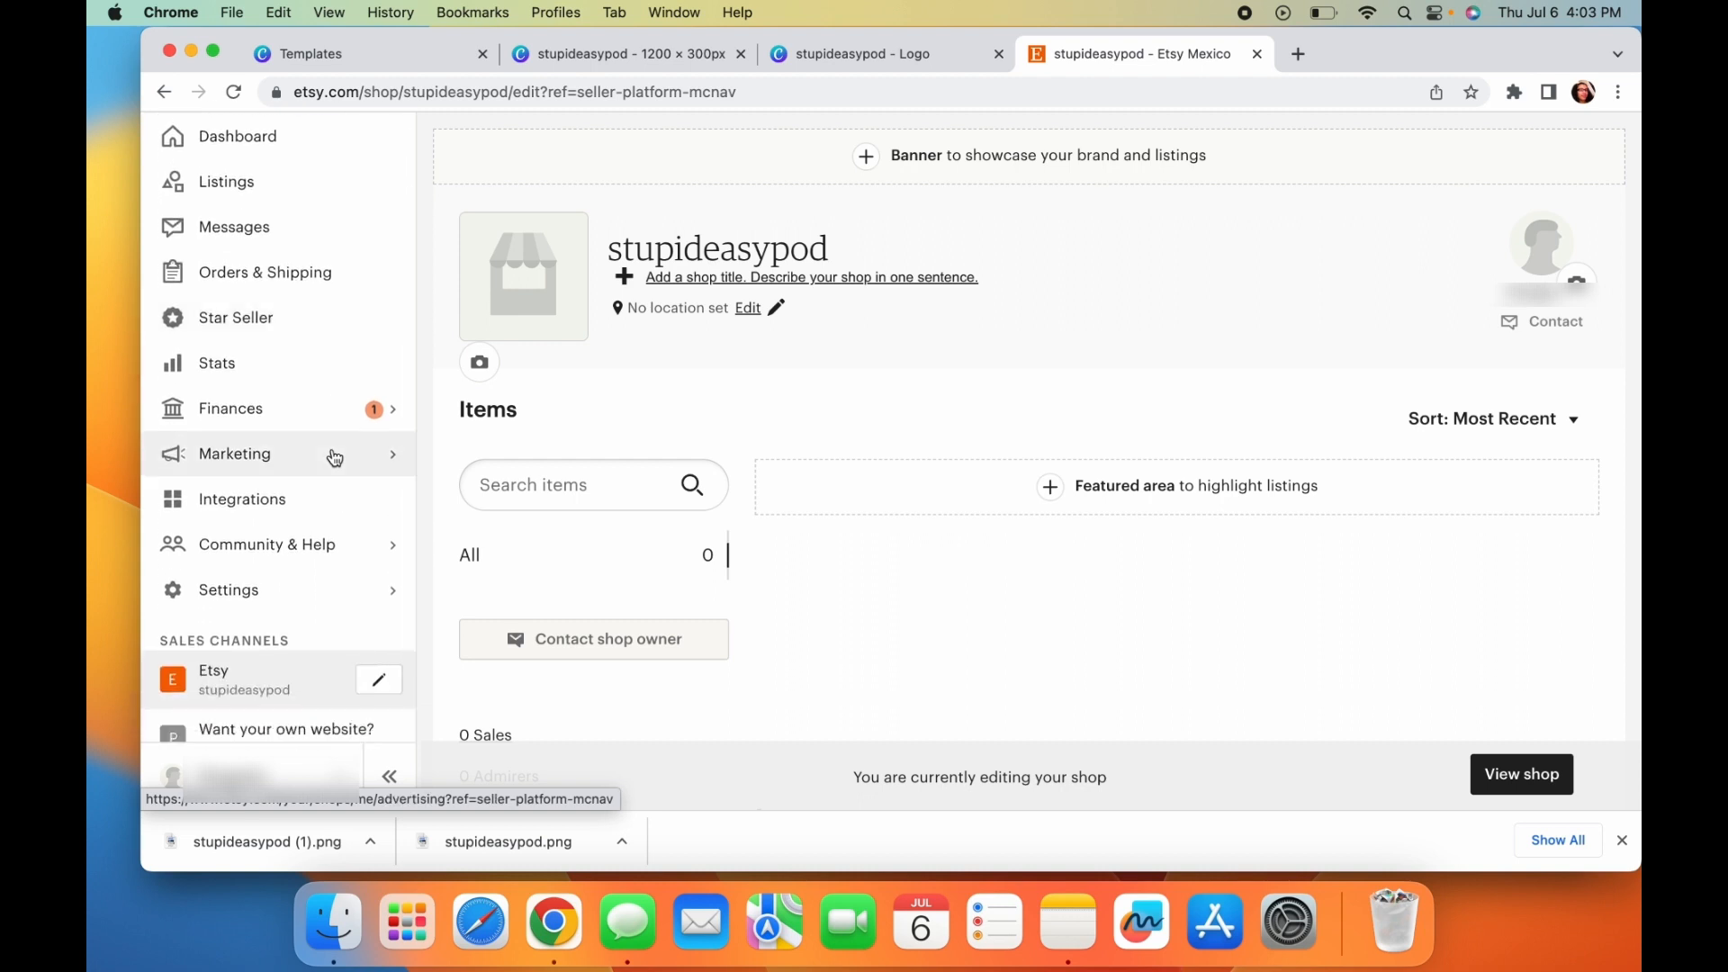
scroll("down", 3)
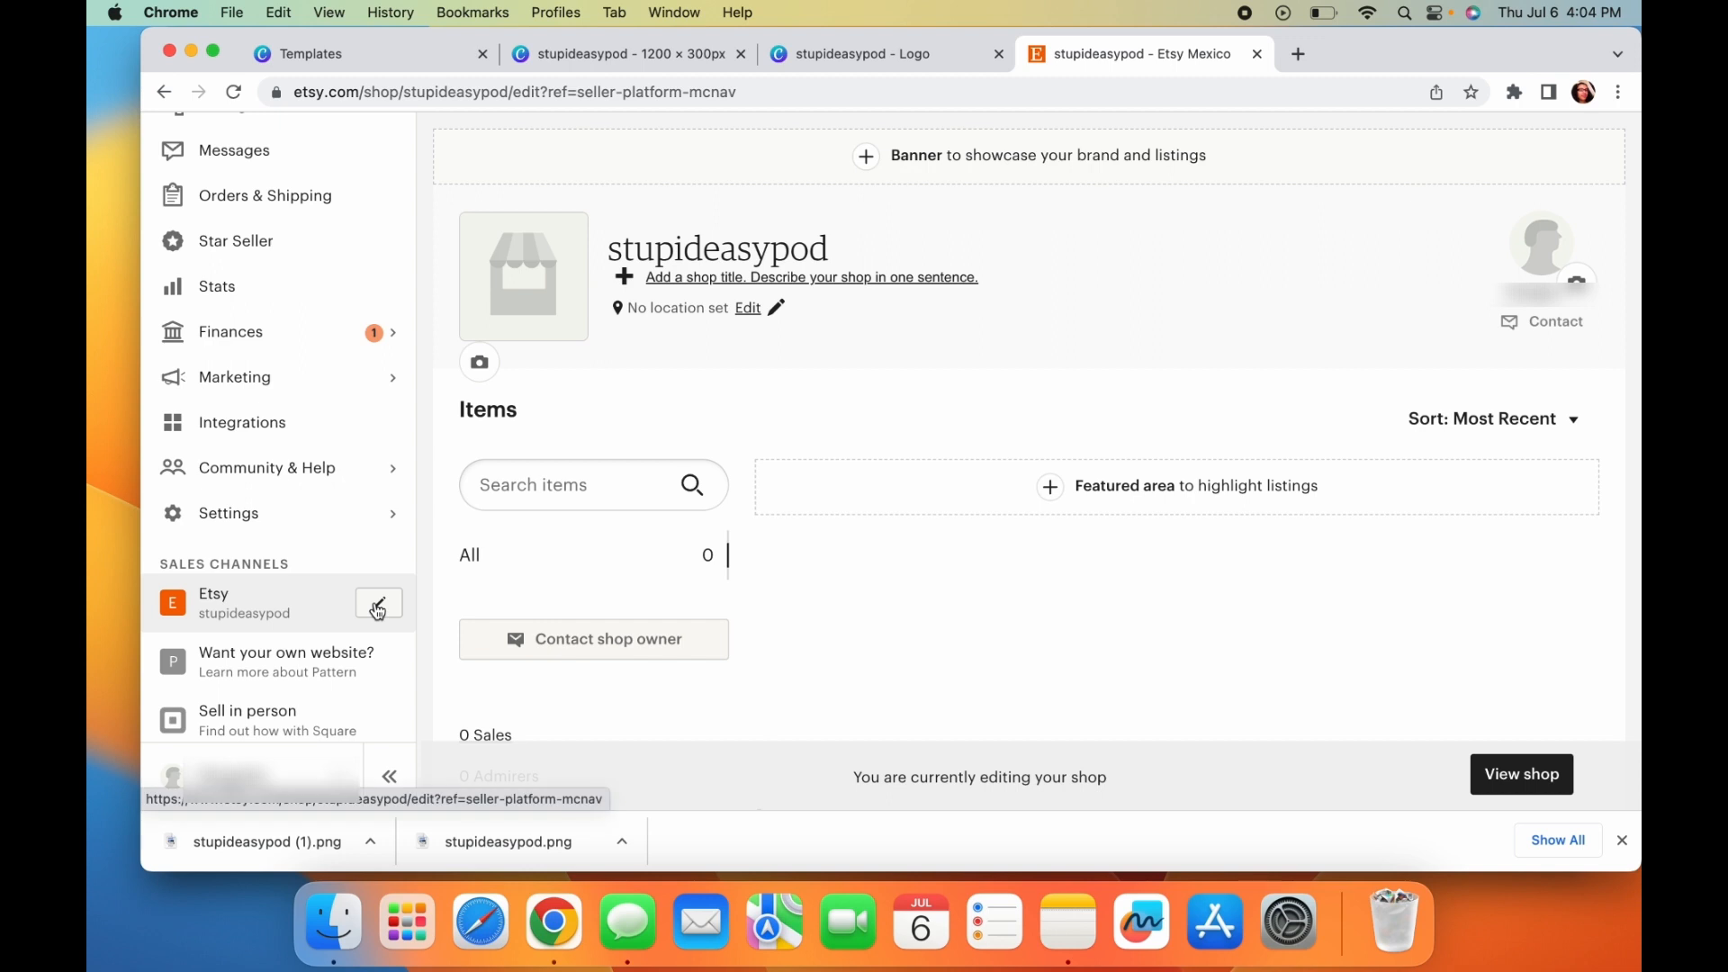
left_click(376, 605)
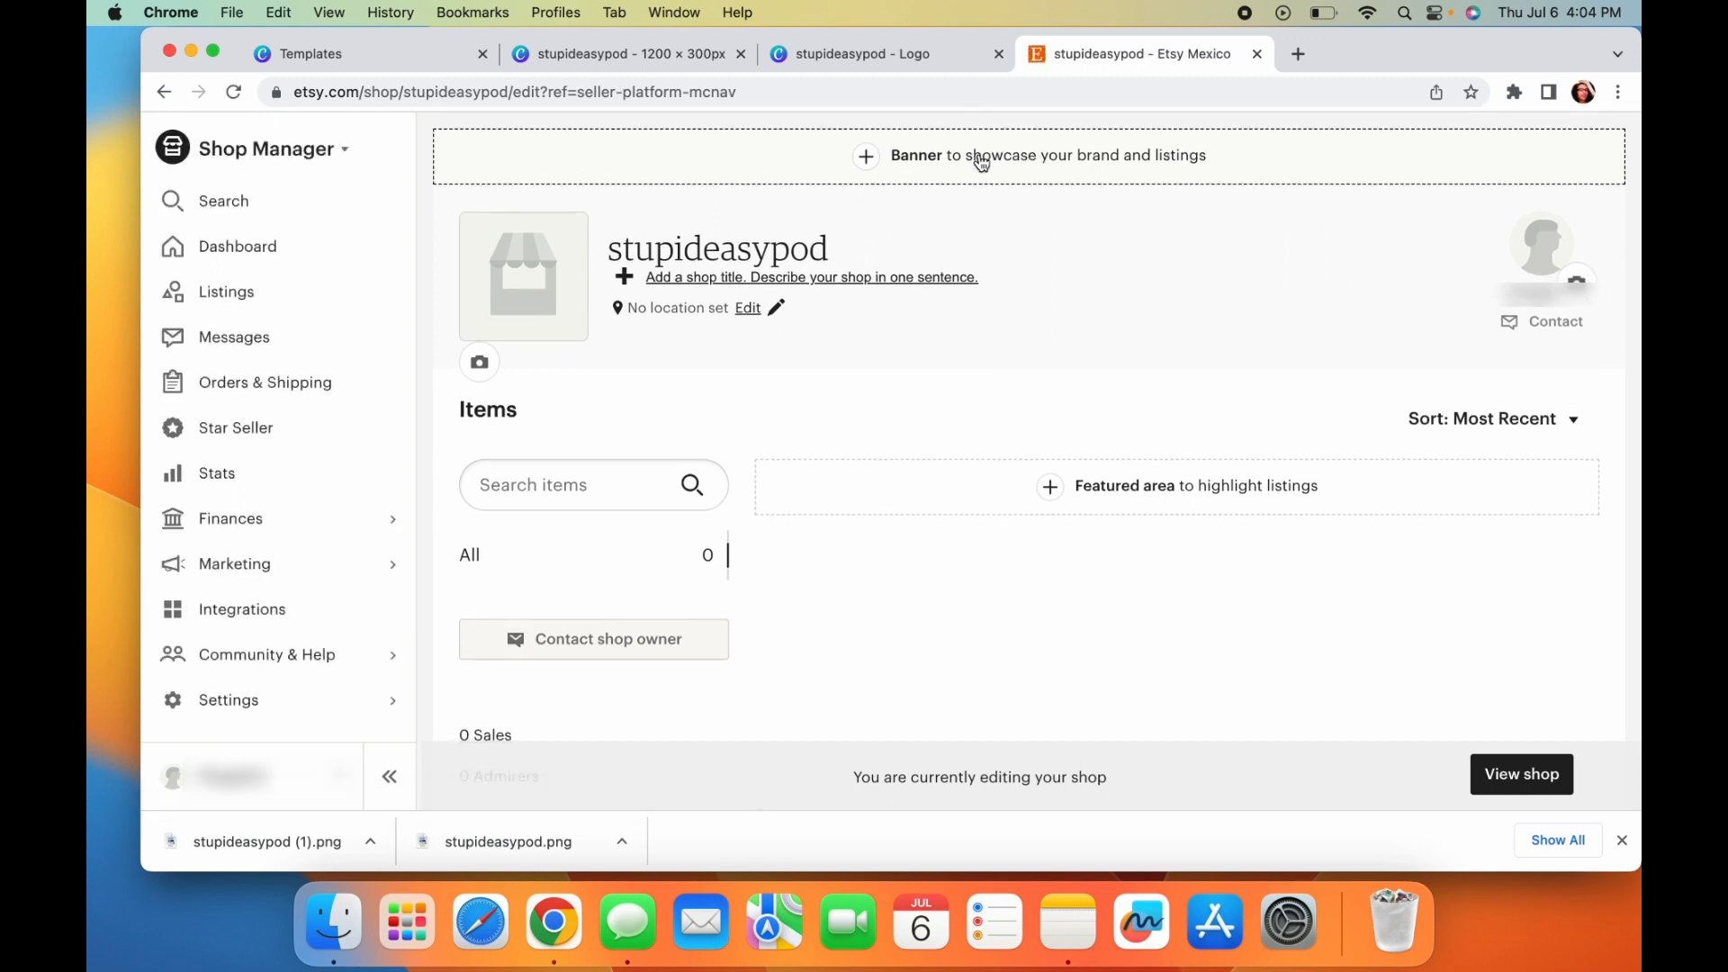
- Choose the Big Banner style and upload the stupideasypod banner PNG
left_click(980, 154)
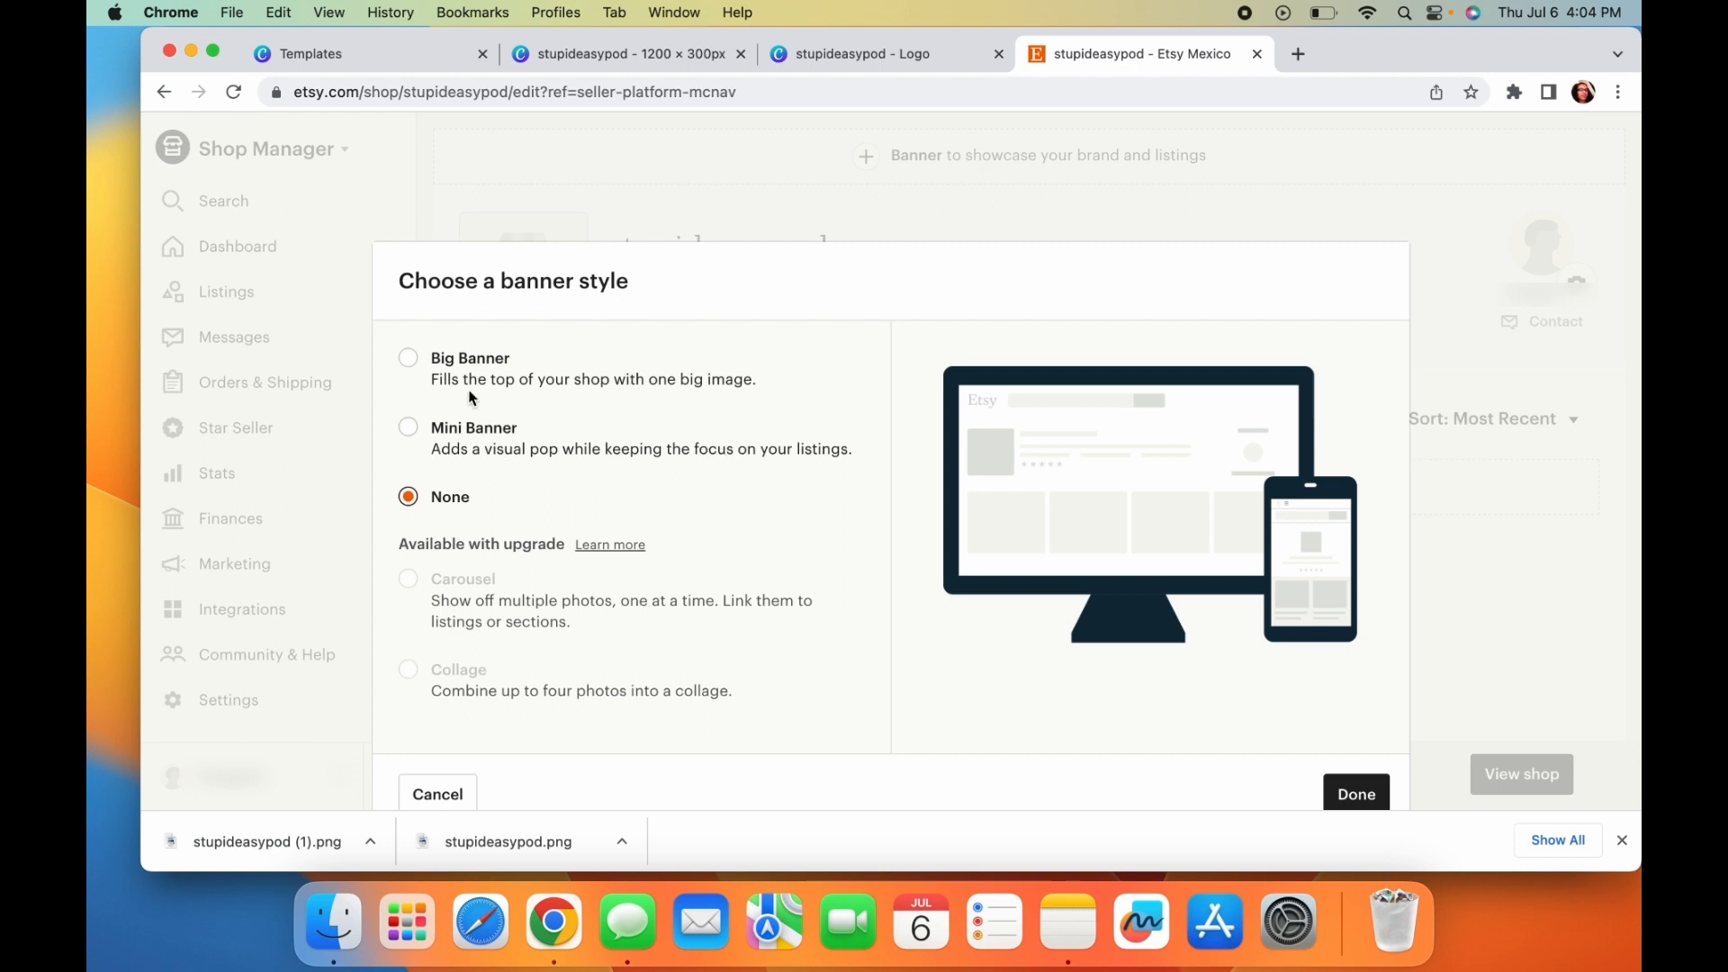
left_click(409, 356)
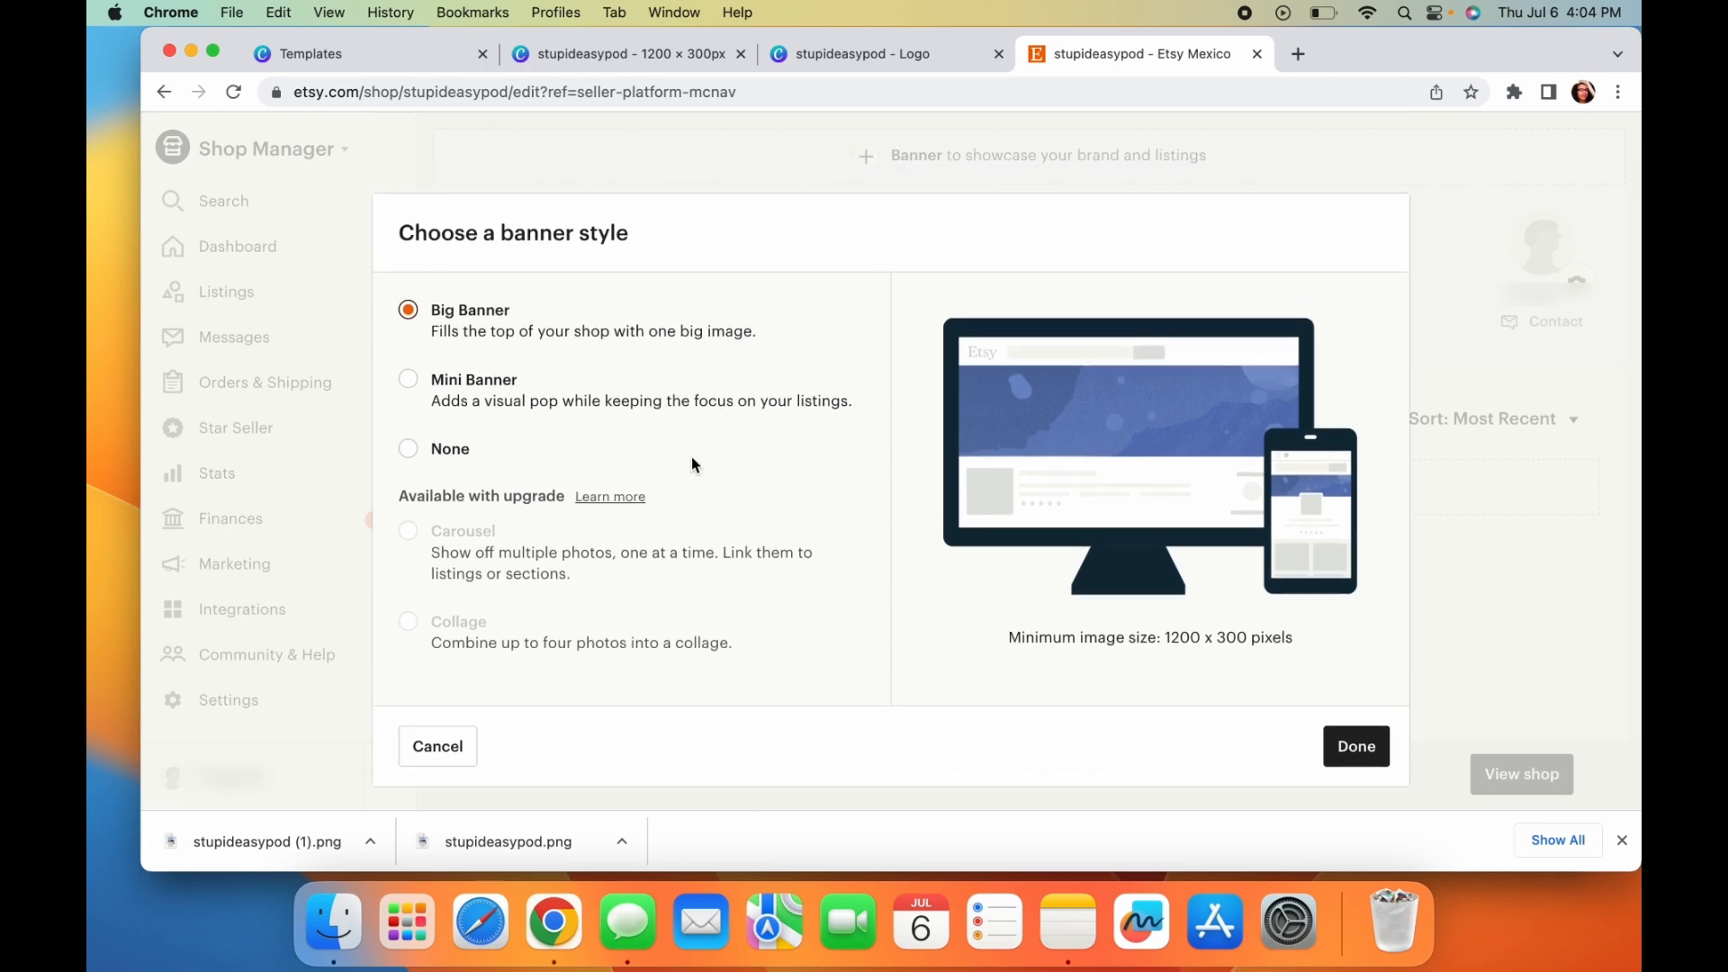
left_click(1353, 745)
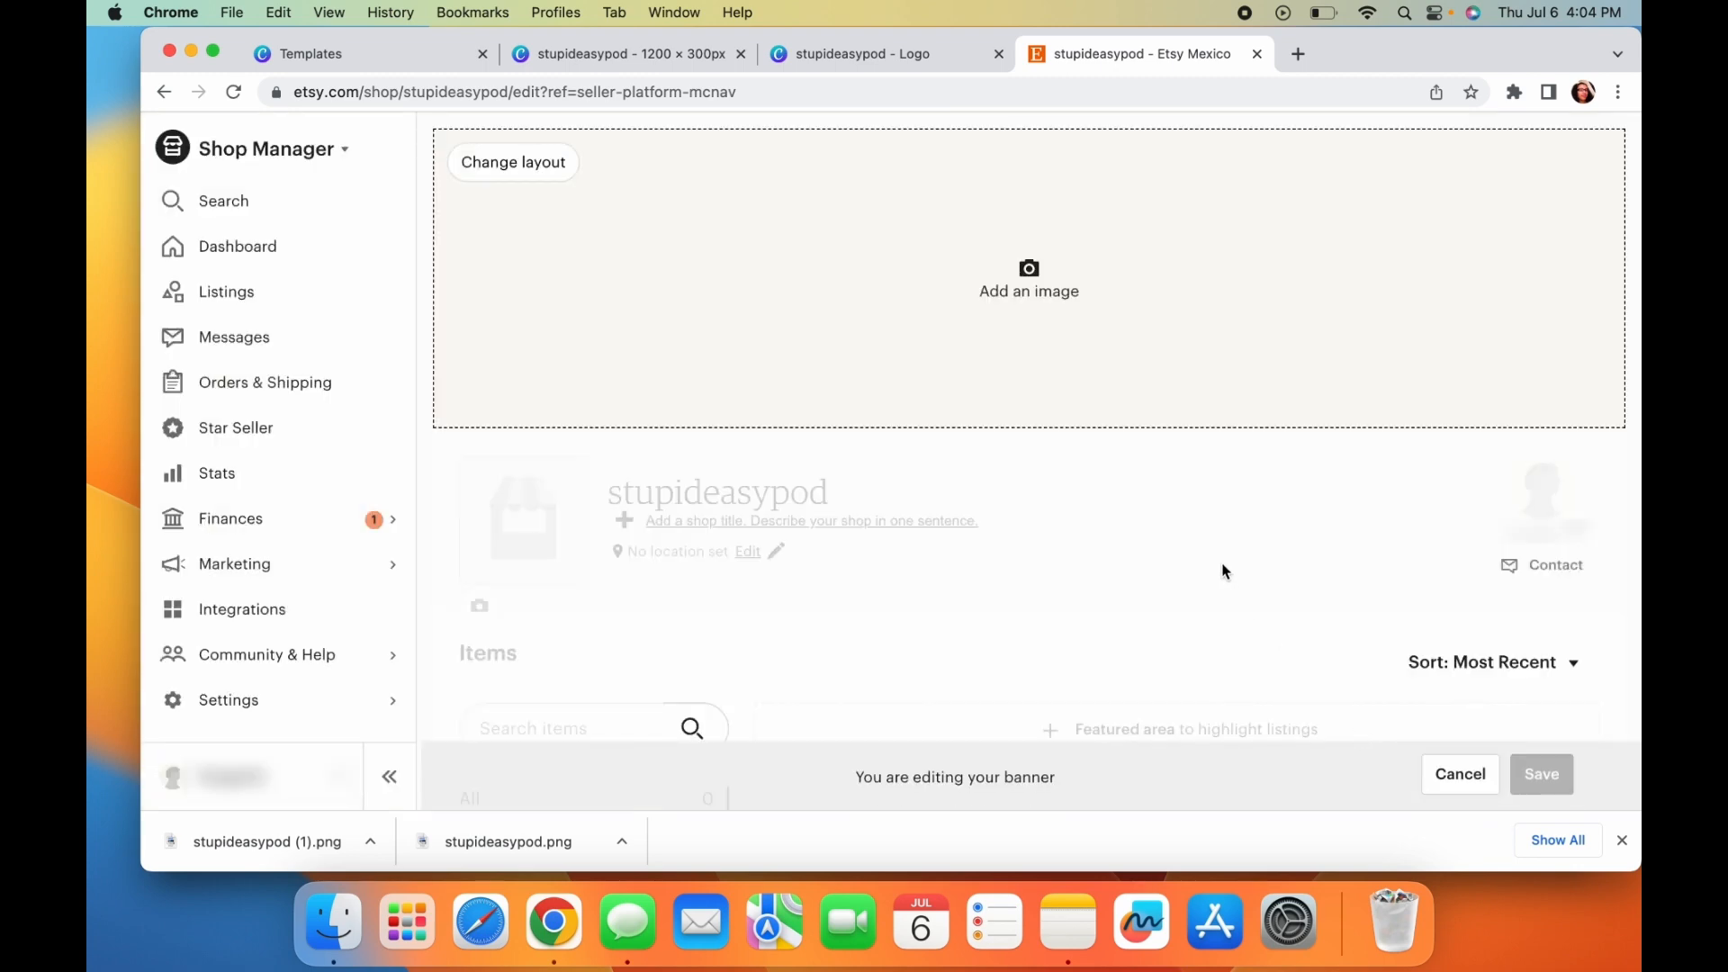
mouse_move(858, 254)
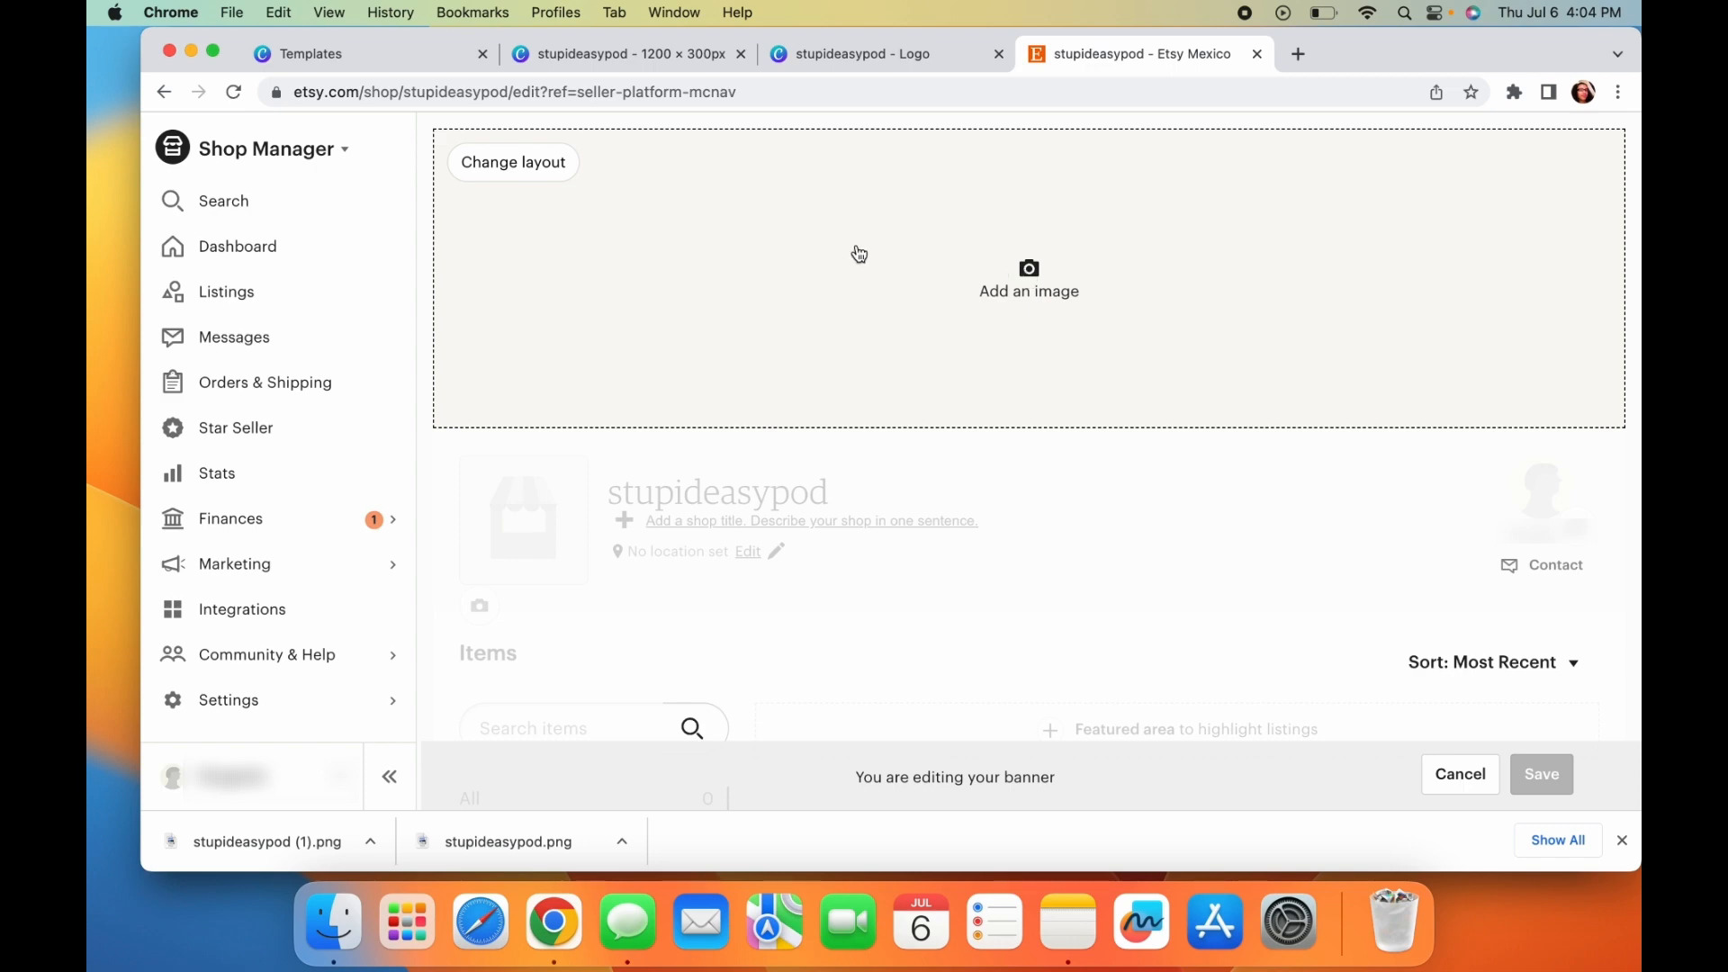
left_click(1028, 279)
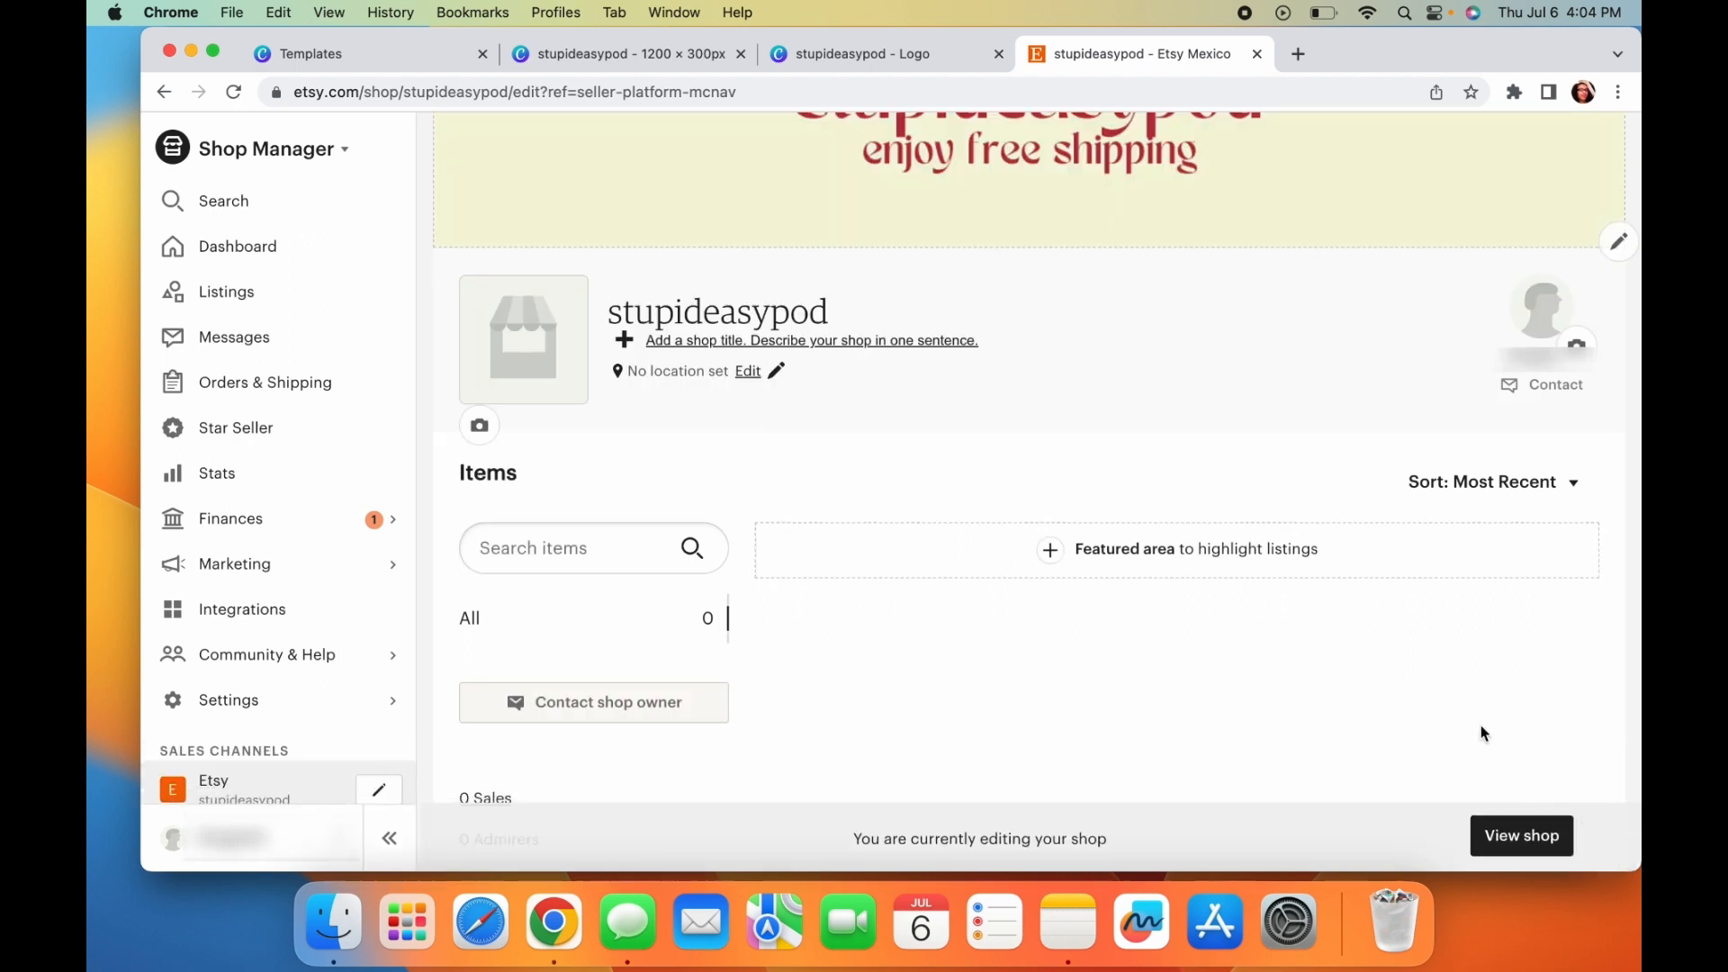
mouse_move(537, 353)
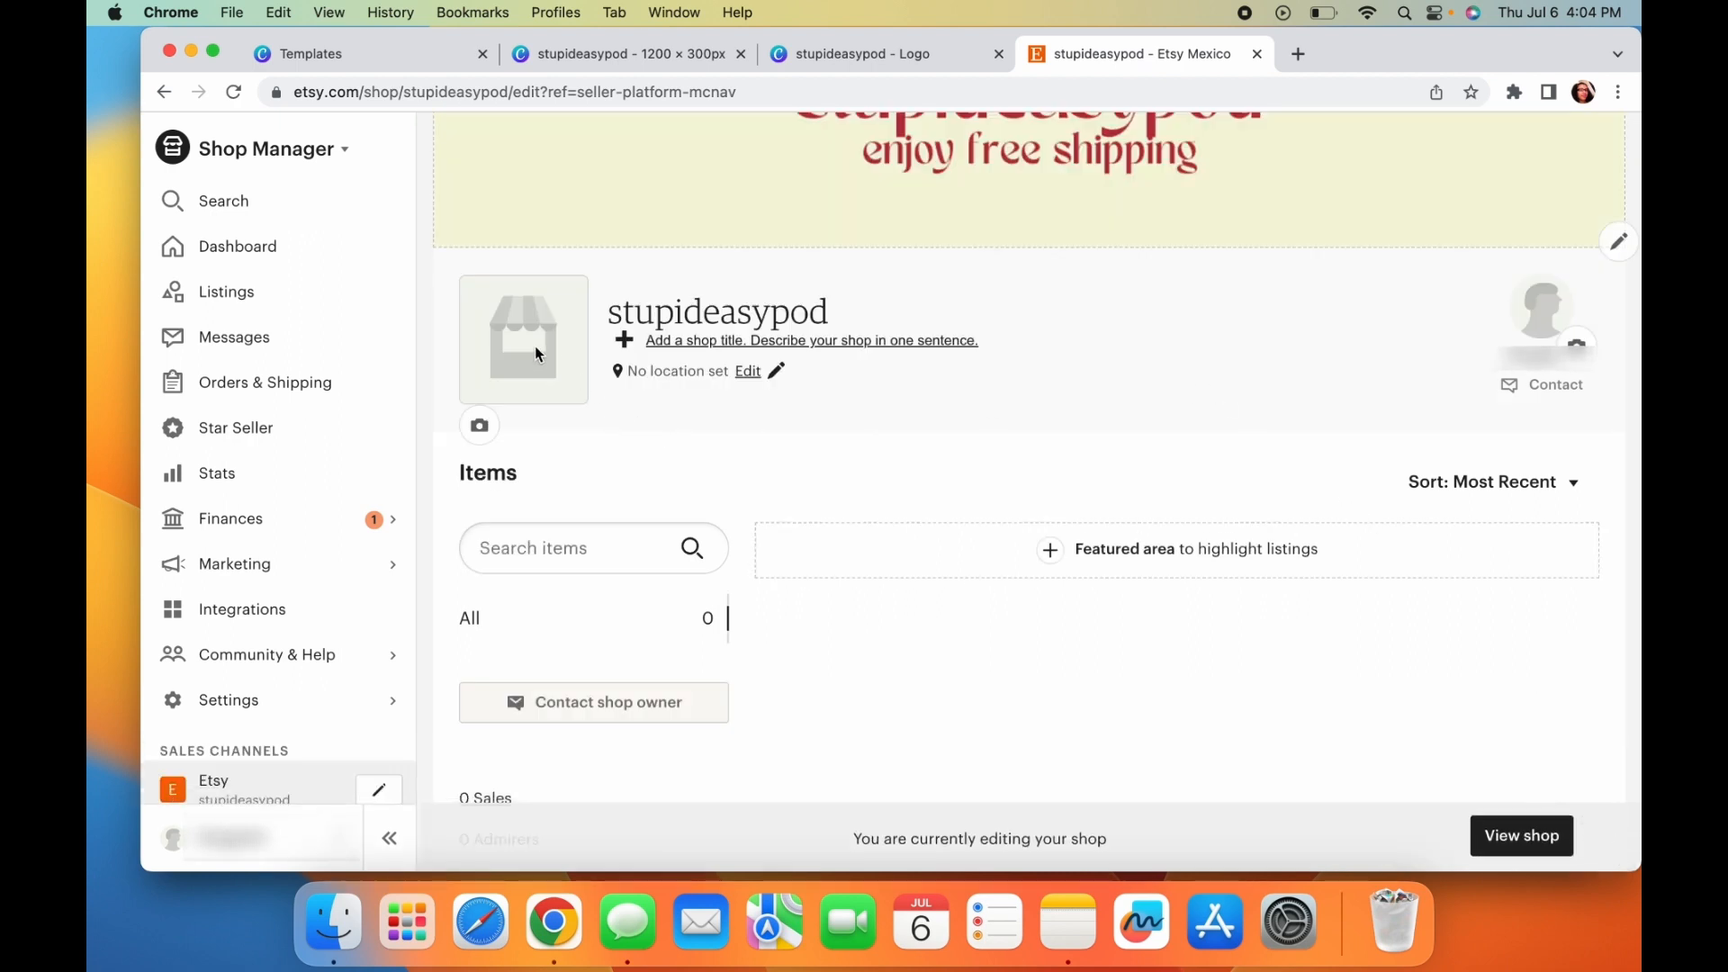
- Upload the stupideasypod logo as the Etsy shop icon and accept it
scroll("down", 3)
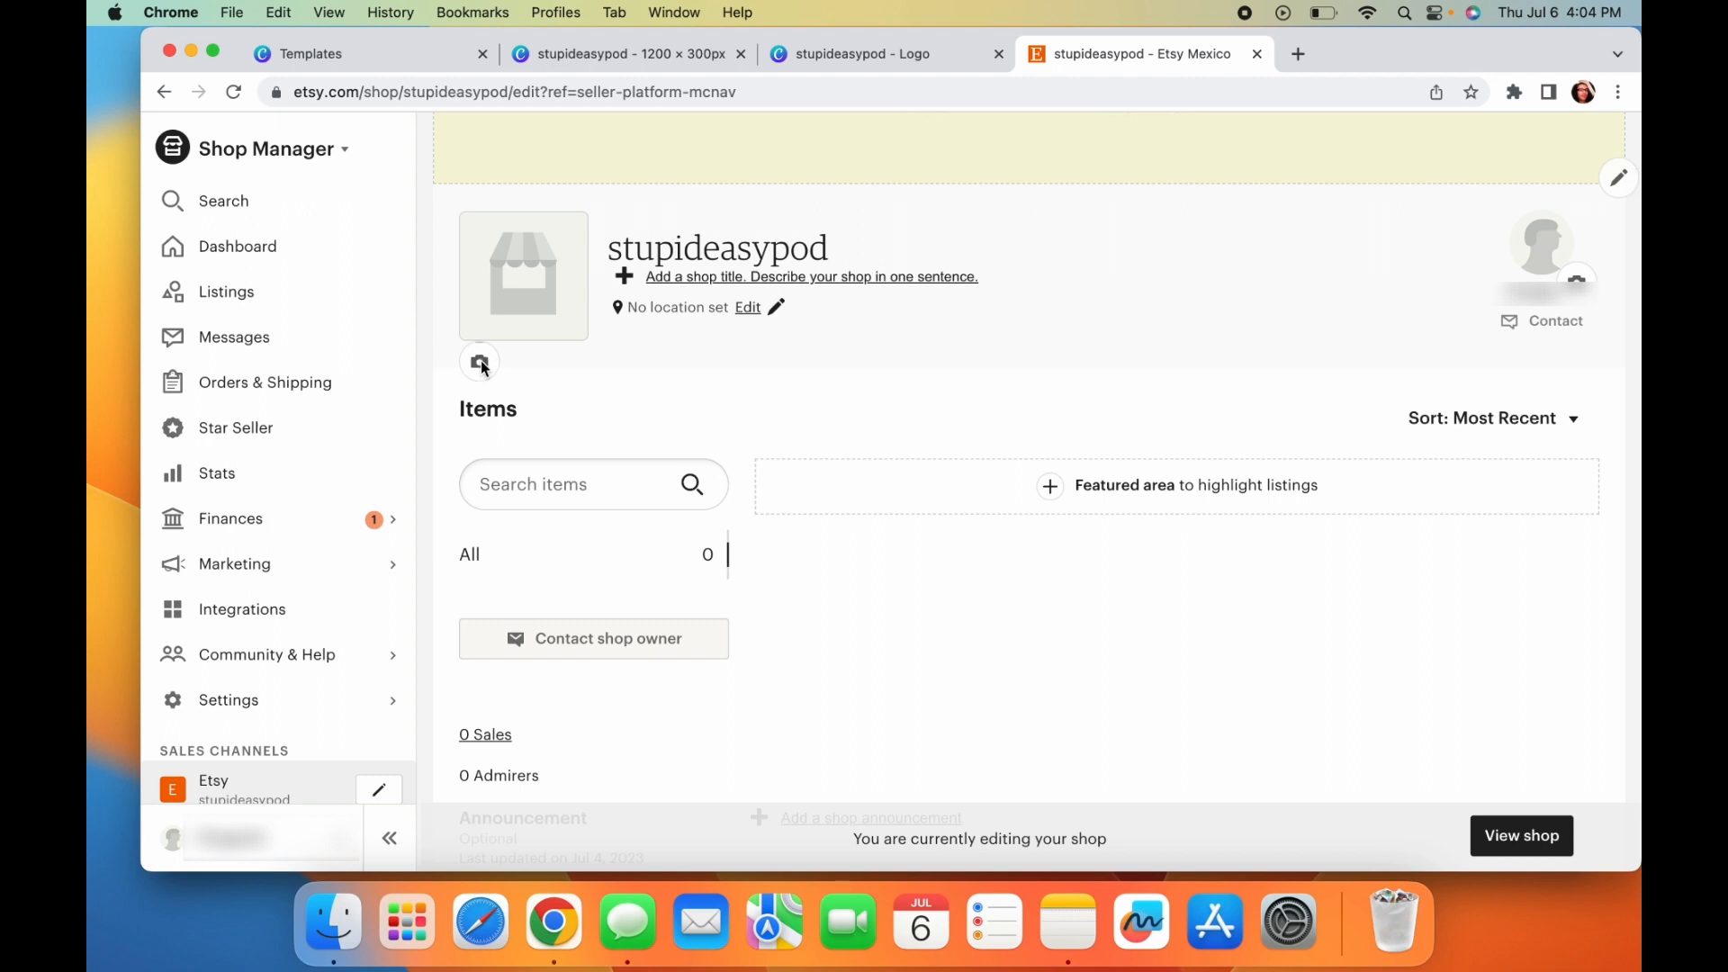
left_click(478, 362)
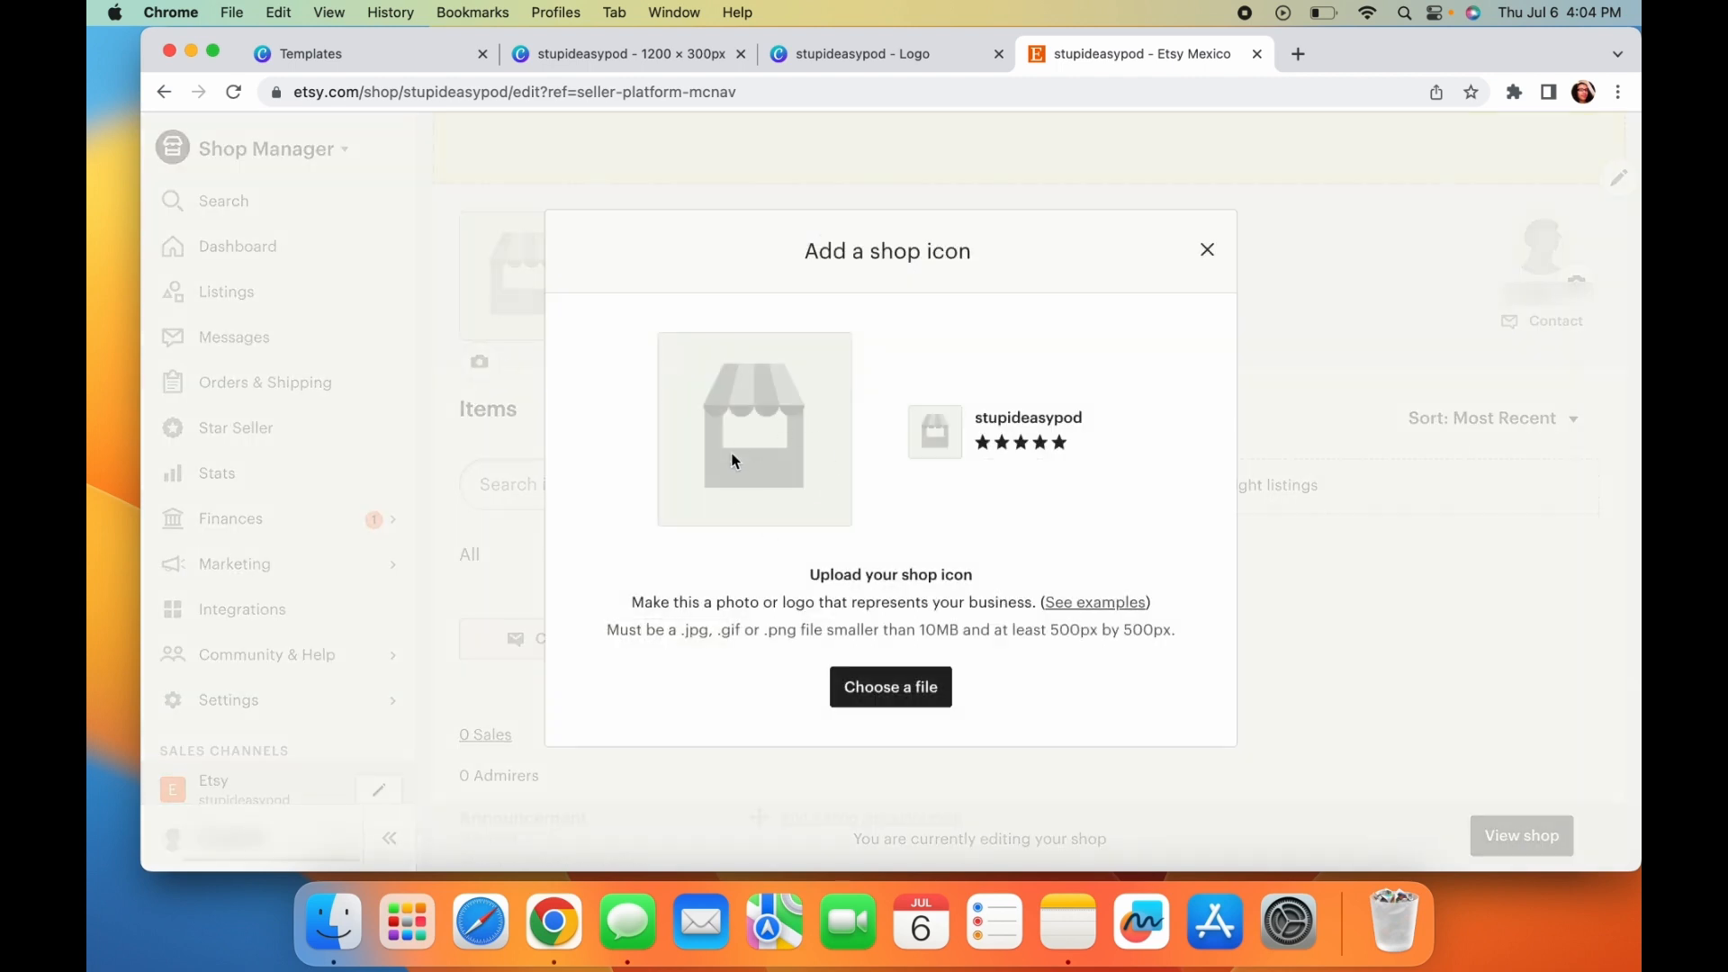
mouse_move(797, 565)
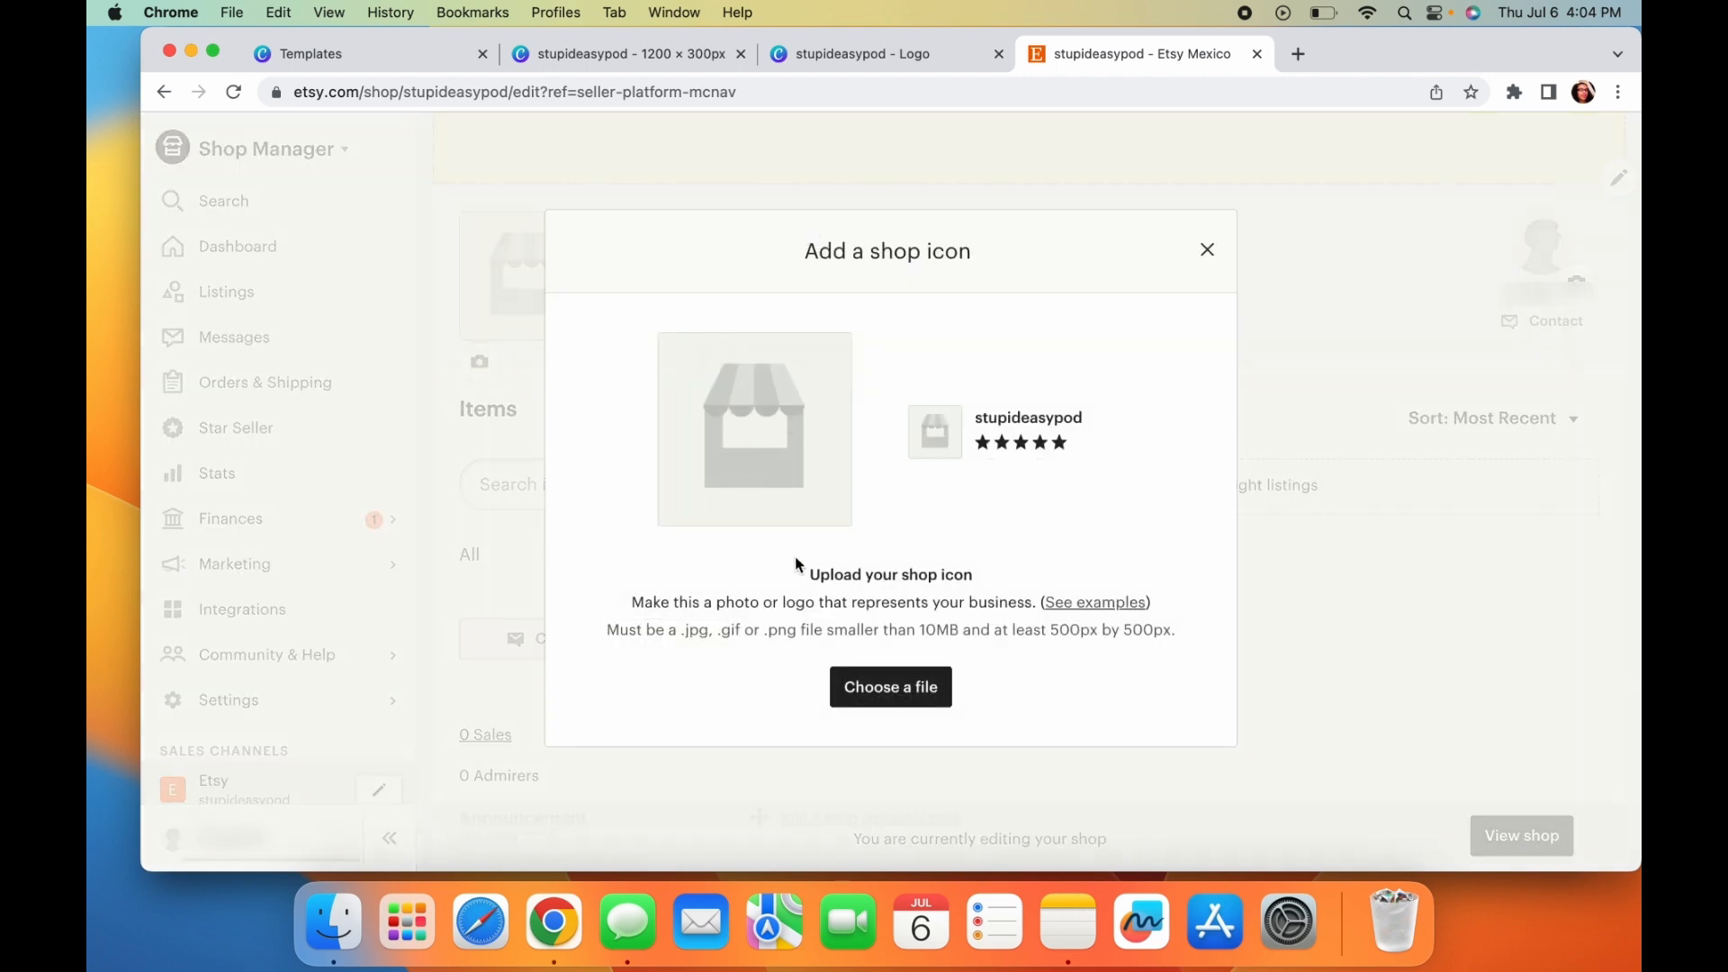
left_click(889, 686)
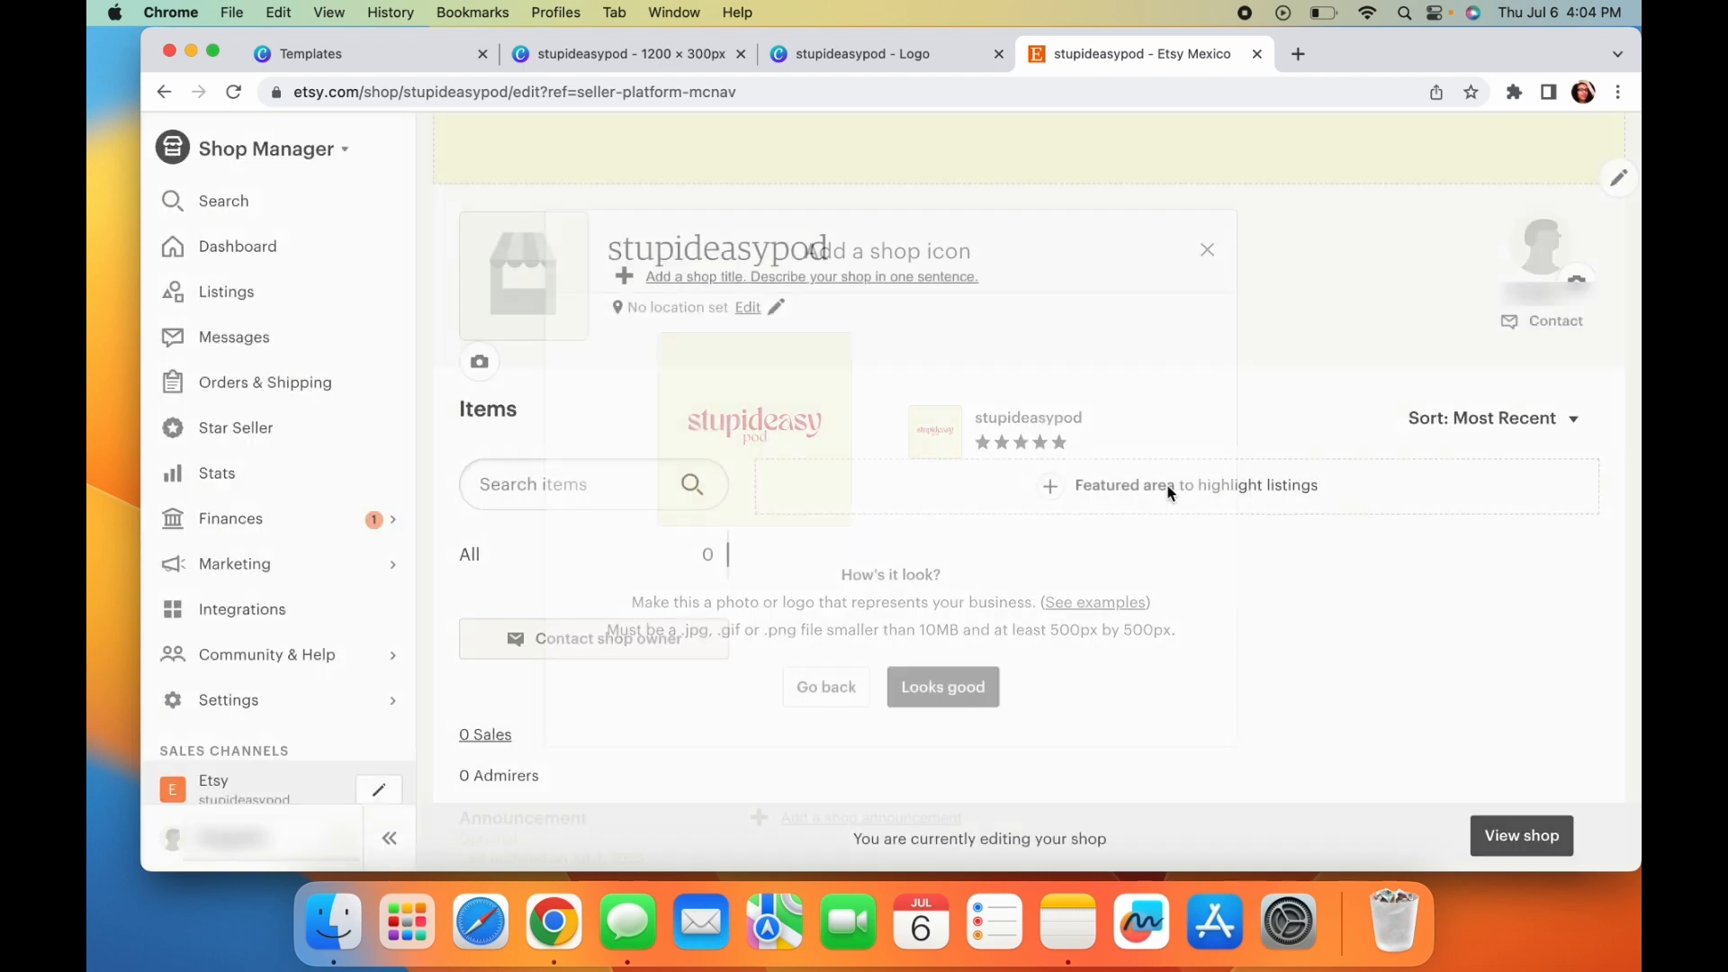
left_click(941, 686)
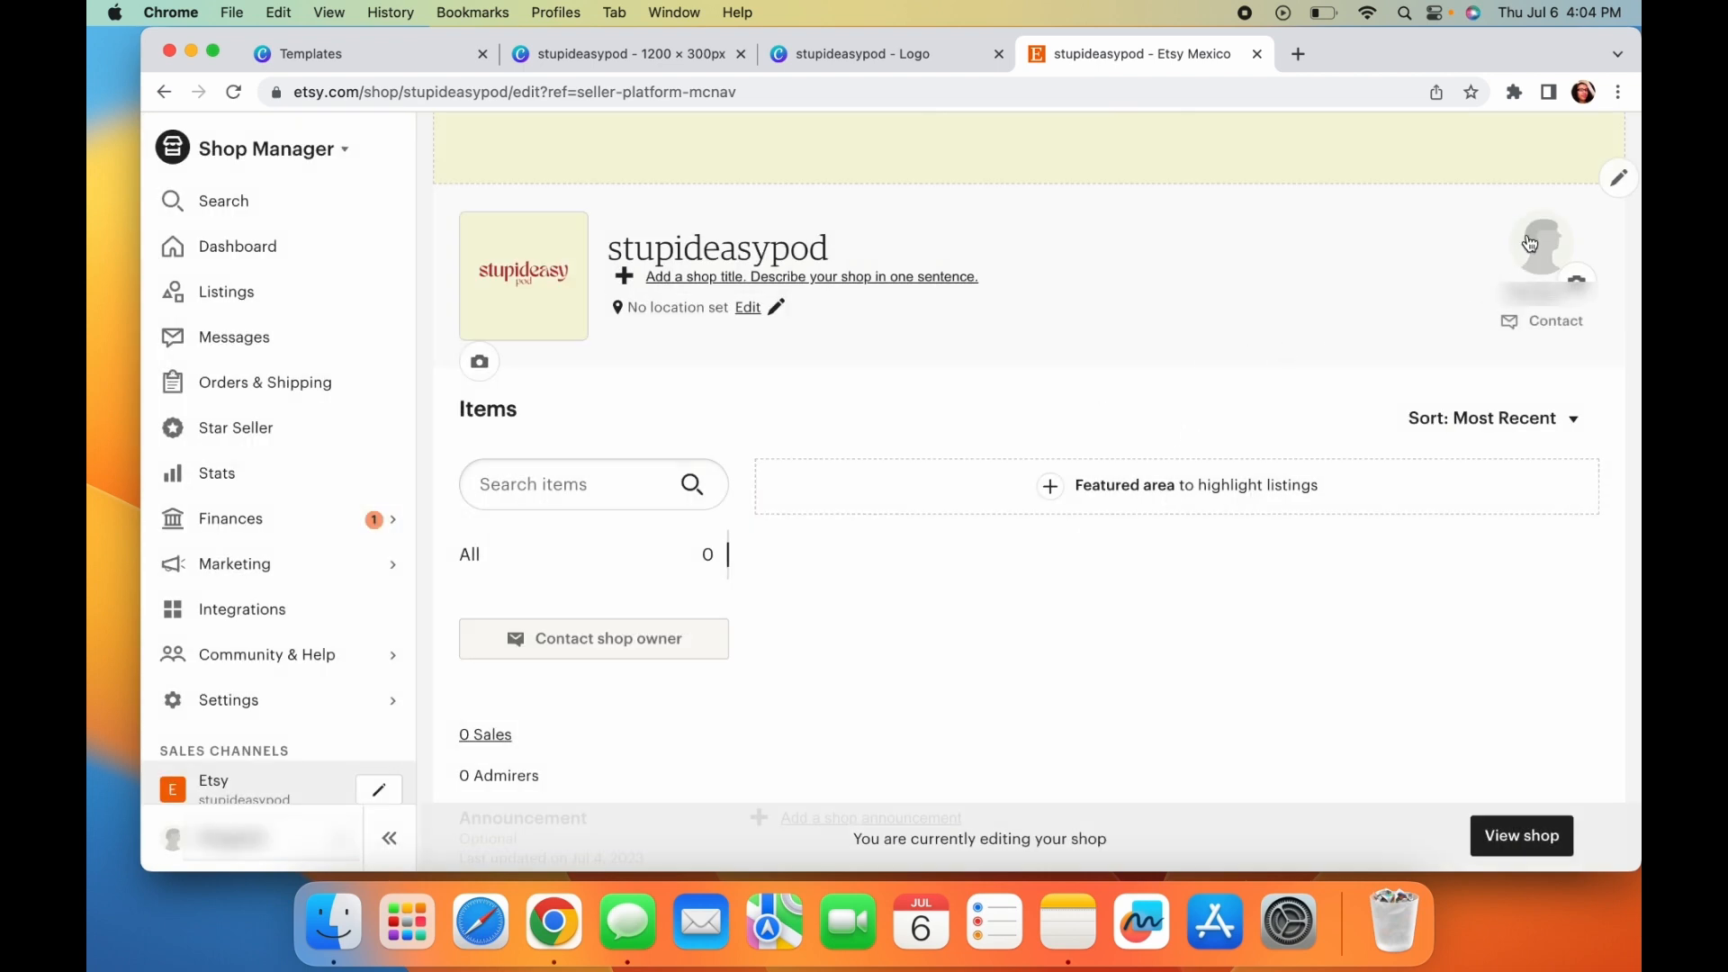
mouse_move(1543, 239)
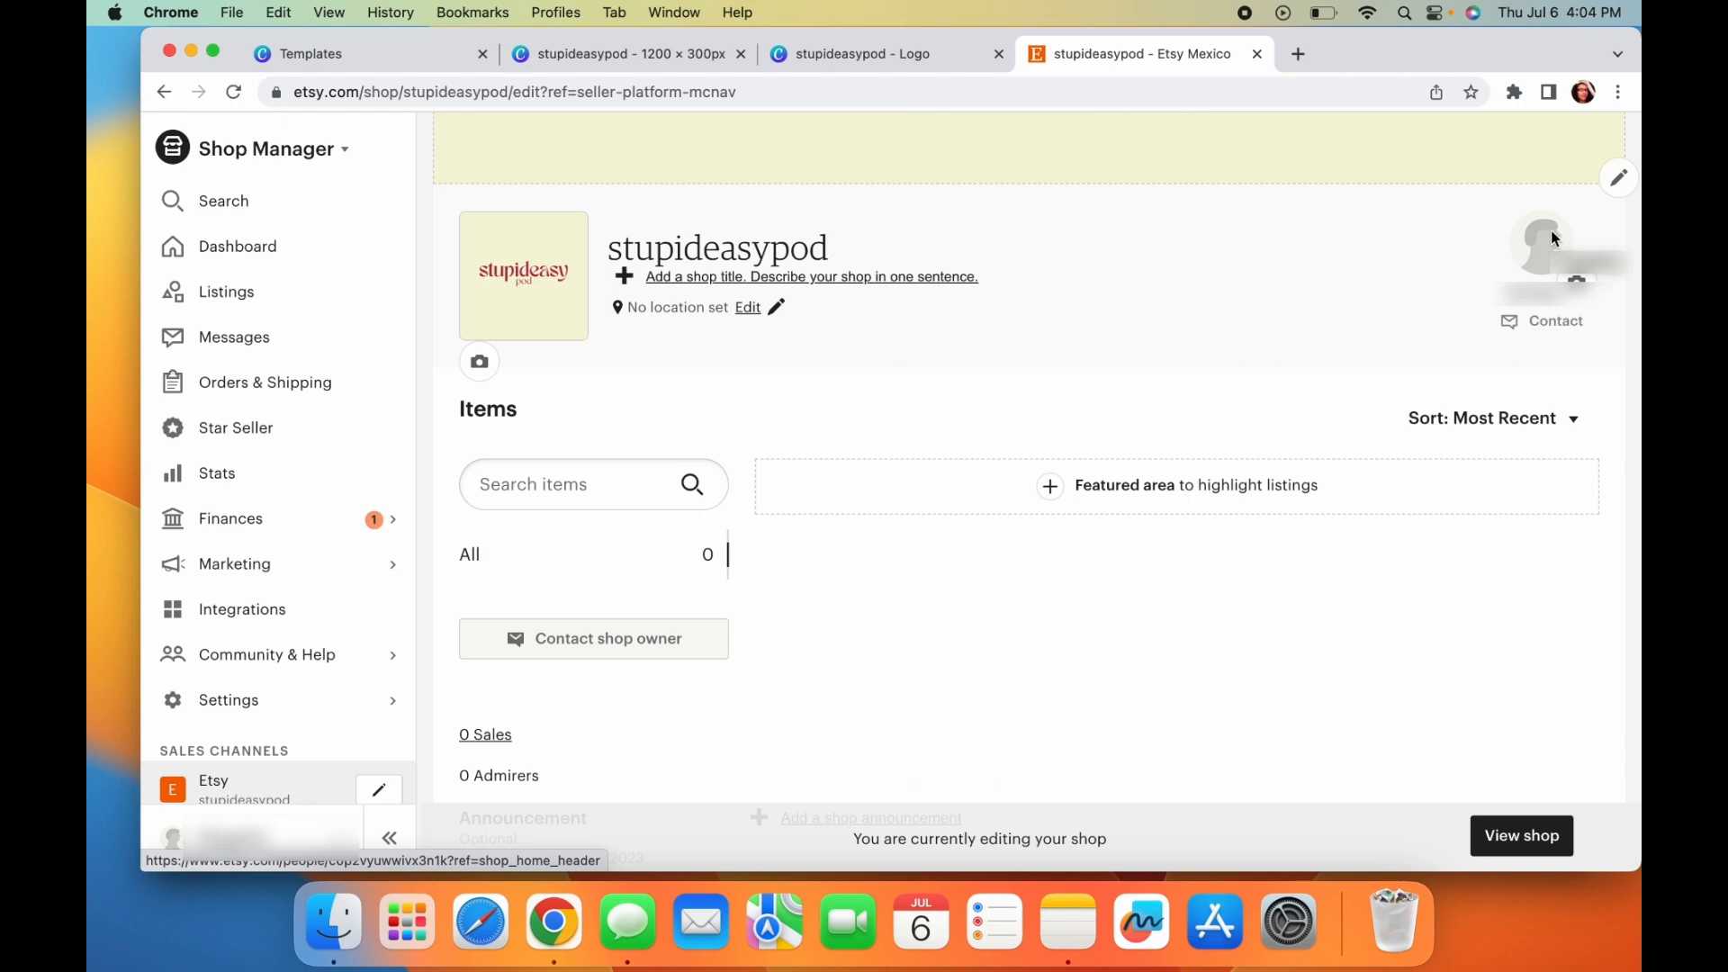
mouse_move(1548, 265)
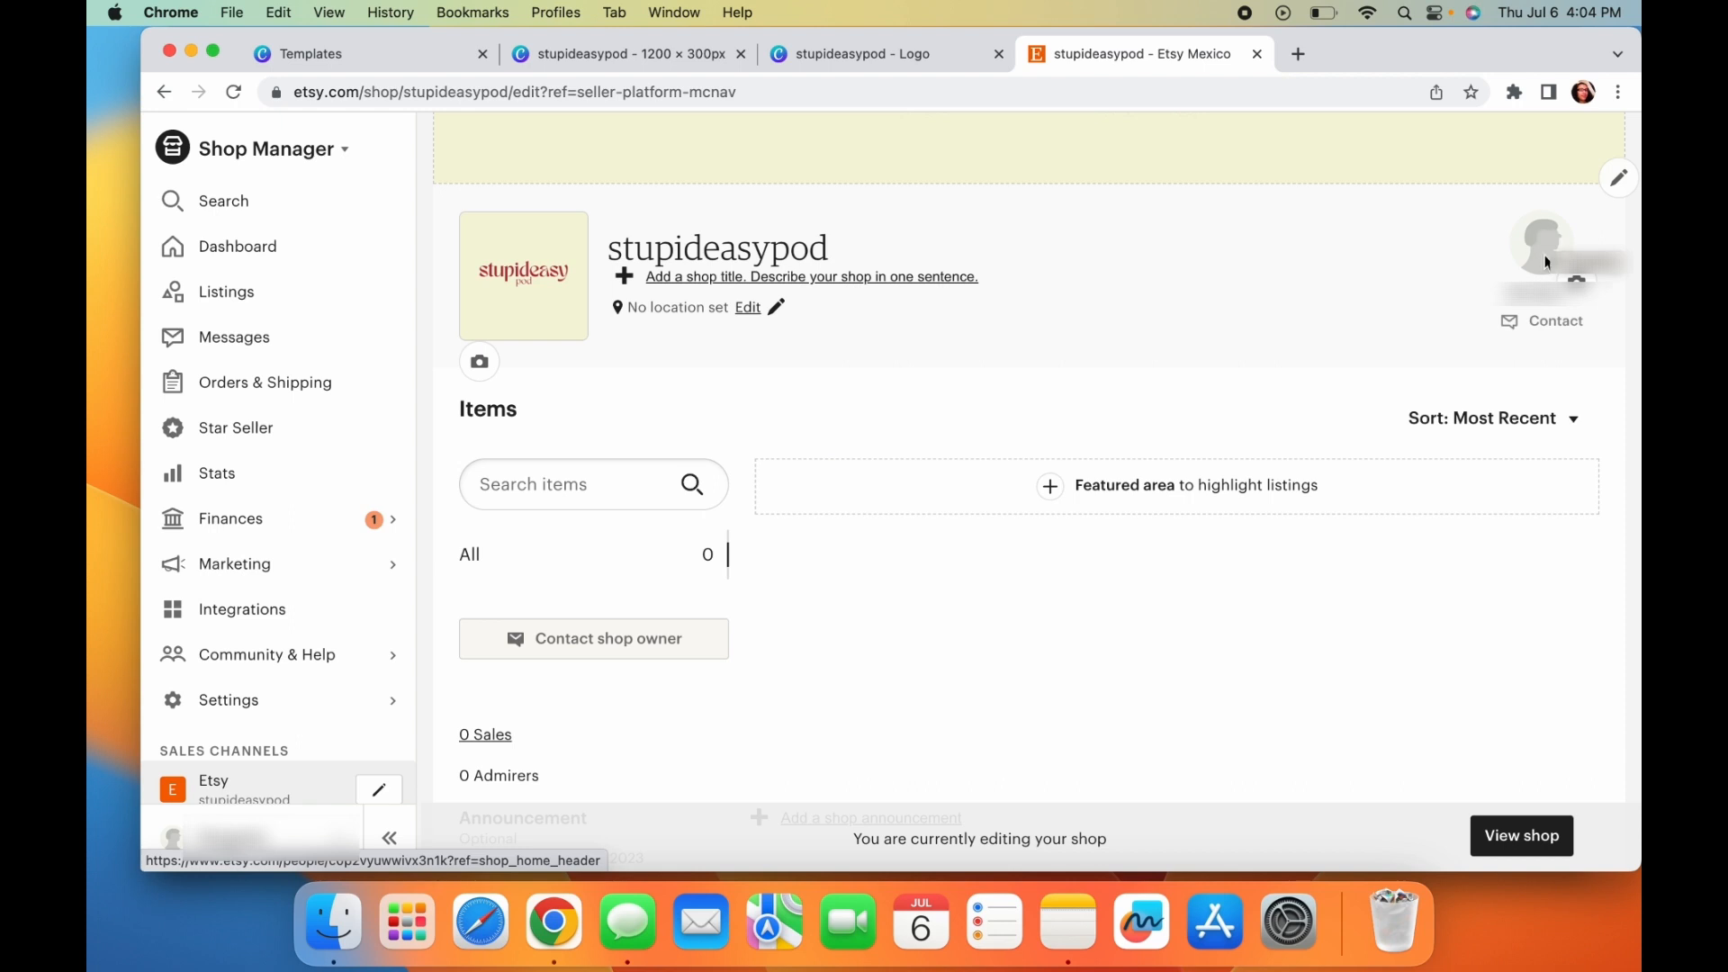
mouse_move(1530, 252)
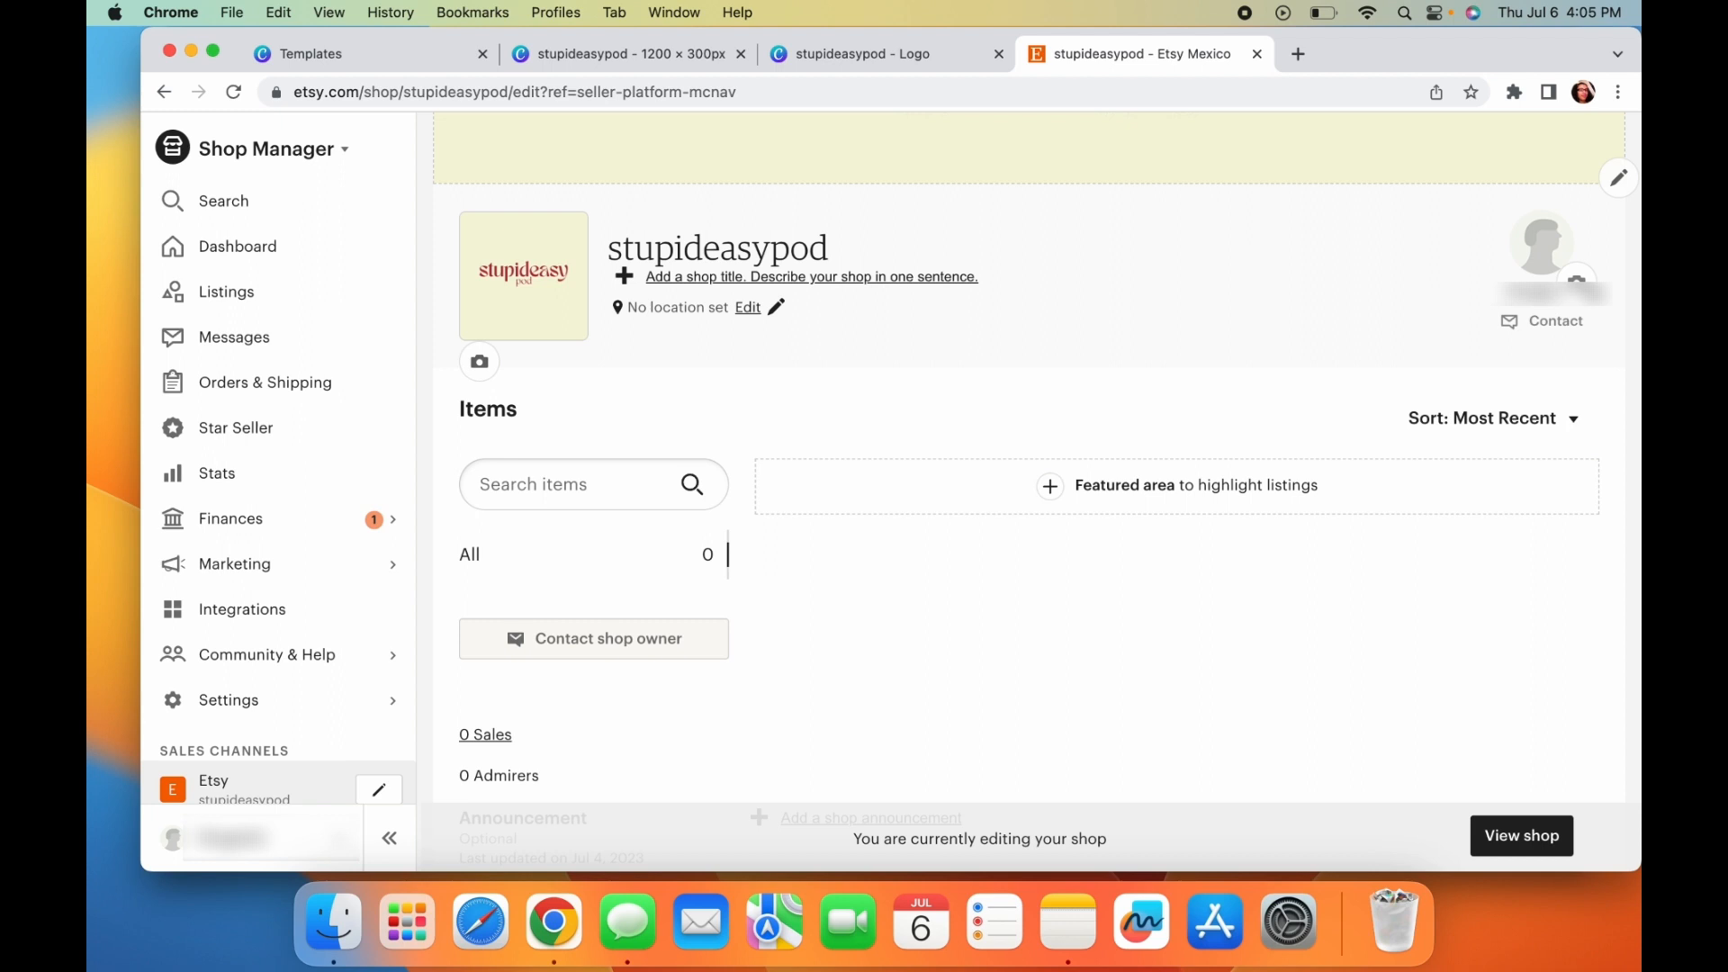
scroll("down", 3)
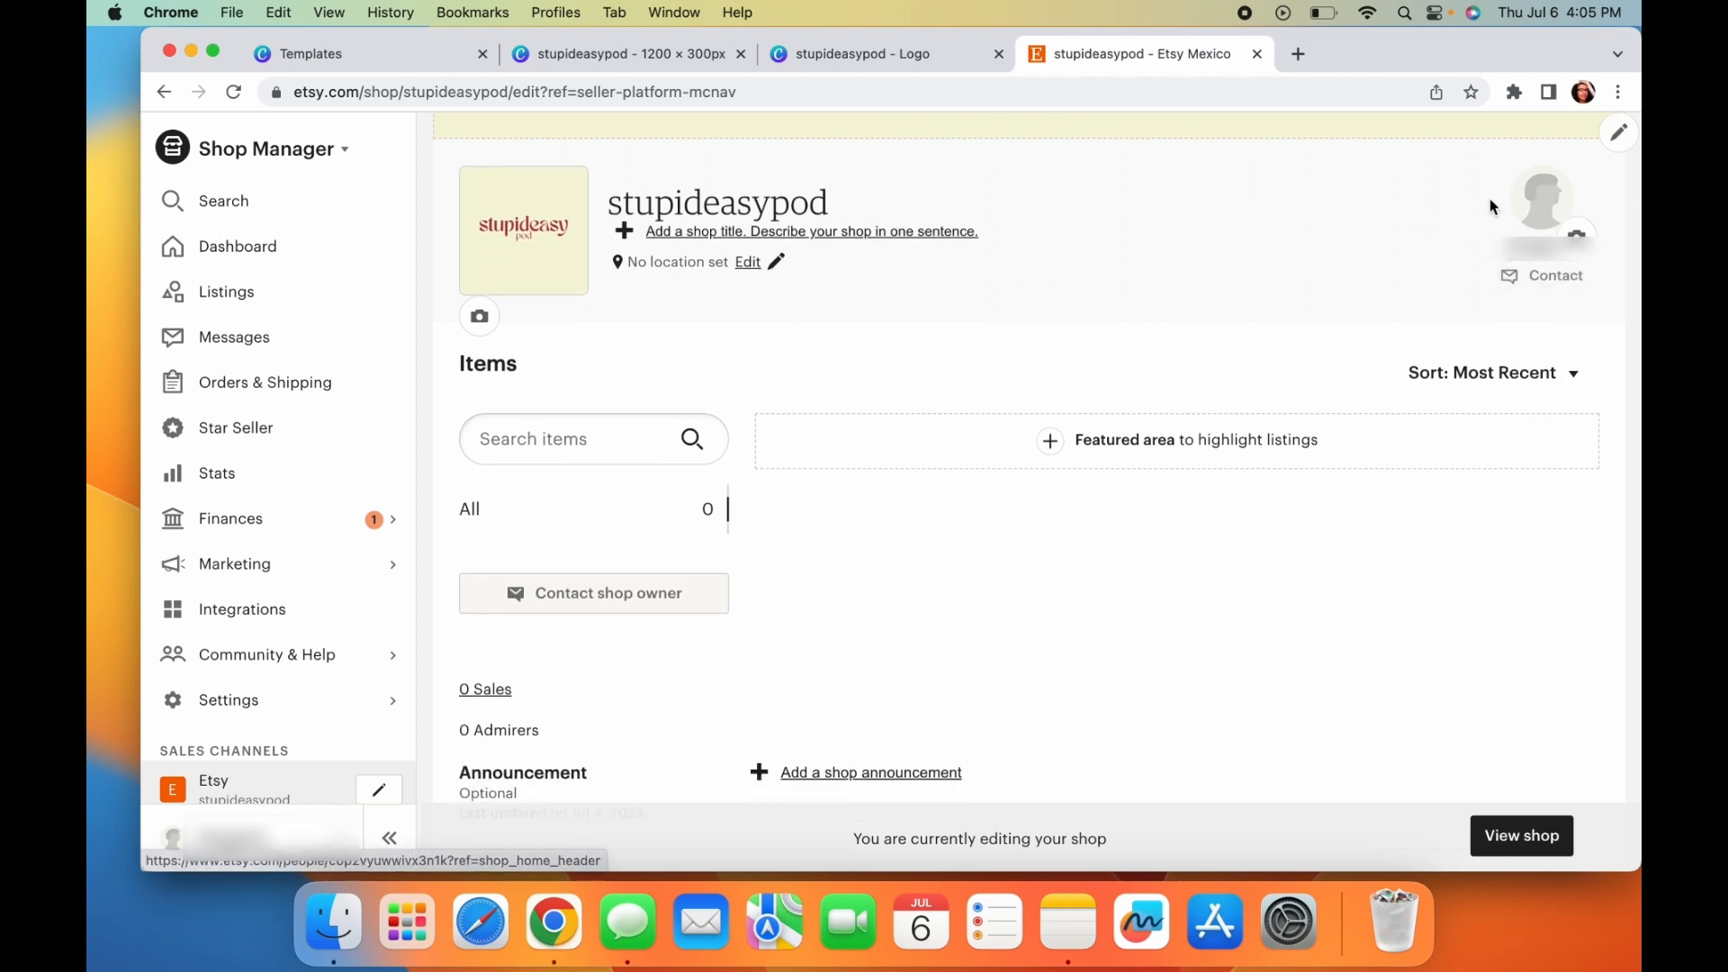
scroll("down", 3)
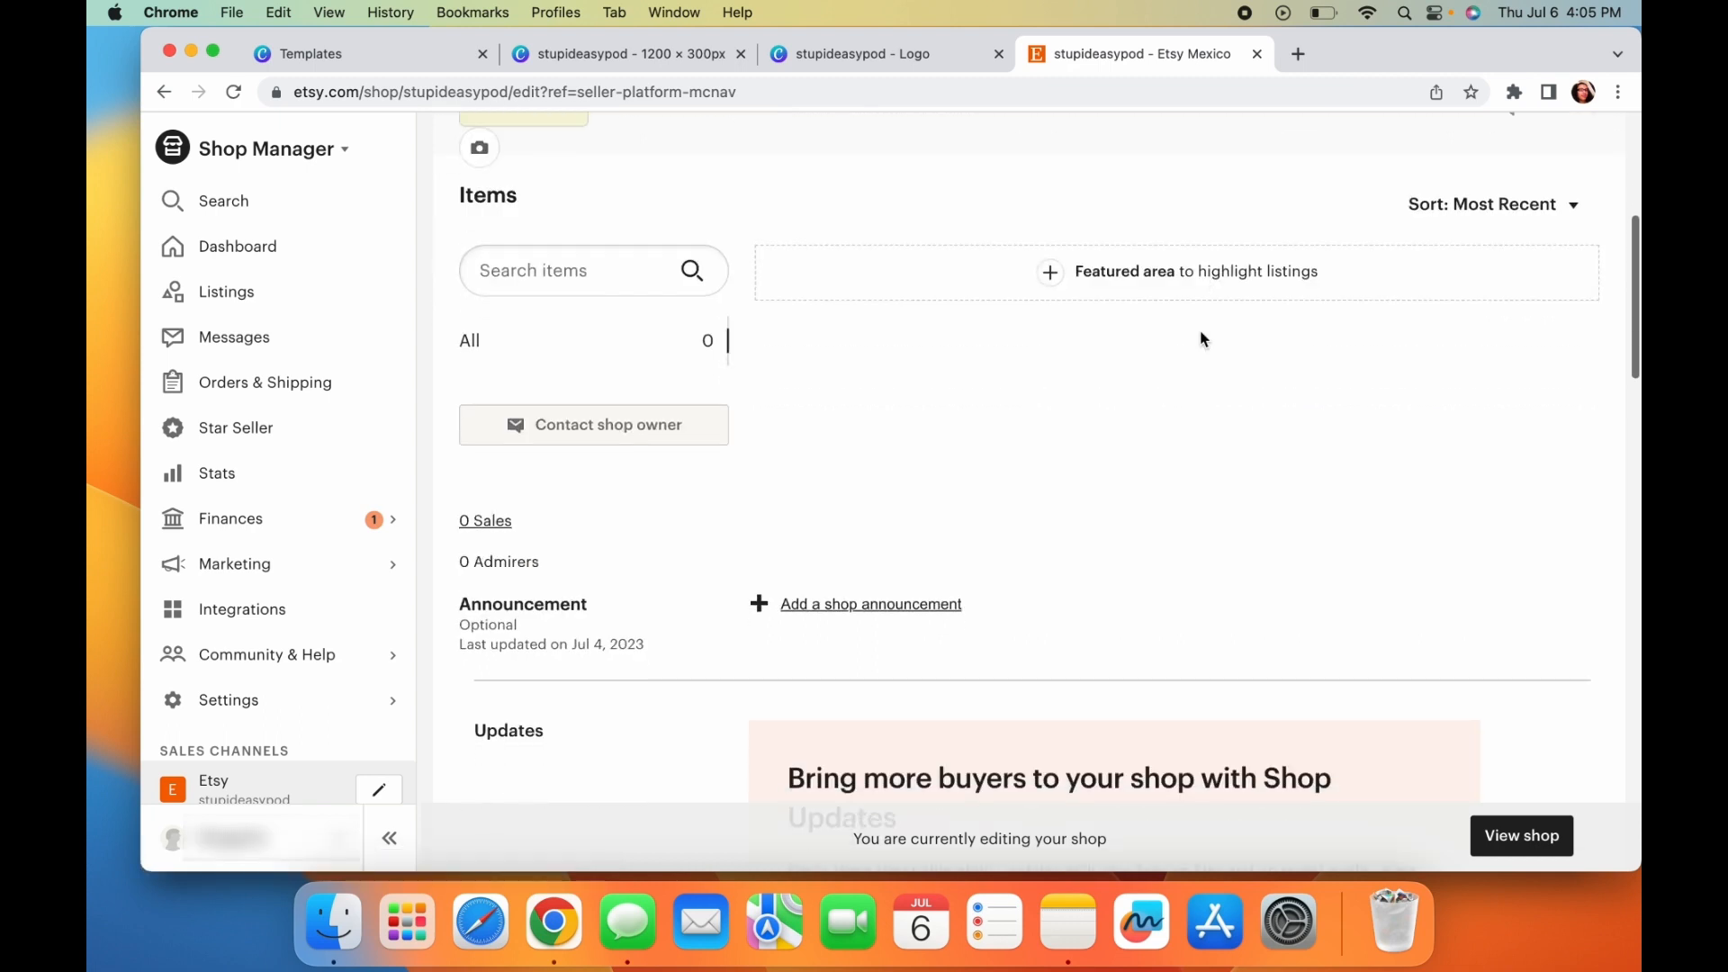
scroll("down", 3)
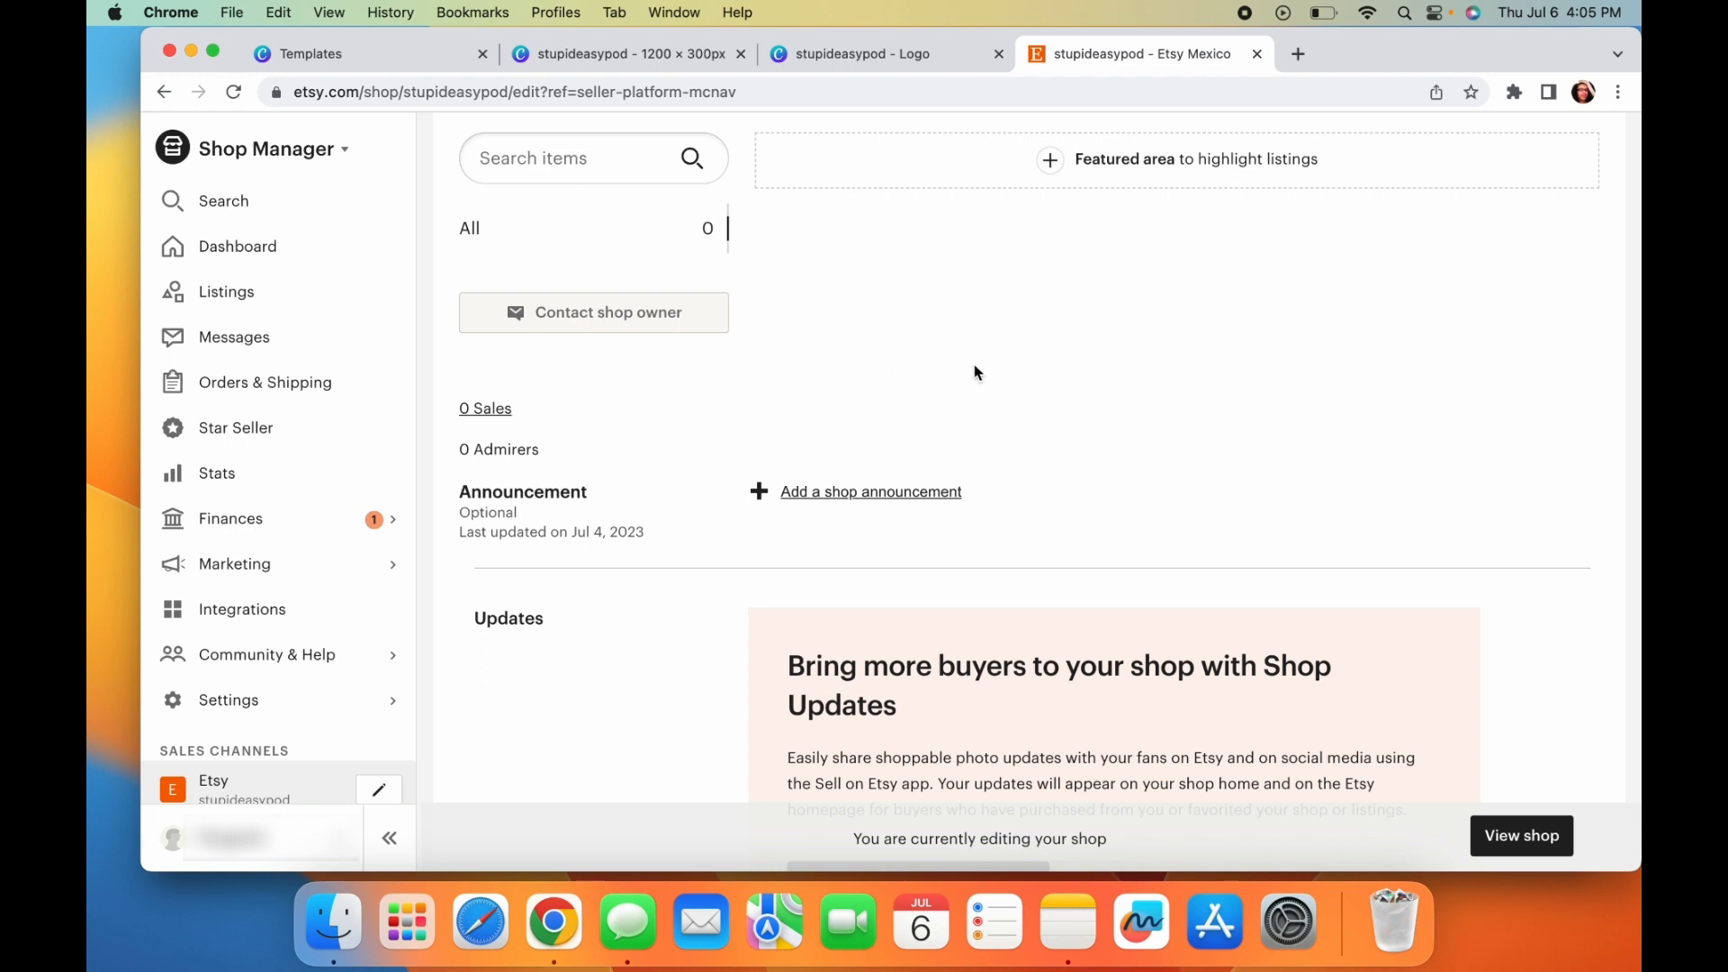
- Write the announcement welcoming visitors to stupid easy pod and introducing processing providers
left_click(869, 491)
type("Hi welcome to stuo")
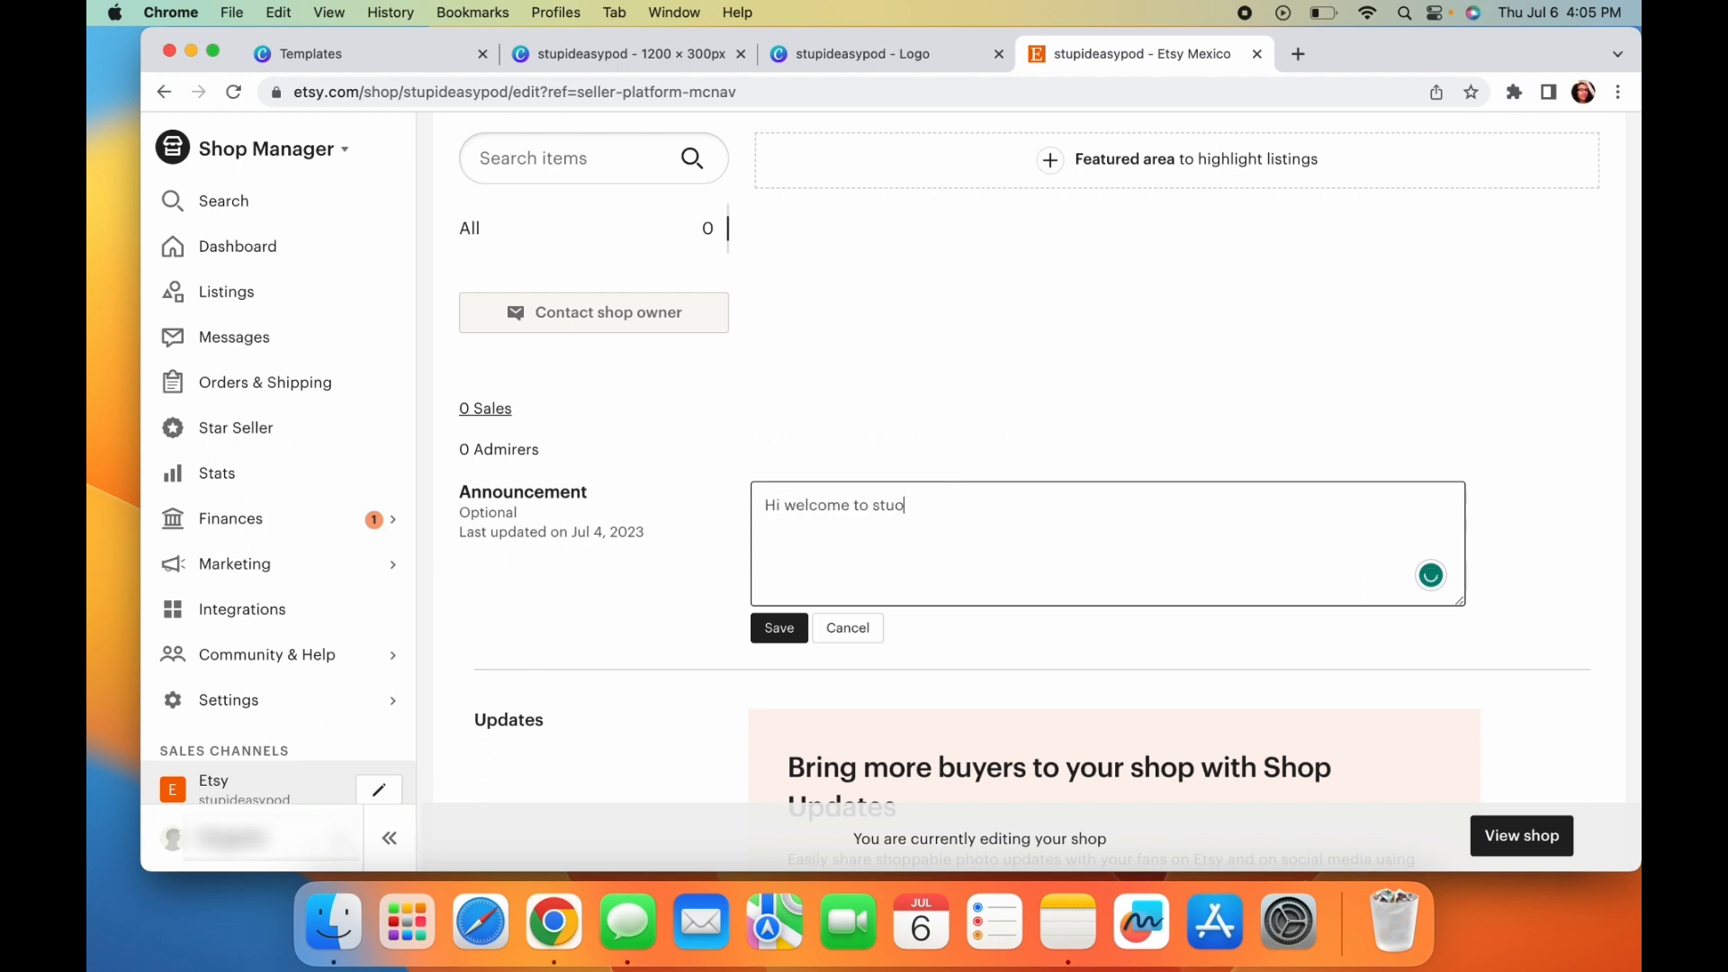
type("pid eas")
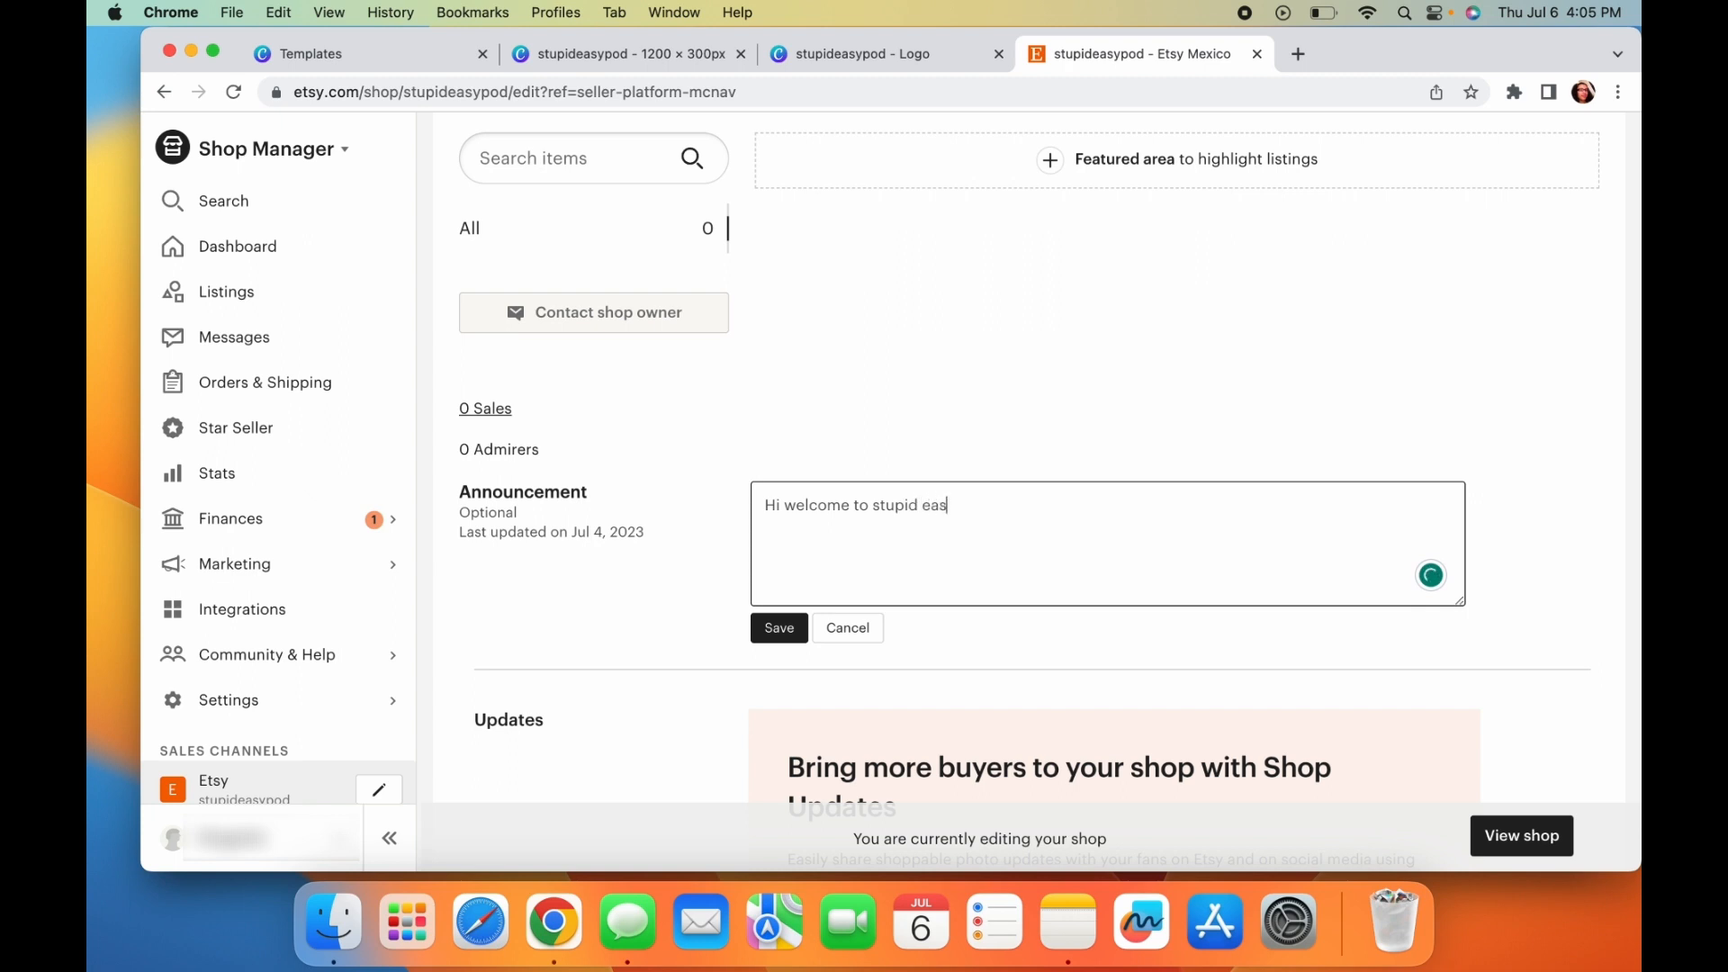
type("y pod")
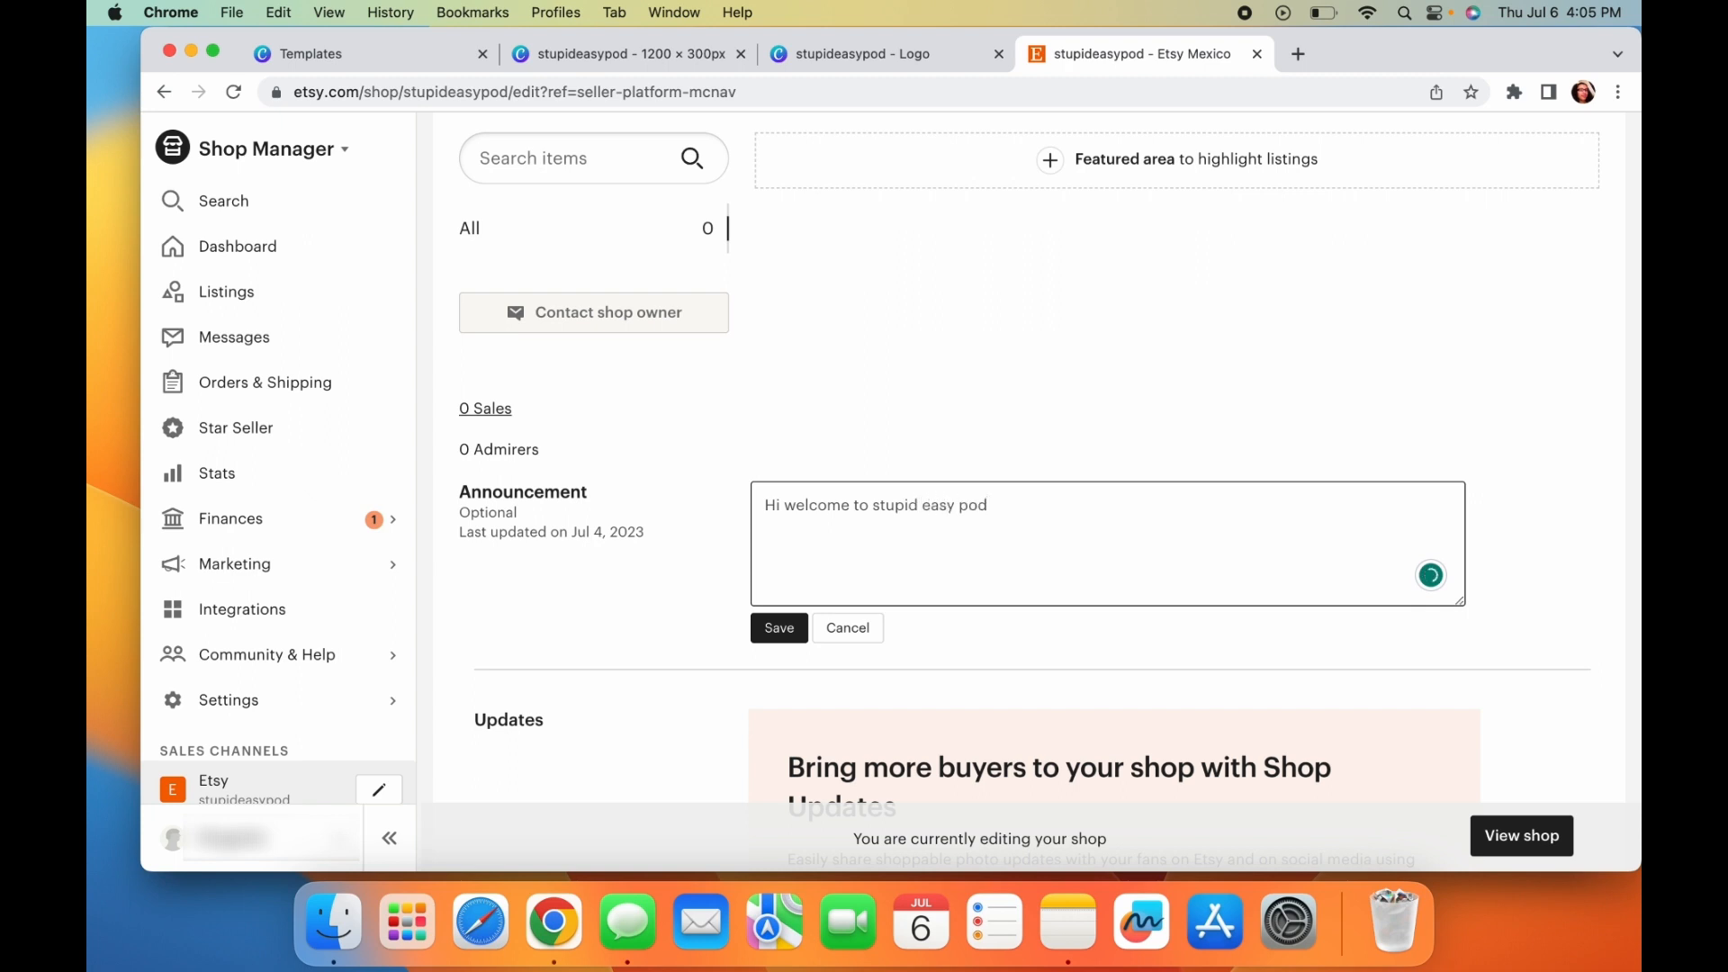
type(".")
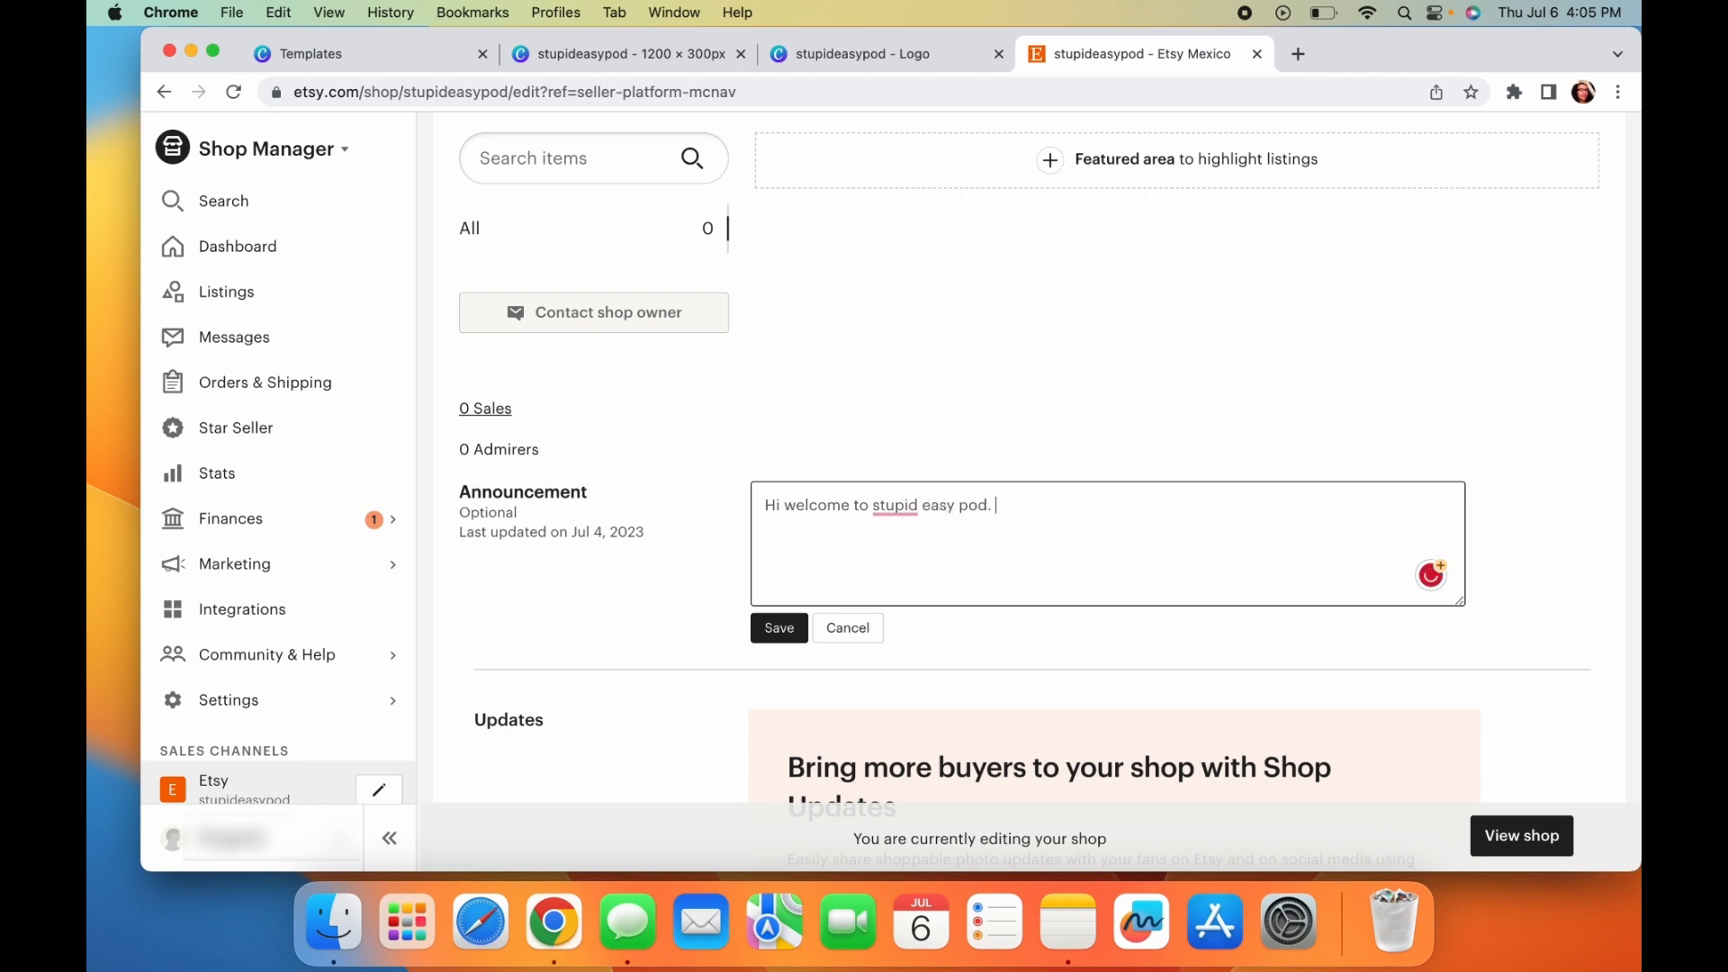
type("so happy you're here")
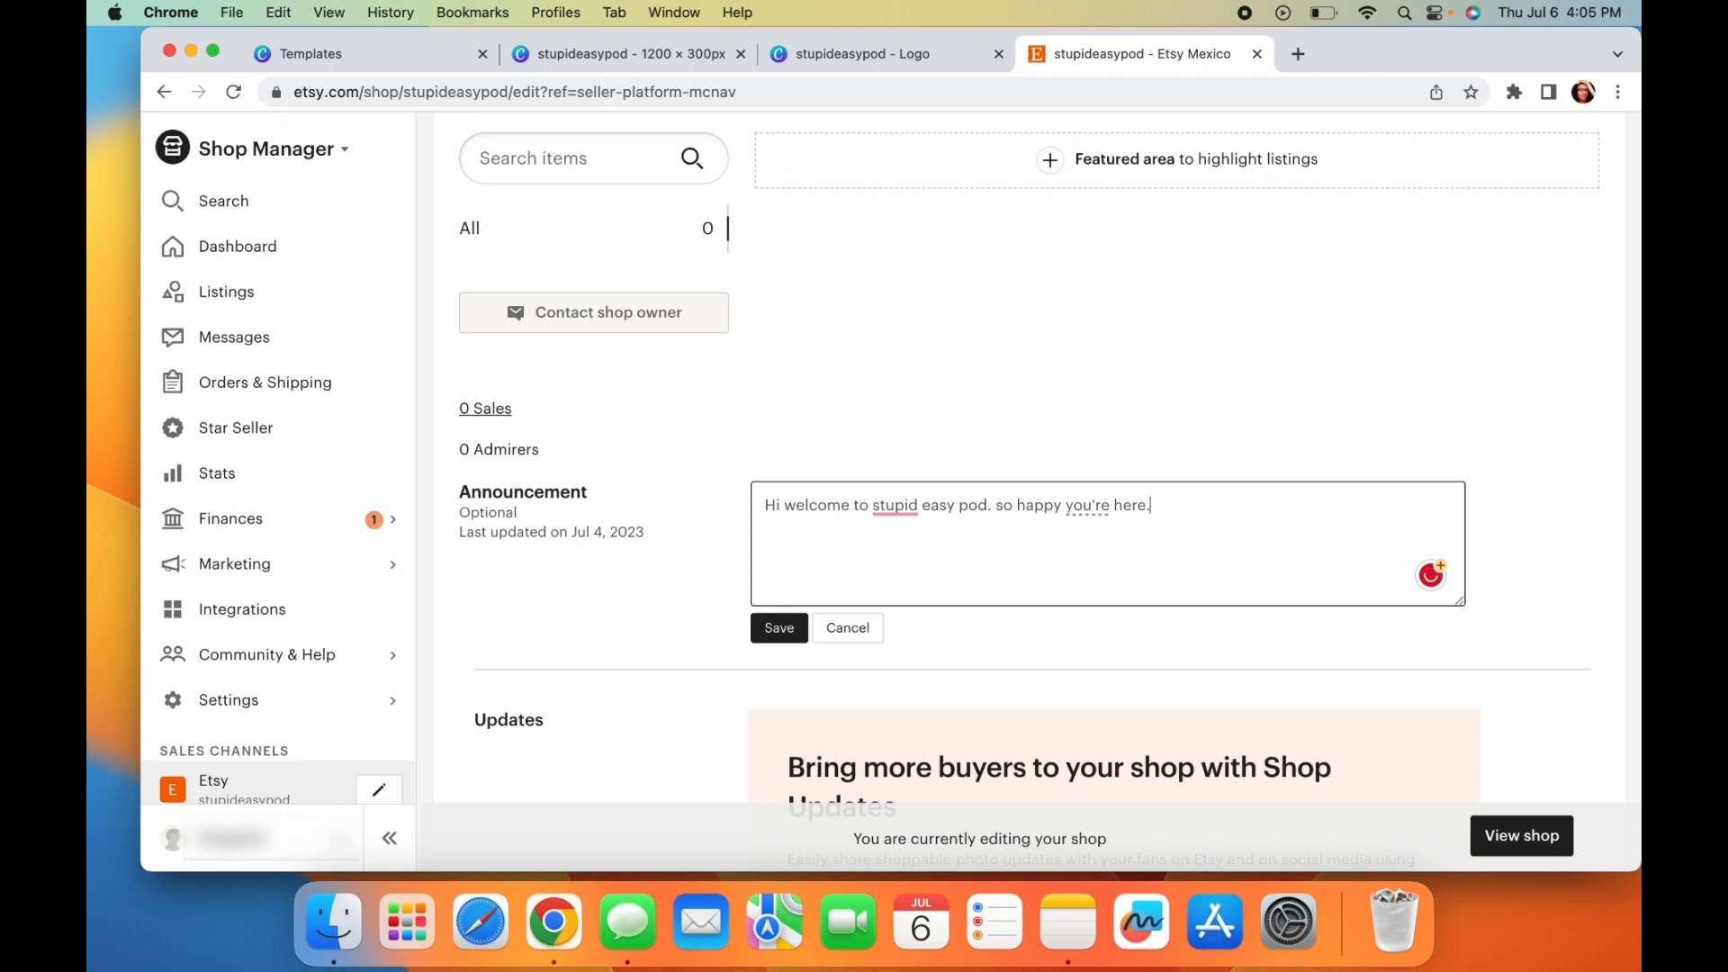
type(".")
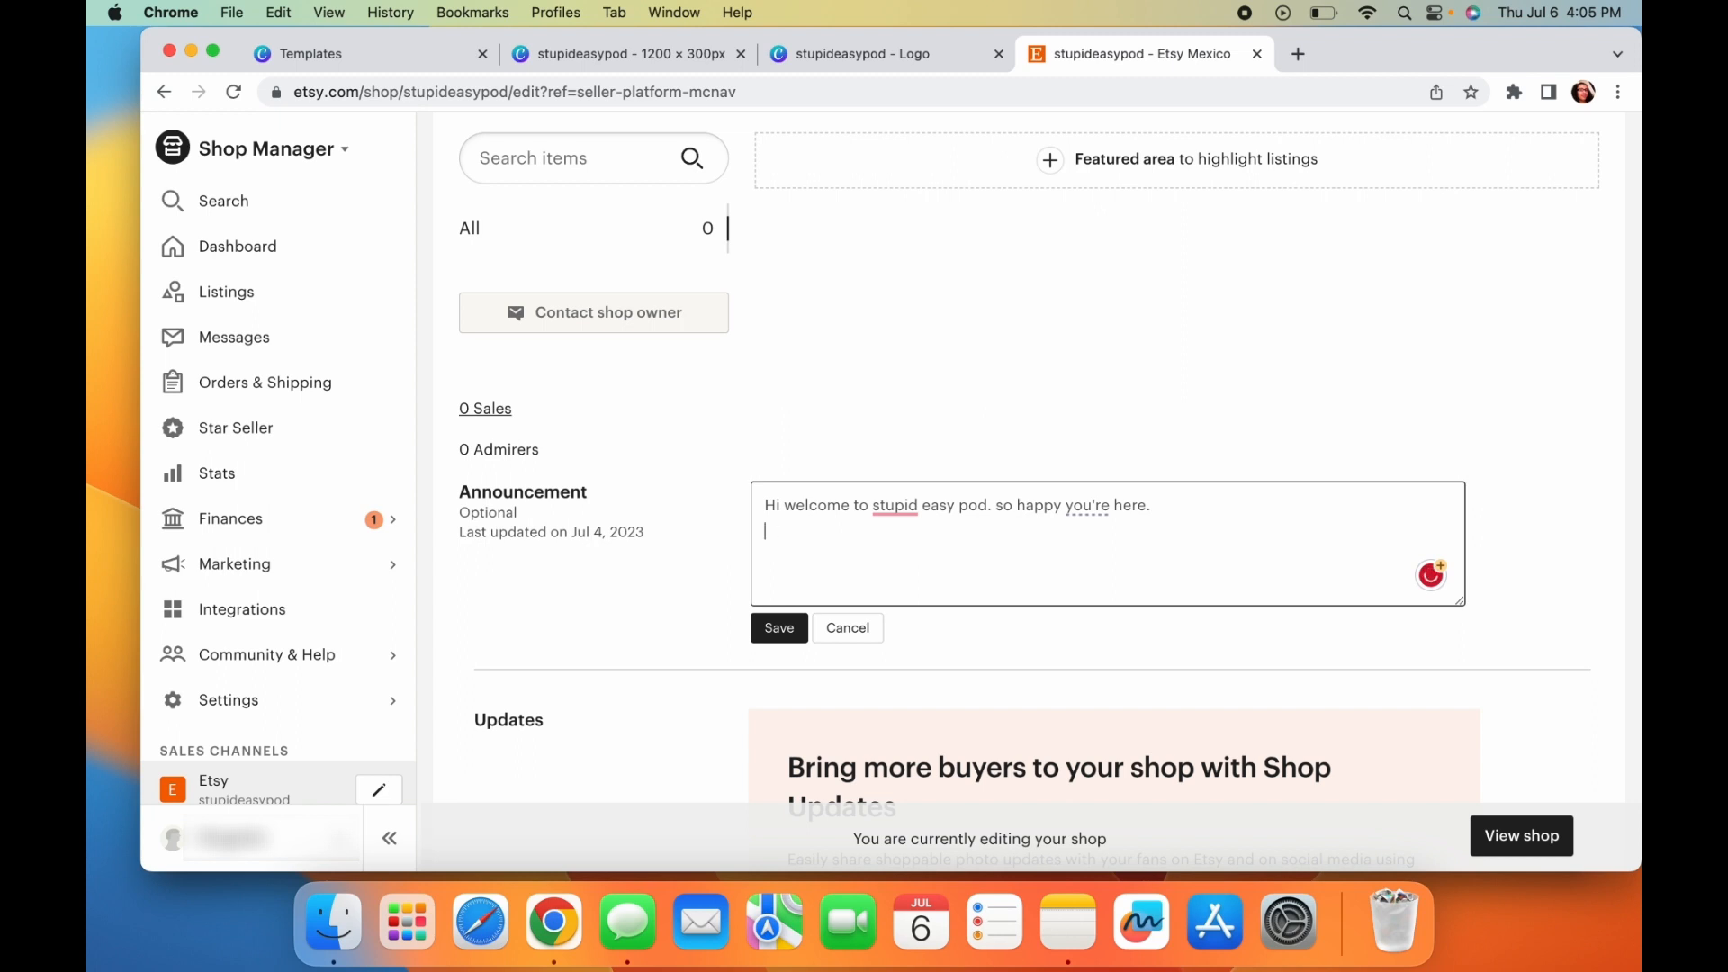
type("pur pr")
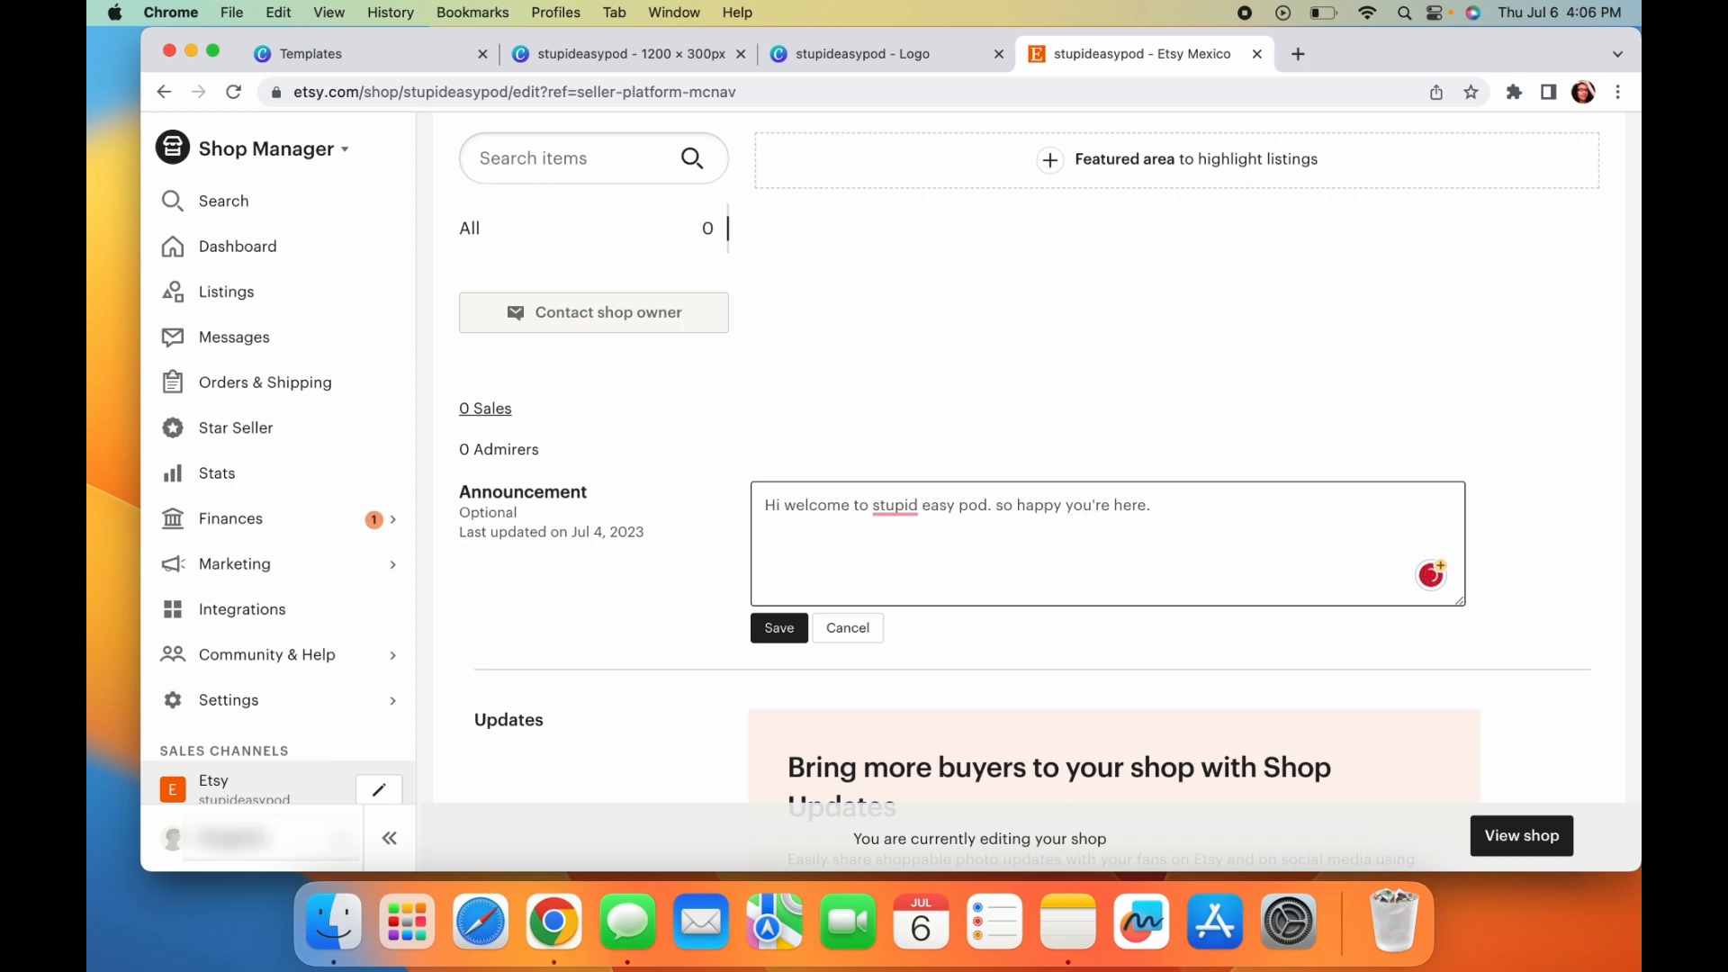
type("our [rp")
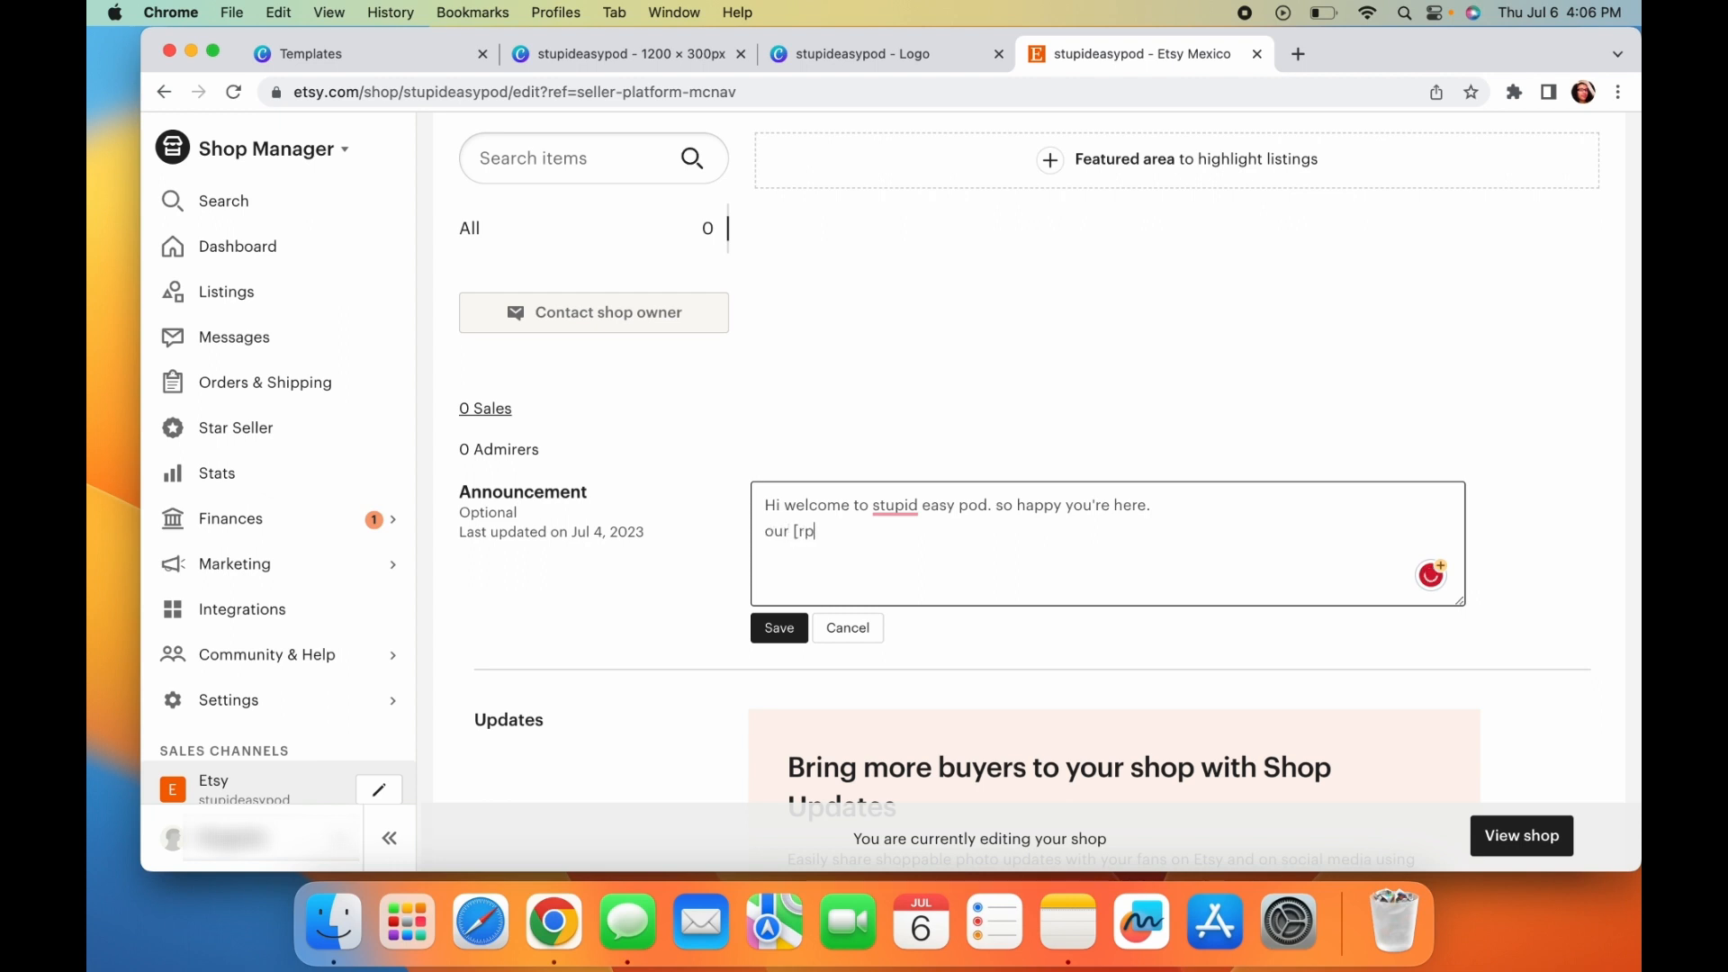
type("processi")
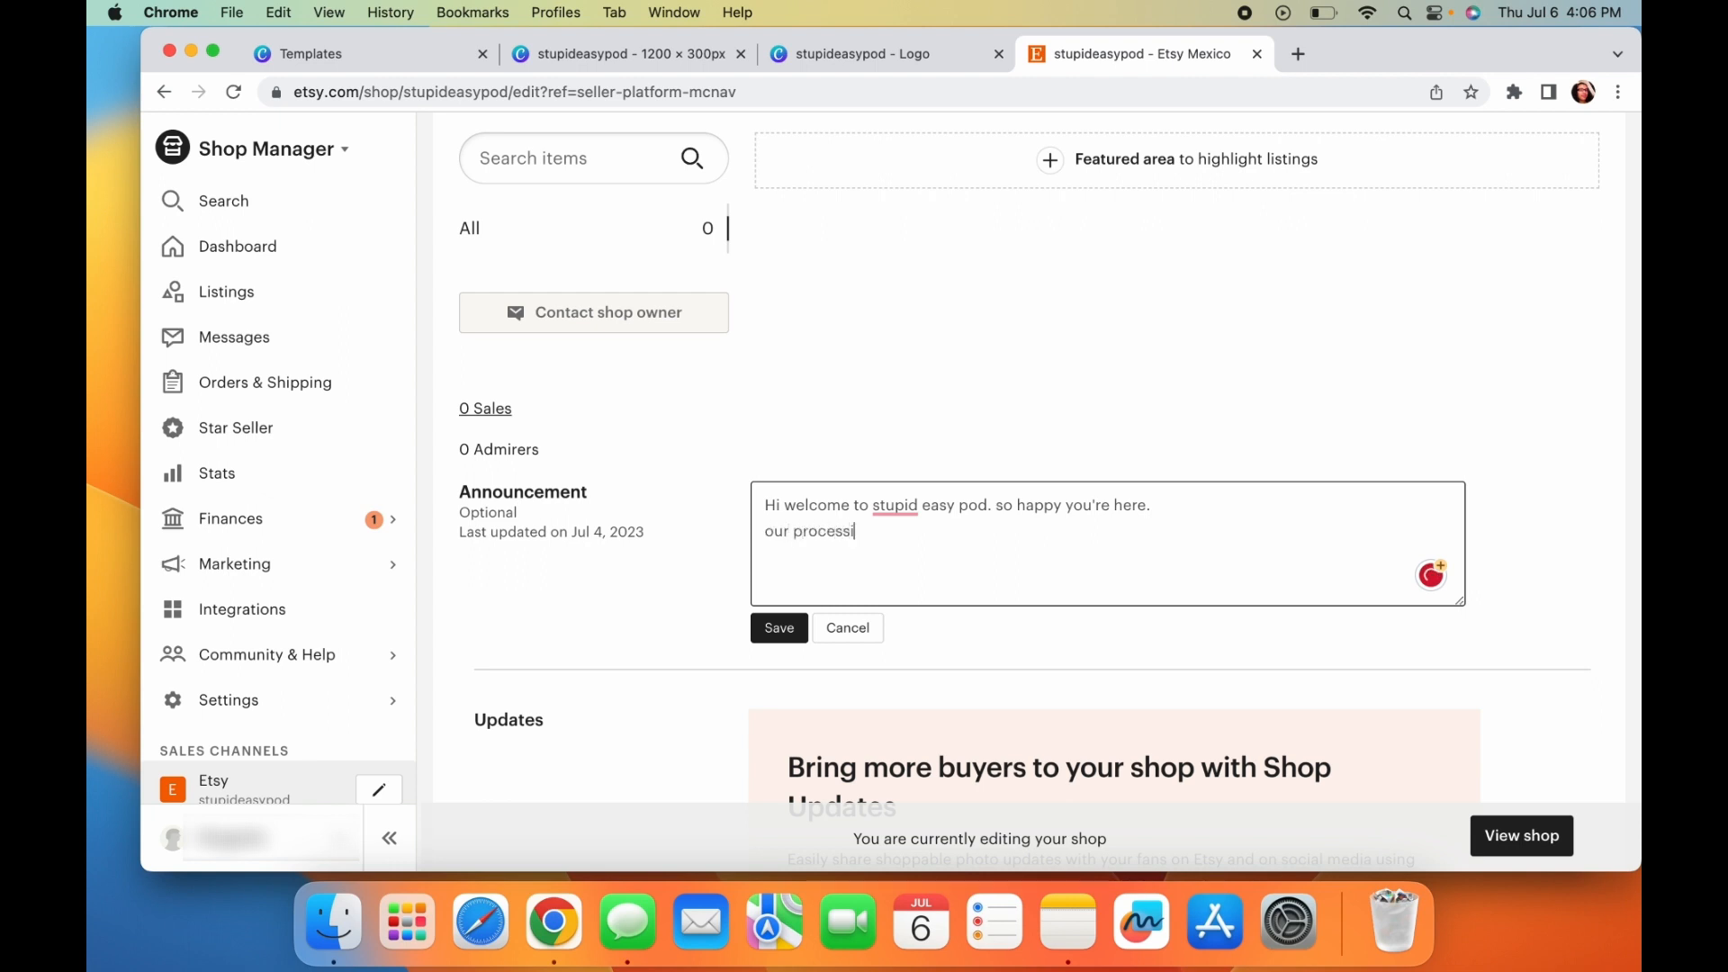
type("ng")
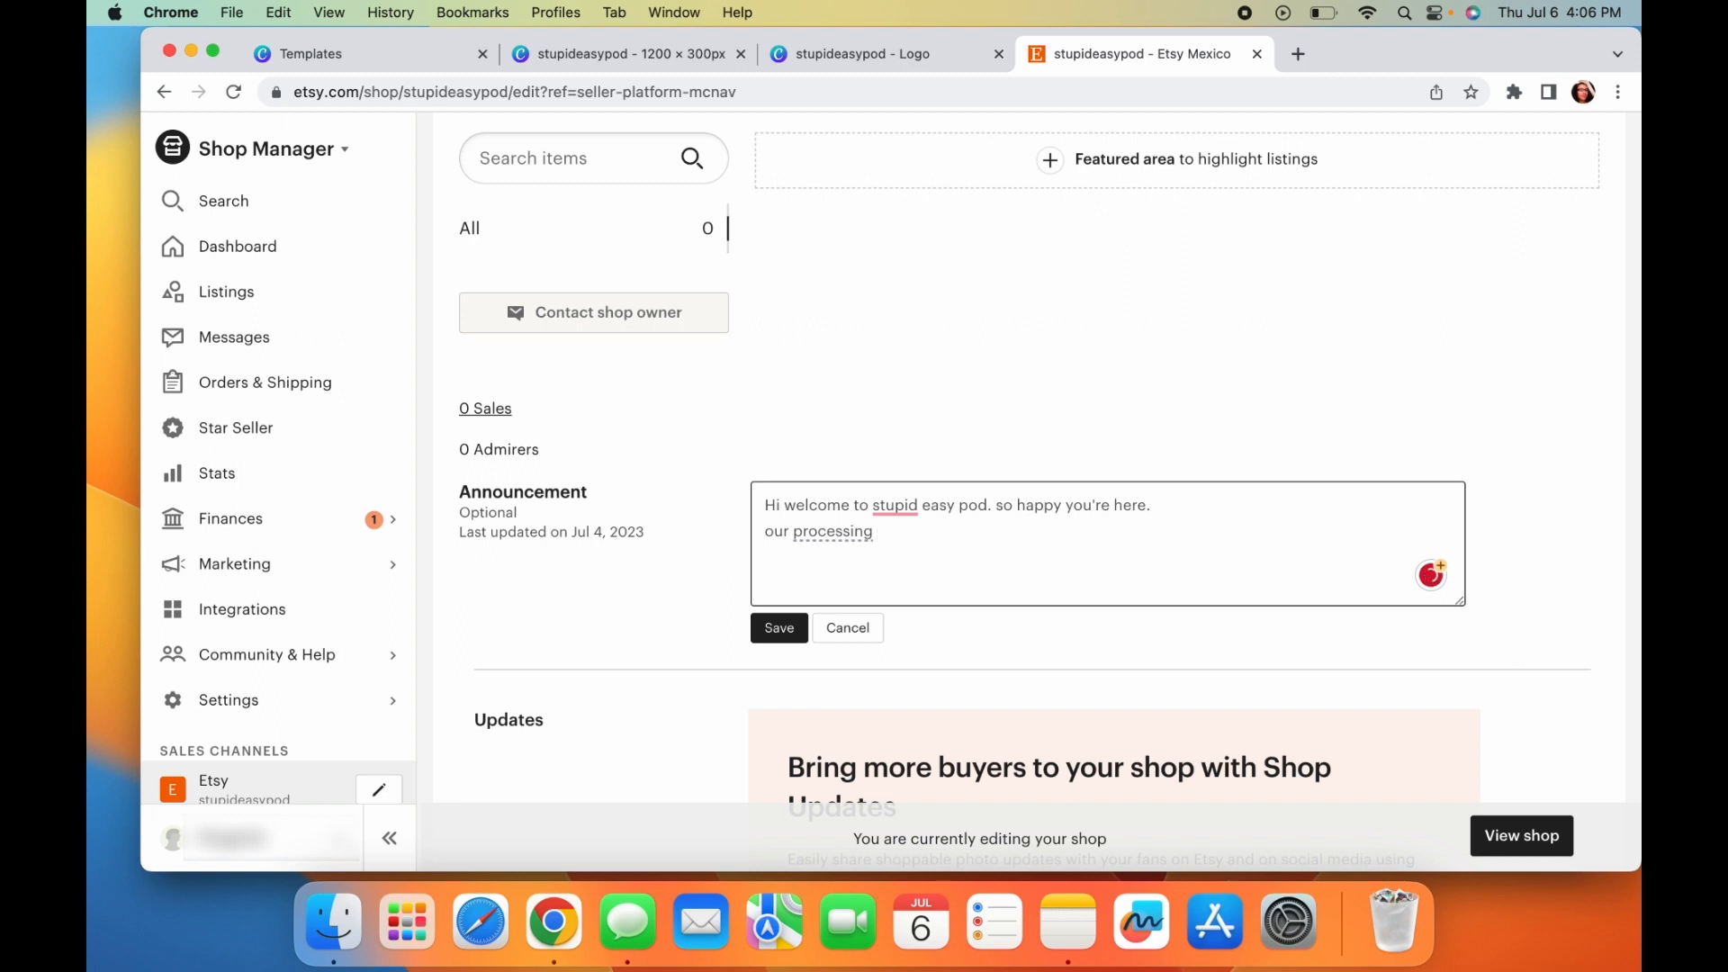
type("pr")
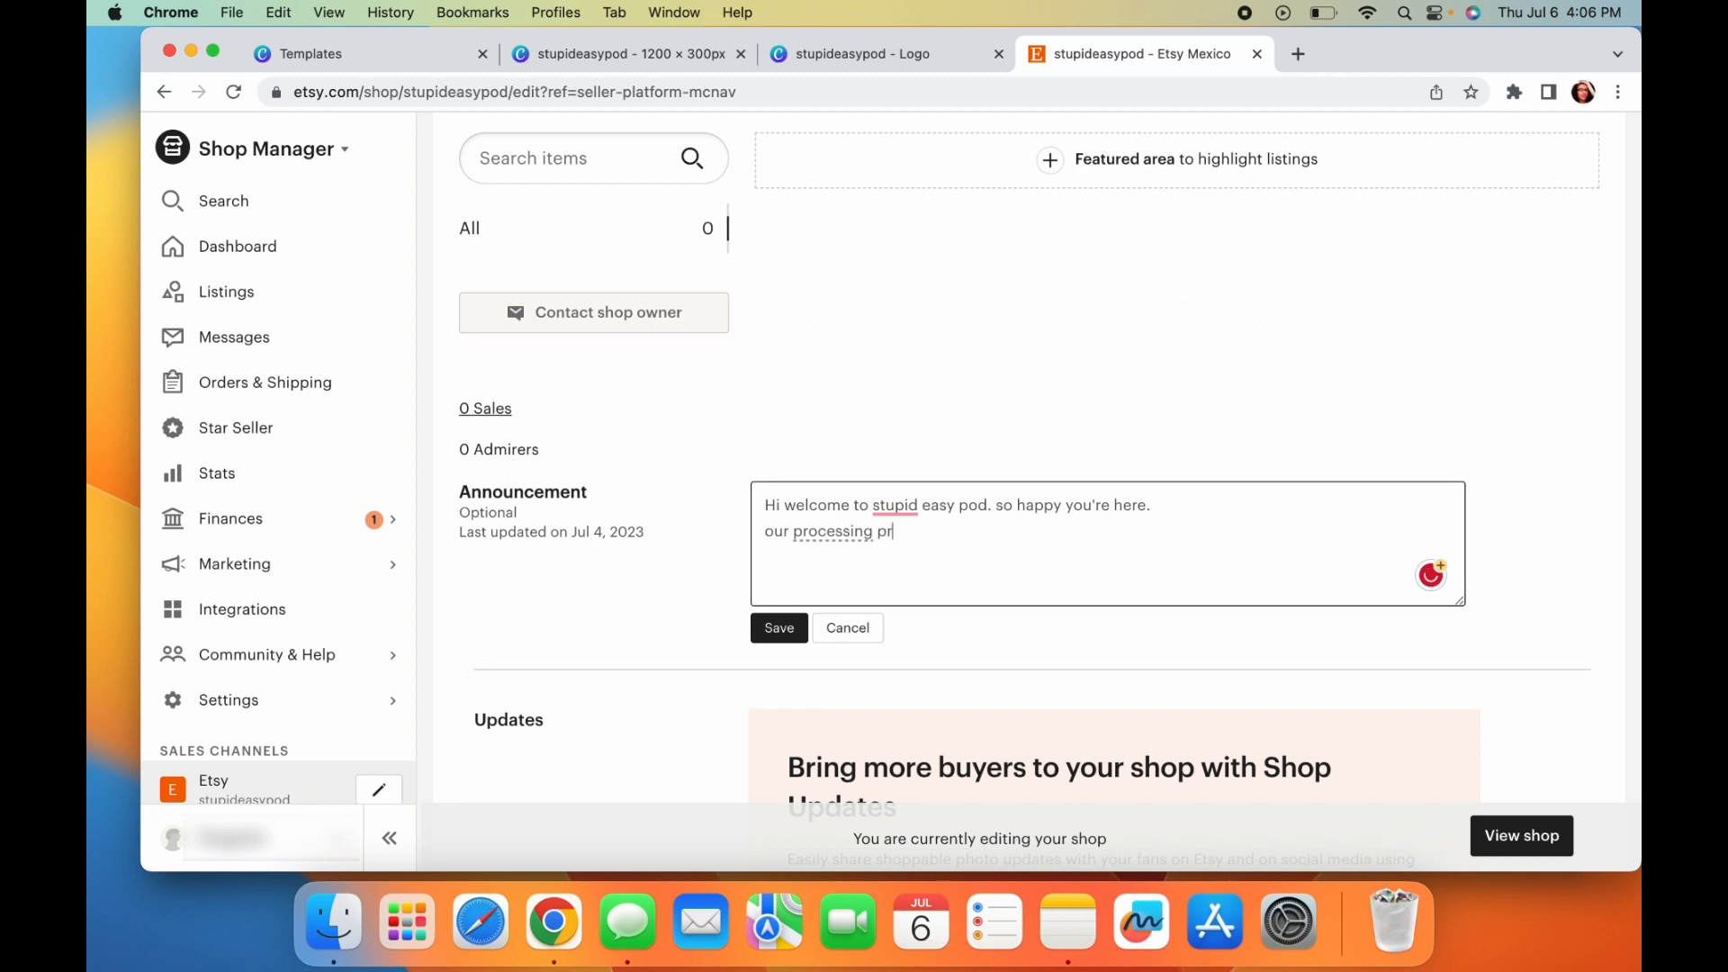
type("oviders")
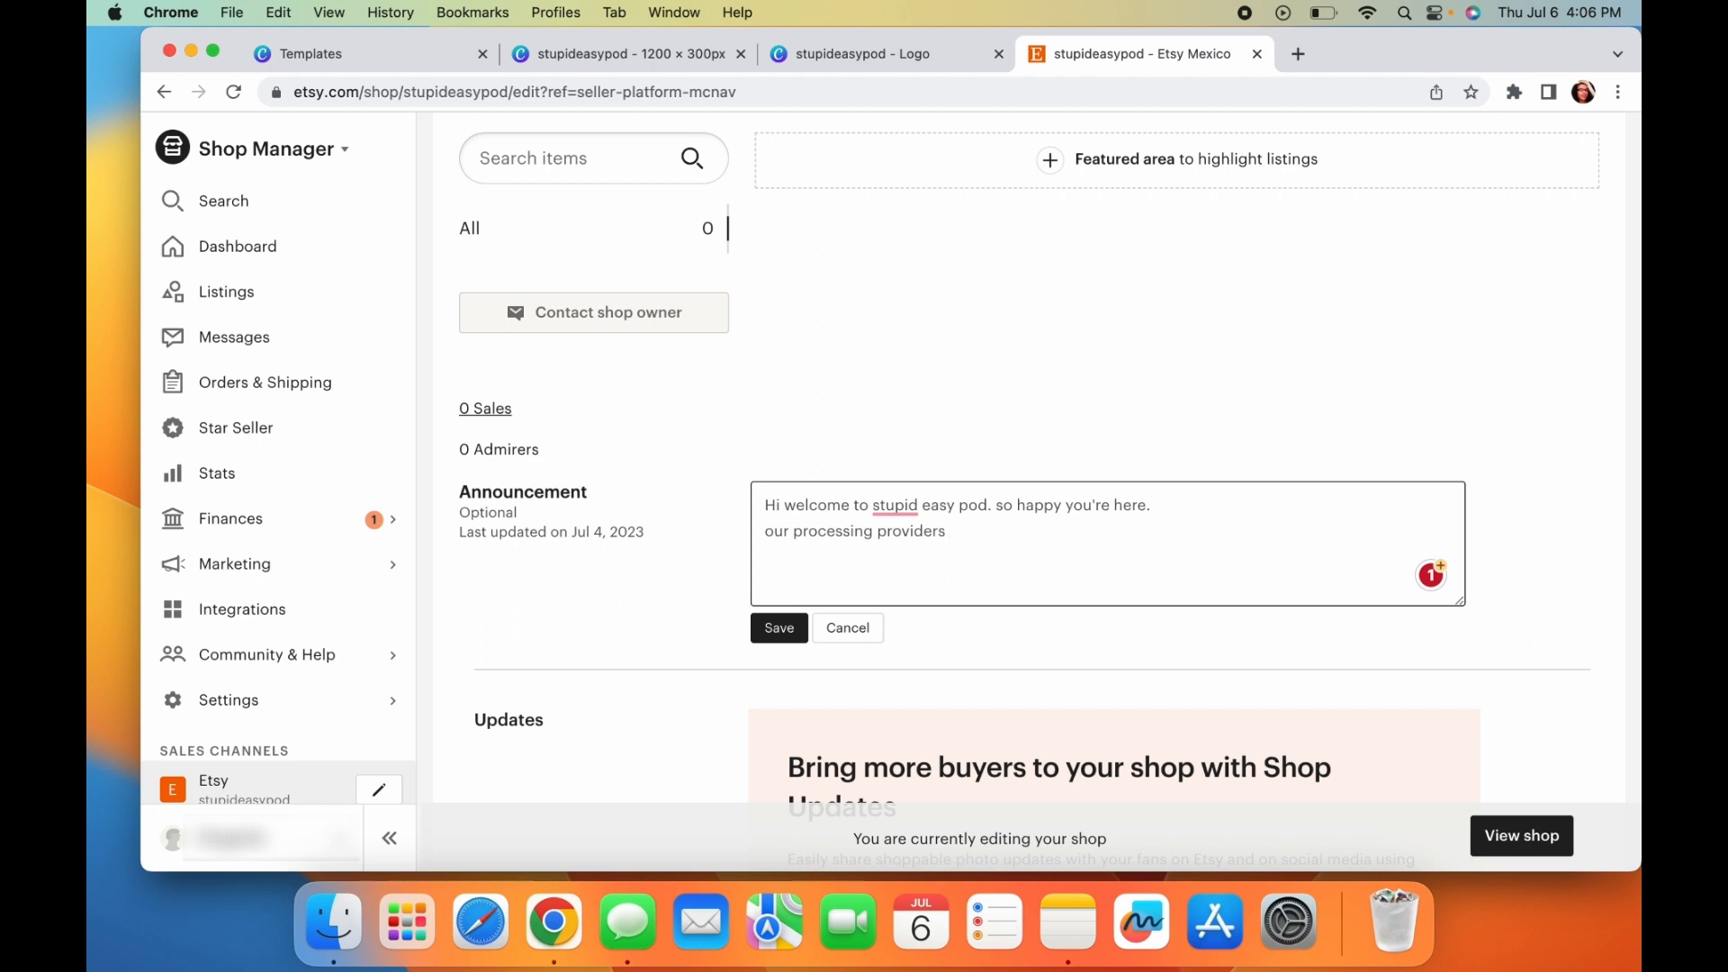
- Add 1-7 business day processing and 3-5 days shipping to the announcement
type("1-7")
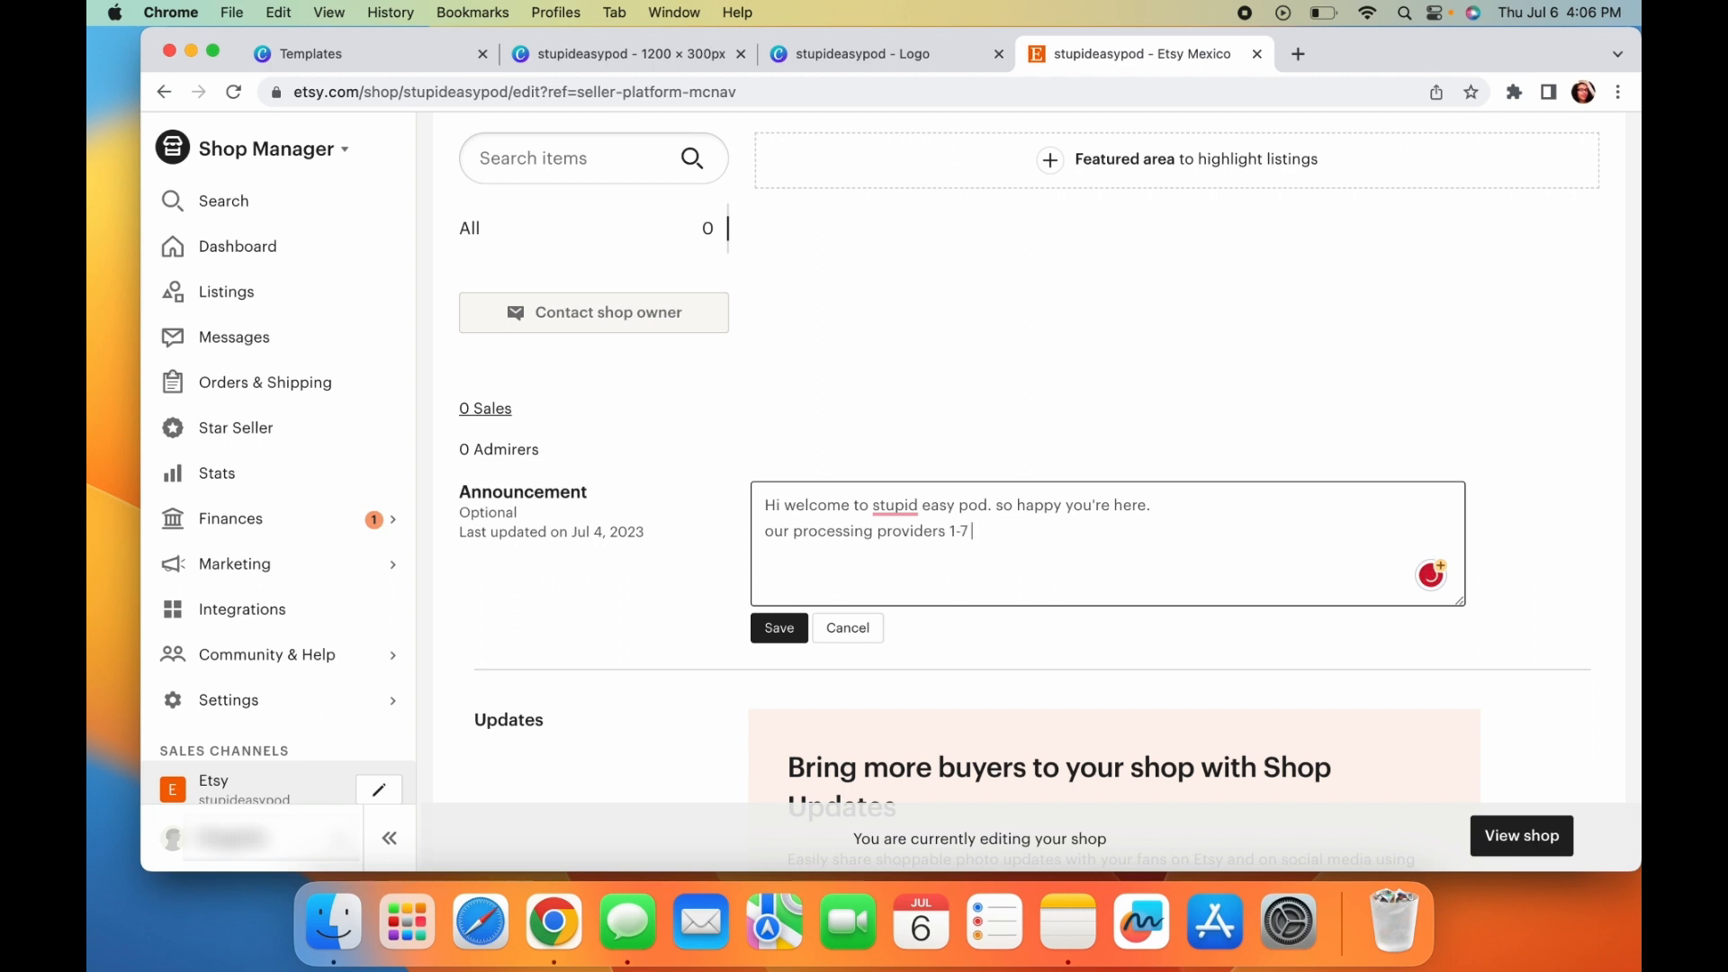
type("business day")
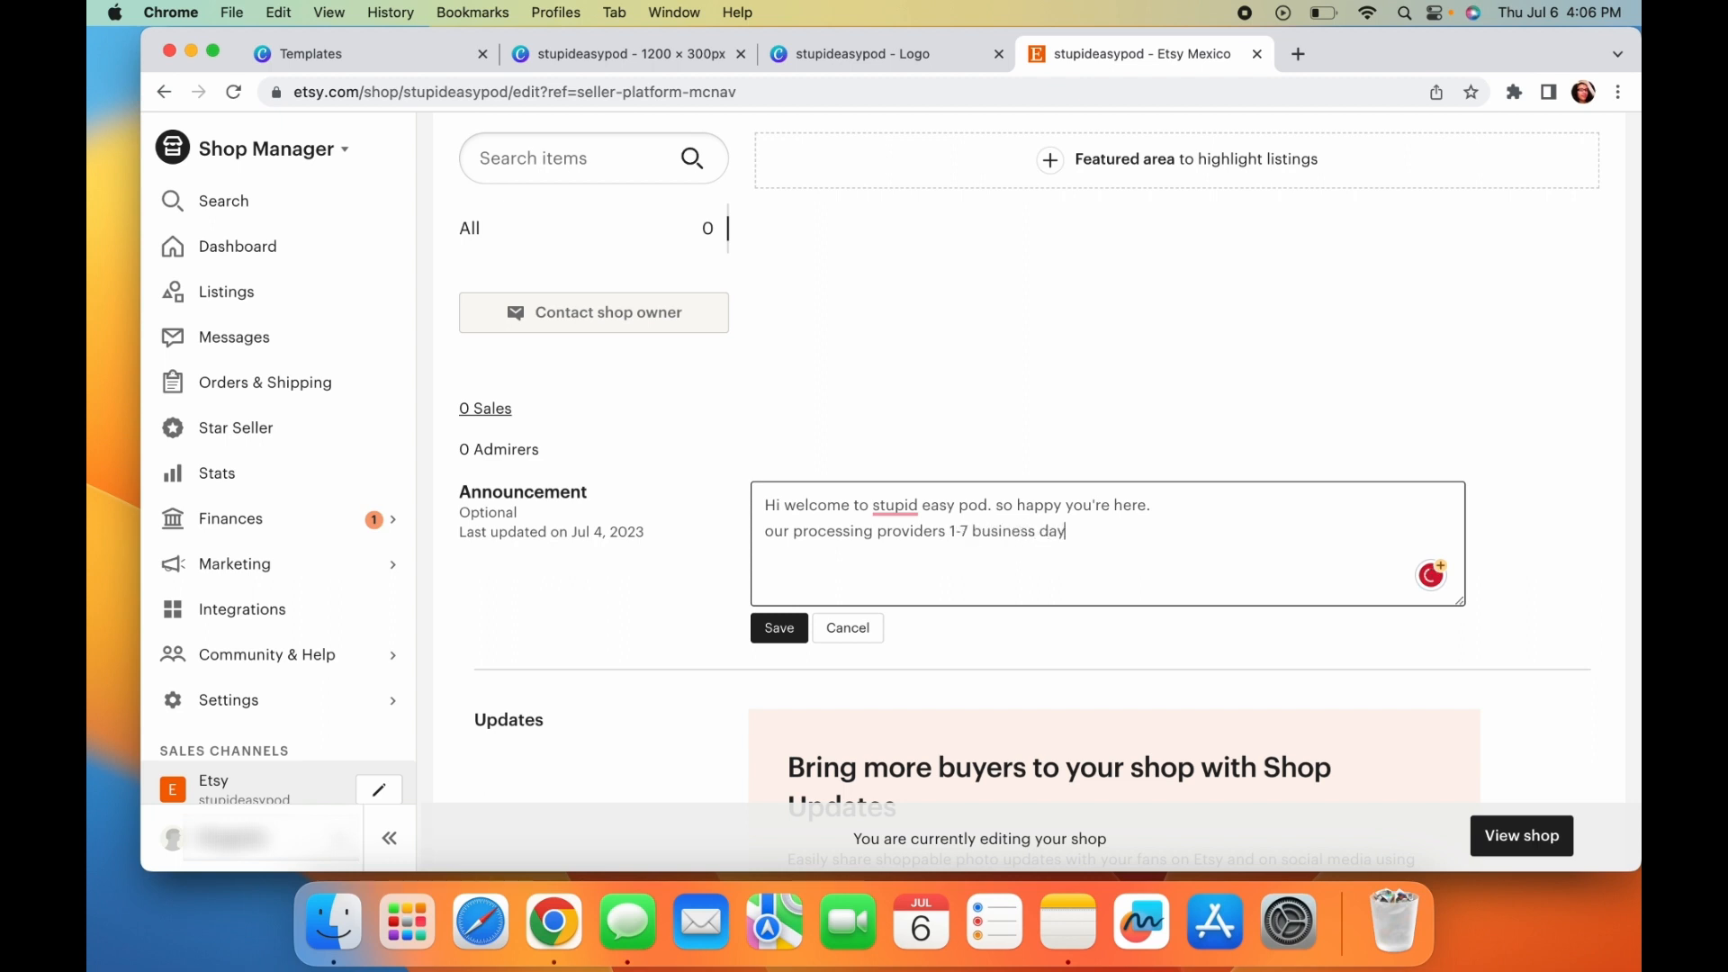
type("shipping additional")
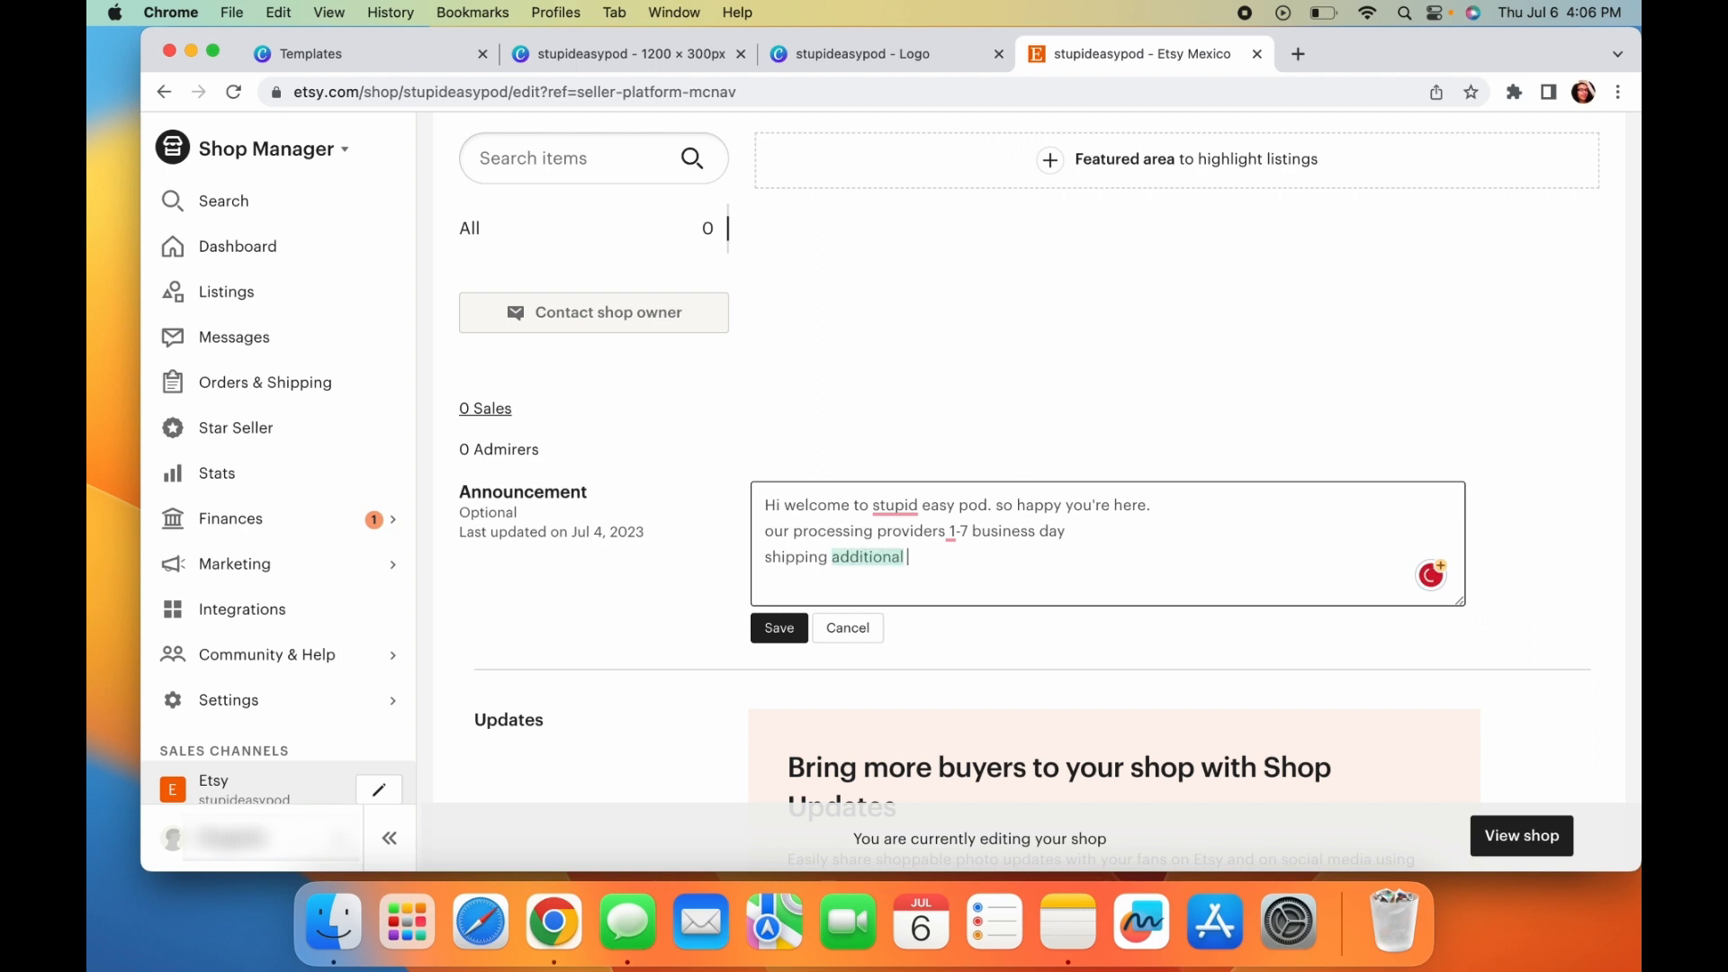
type("3-5")
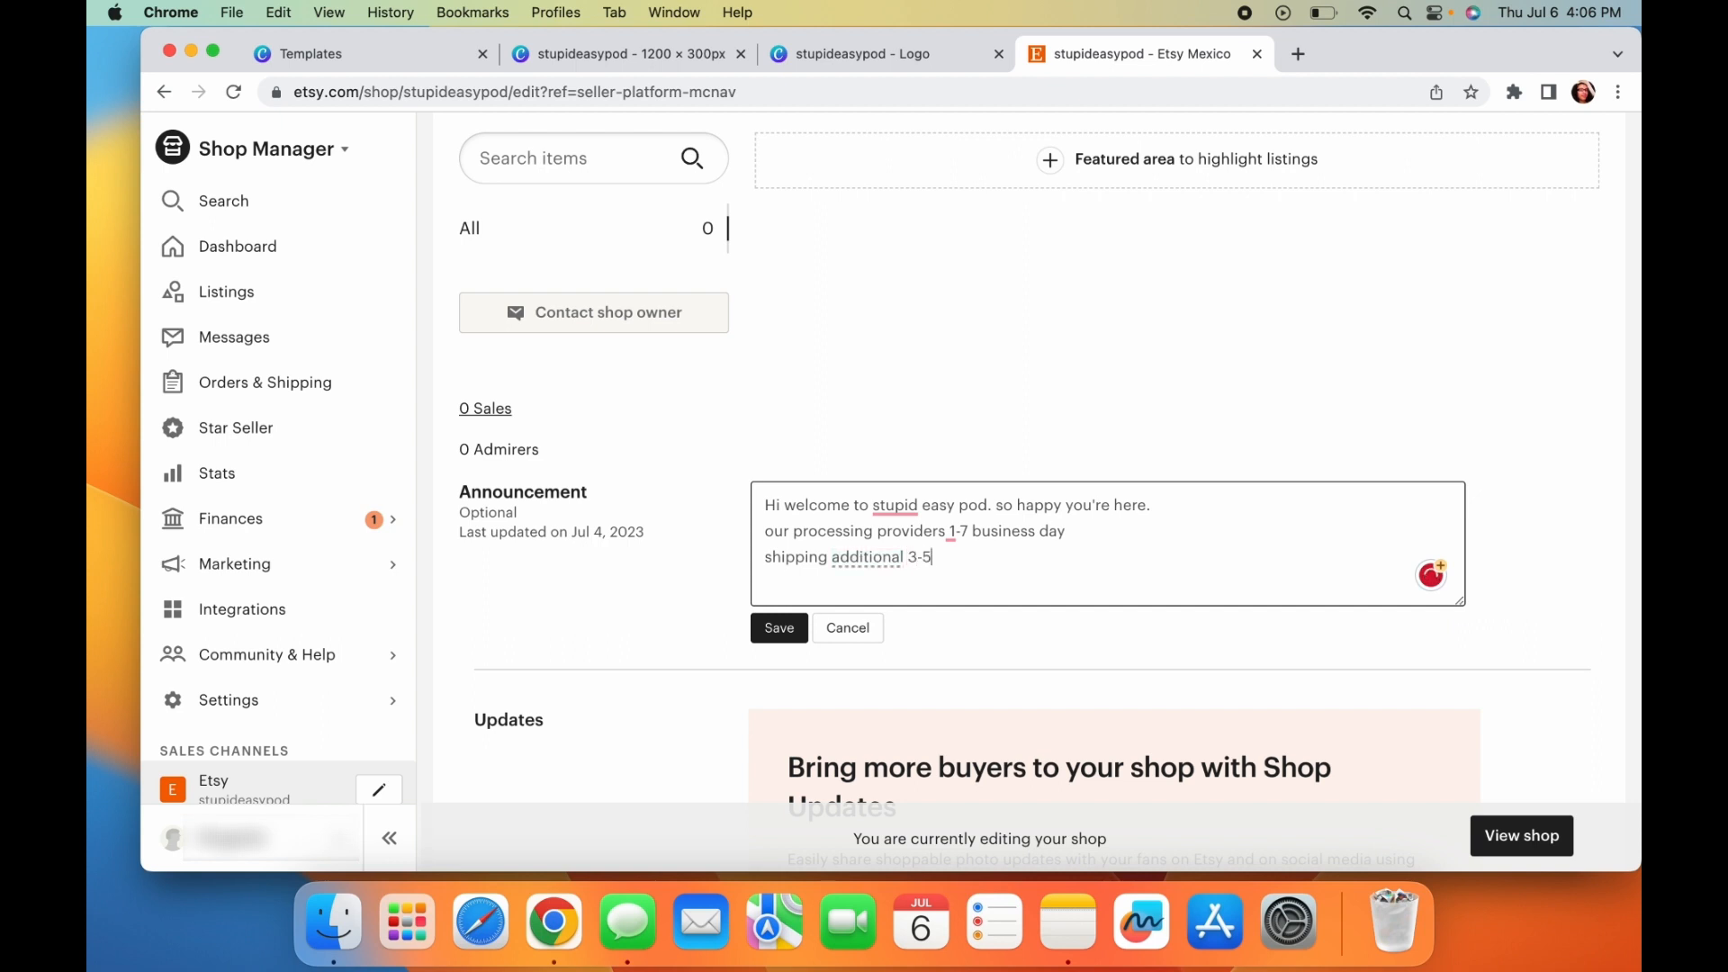
type("days")
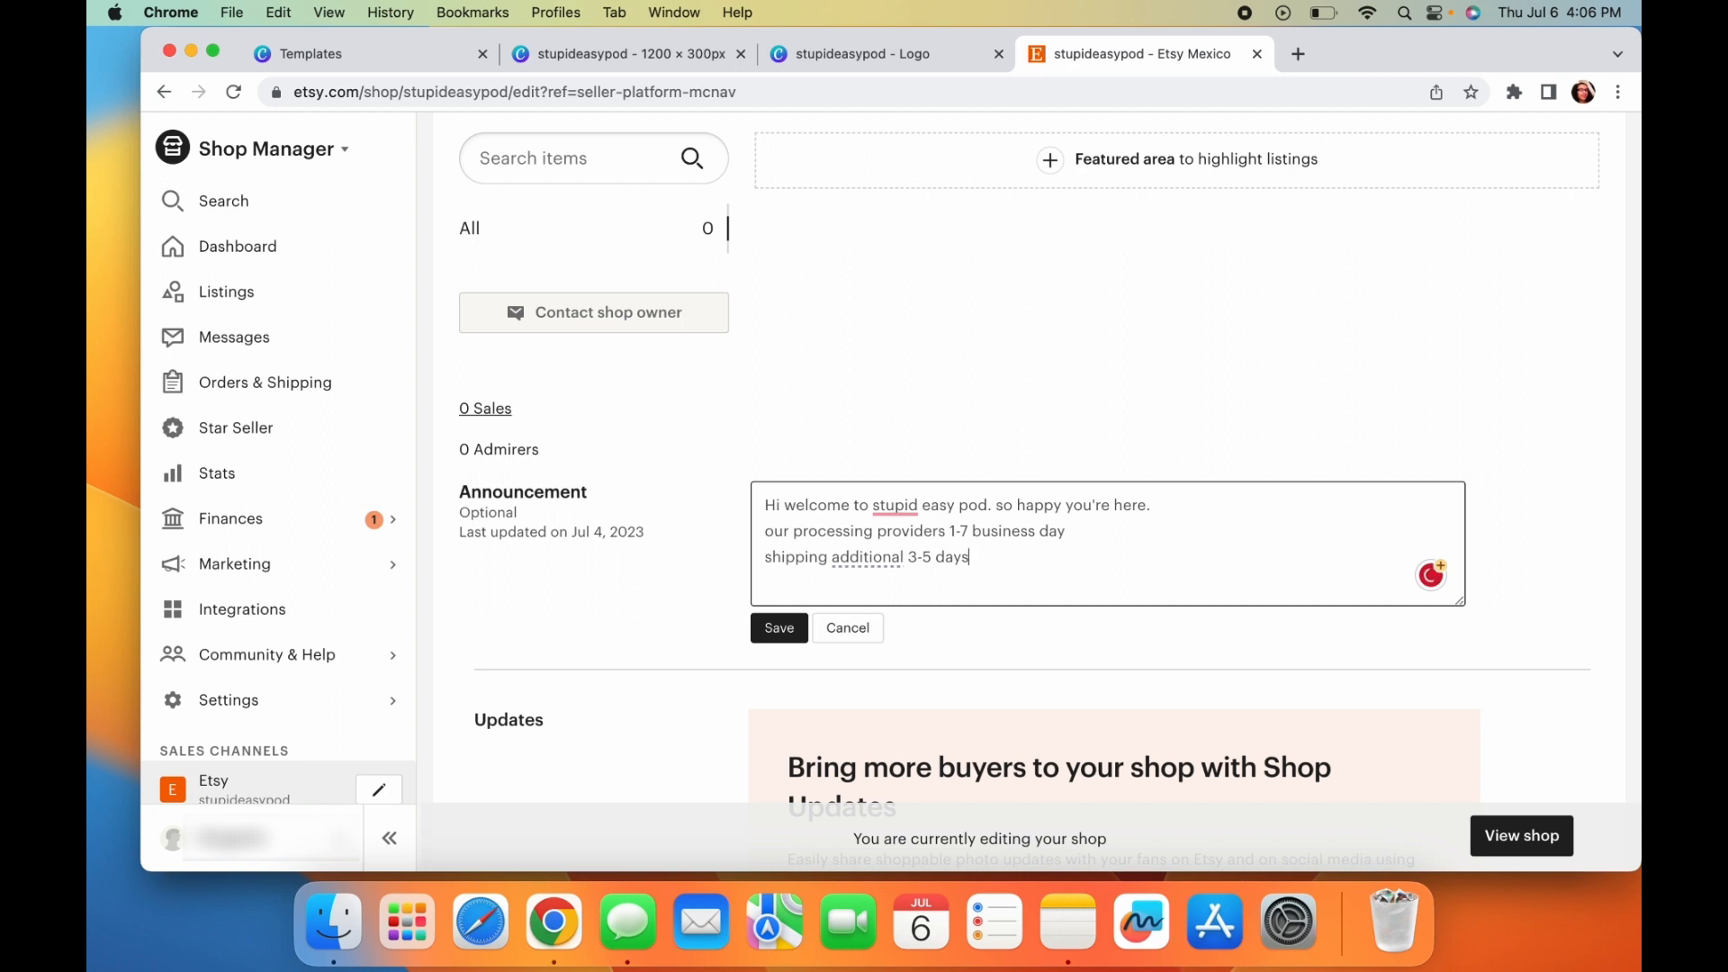
scroll("down", 3)
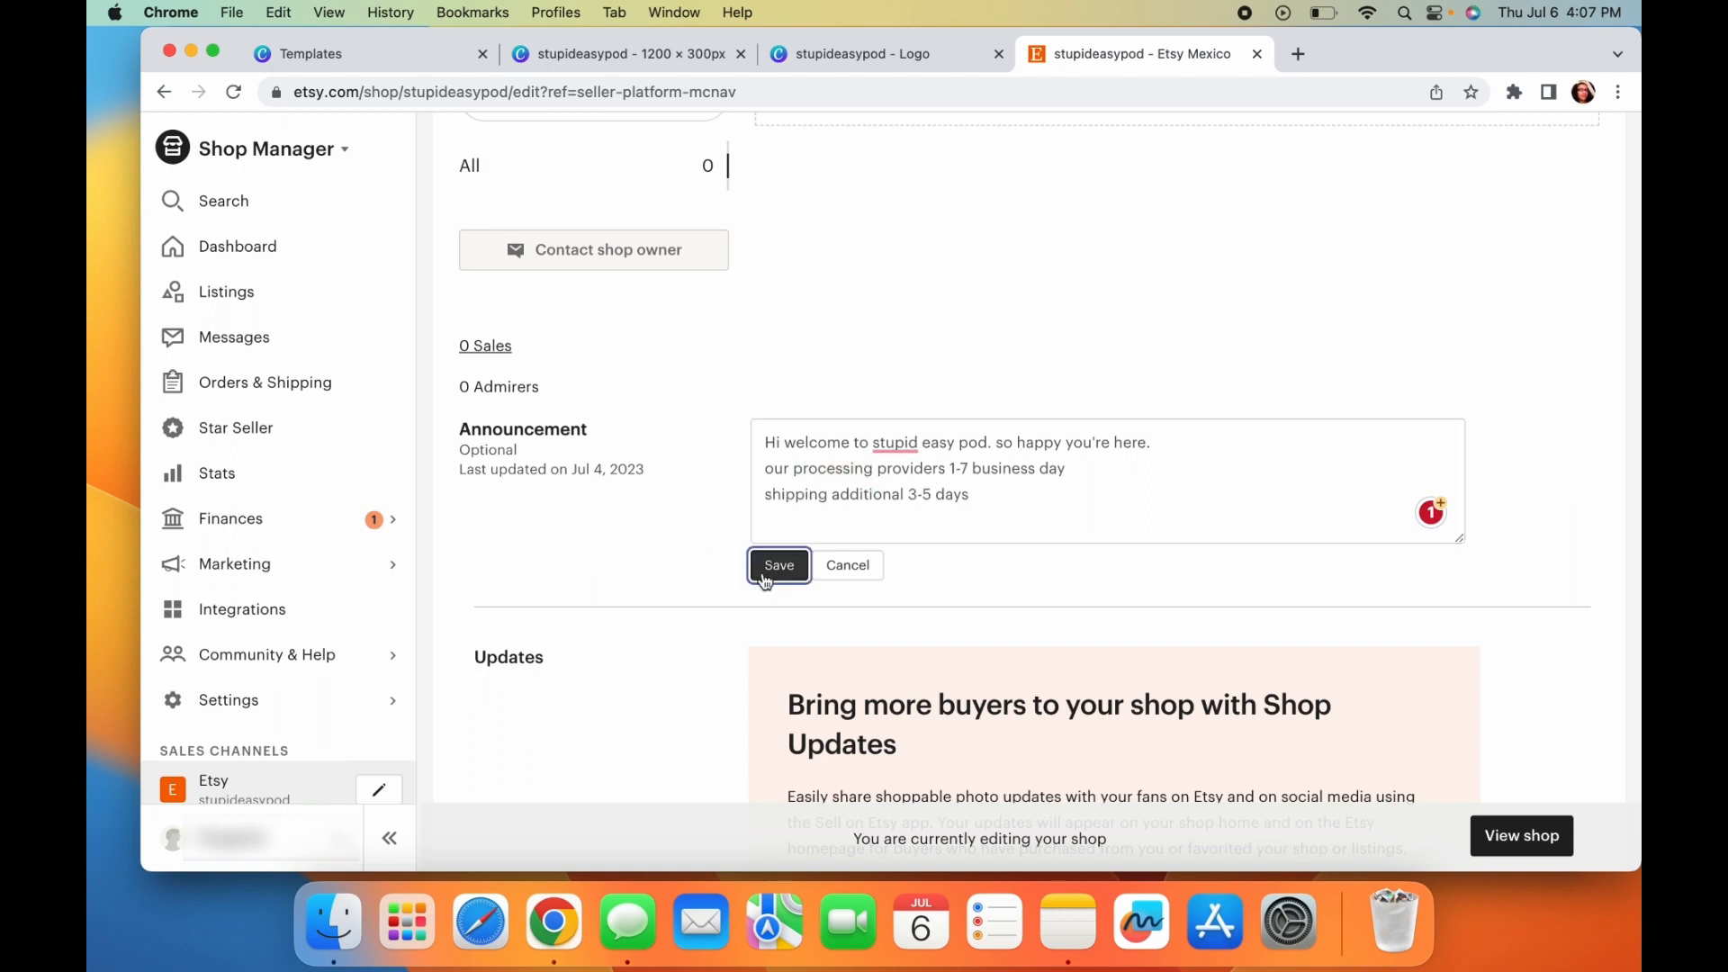
- Save the announcement and move down to the About stupideasypod section
left_click(778, 564)
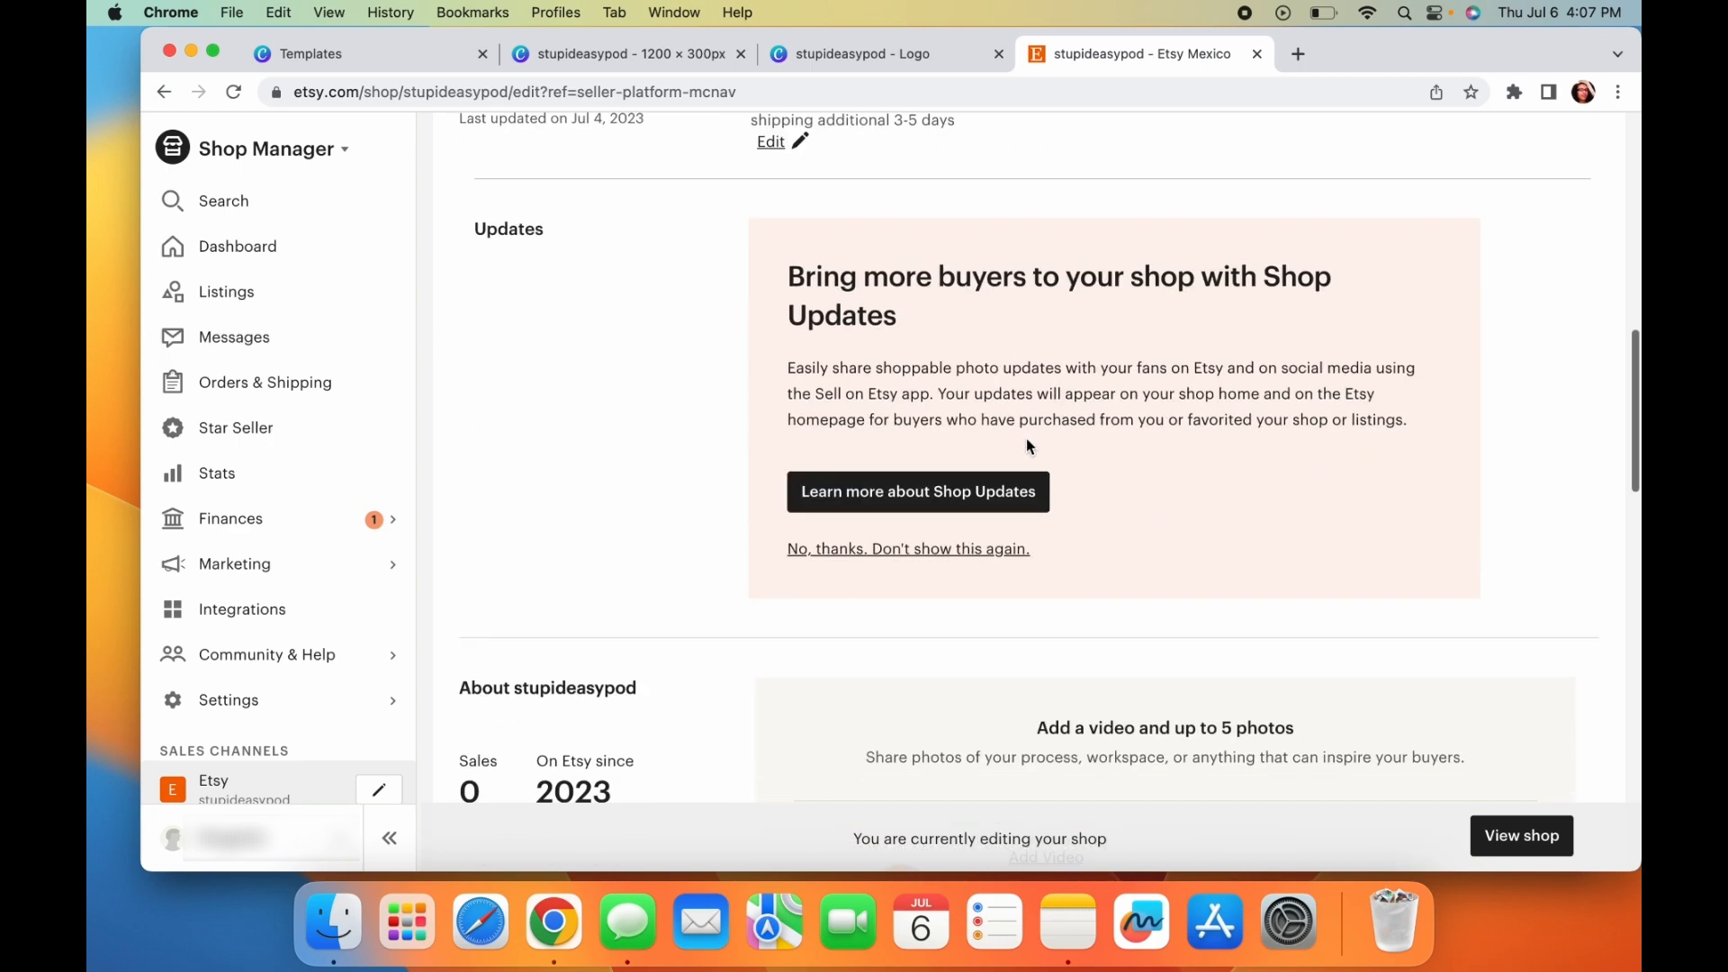
scroll("down", 3)
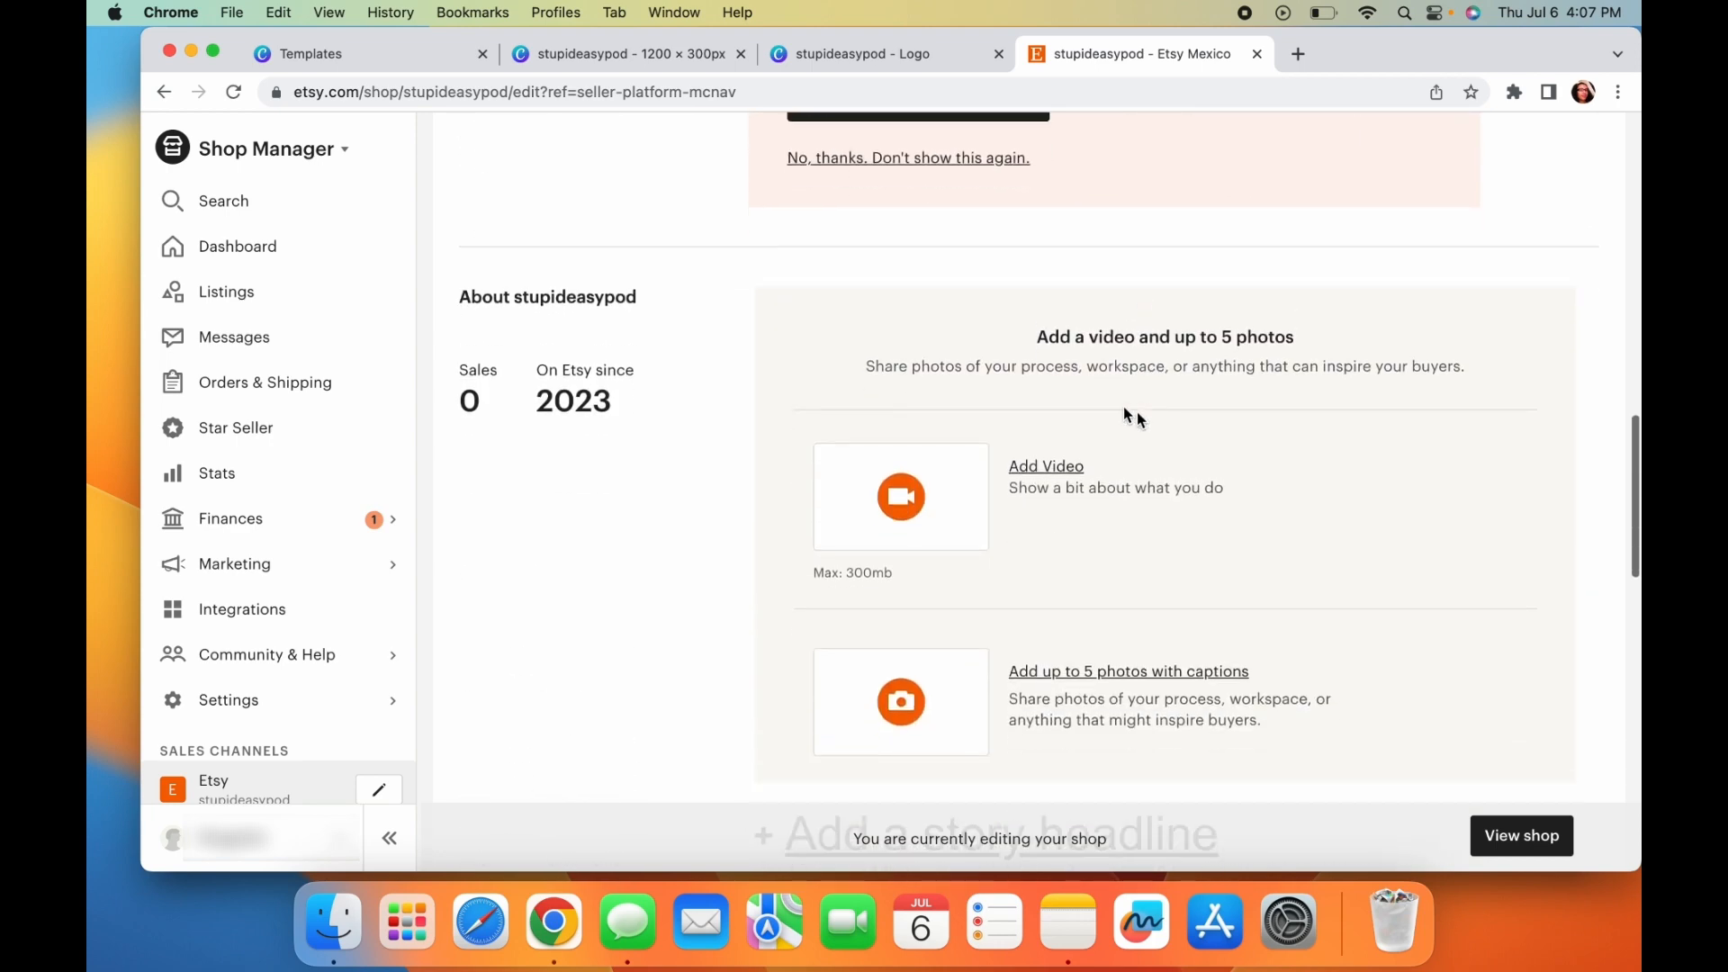
scroll("down", 3)
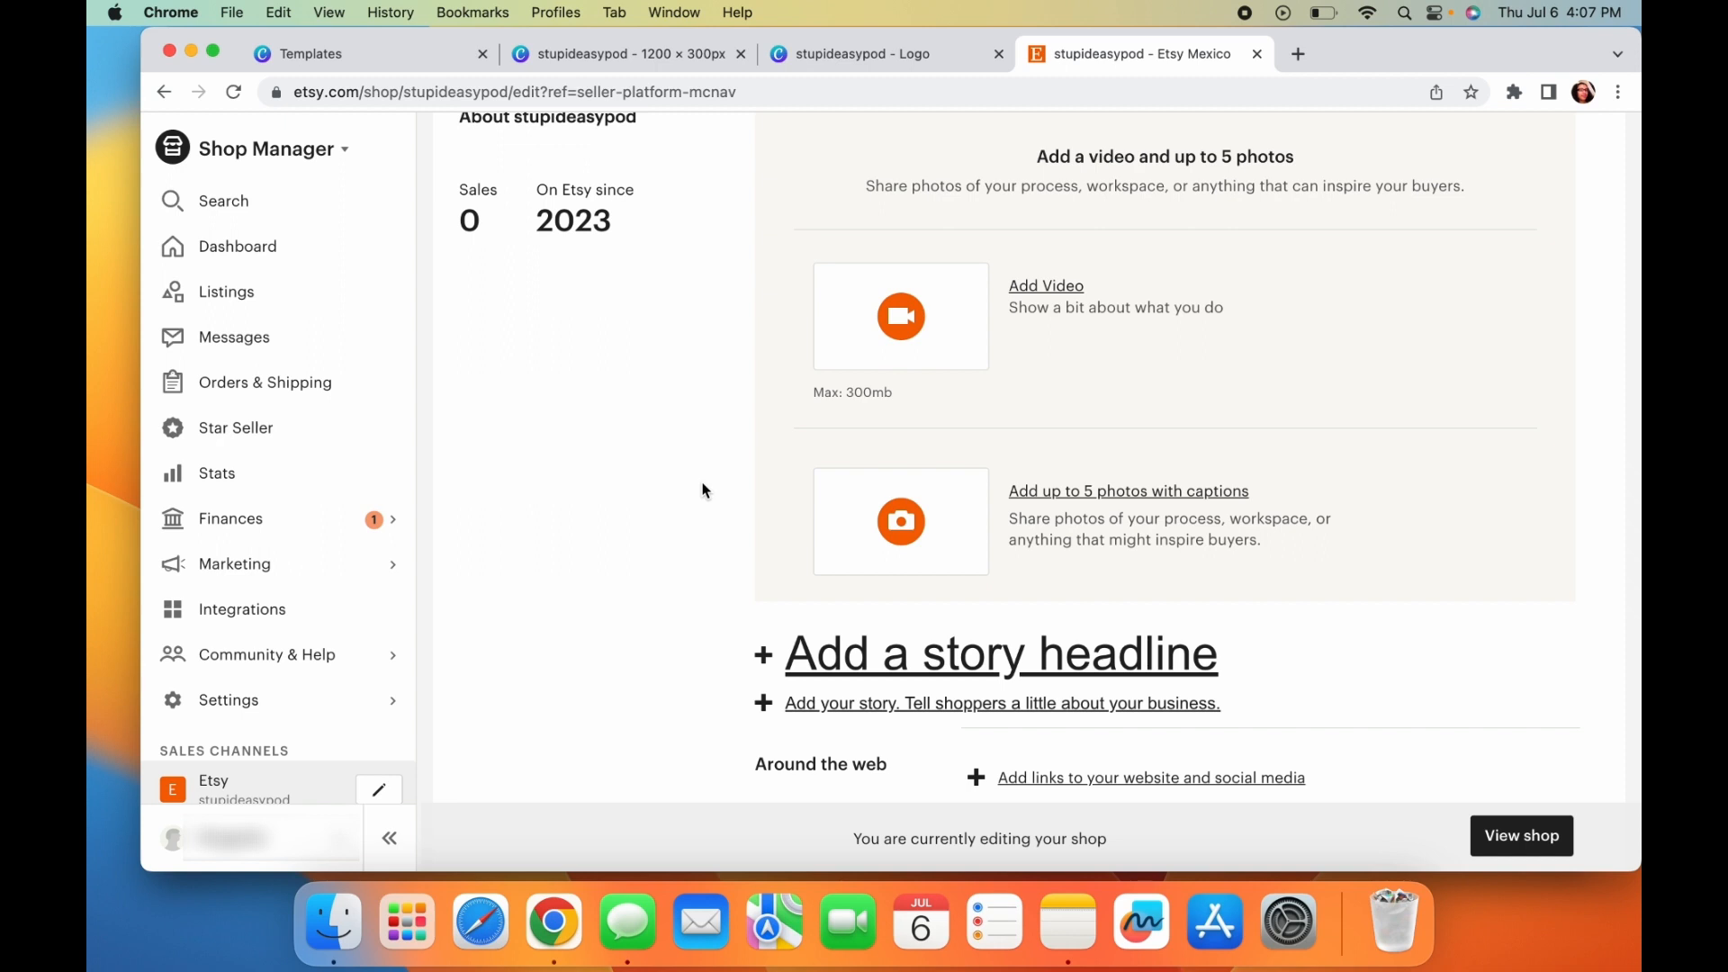
scroll("down", 3)
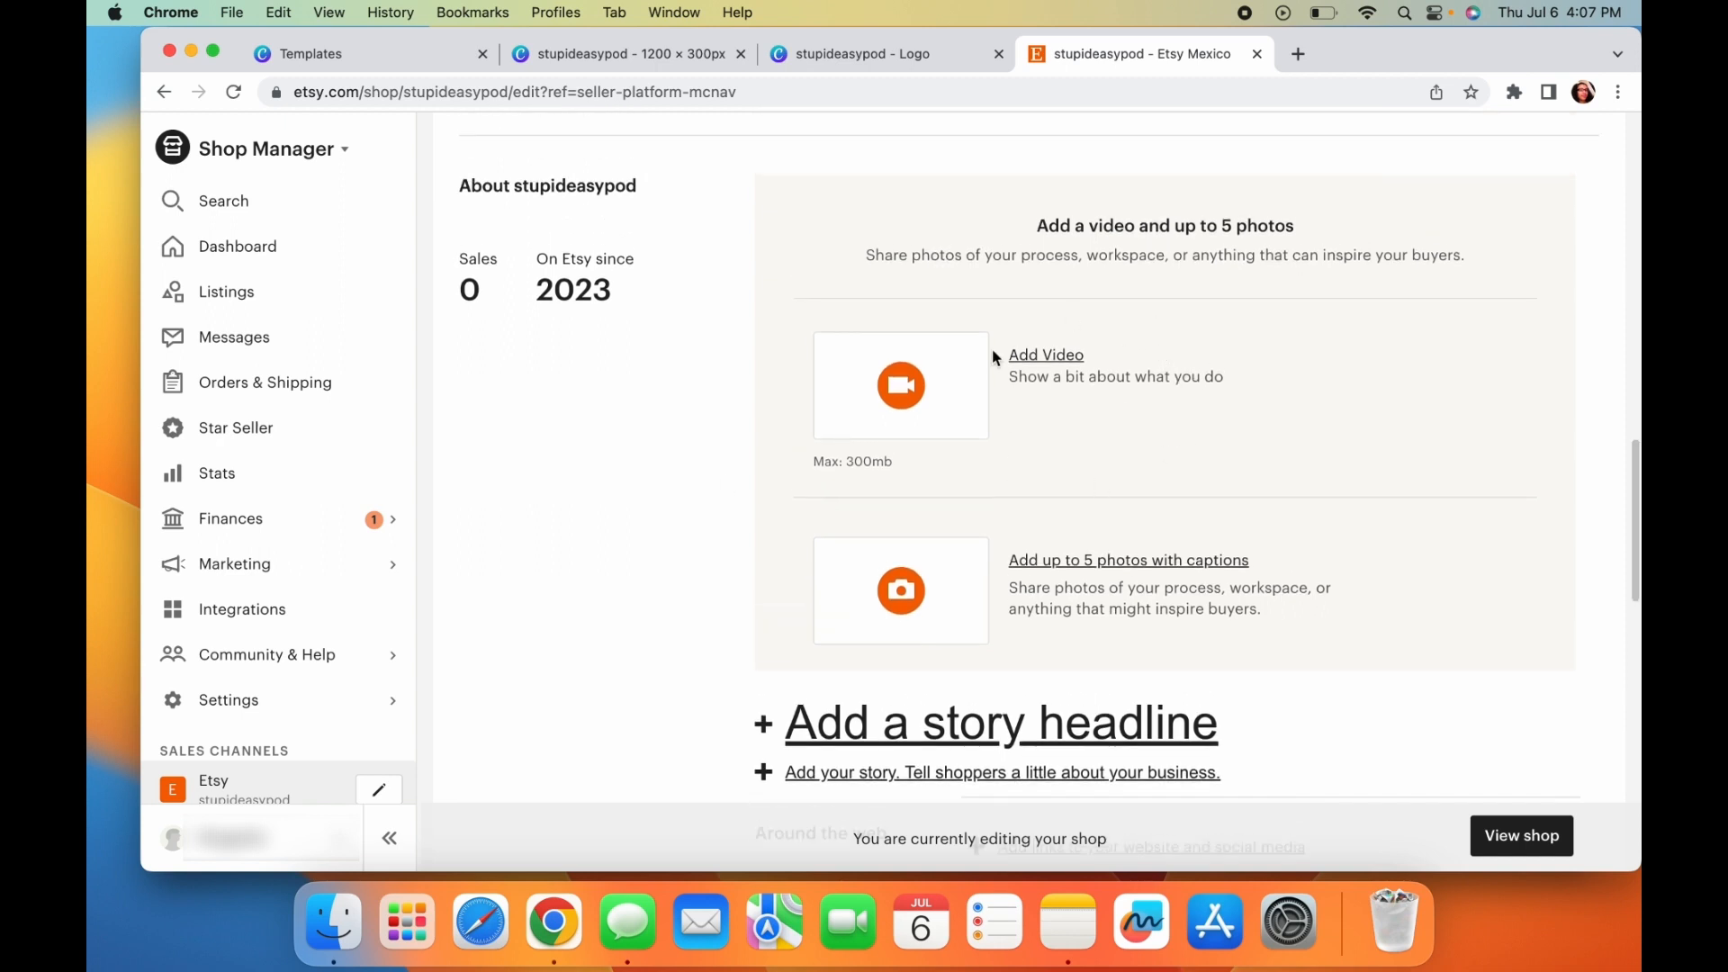
mouse_move(1319, 341)
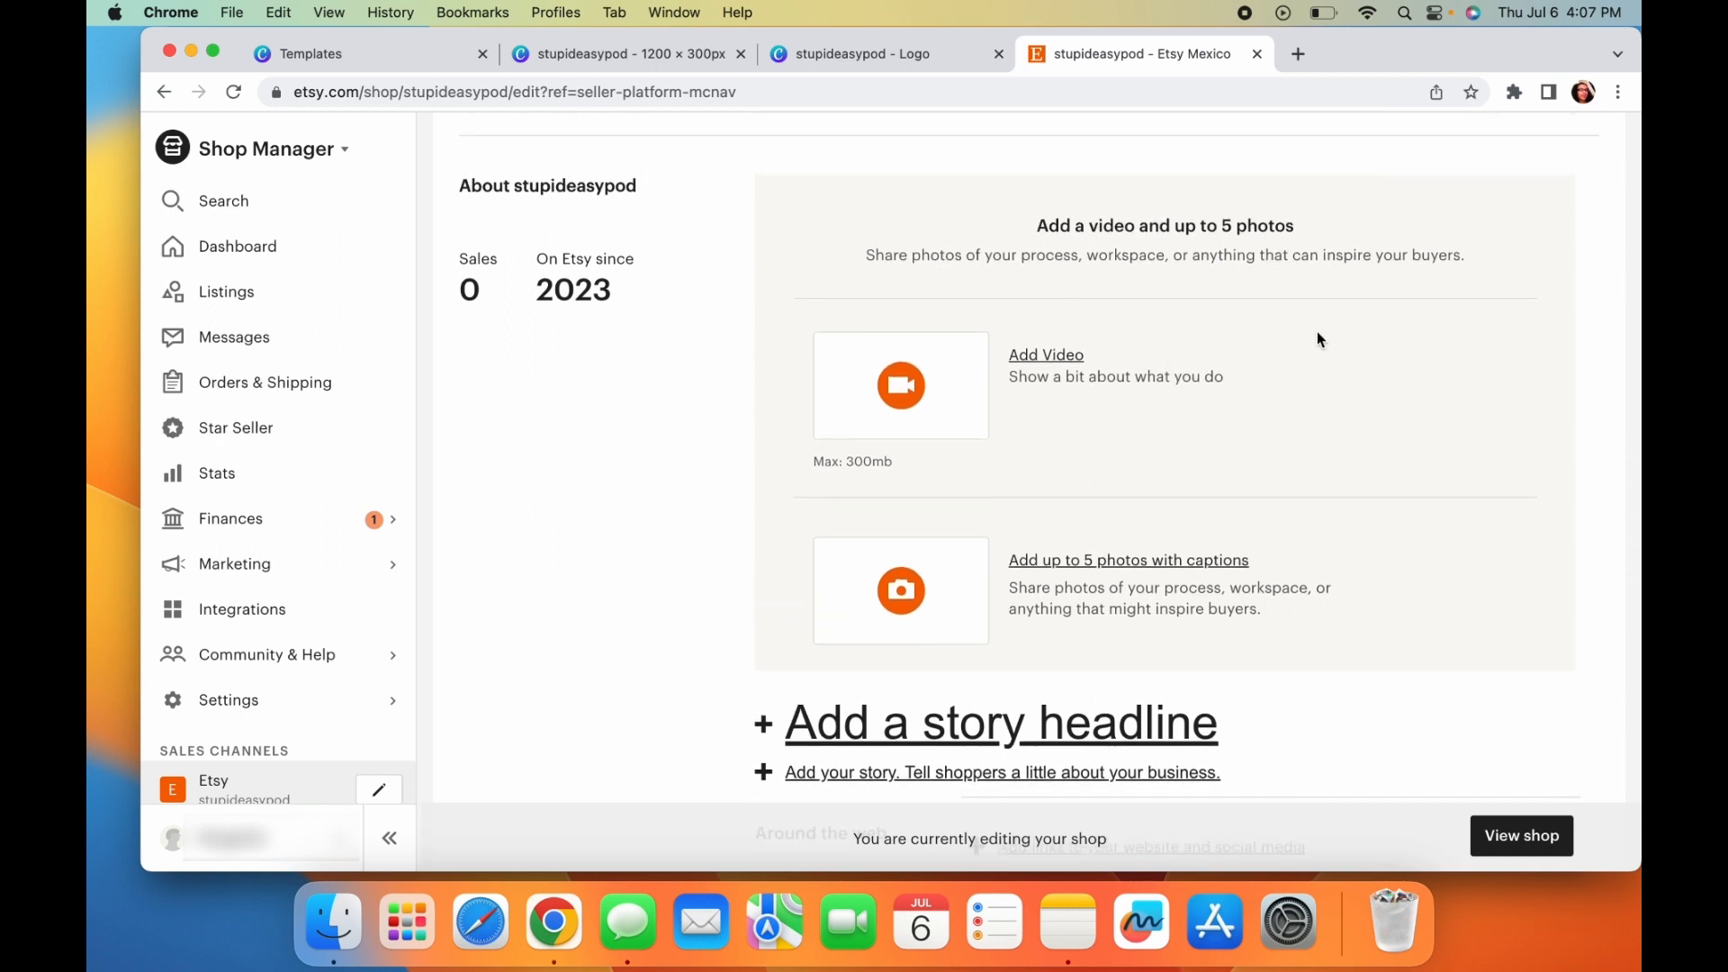
mouse_move(1220, 416)
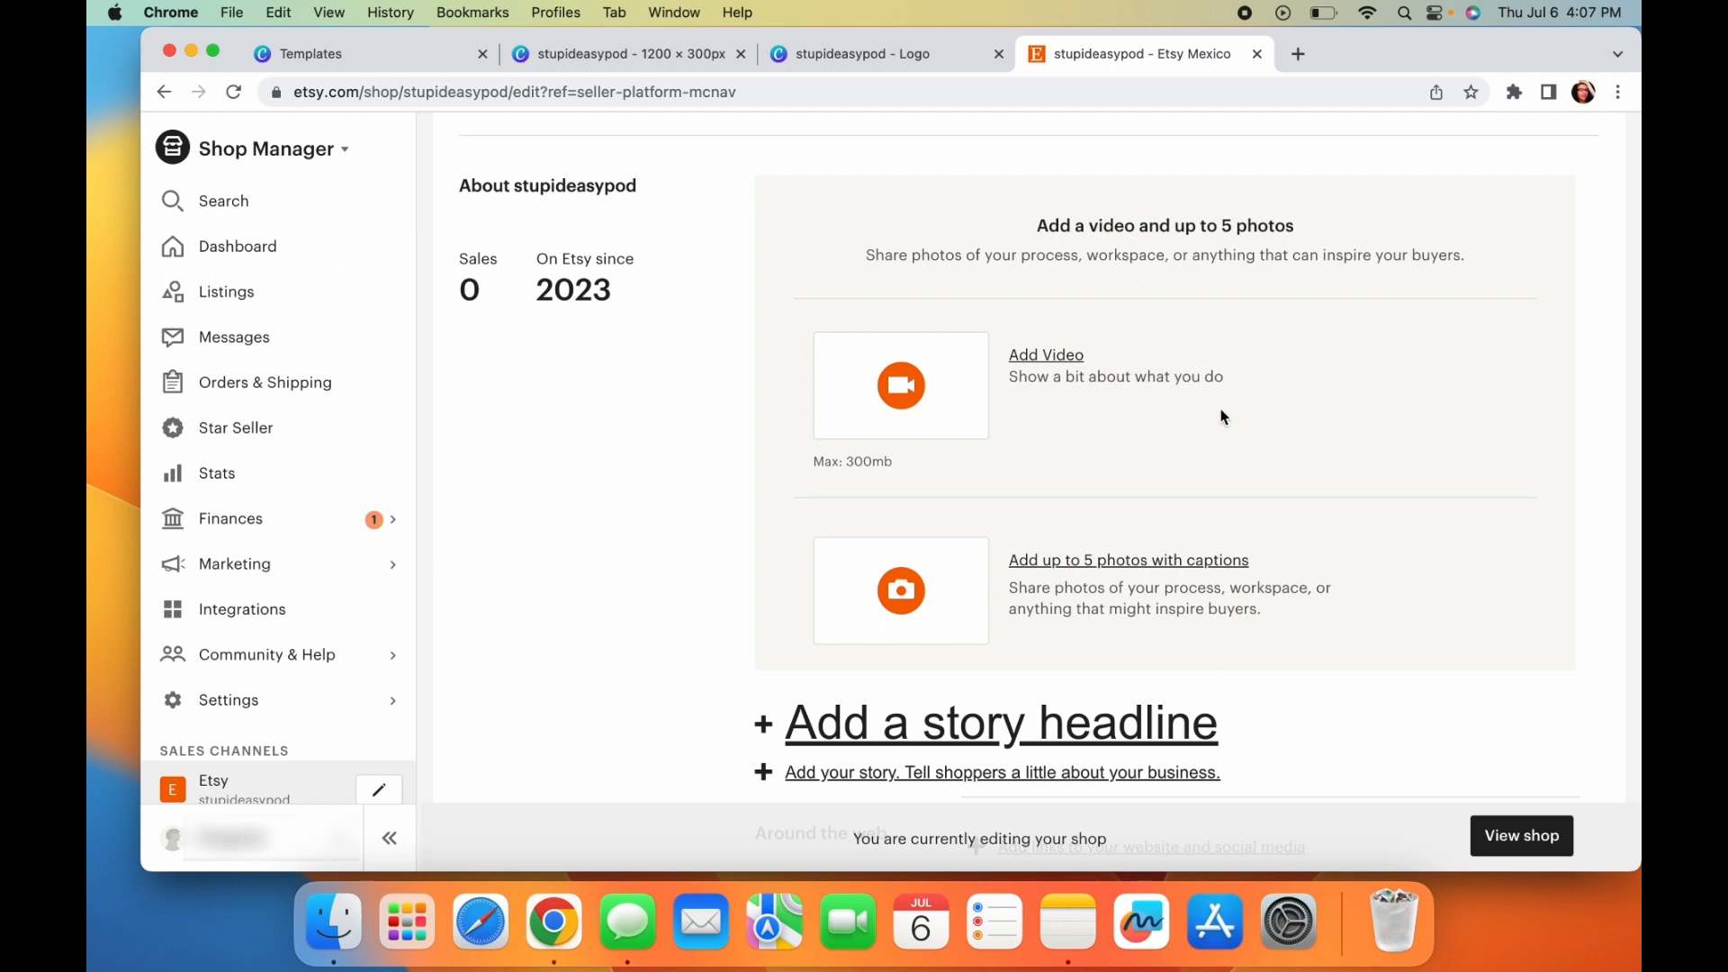
mouse_move(1130, 419)
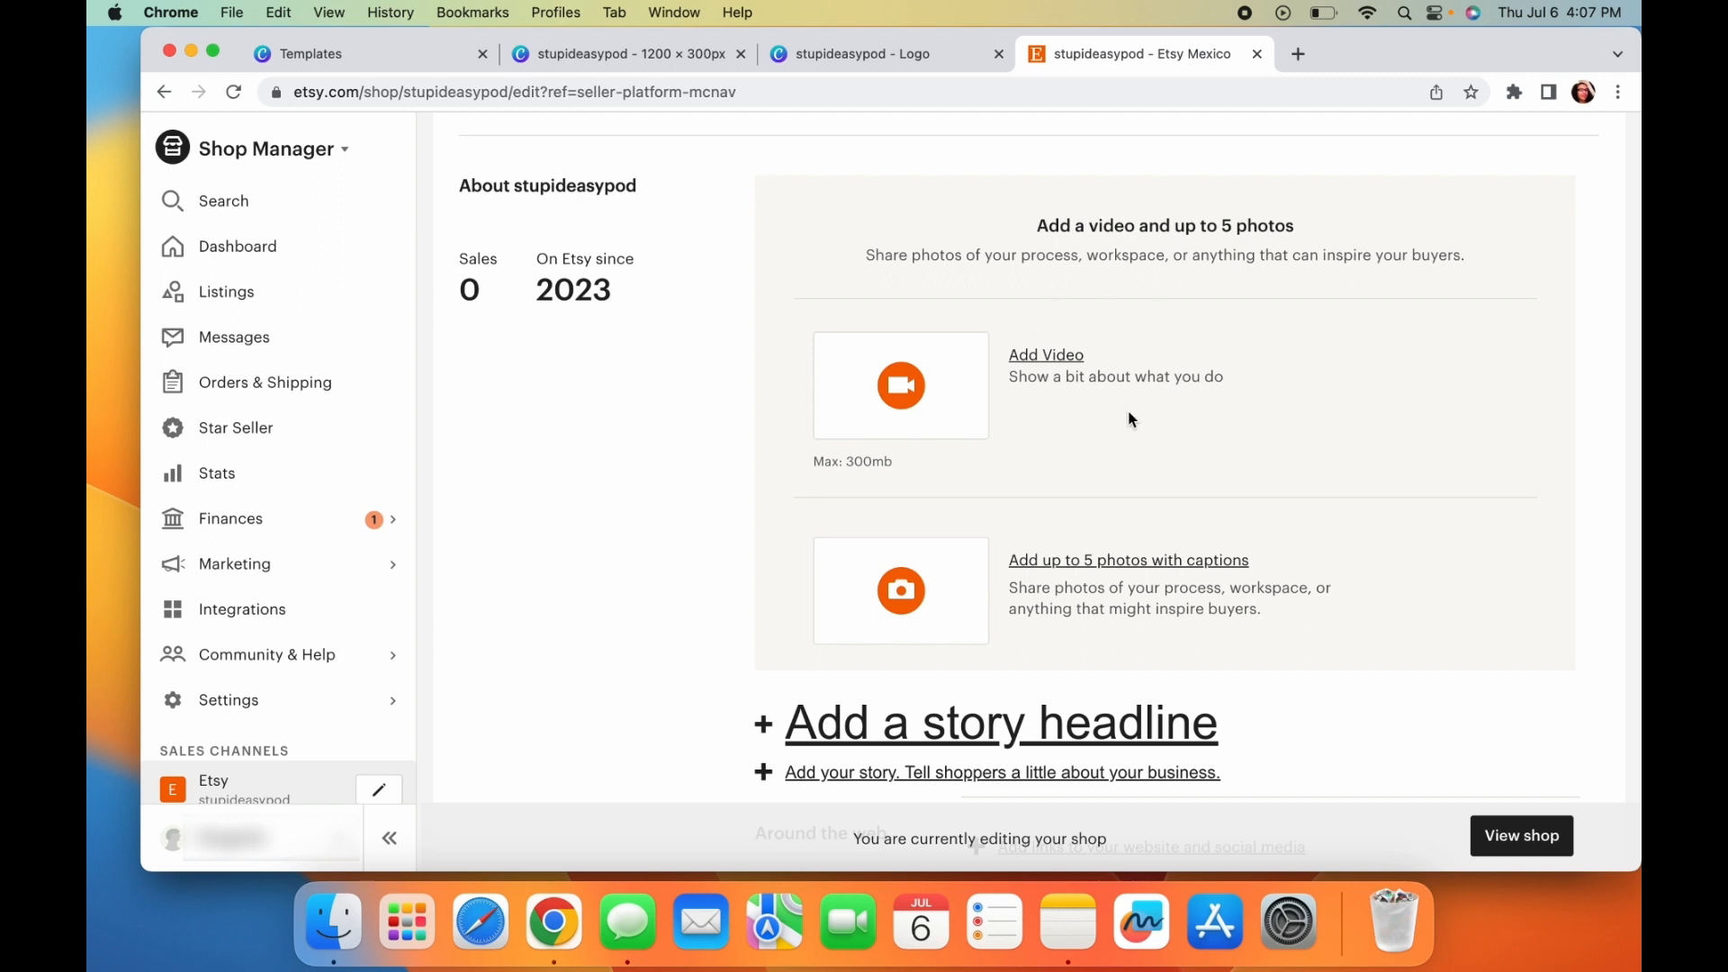
scroll("down", 3)
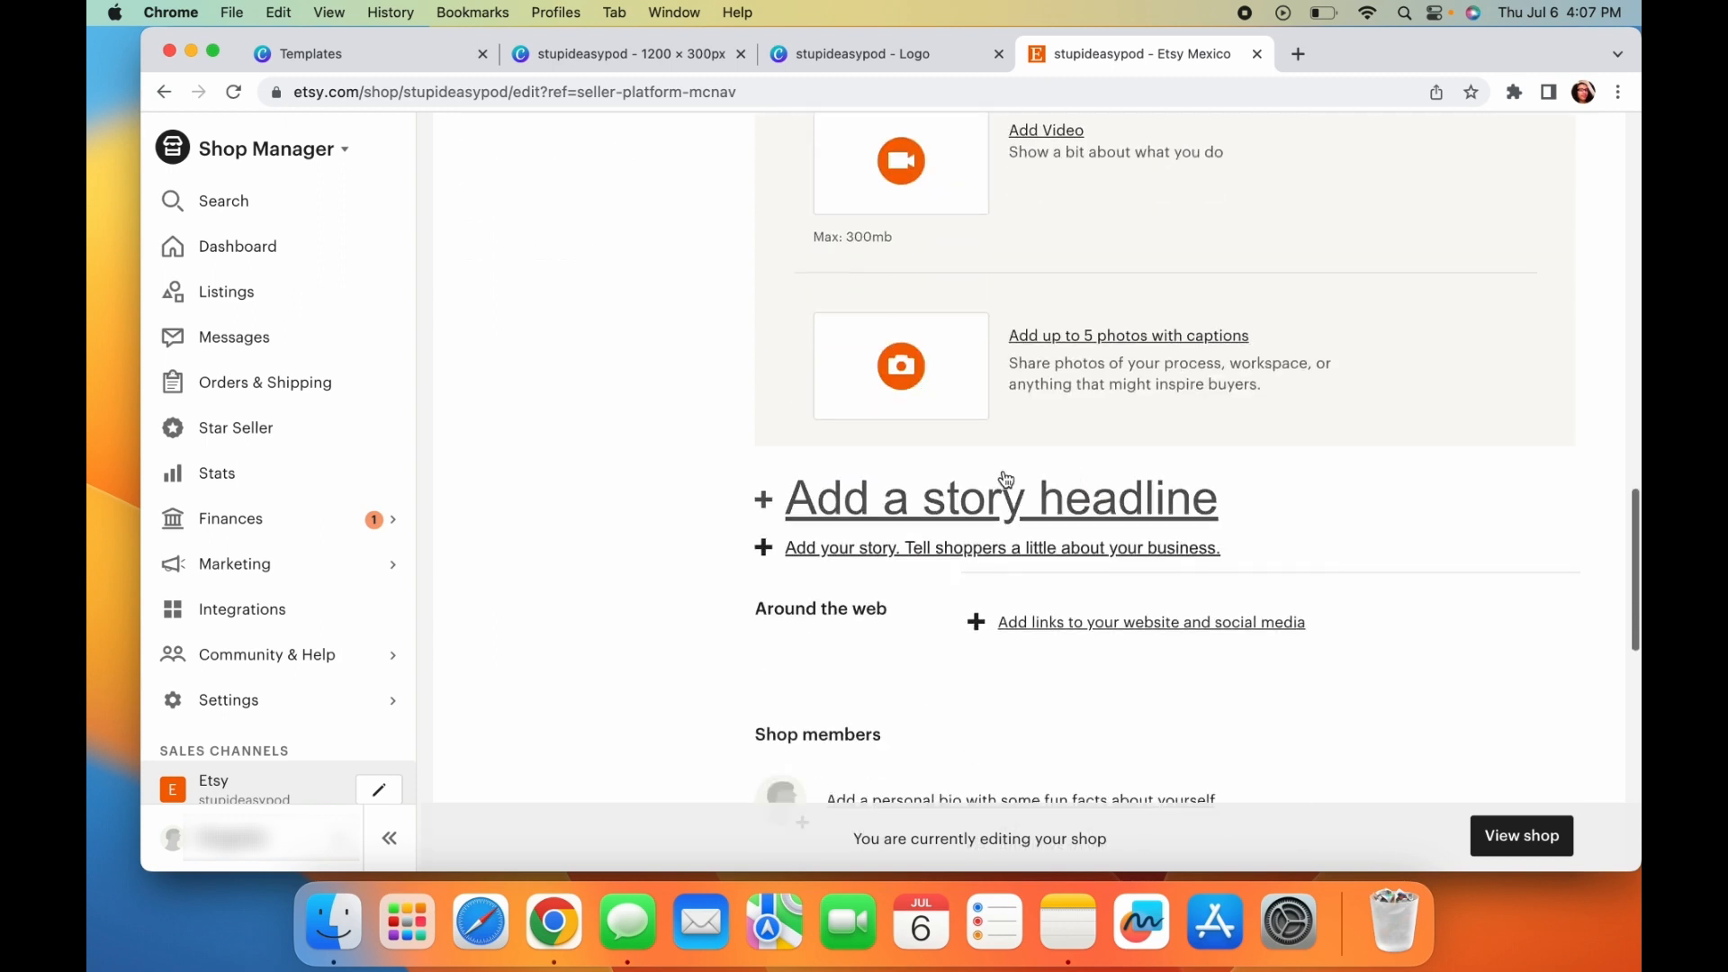
scroll("down", 3)
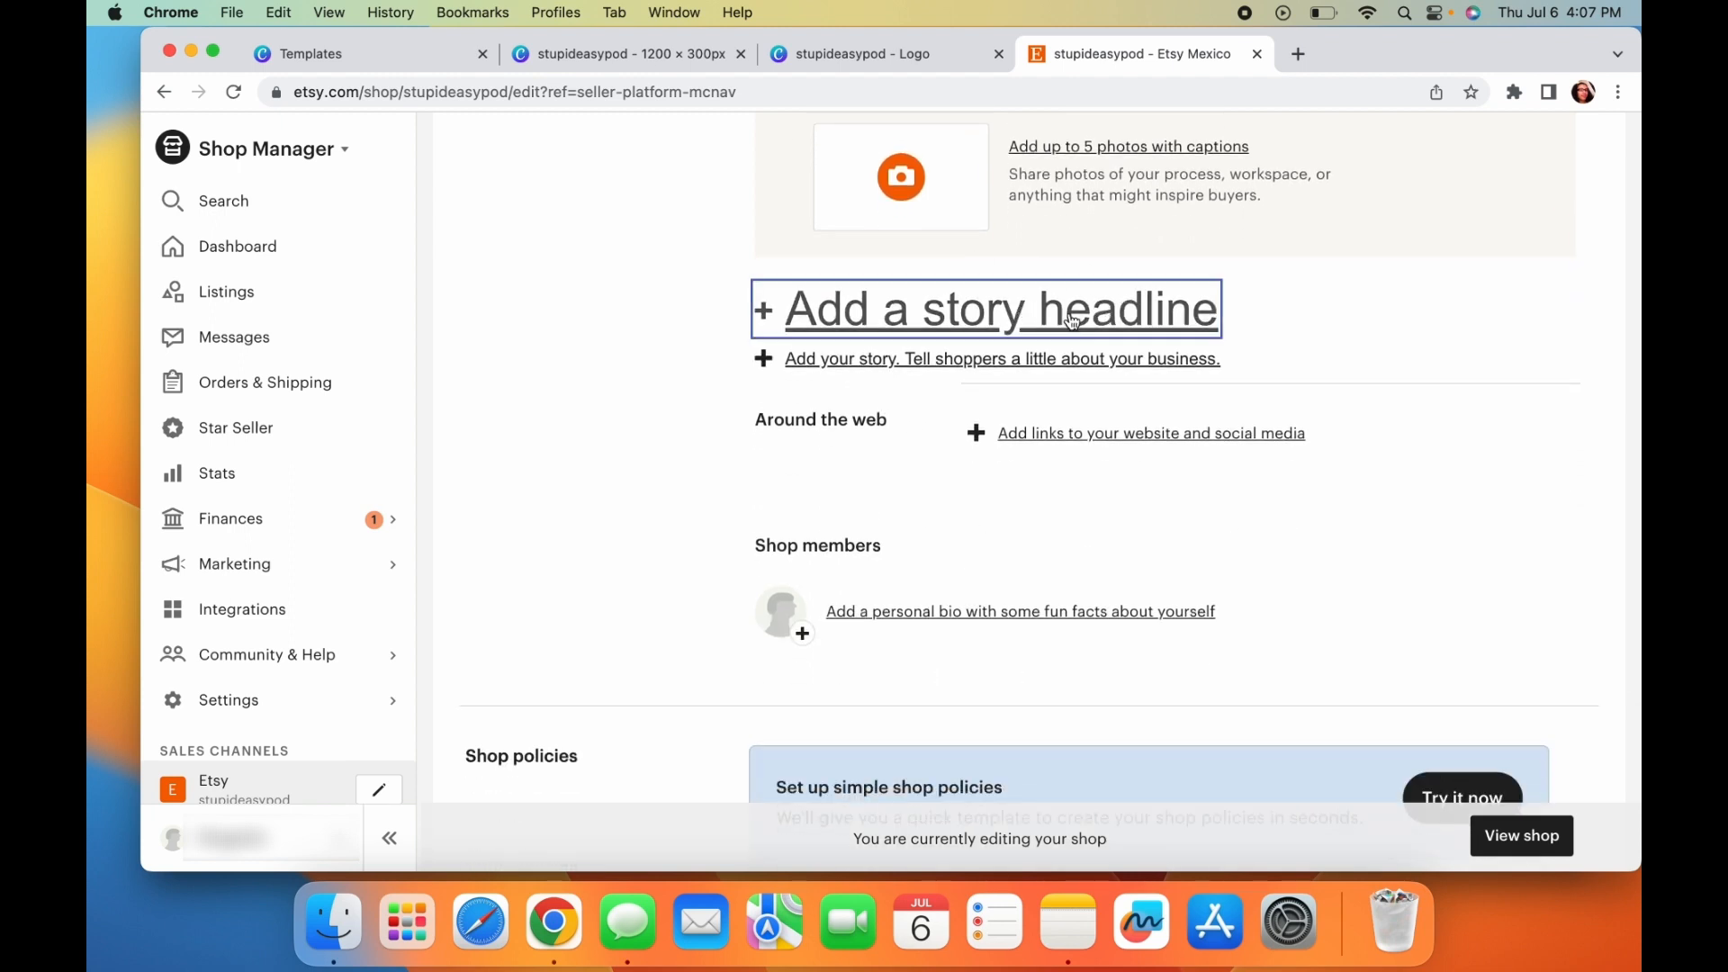
- Enter the story headline 'welcome to stupideasypod'
left_click(984, 307)
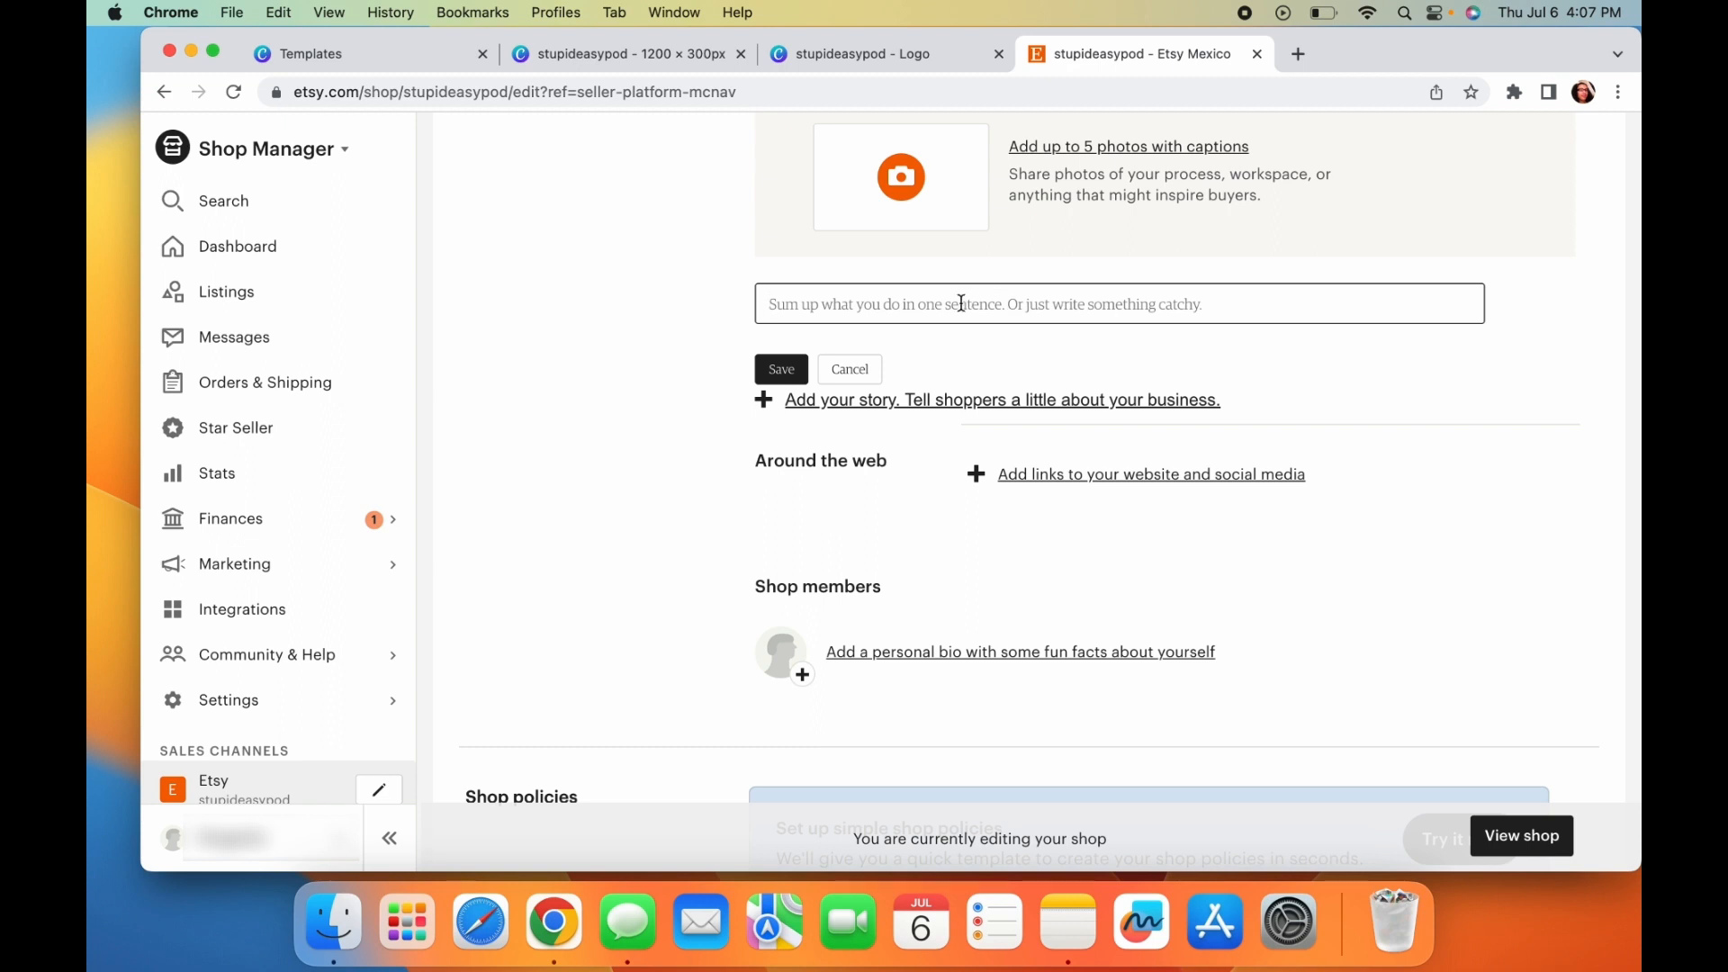
type("welcome to st")
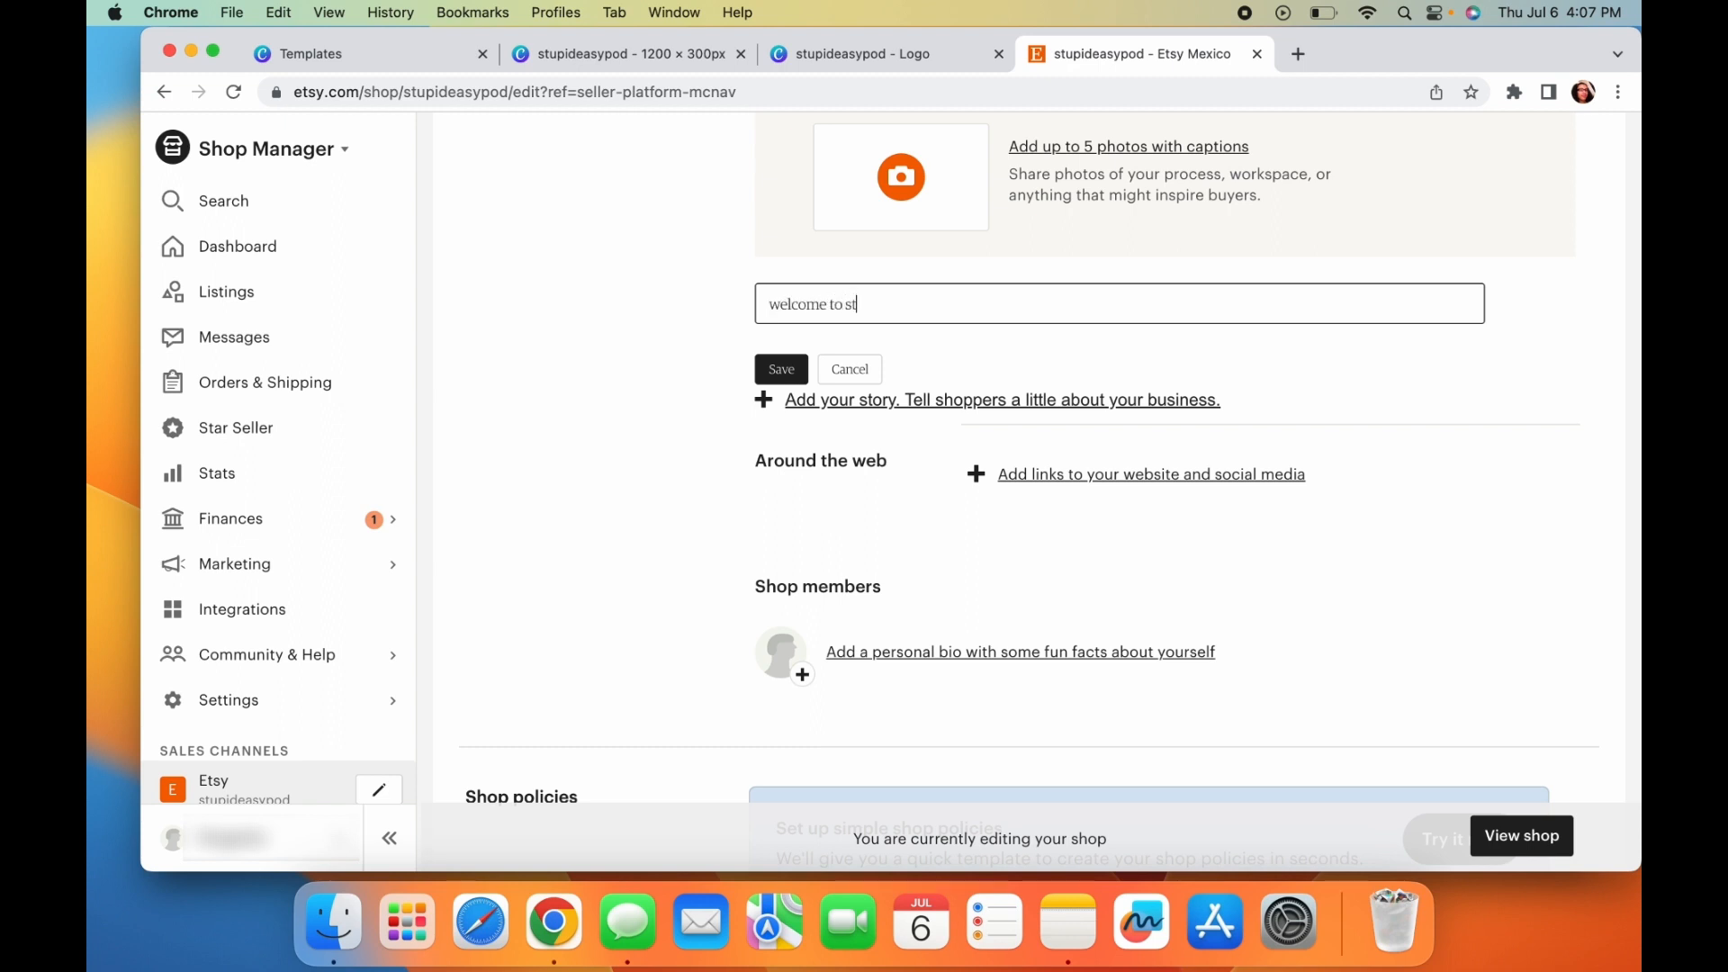
type("upideasypod")
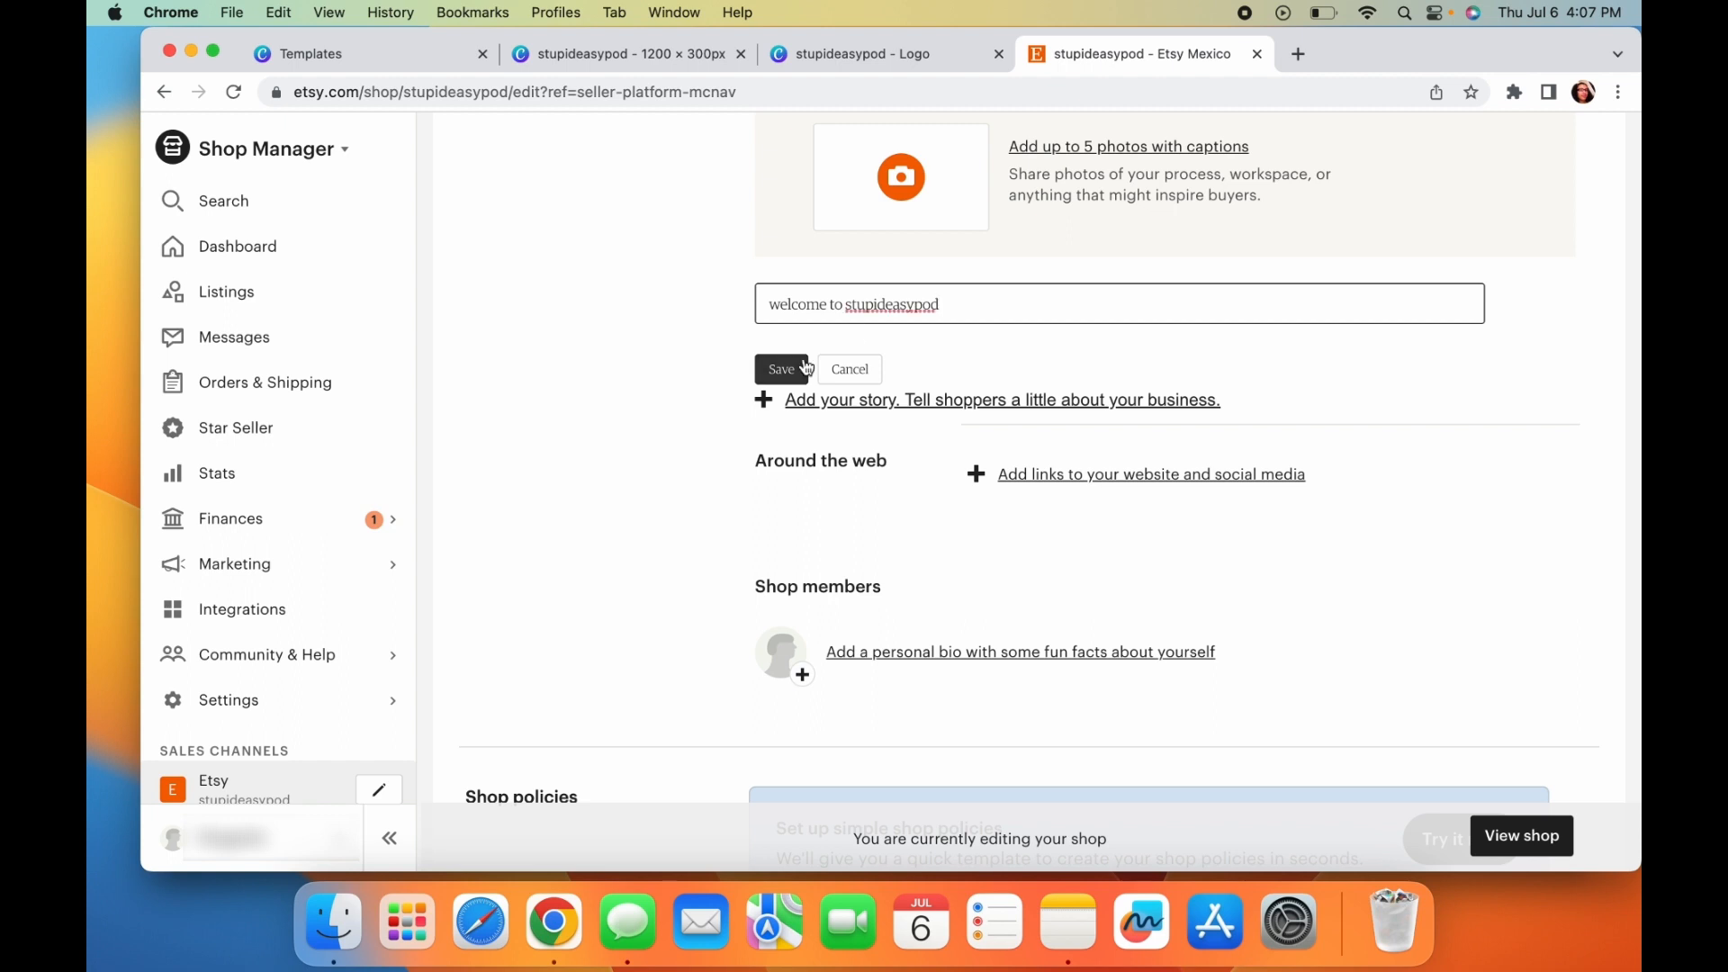
- Write the shop story 'my name is', fixing the typo, and save it
left_click(781, 369)
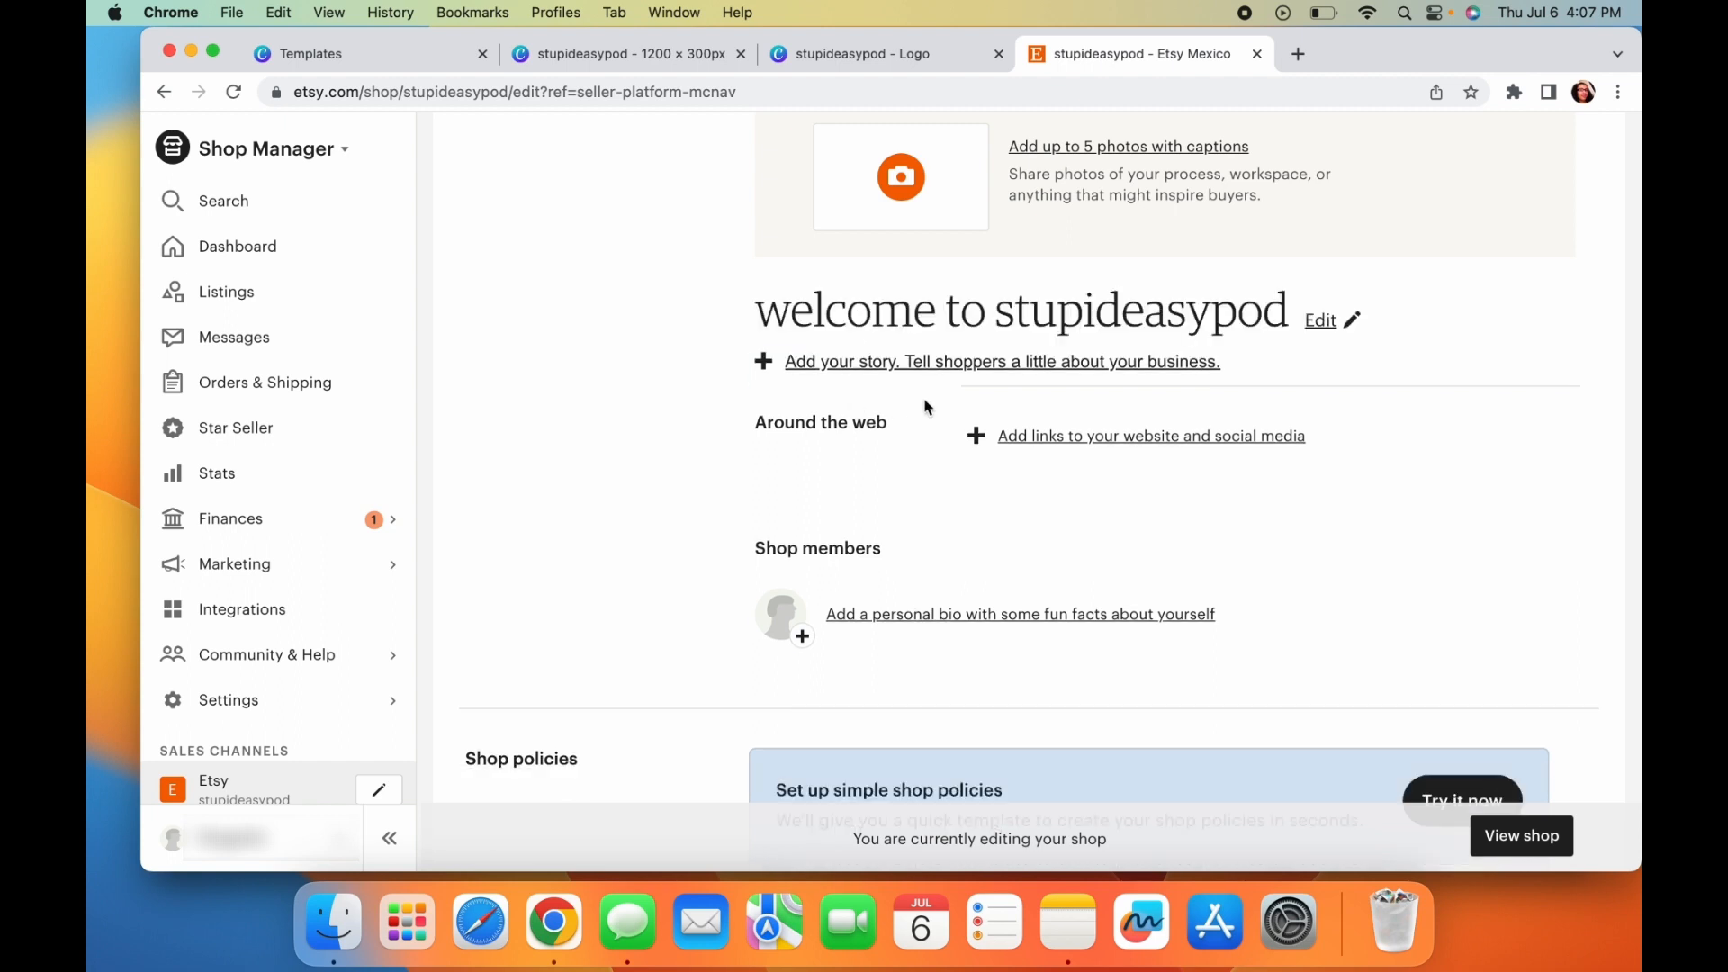
left_click(1001, 360)
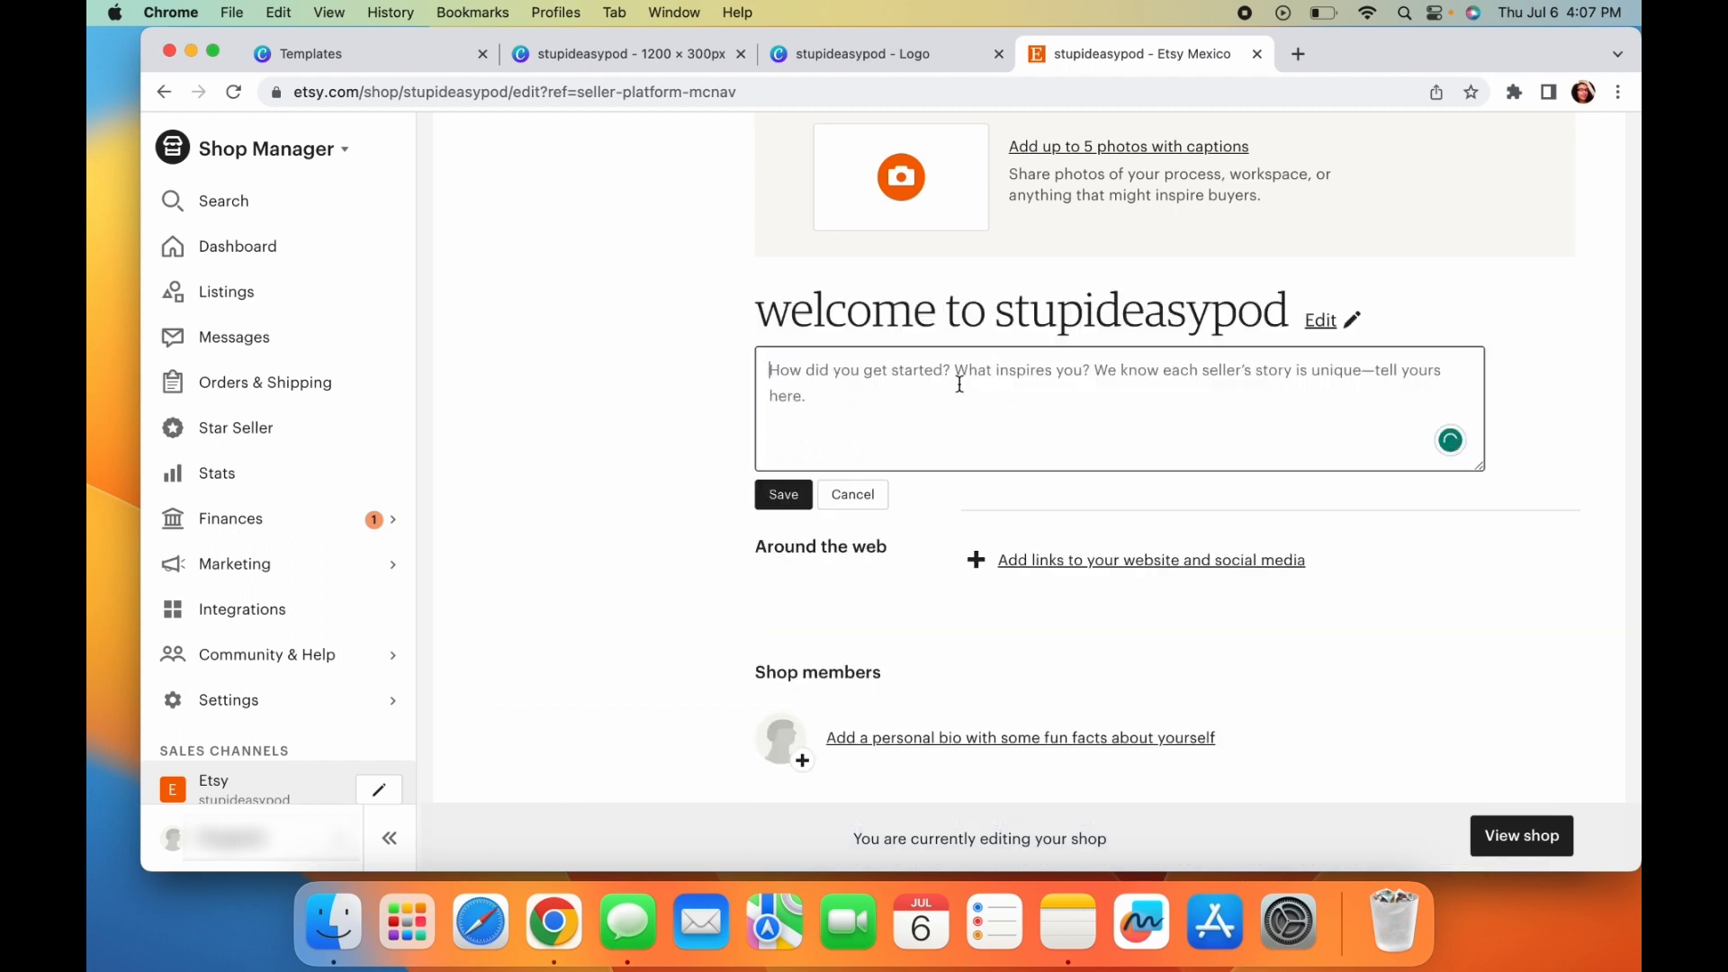
type("my anme is")
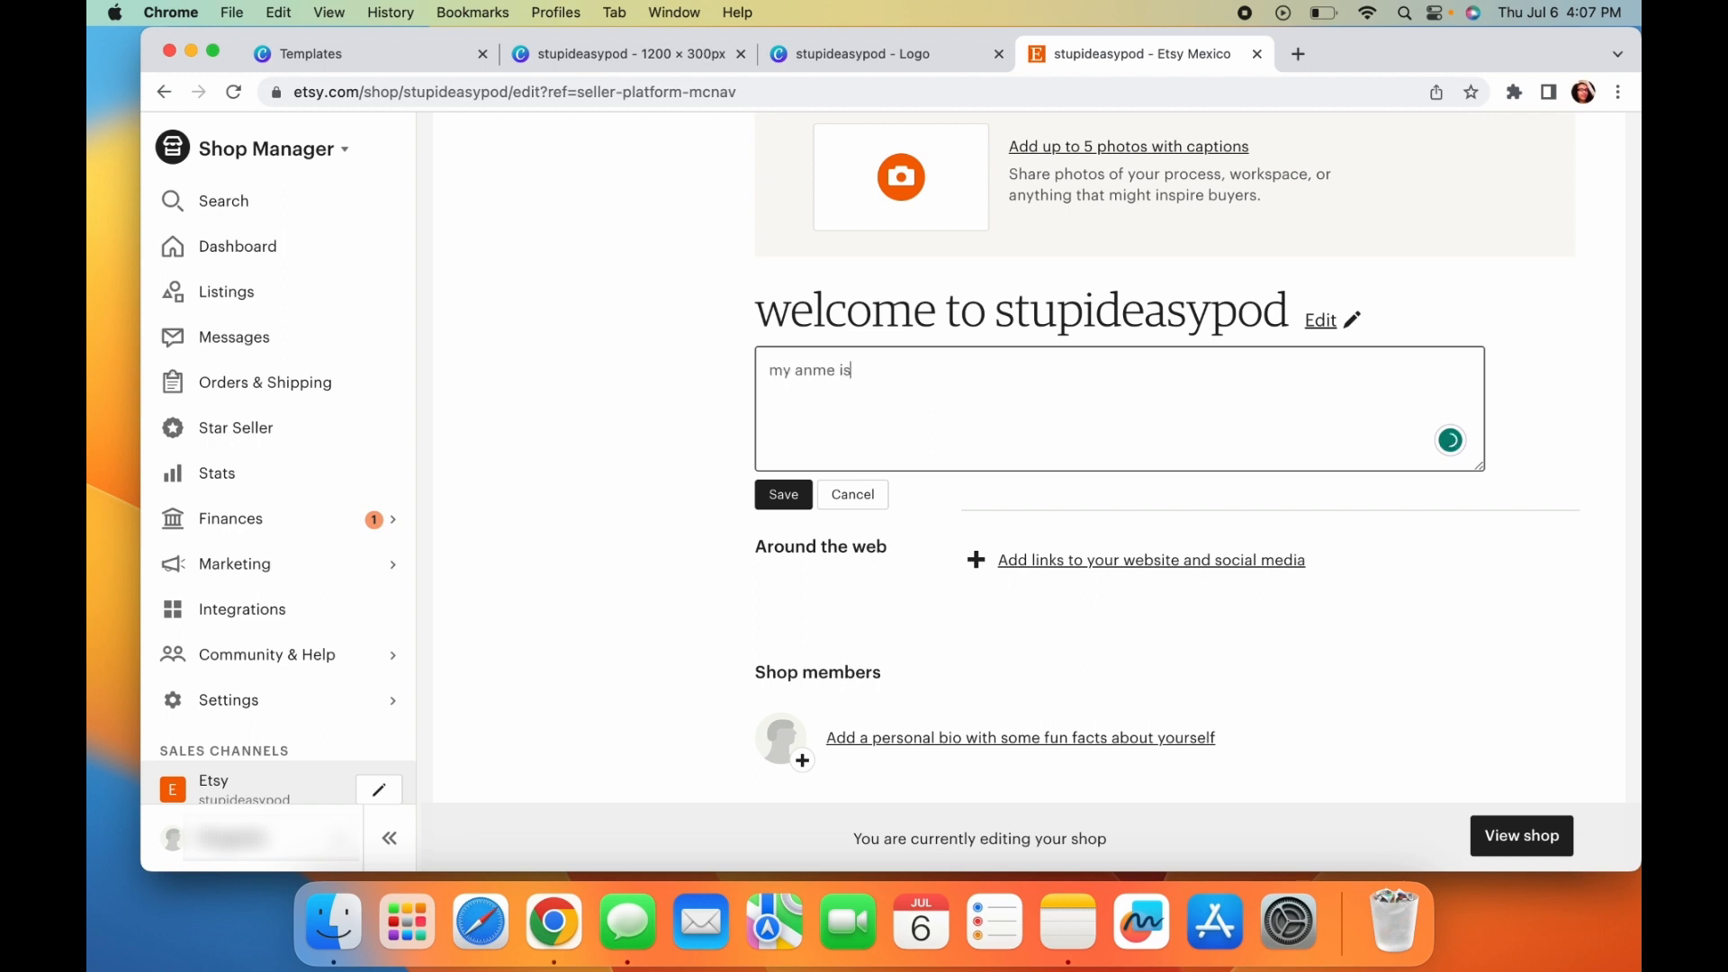
key("Backspace")
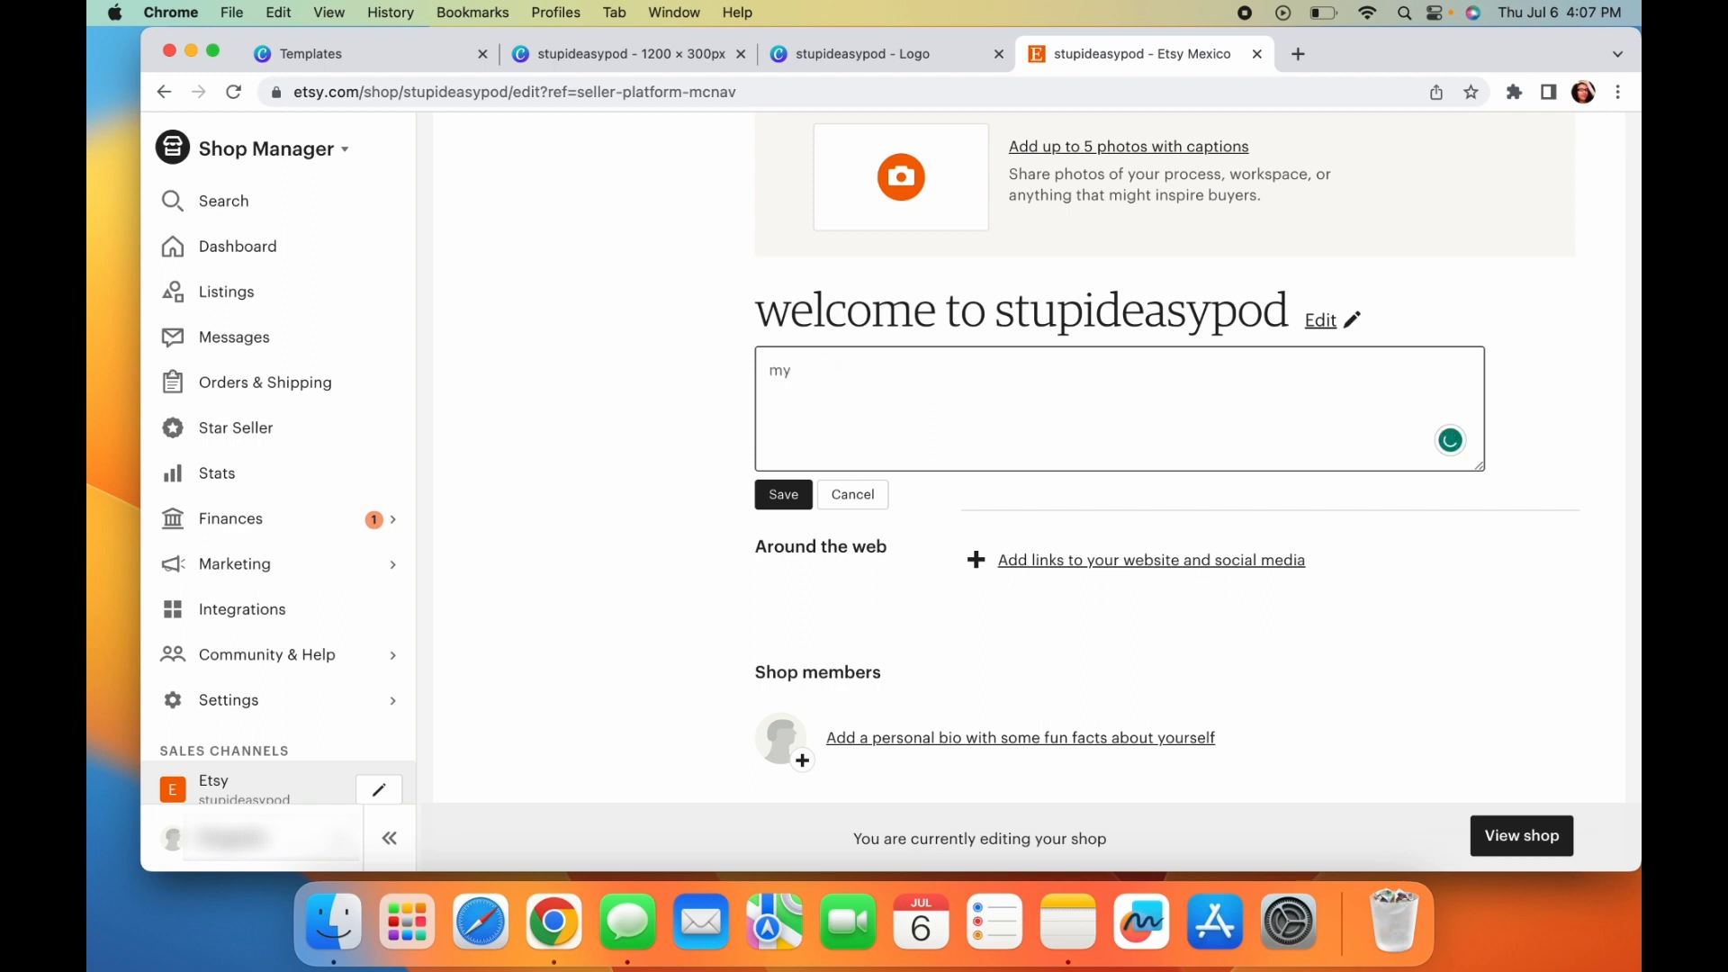
type("name is")
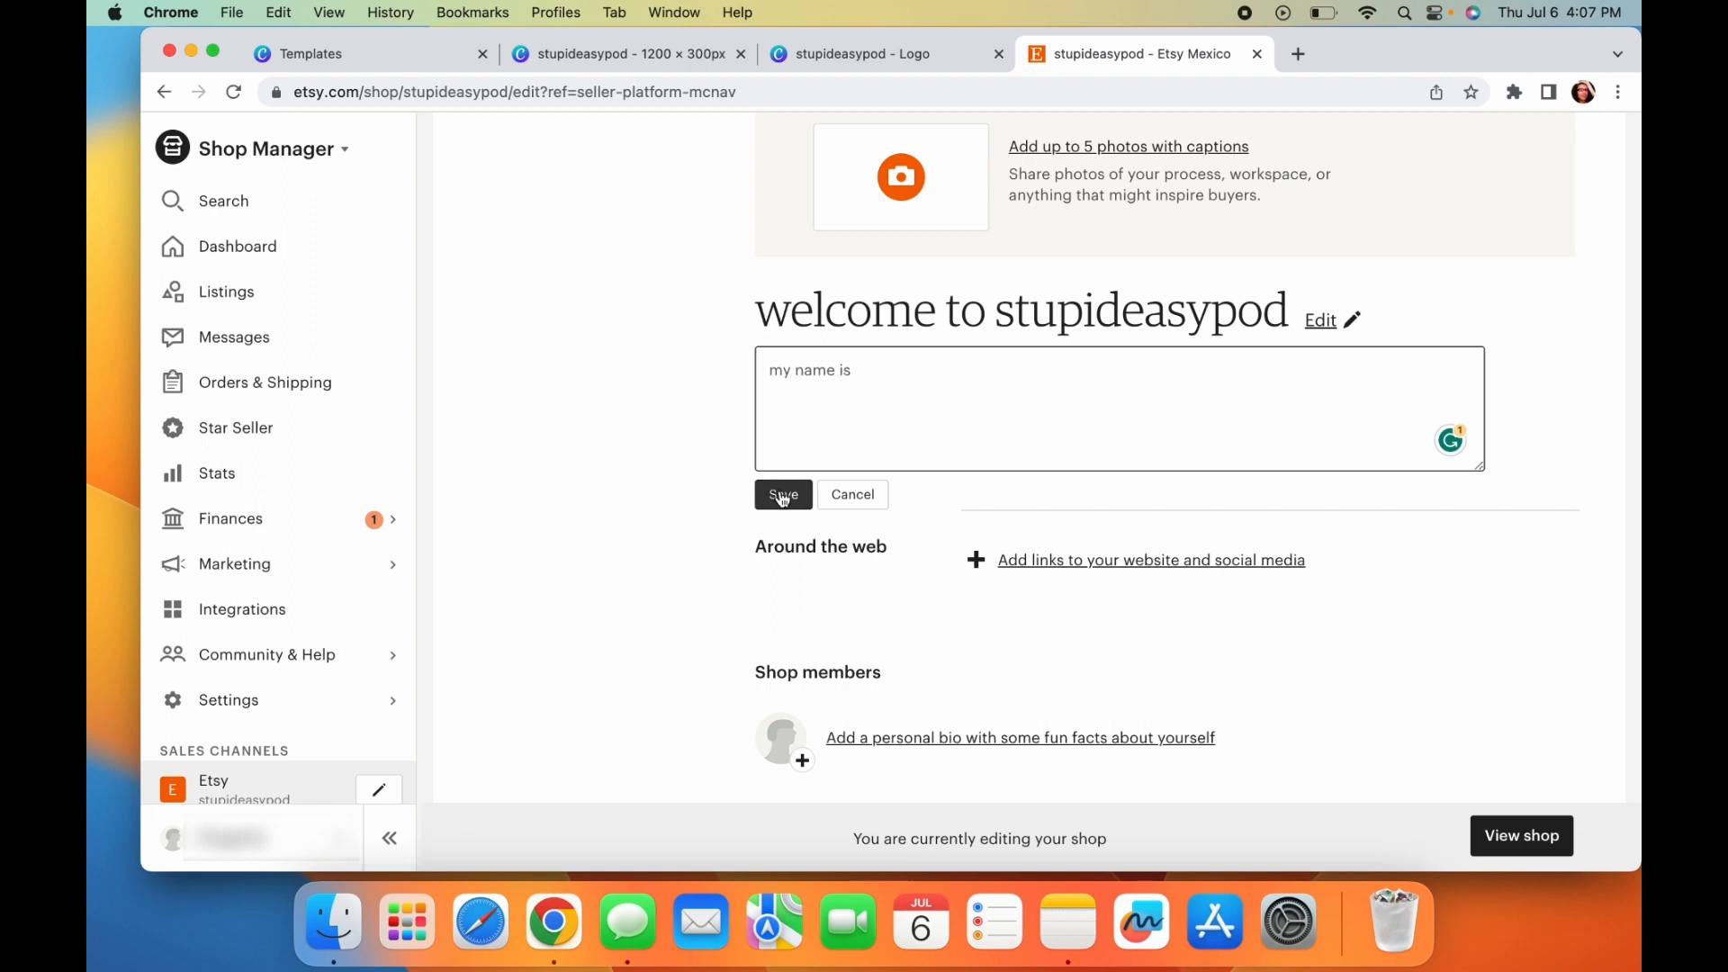
left_click(782, 493)
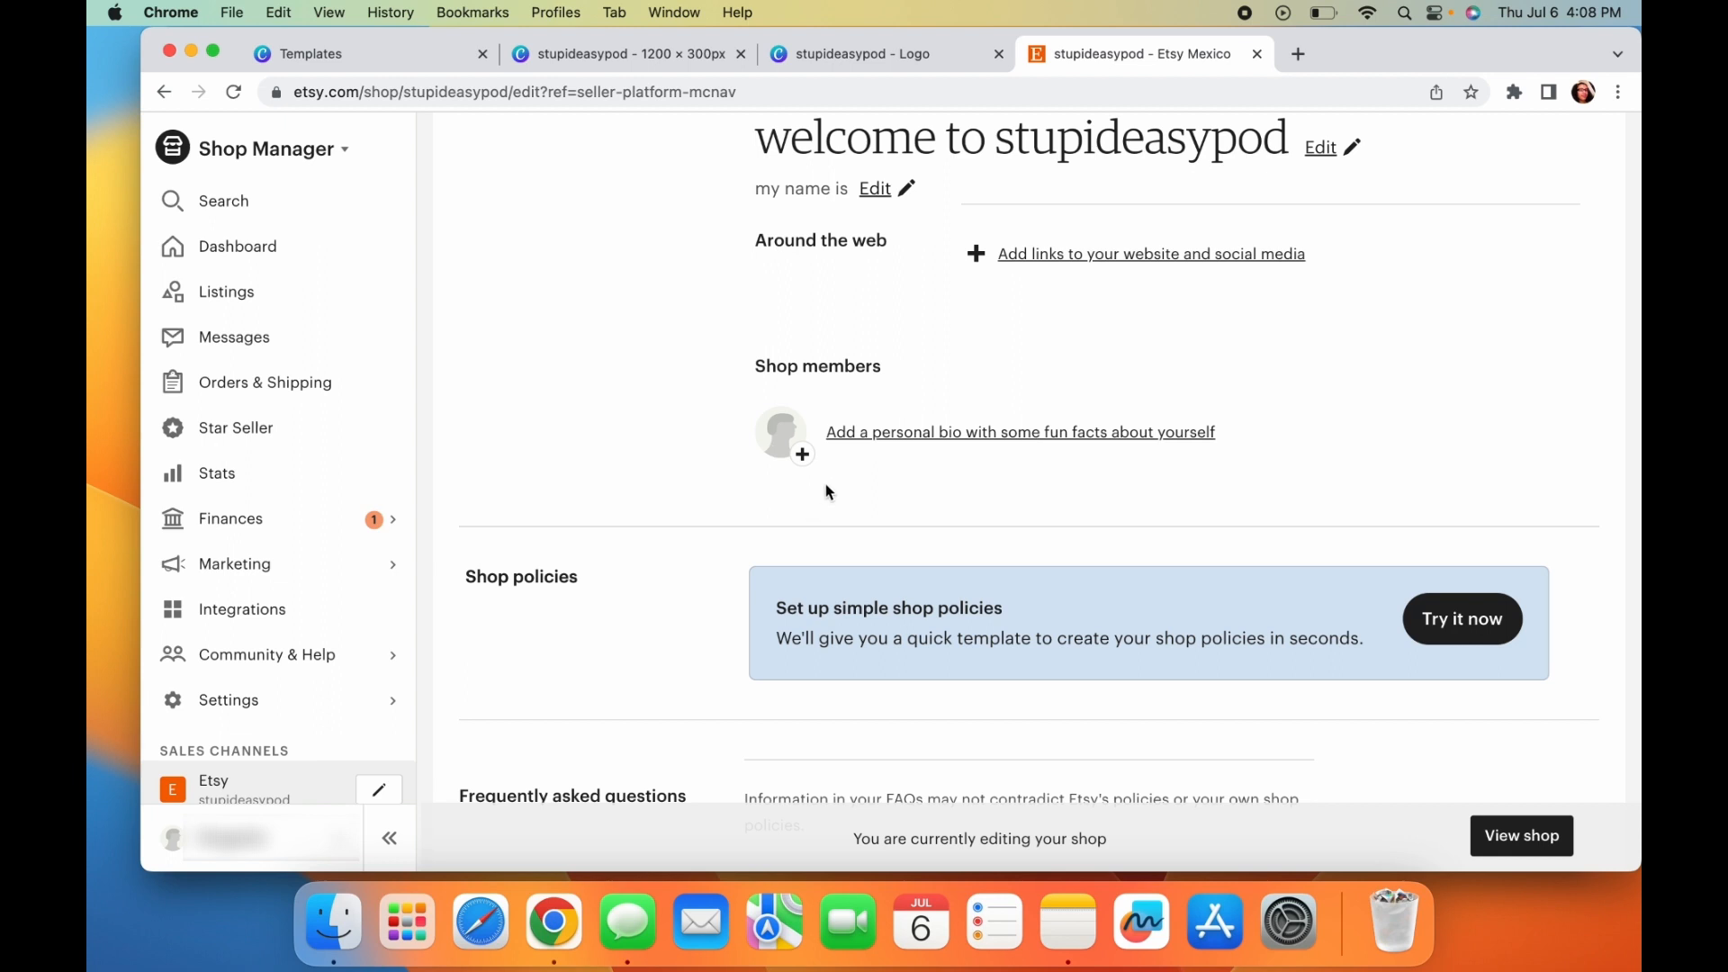
mouse_move(769, 465)
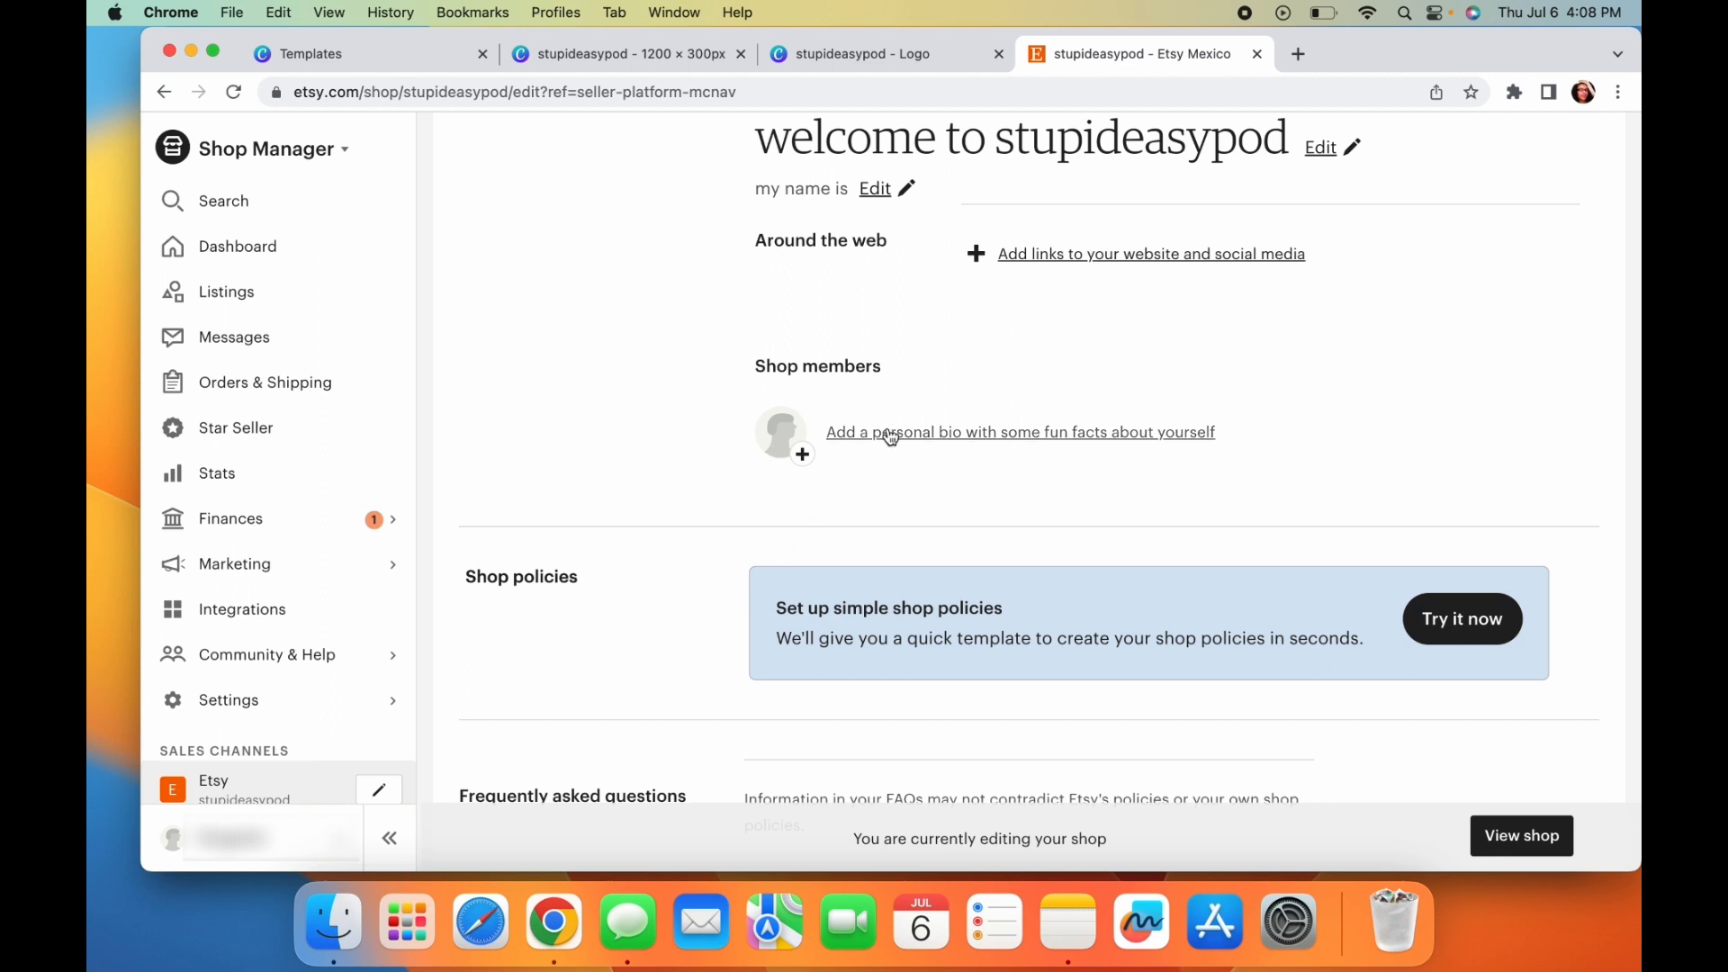
- Add shop member Briggette with the Owner and Customer Service roles
left_click(1019, 430)
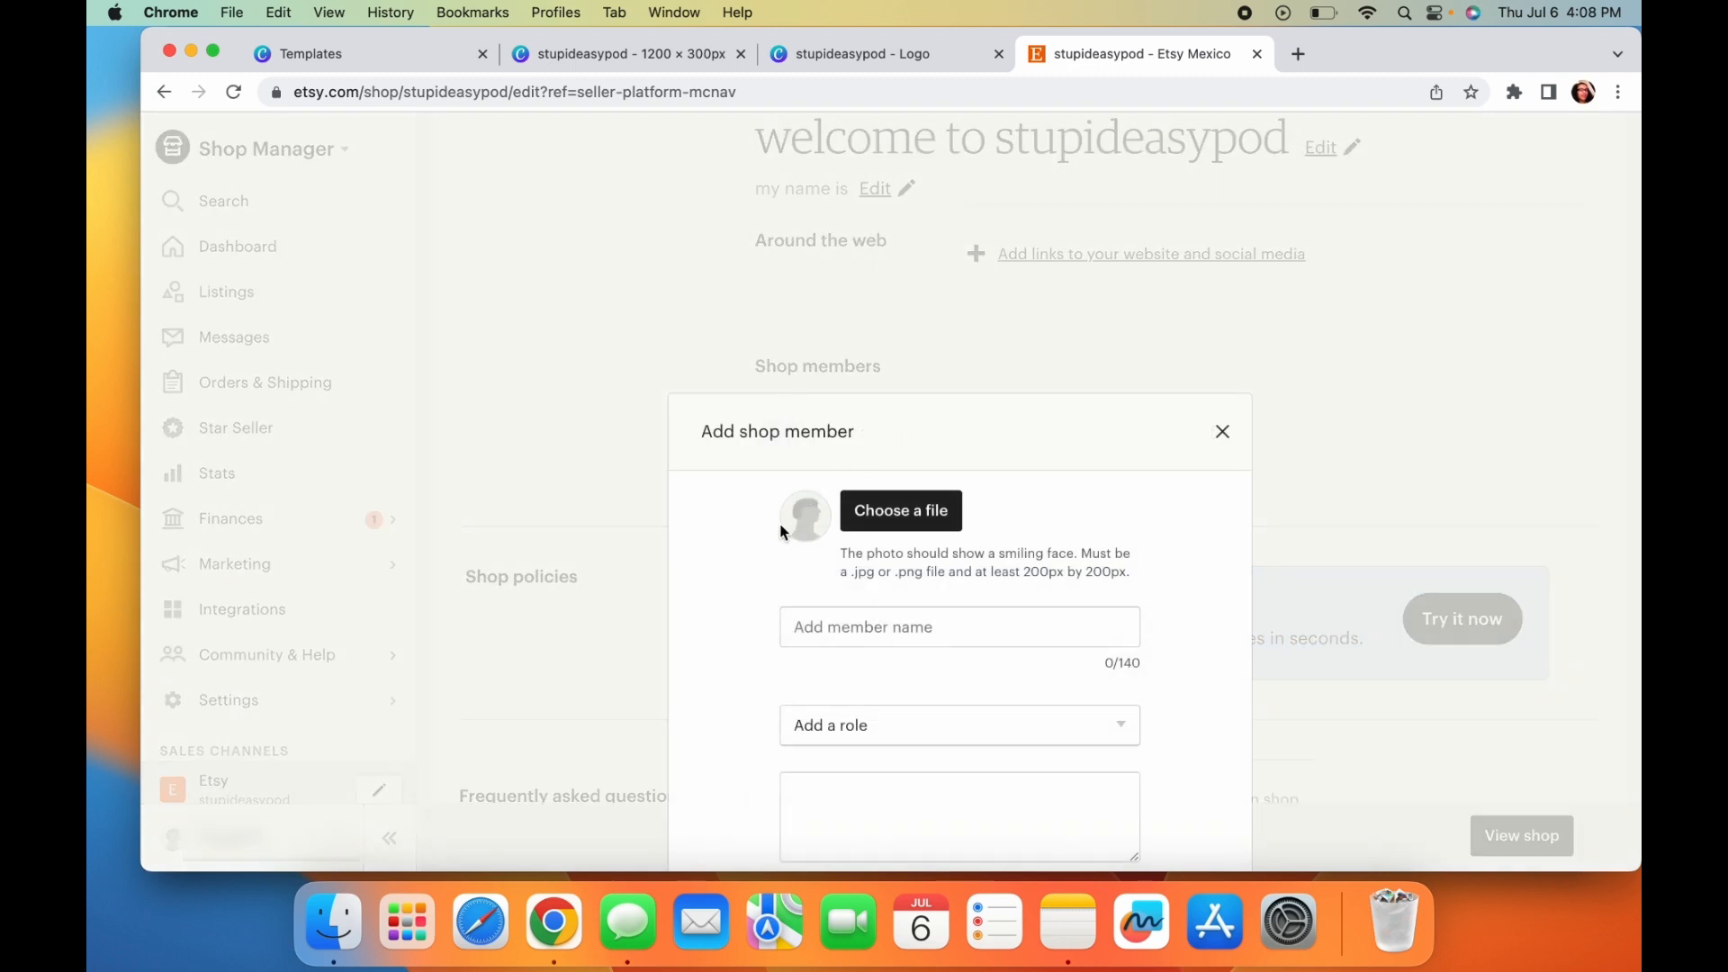
mouse_move(810, 533)
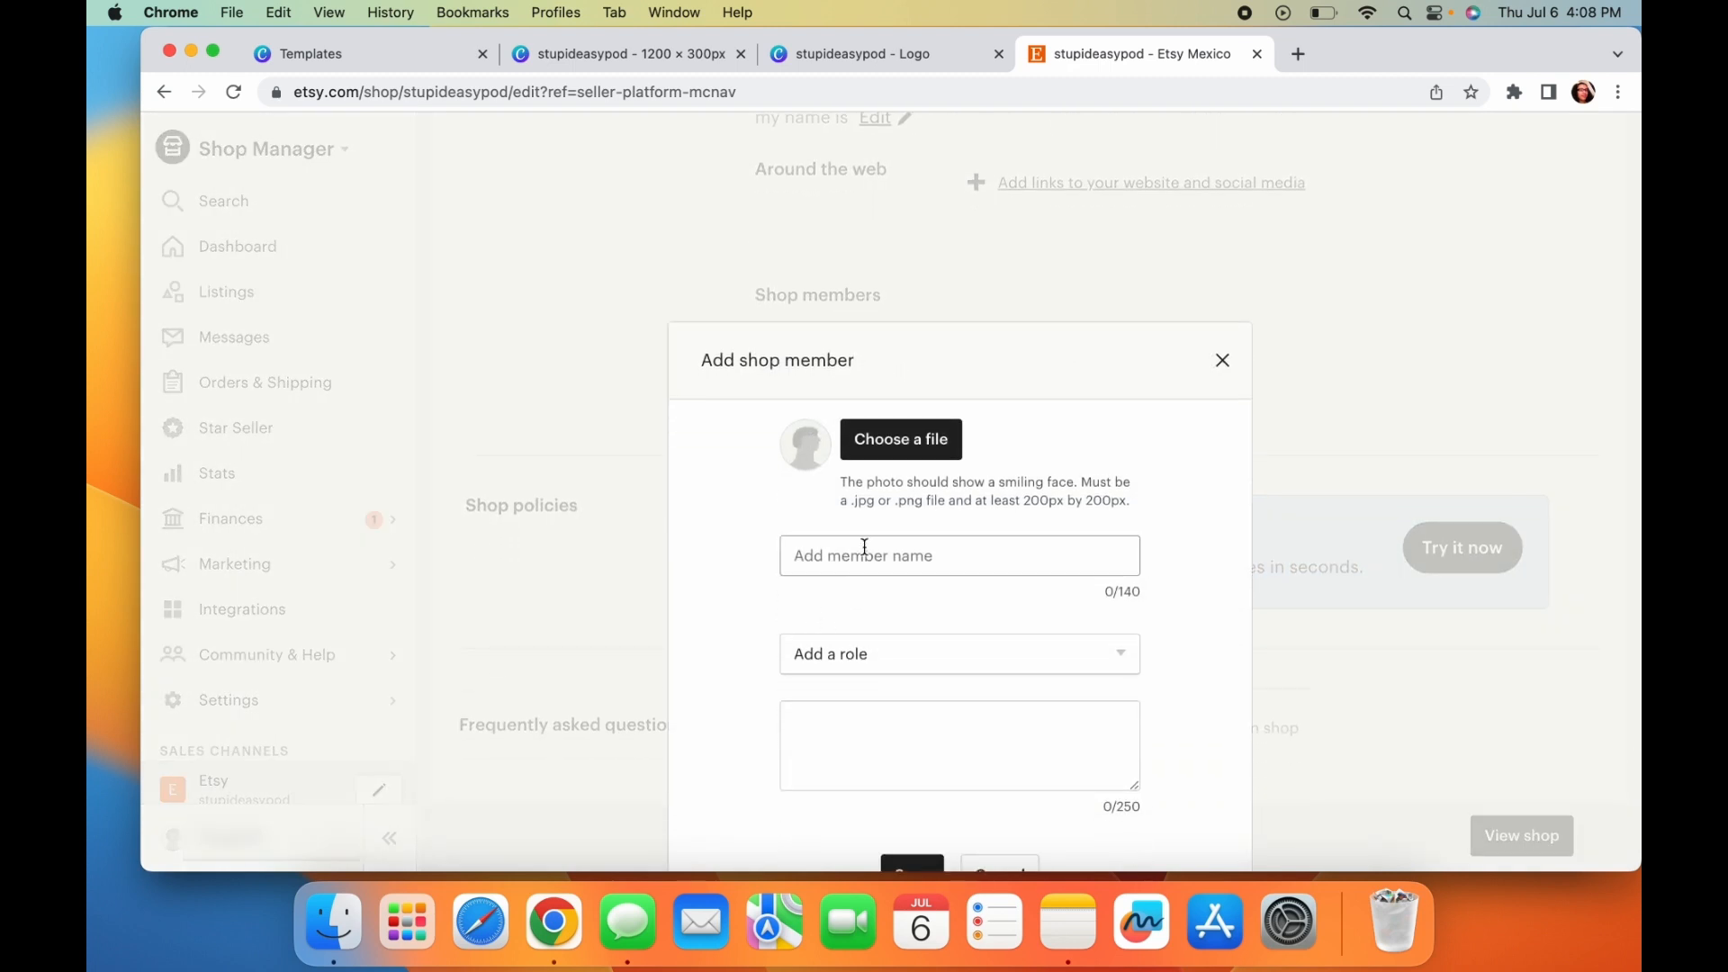
type("Briggett")
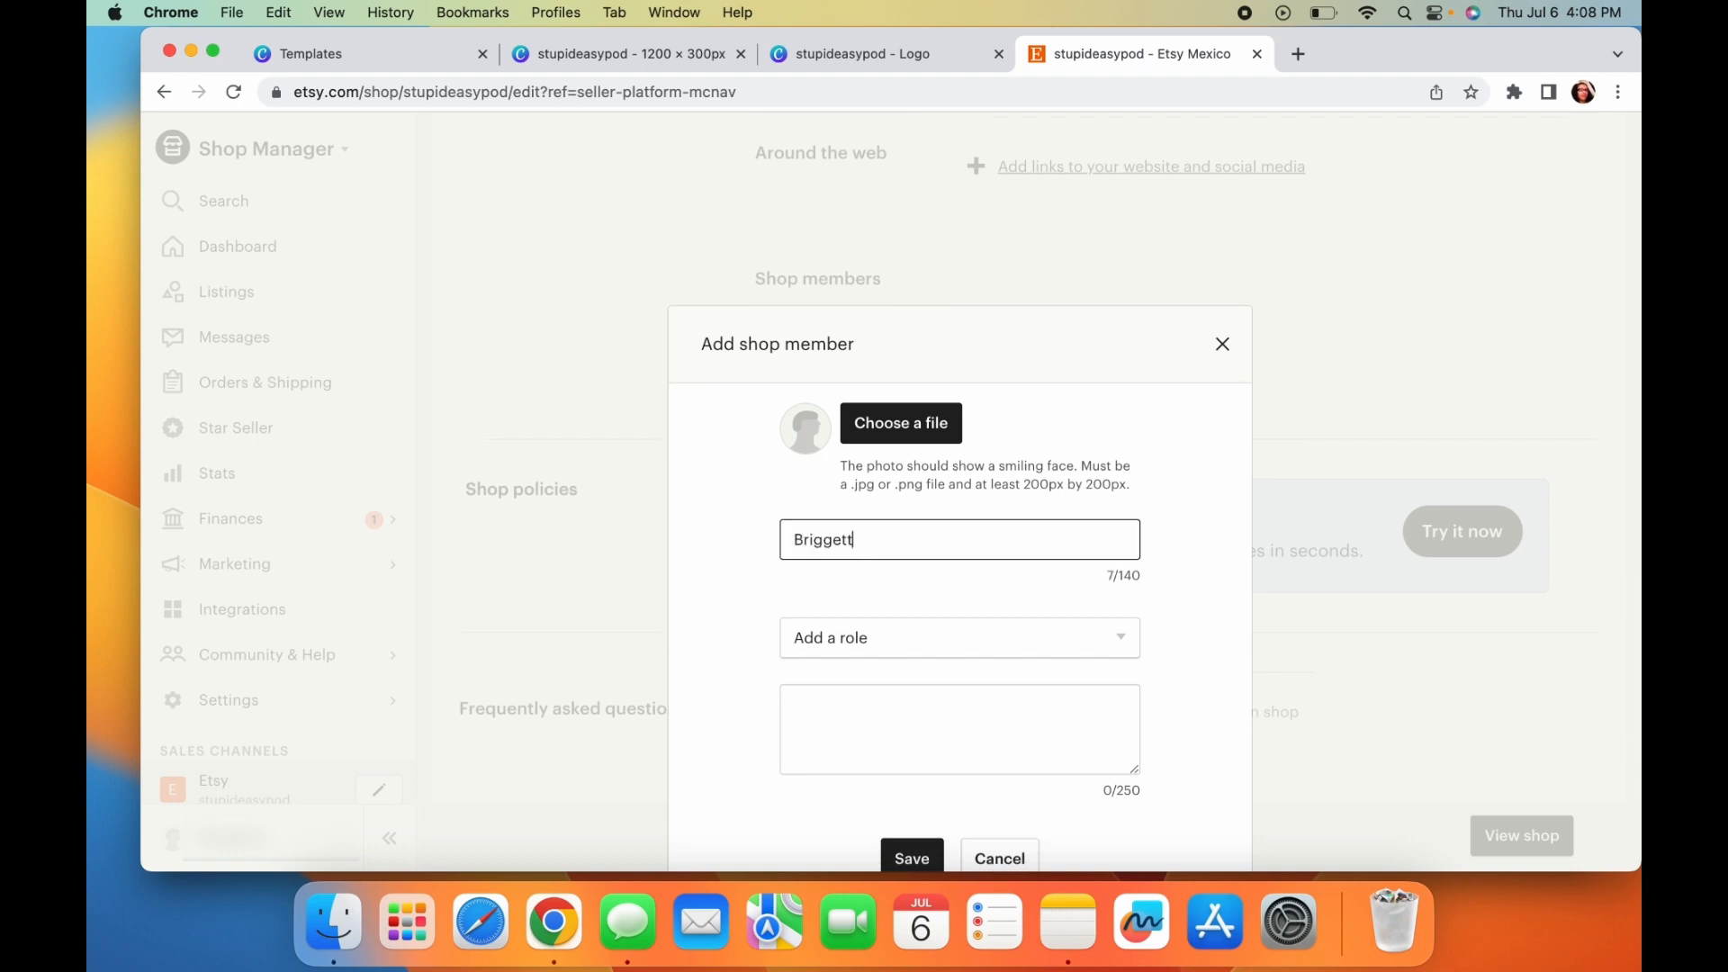
left_click(956, 637)
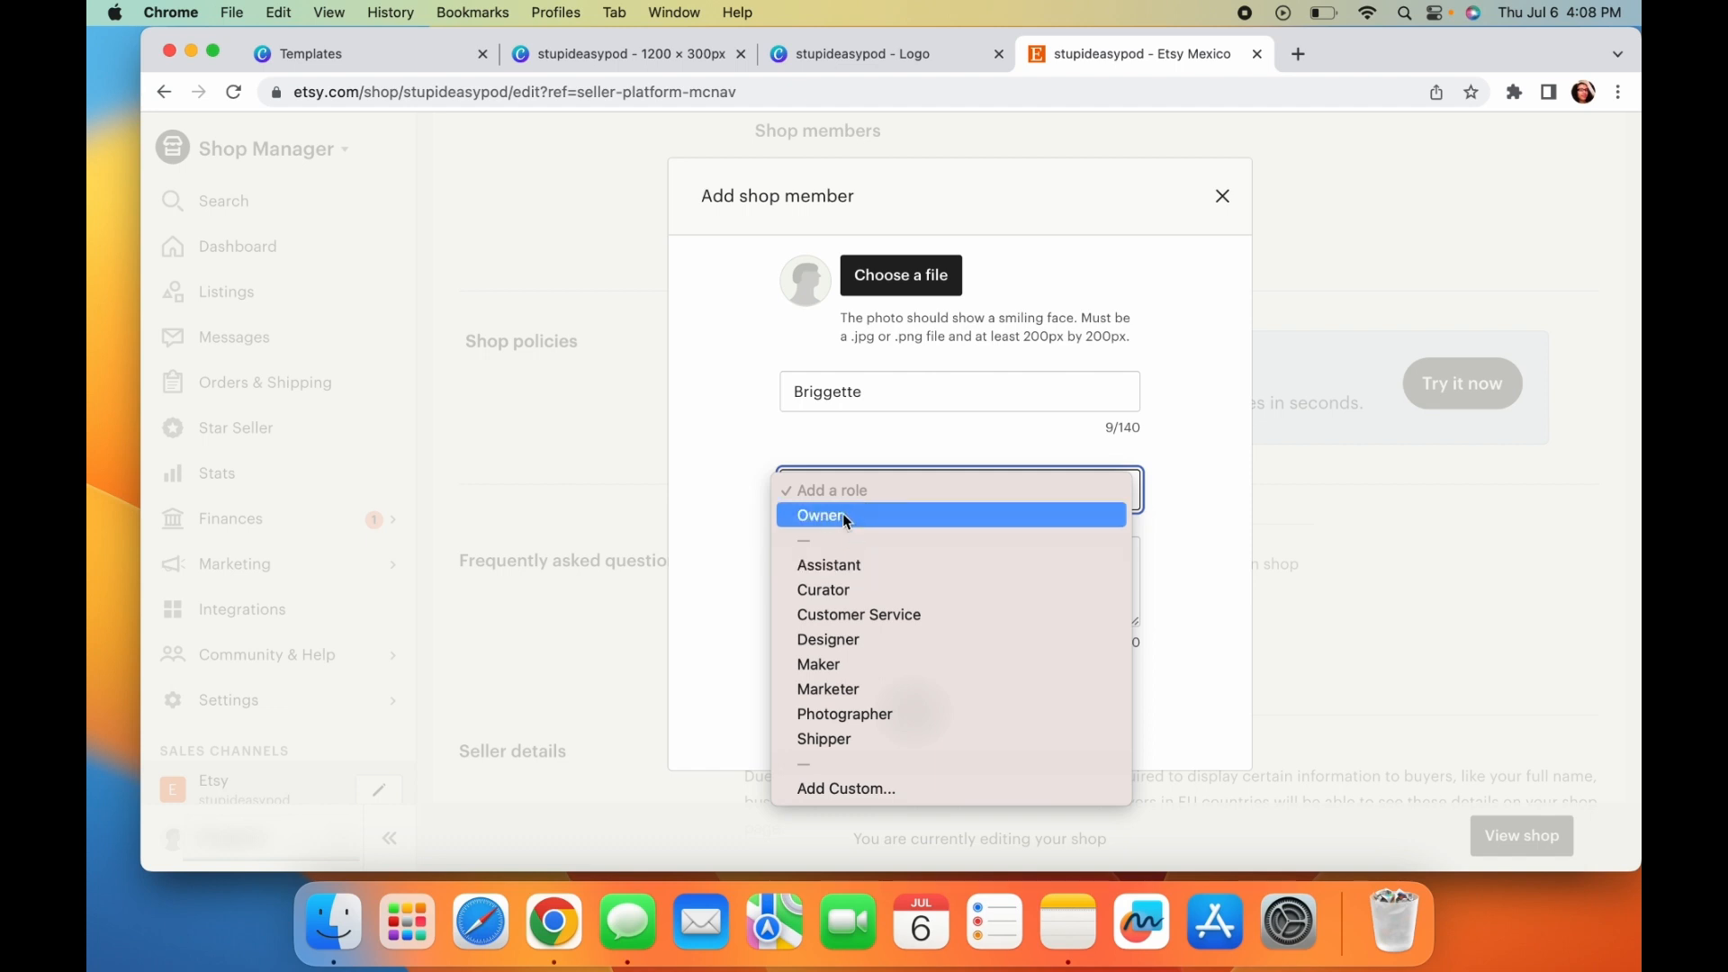
left_click(820, 515)
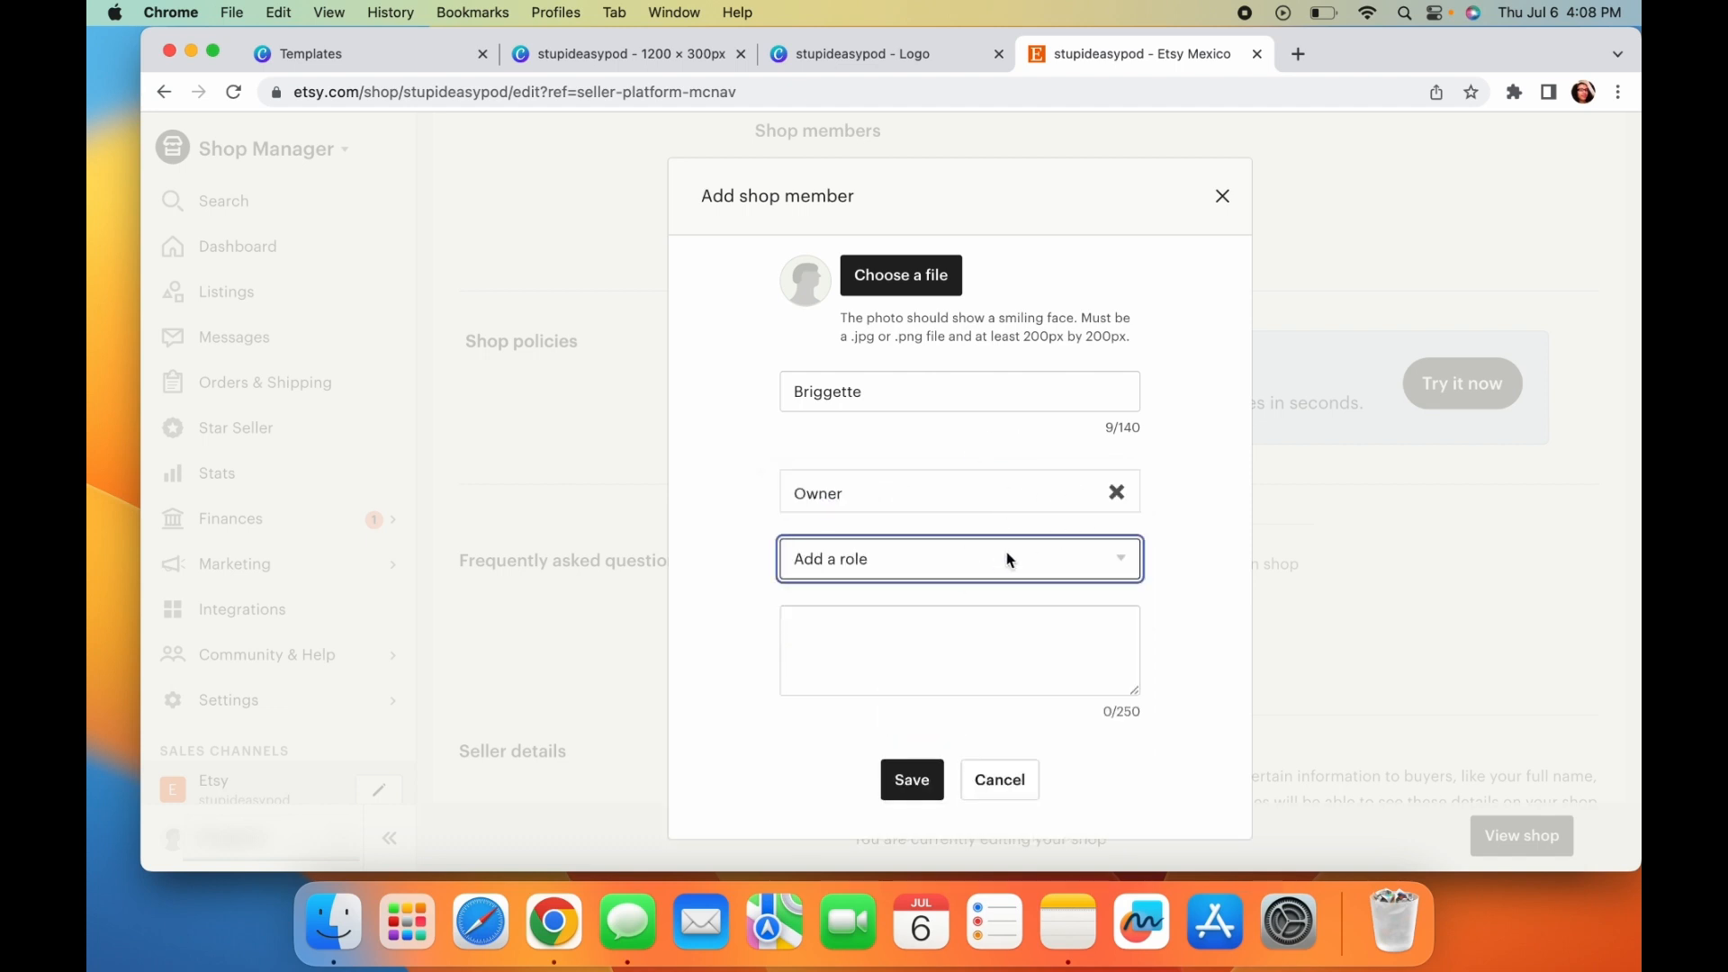
left_click(958, 558)
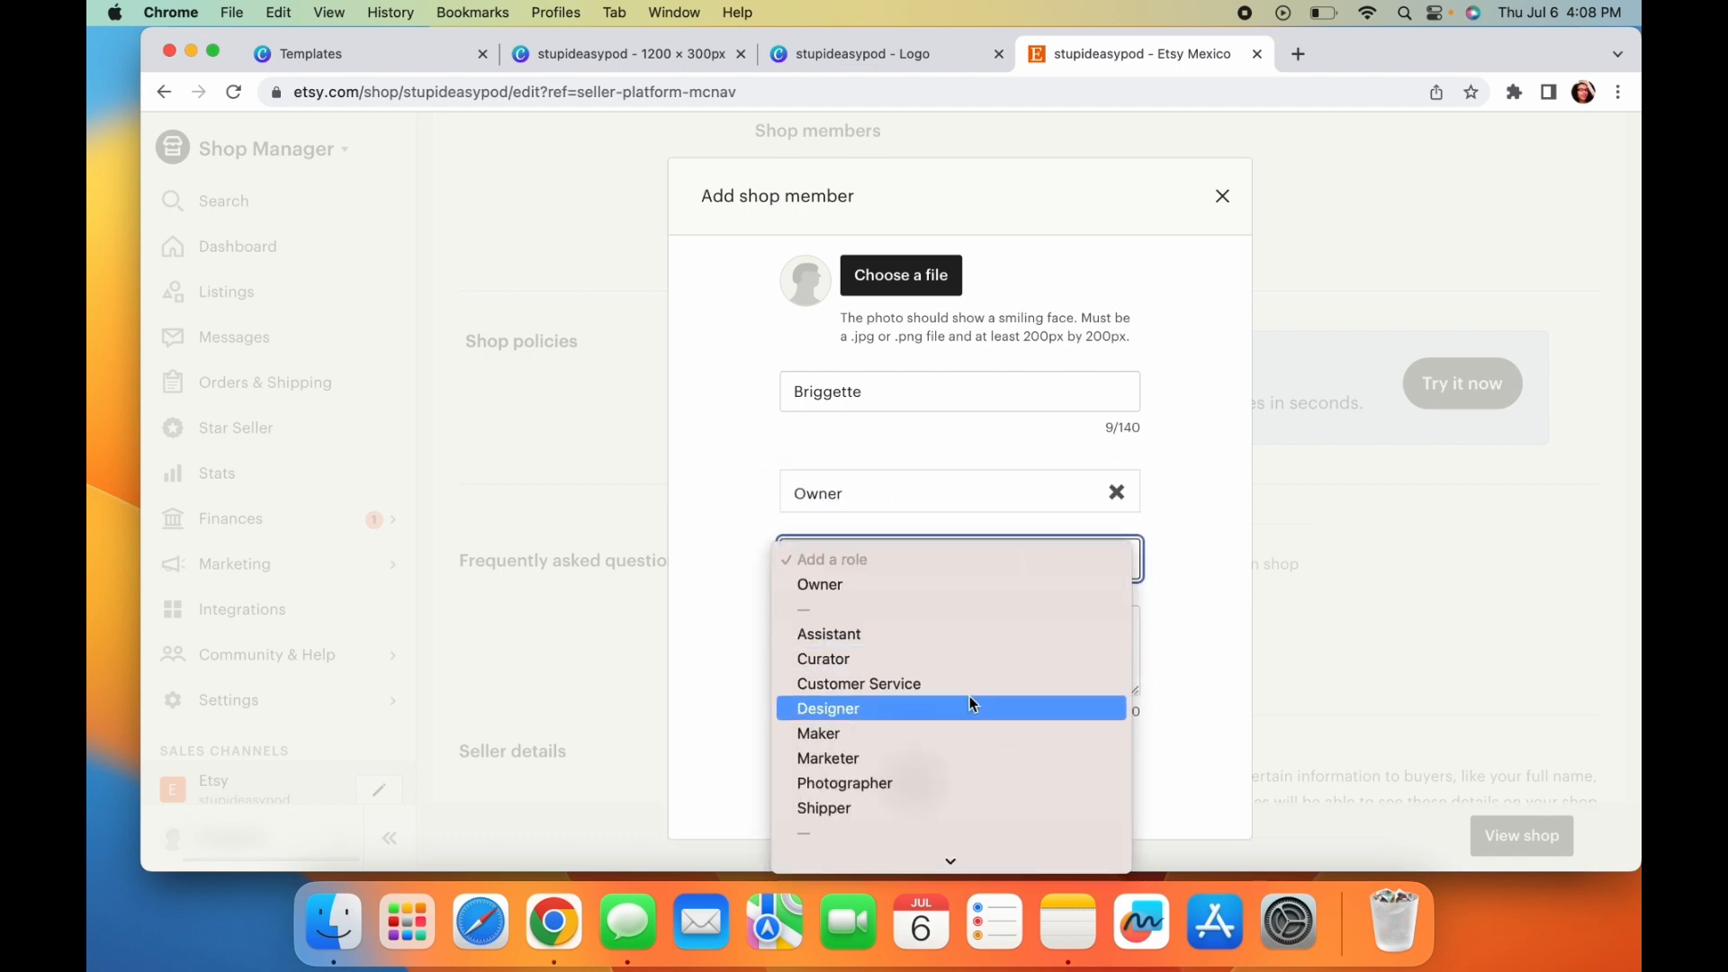
left_click(859, 684)
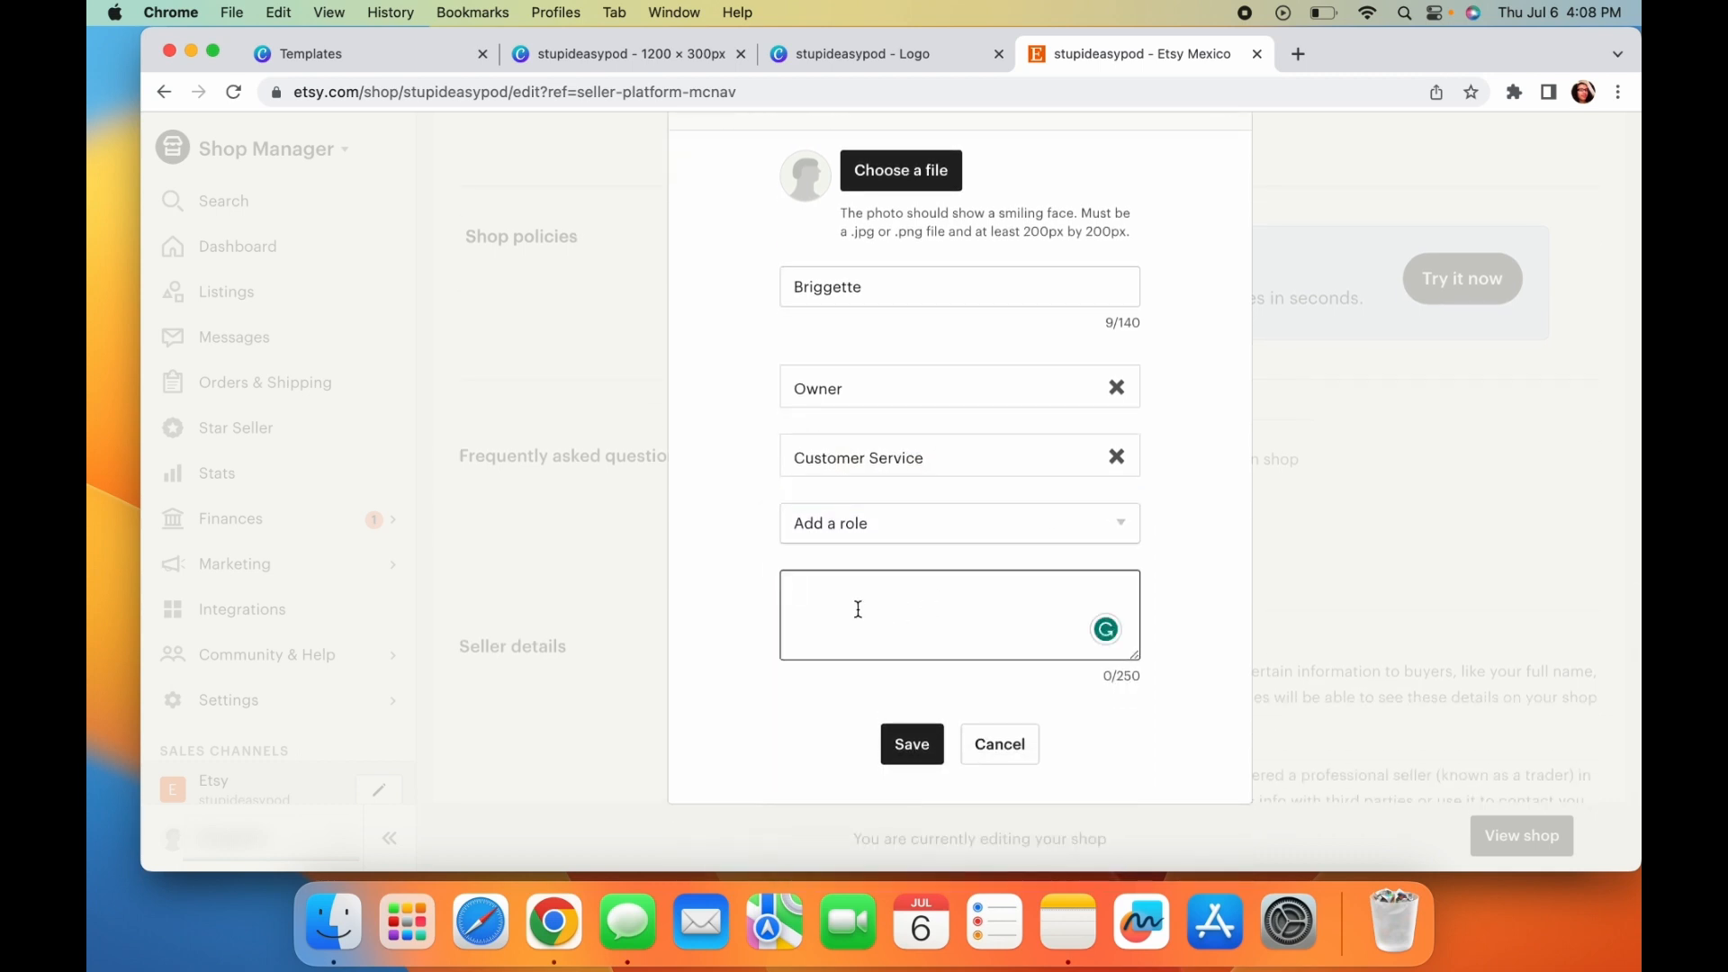
- Give the member the bio 'love all things creative' and save
type("love all")
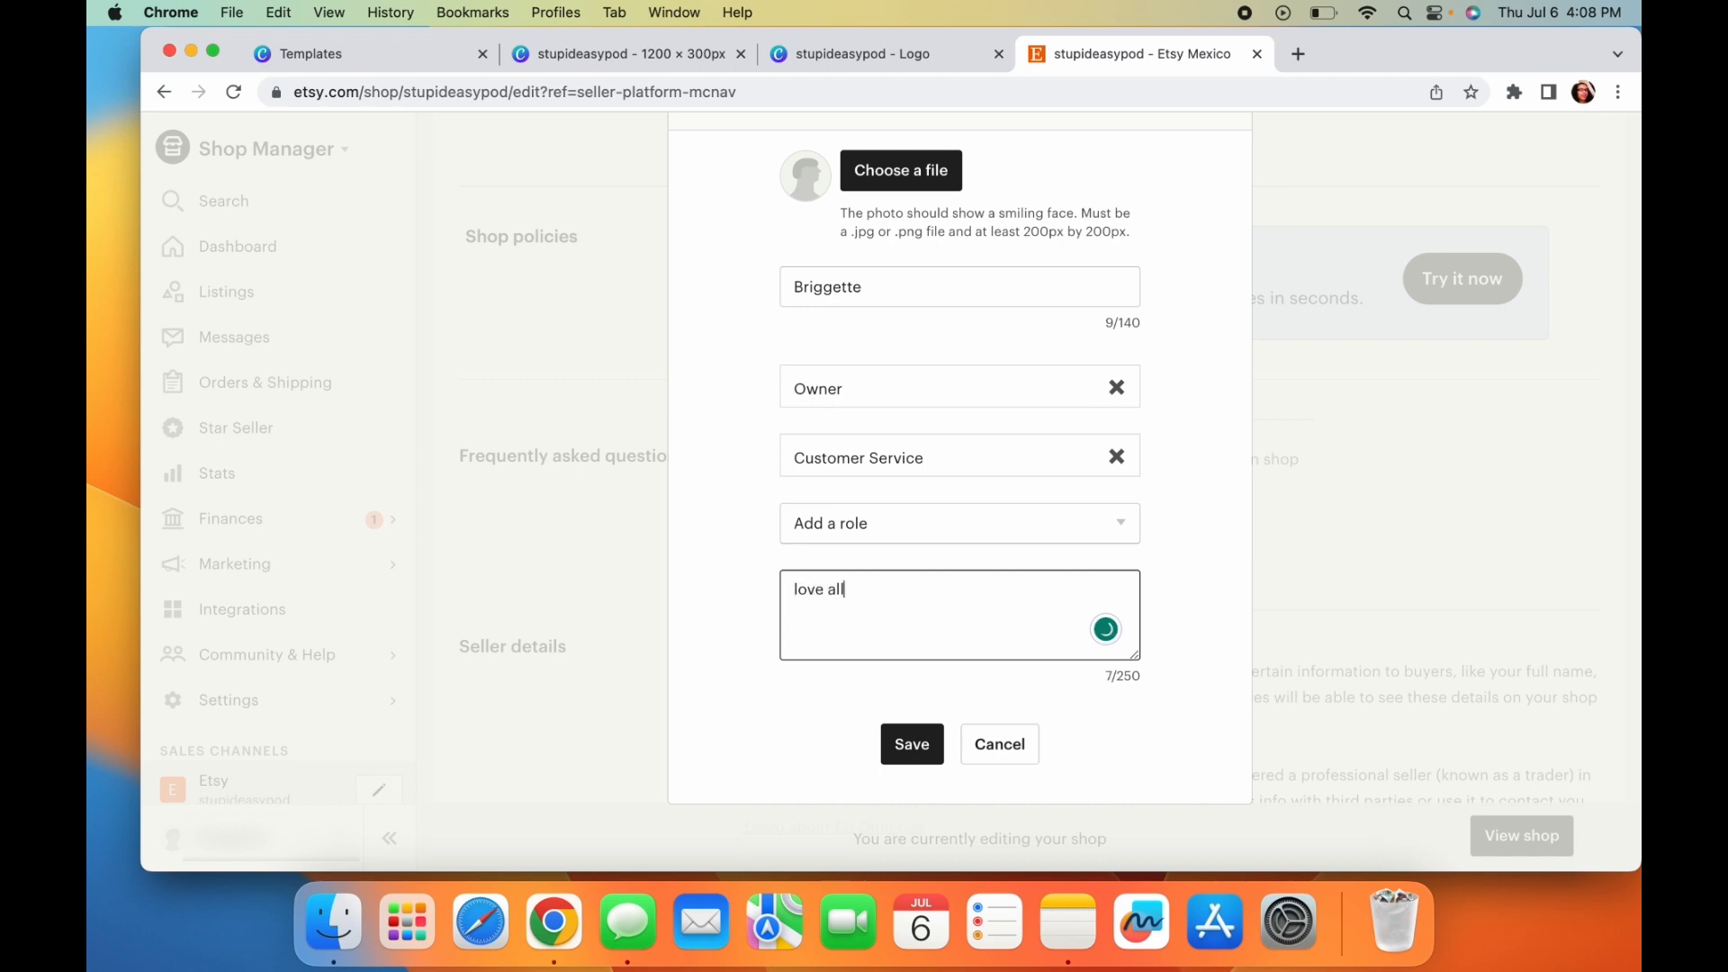
type("things")
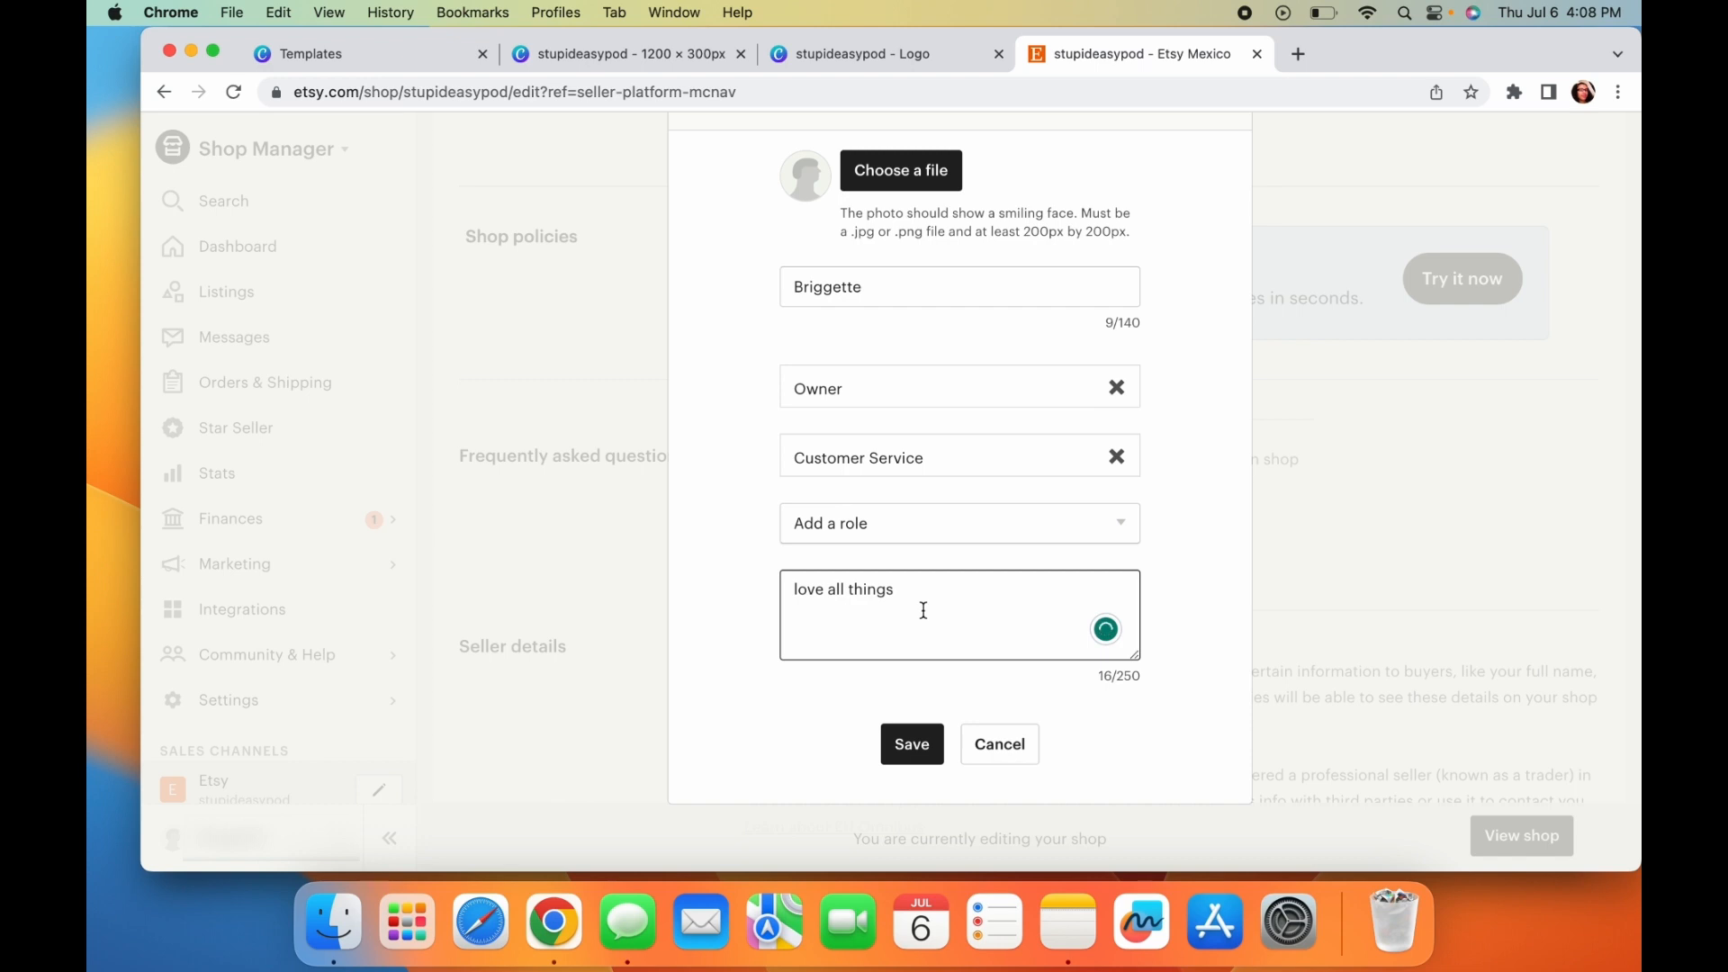
type("creati")
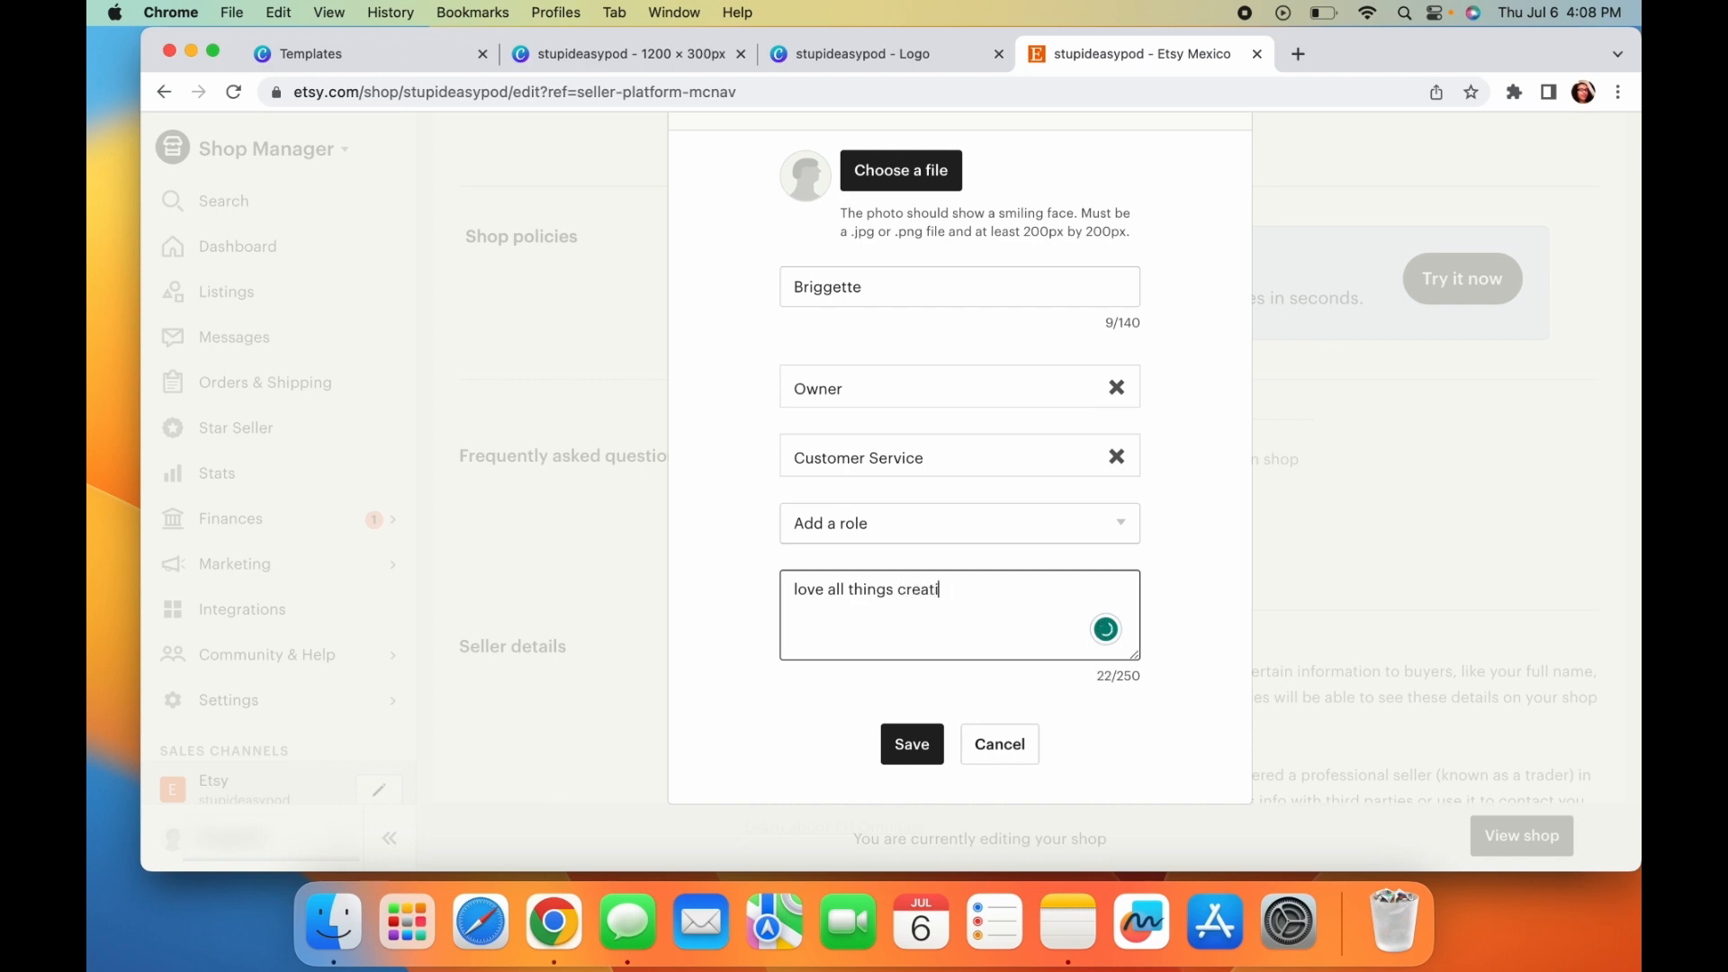
left_click(910, 744)
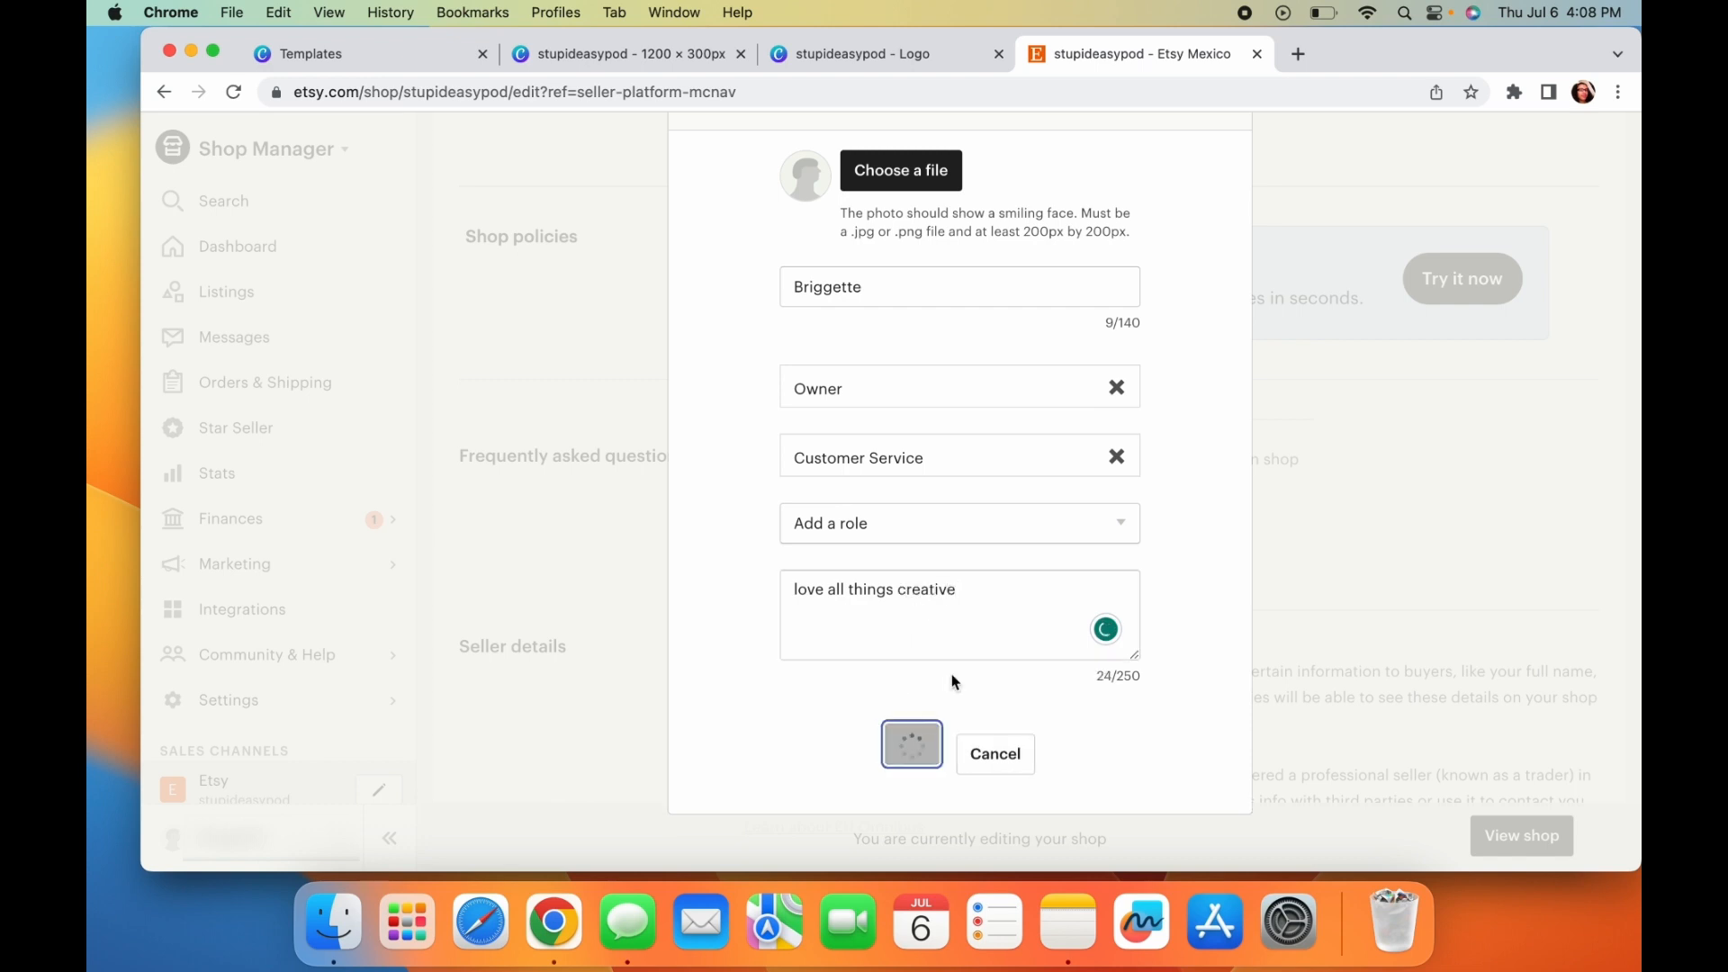
left_click(911, 743)
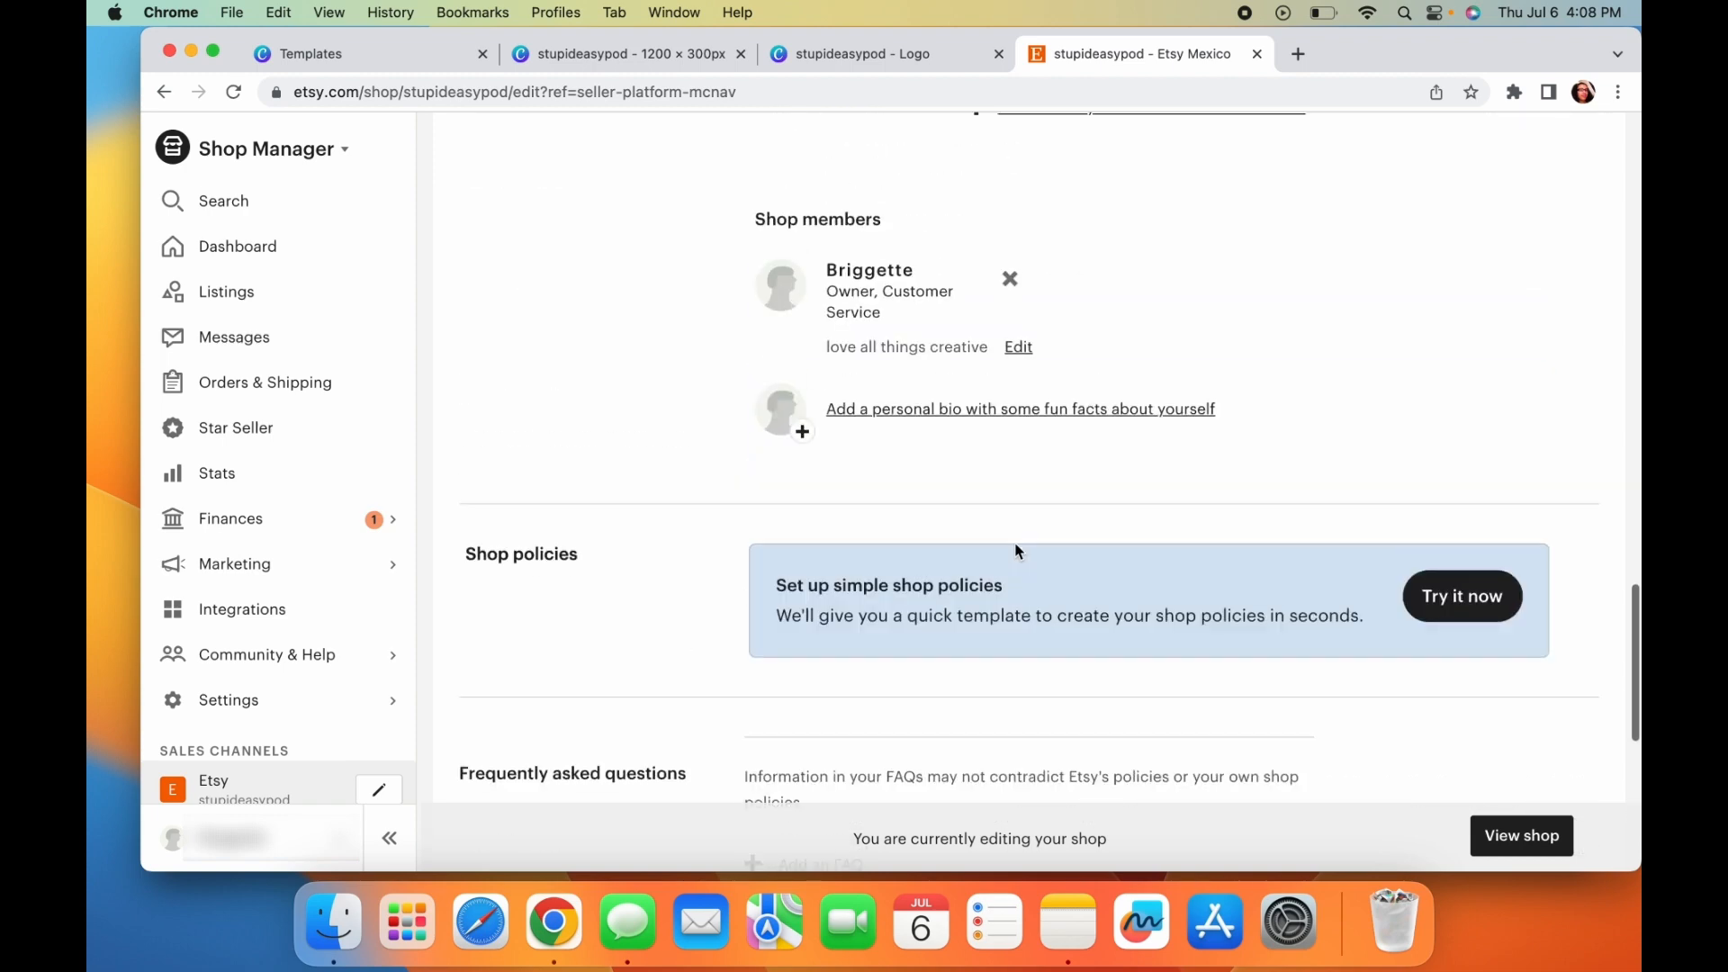
- Start a new FAQ entry and show its preset question topics
scroll("up", 3)
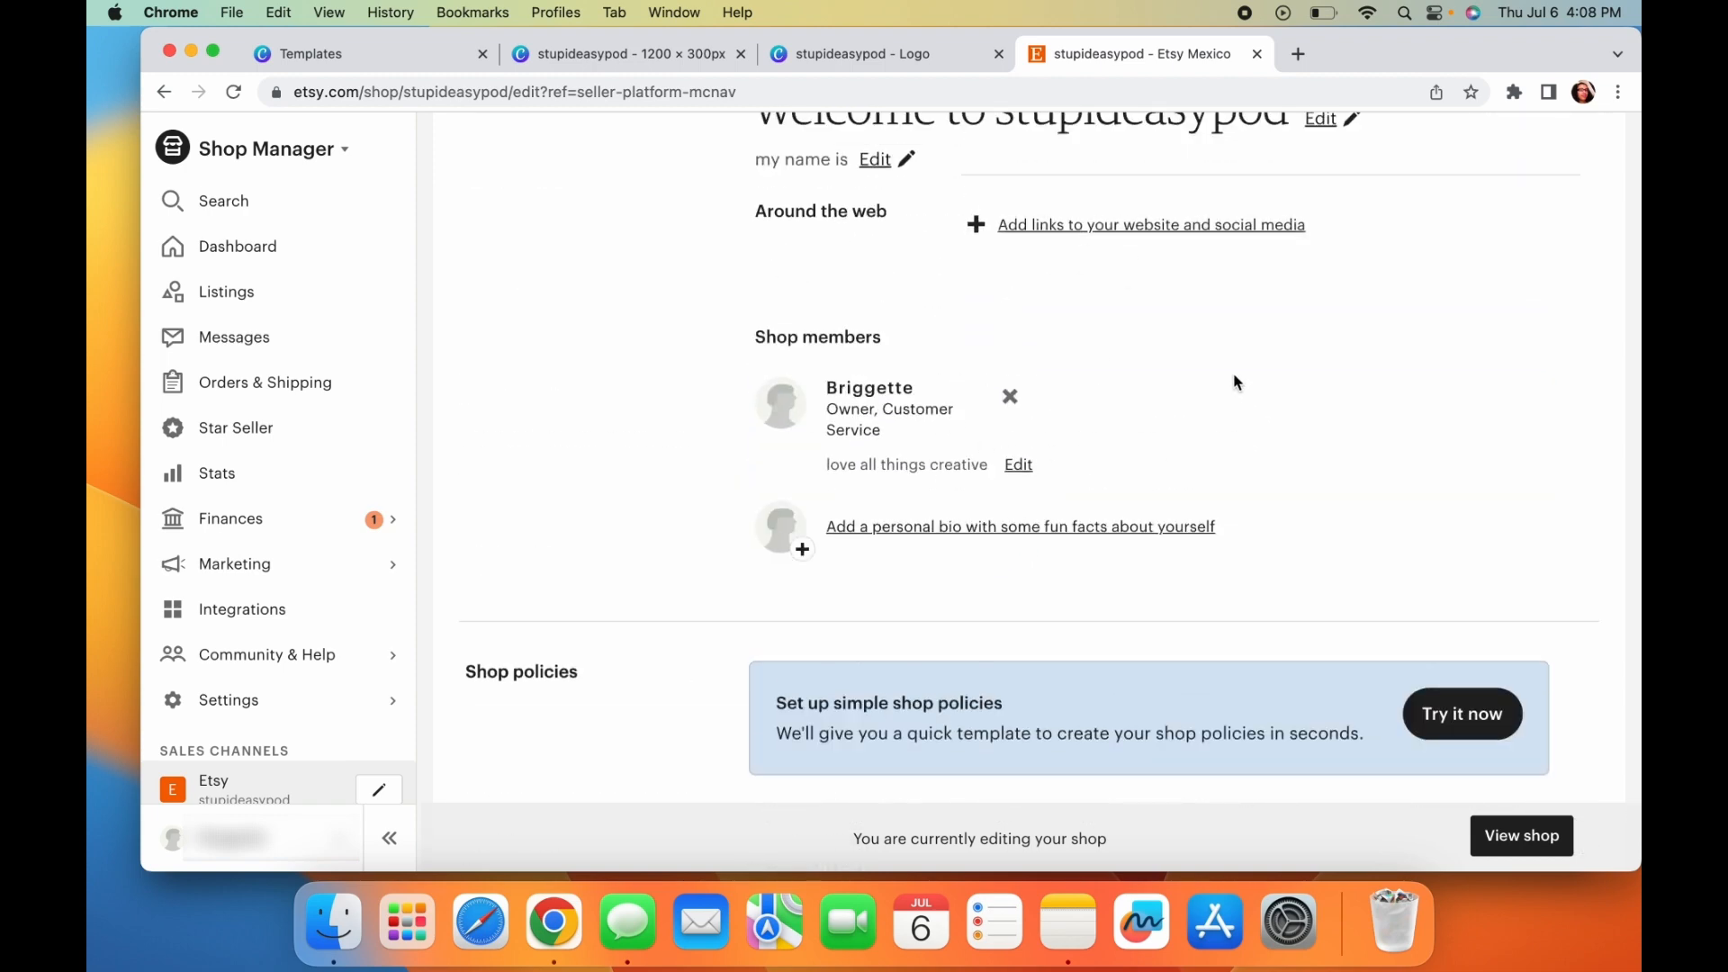
mouse_move(1229, 409)
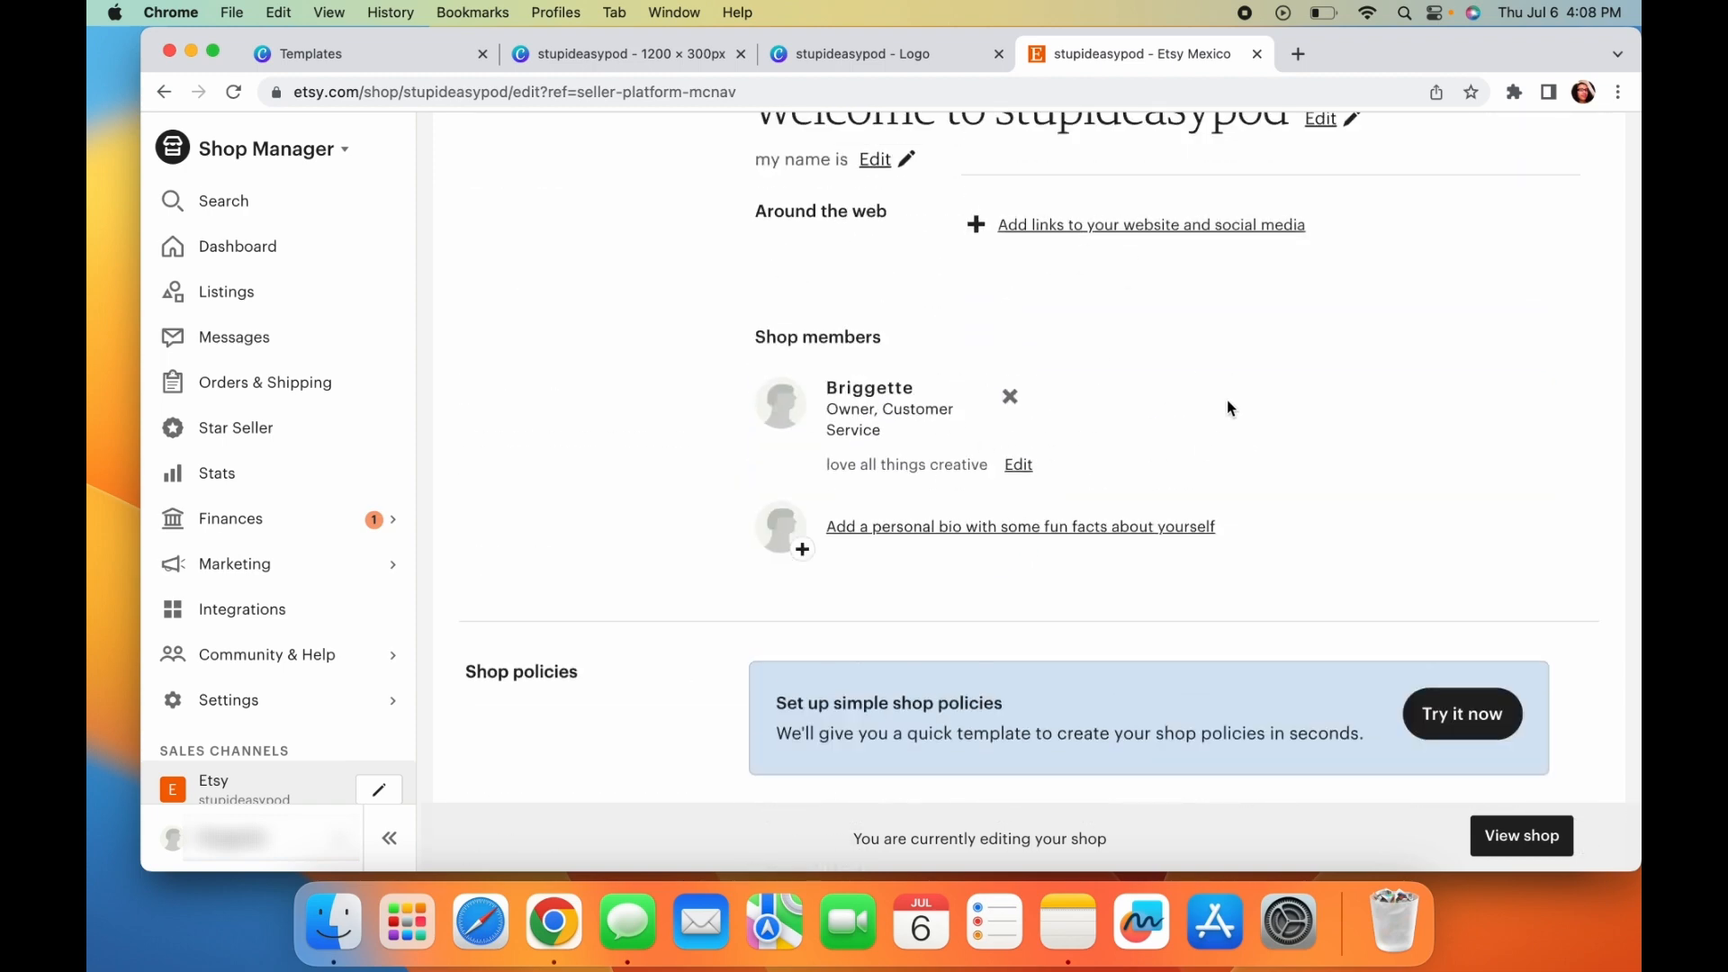
mouse_move(1269, 405)
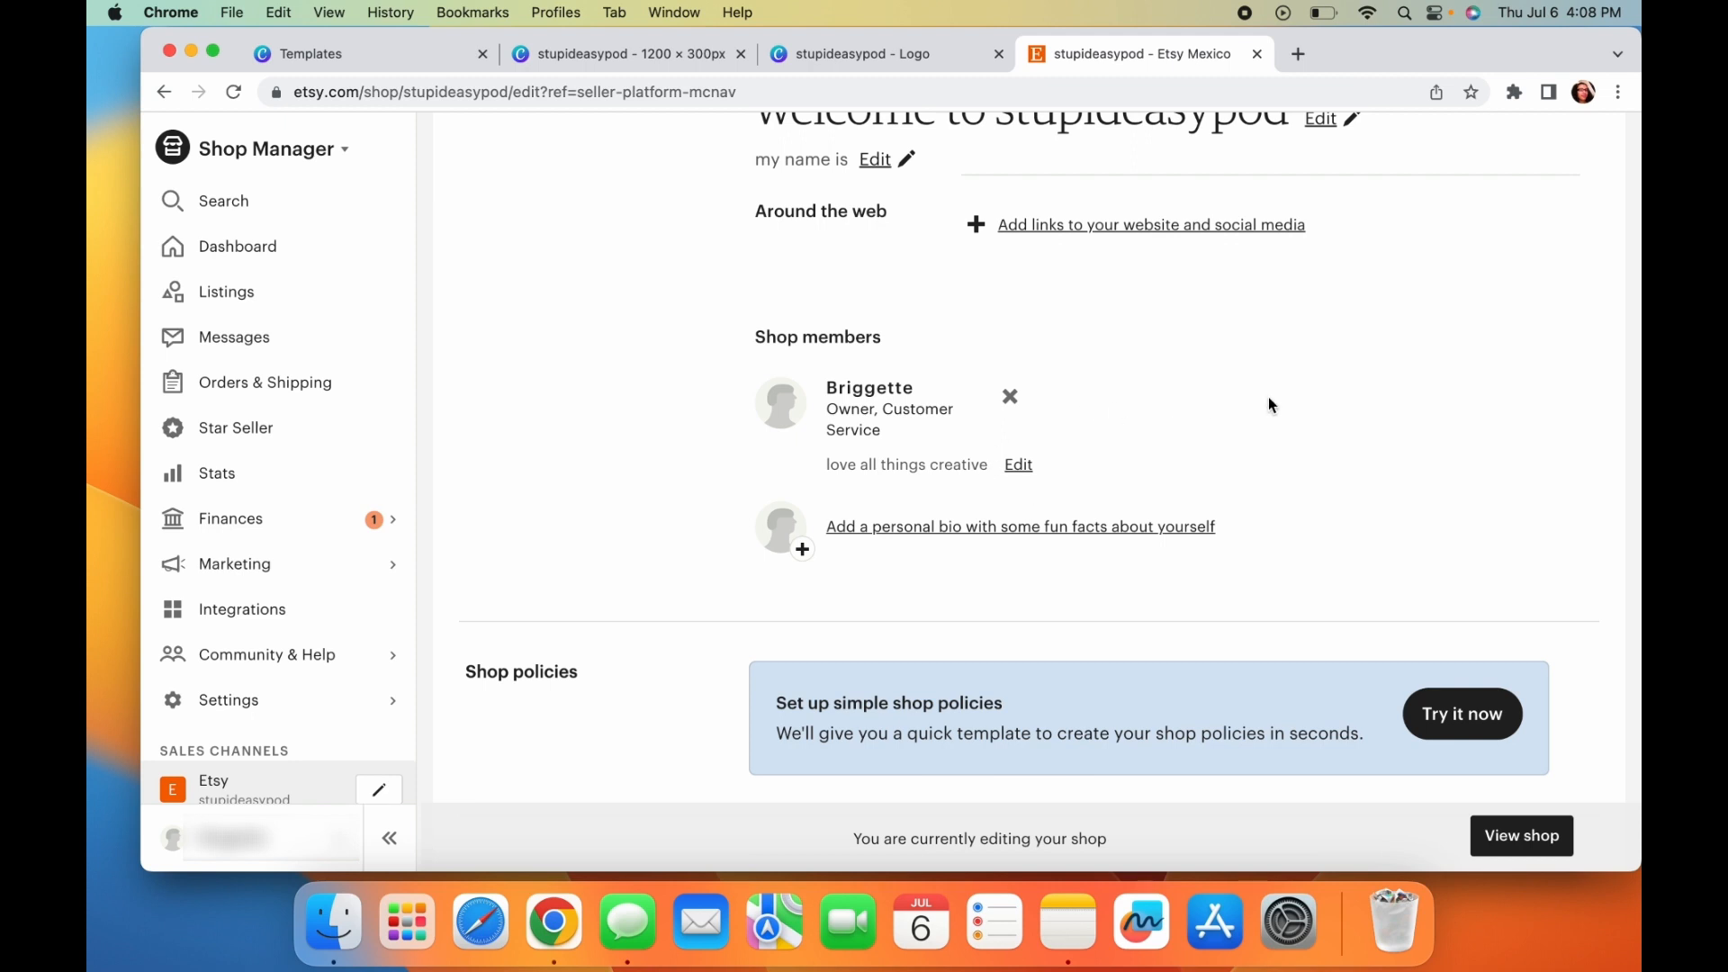
mouse_move(1208, 425)
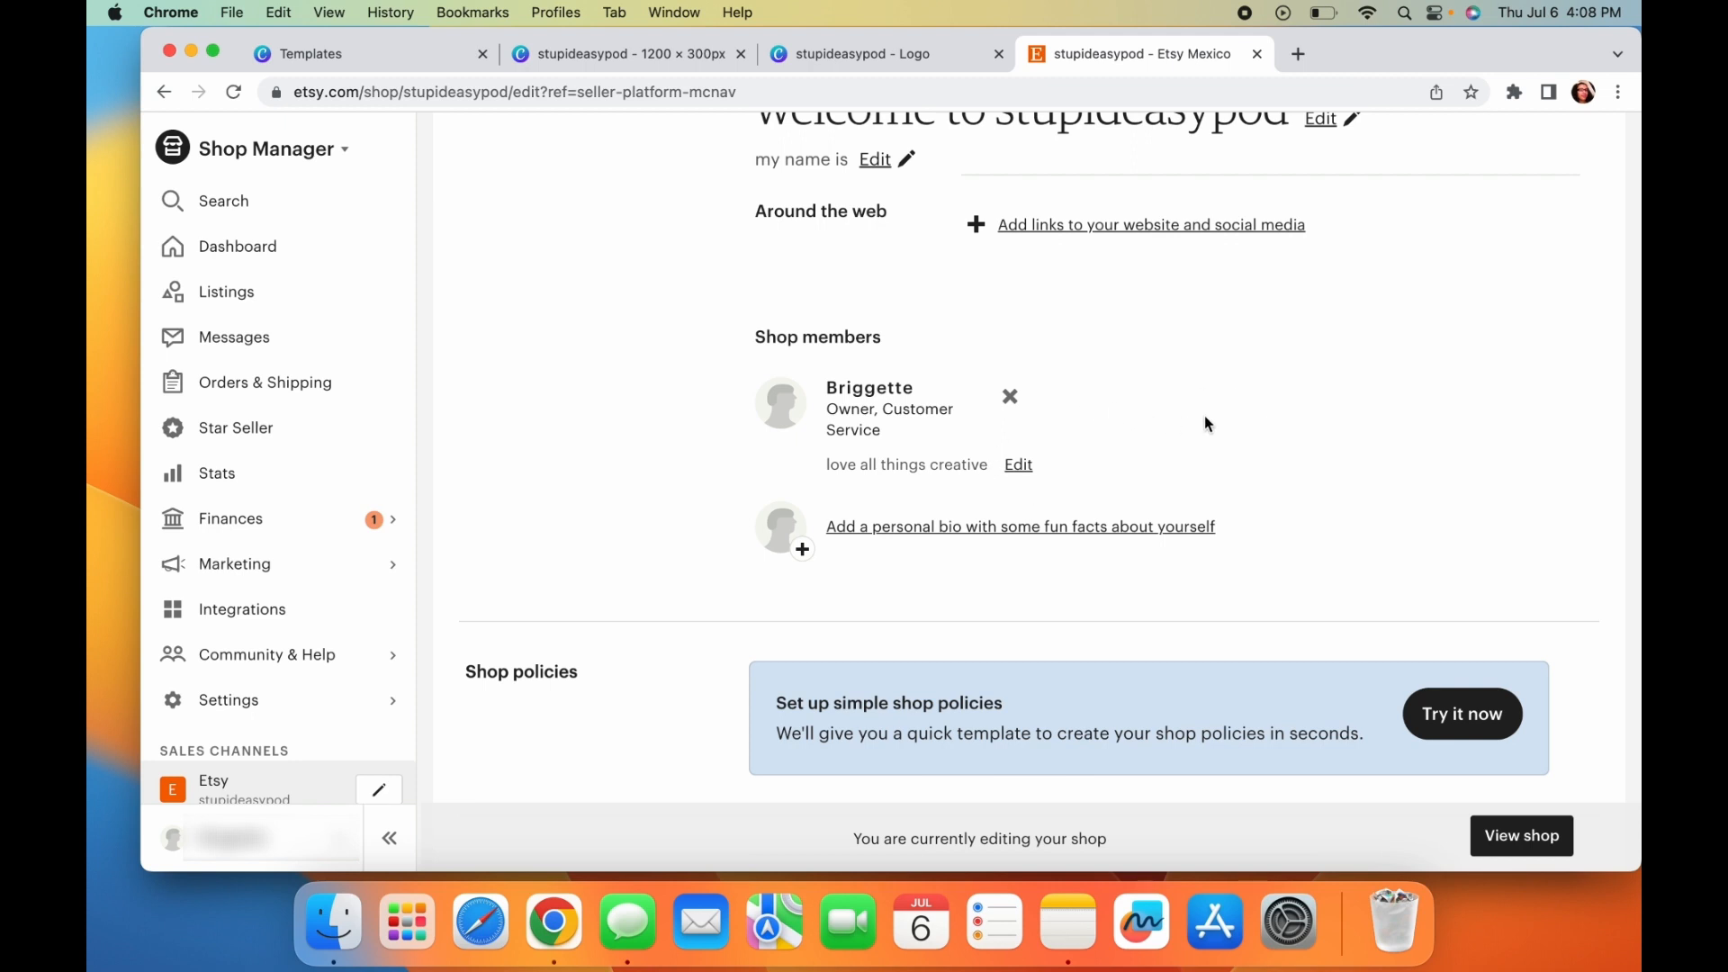
scroll("down", 3)
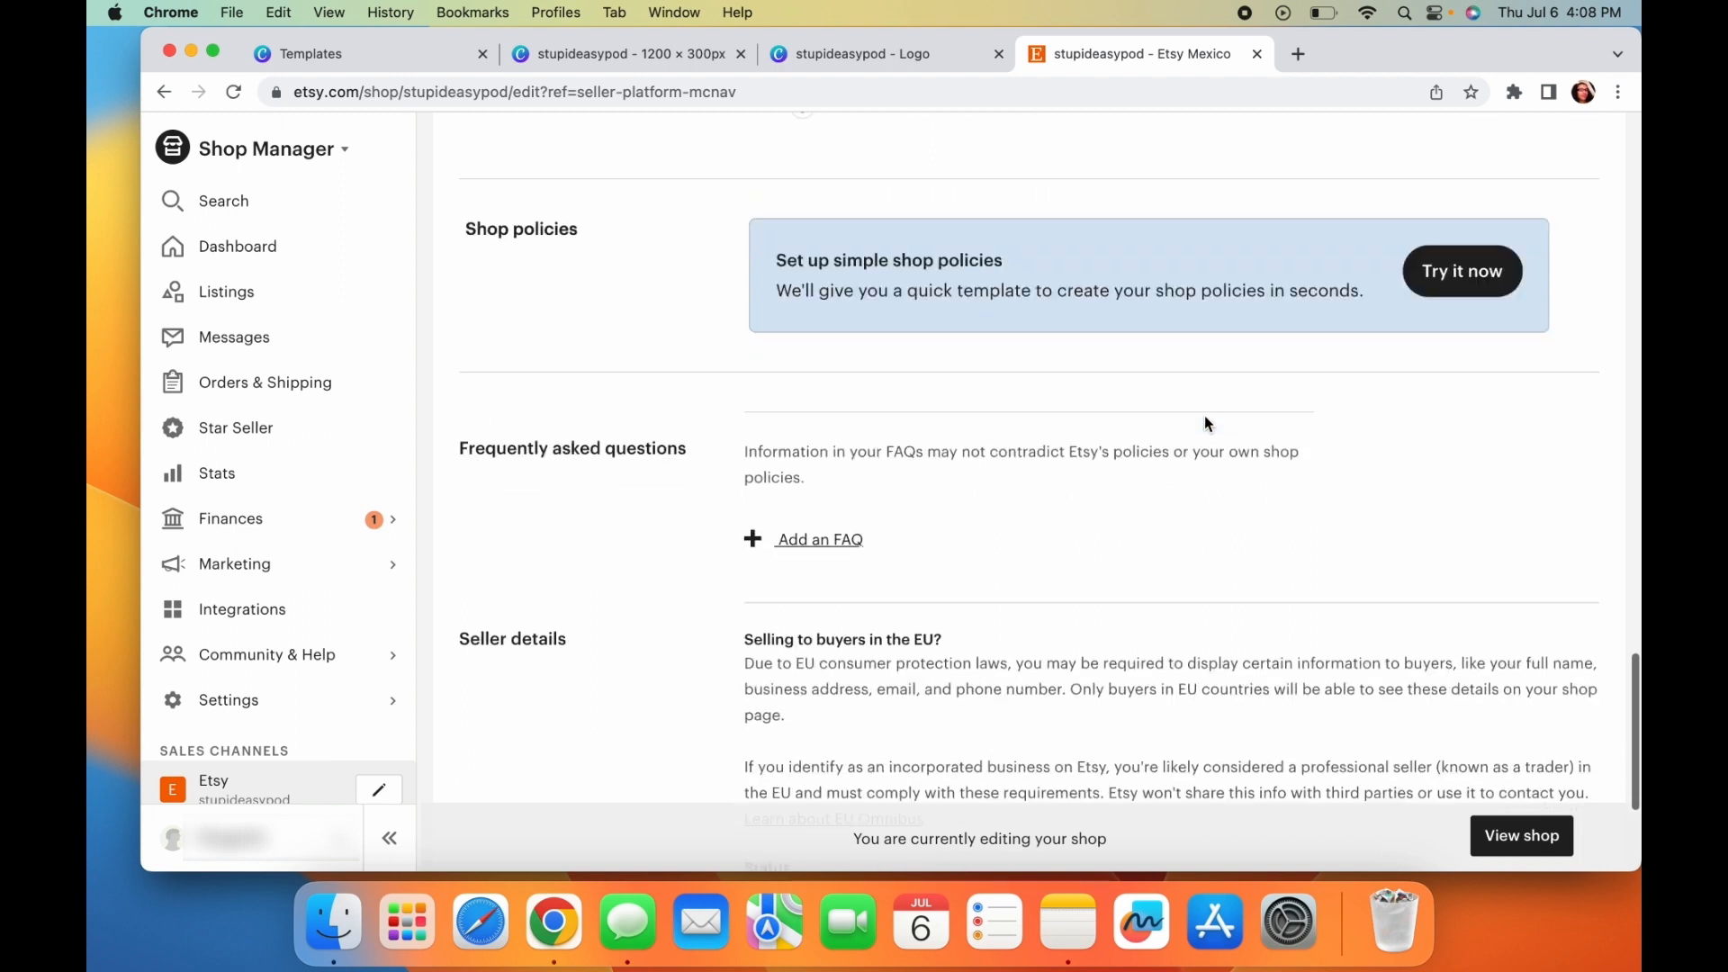
scroll("down", 3)
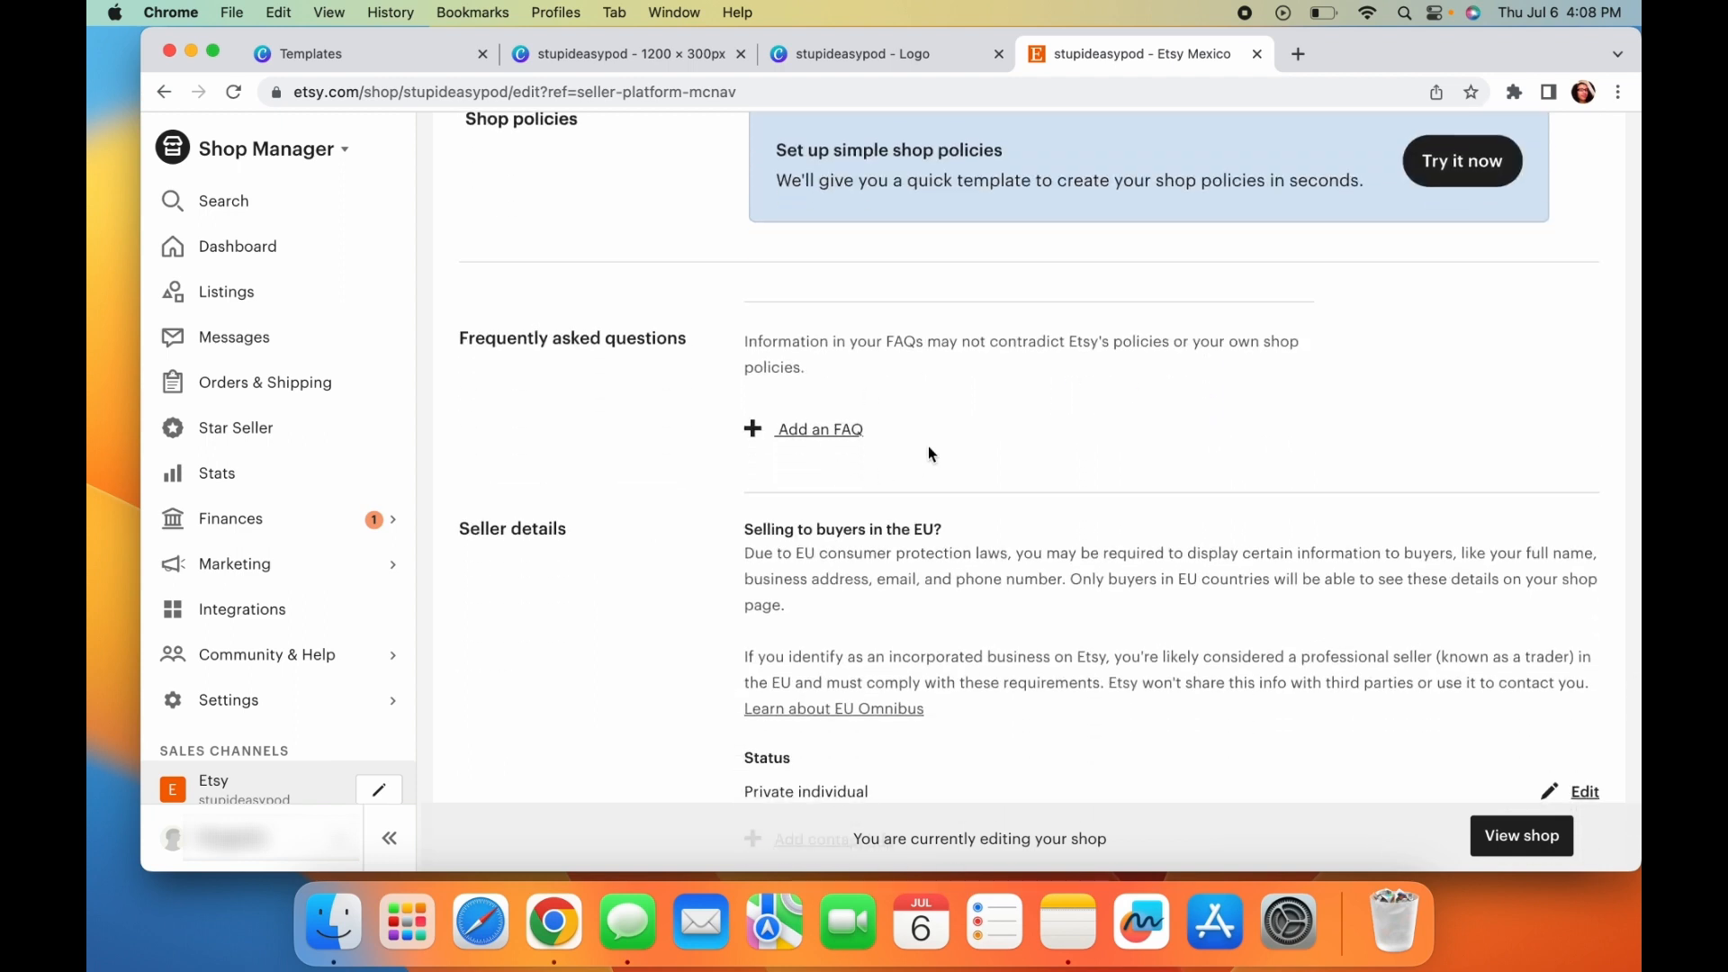
scroll("down", 3)
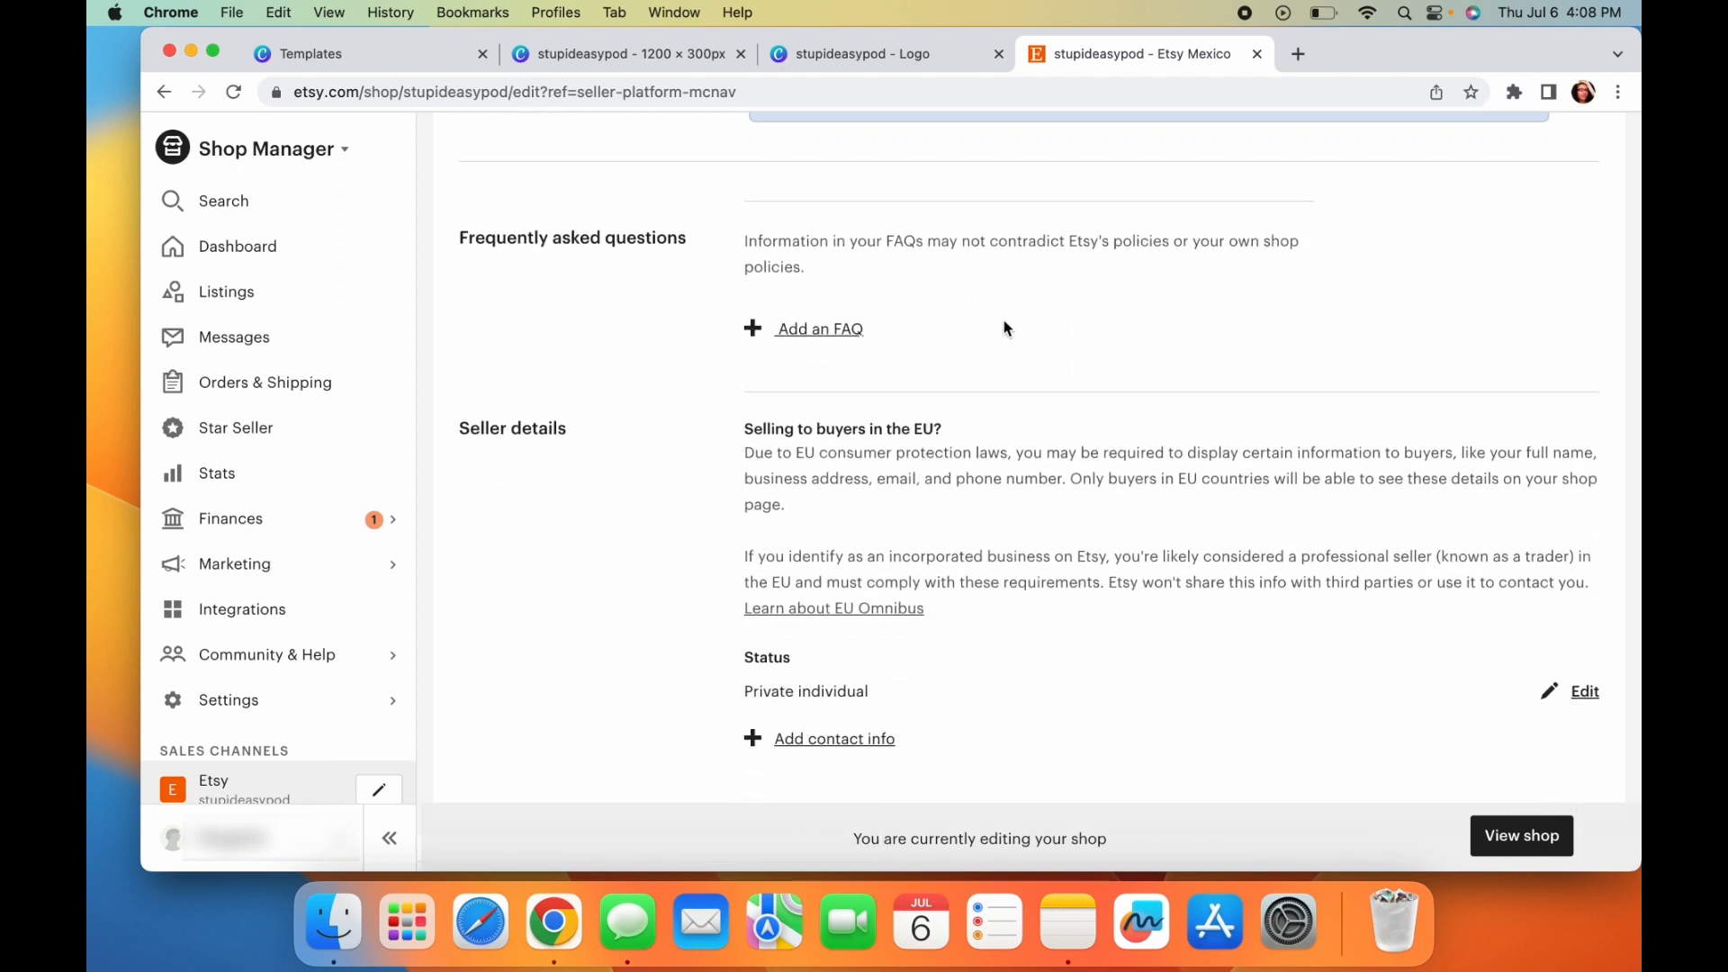
scroll("down", 3)
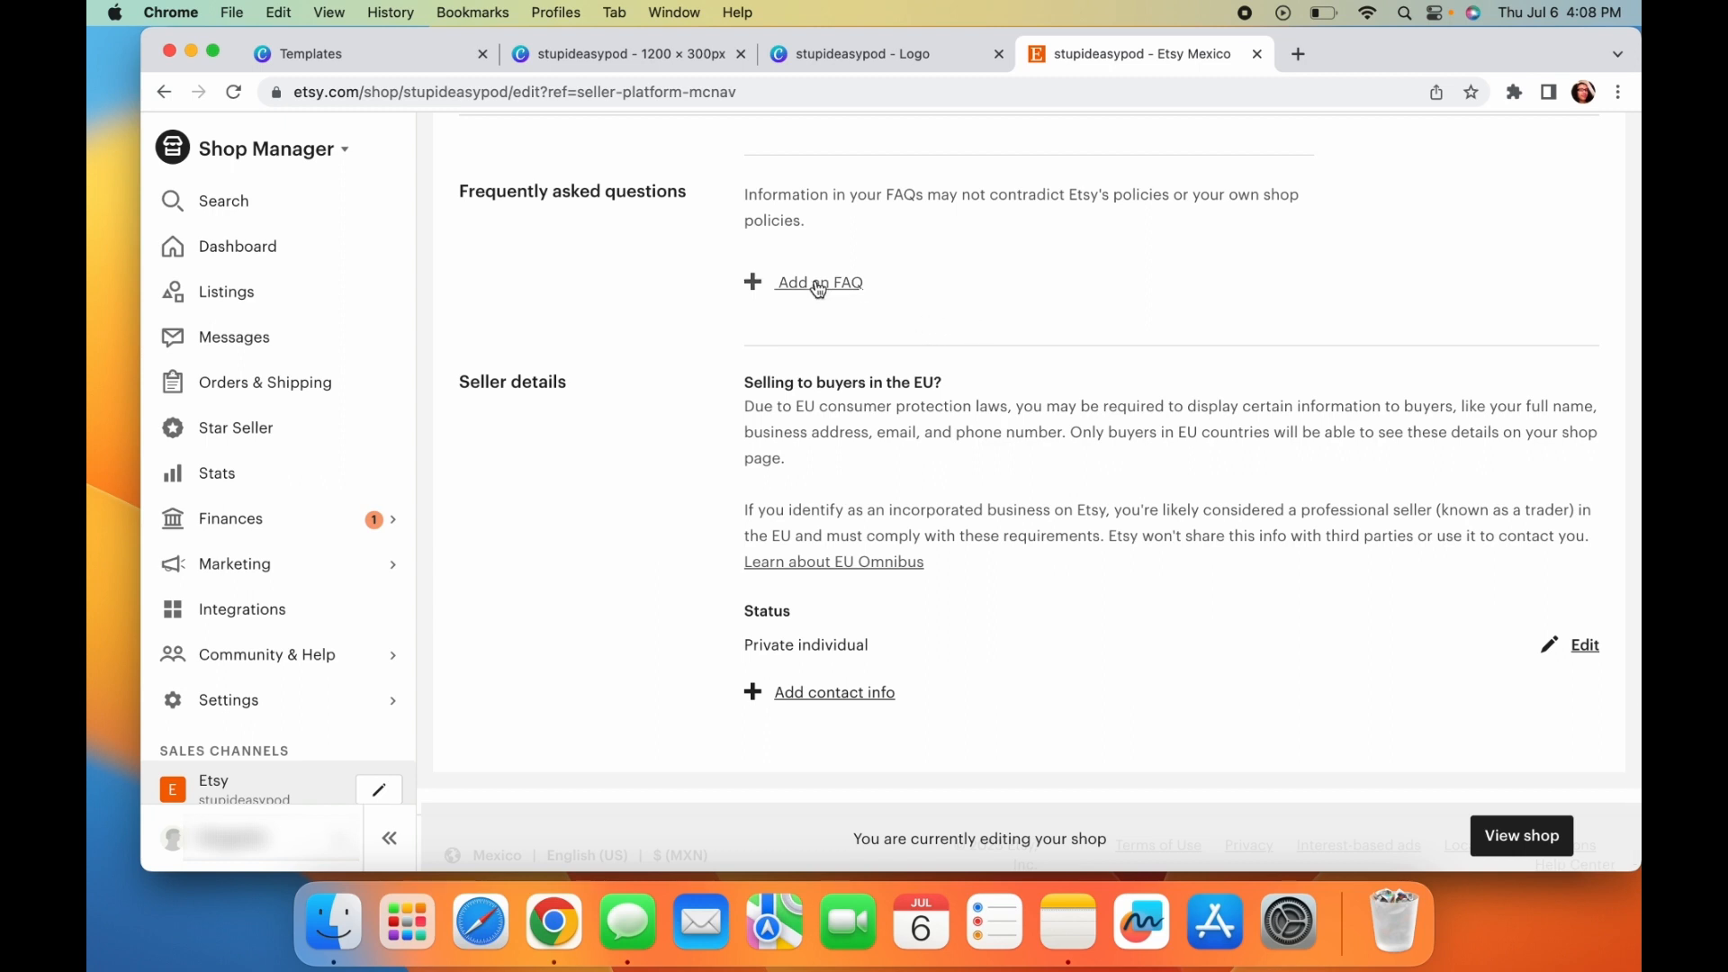
left_click(819, 283)
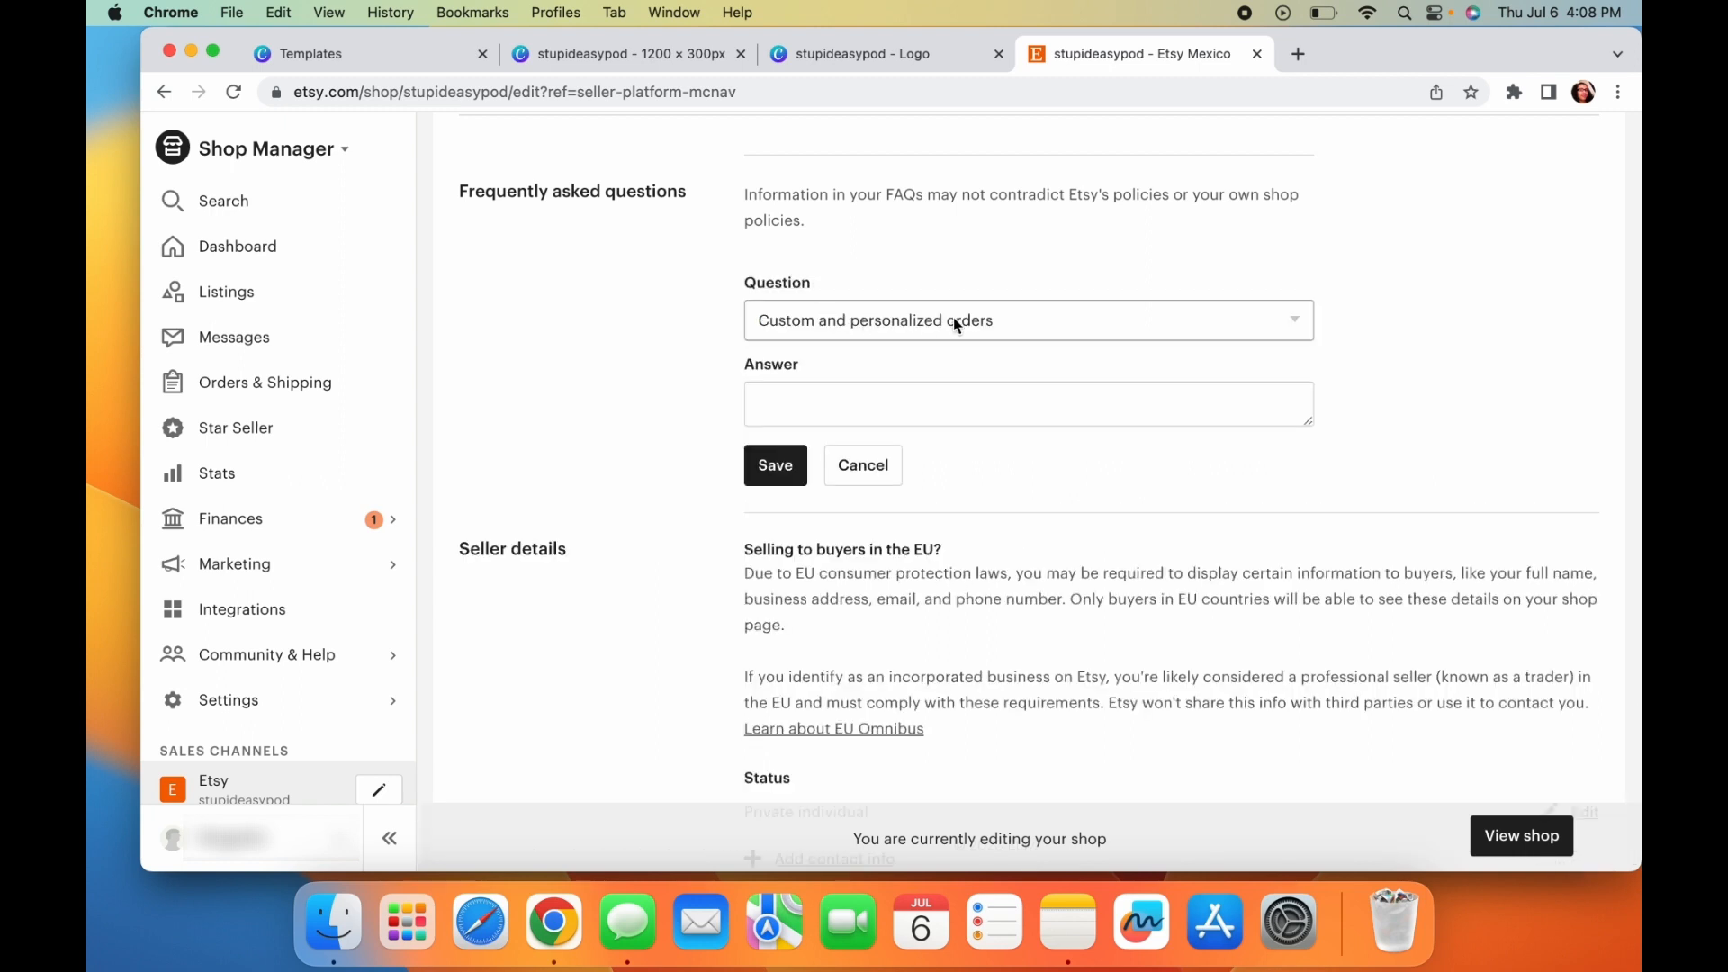
mouse_move(1028, 320)
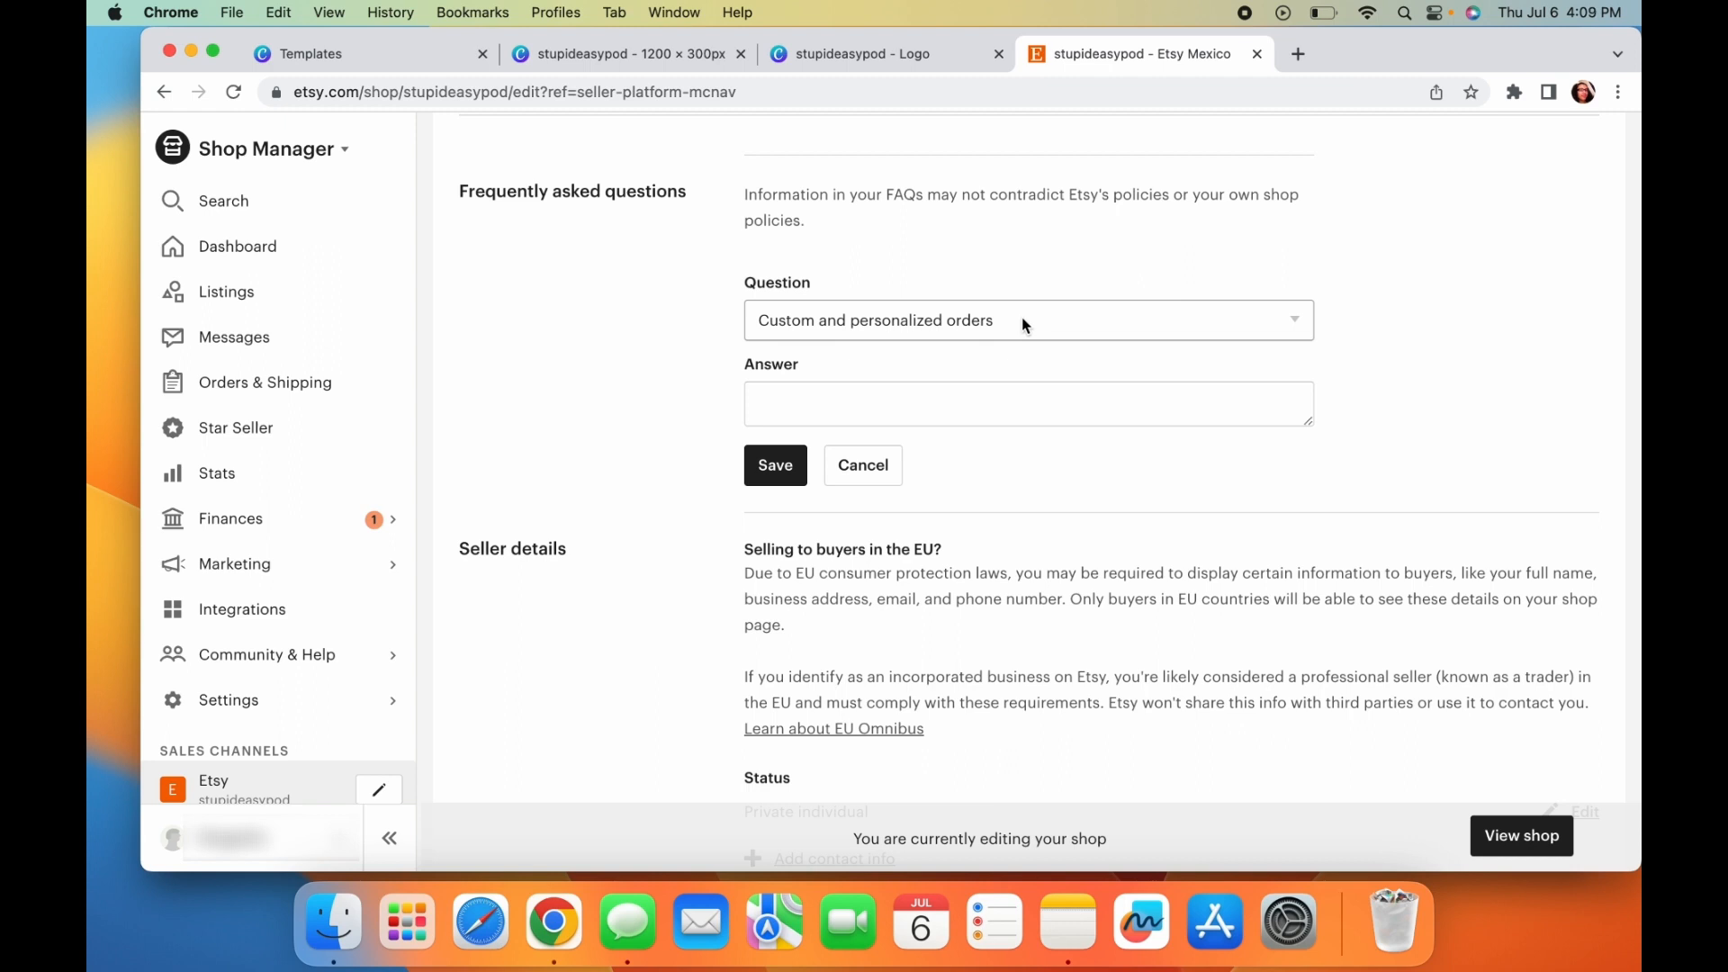
mouse_move(1053, 328)
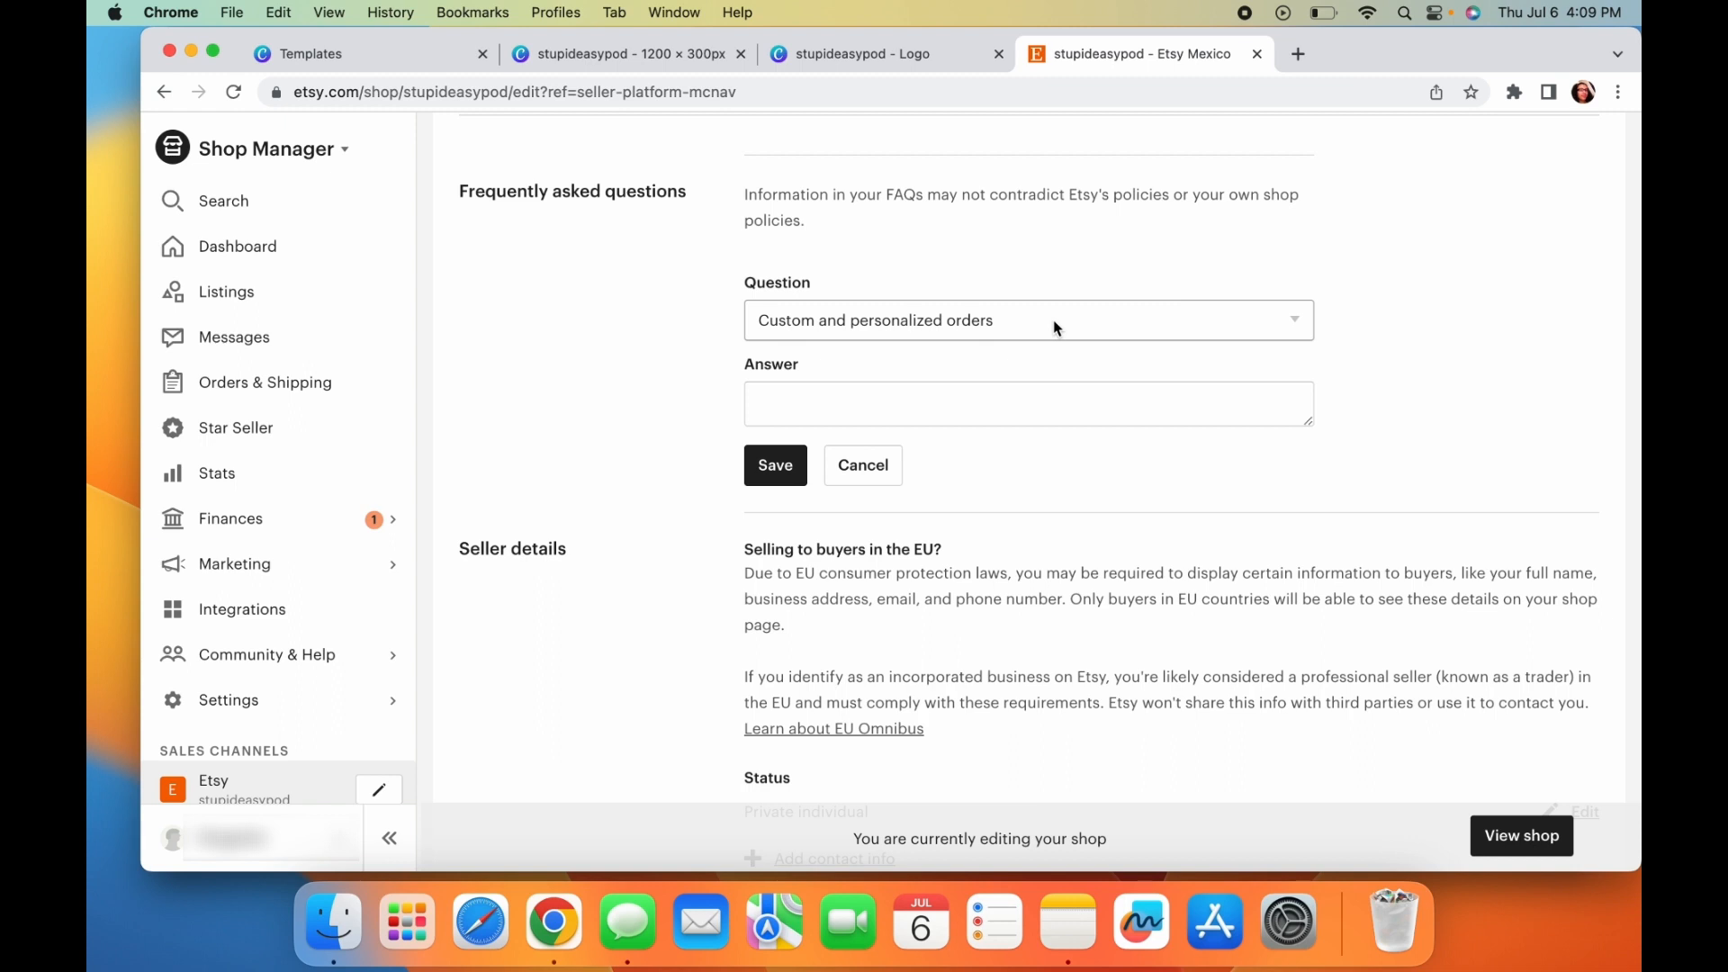
mouse_move(788, 320)
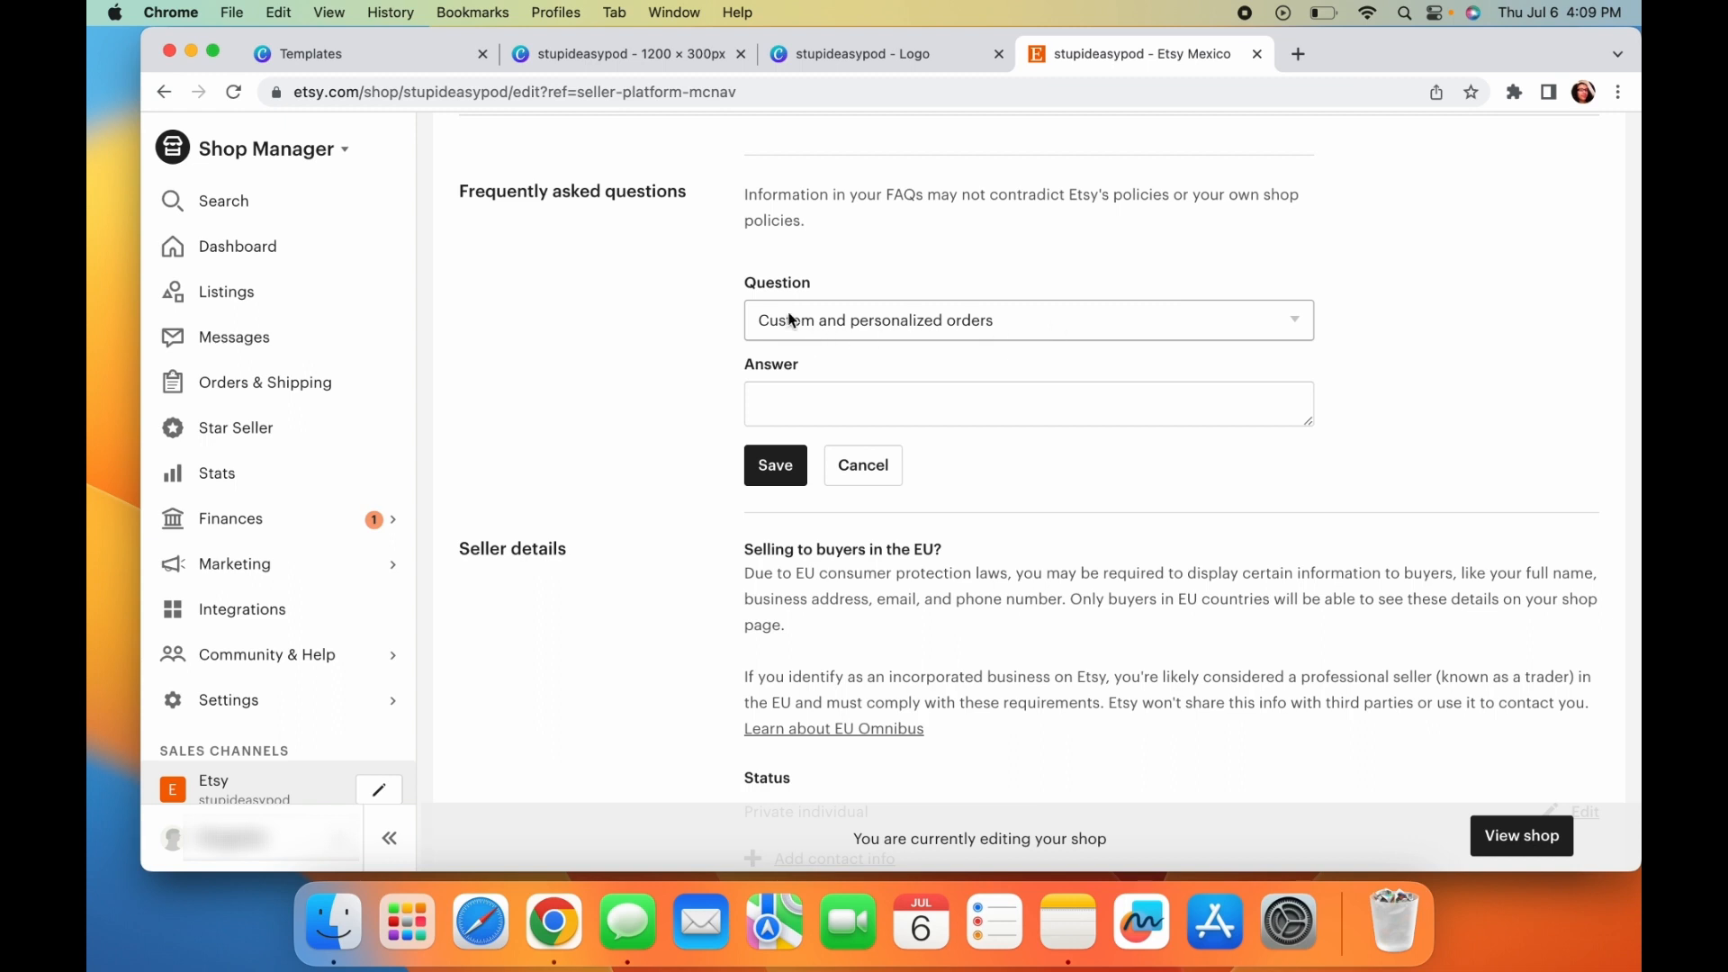
mouse_move(783, 322)
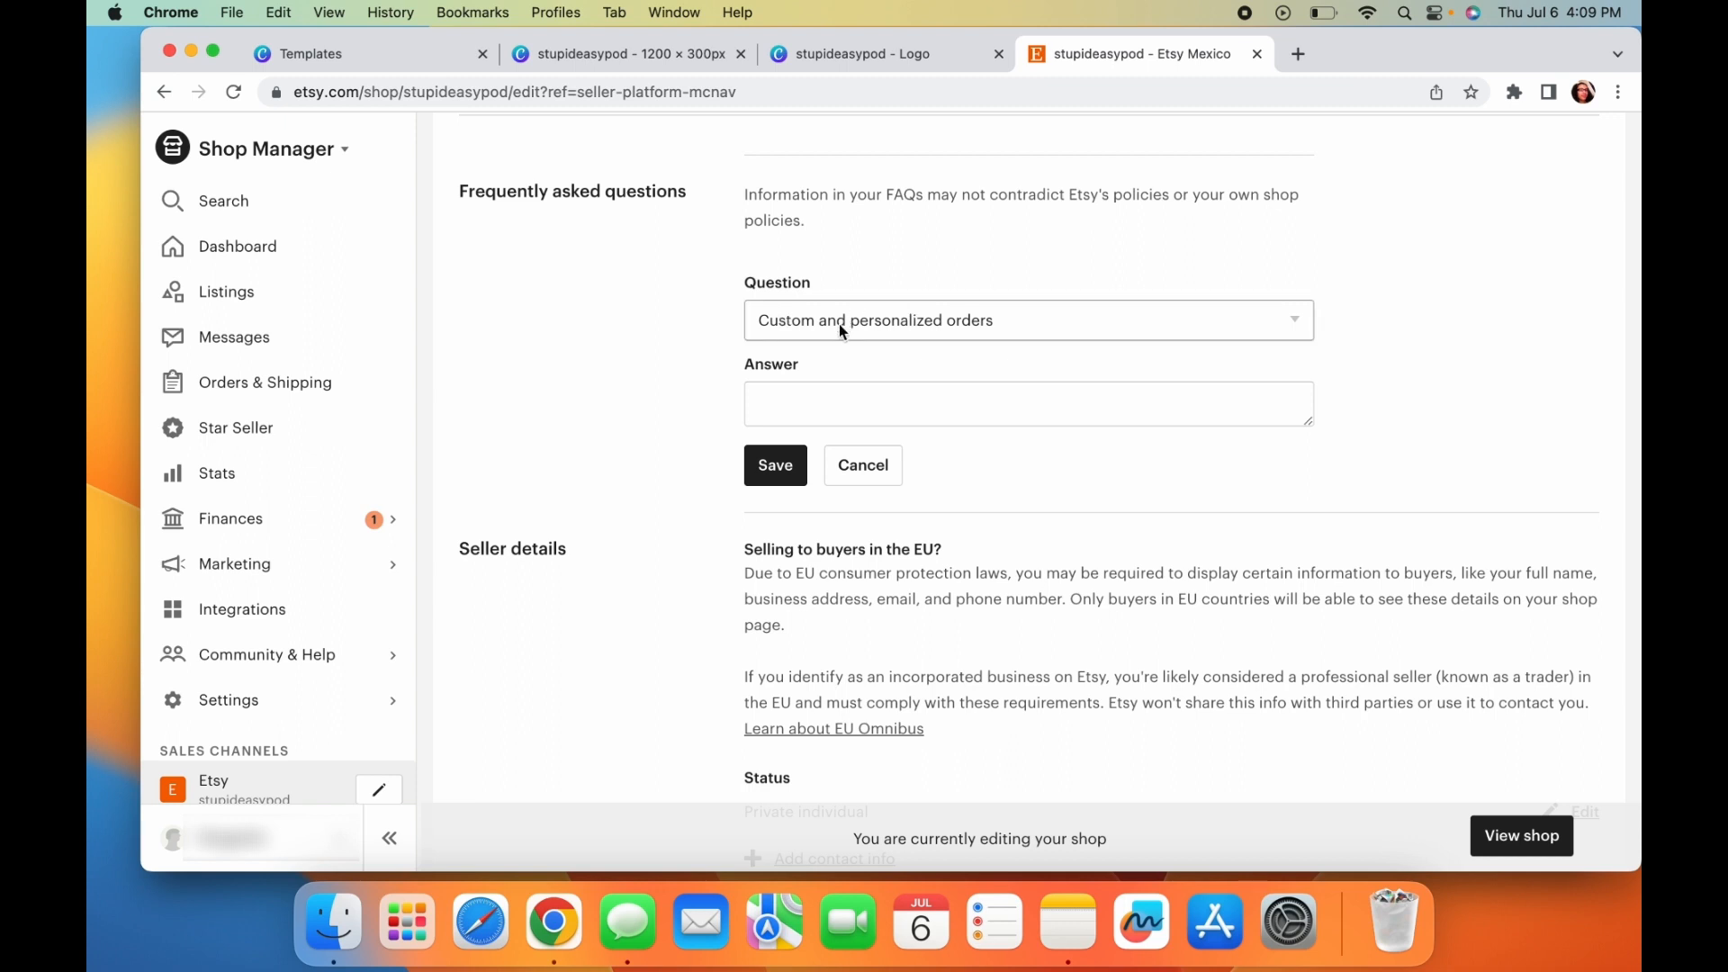
left_click(1026, 320)
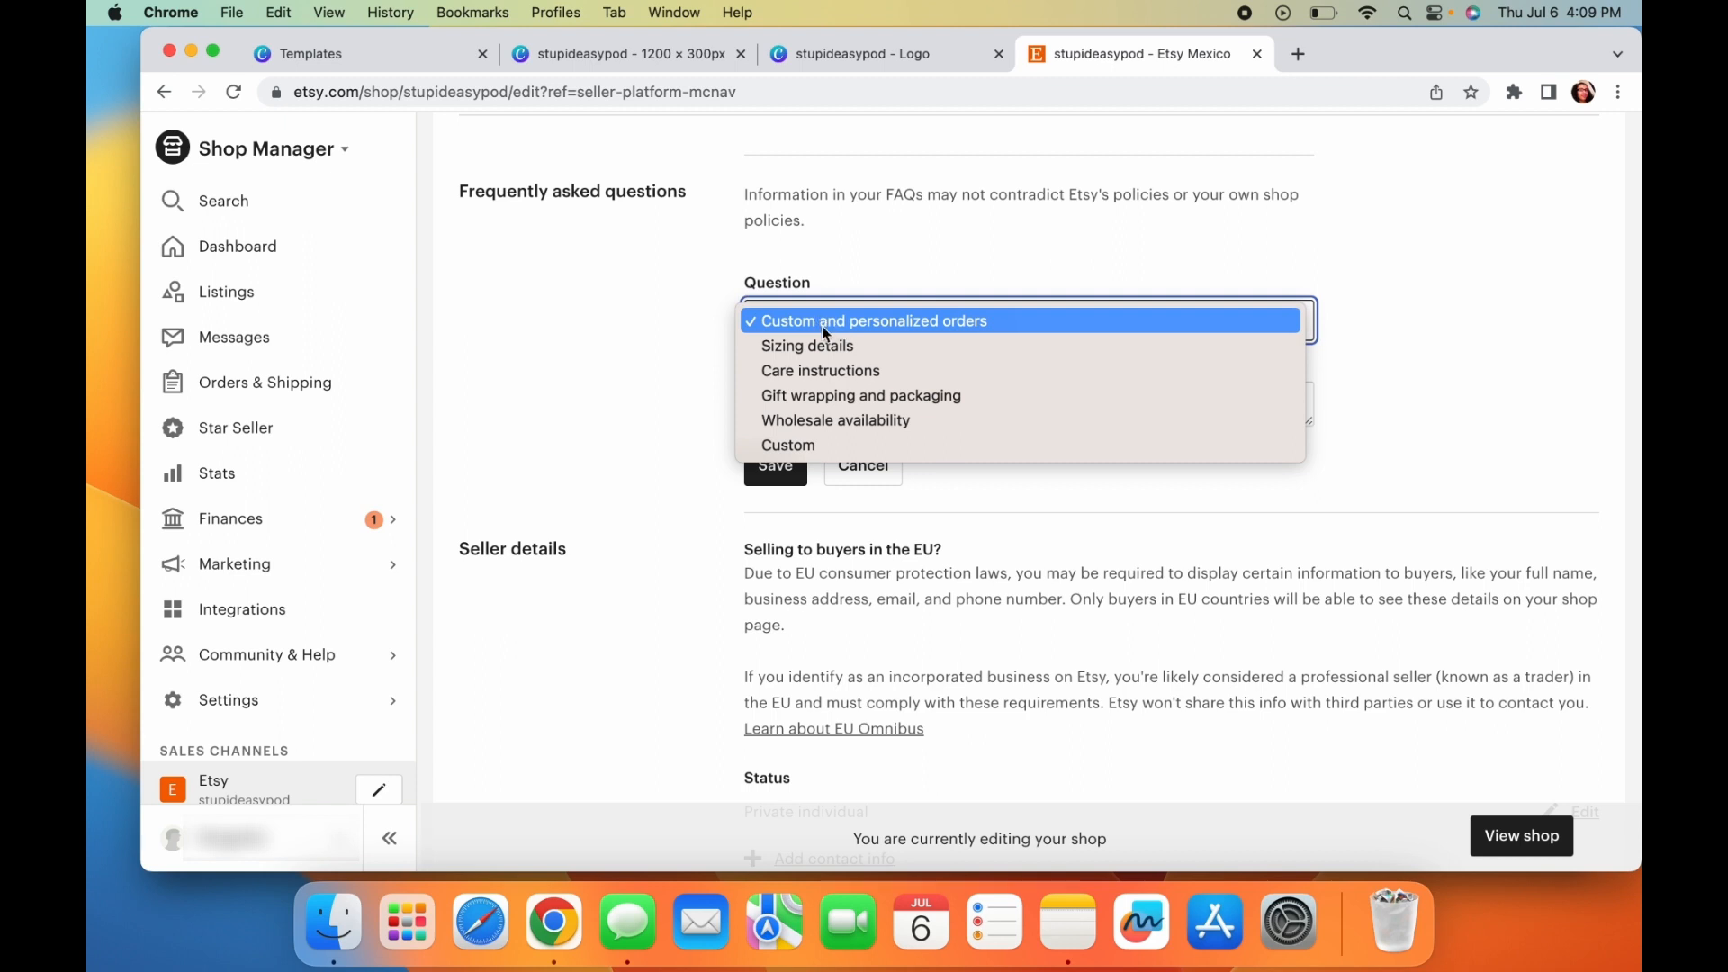
- Save a custom FAQ 'wha type of printing do we use?' answered with DTG, direct-to-garment printing
left_click(788, 444)
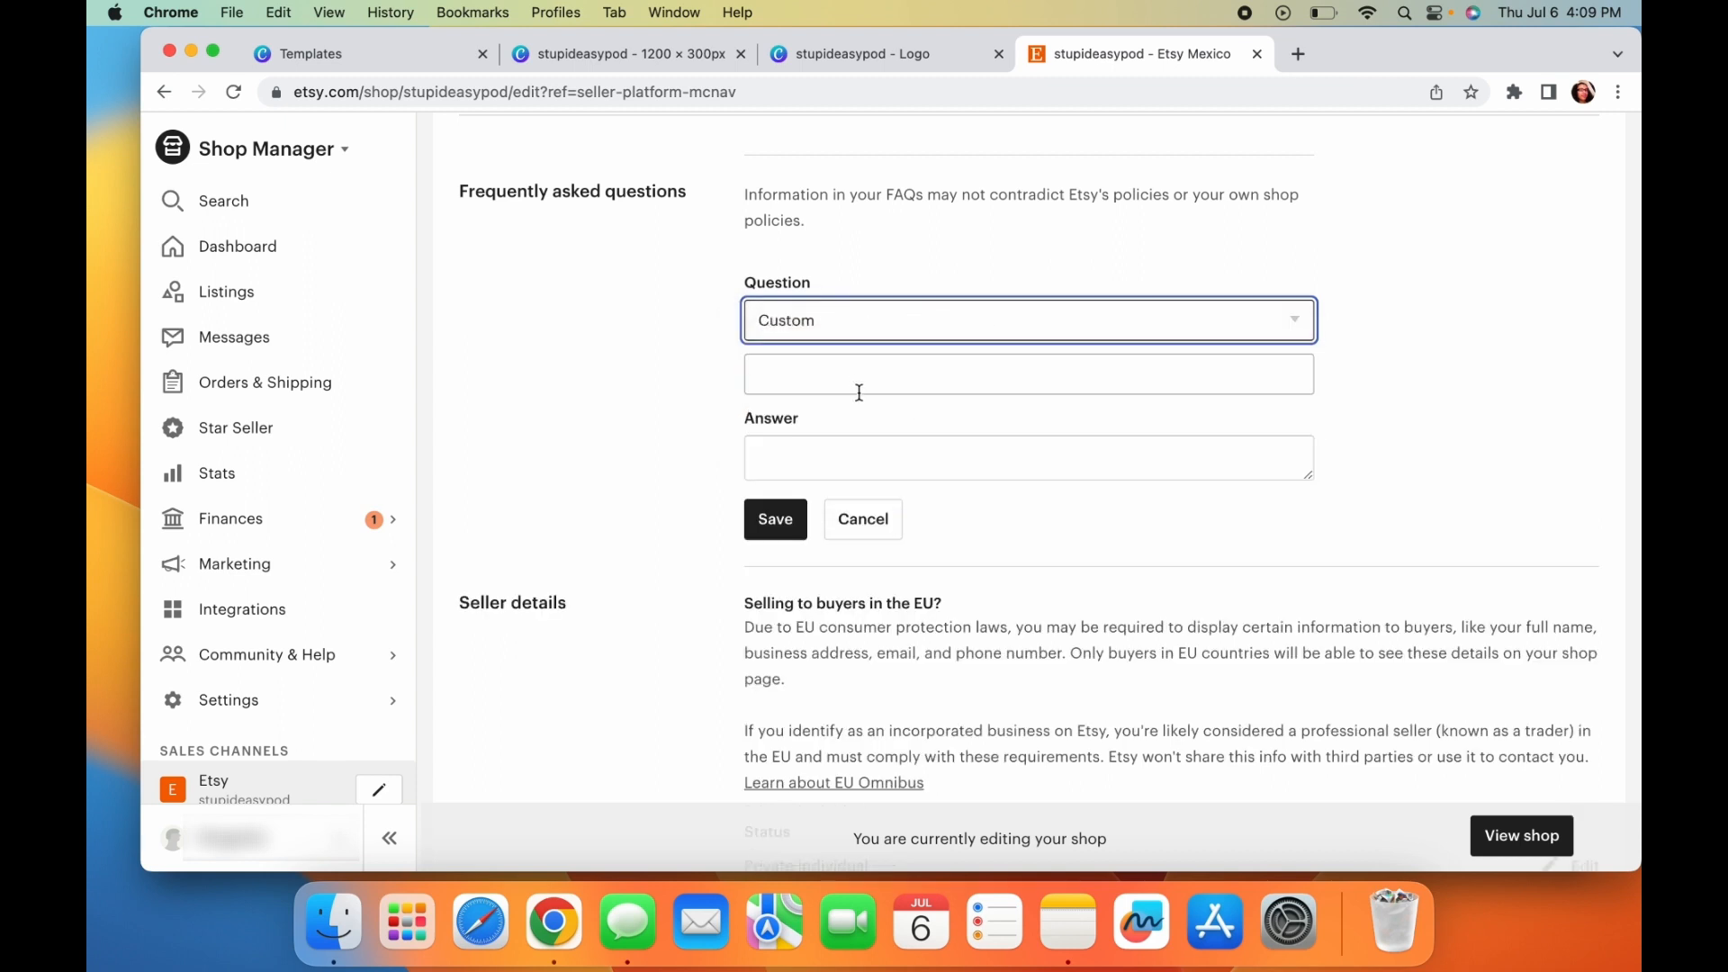
type("wha ty")
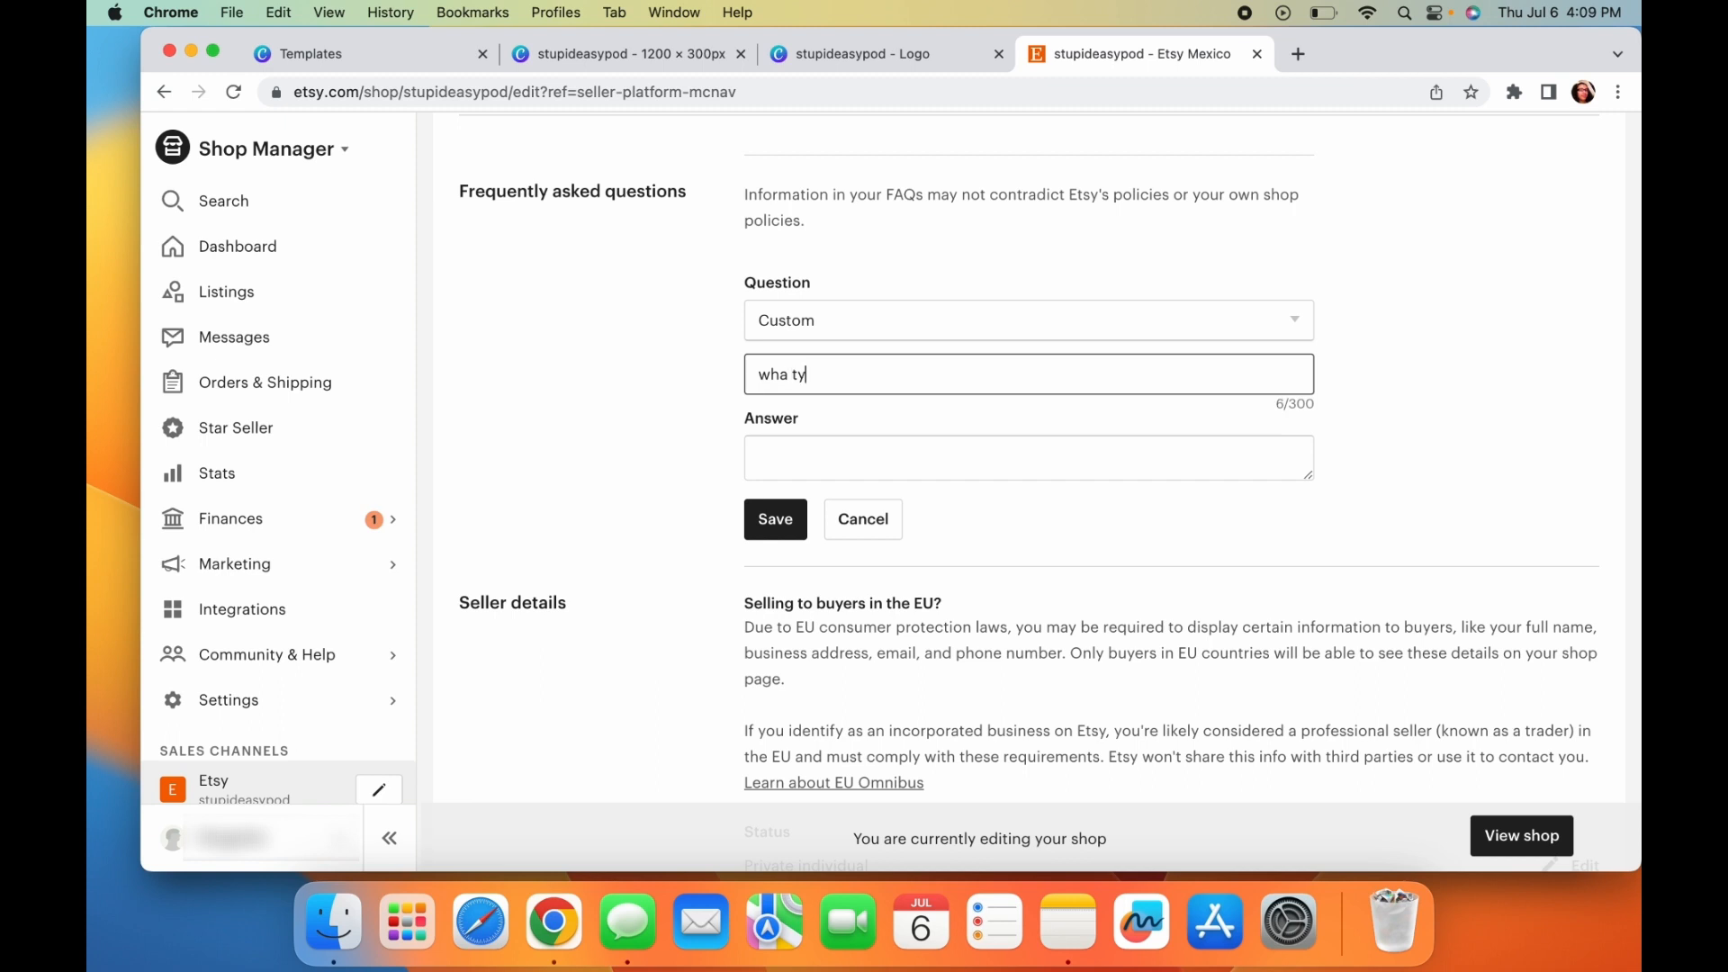
type("type of printing do we")
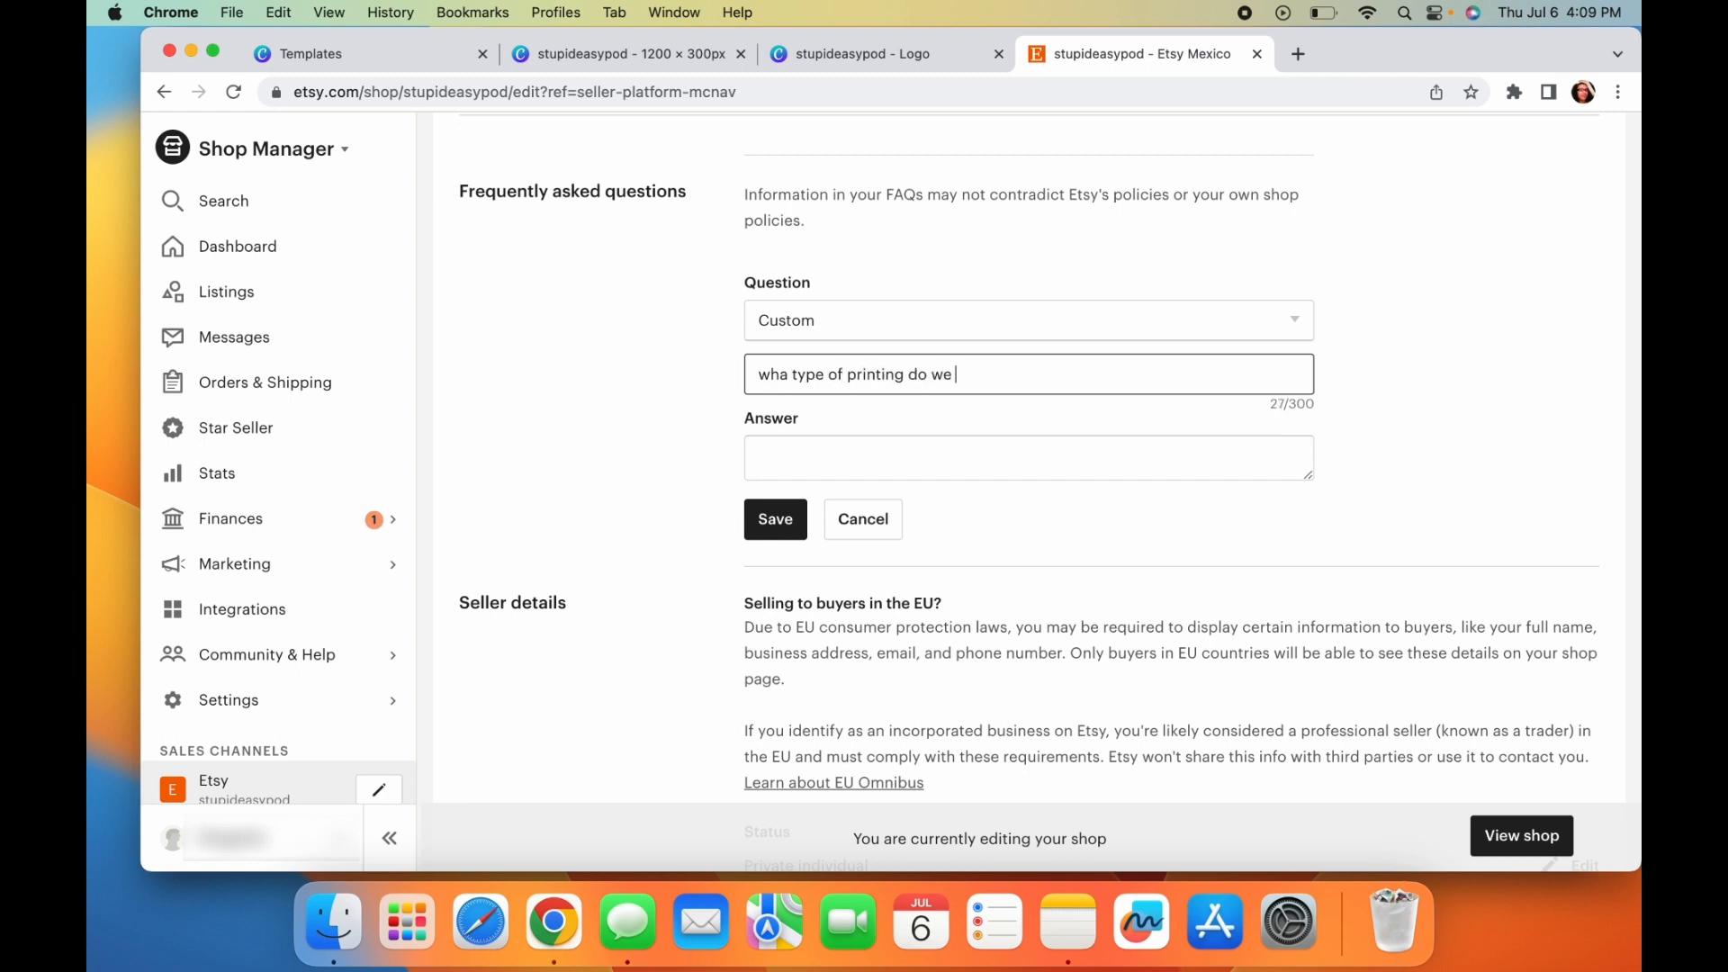
type("u")
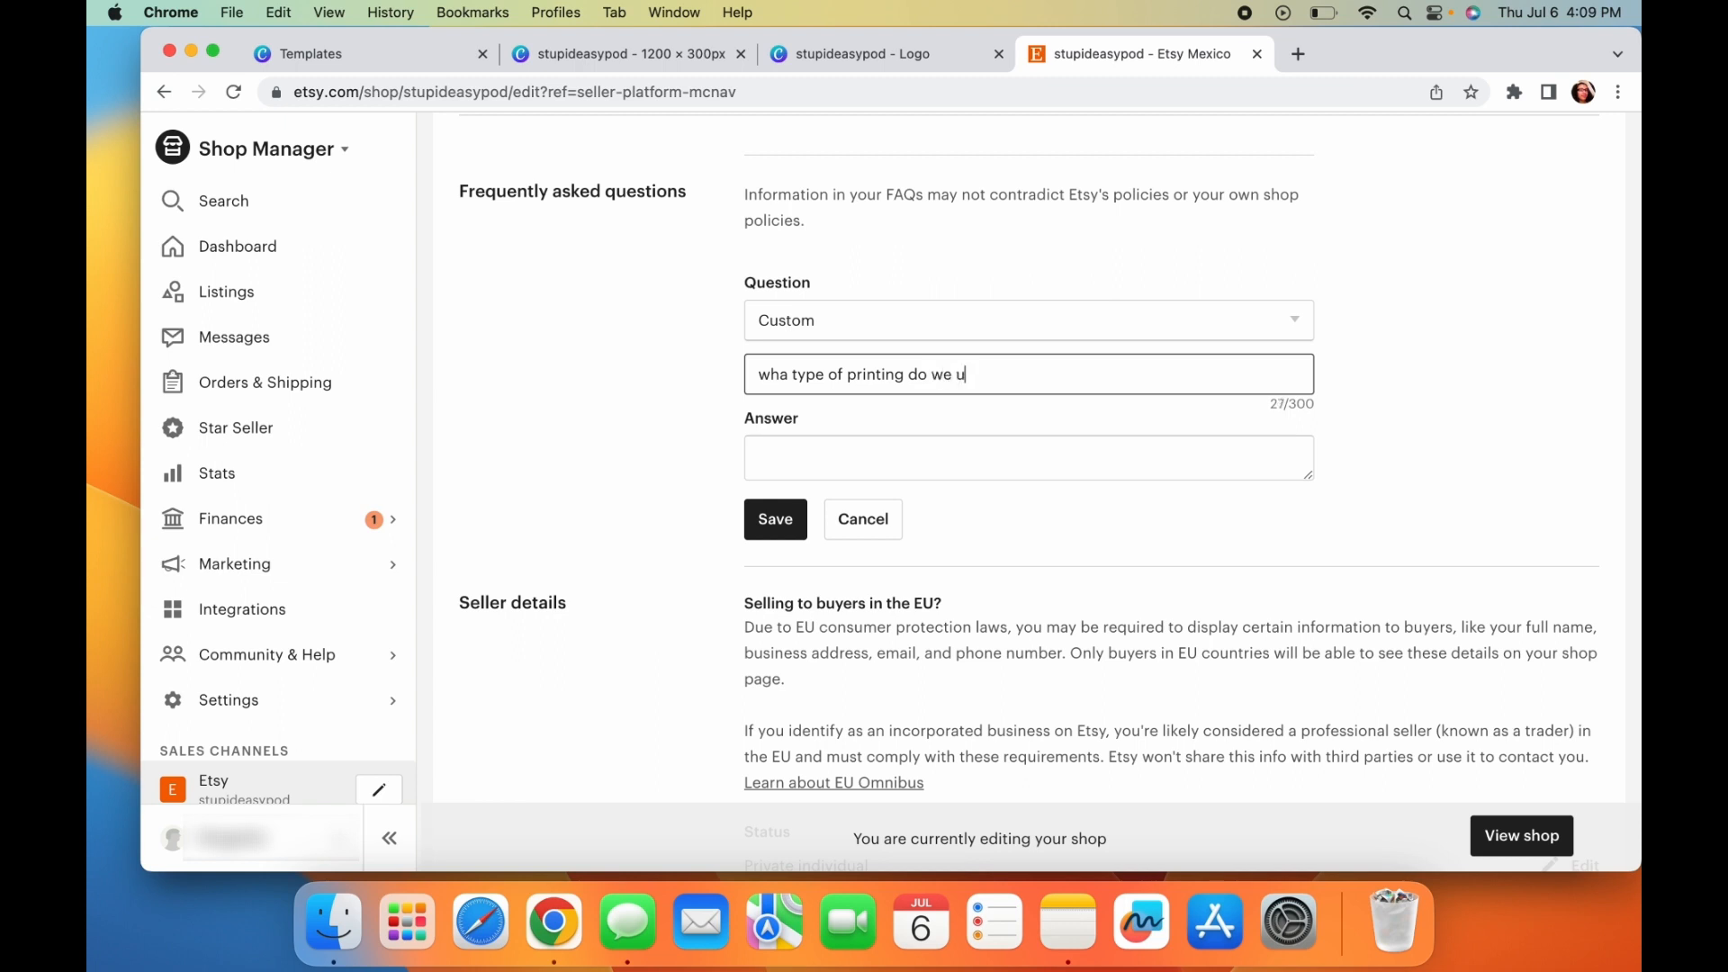
type("we")
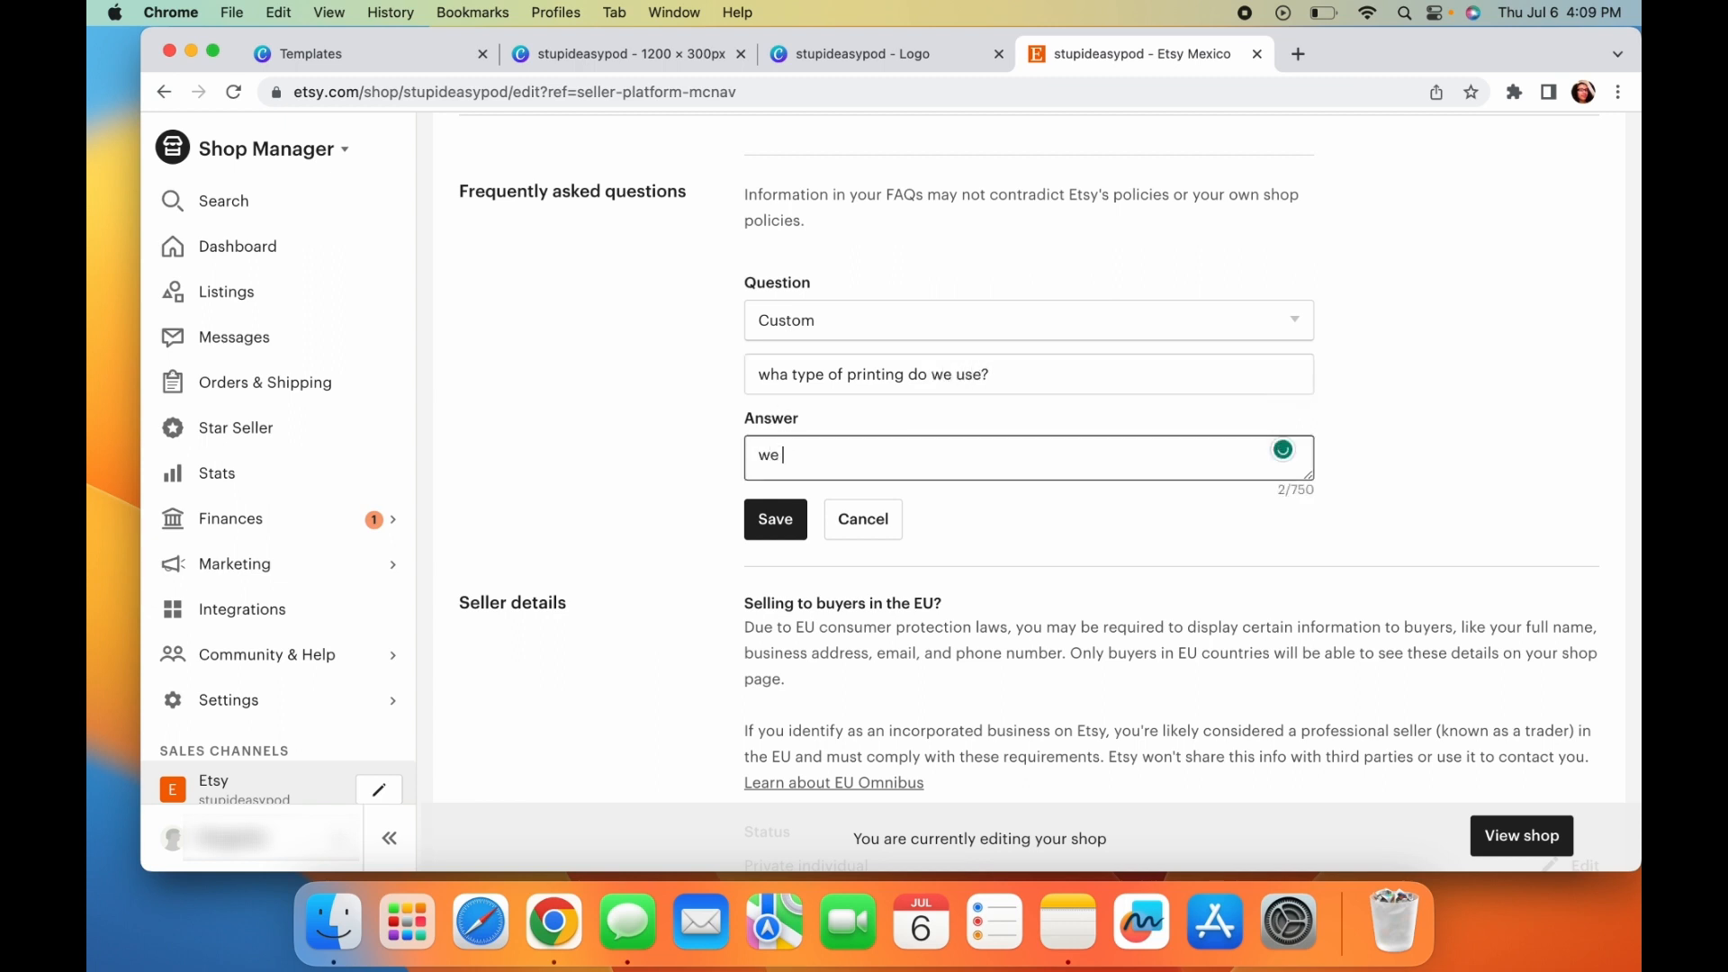
type("do dtg printing which is d")
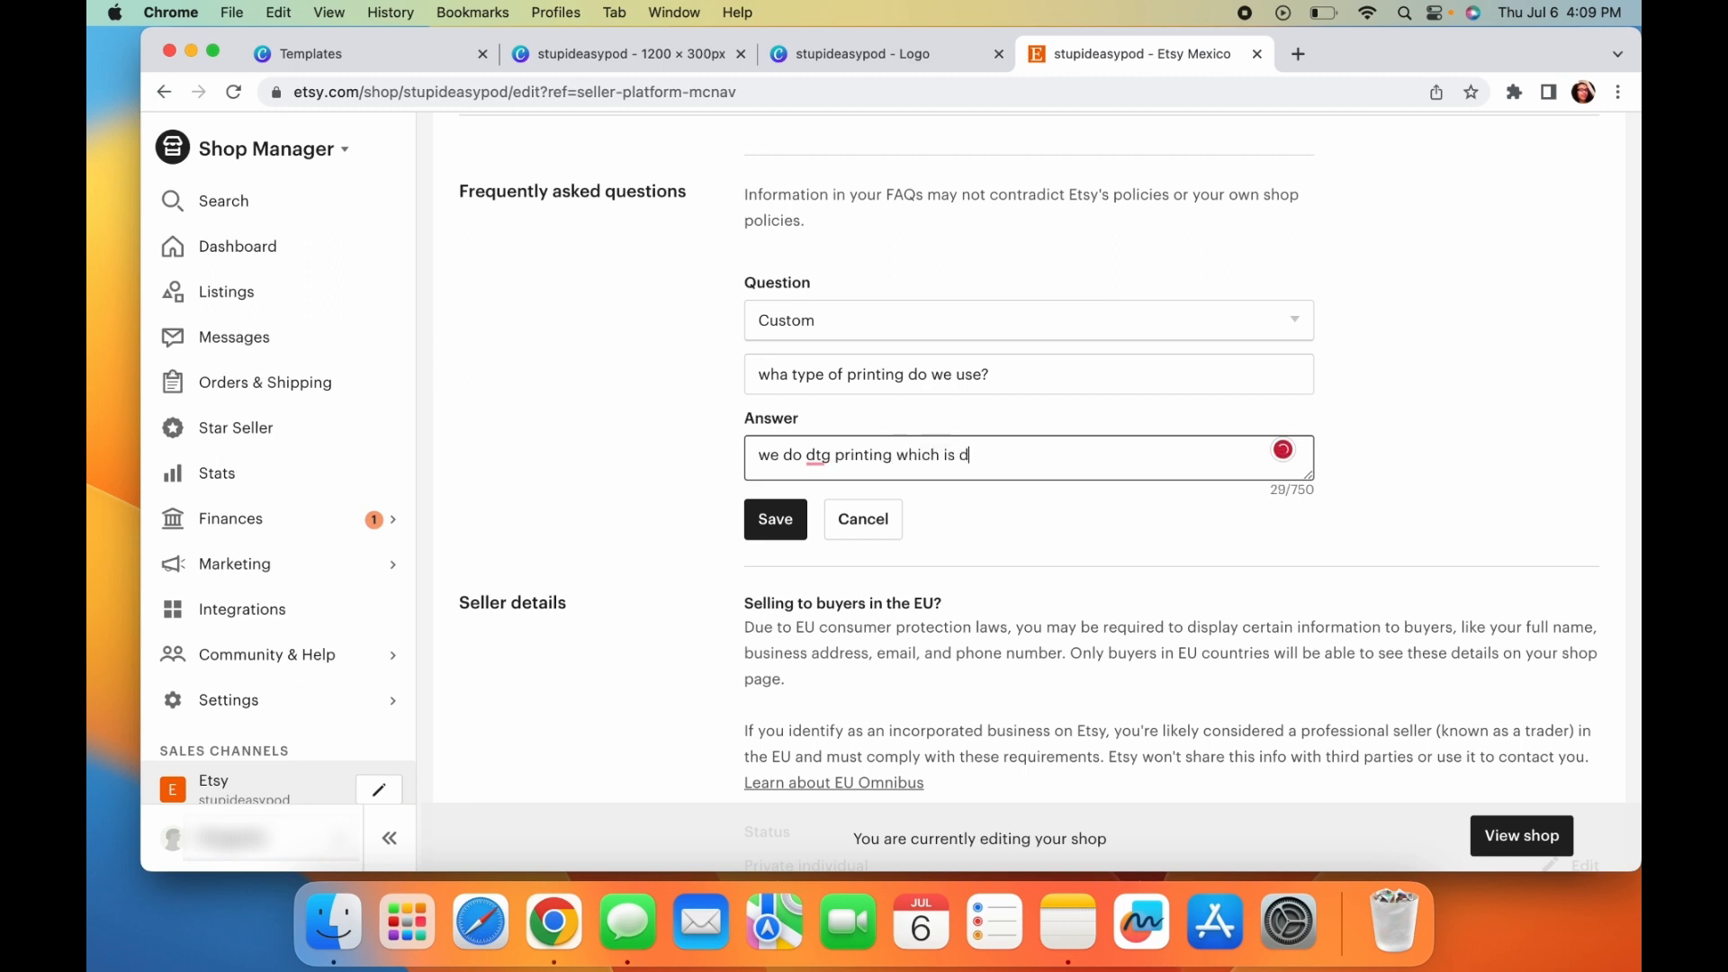
type("irect to garment.")
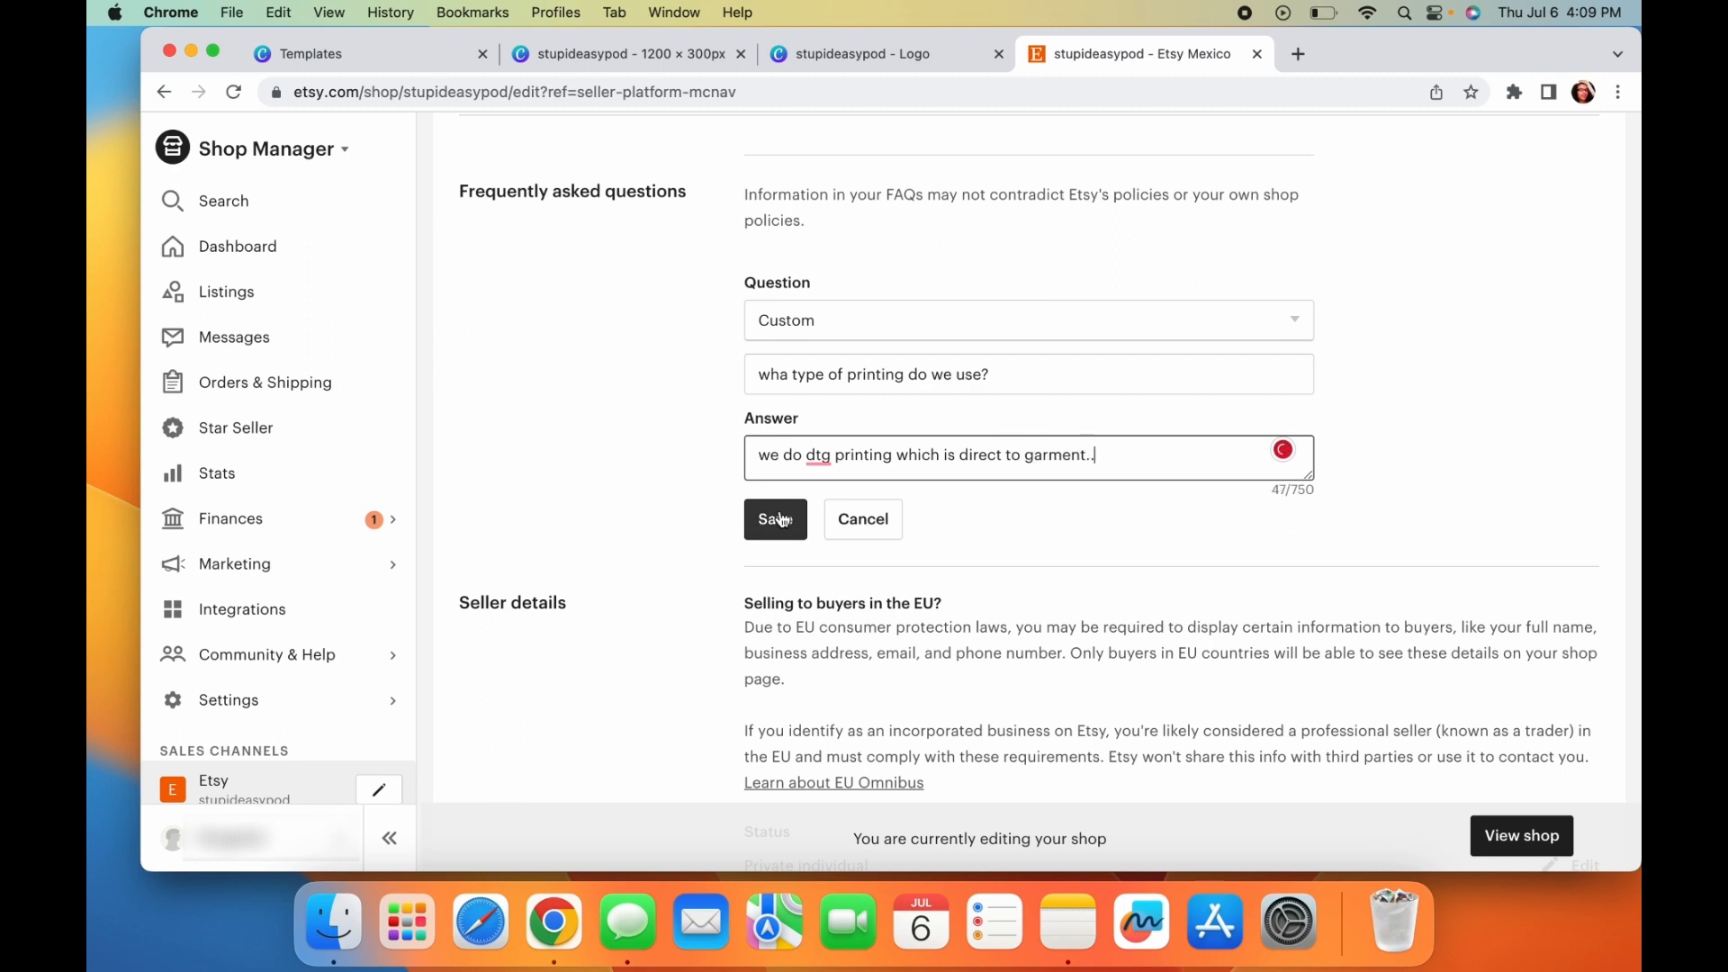
left_click(774, 518)
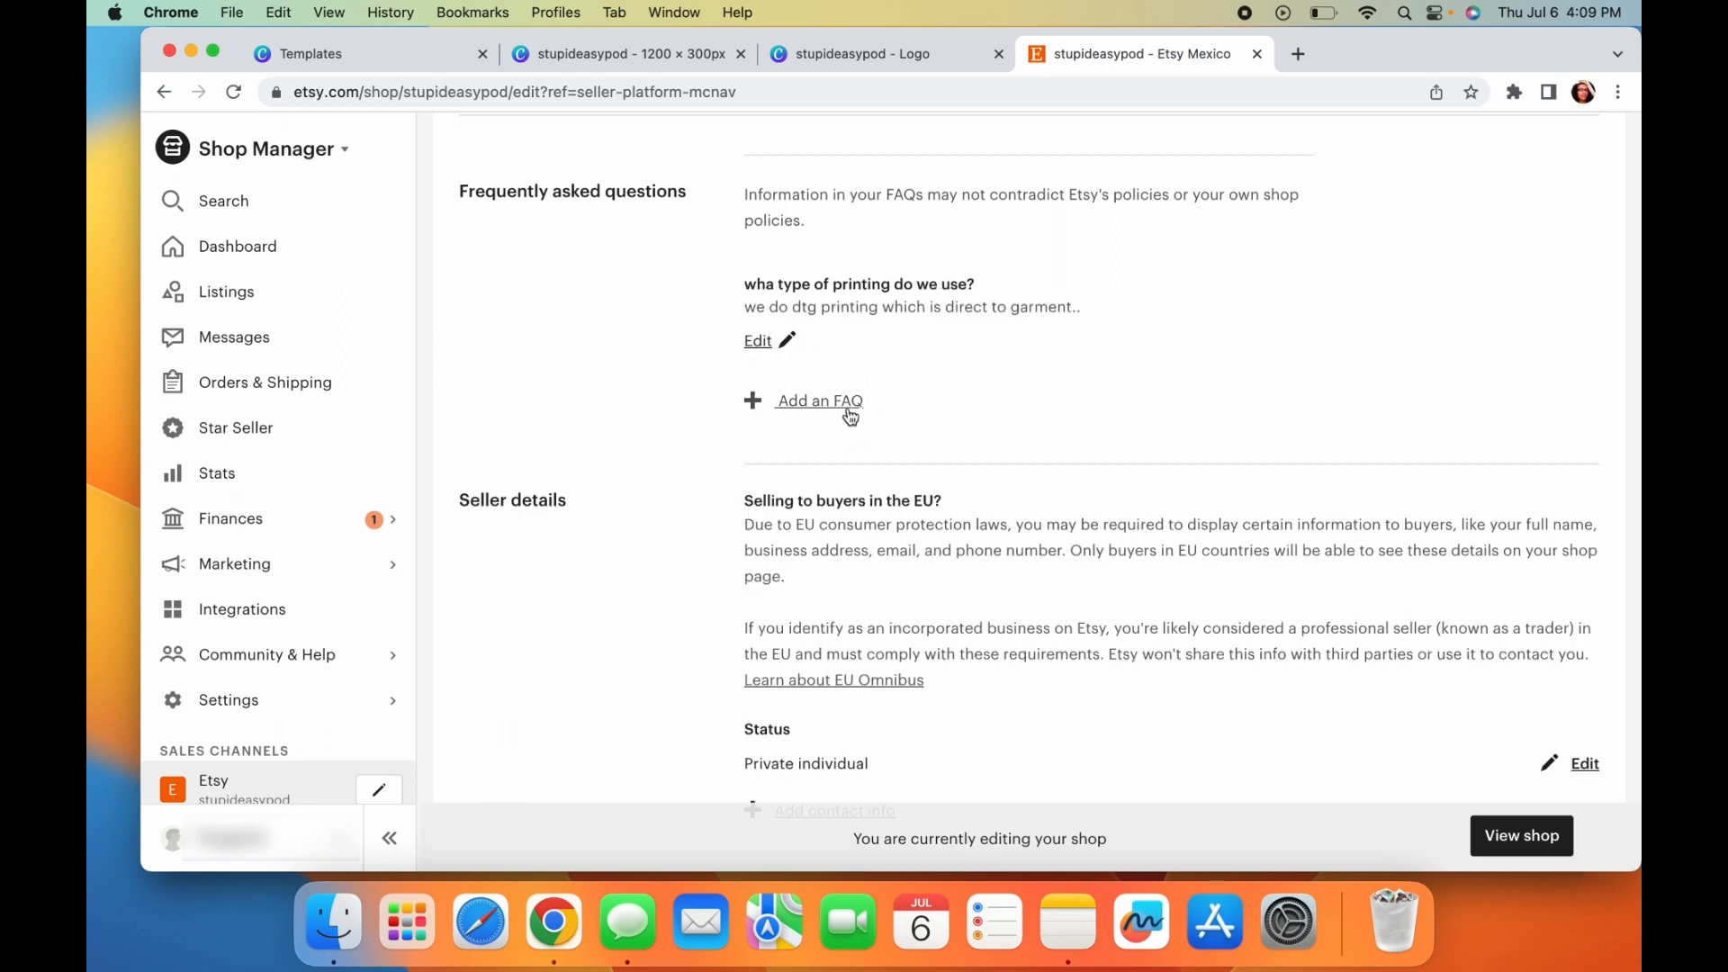
- Start a 'return policy' FAQ, discard it, and bring the Shop policies section into view
left_click(819, 400)
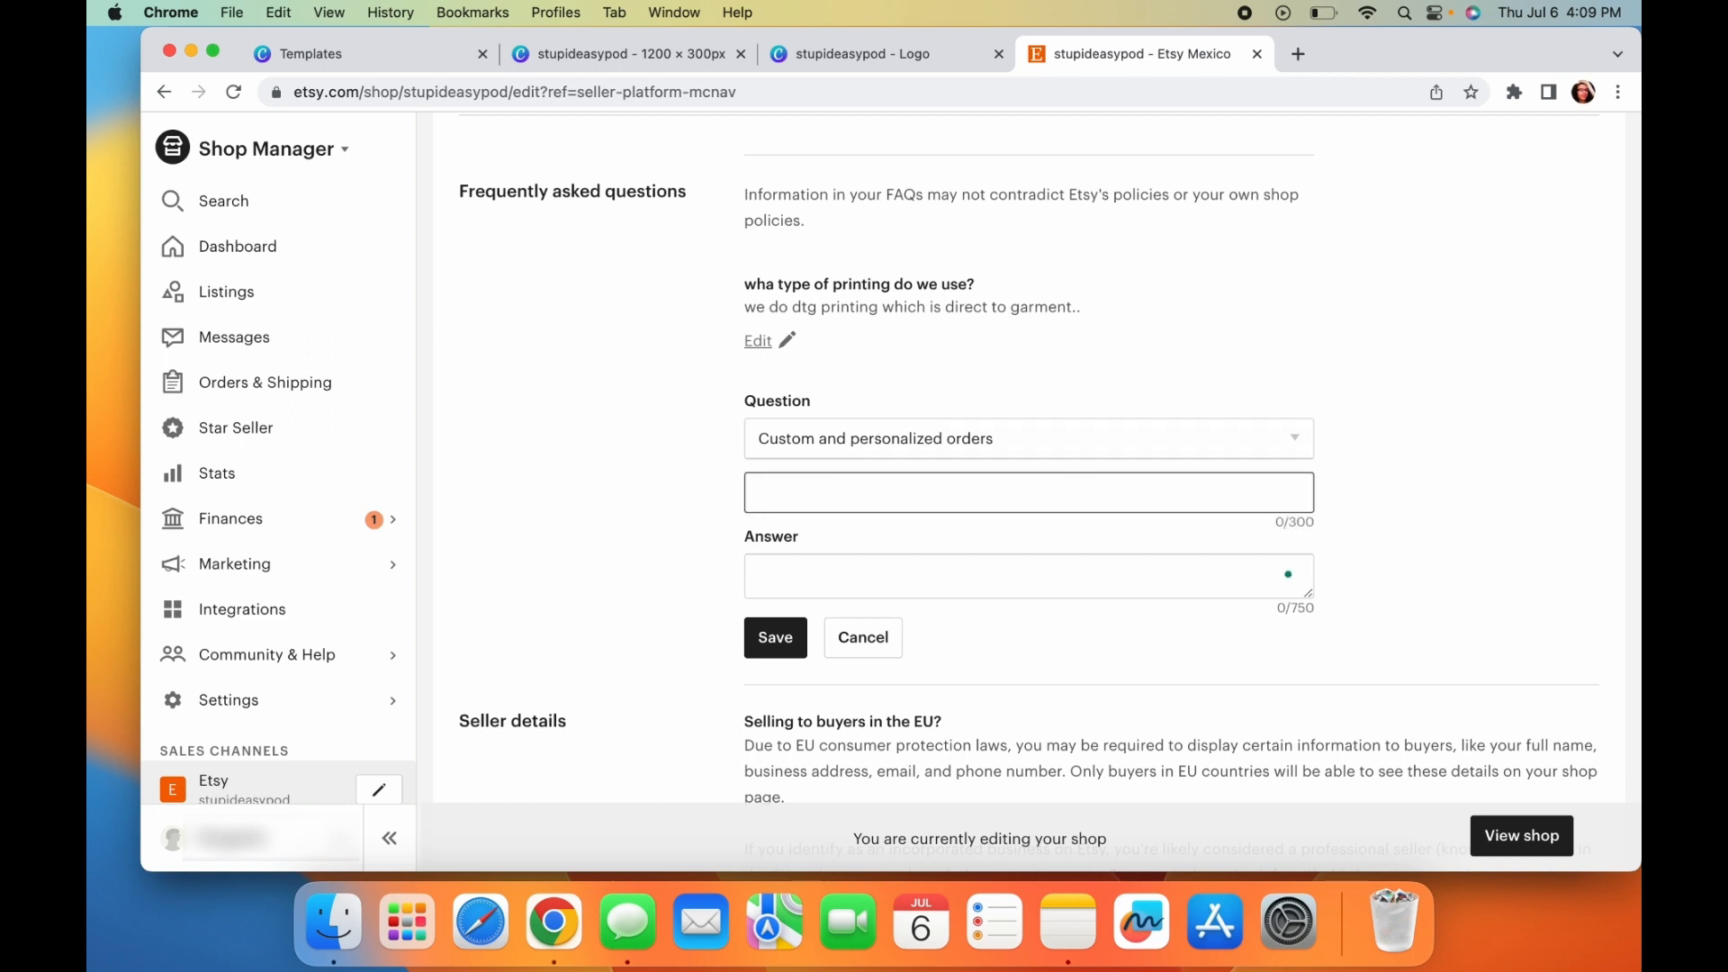
type("return poloi")
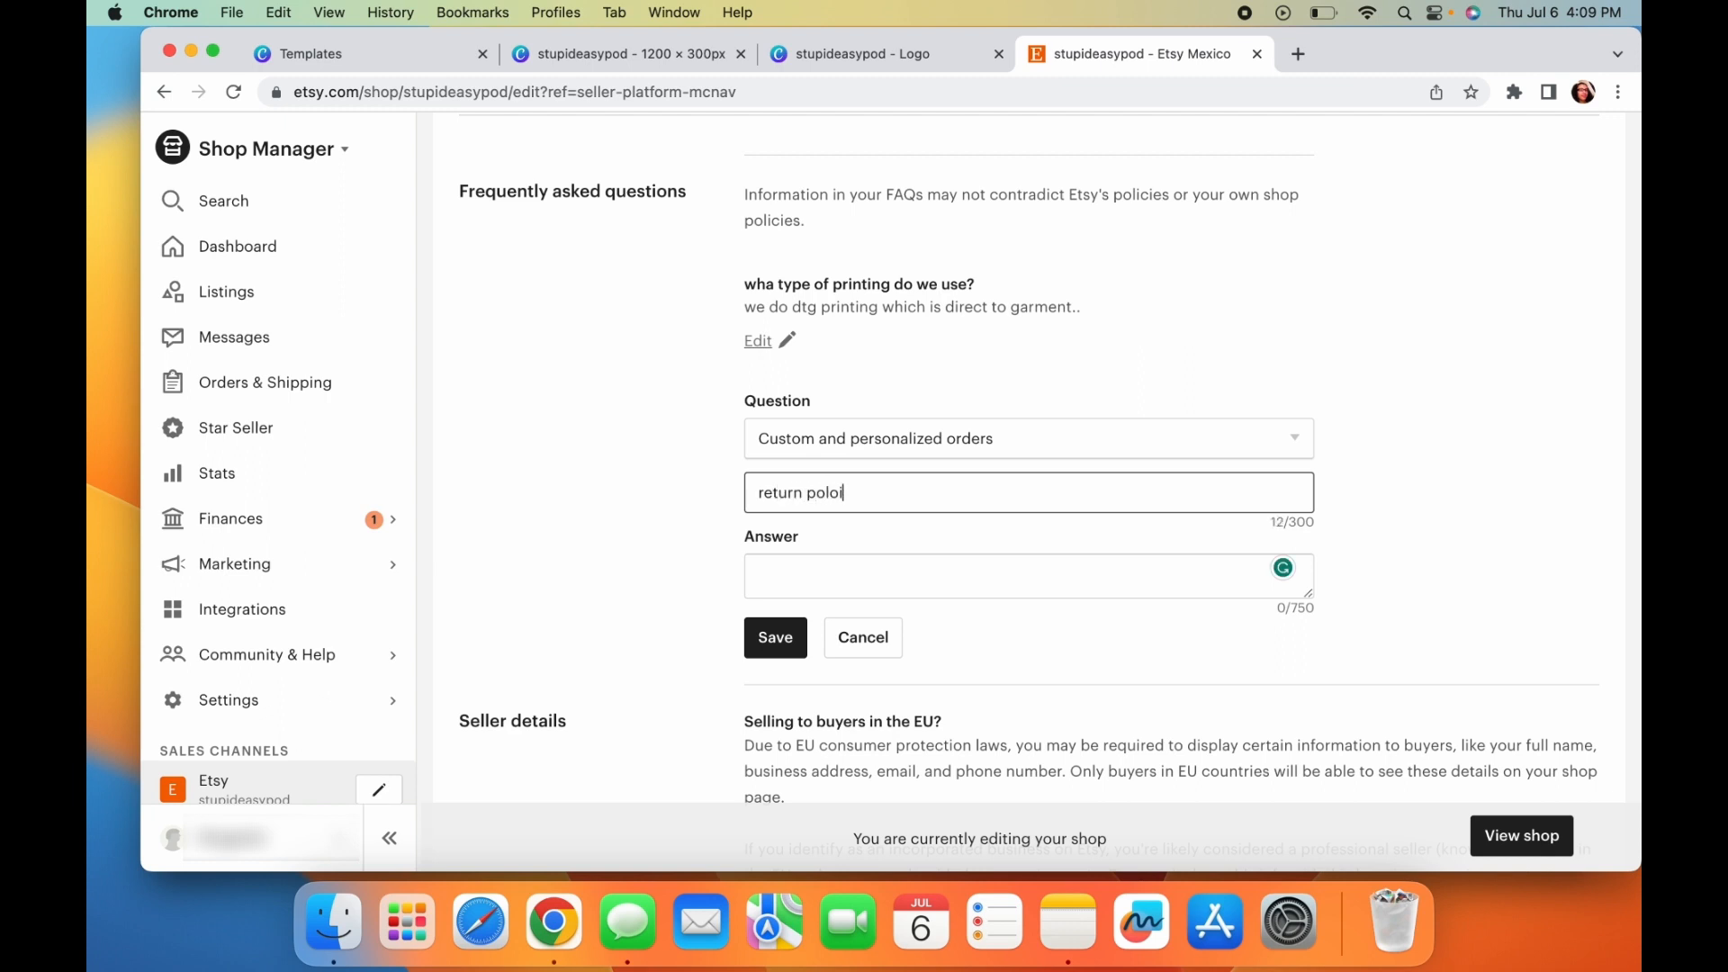
key("Backspace")
type("cy")
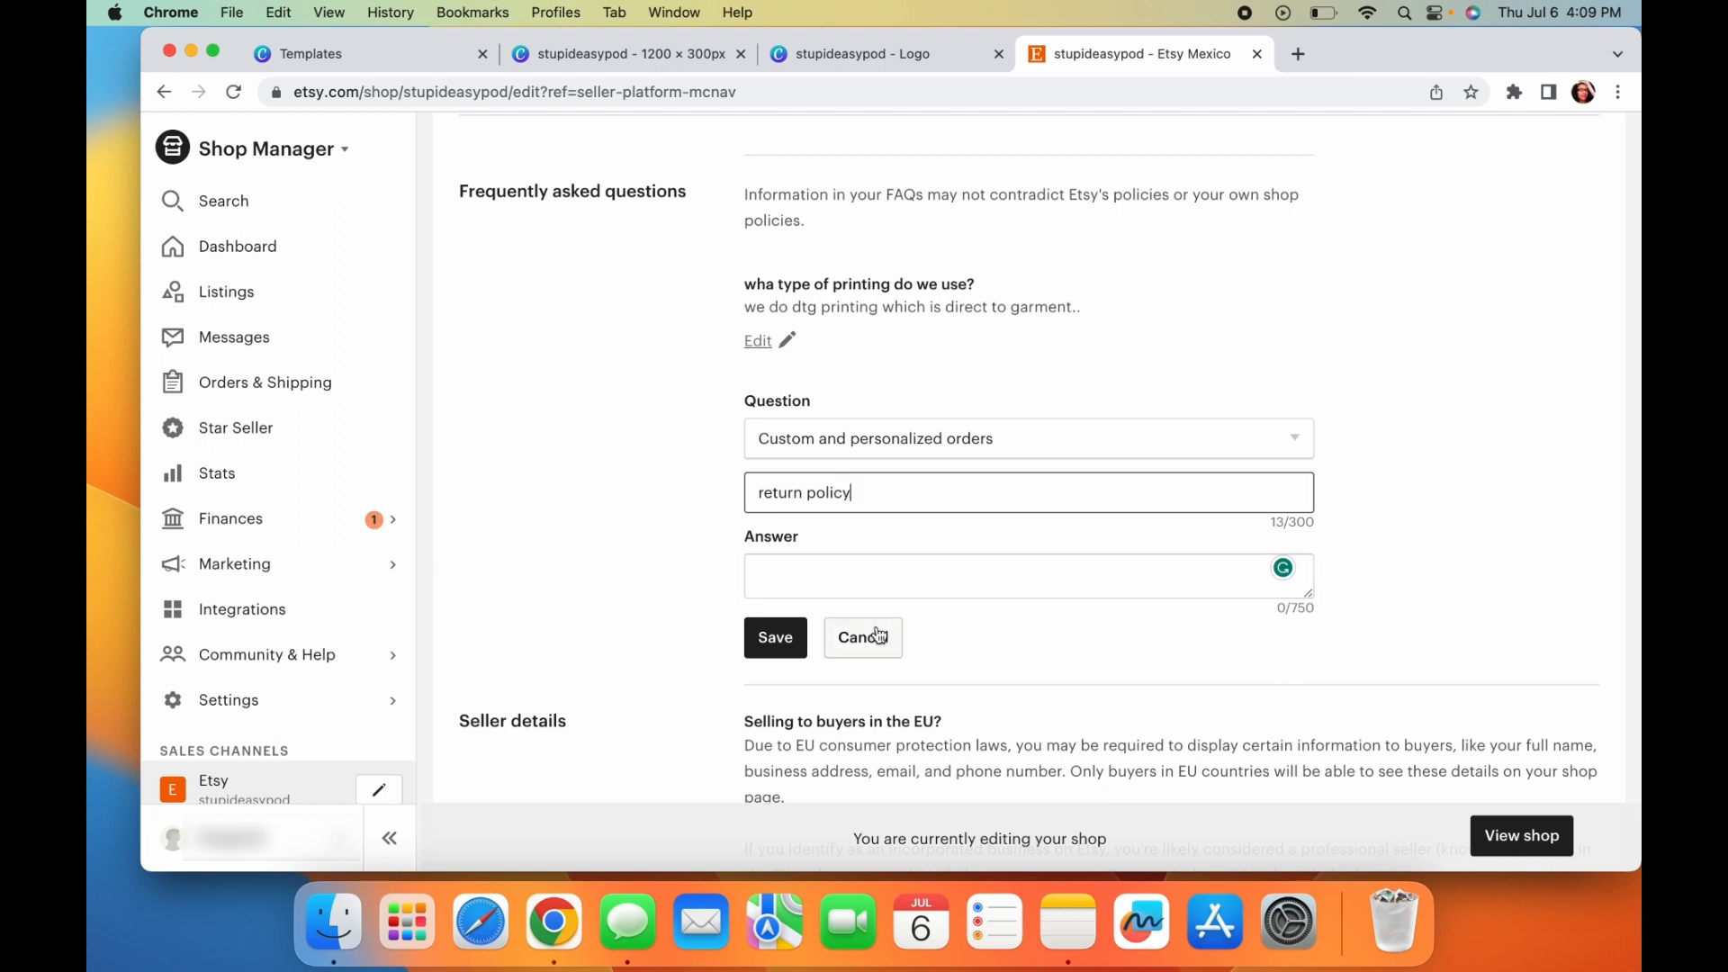
left_click(862, 638)
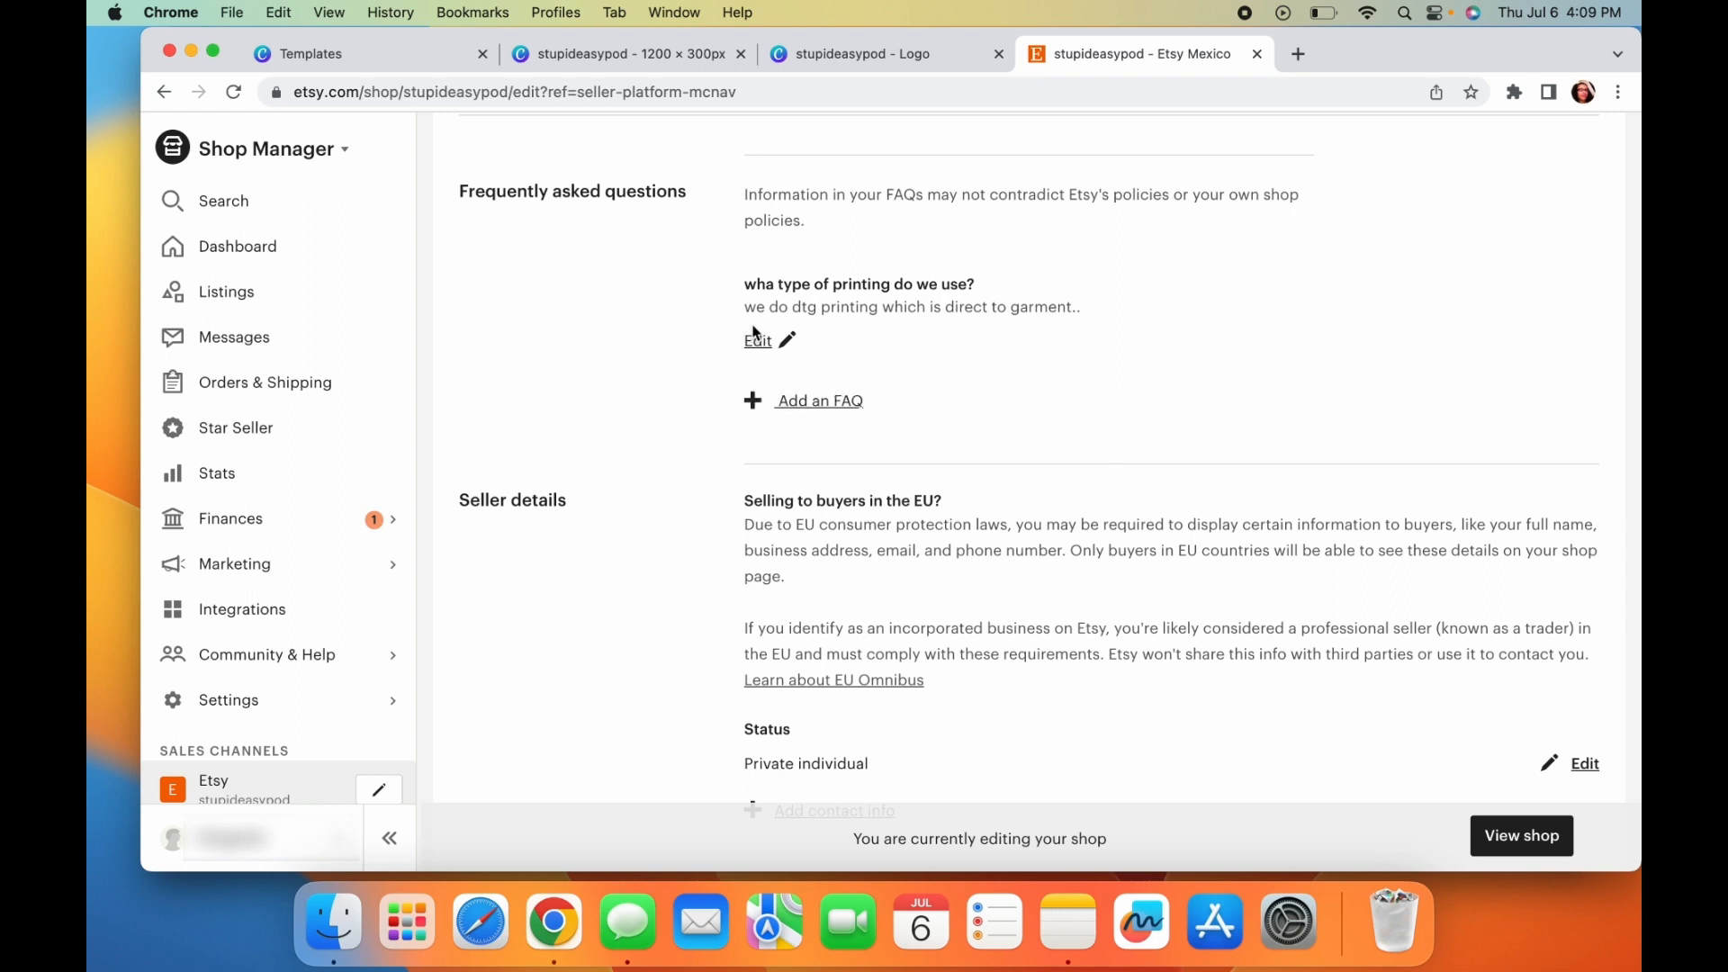
mouse_move(553, 214)
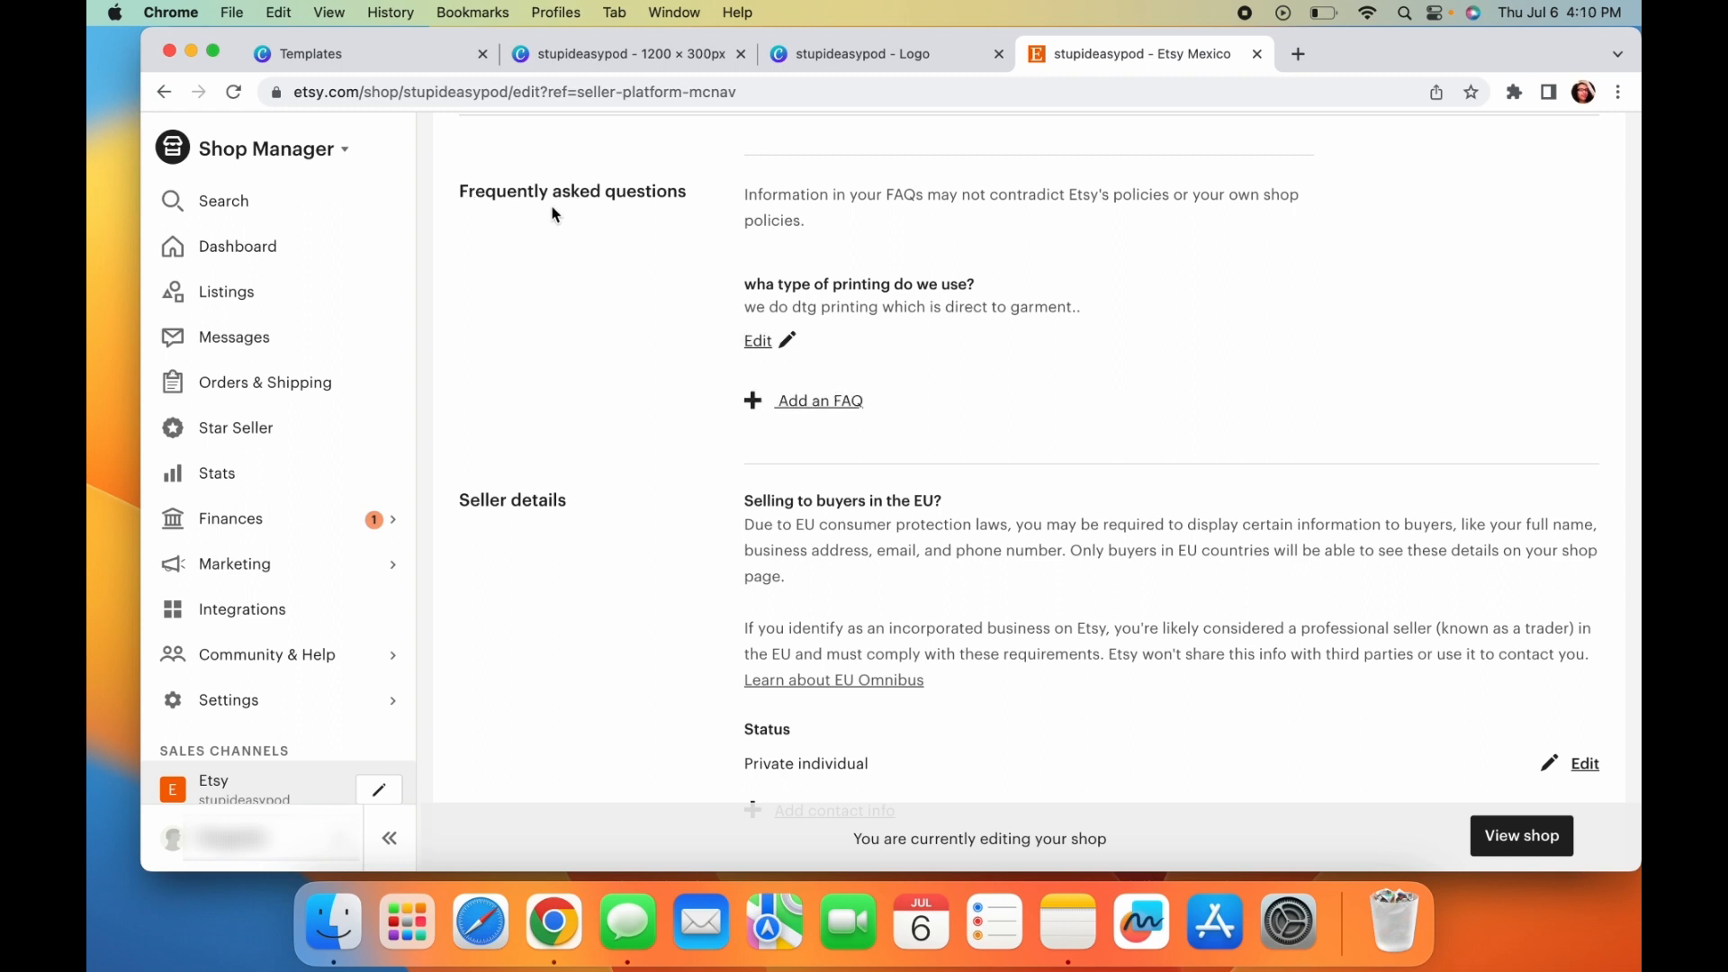
mouse_move(1070, 326)
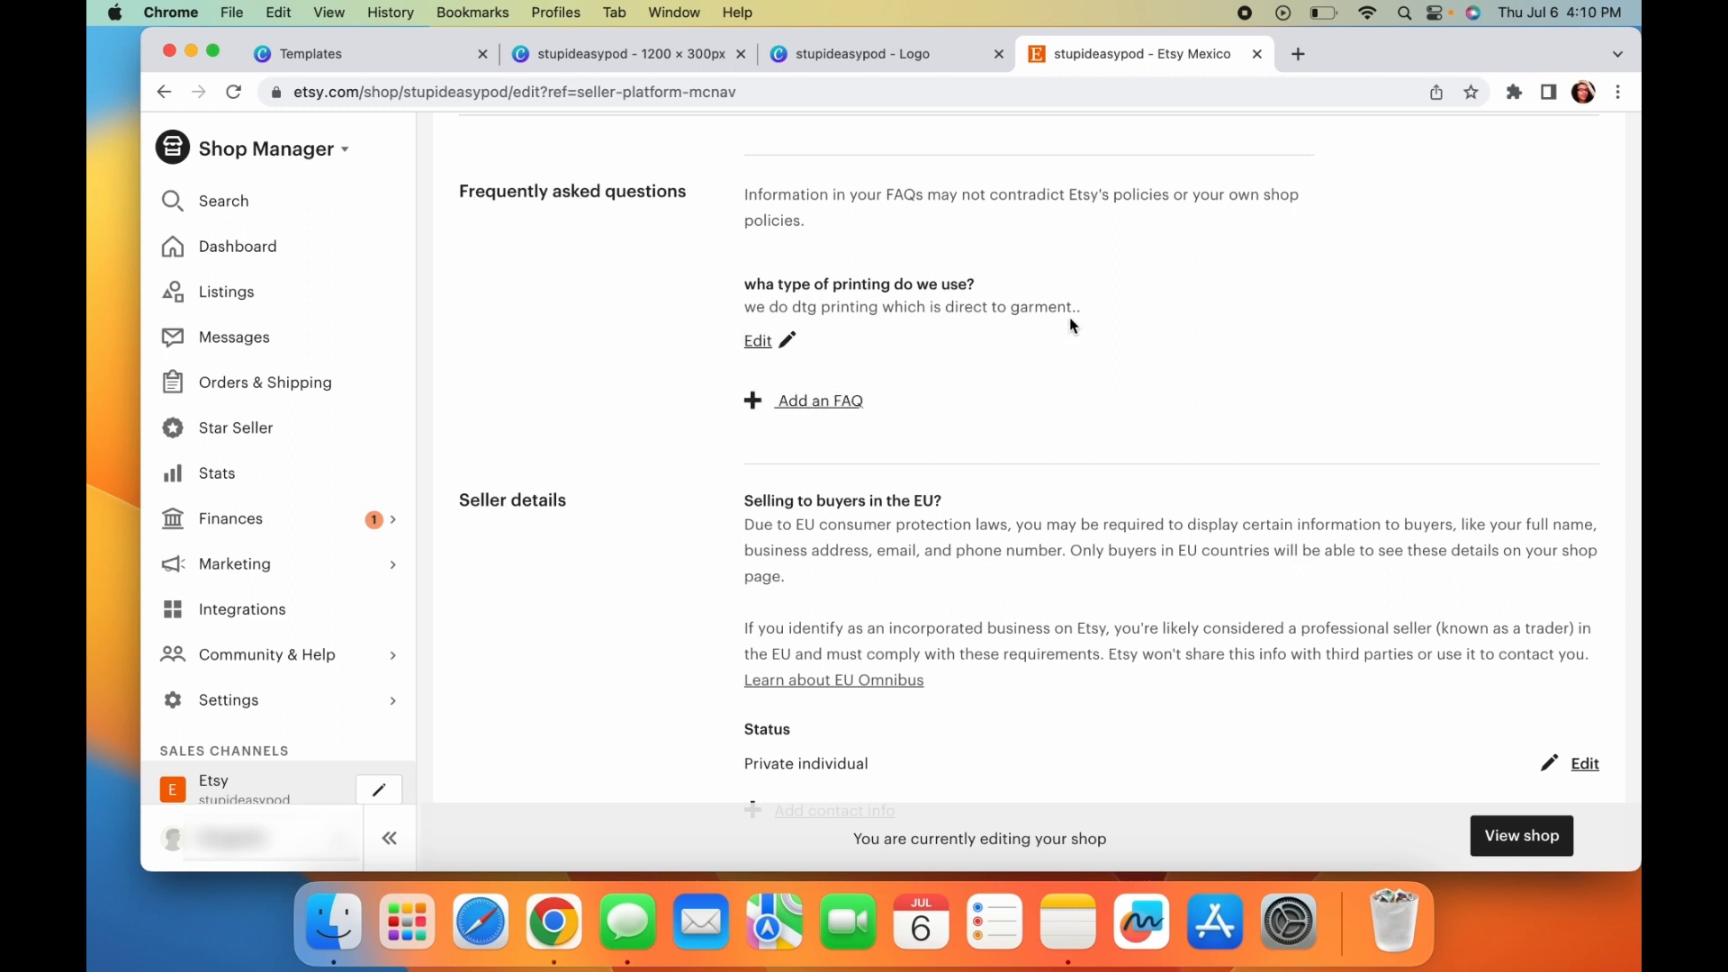
mouse_move(1064, 348)
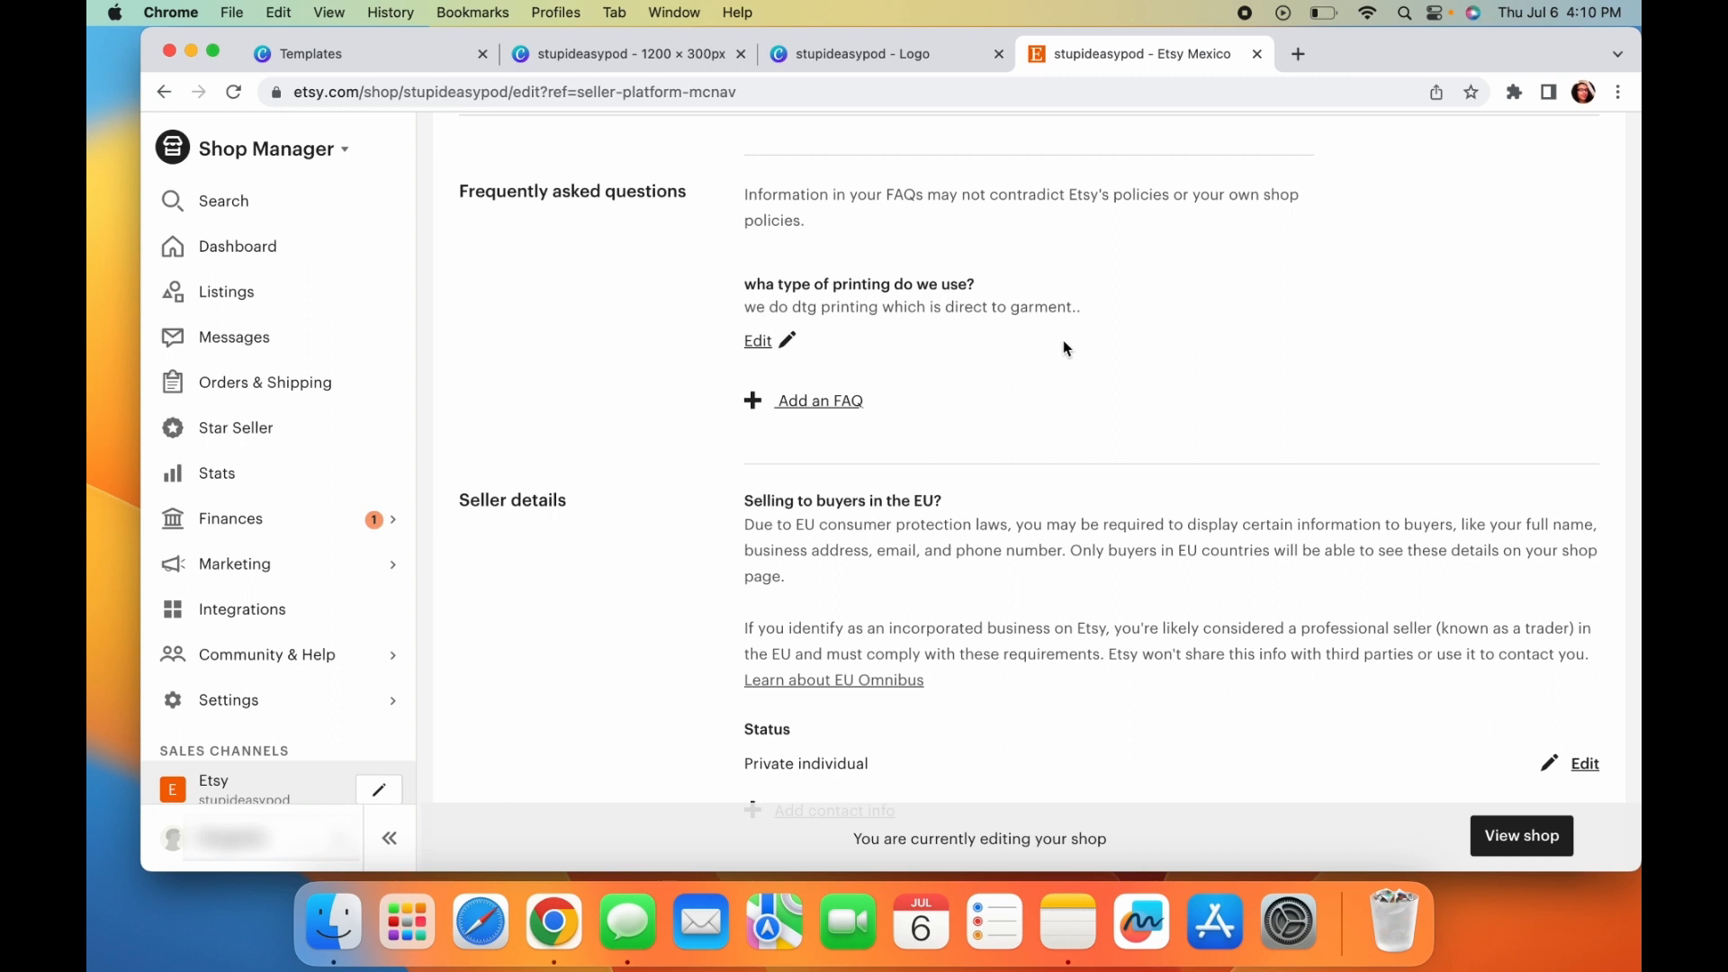
mouse_move(1053, 336)
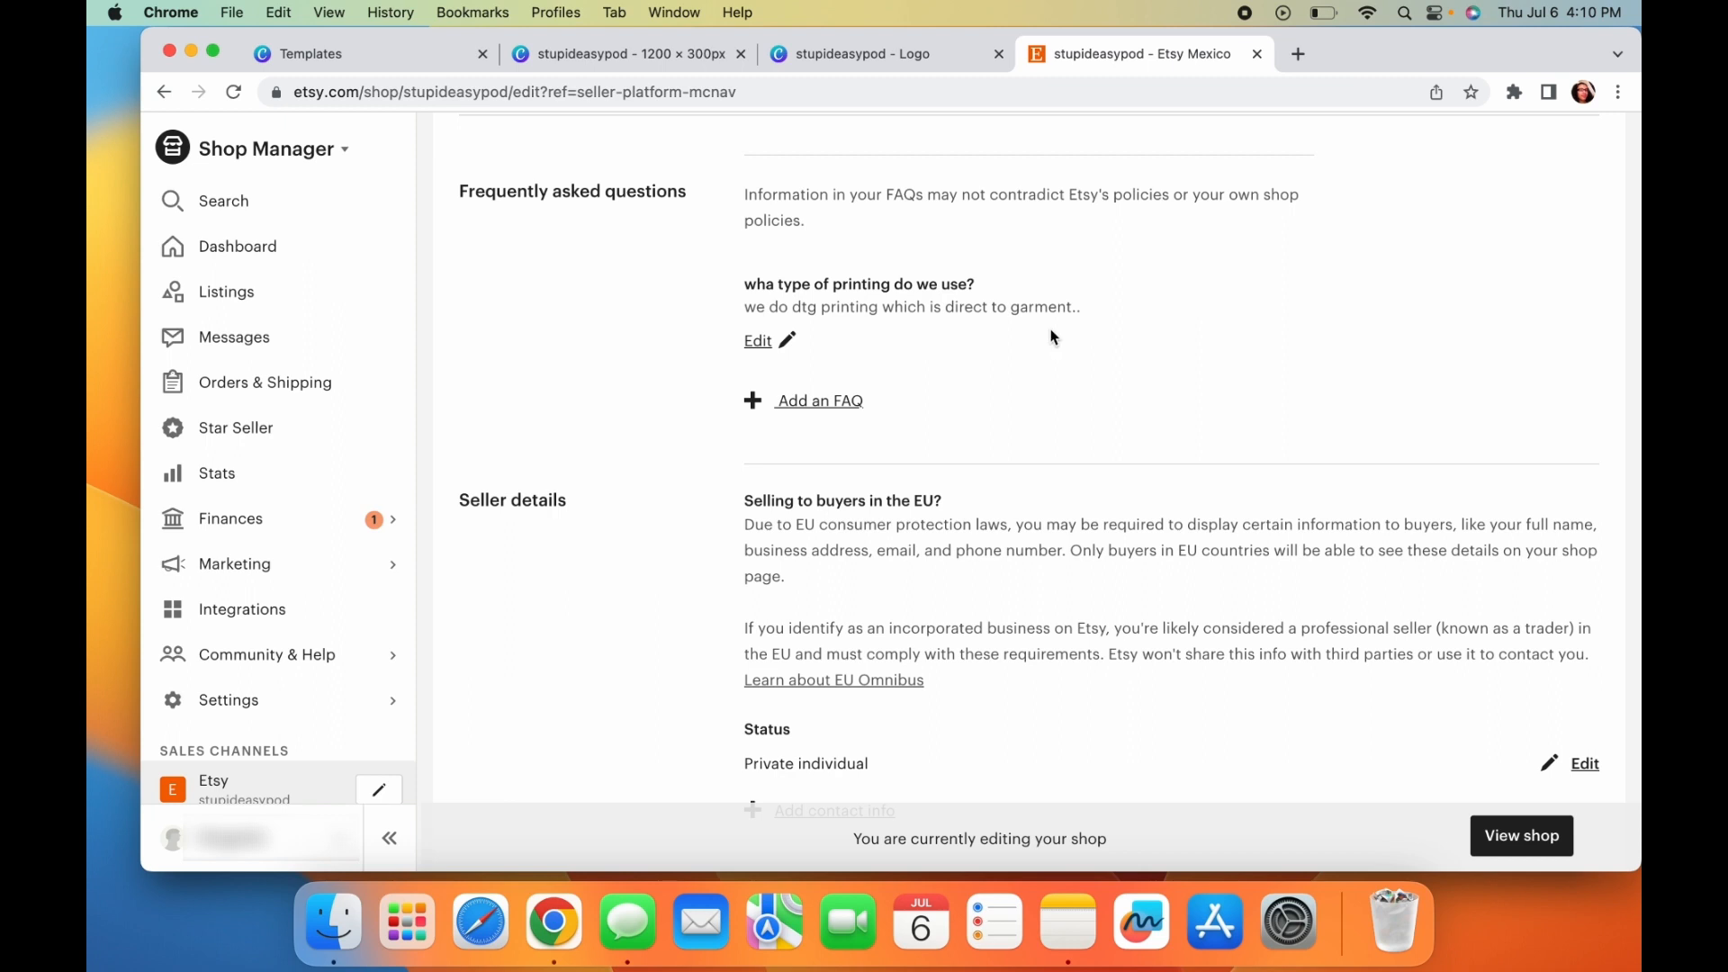
scroll("down", 3)
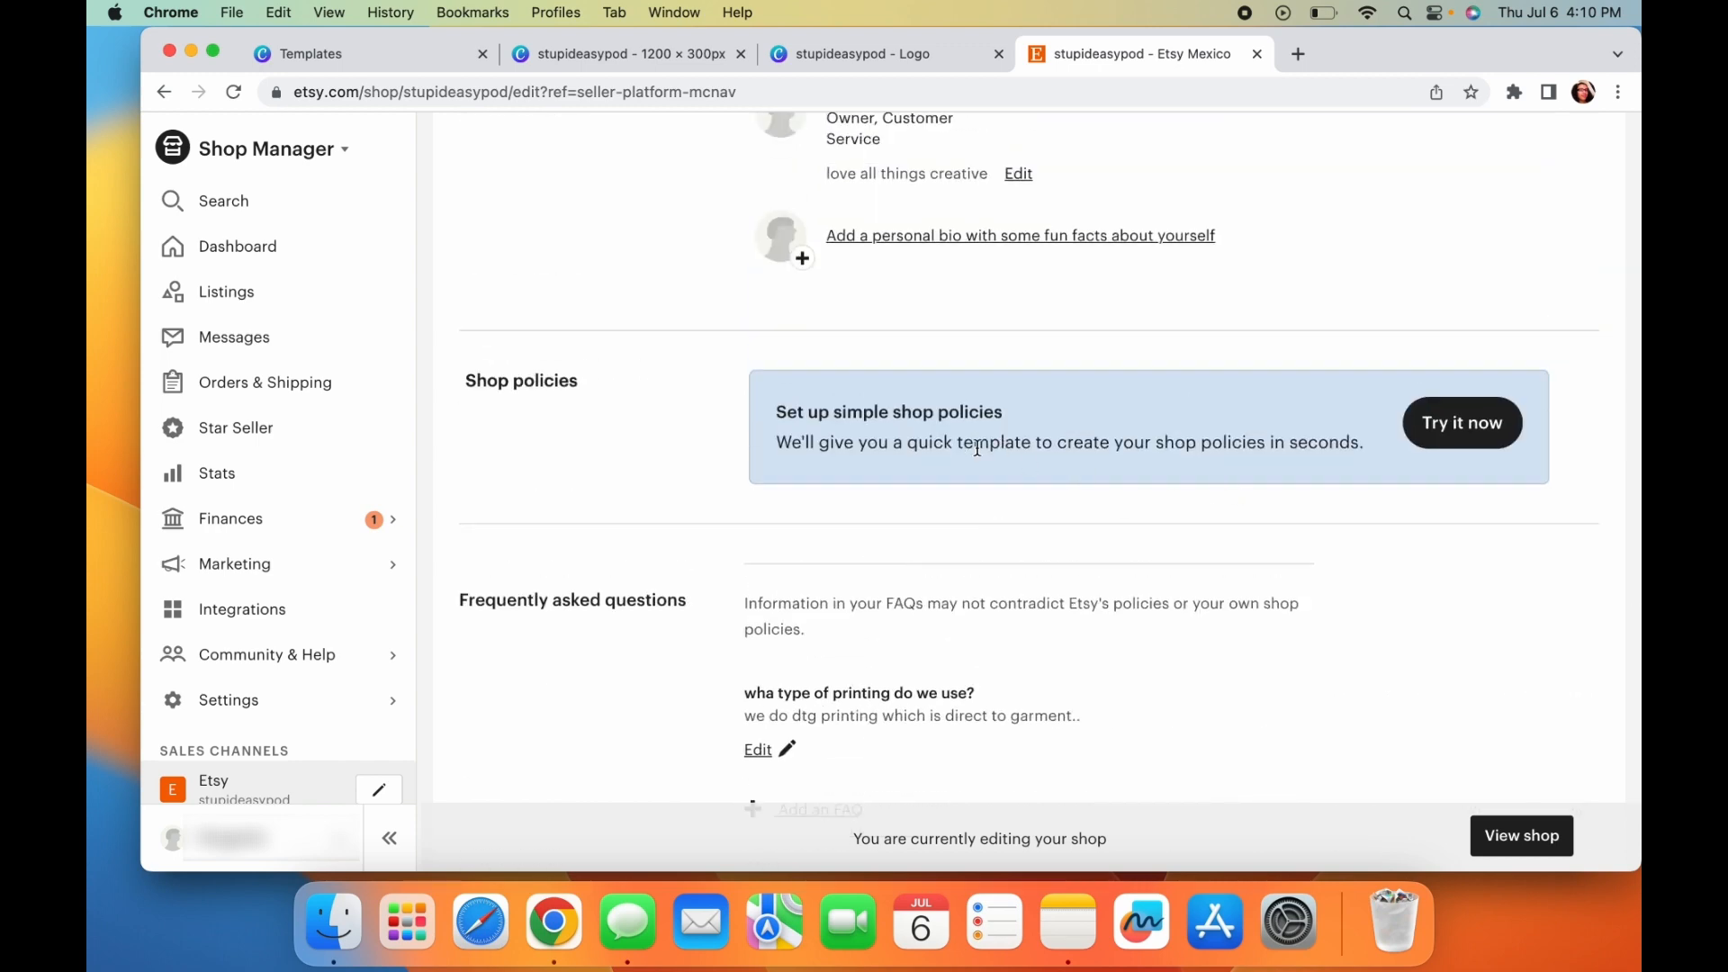
- Start shop policy setup and apply the simple 30-day returns and exchanges template
left_click(1462, 421)
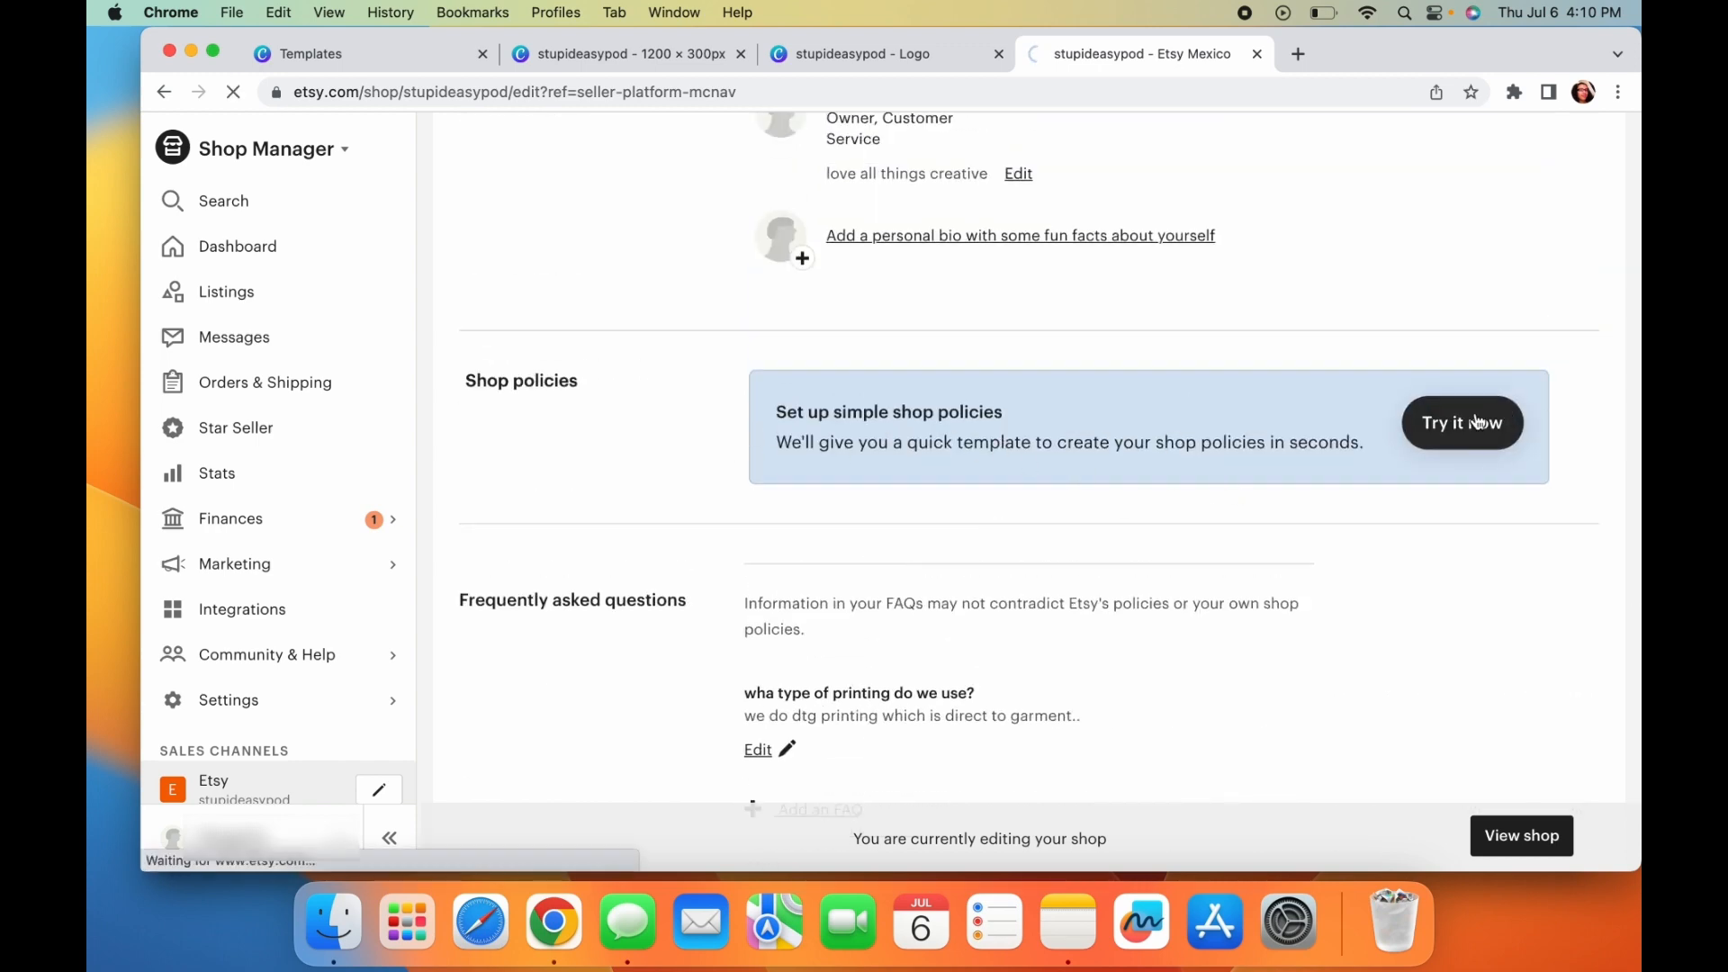
left_click(1462, 421)
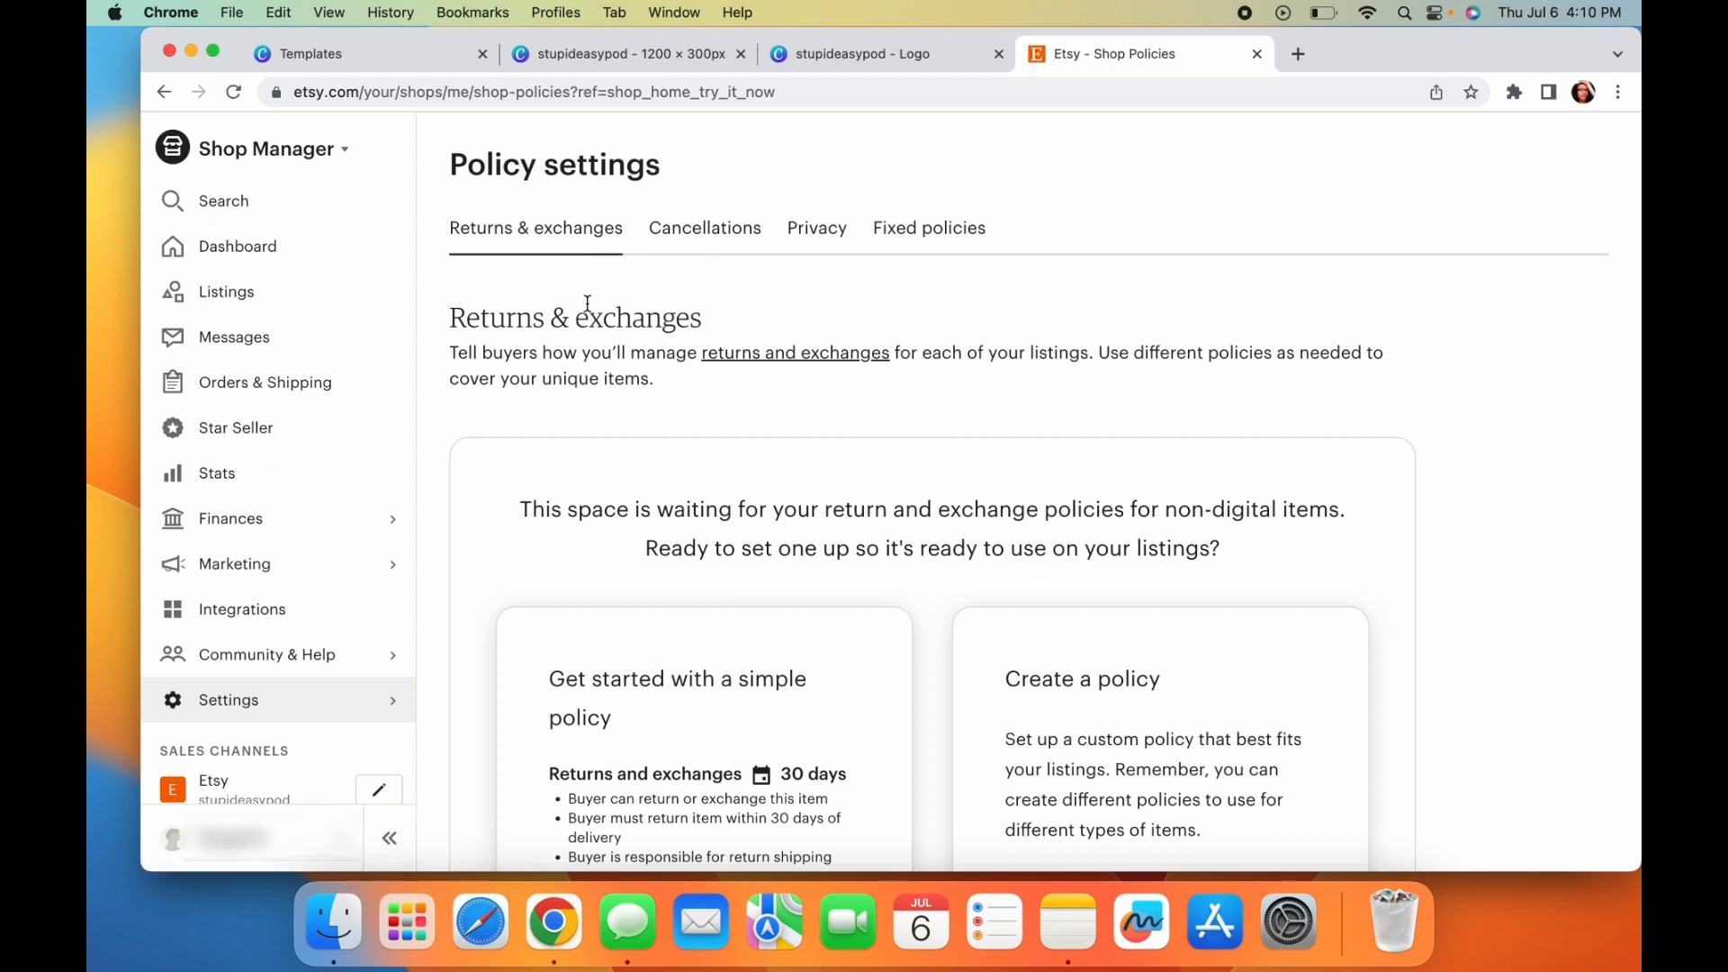
scroll("down", 3)
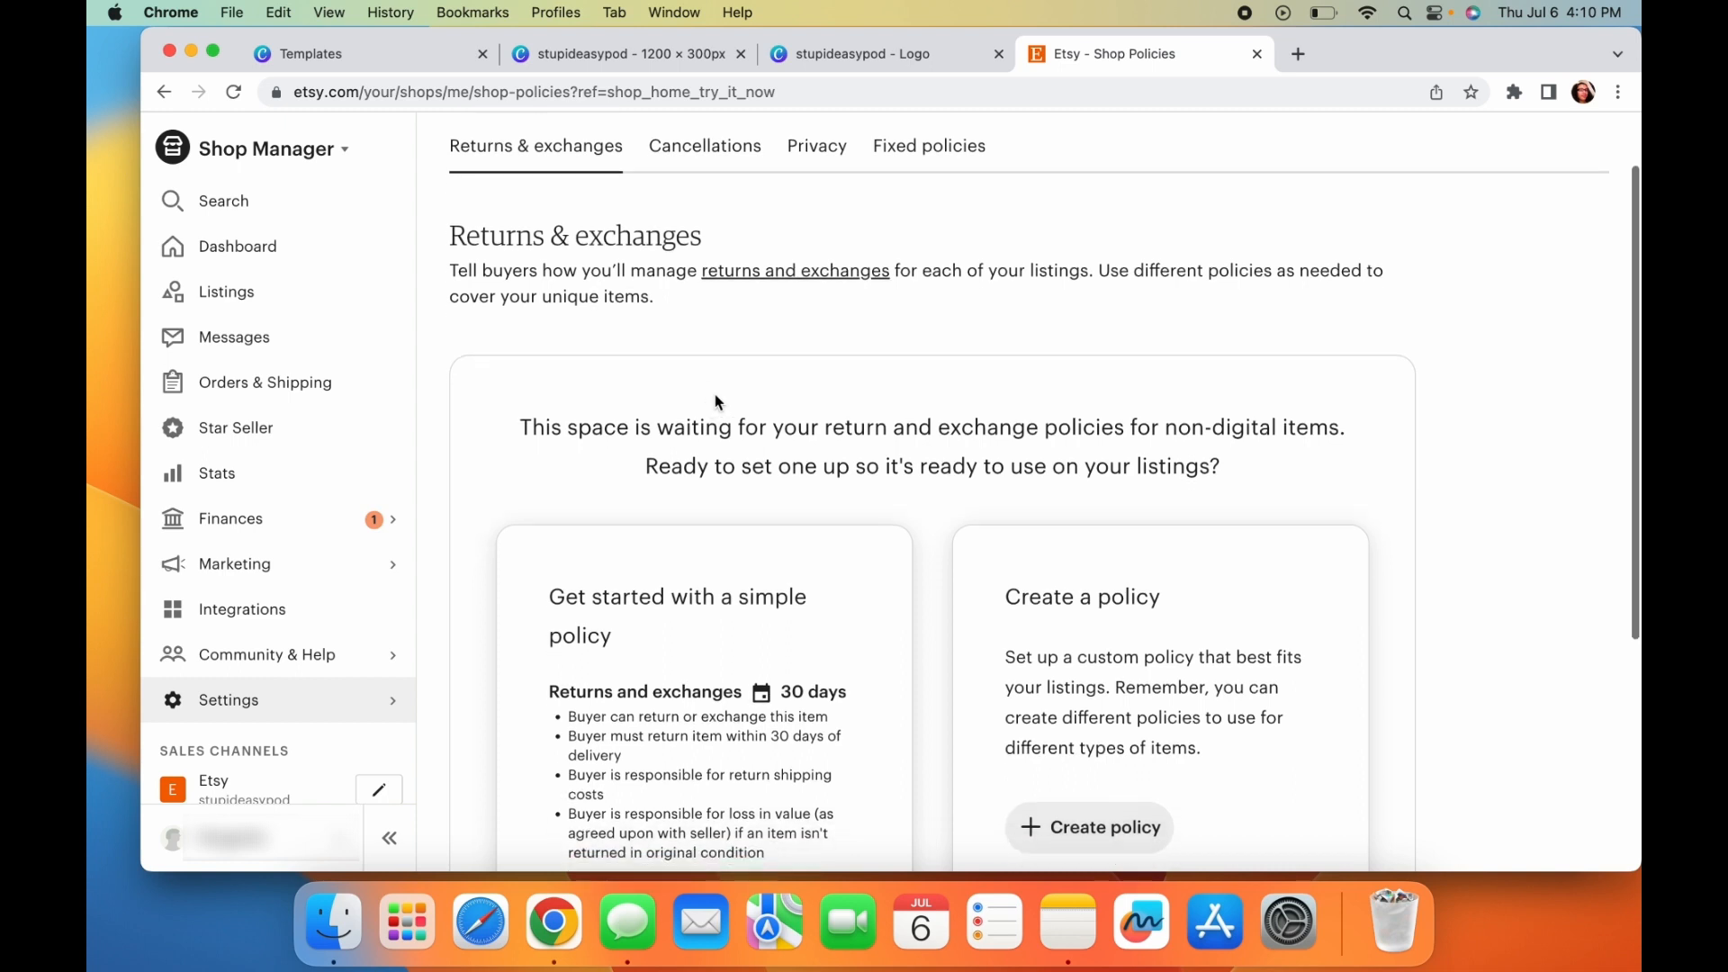
scroll("down", 3)
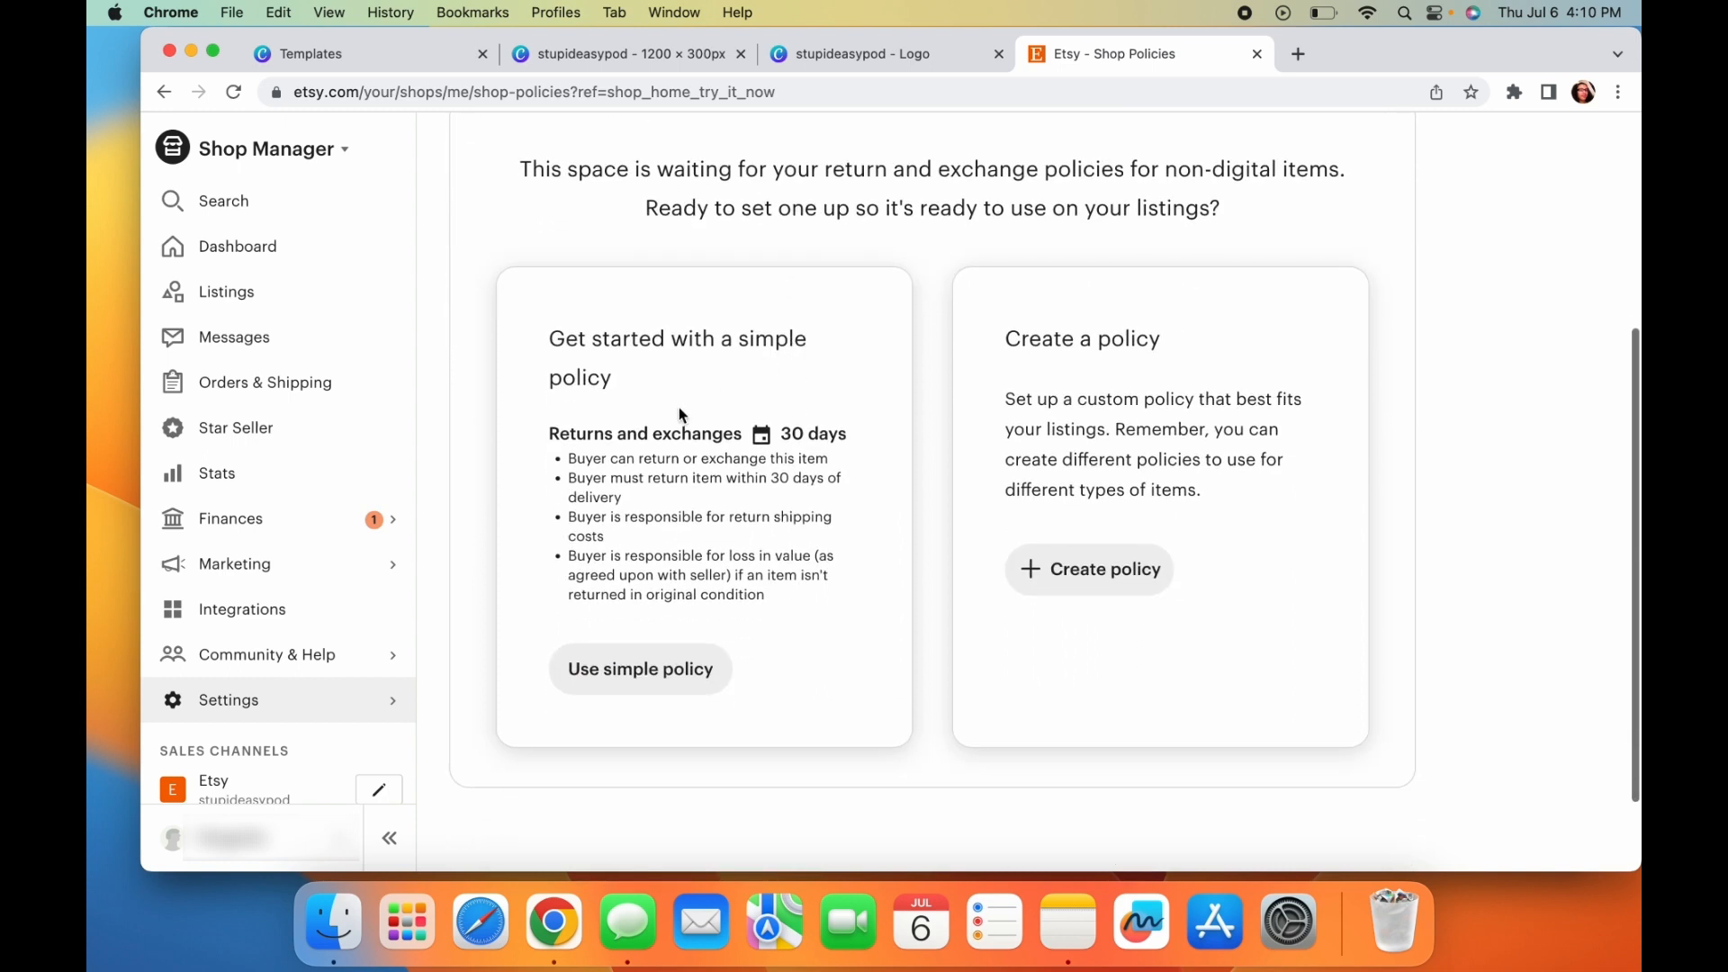
mouse_move(866, 493)
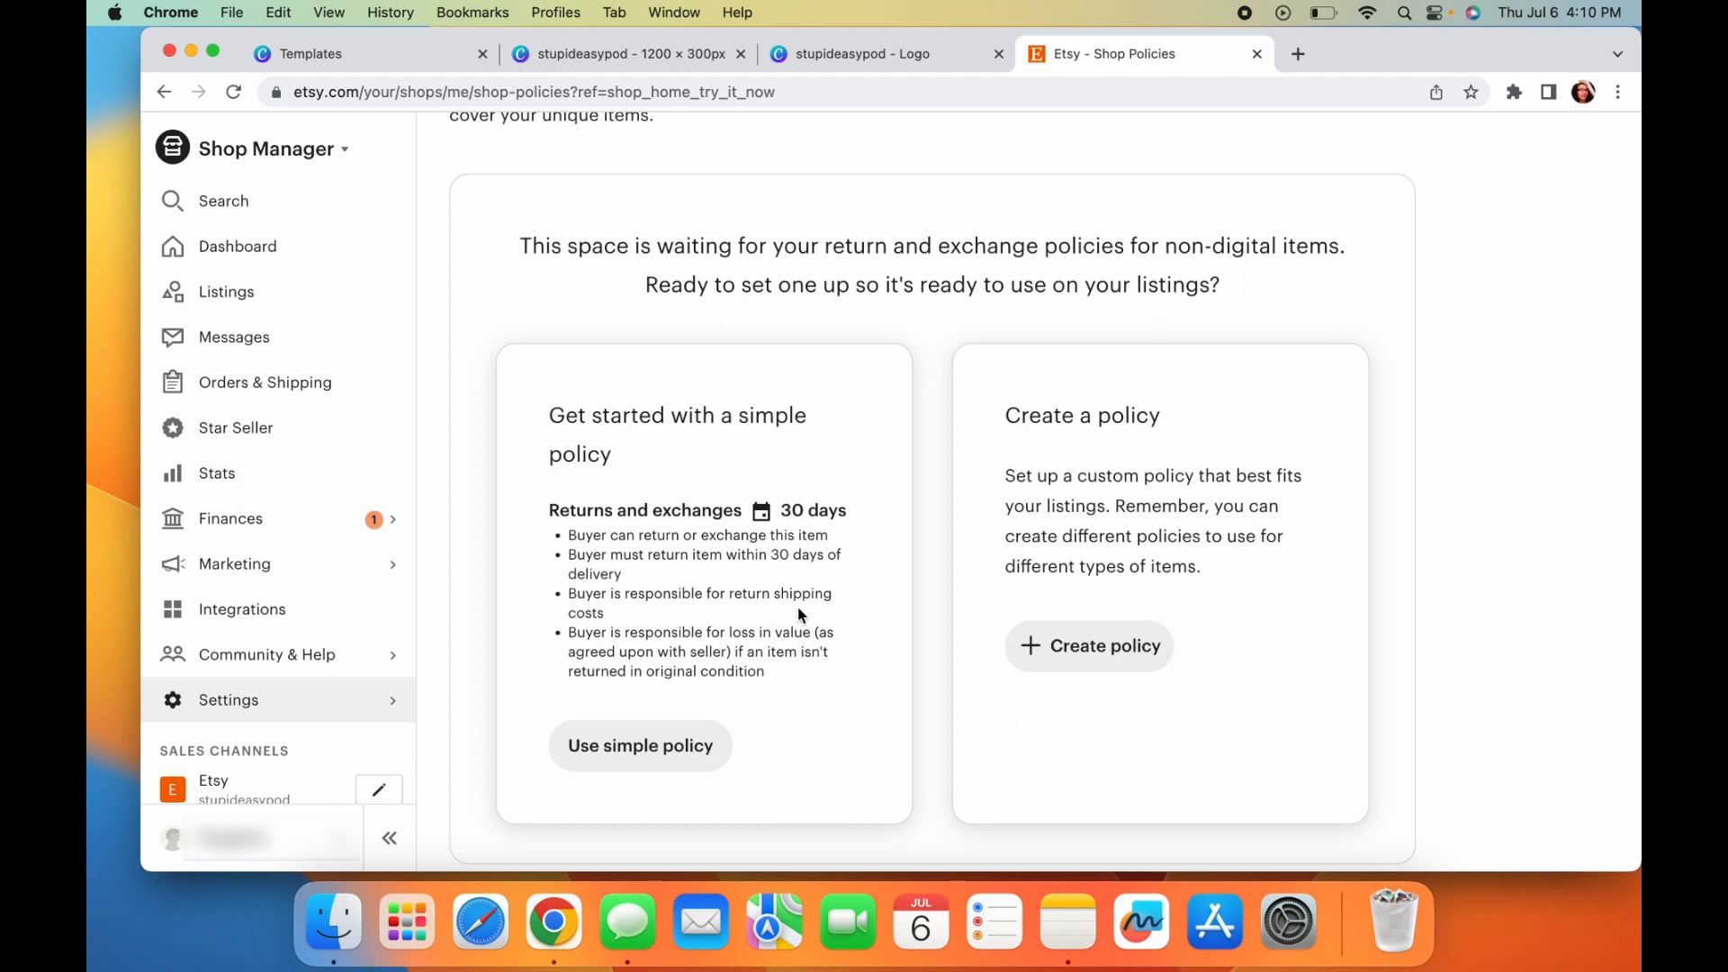
left_click(639, 745)
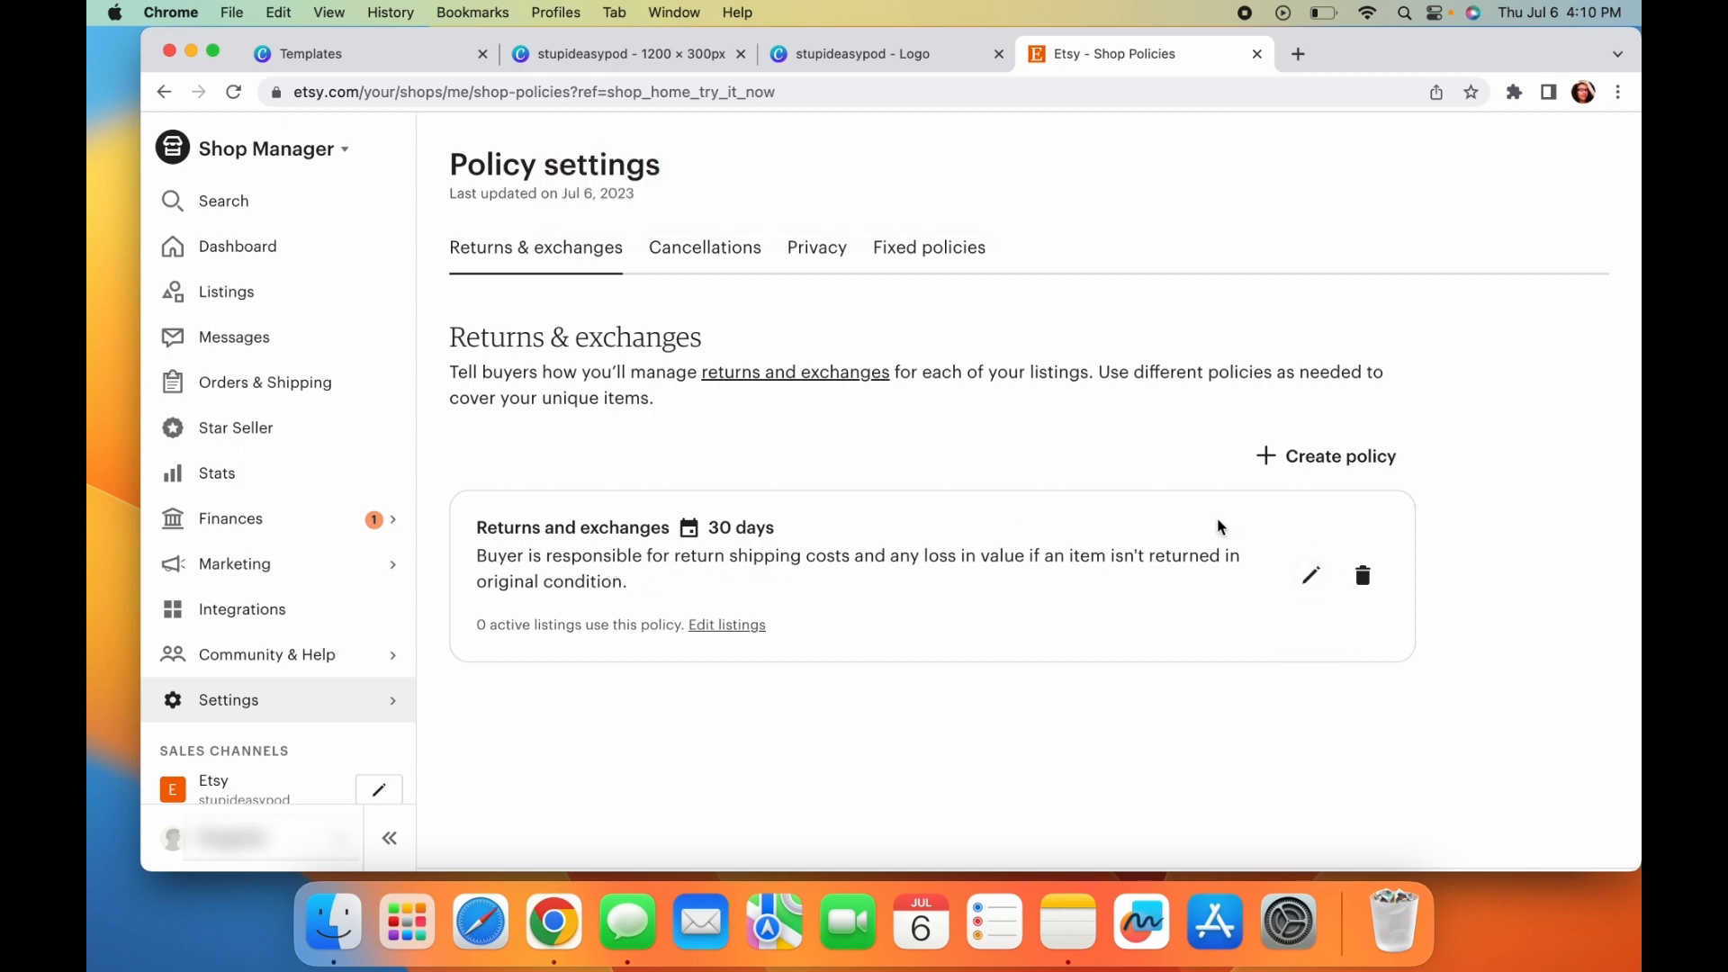
mouse_move(1267, 499)
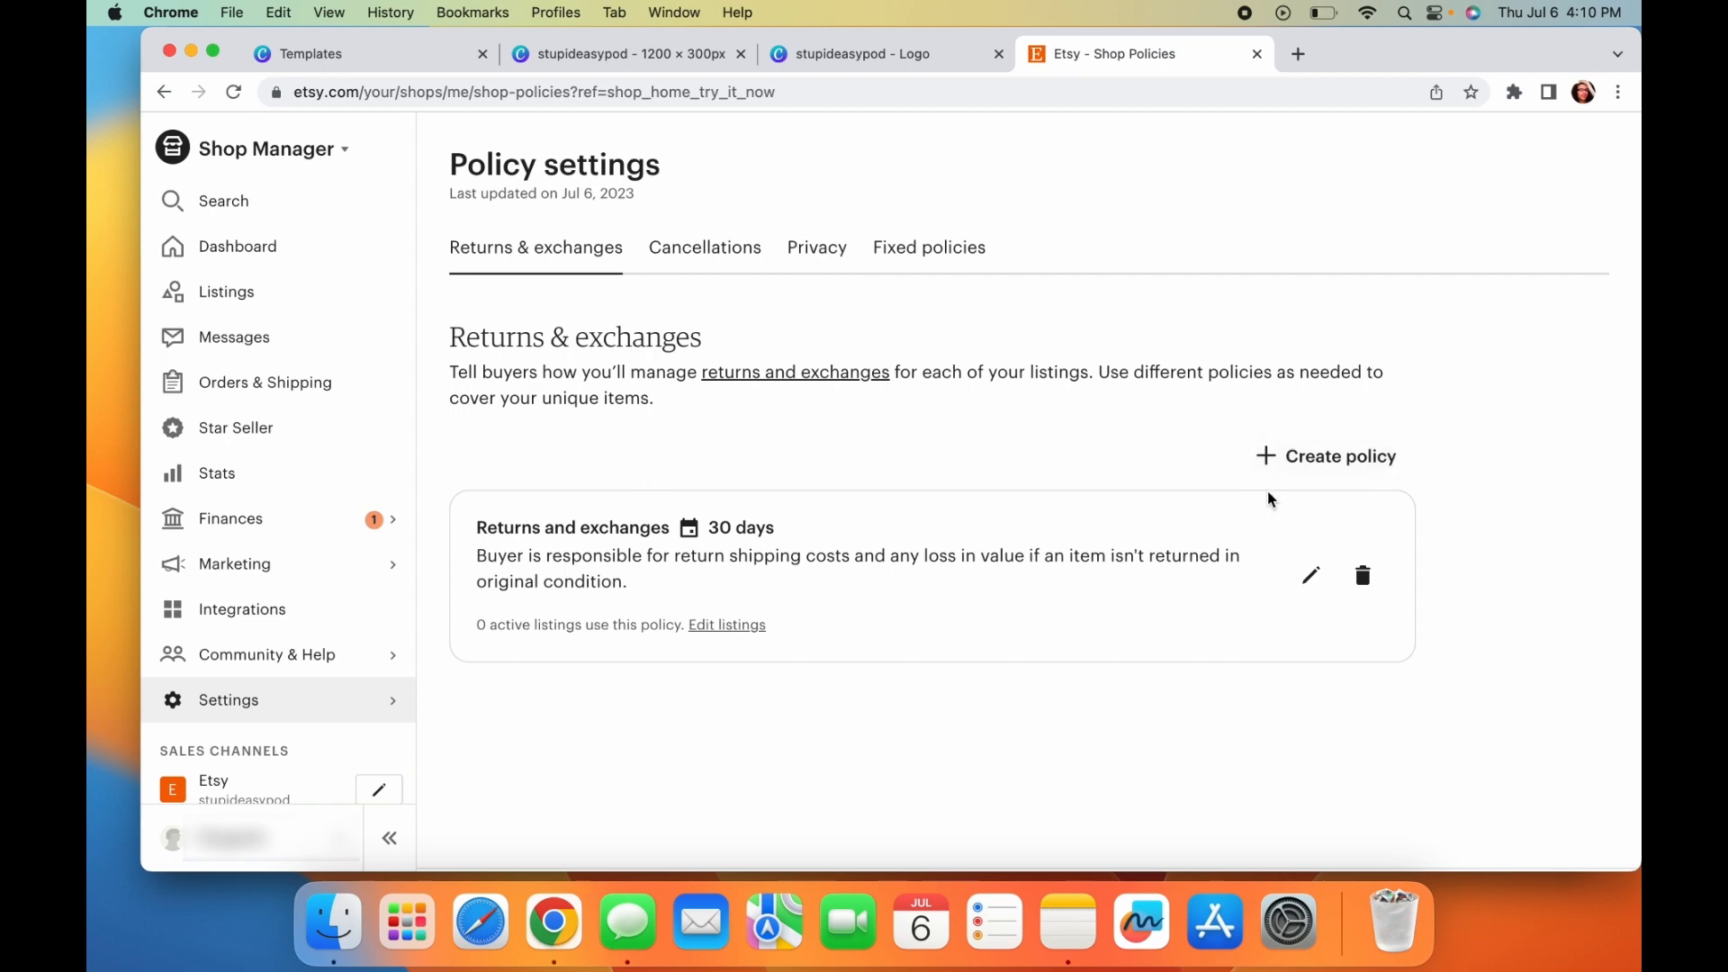
- Delete the 30-day policy and save one with returns and exchanges both turned off
left_click(1362, 576)
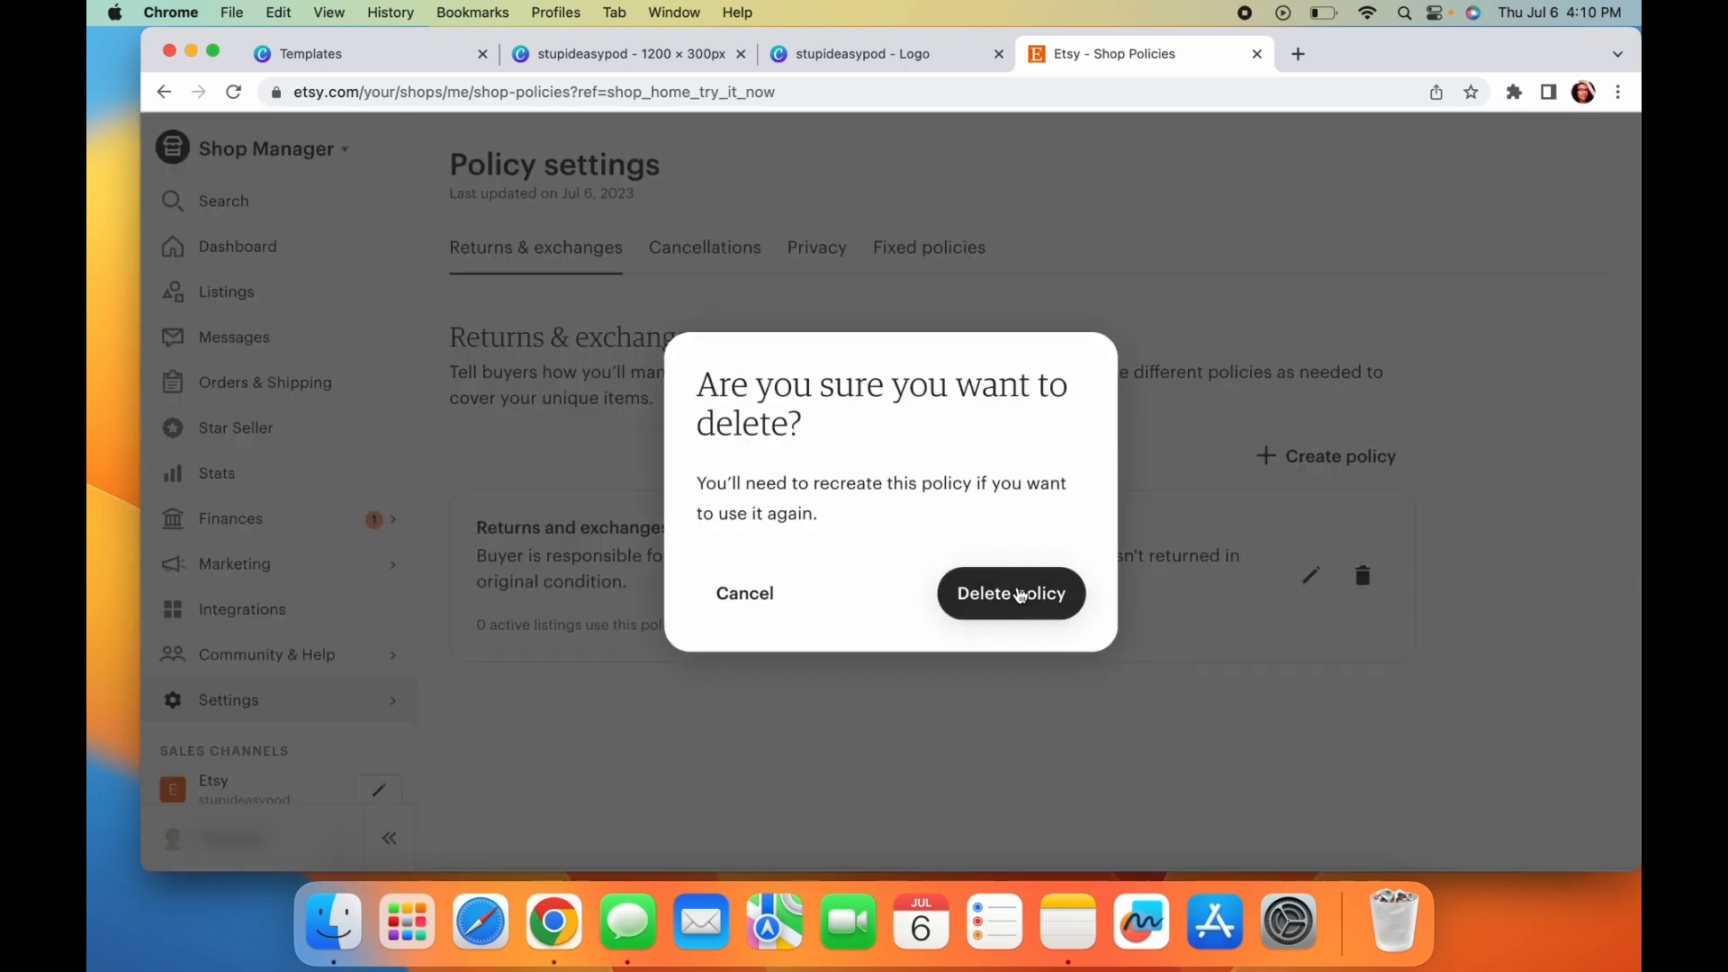
left_click(1010, 592)
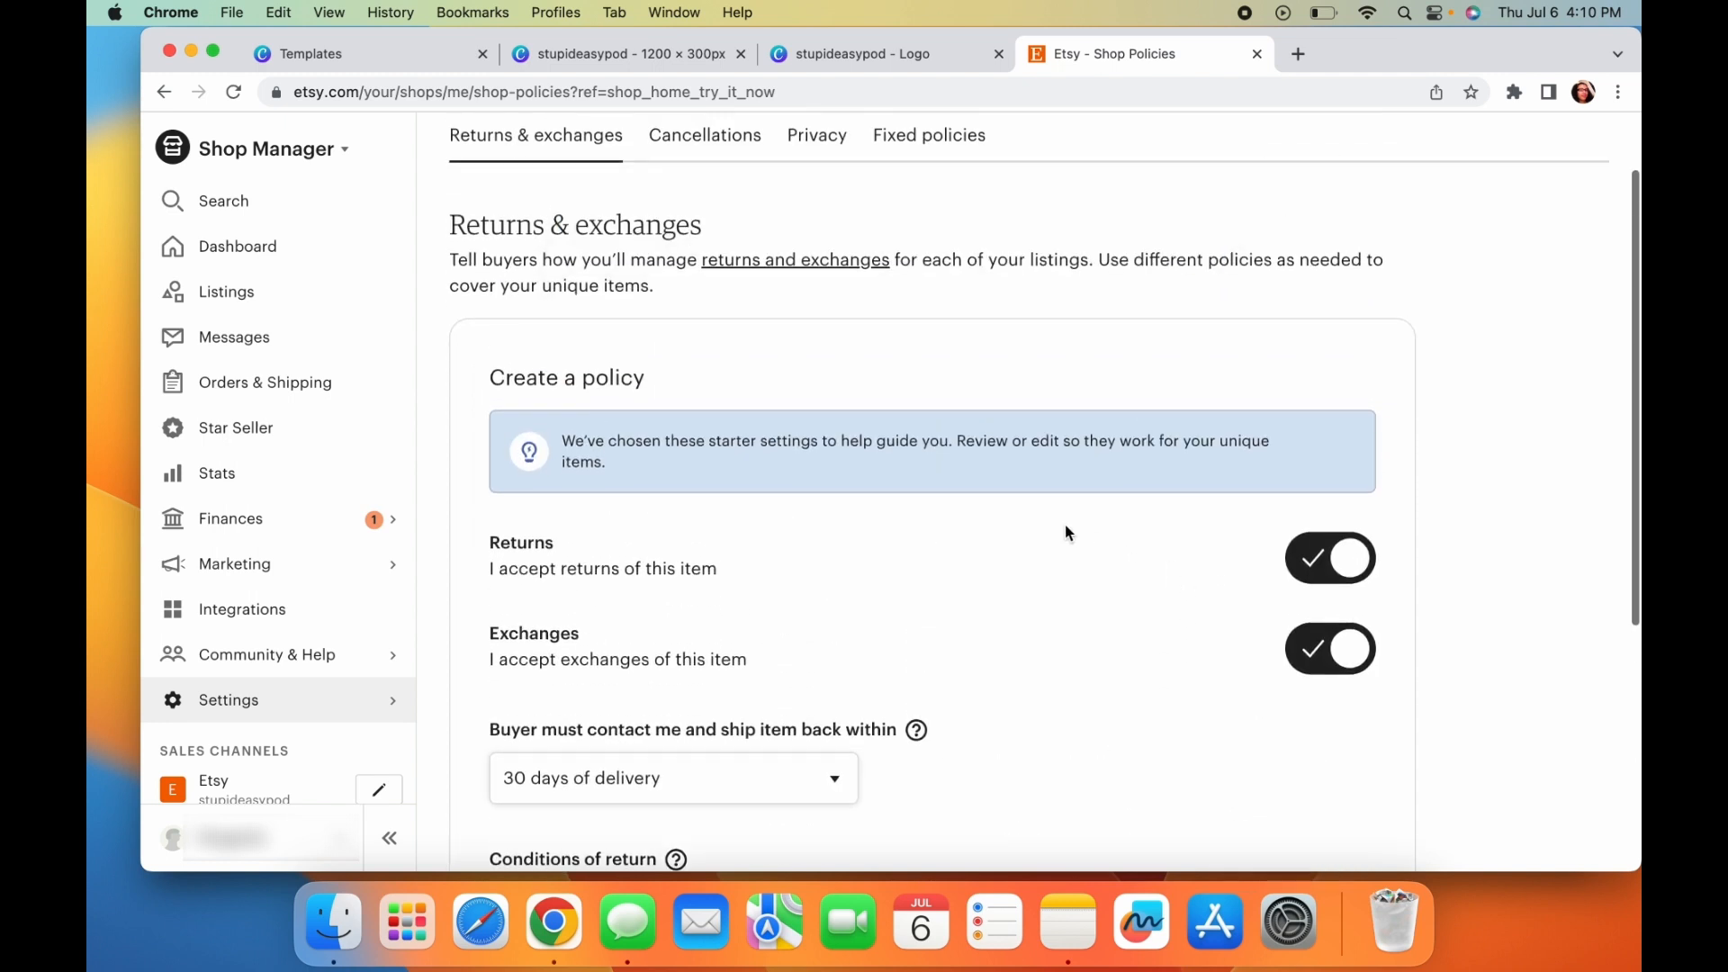
scroll("down", 3)
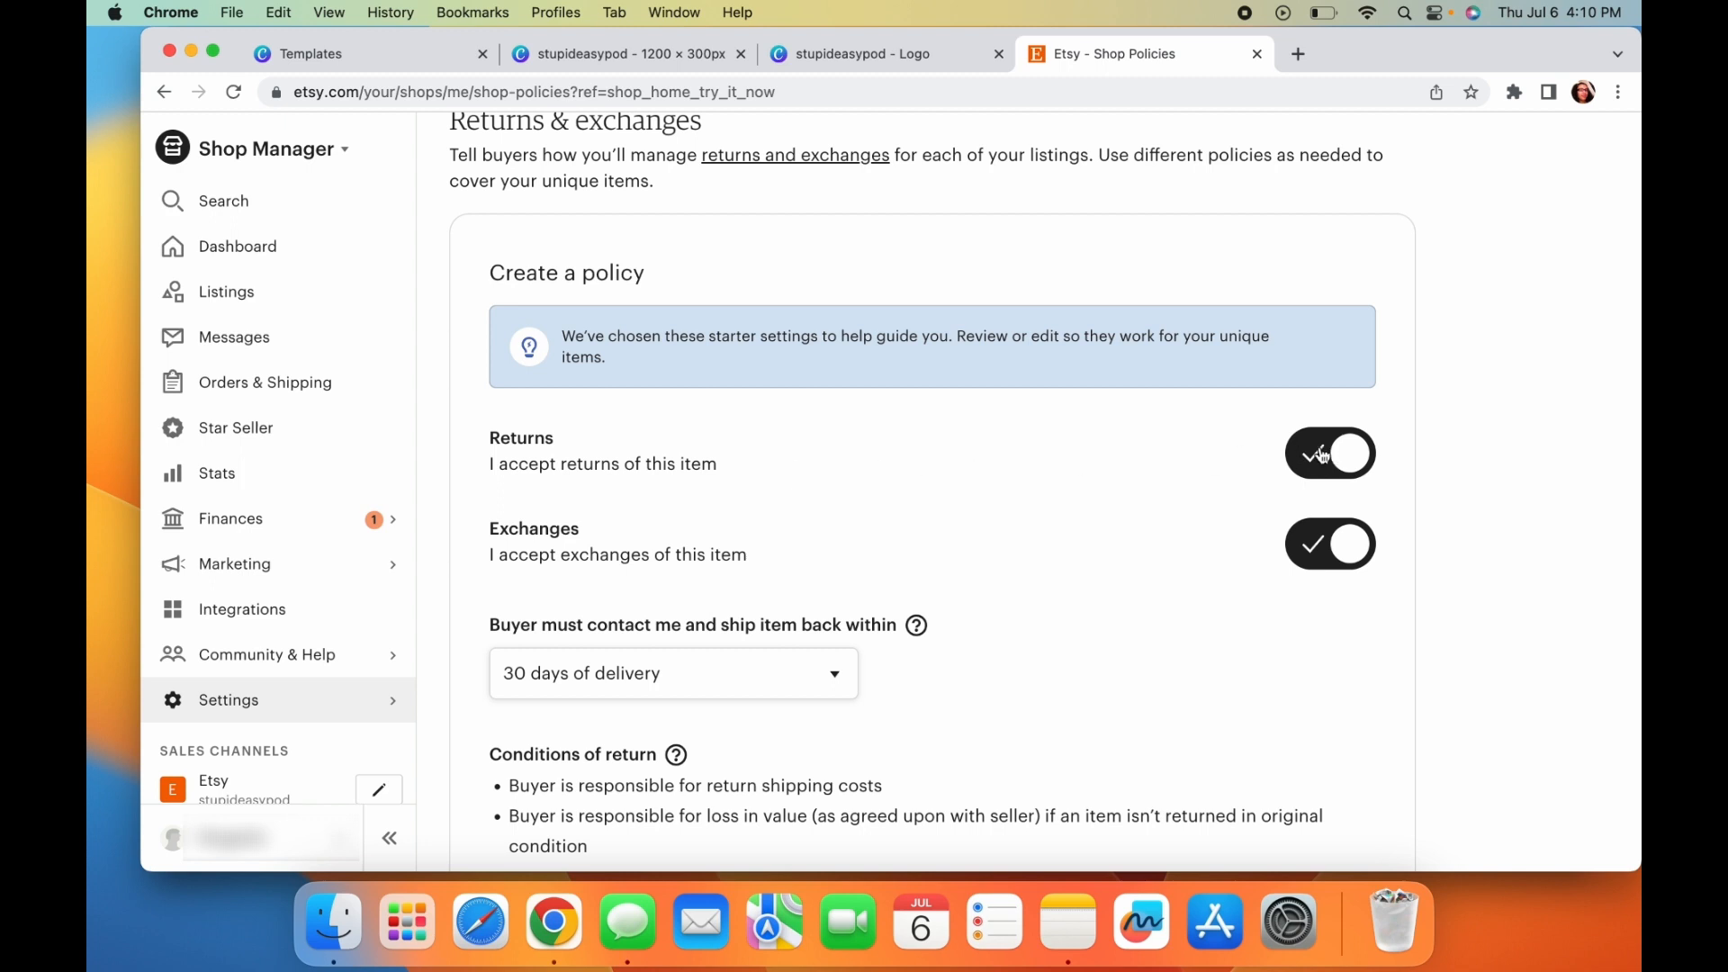
left_click(1328, 454)
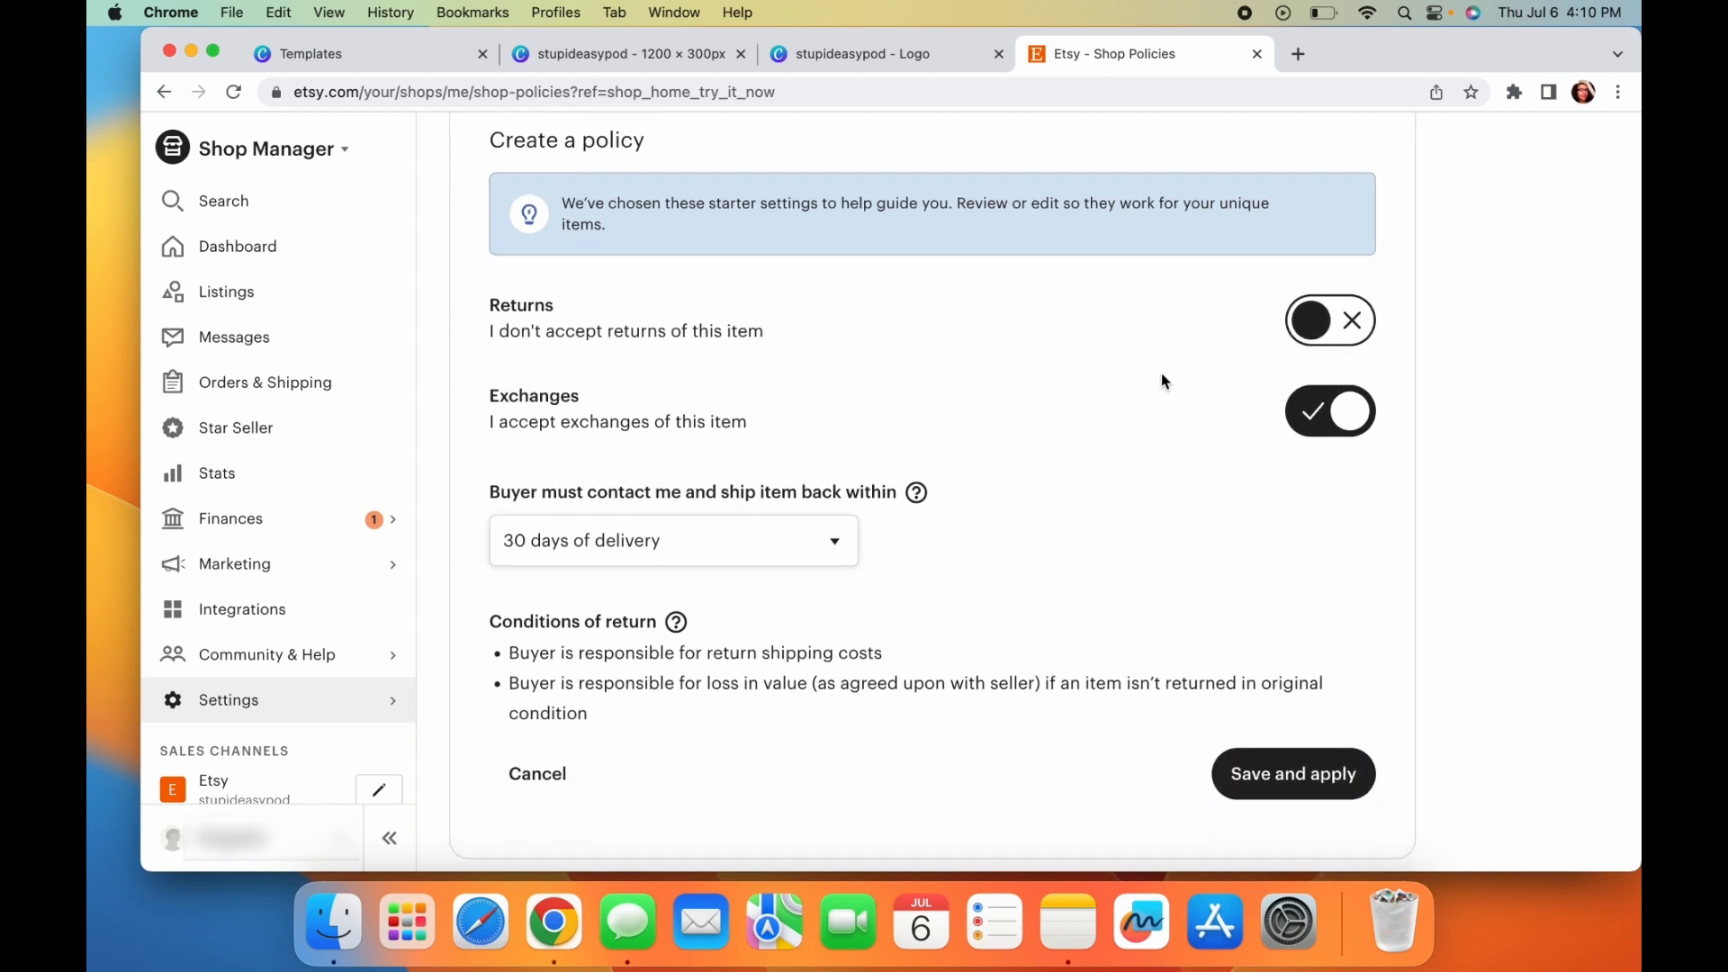
left_click(1328, 410)
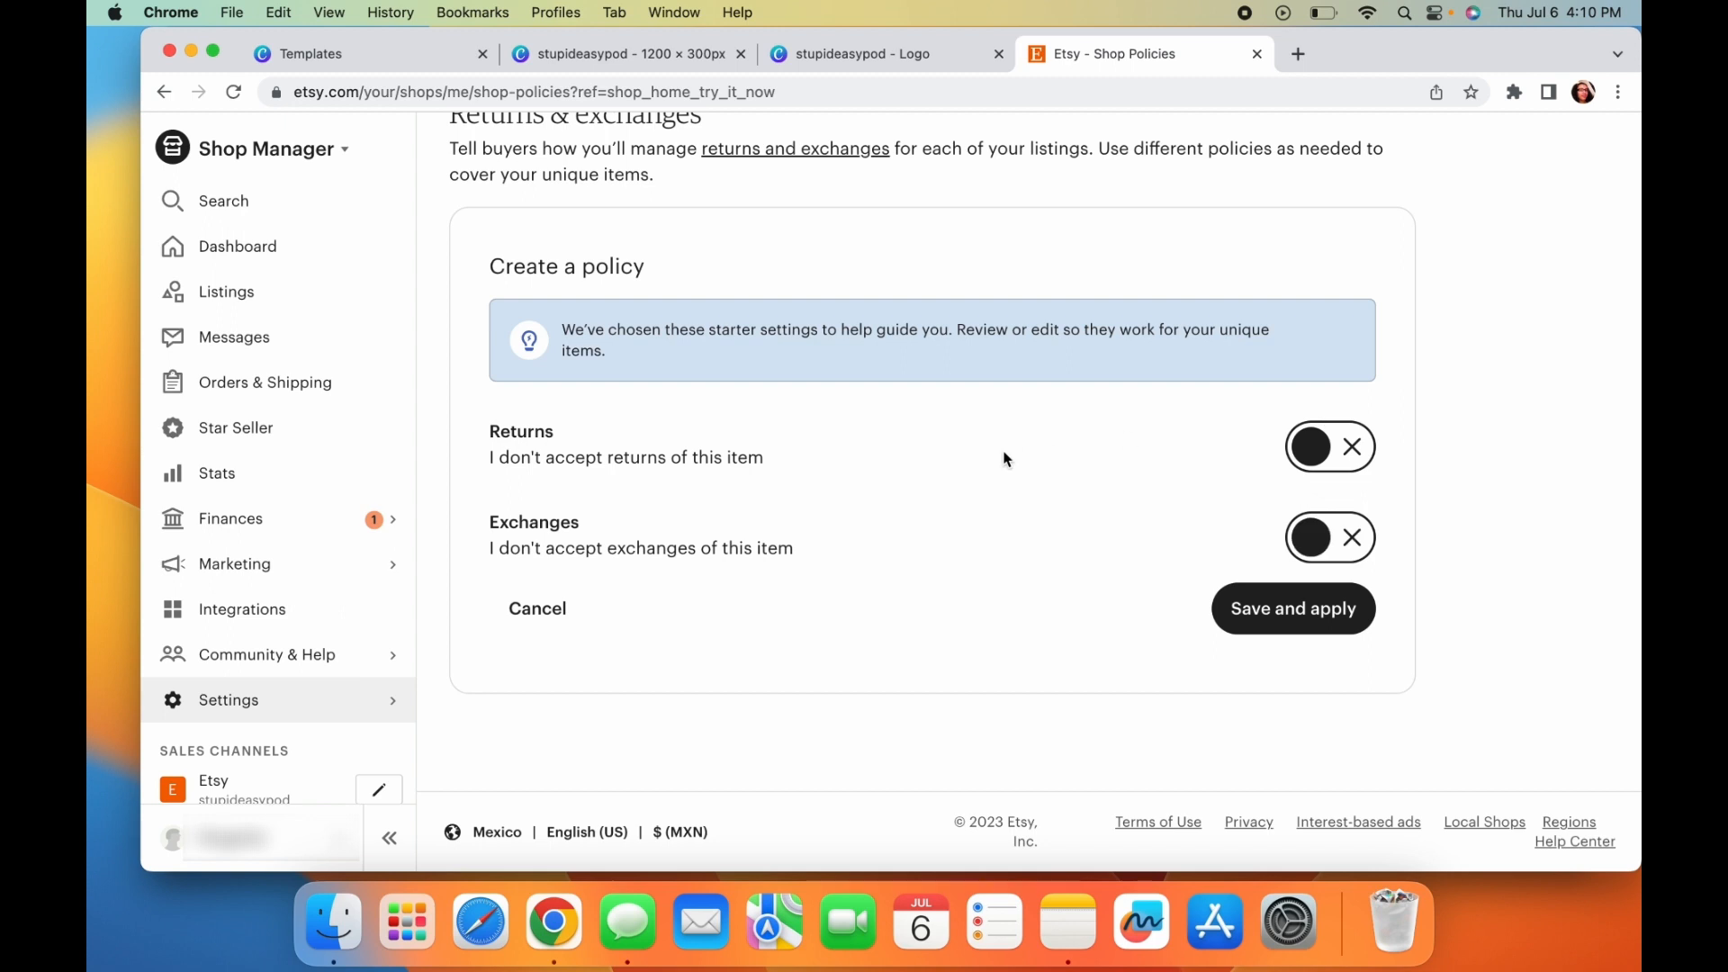
left_click(1292, 608)
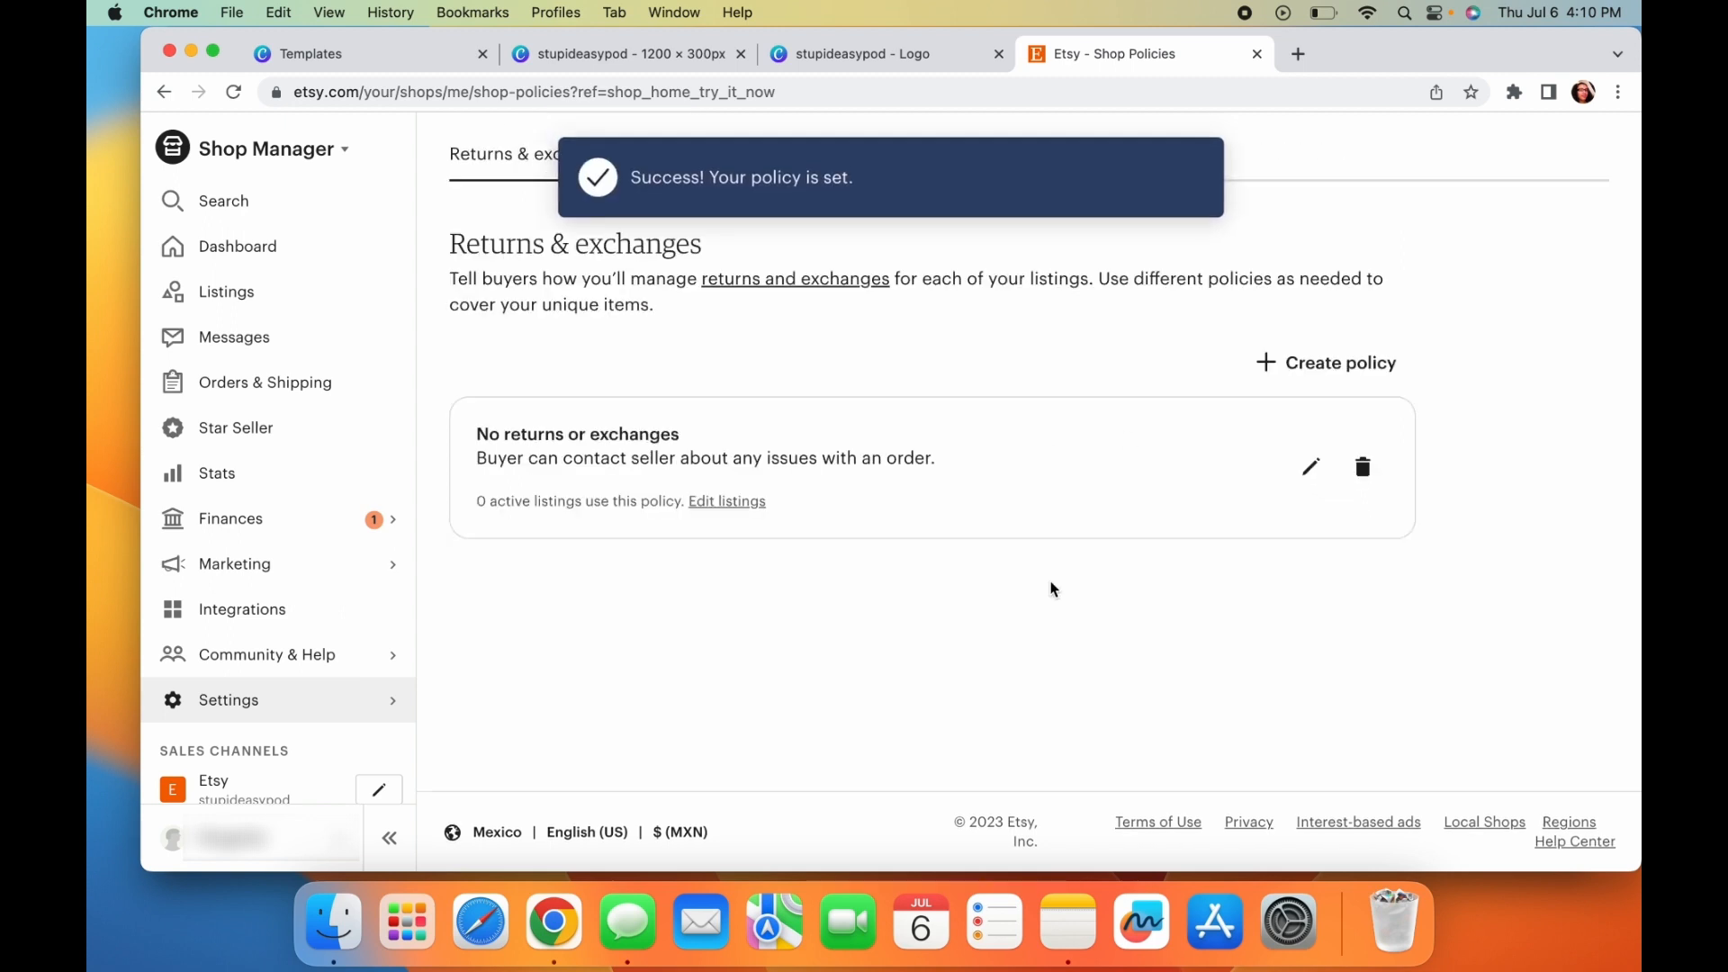
- Publish a cancellation policy that doesn't accept order cancellations, then move to Privacy policy
left_click(704, 246)
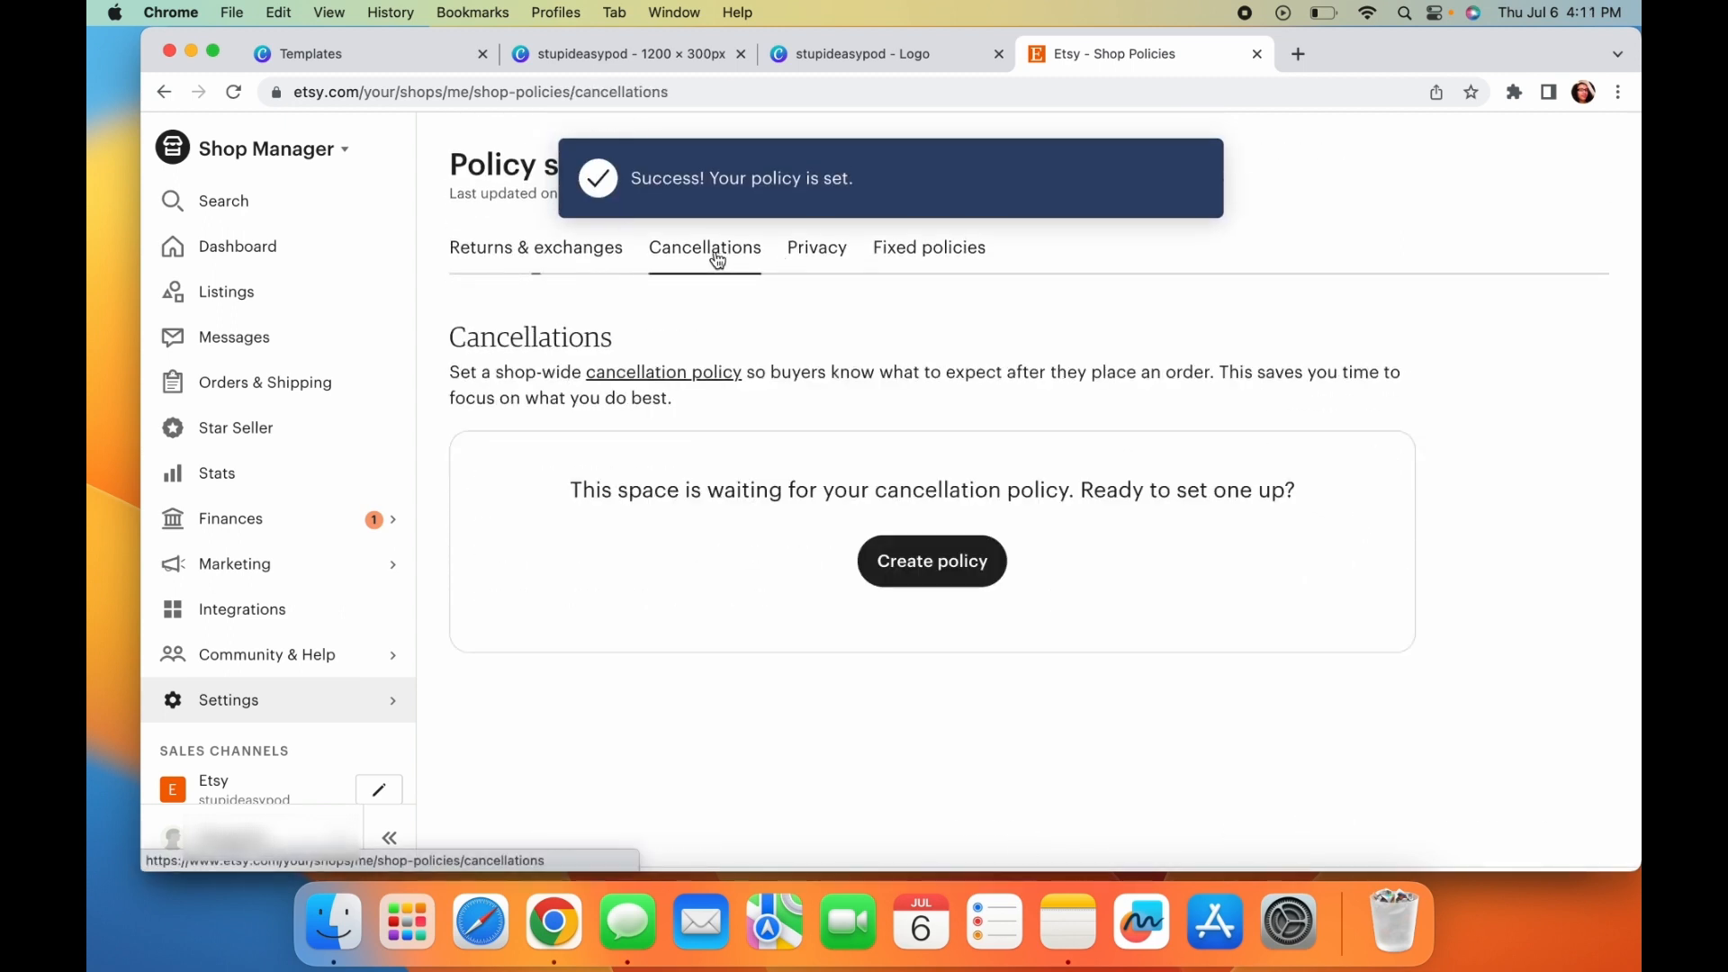
mouse_move(821, 581)
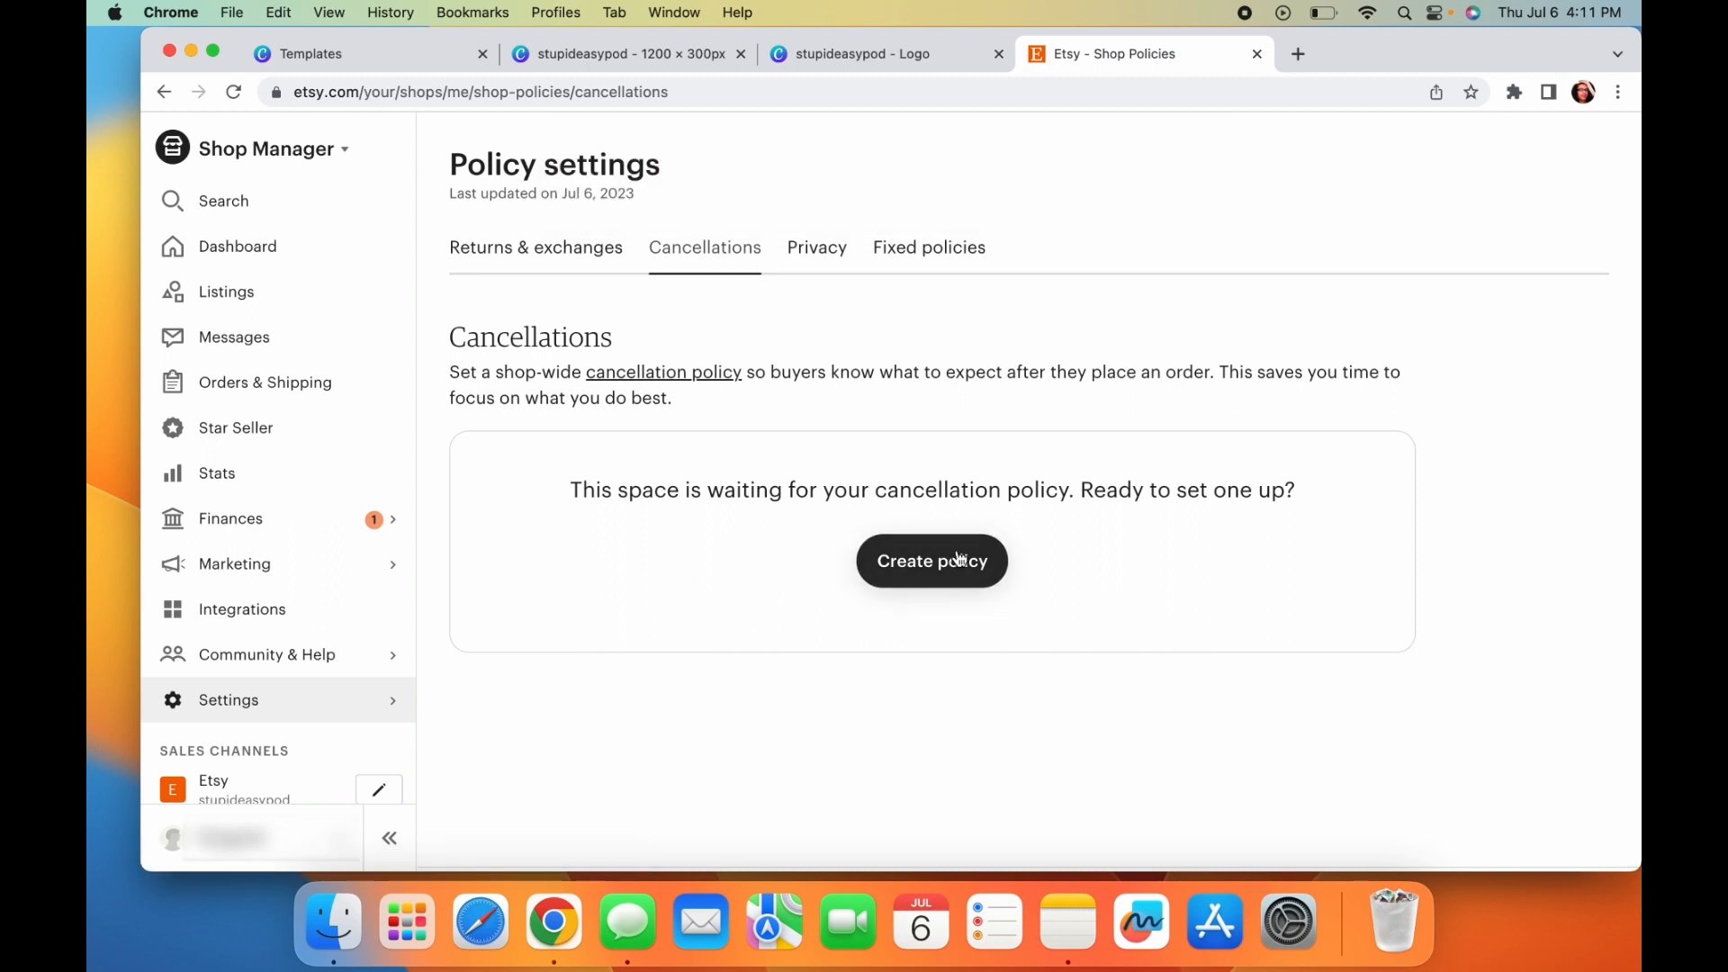
left_click(930, 562)
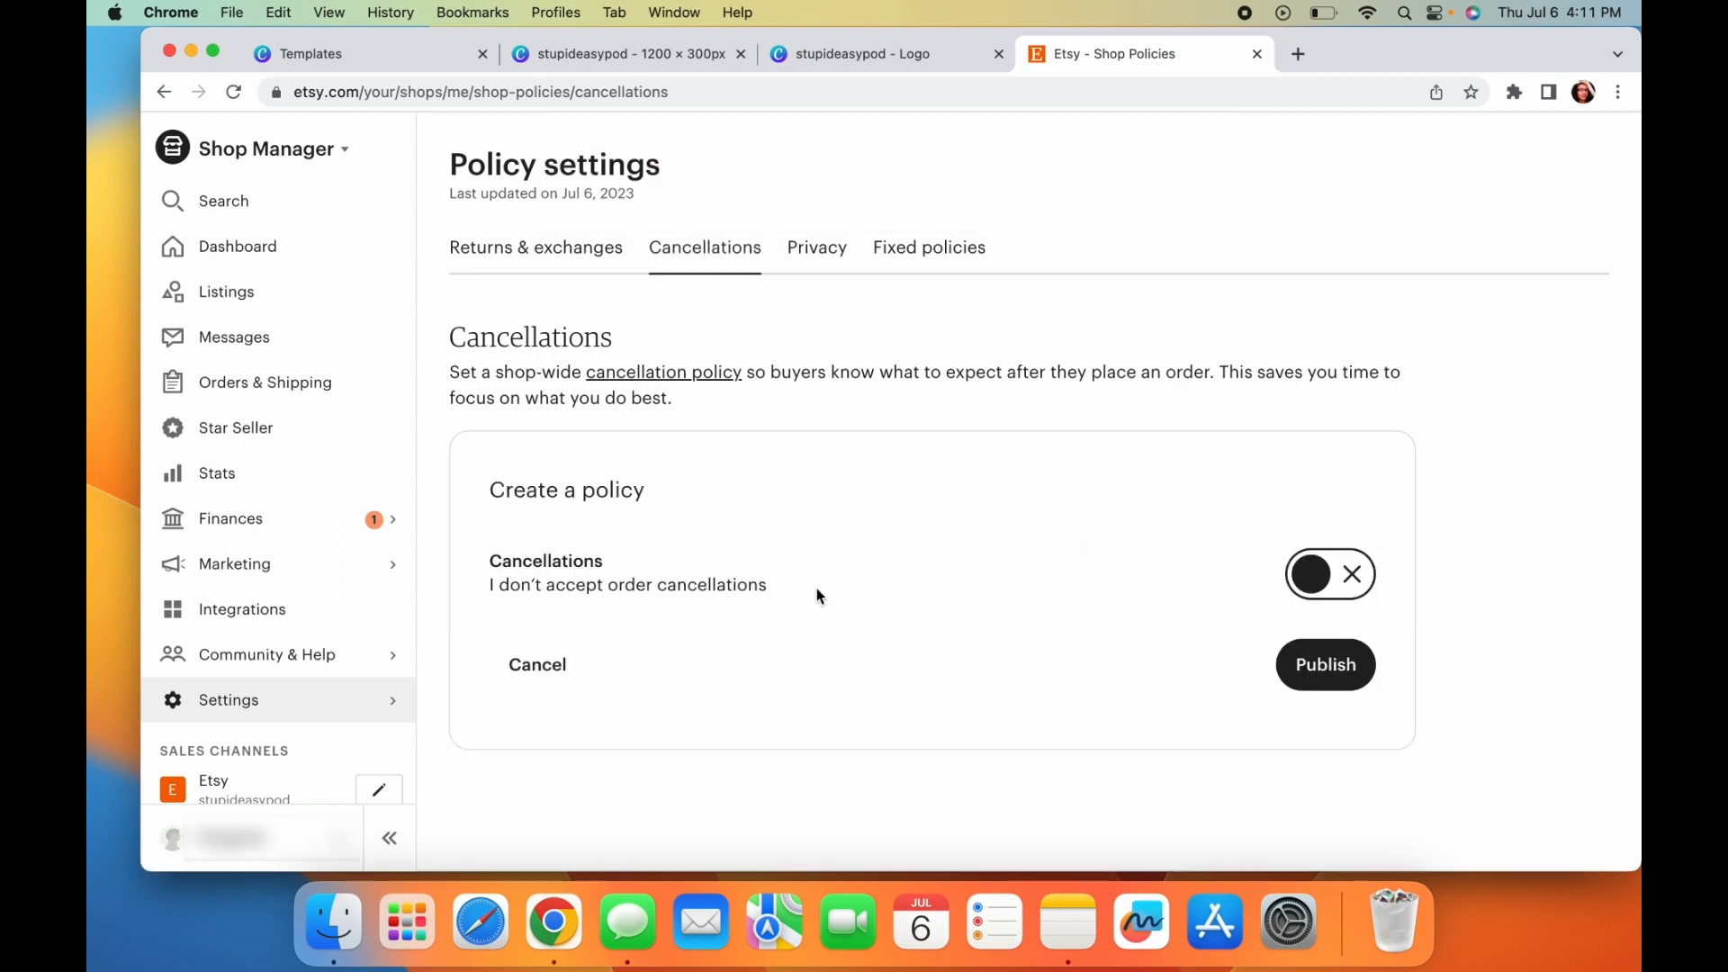
left_click(1330, 574)
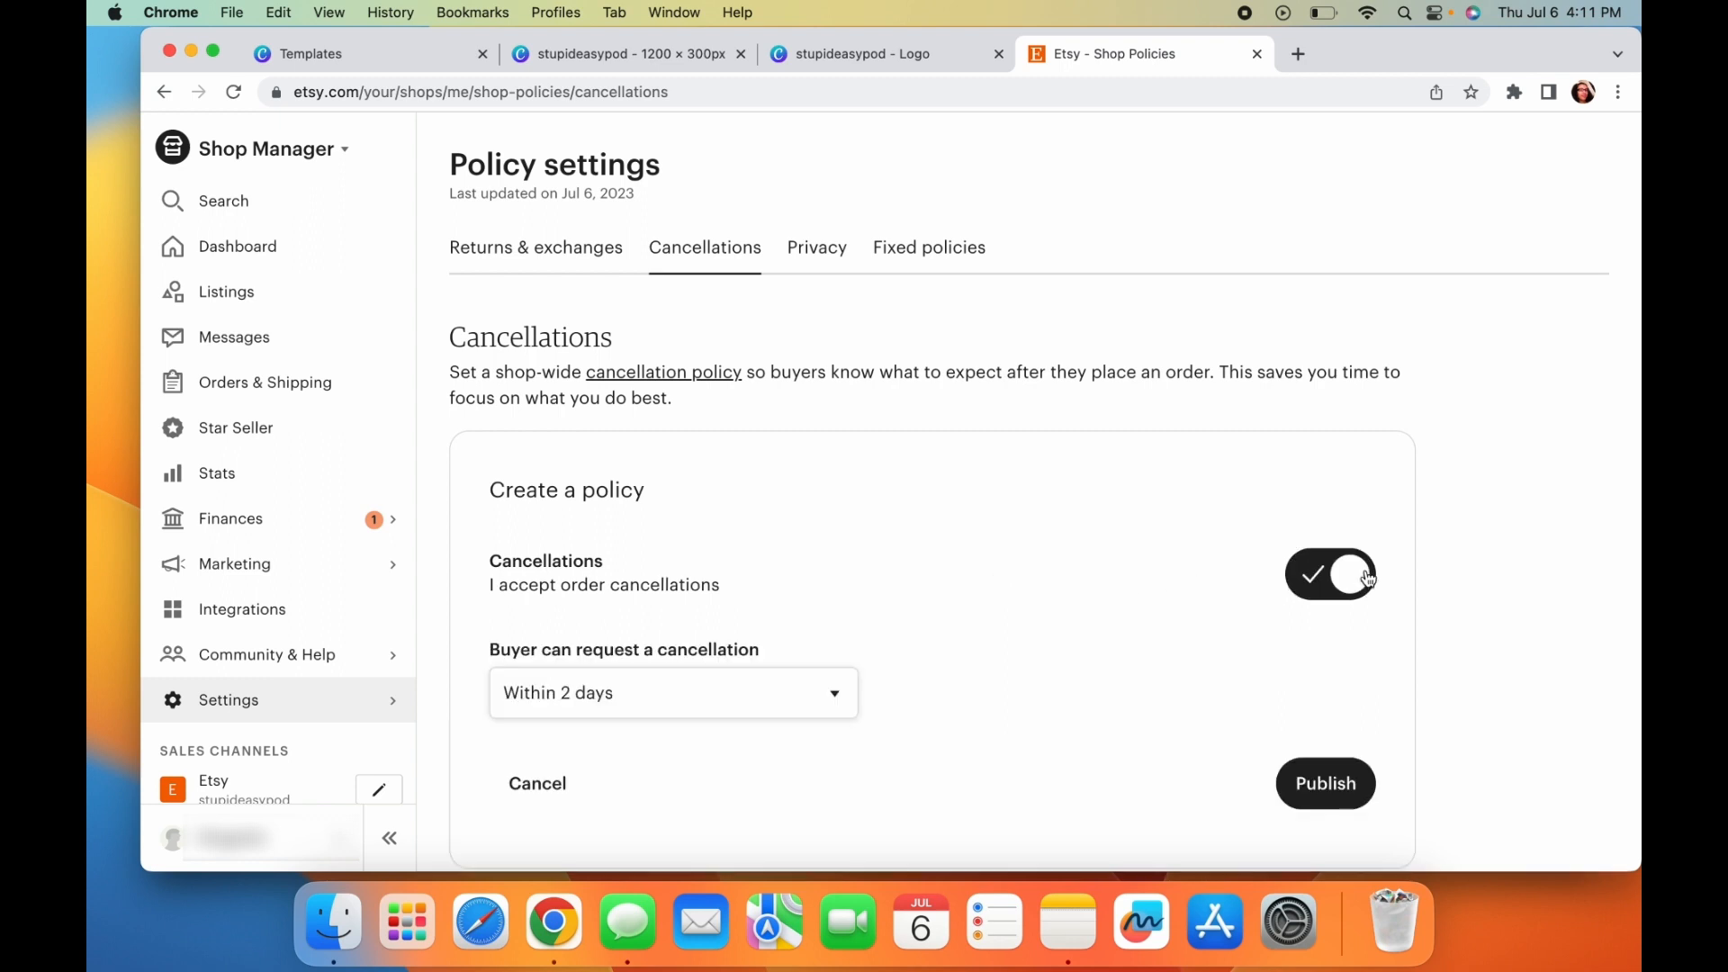
left_click(671, 691)
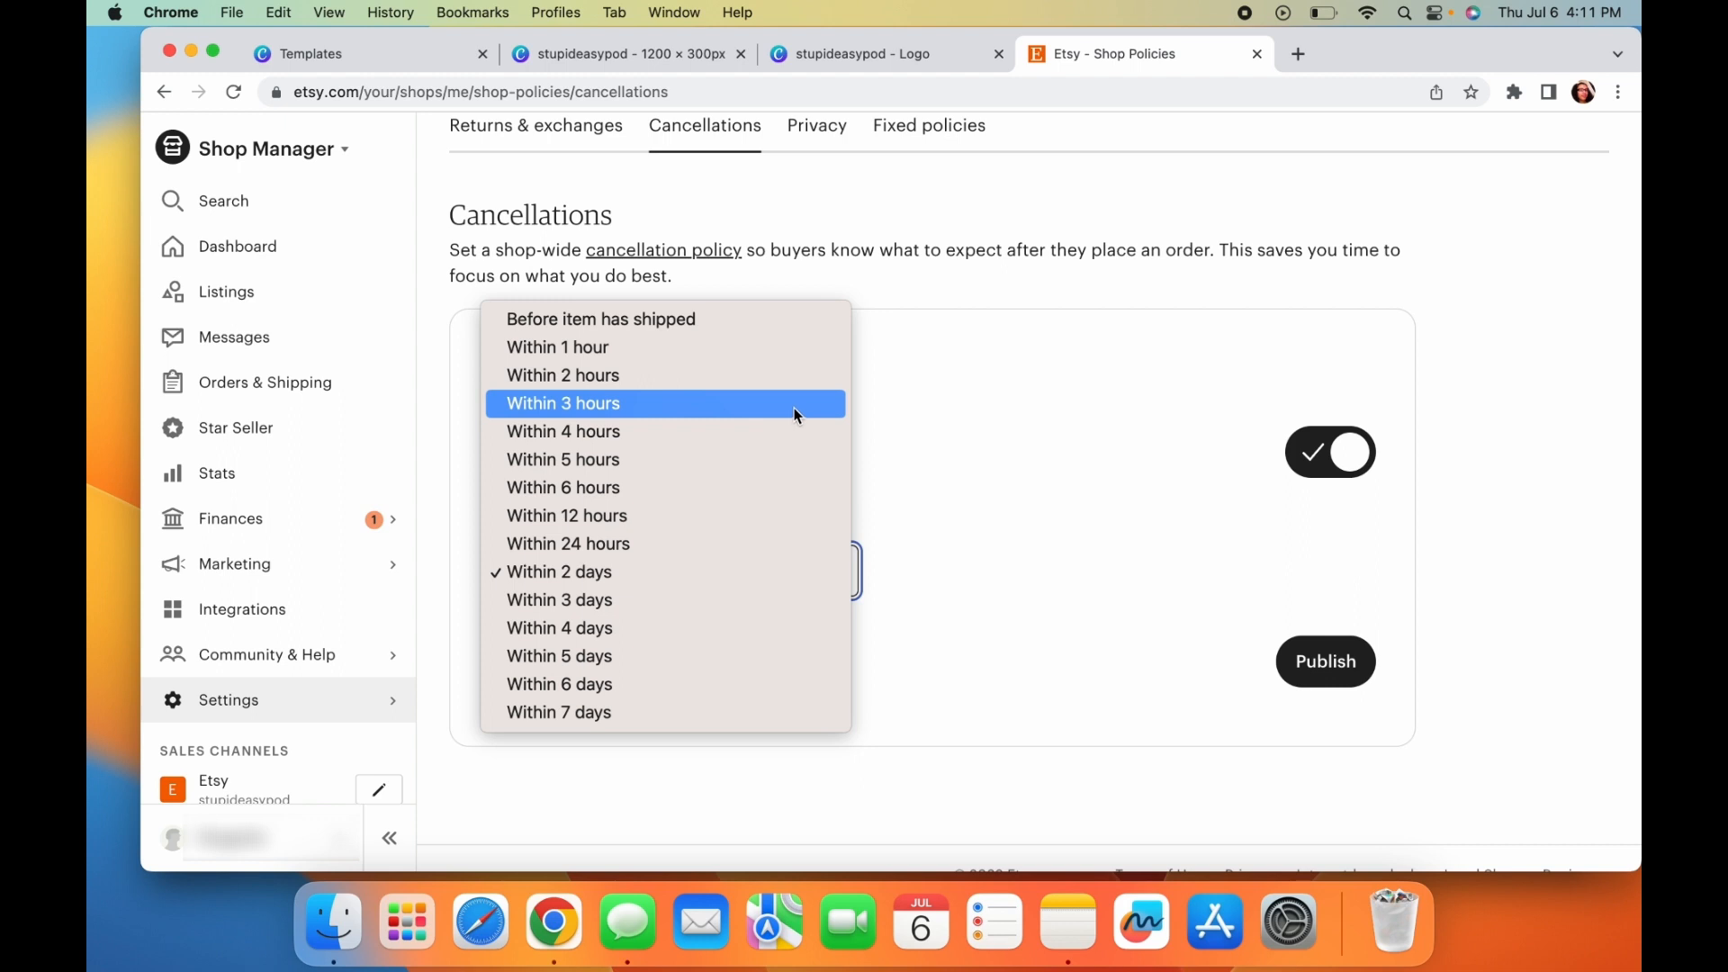
mouse_move(763, 306)
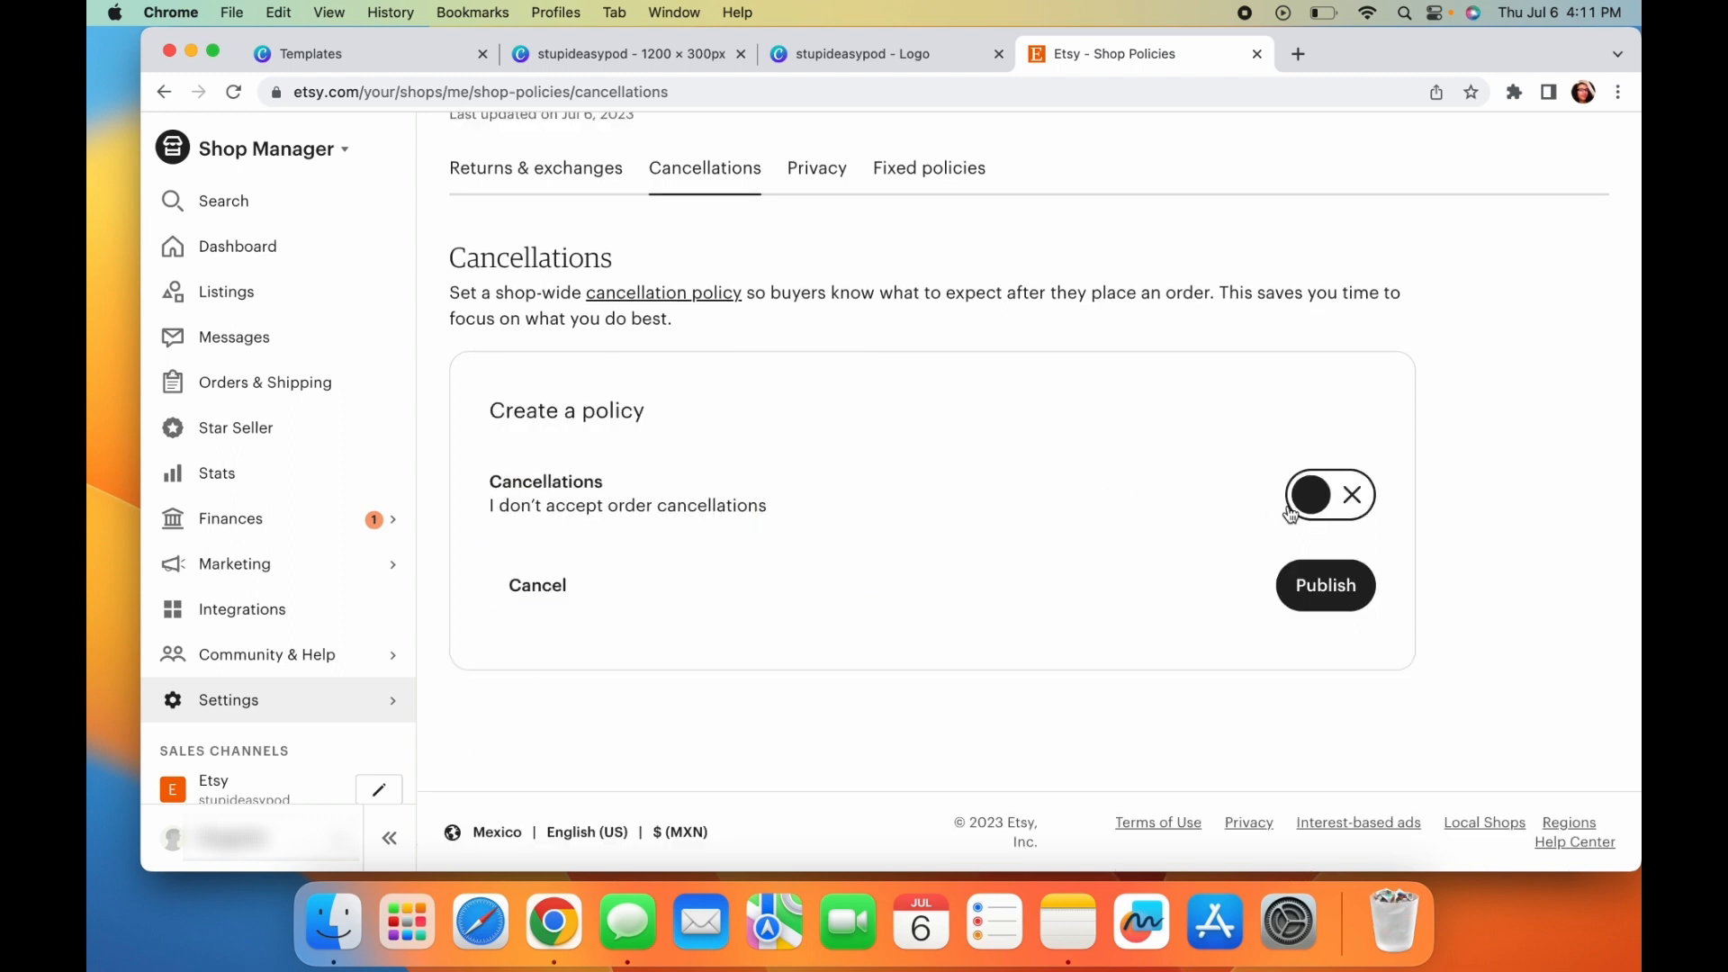
left_click(1324, 585)
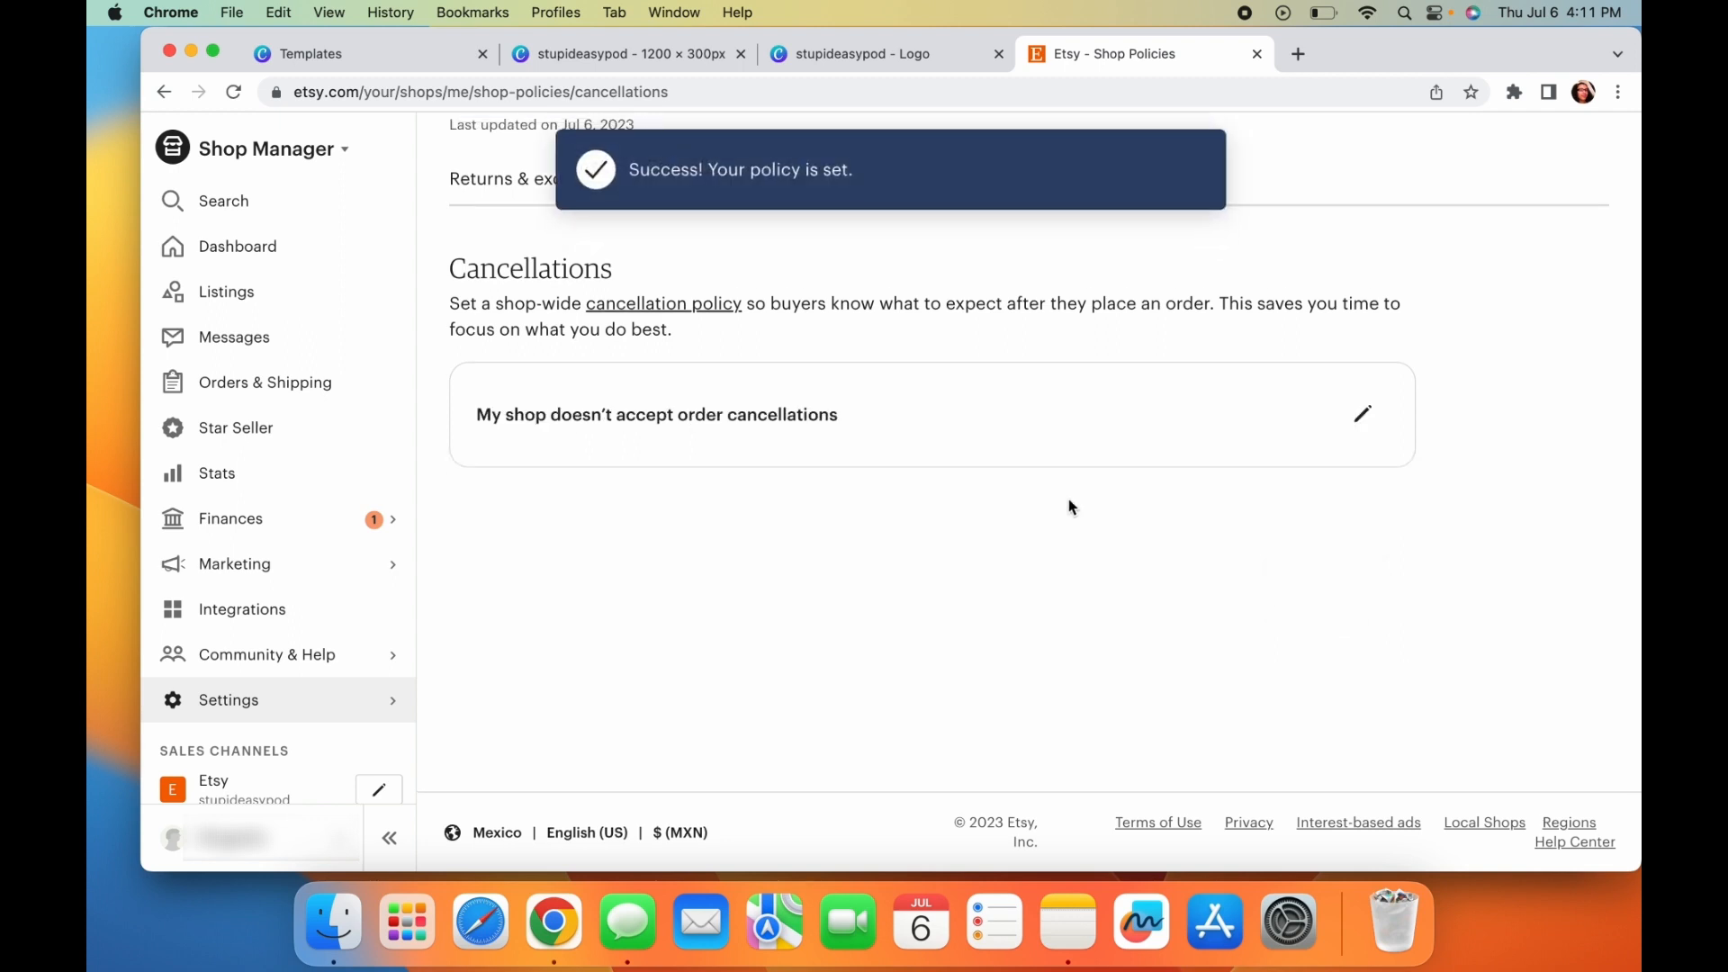
left_click(817, 247)
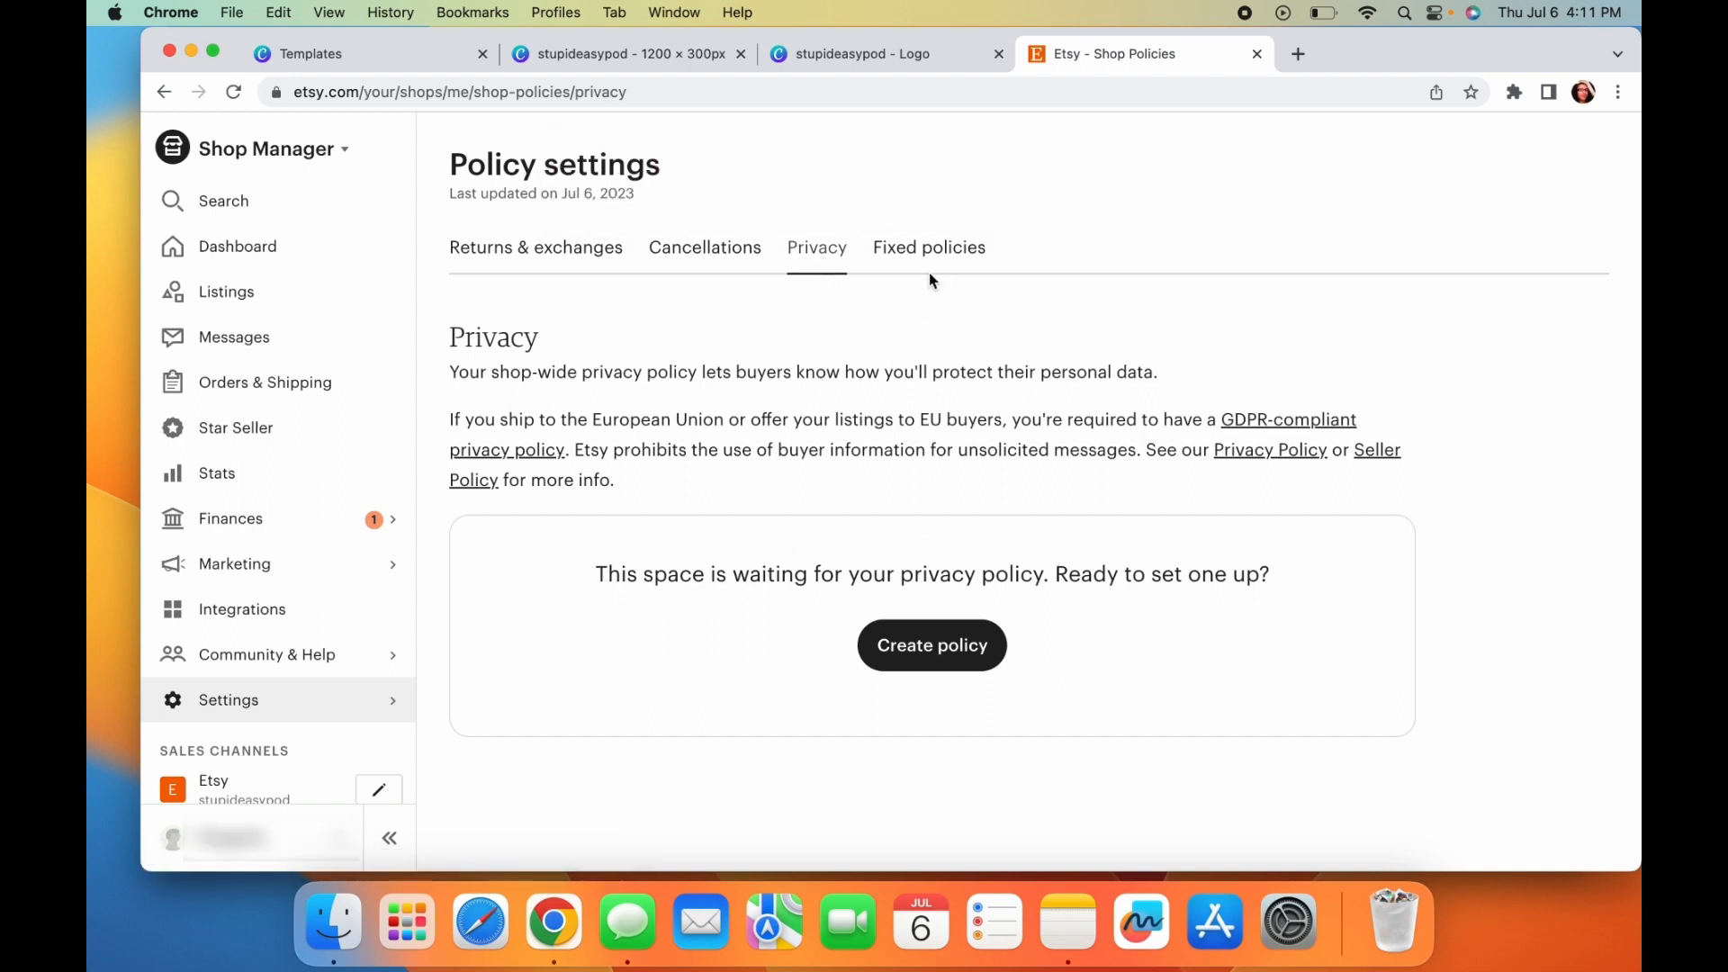
- Review the Fixed policies page of preset delivery-date and customs policies
left_click(928, 247)
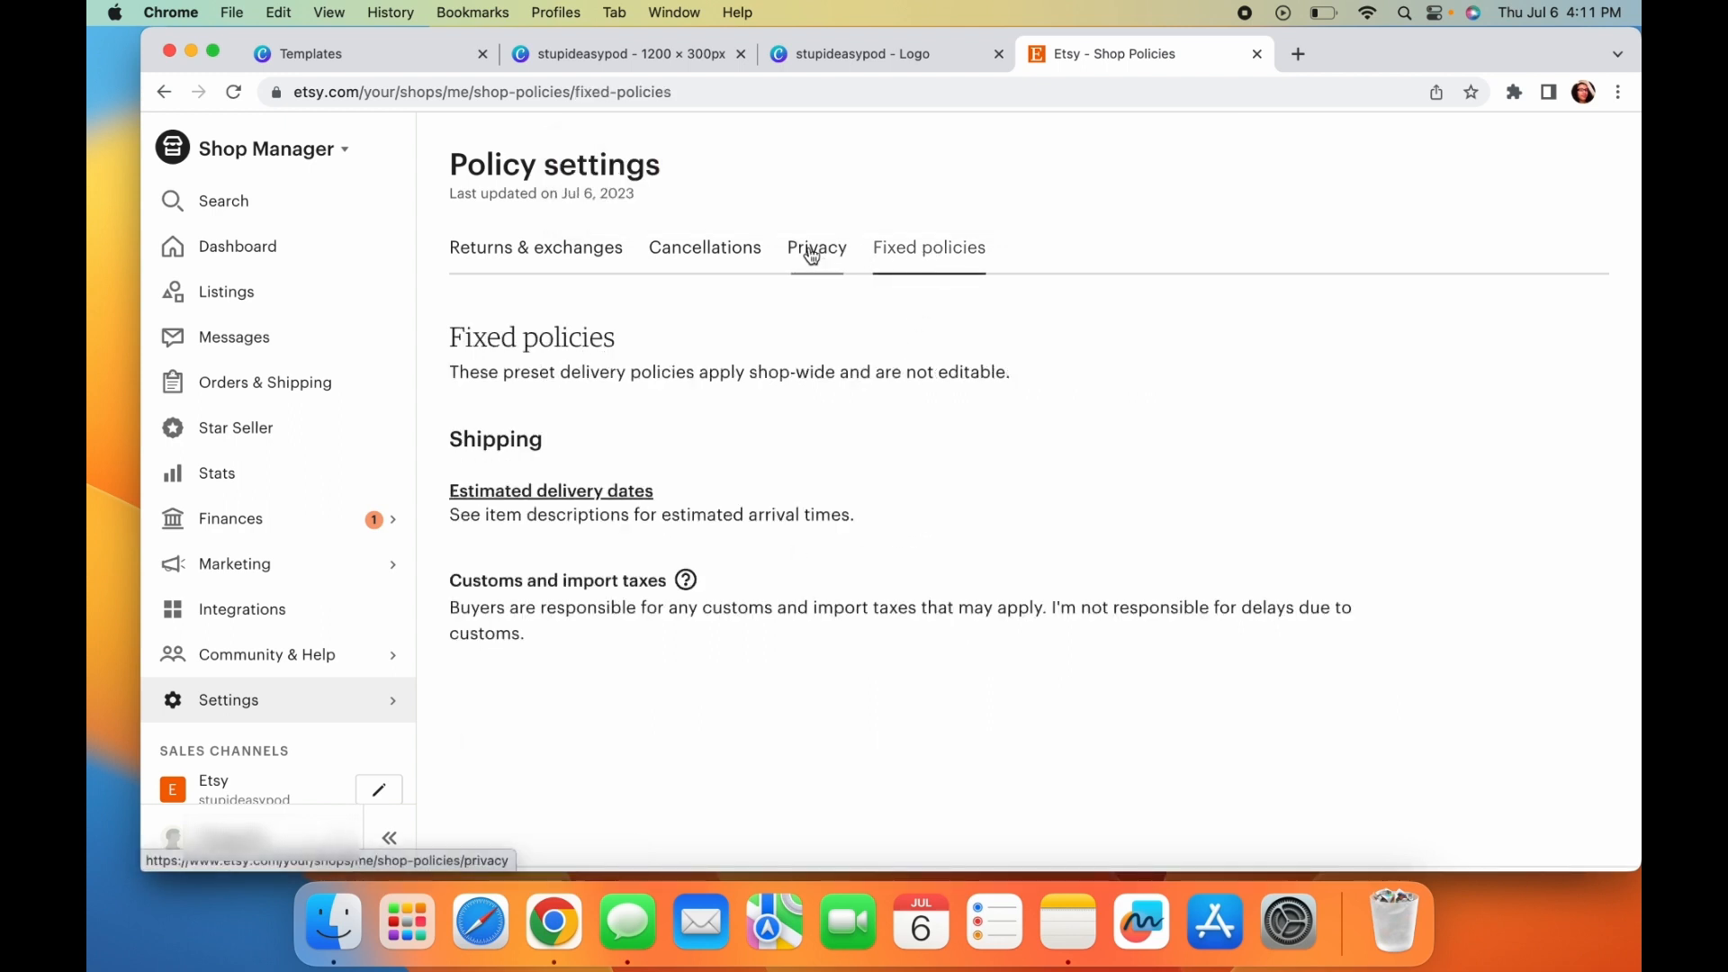
scroll("down", 3)
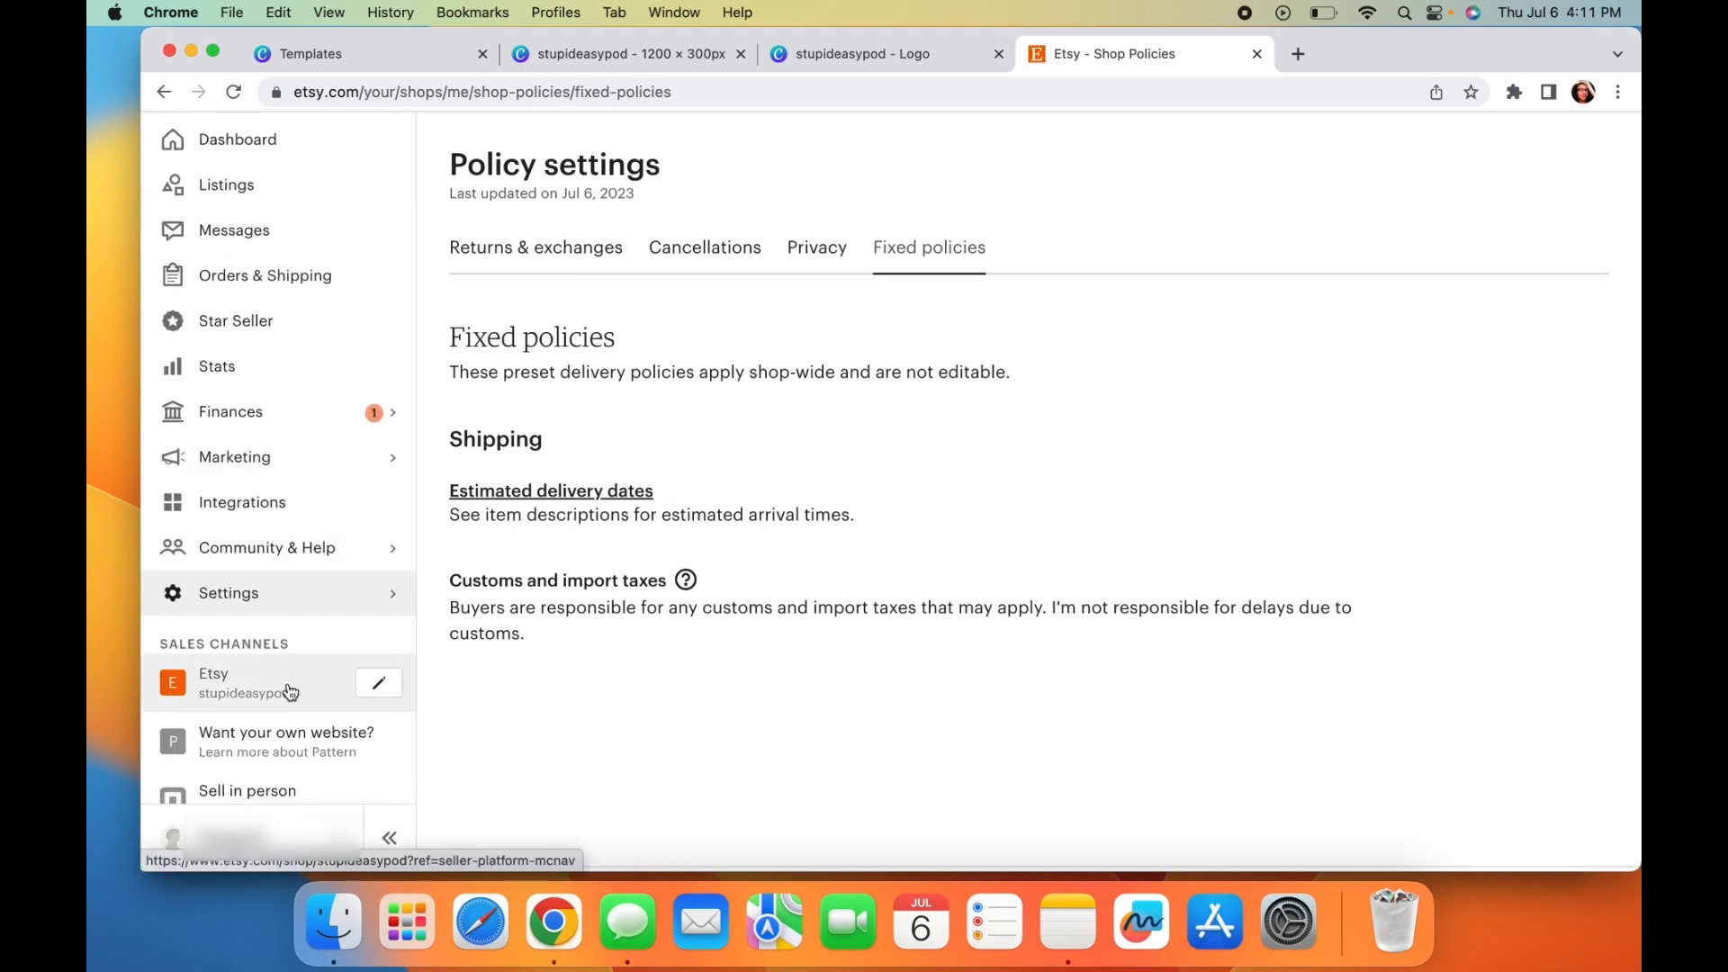
- View the live stupideasypod shop page and scroll through its story, member, policies and FAQ
left_click(243, 683)
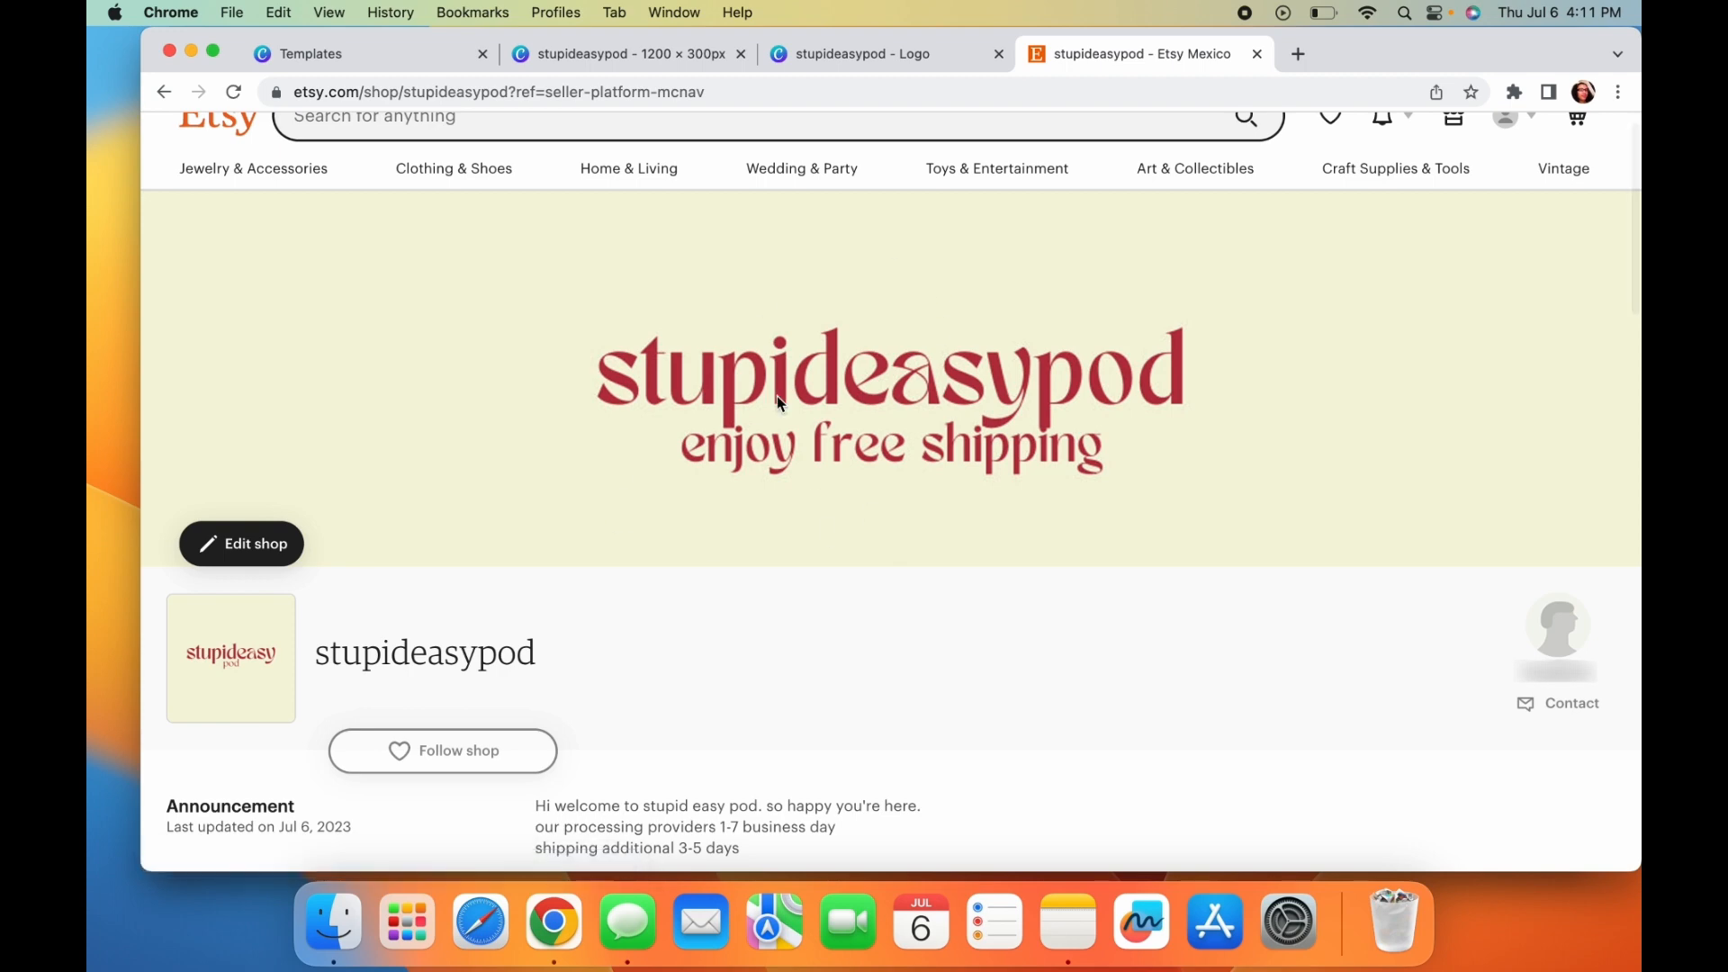
scroll("down", 3)
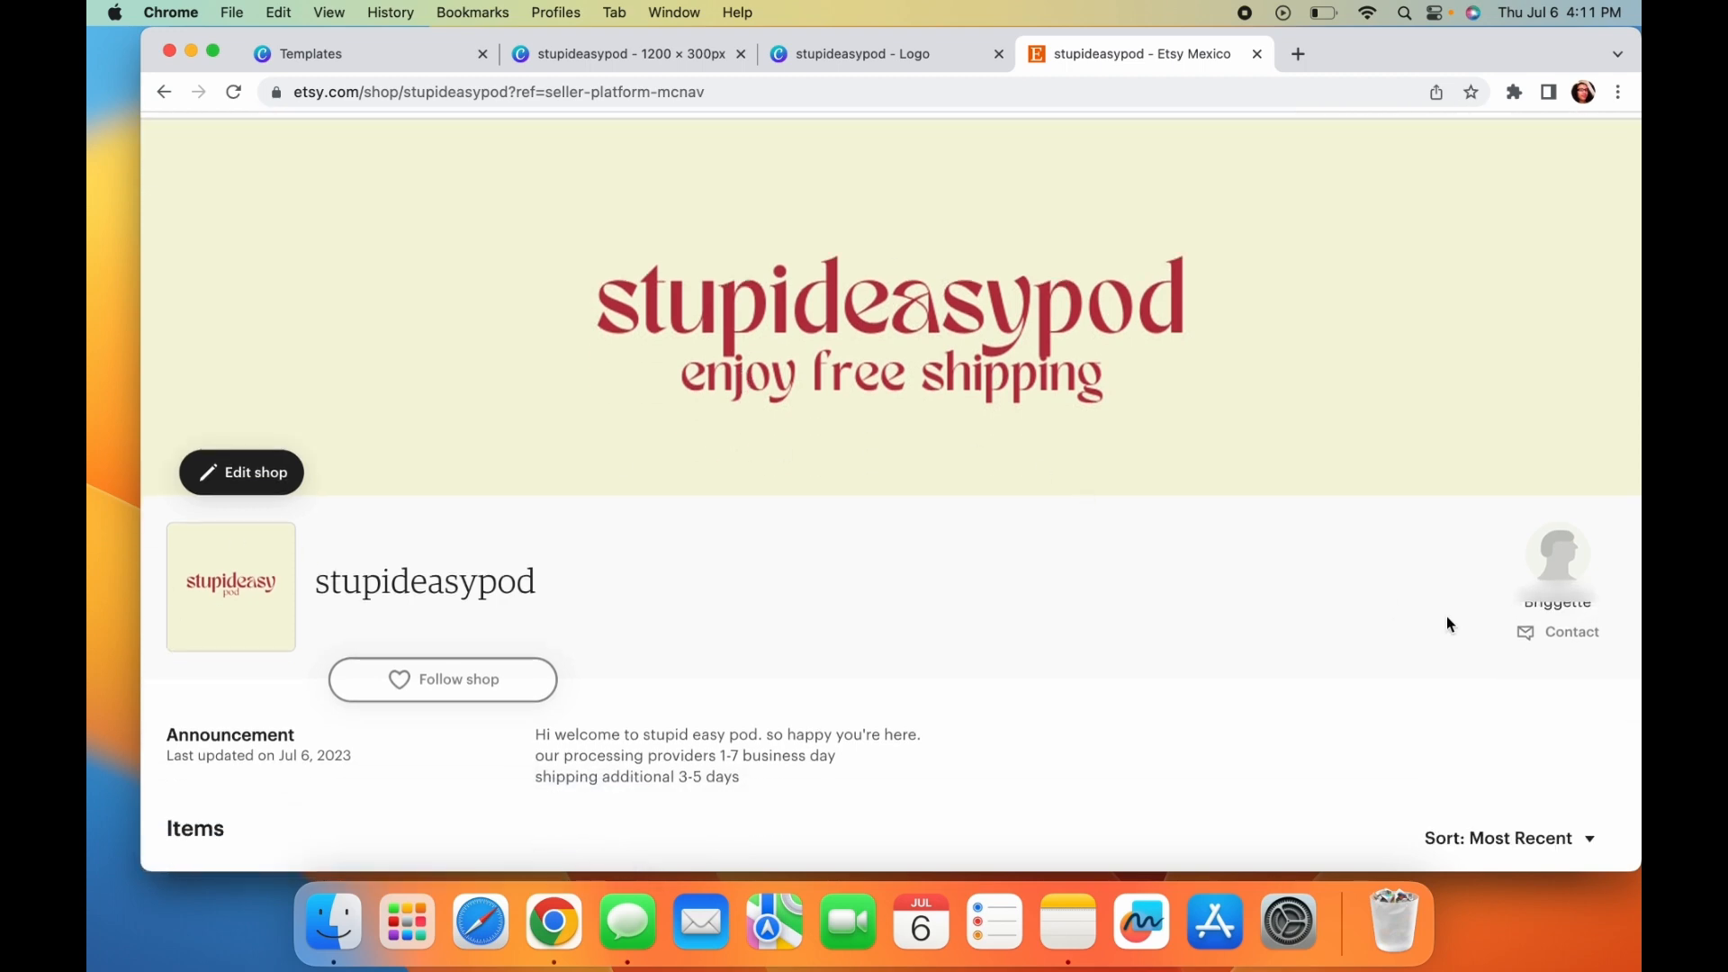
scroll("down", 3)
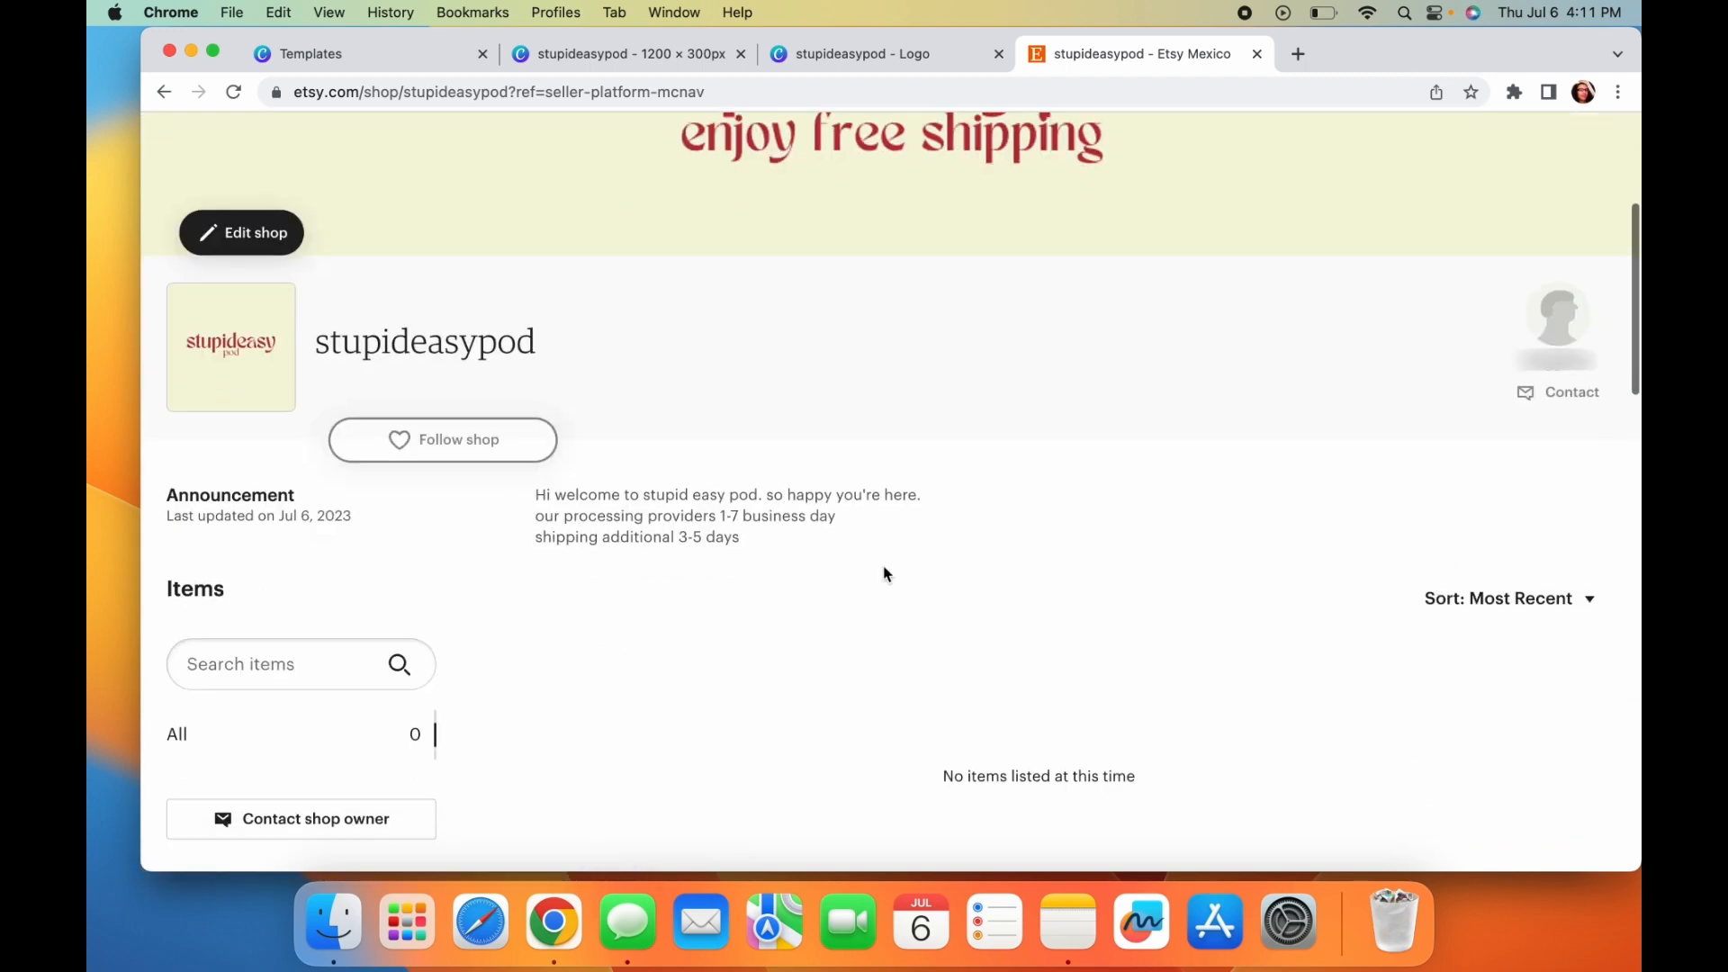
mouse_move(583, 561)
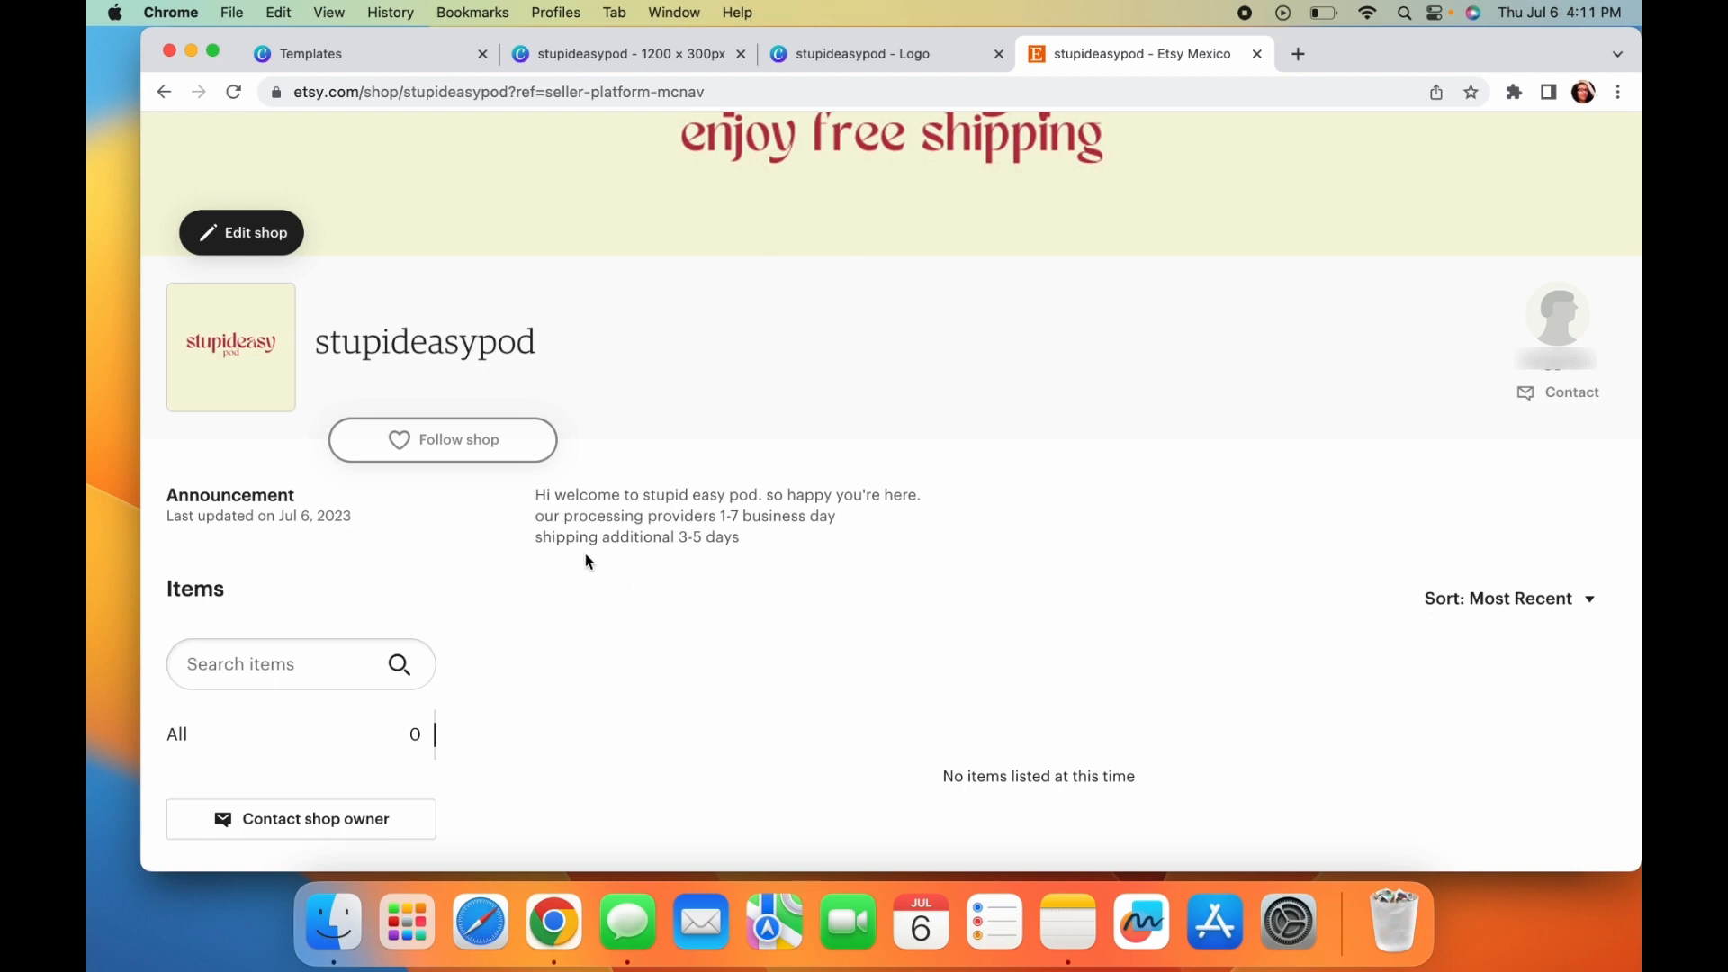
scroll("down", 3)
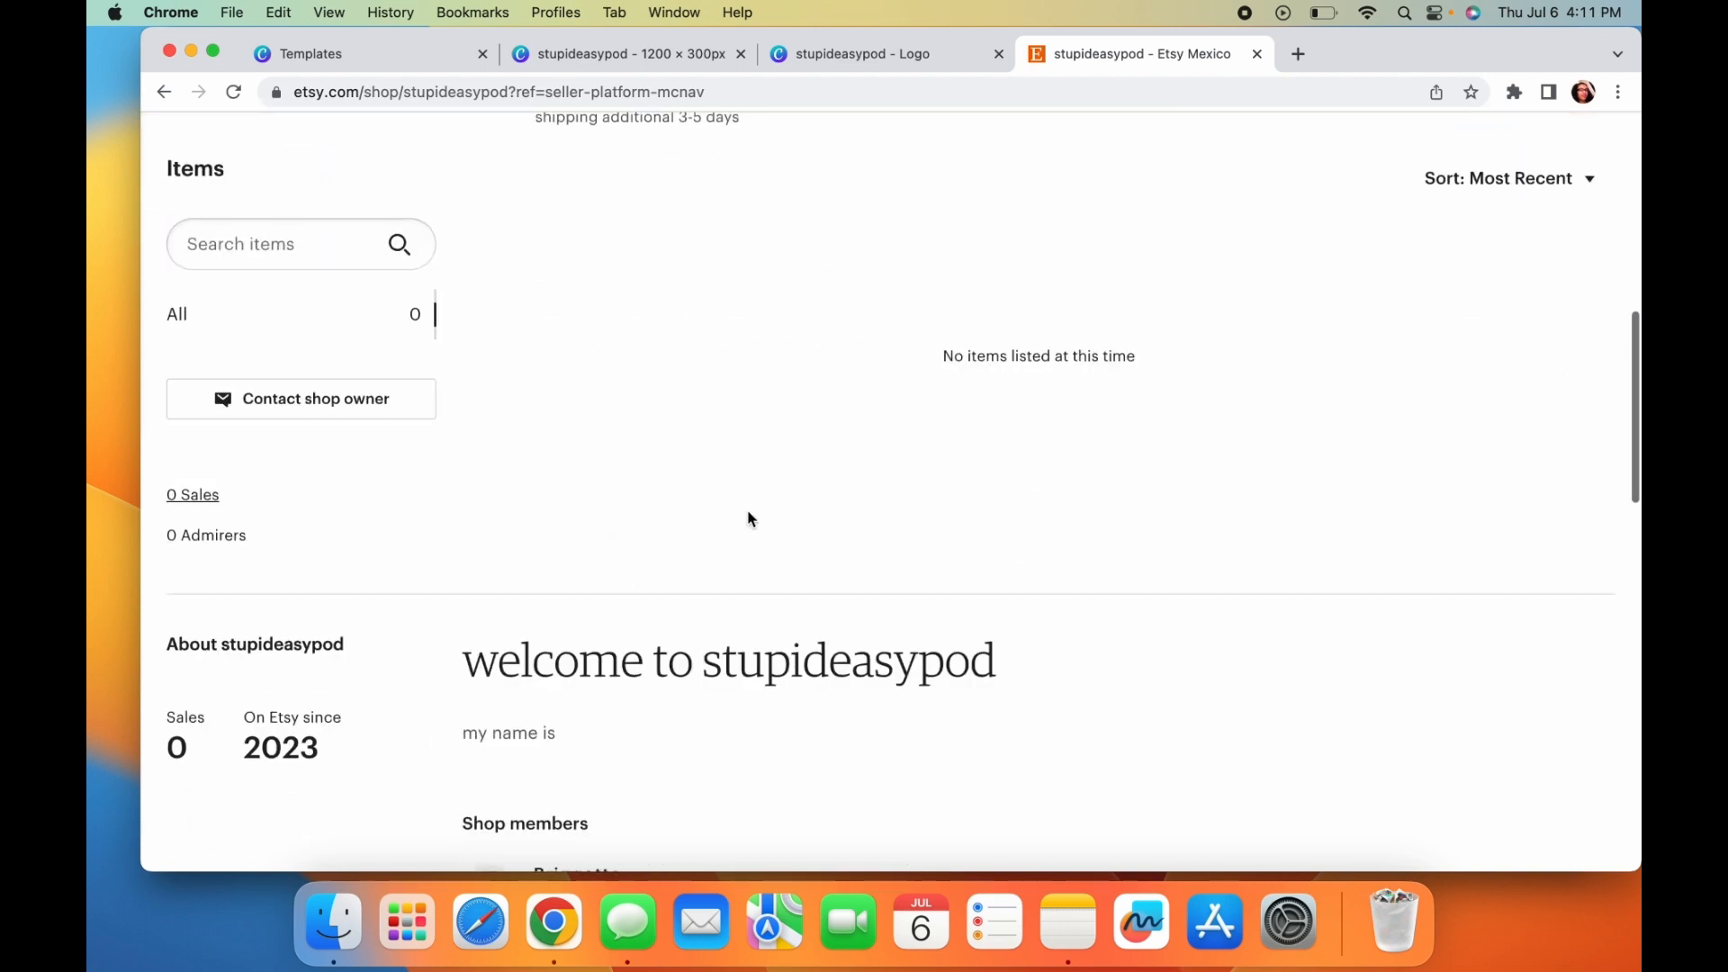
scroll("down", 3)
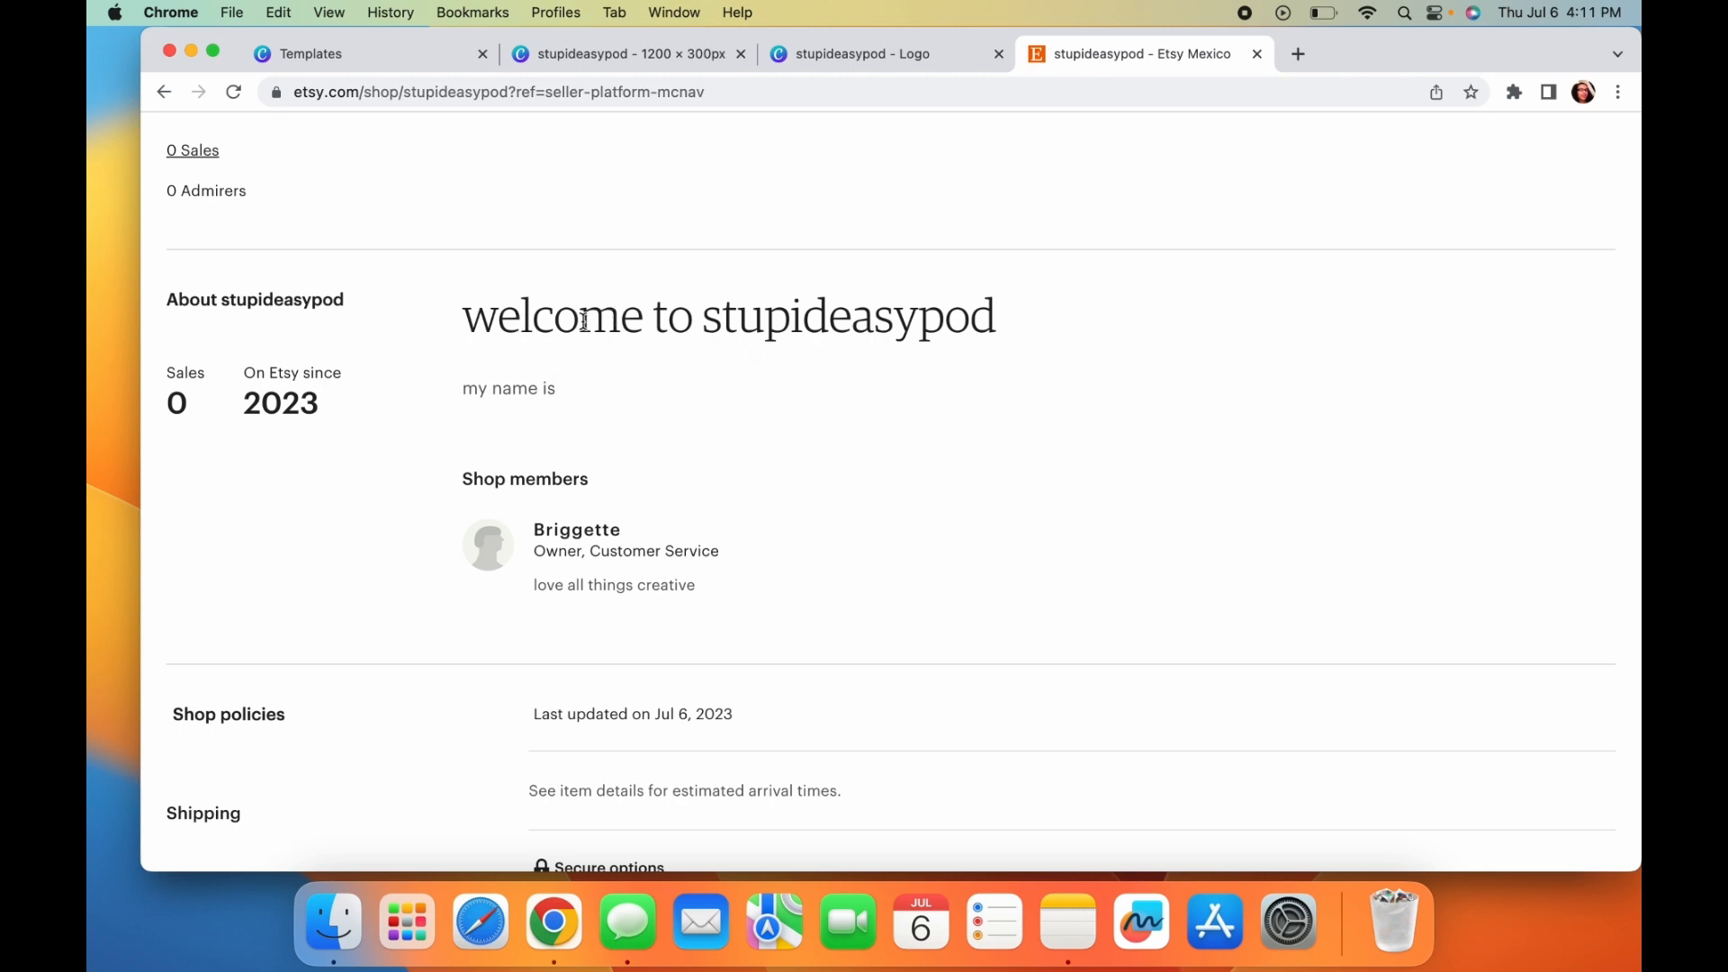
scroll("down", 3)
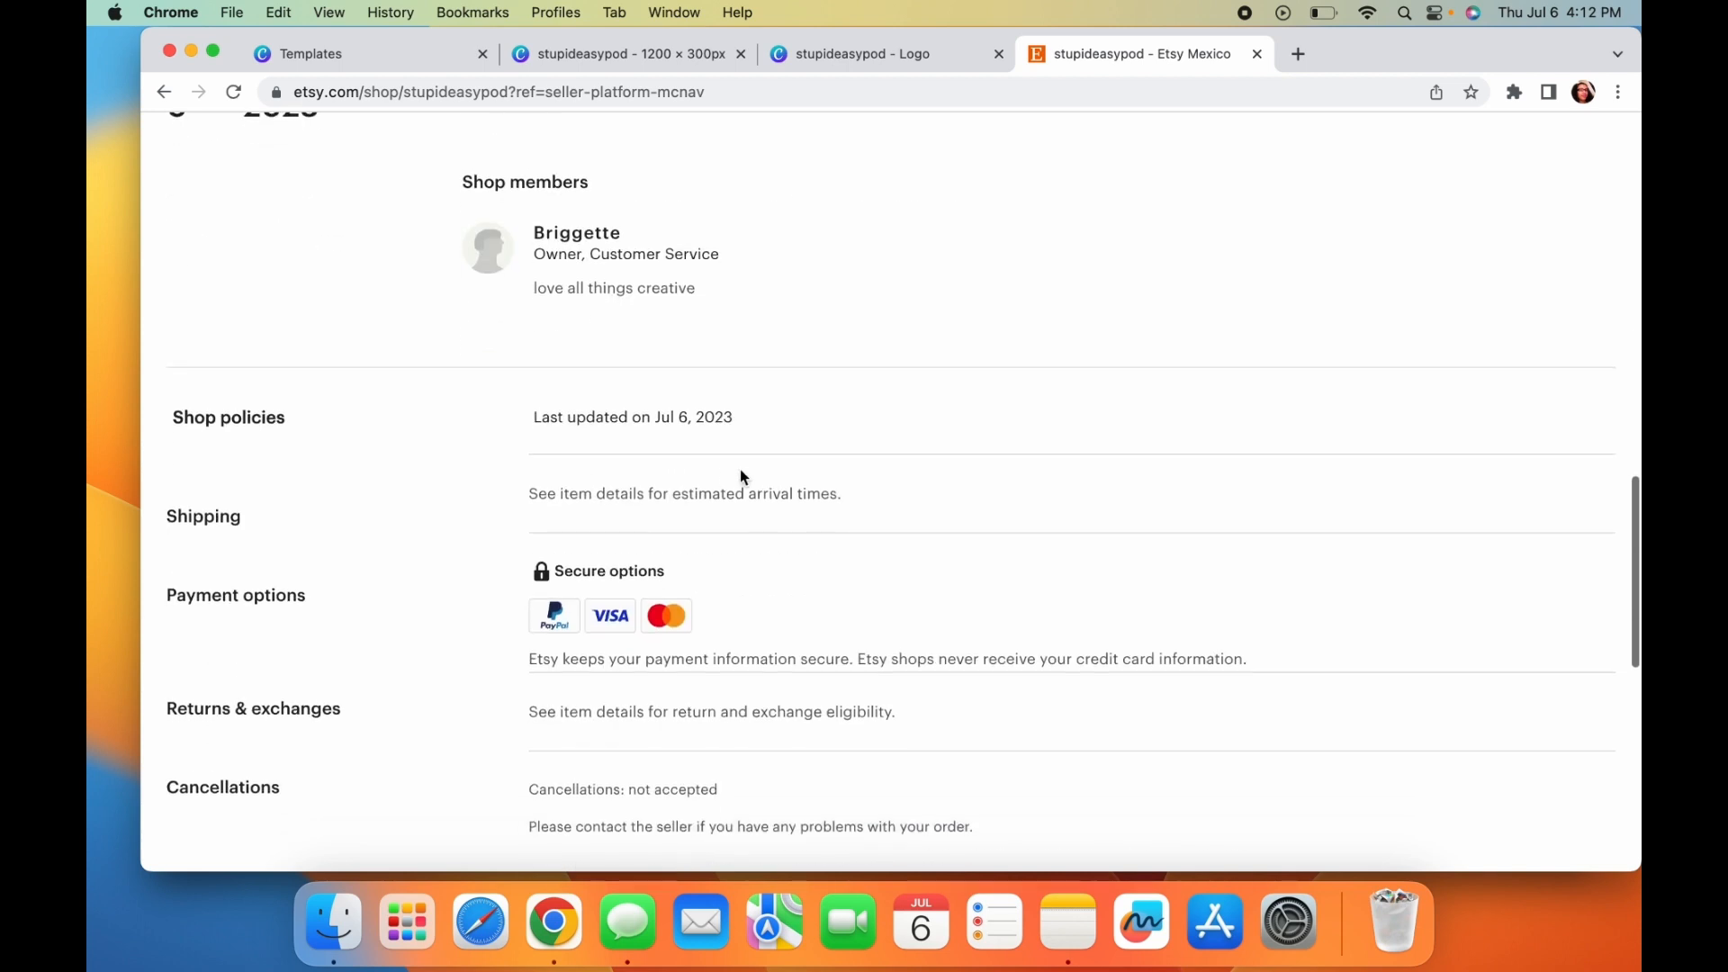
scroll("down", 3)
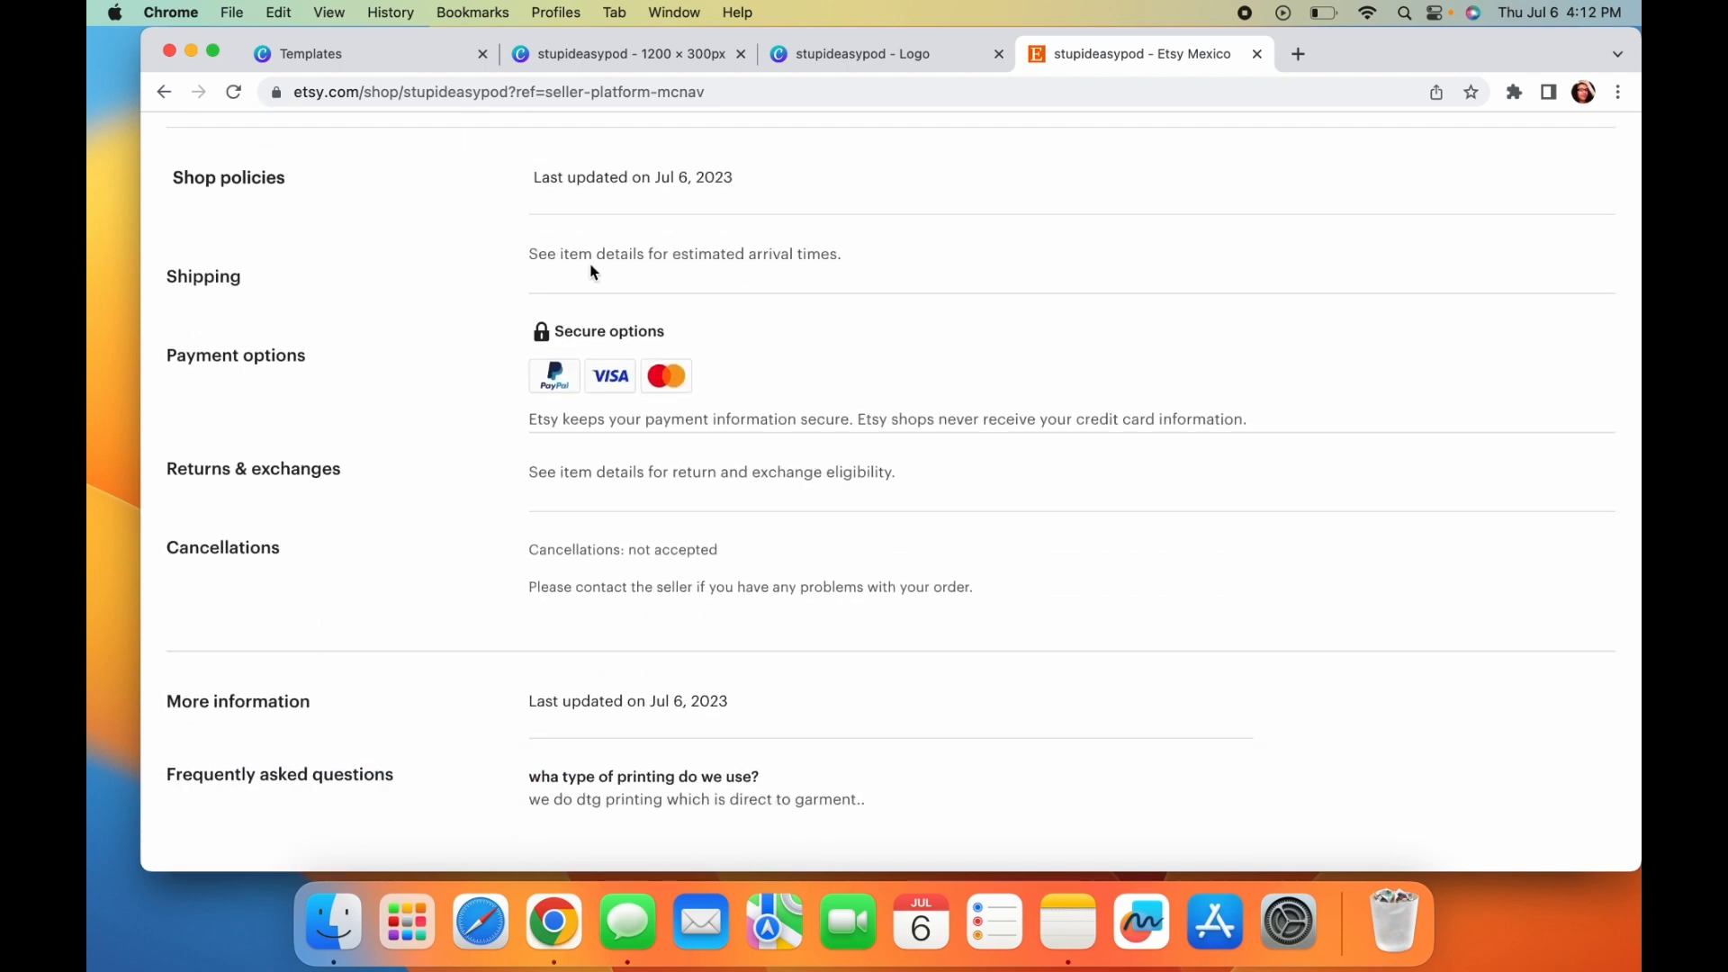
scroll("down", 3)
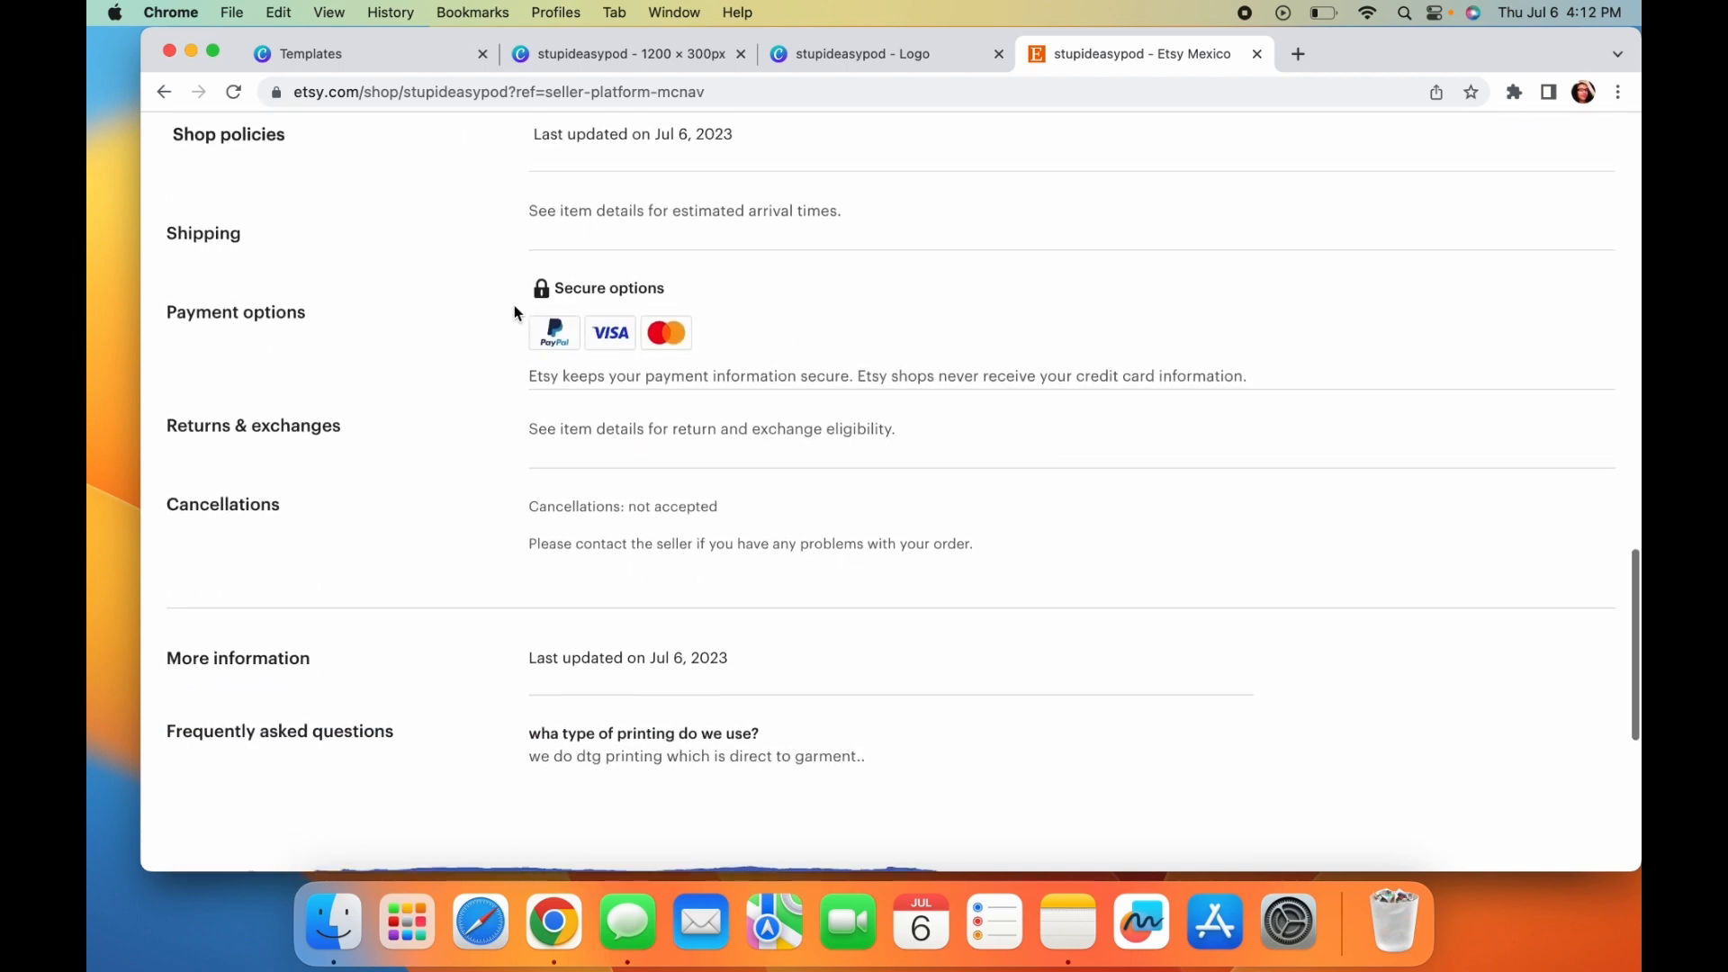
scroll("down", 3)
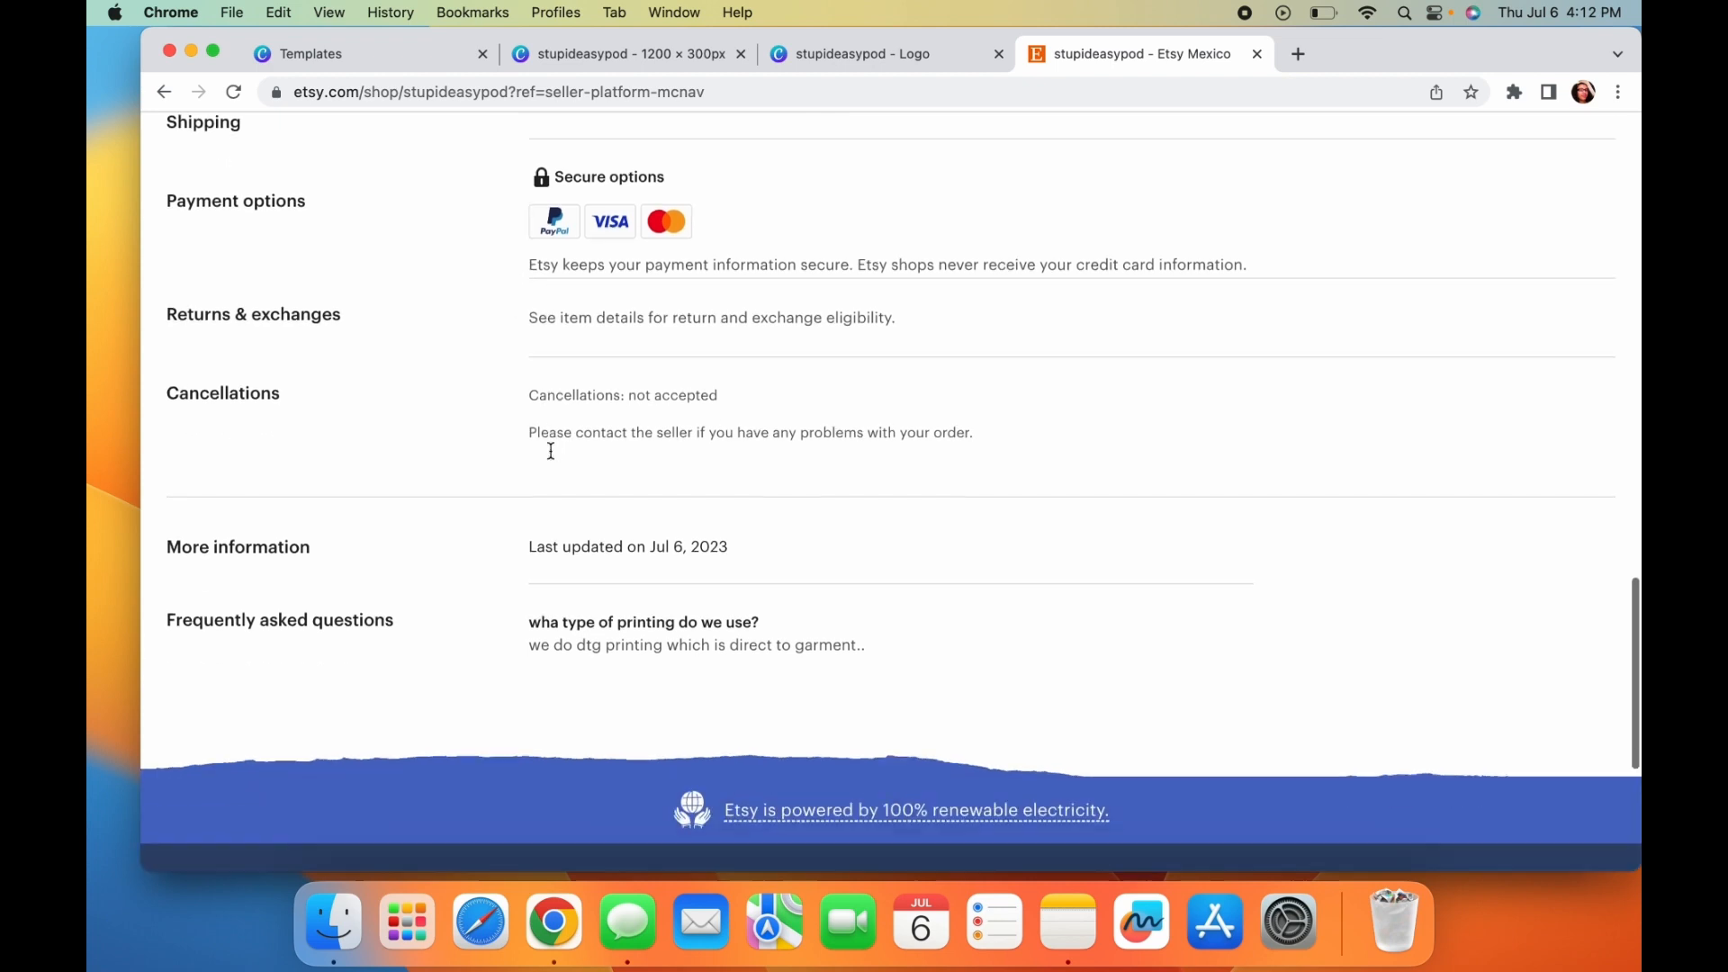
scroll("down", 3)
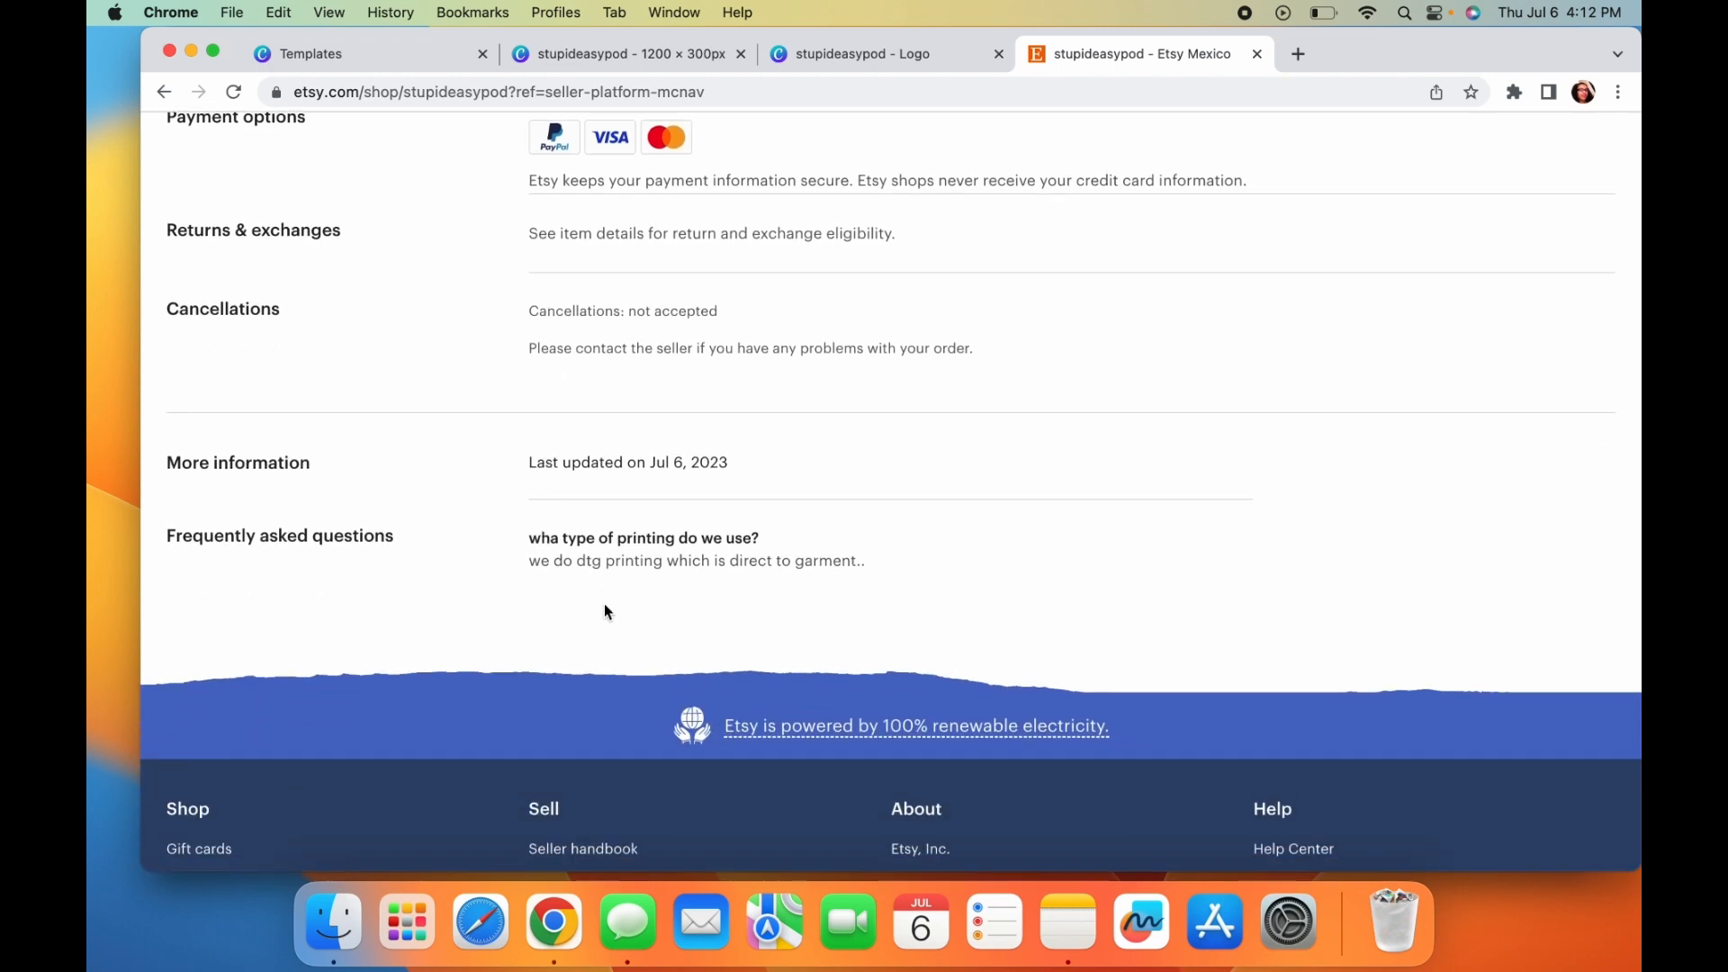
mouse_move(587, 585)
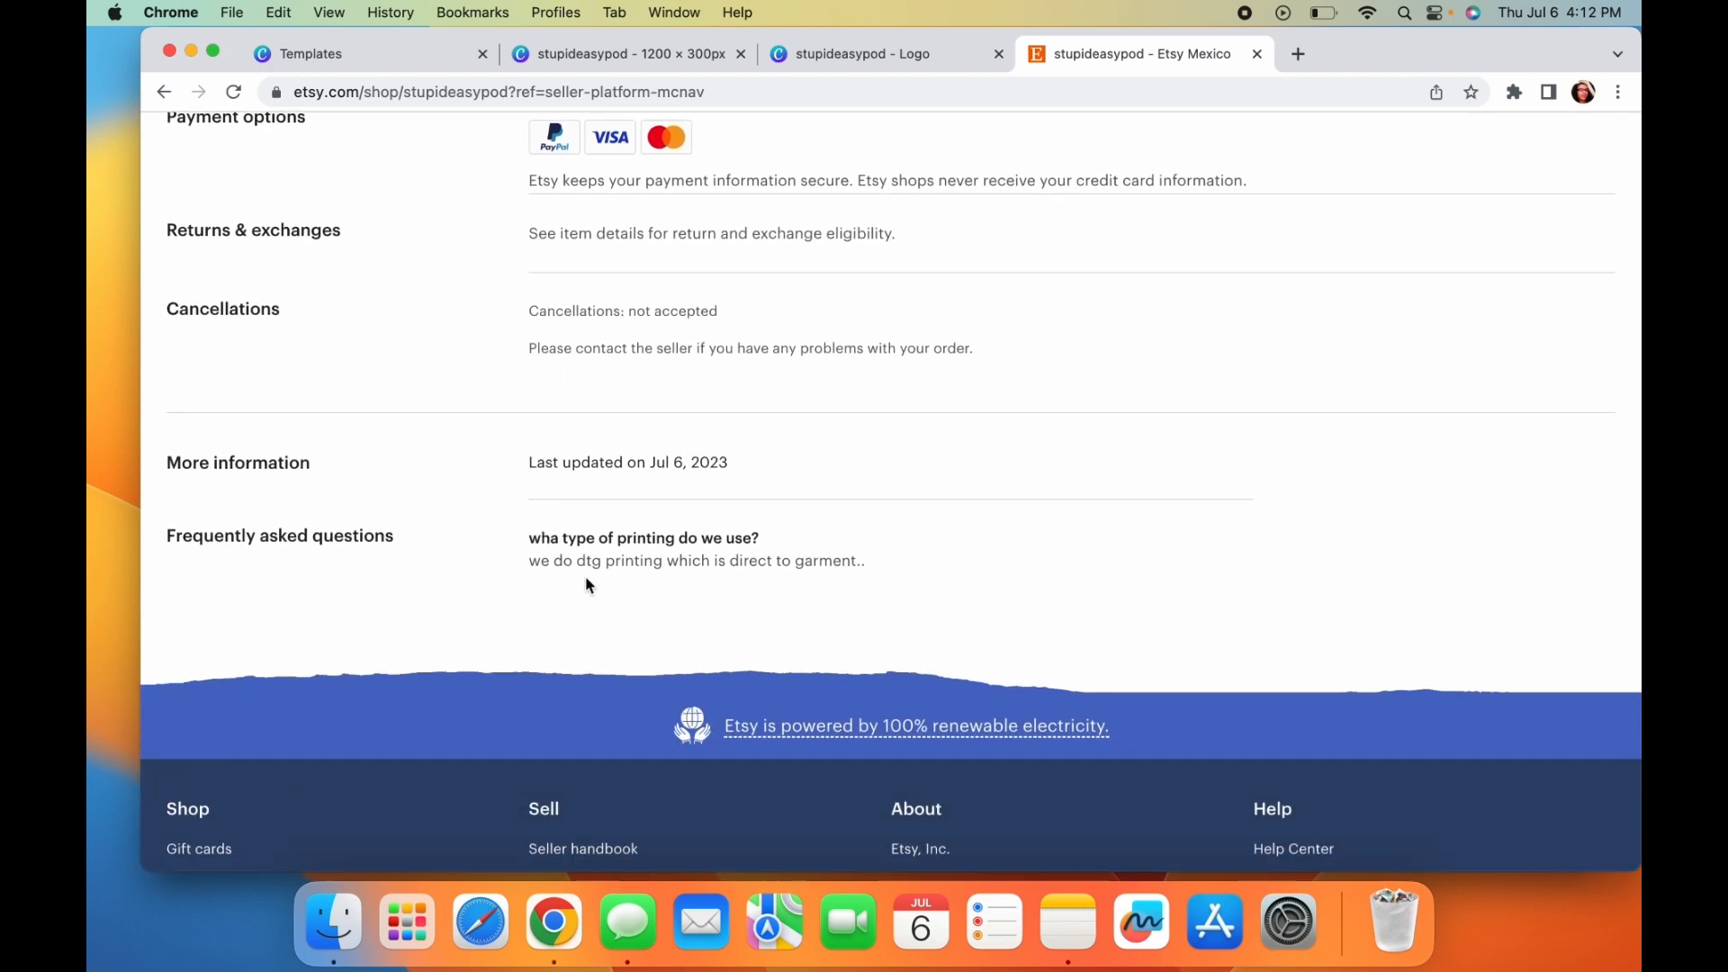
scroll("down", 3)
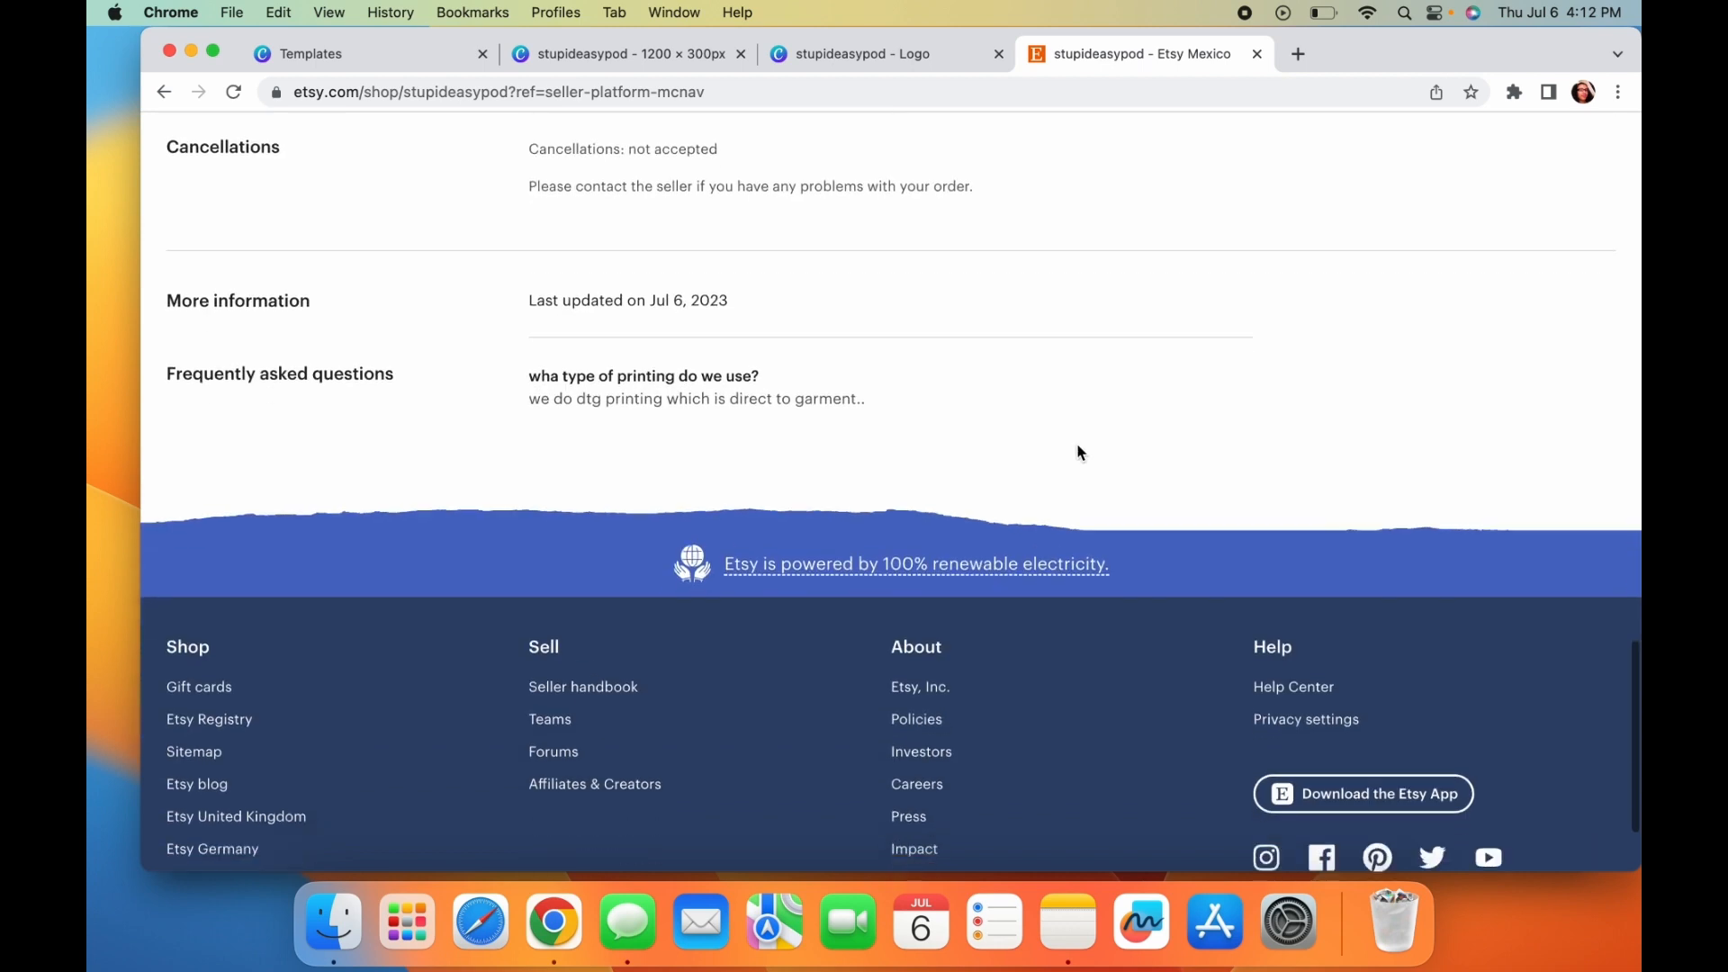
mouse_move(927, 353)
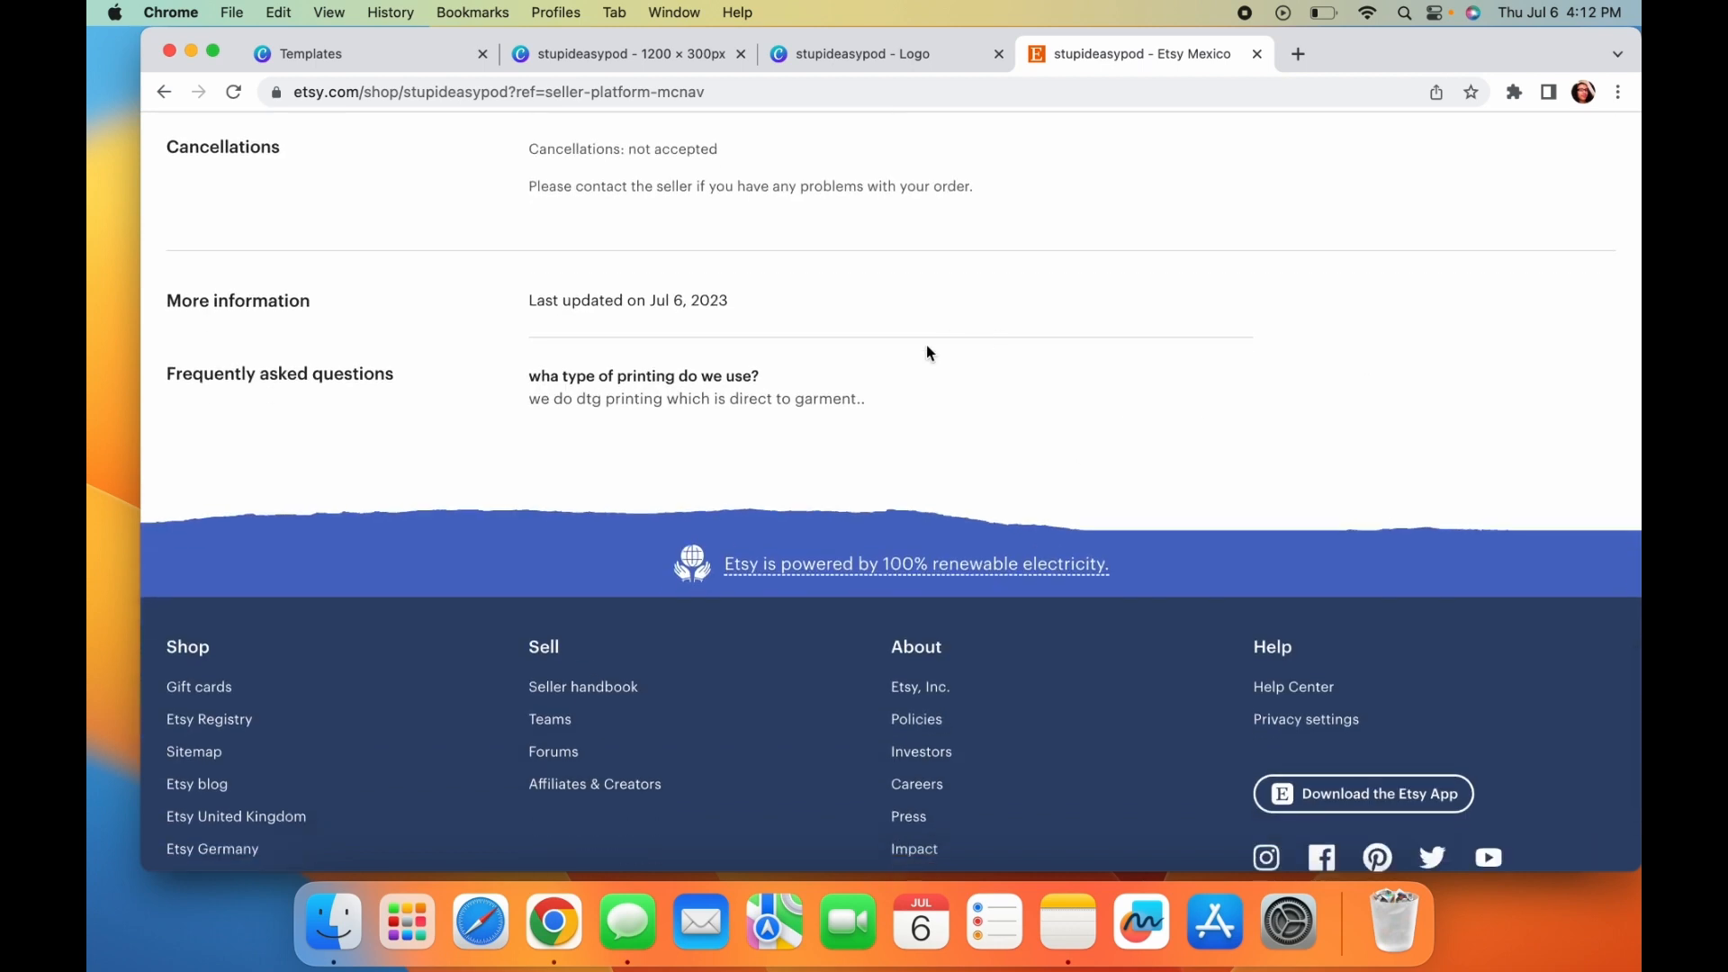